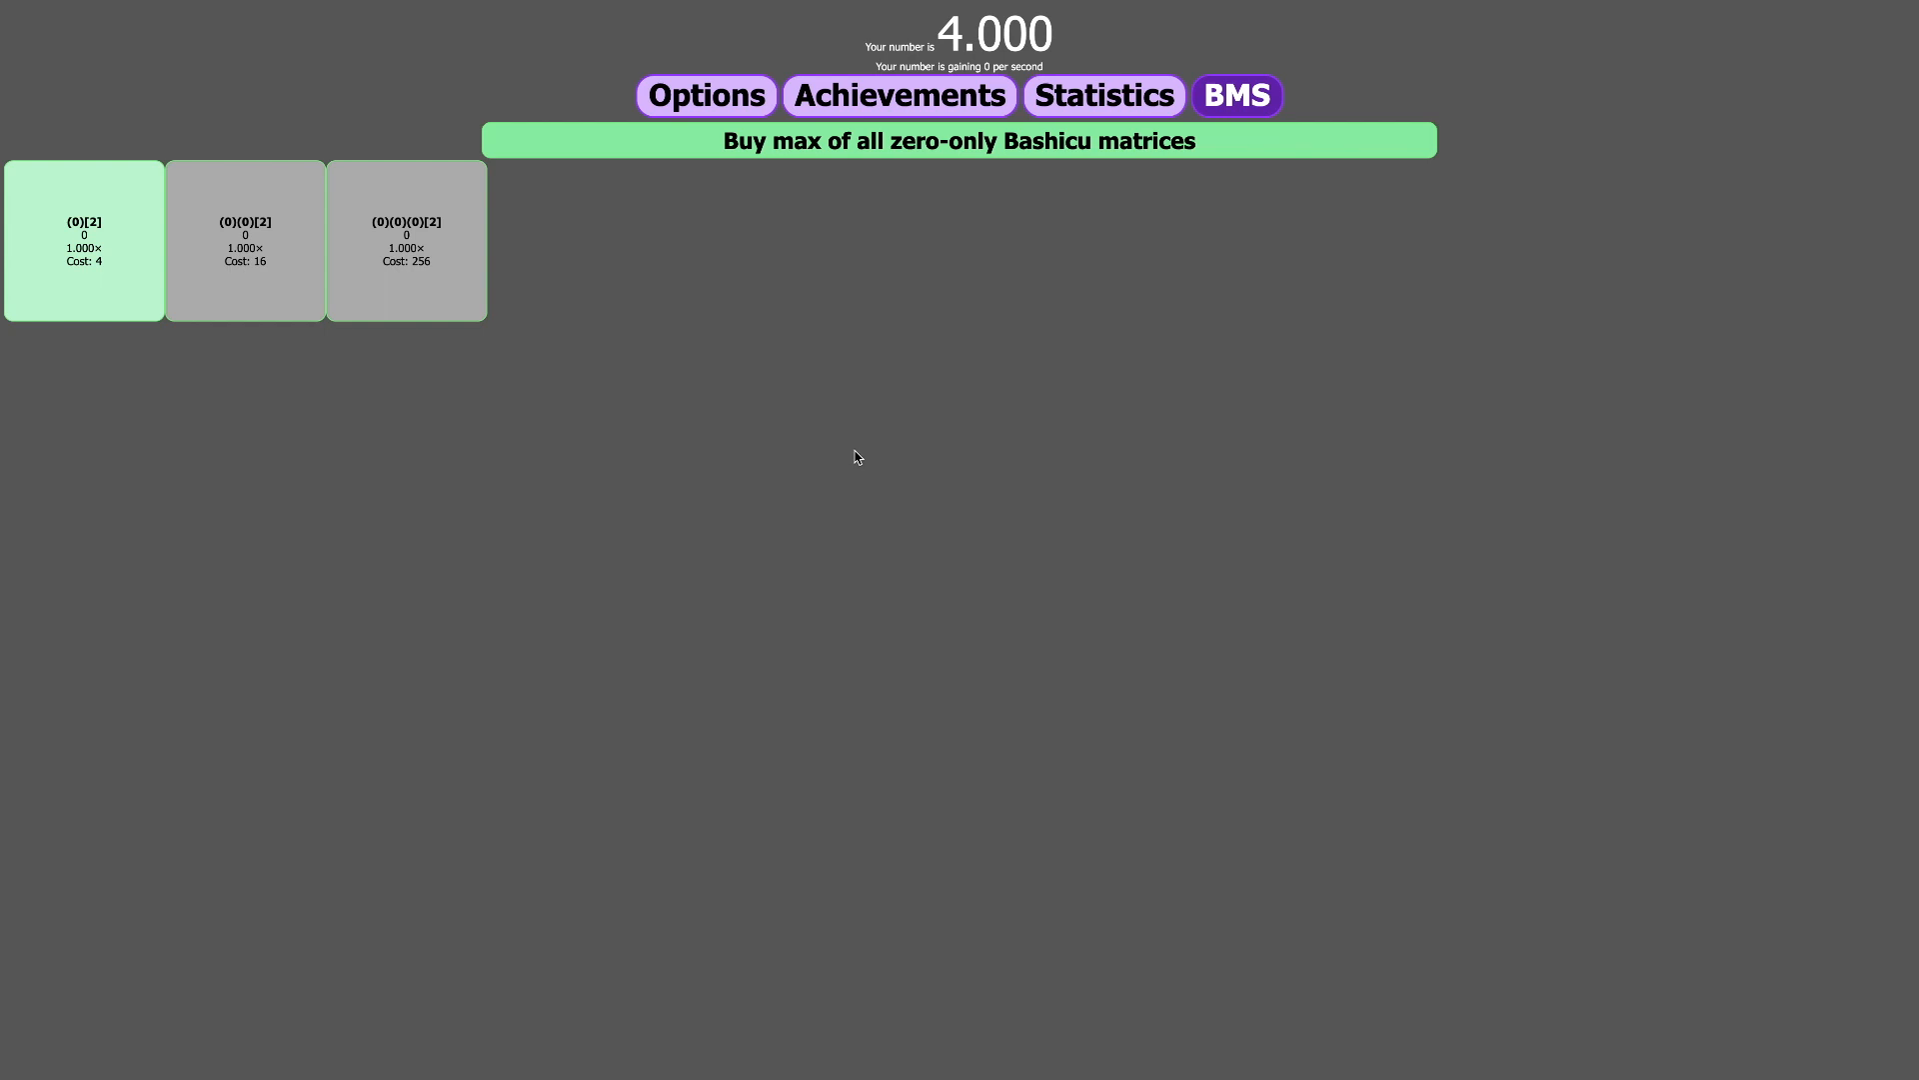
mouse_move(576, 425)
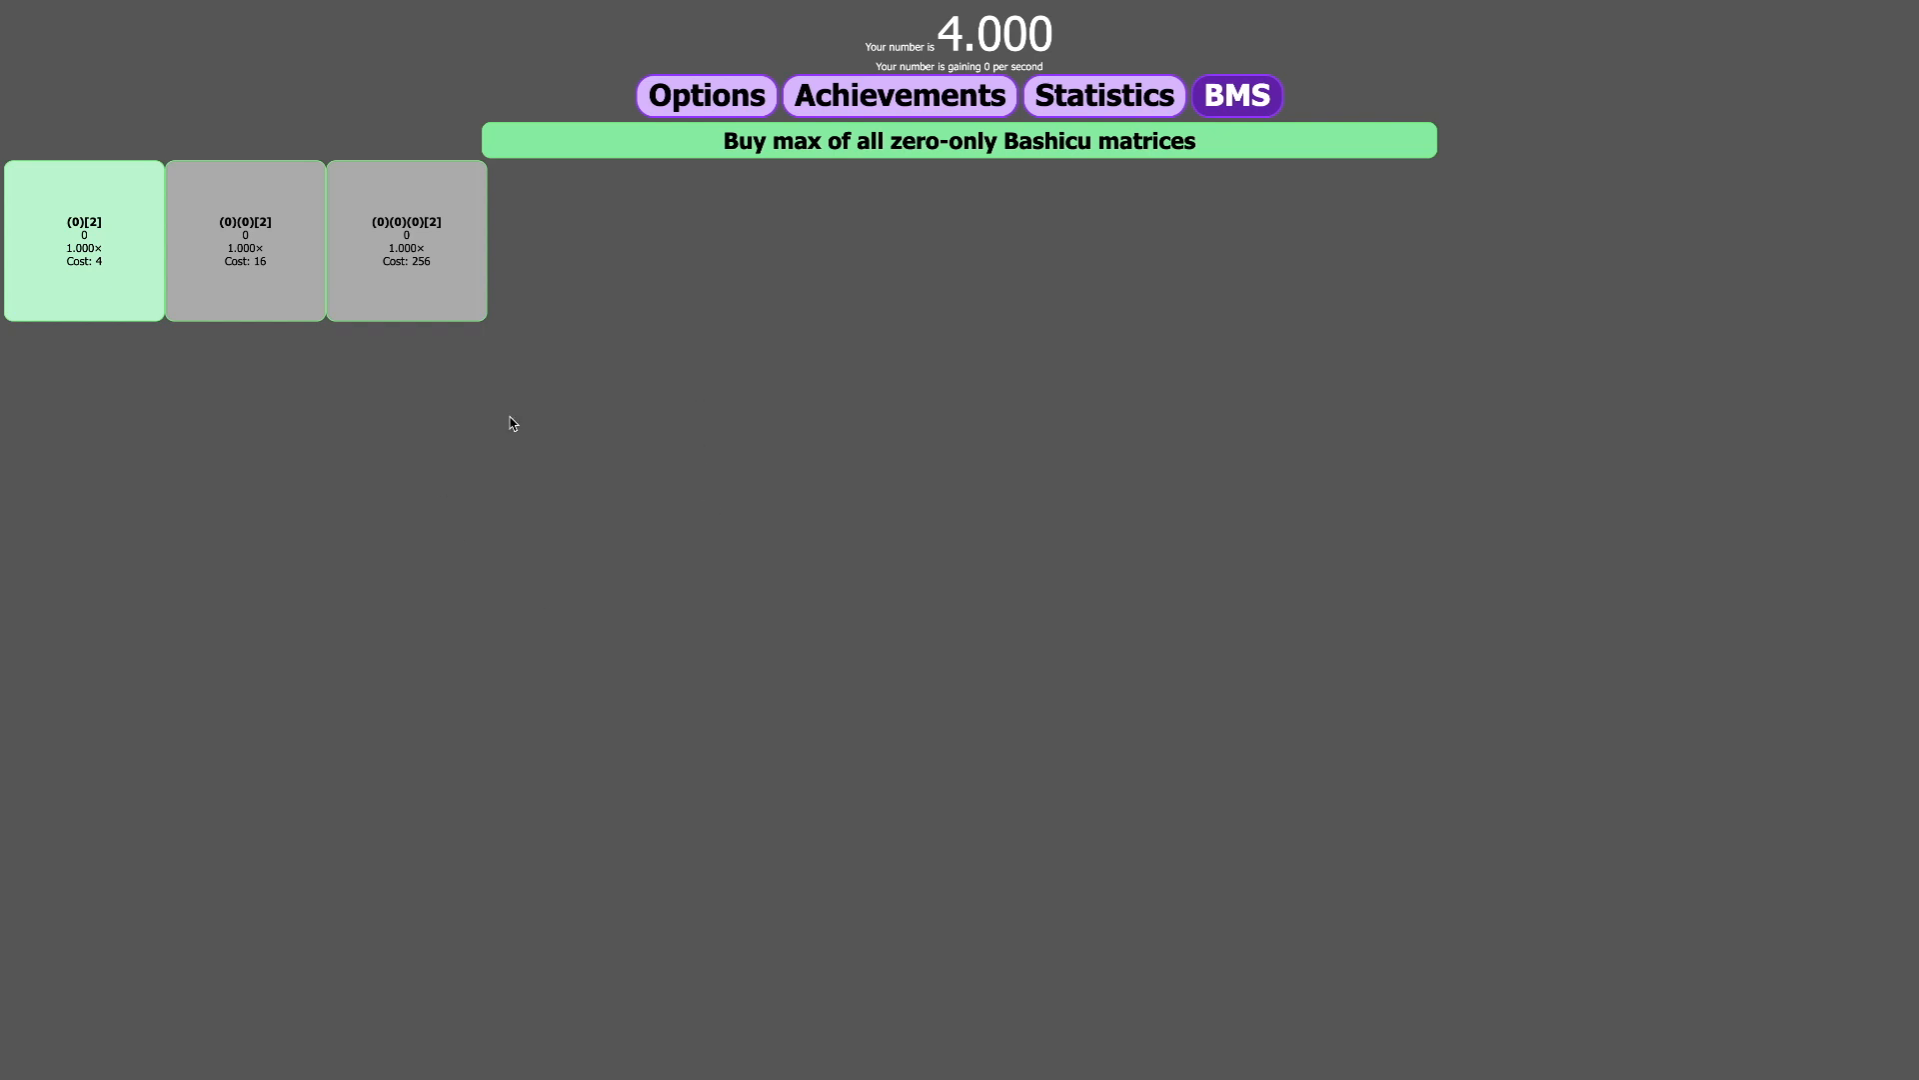
mouse_move(614, 425)
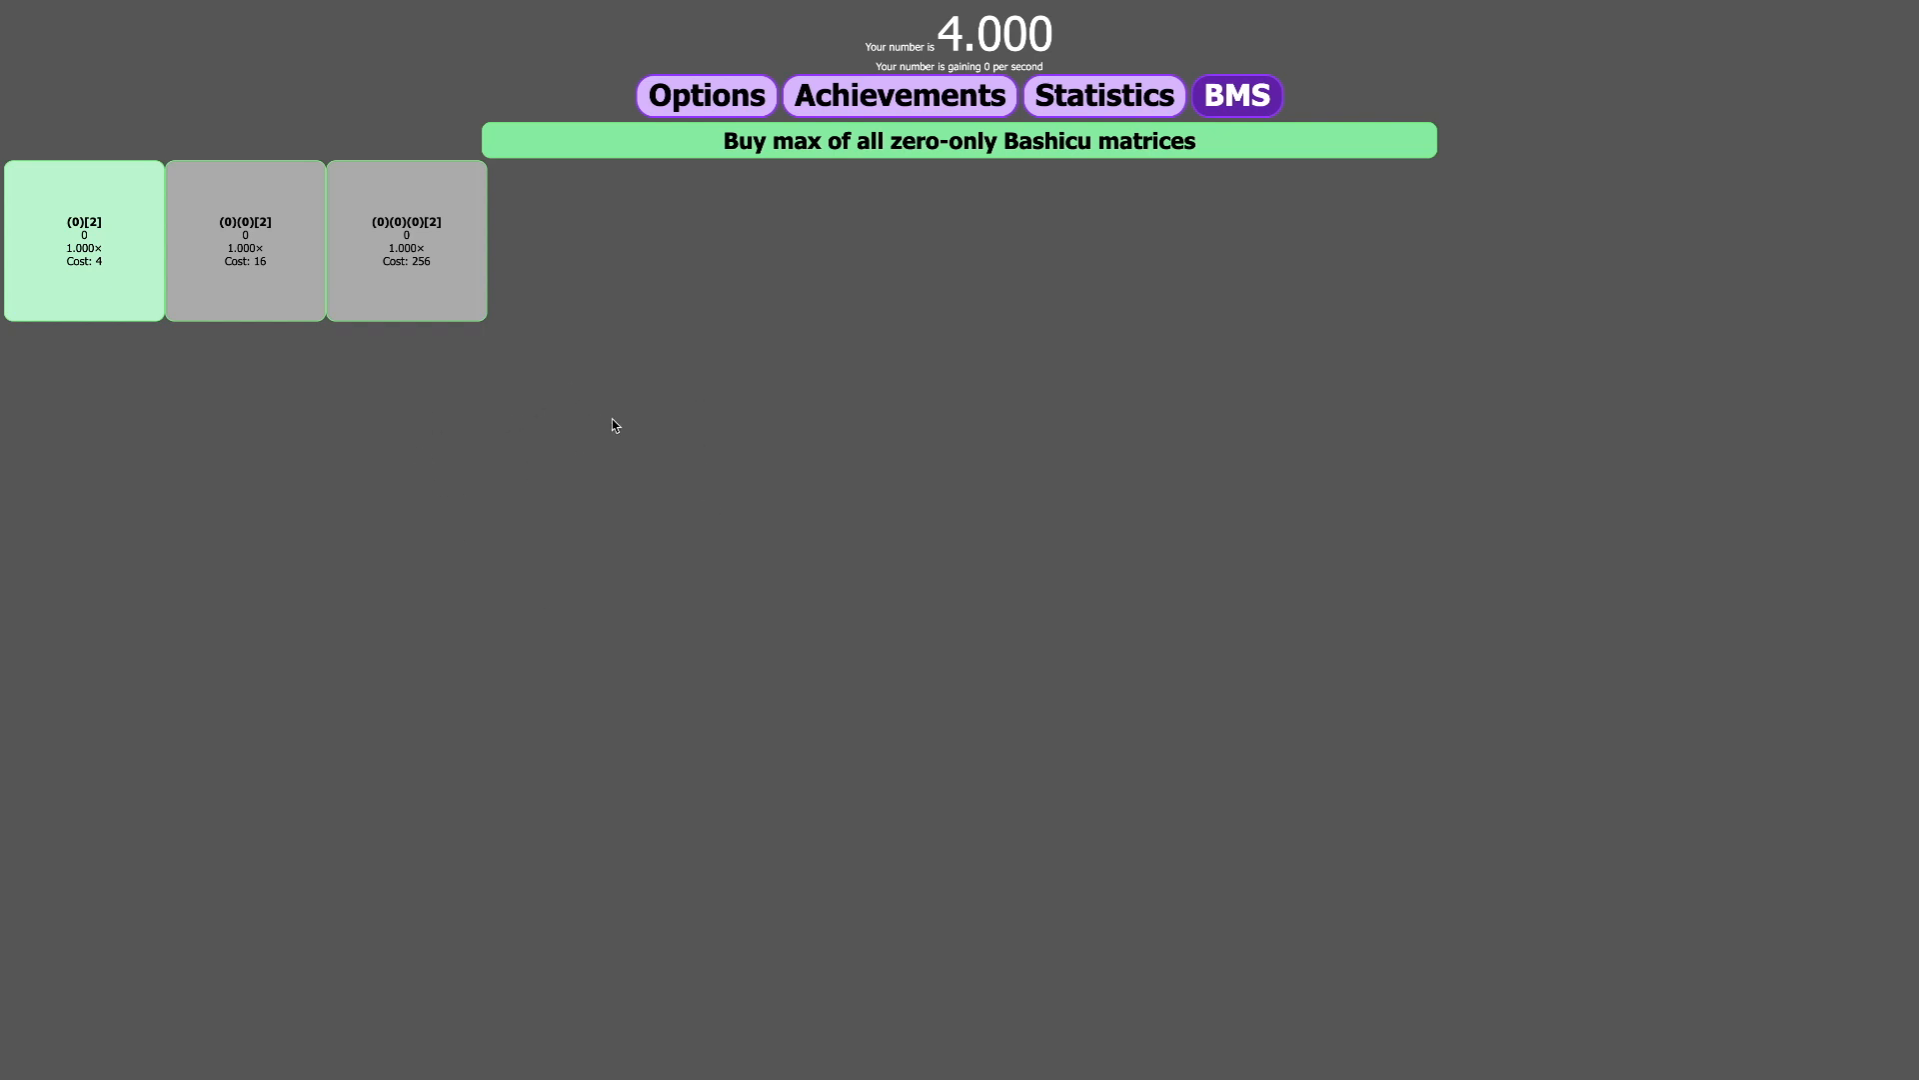
mouse_move(828, 470)
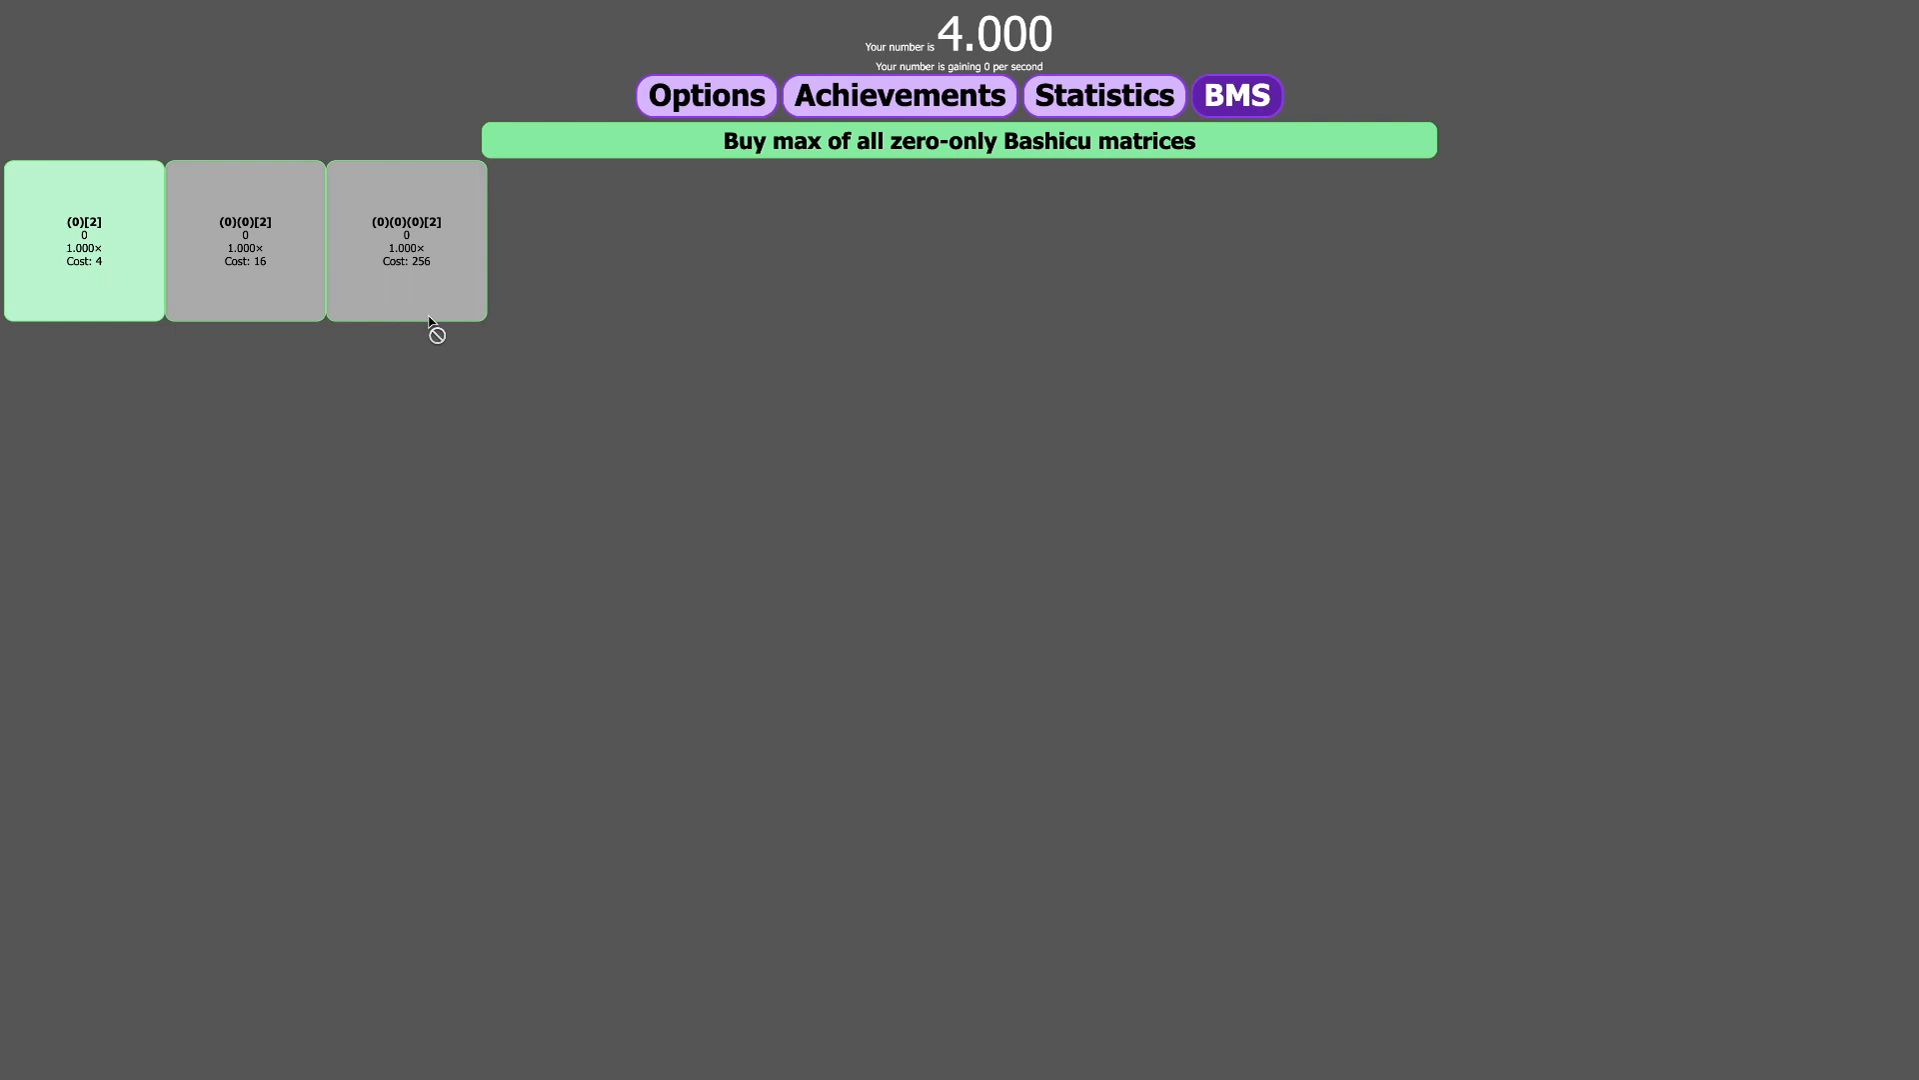
mouse_move(668, 399)
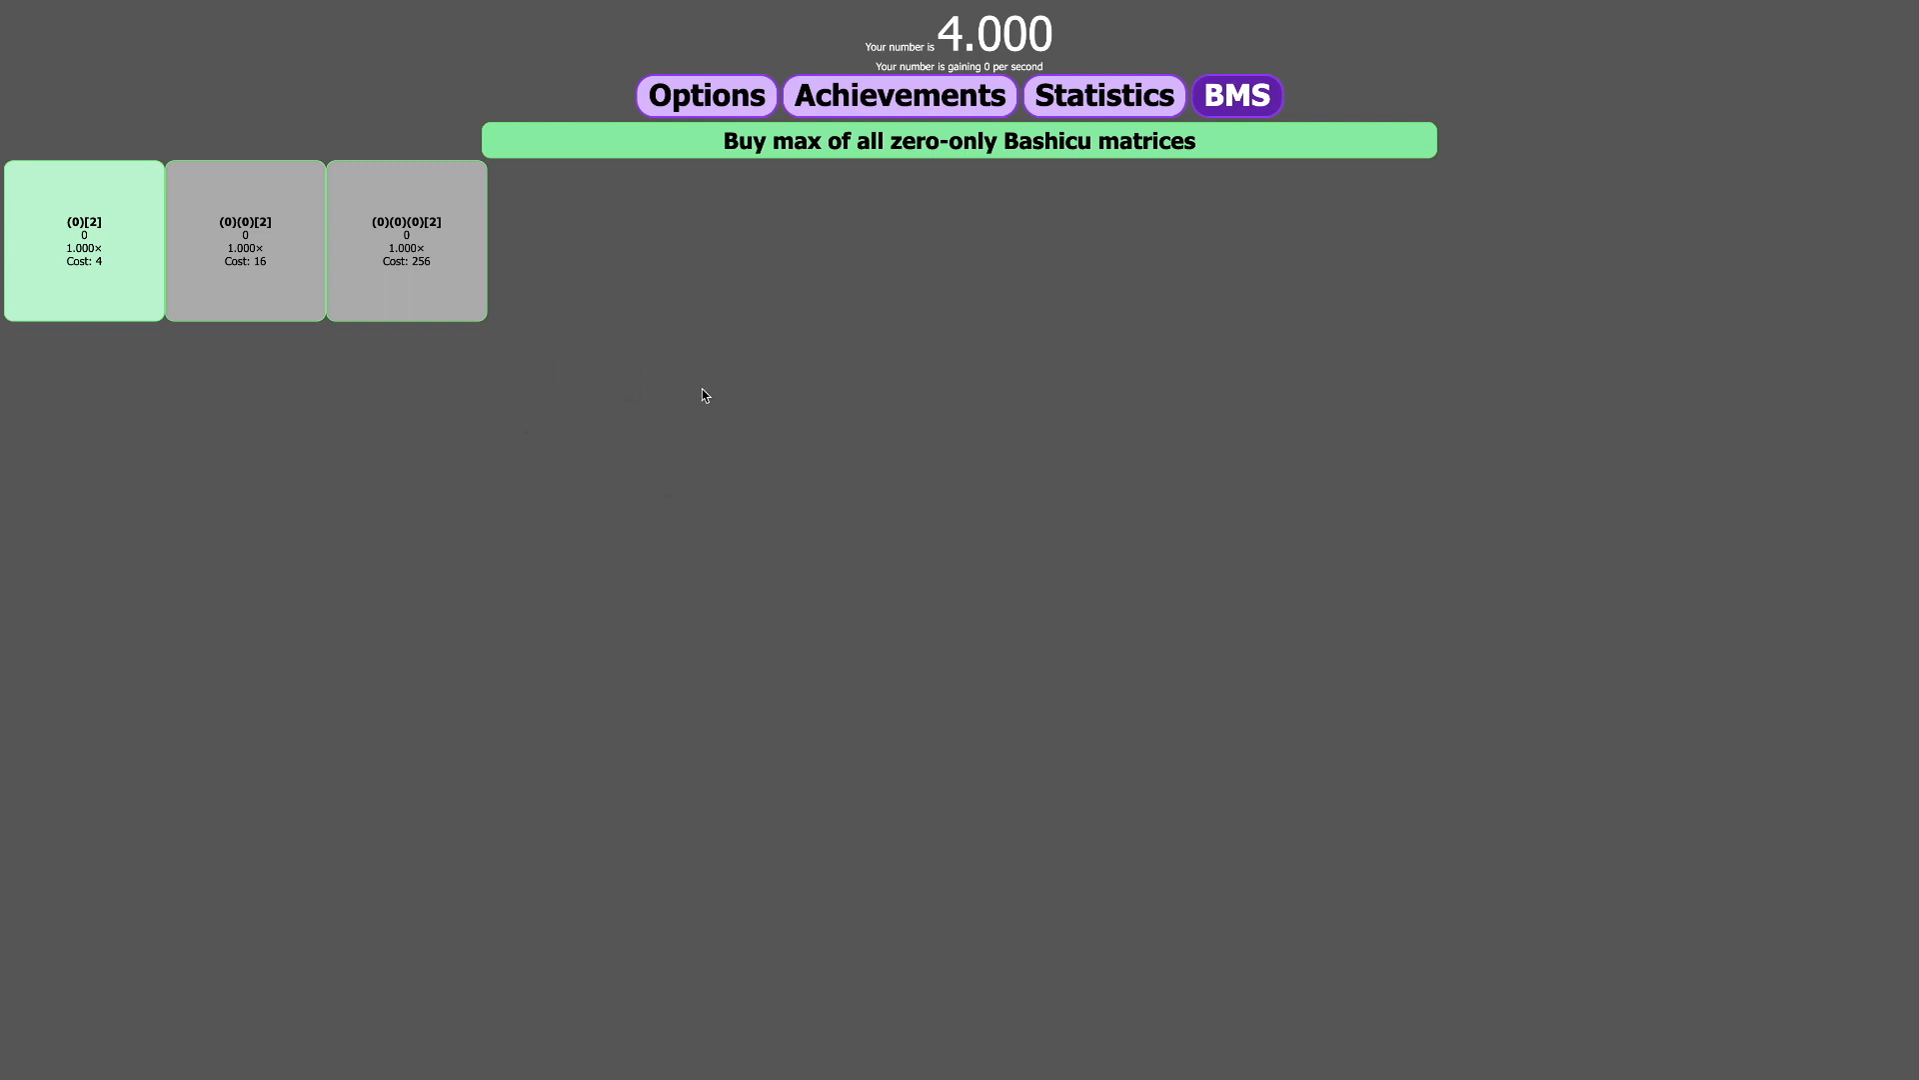
mouse_move(305, 367)
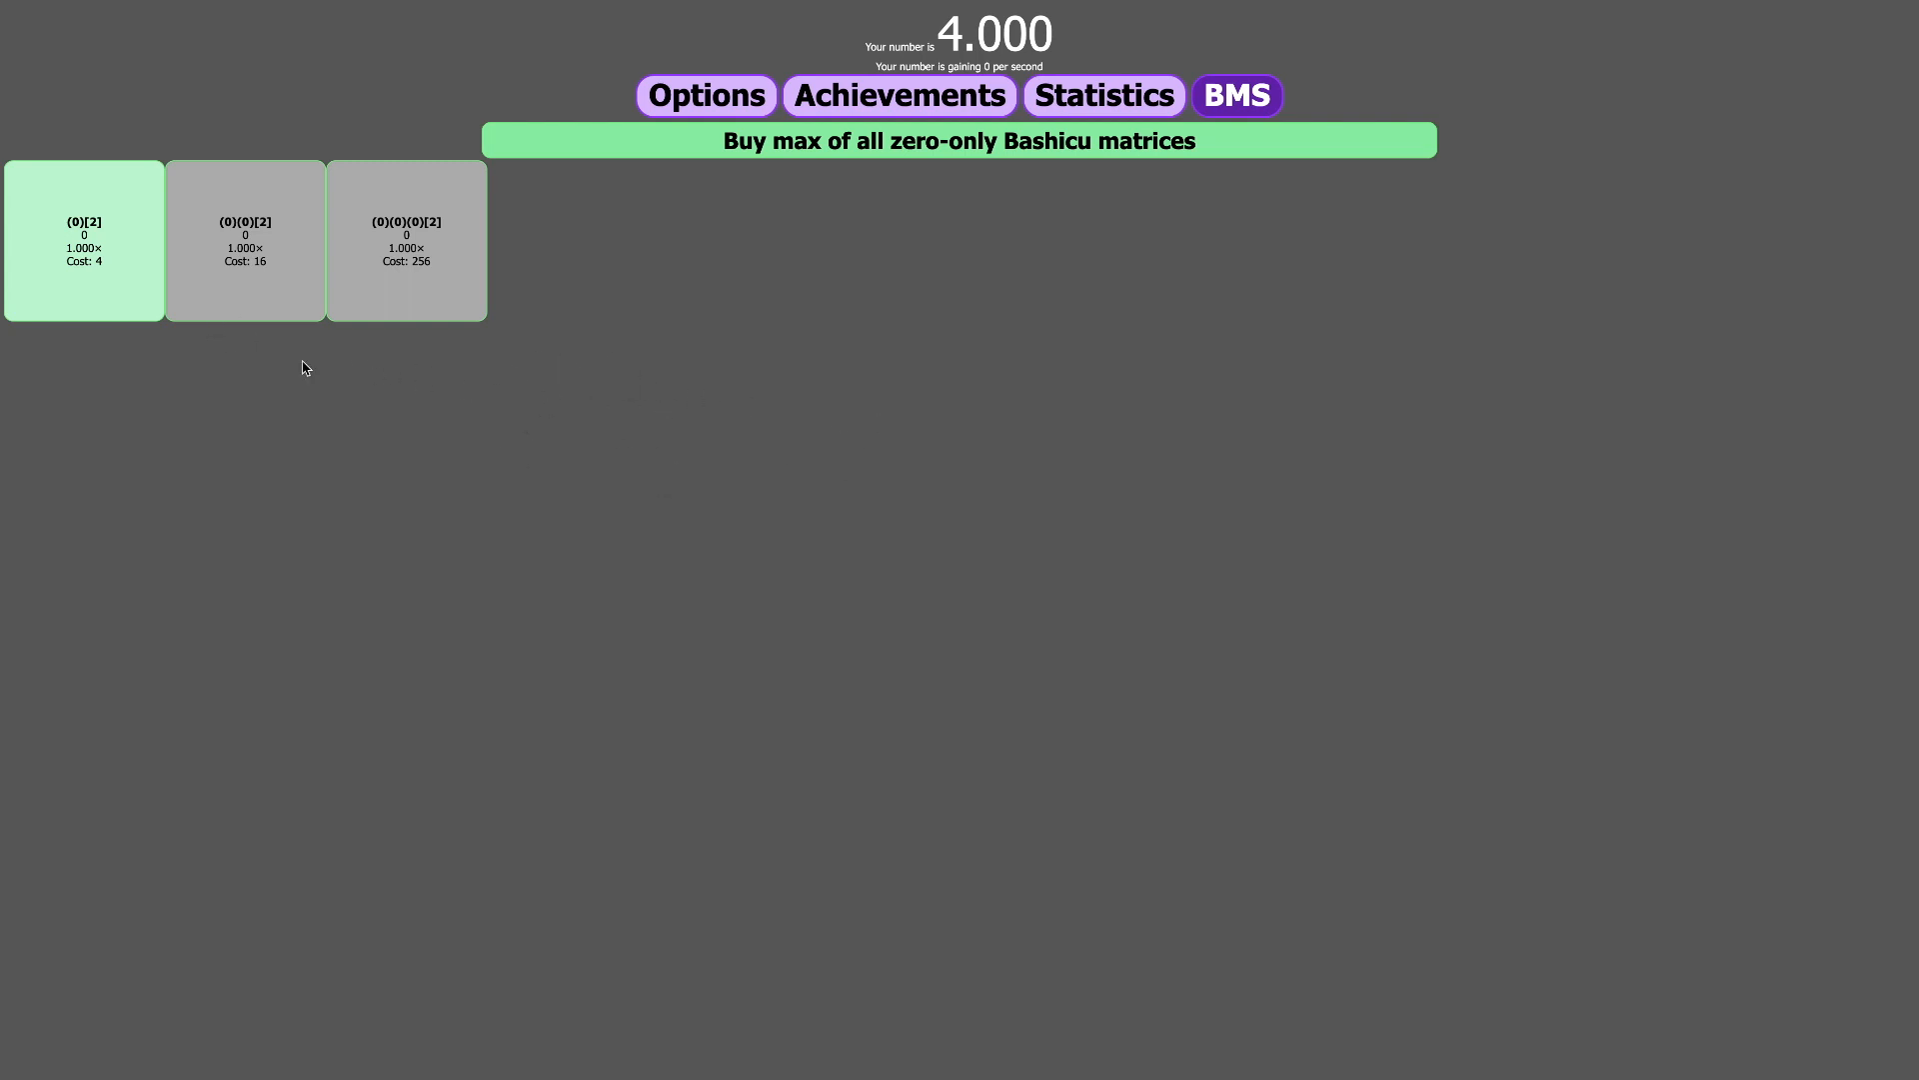
mouse_move(496, 560)
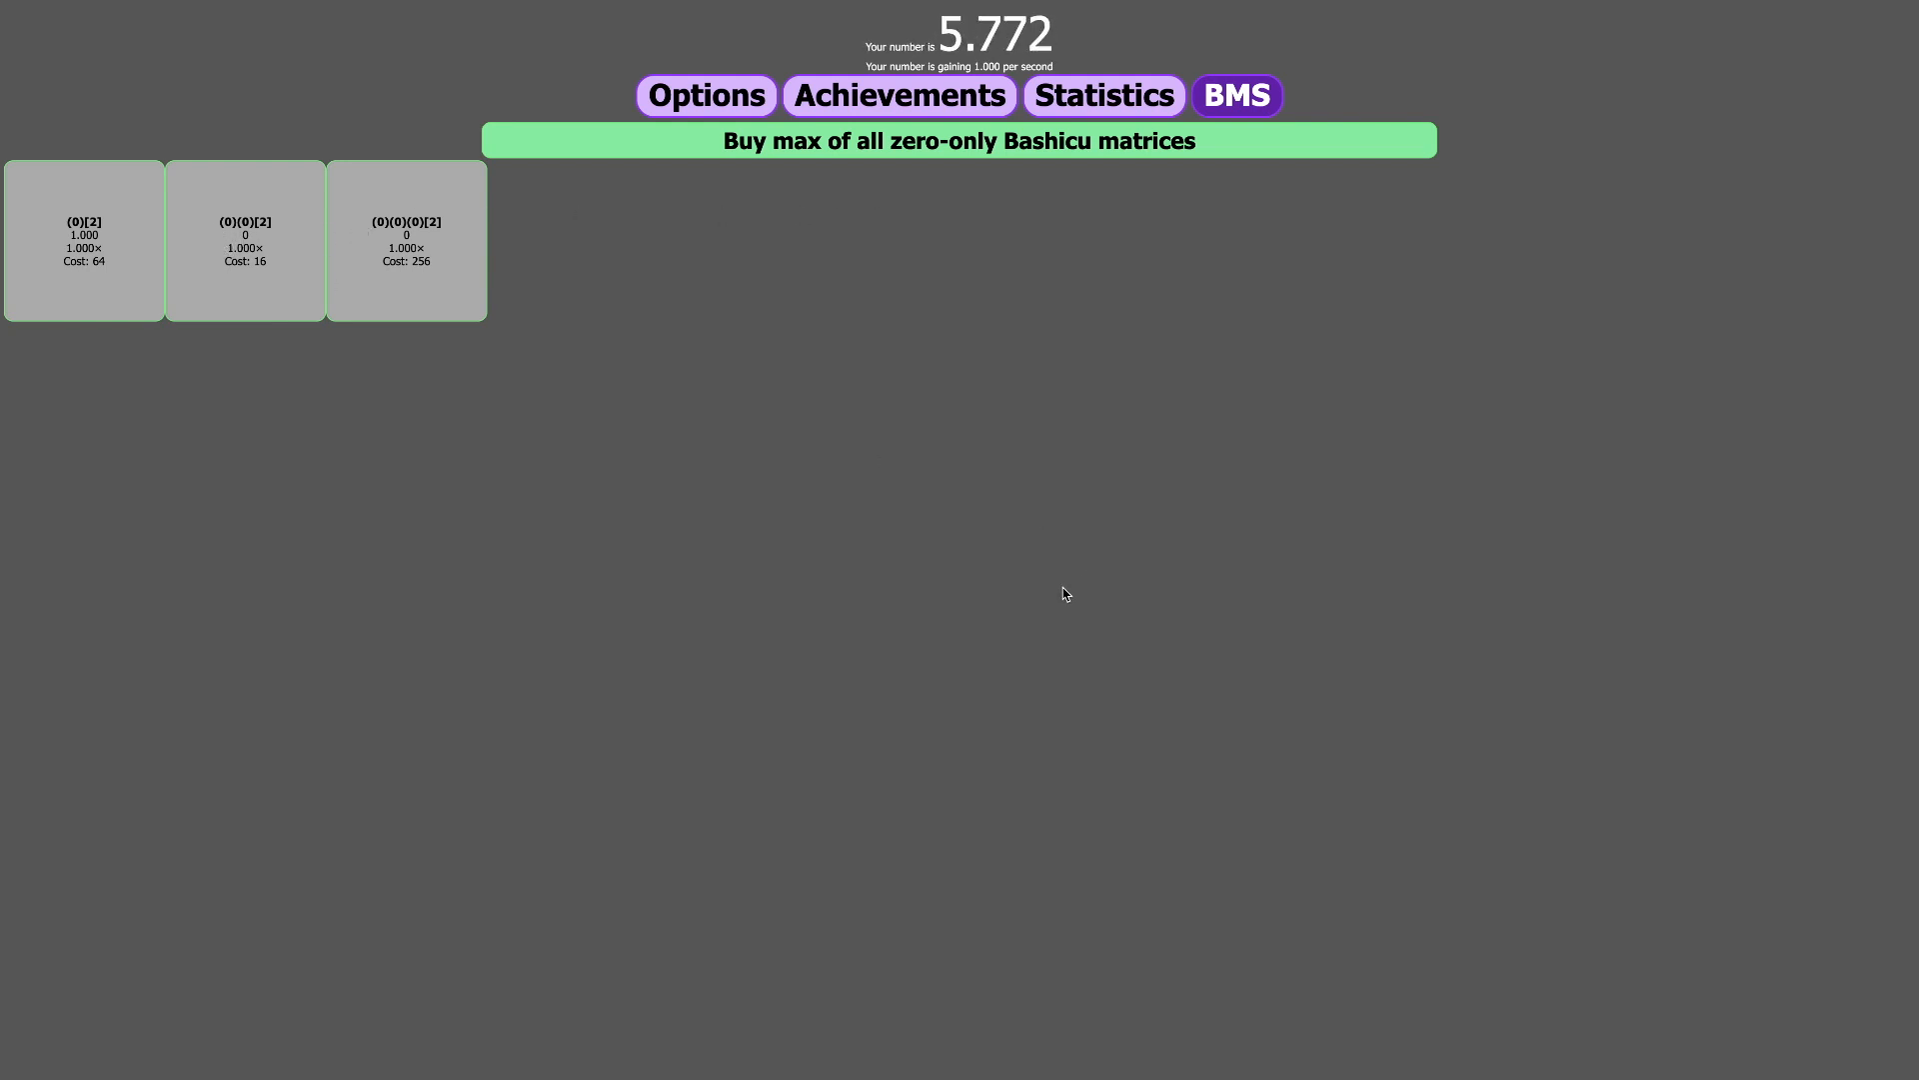
mouse_move(998, 516)
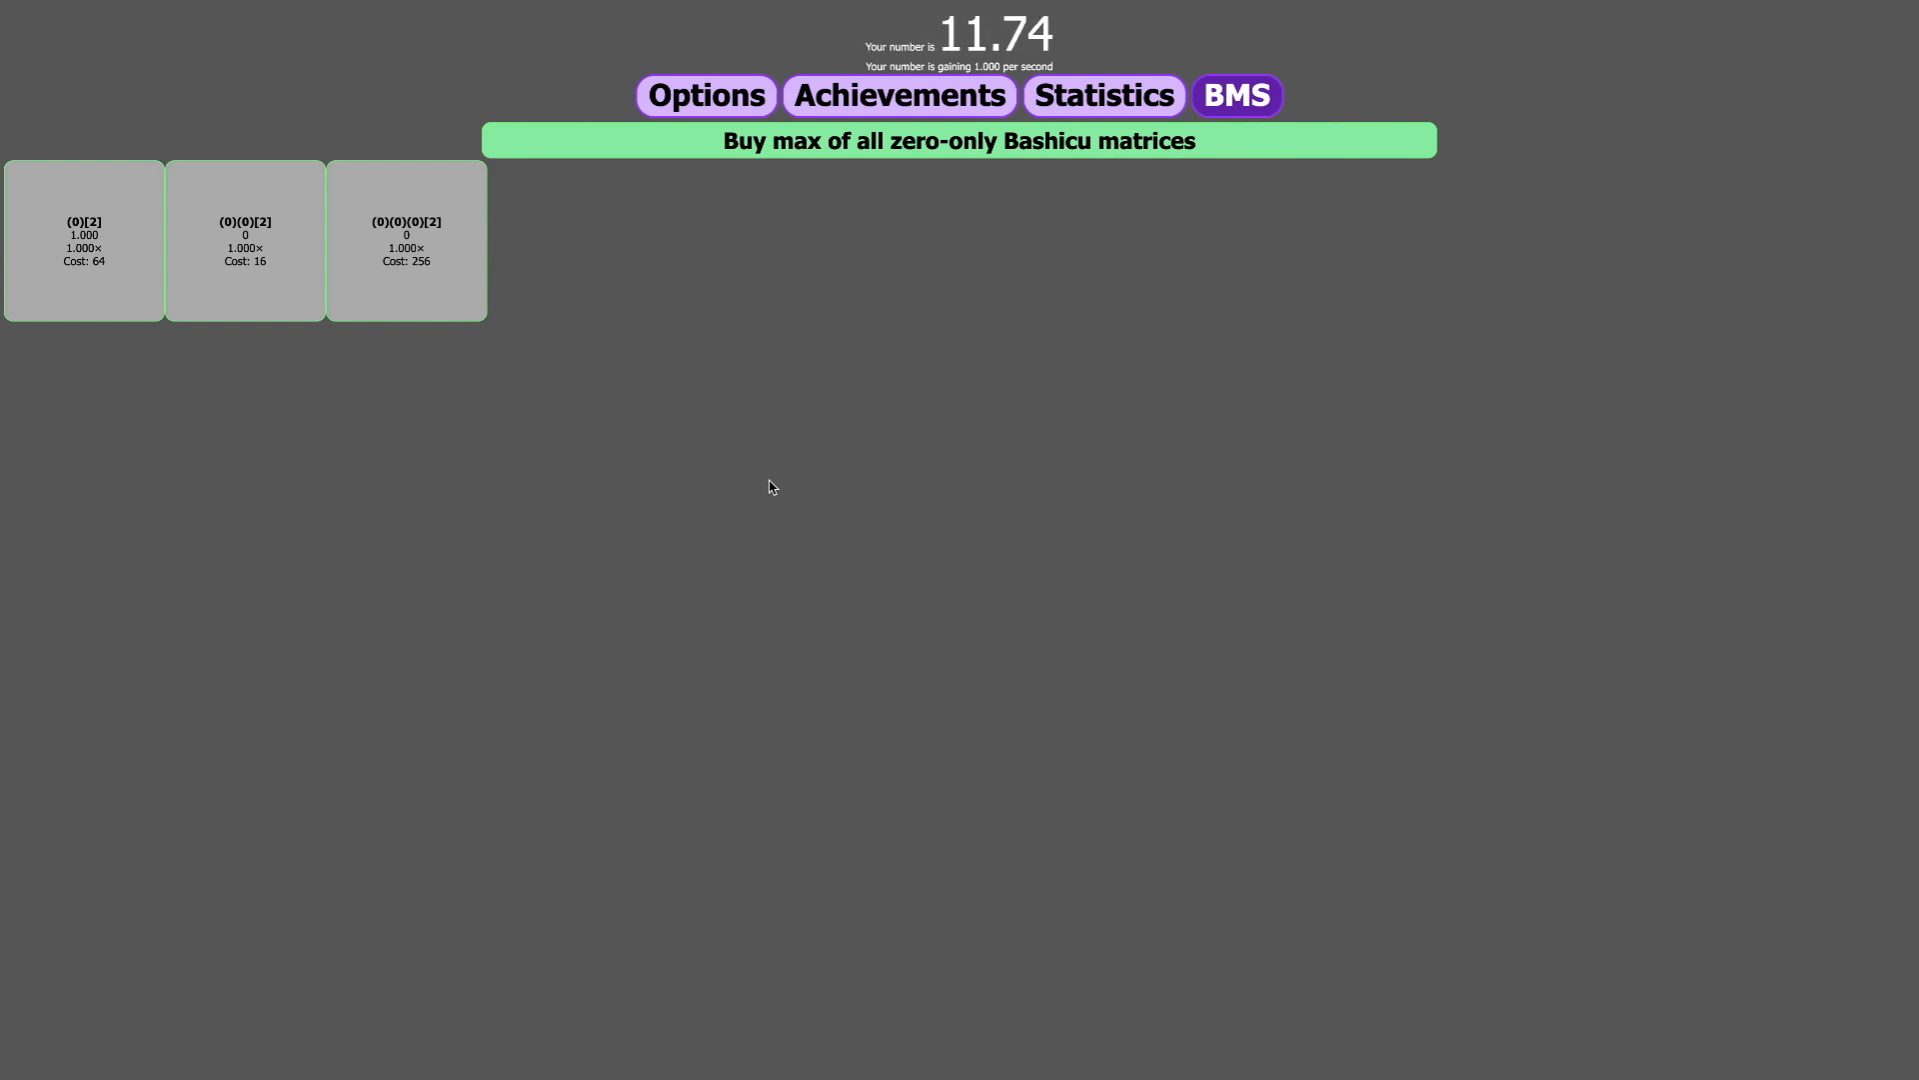
mouse_move(770, 438)
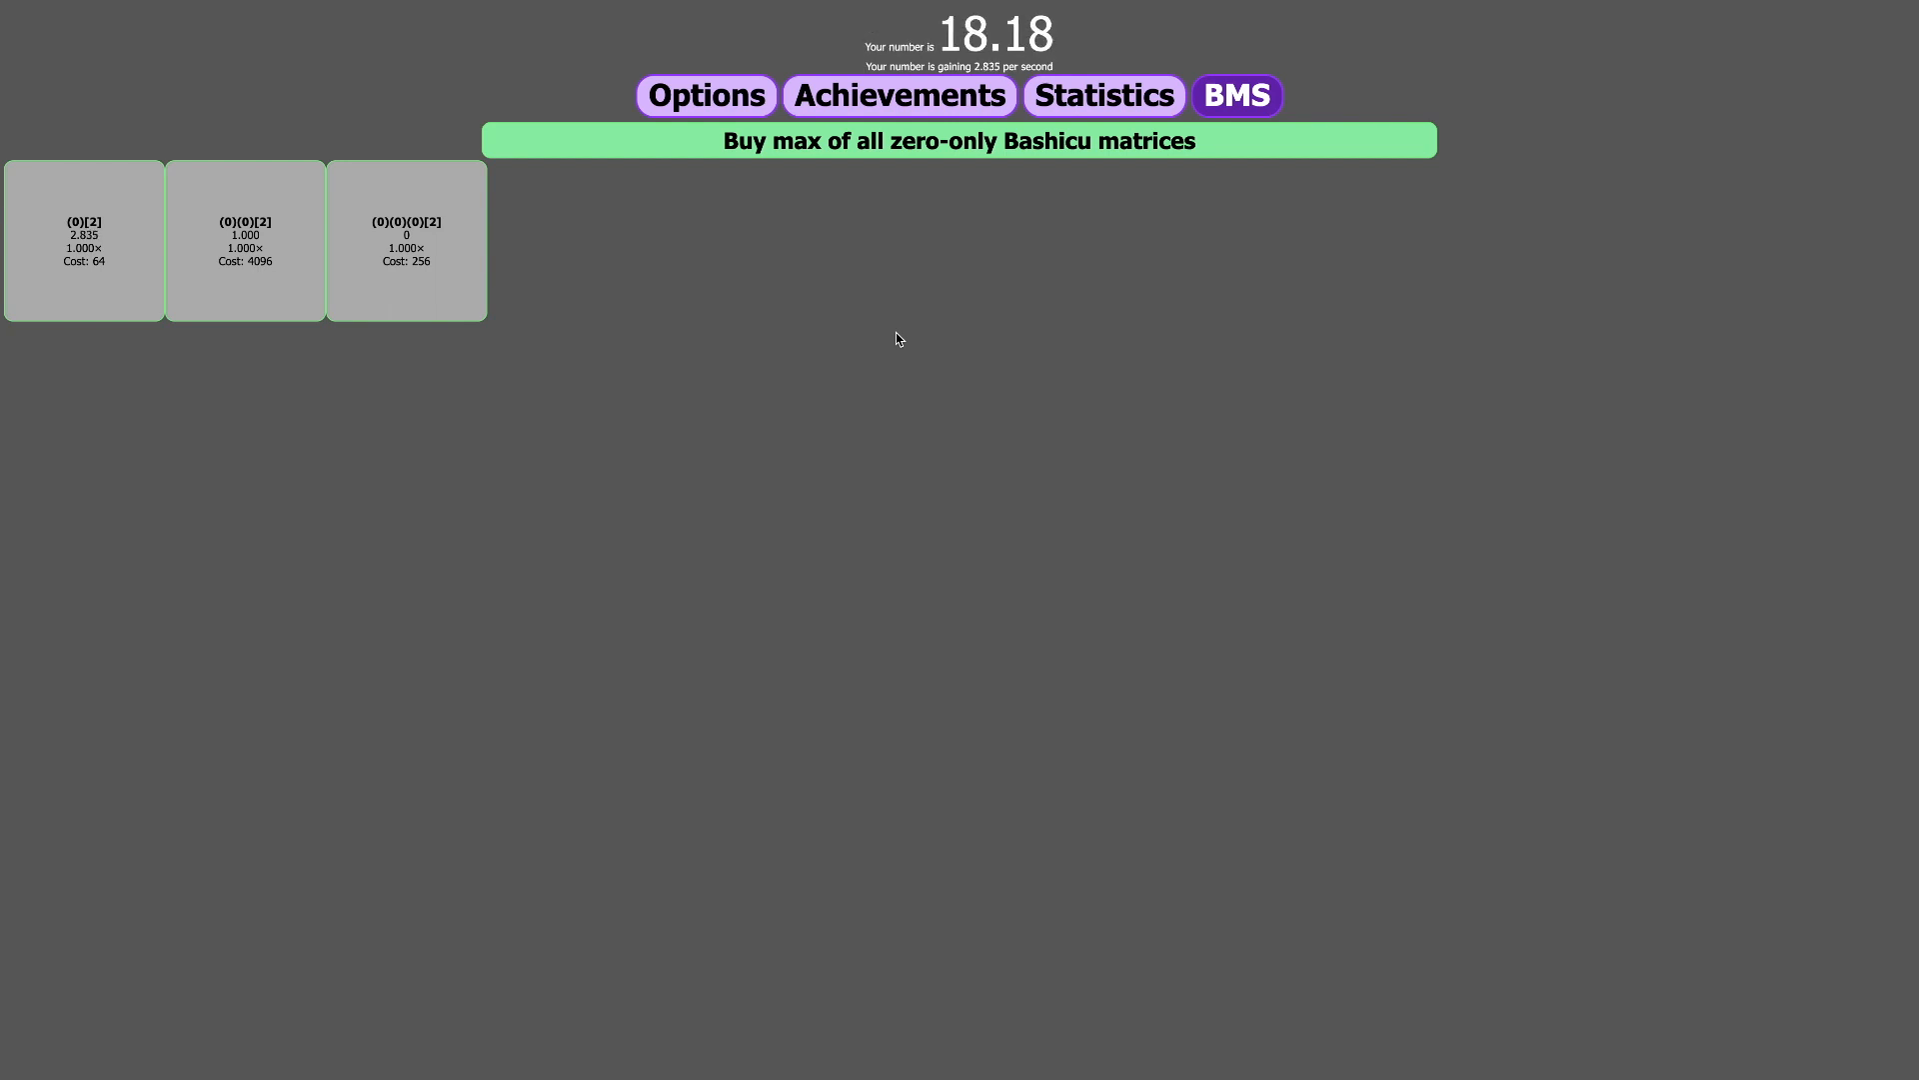
mouse_move(768, 355)
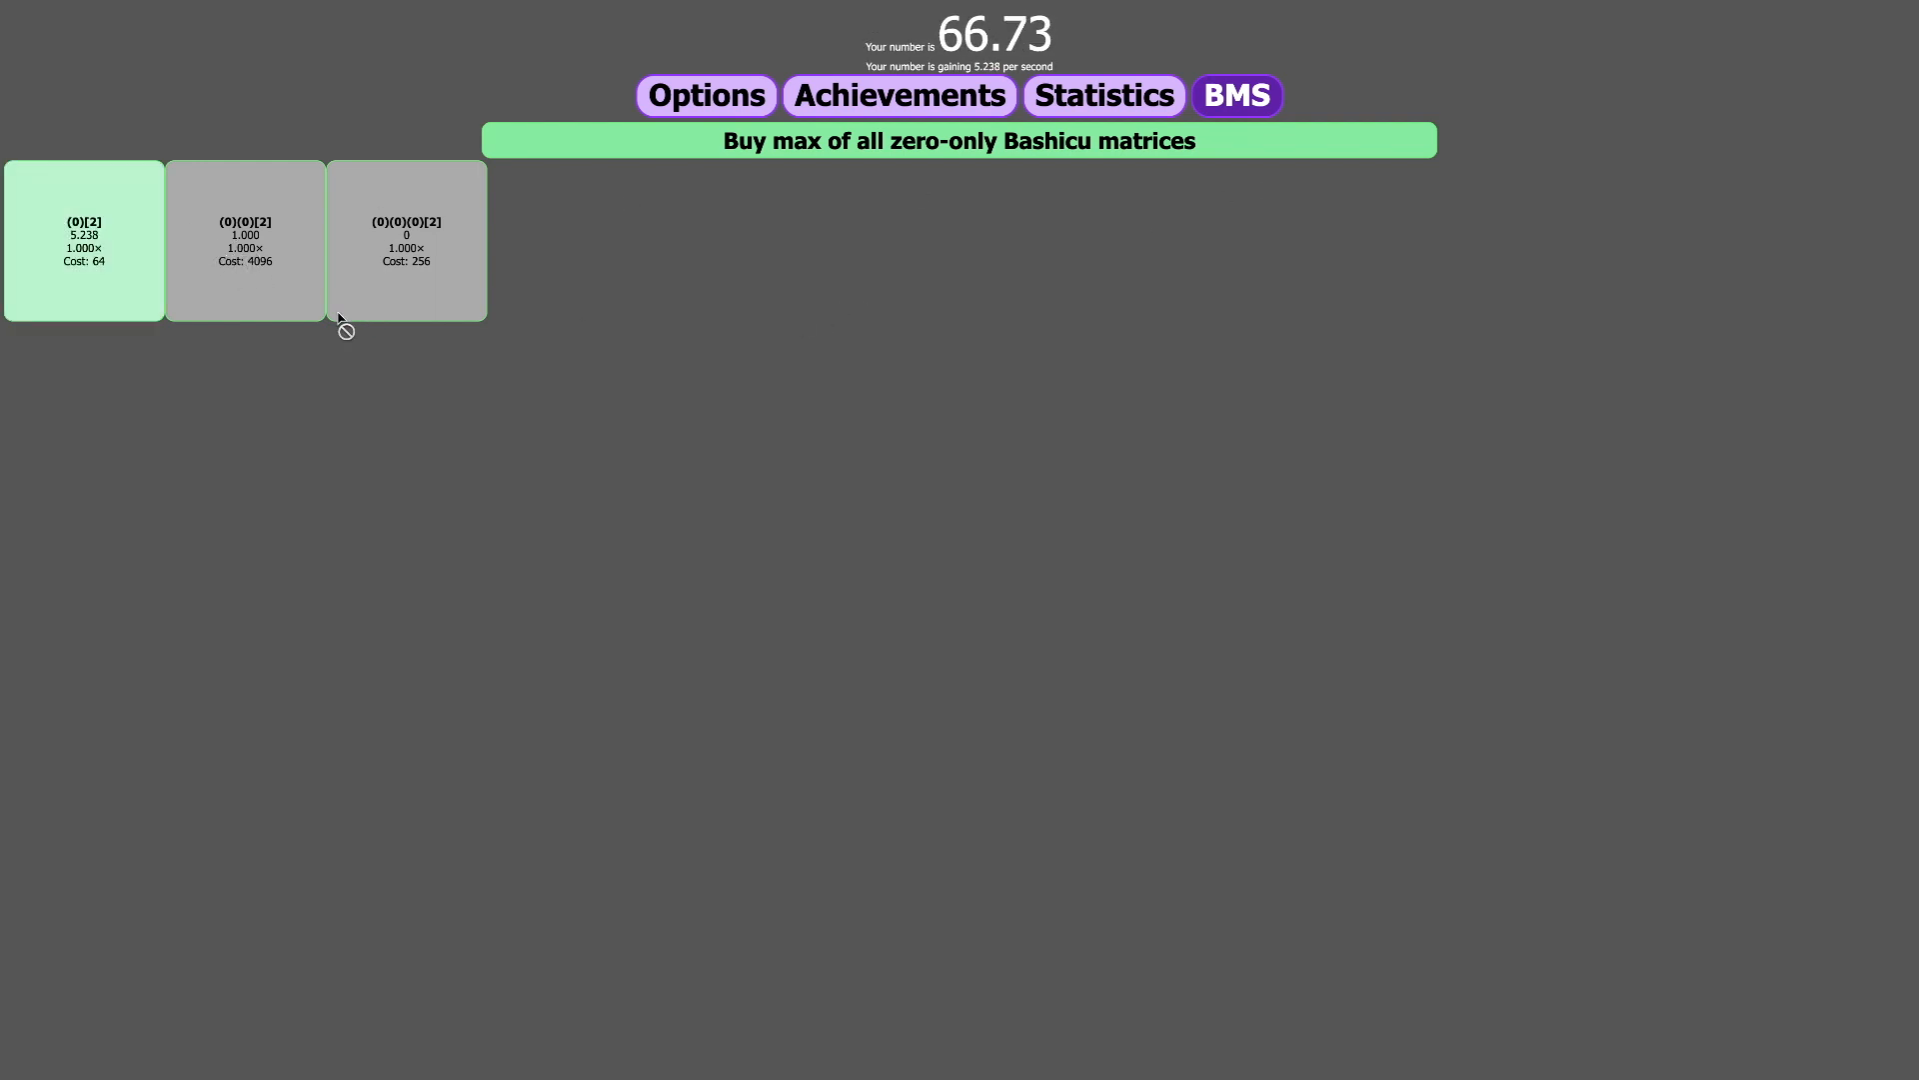
- Buy another (0)[2] matrix, lifting its multiplier to 2×
click(83, 239)
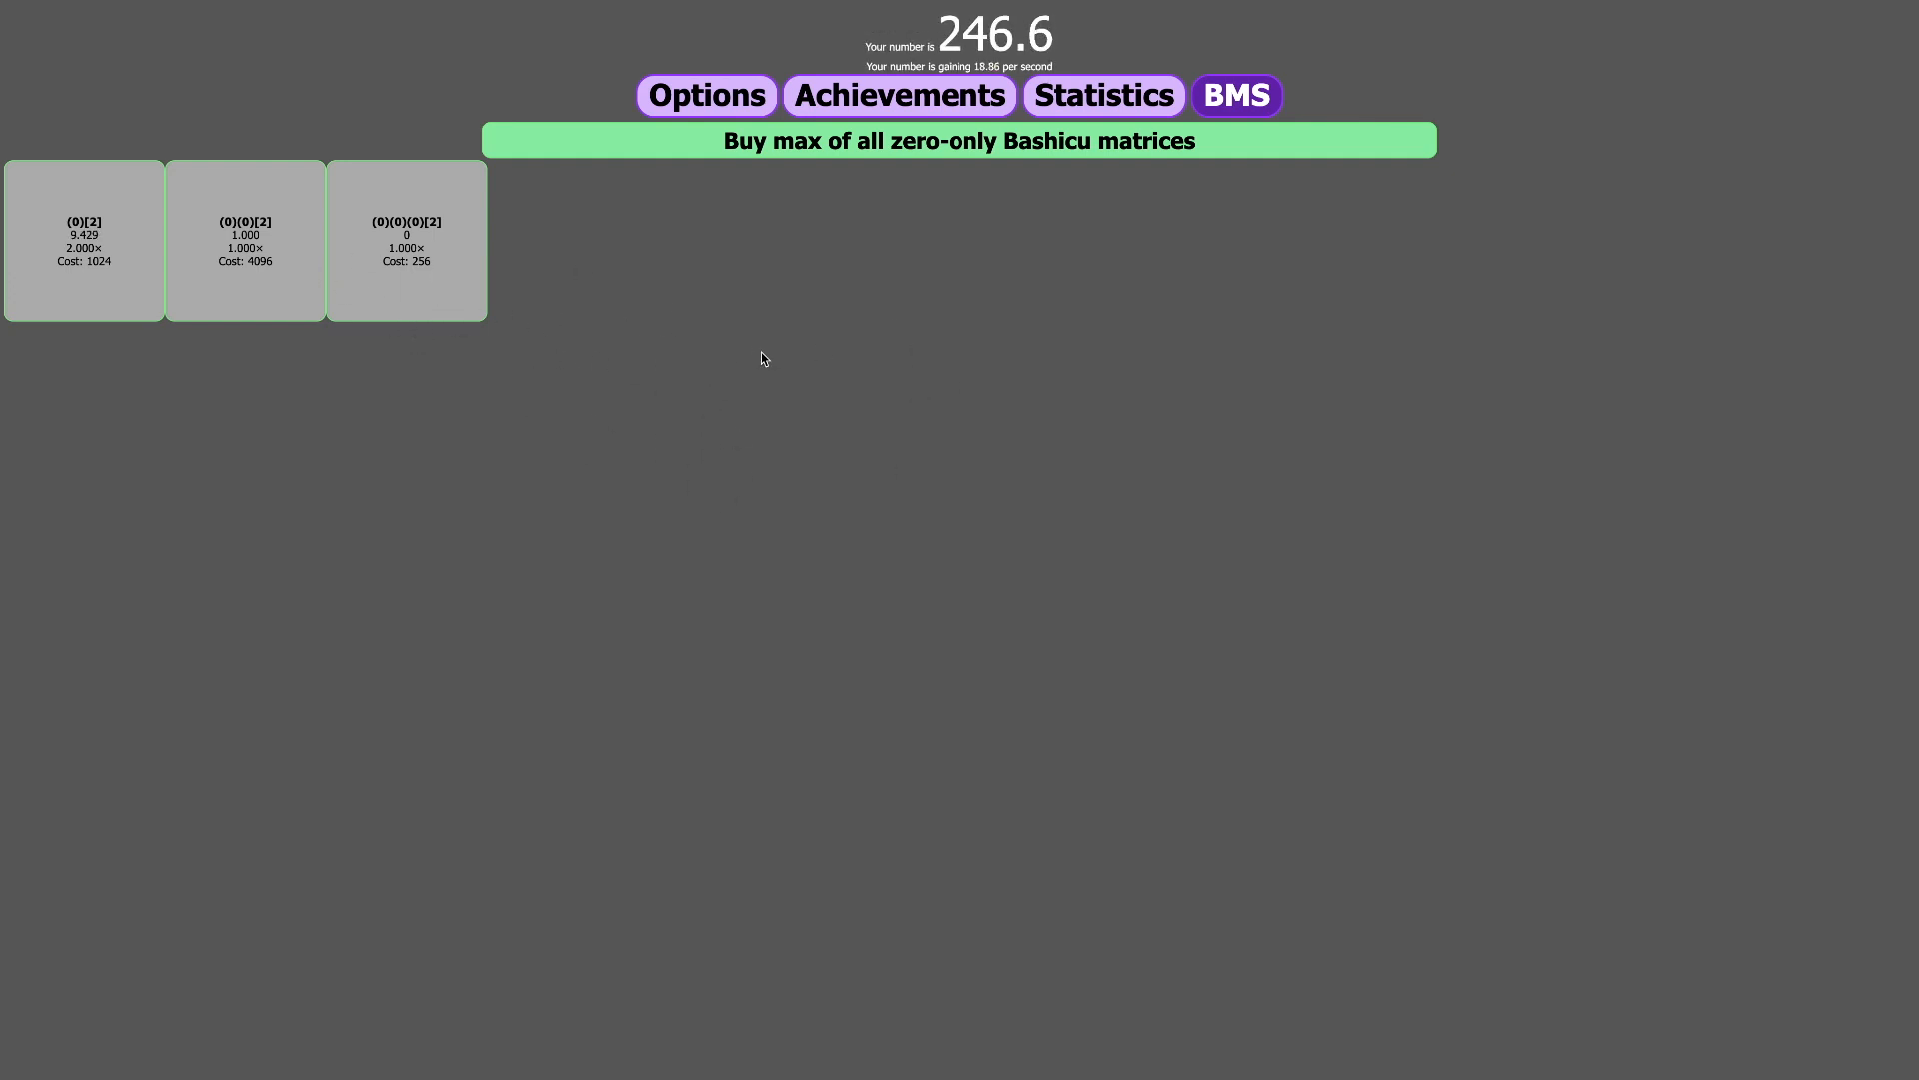
- Buy a (0)(0)(0)[2] matrix and more (0)[2], lifting (0)[2] to 4×
click(407, 240)
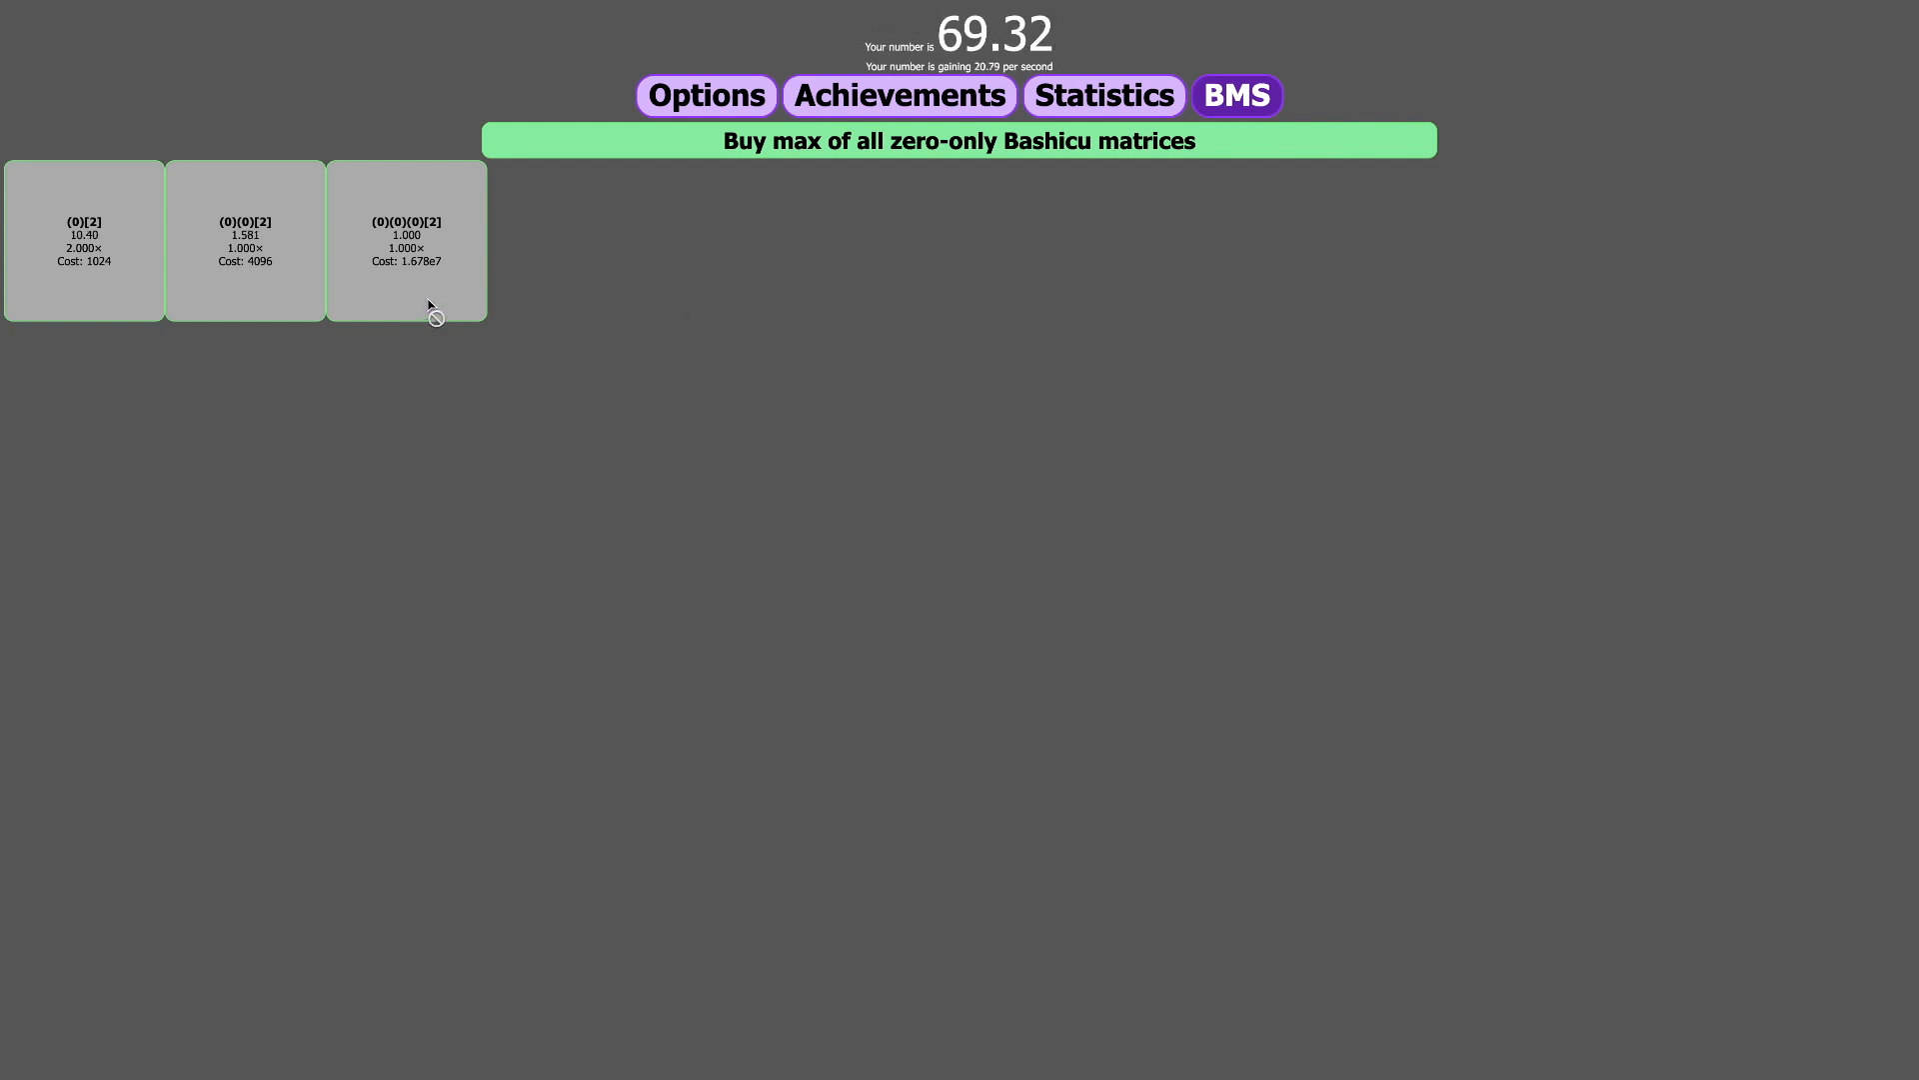
mouse_move(856, 332)
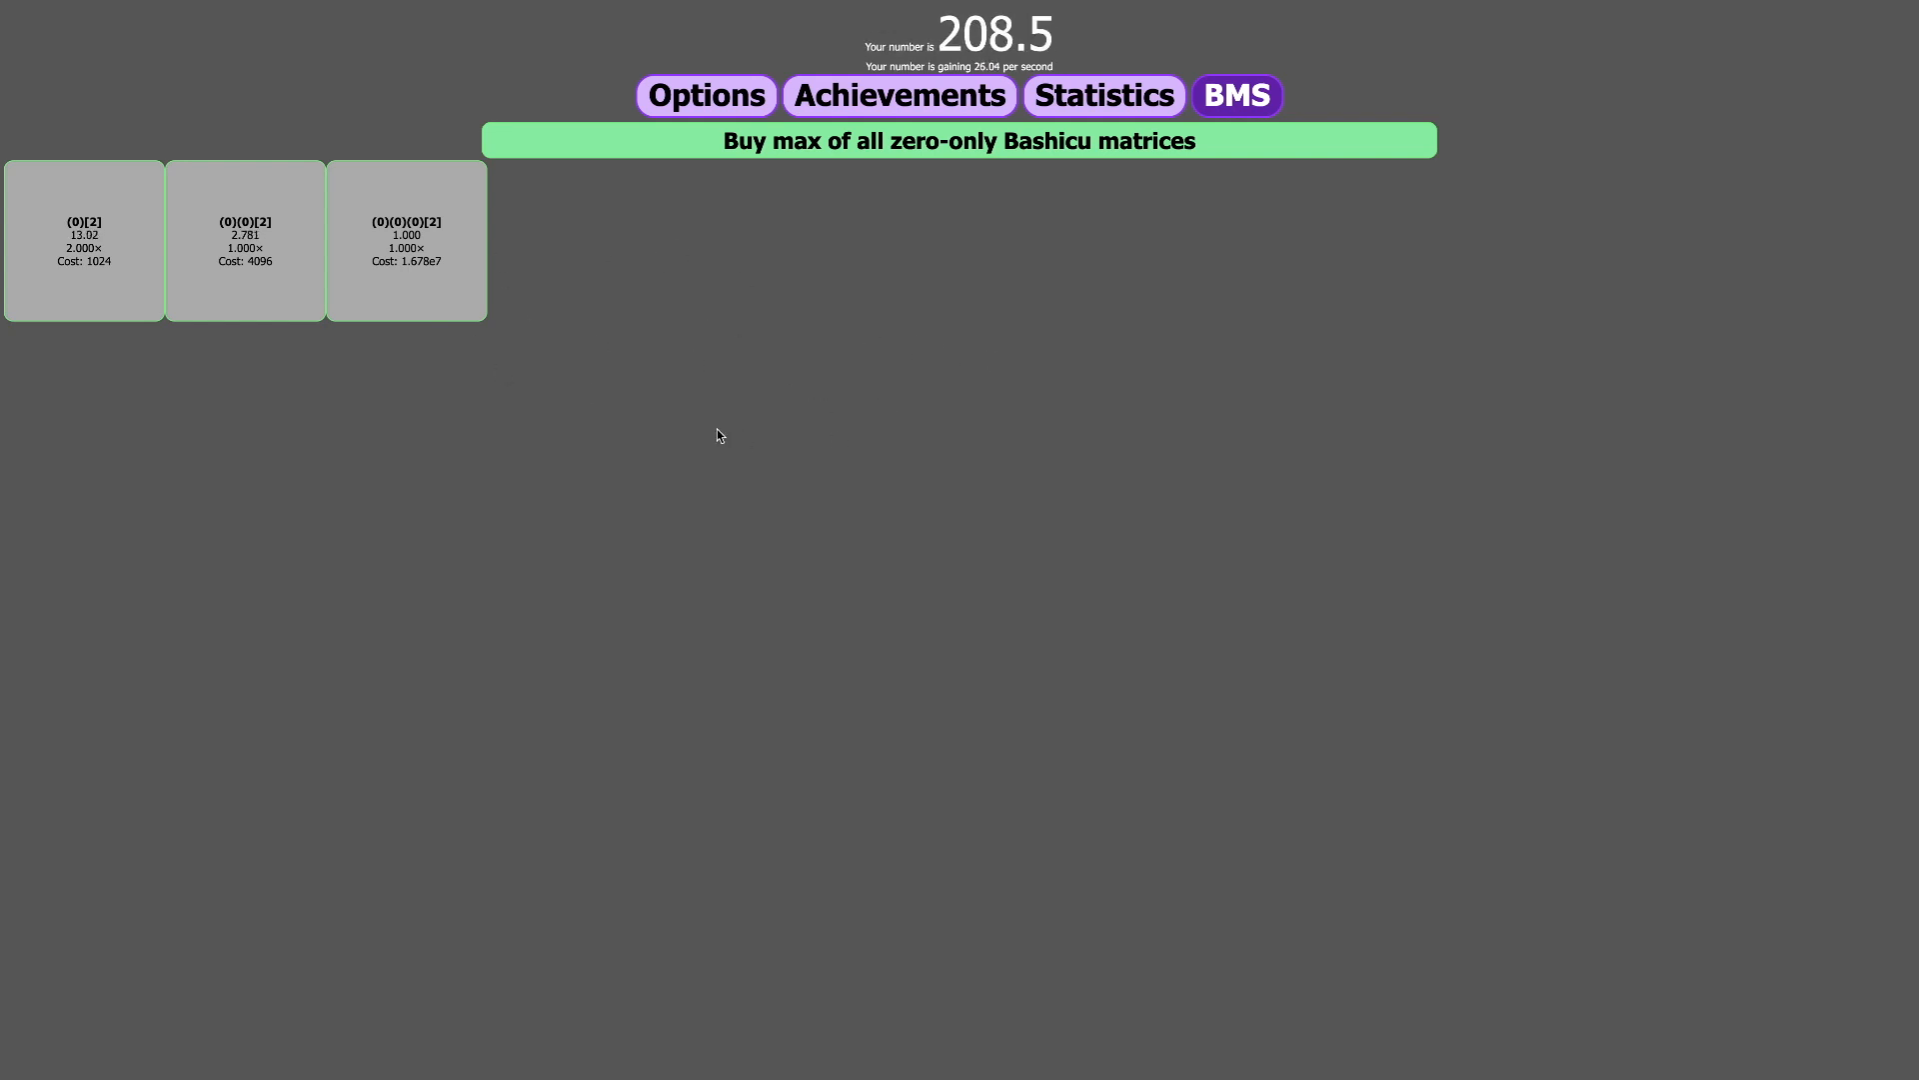
mouse_move(499, 402)
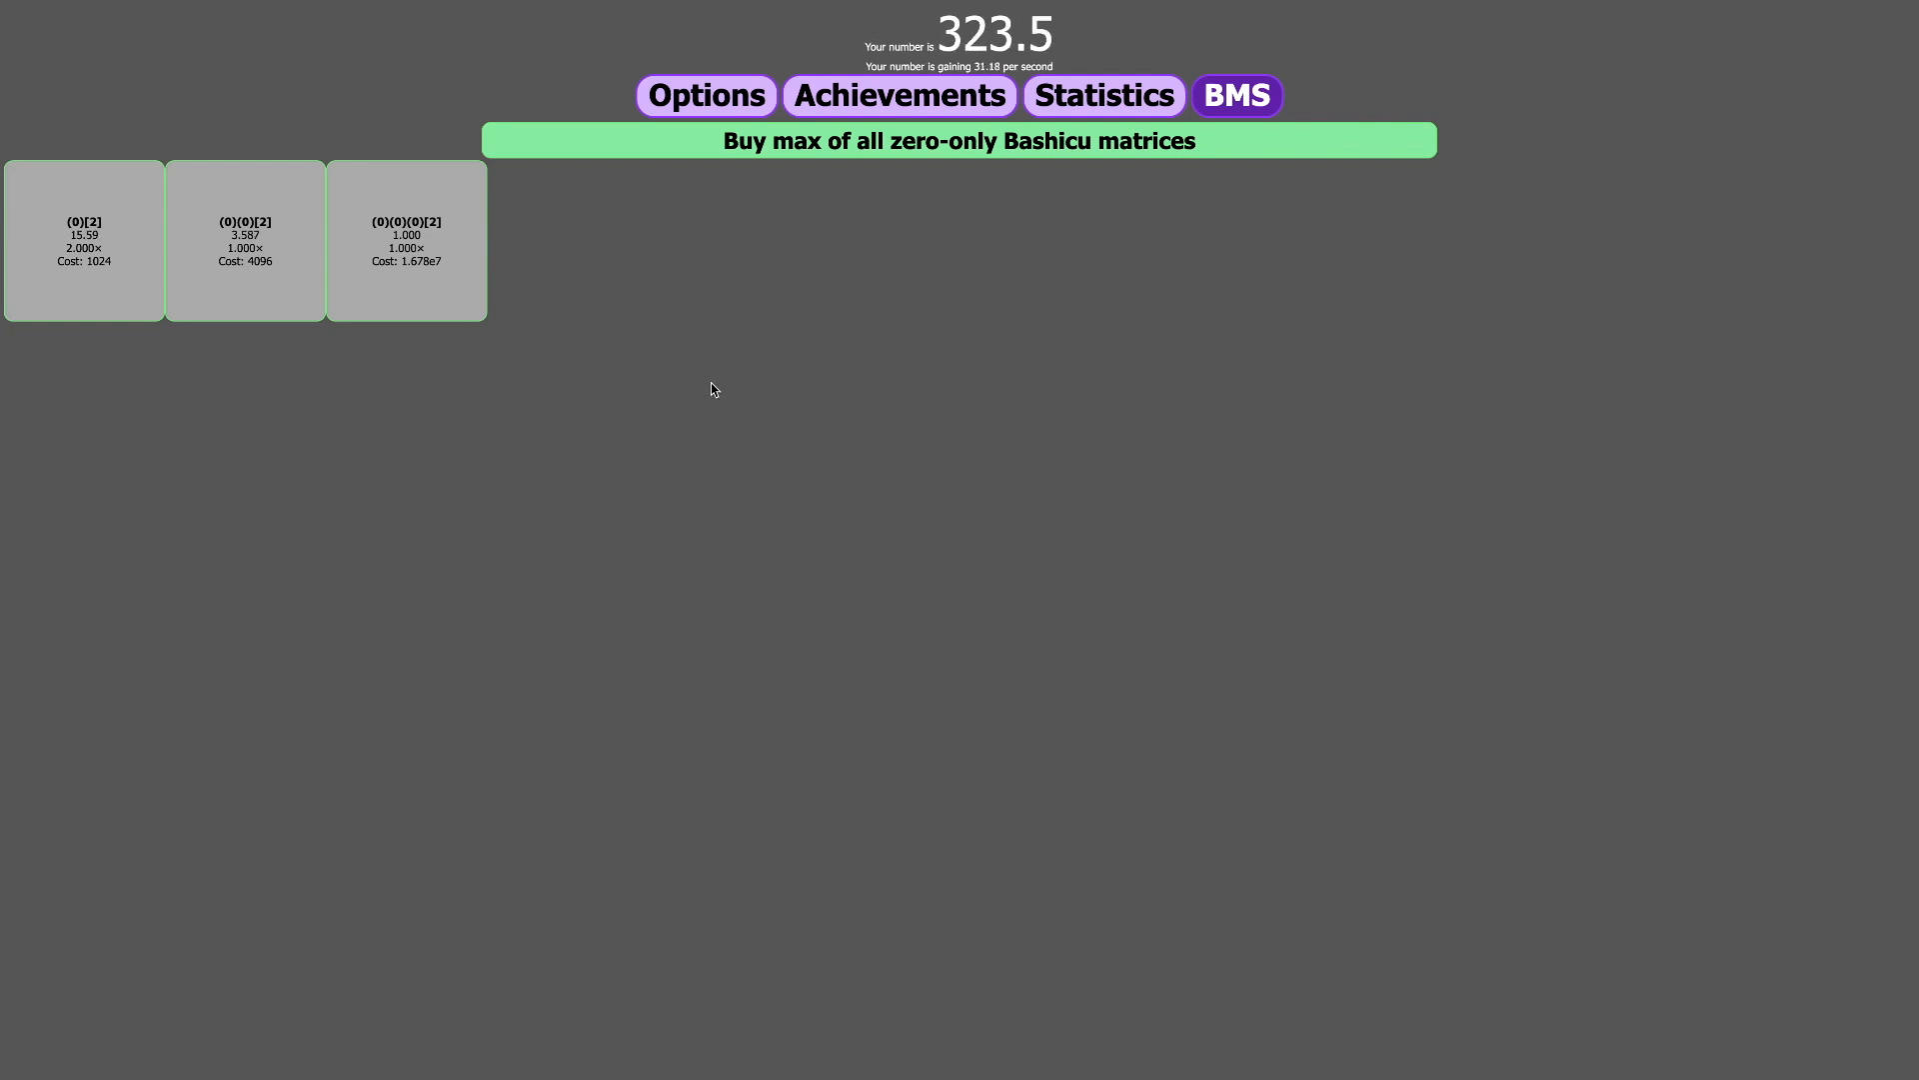
mouse_move(796, 354)
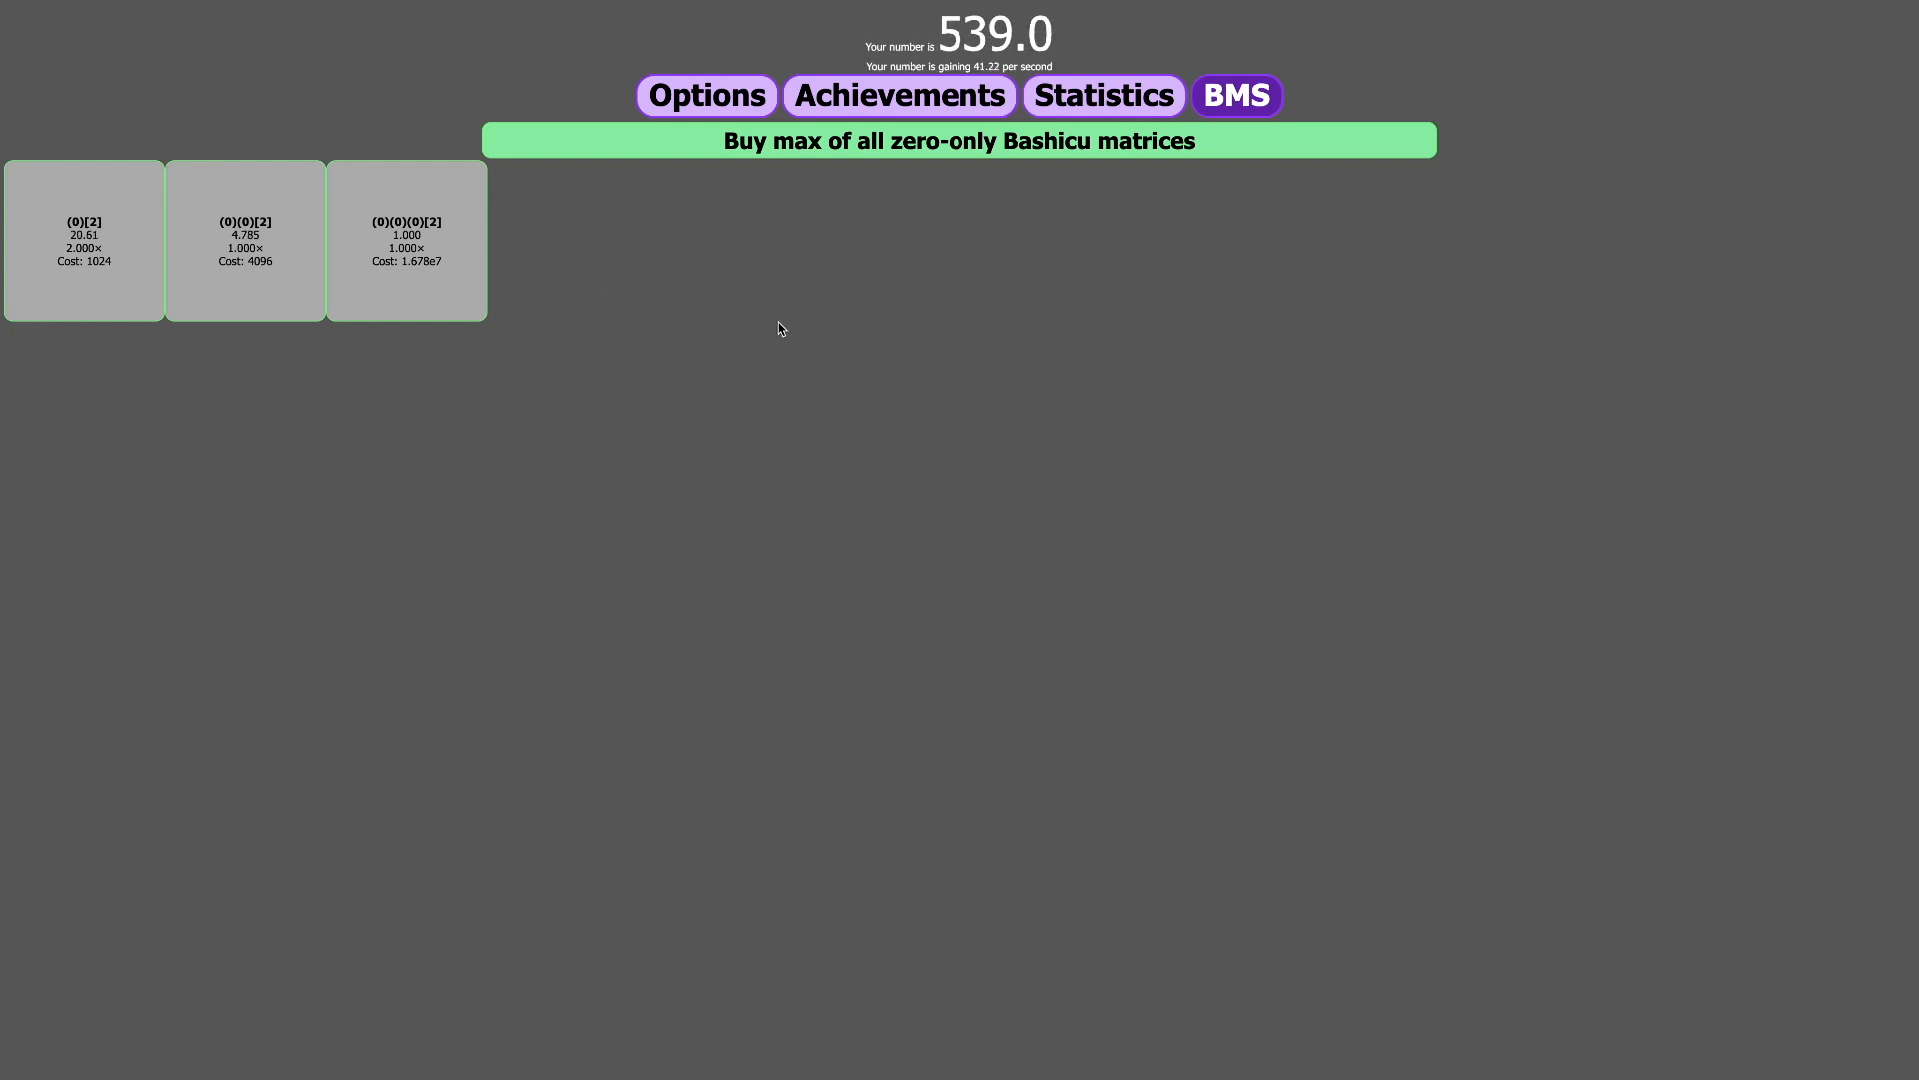
mouse_move(647, 300)
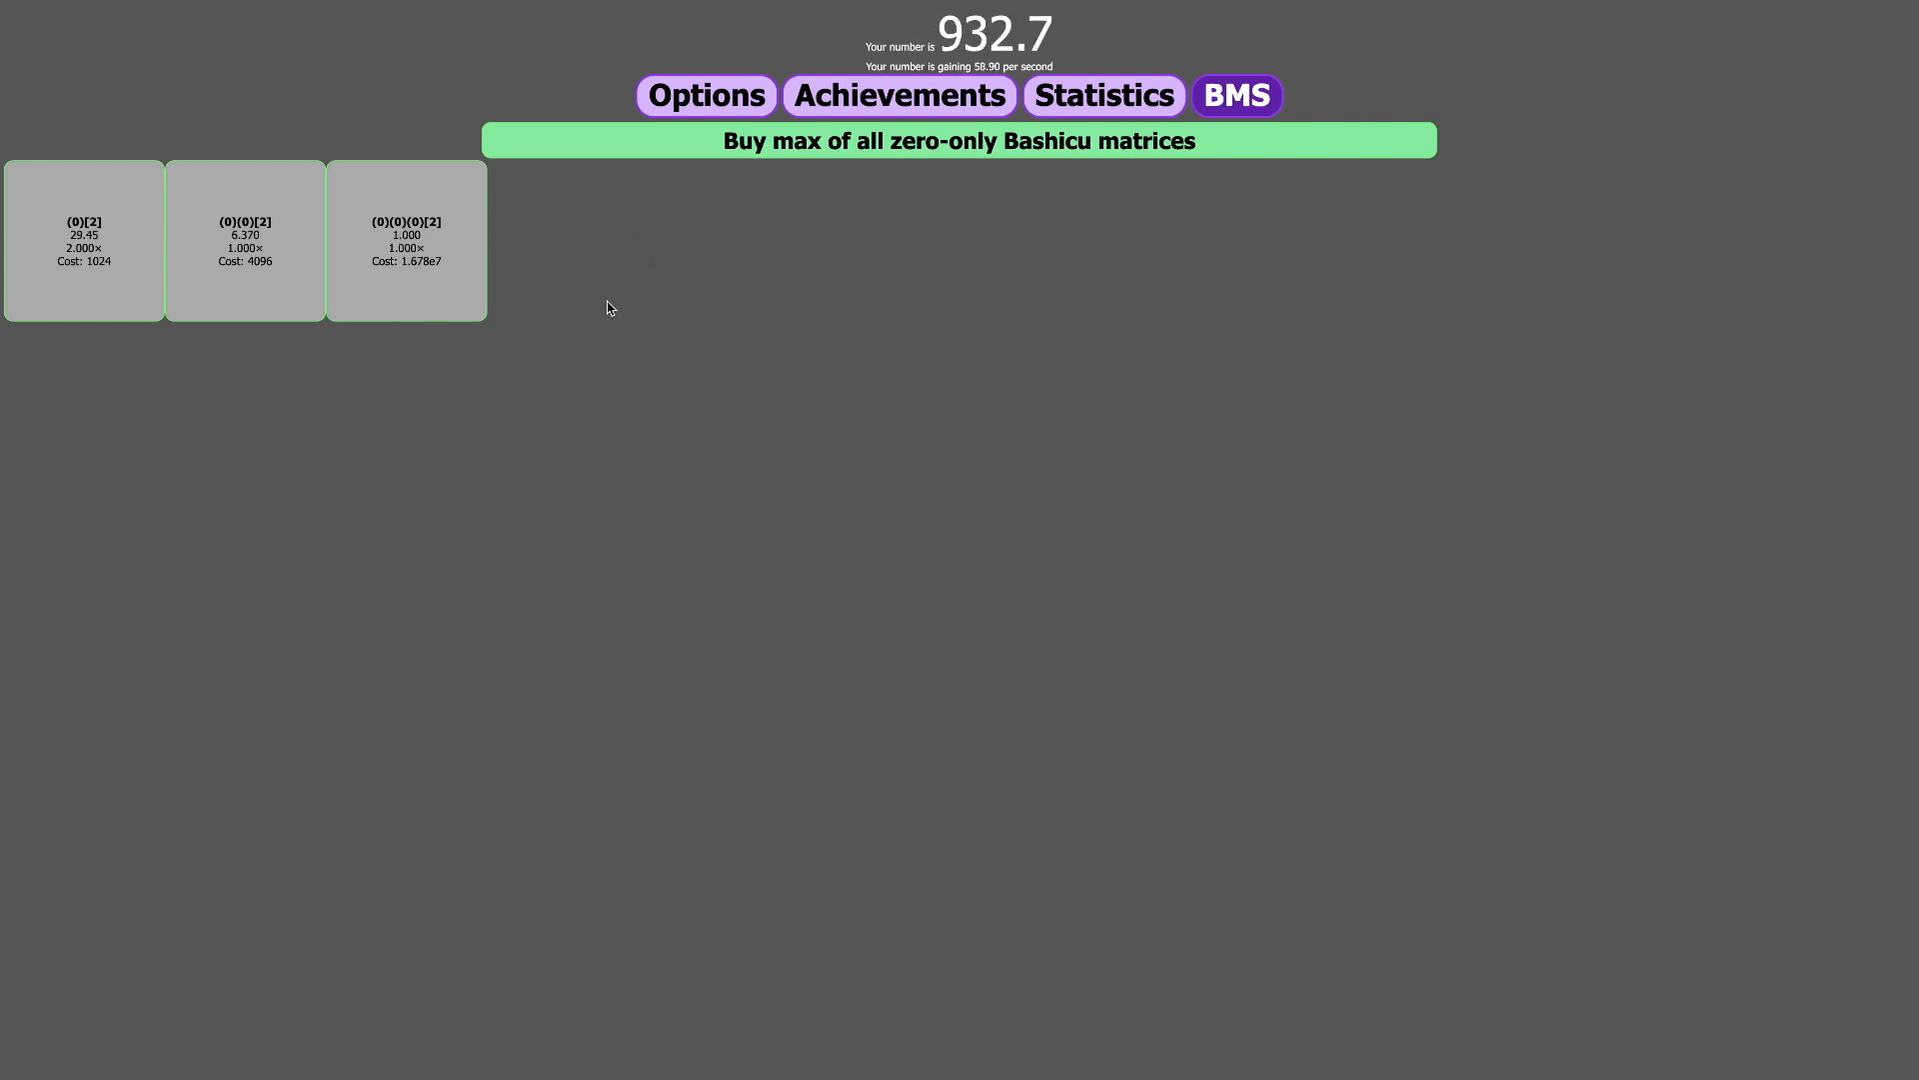
click(83, 239)
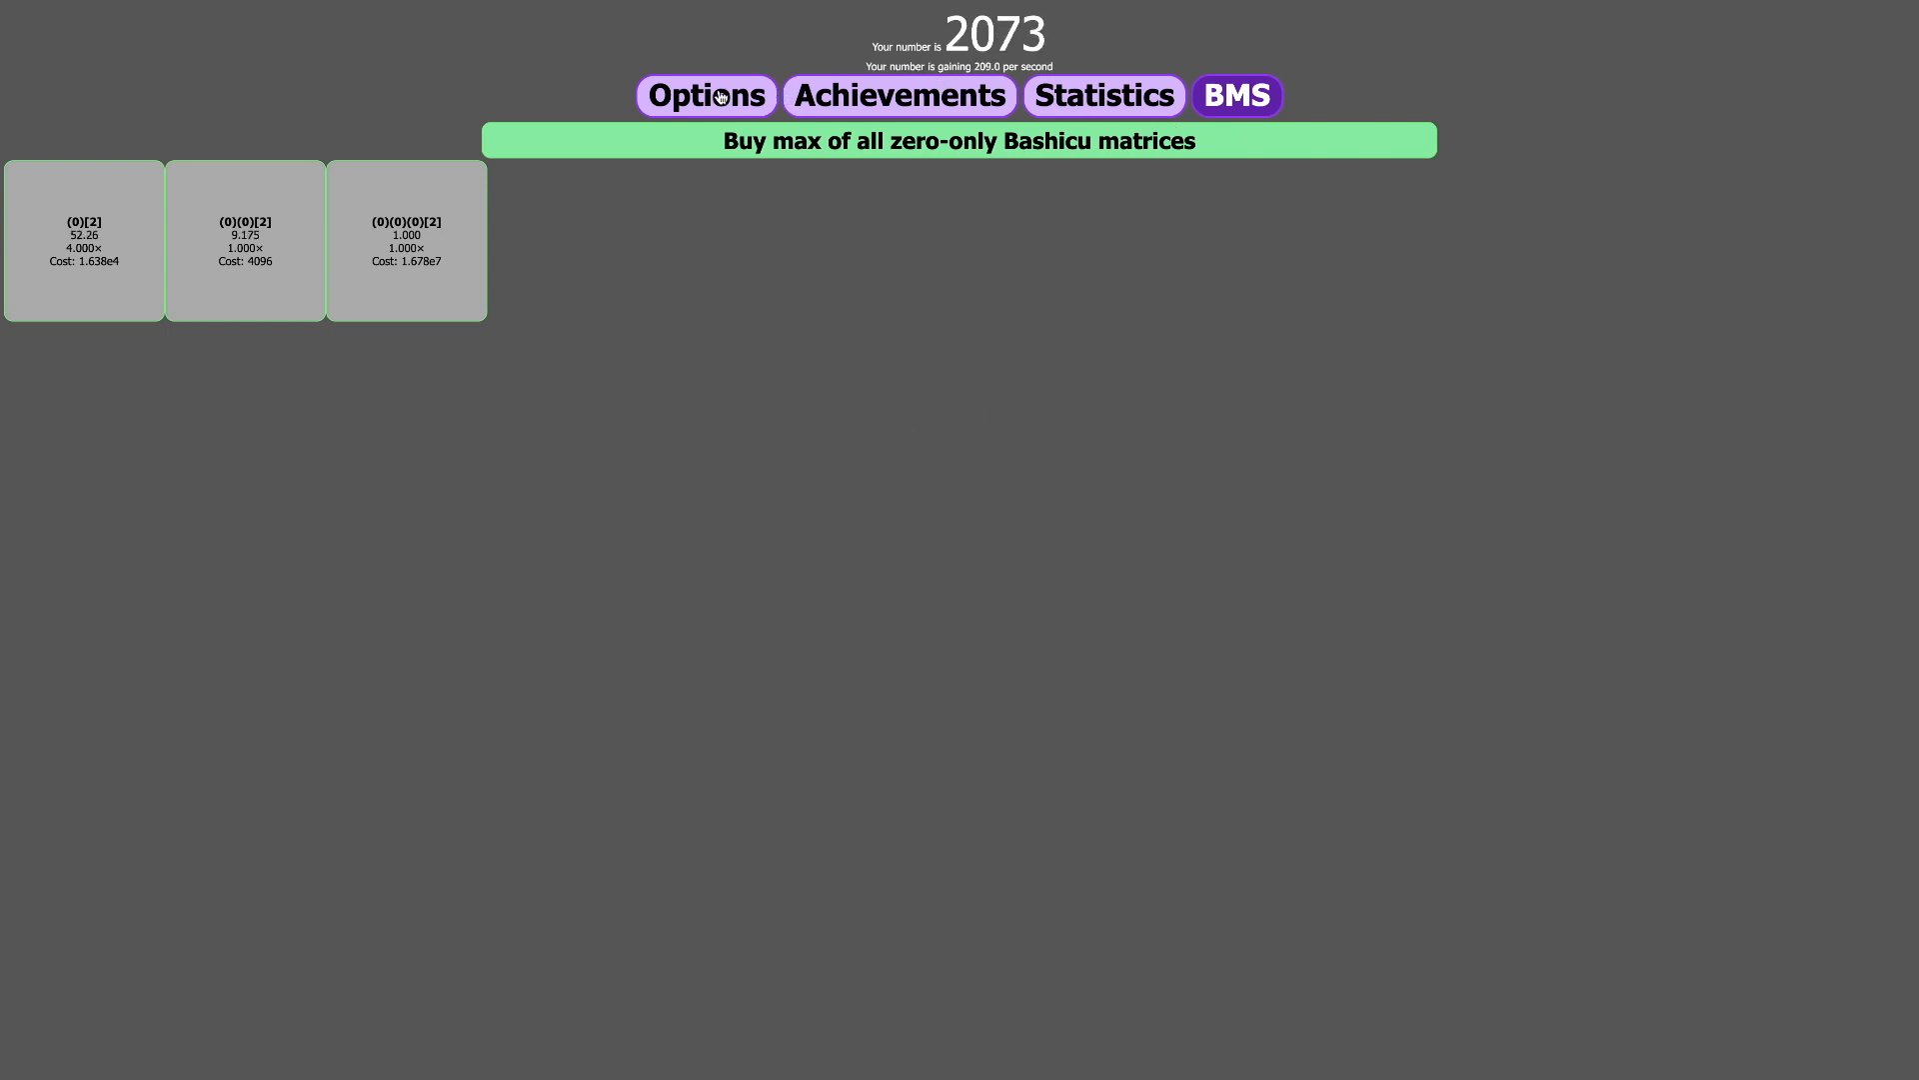
- Browse Options, Achievements and Statistics, then buy another (0)(0)[2] matrix on BMS
click(705, 94)
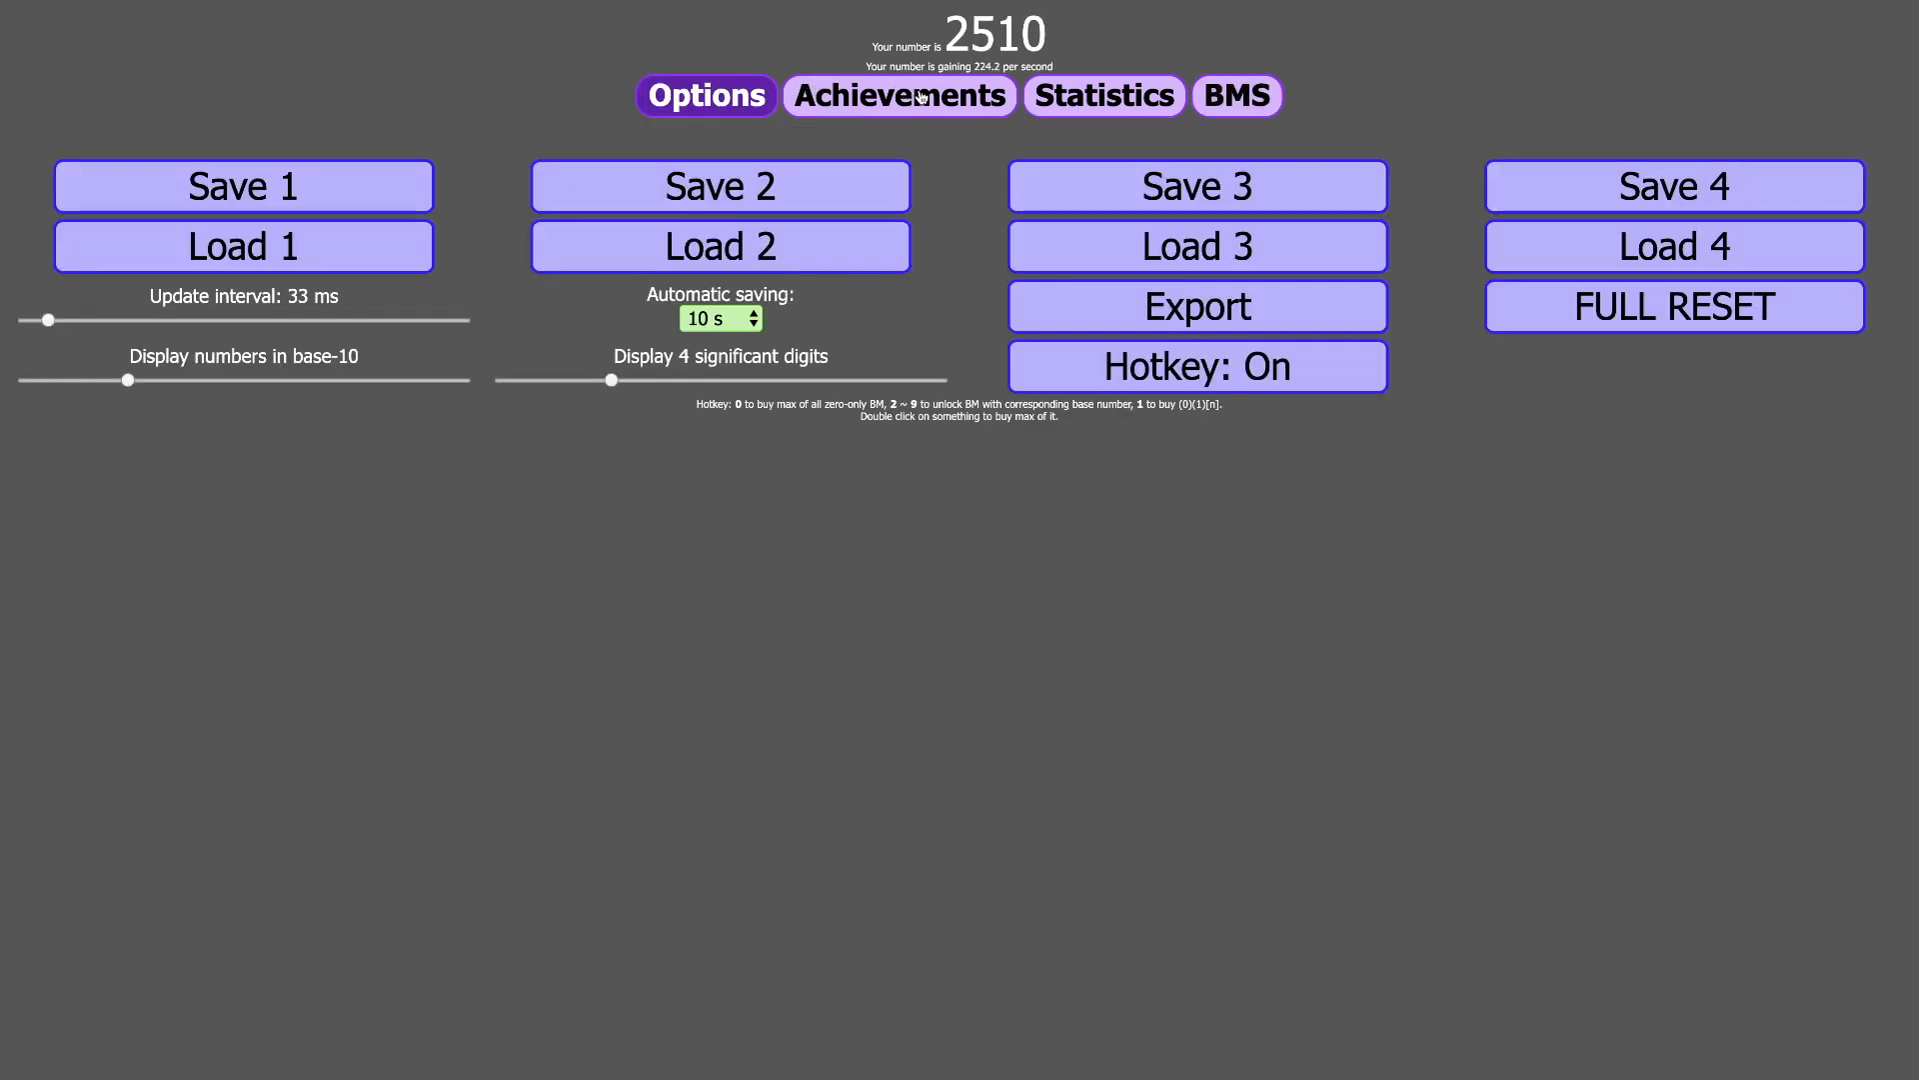
click(899, 96)
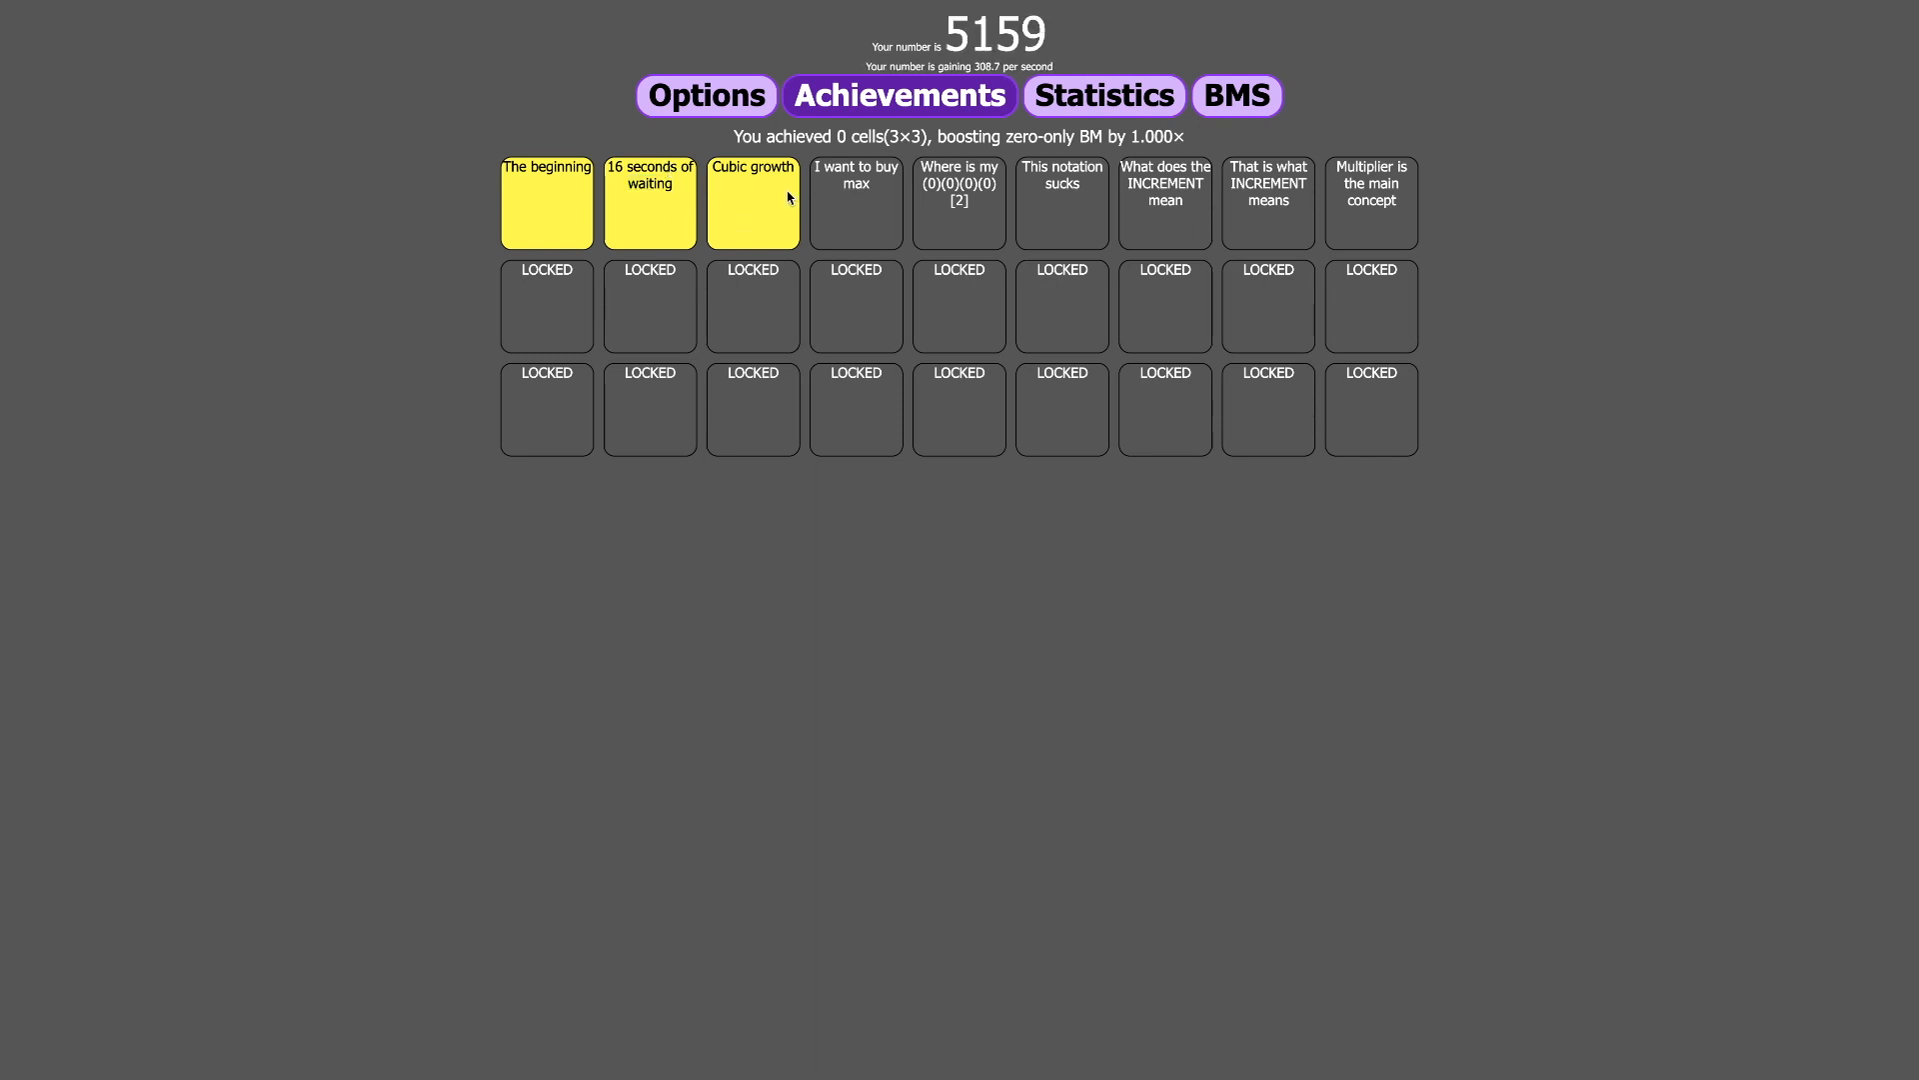
click(1101, 96)
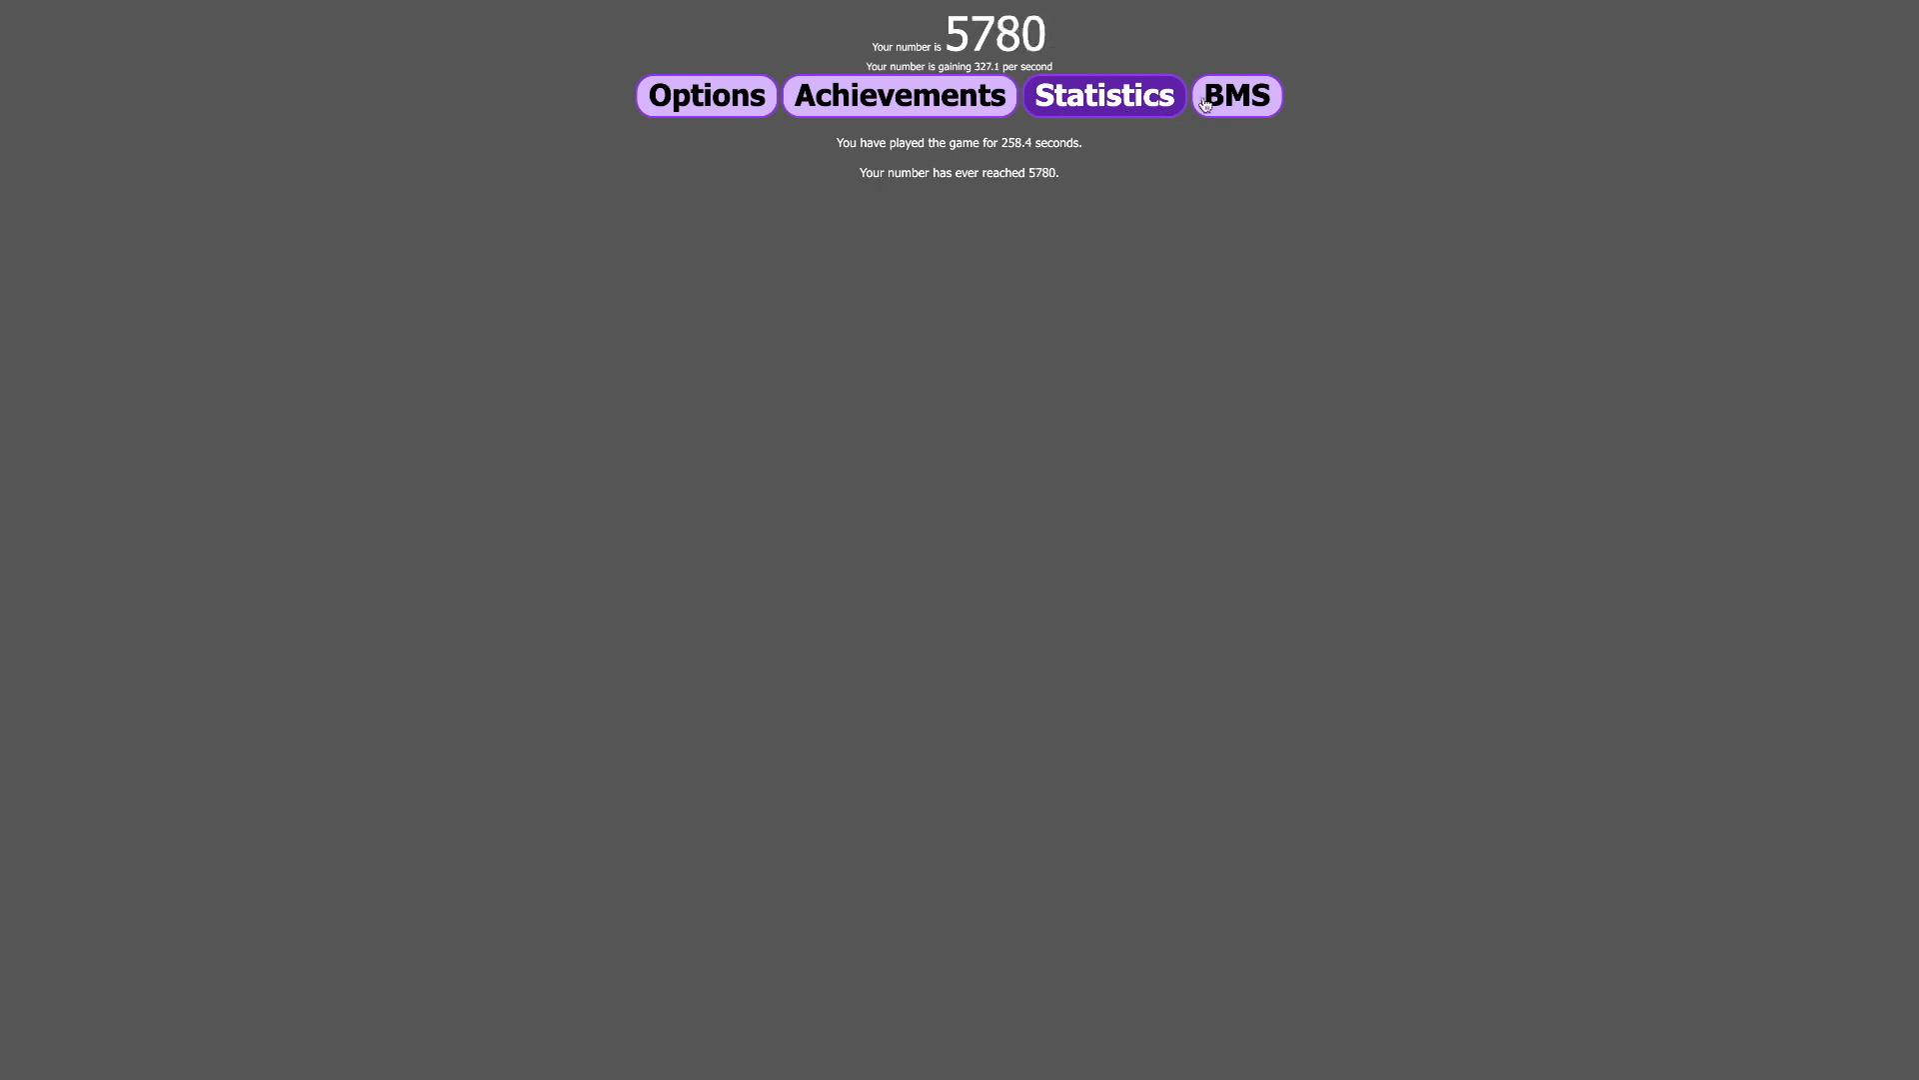
click(1238, 94)
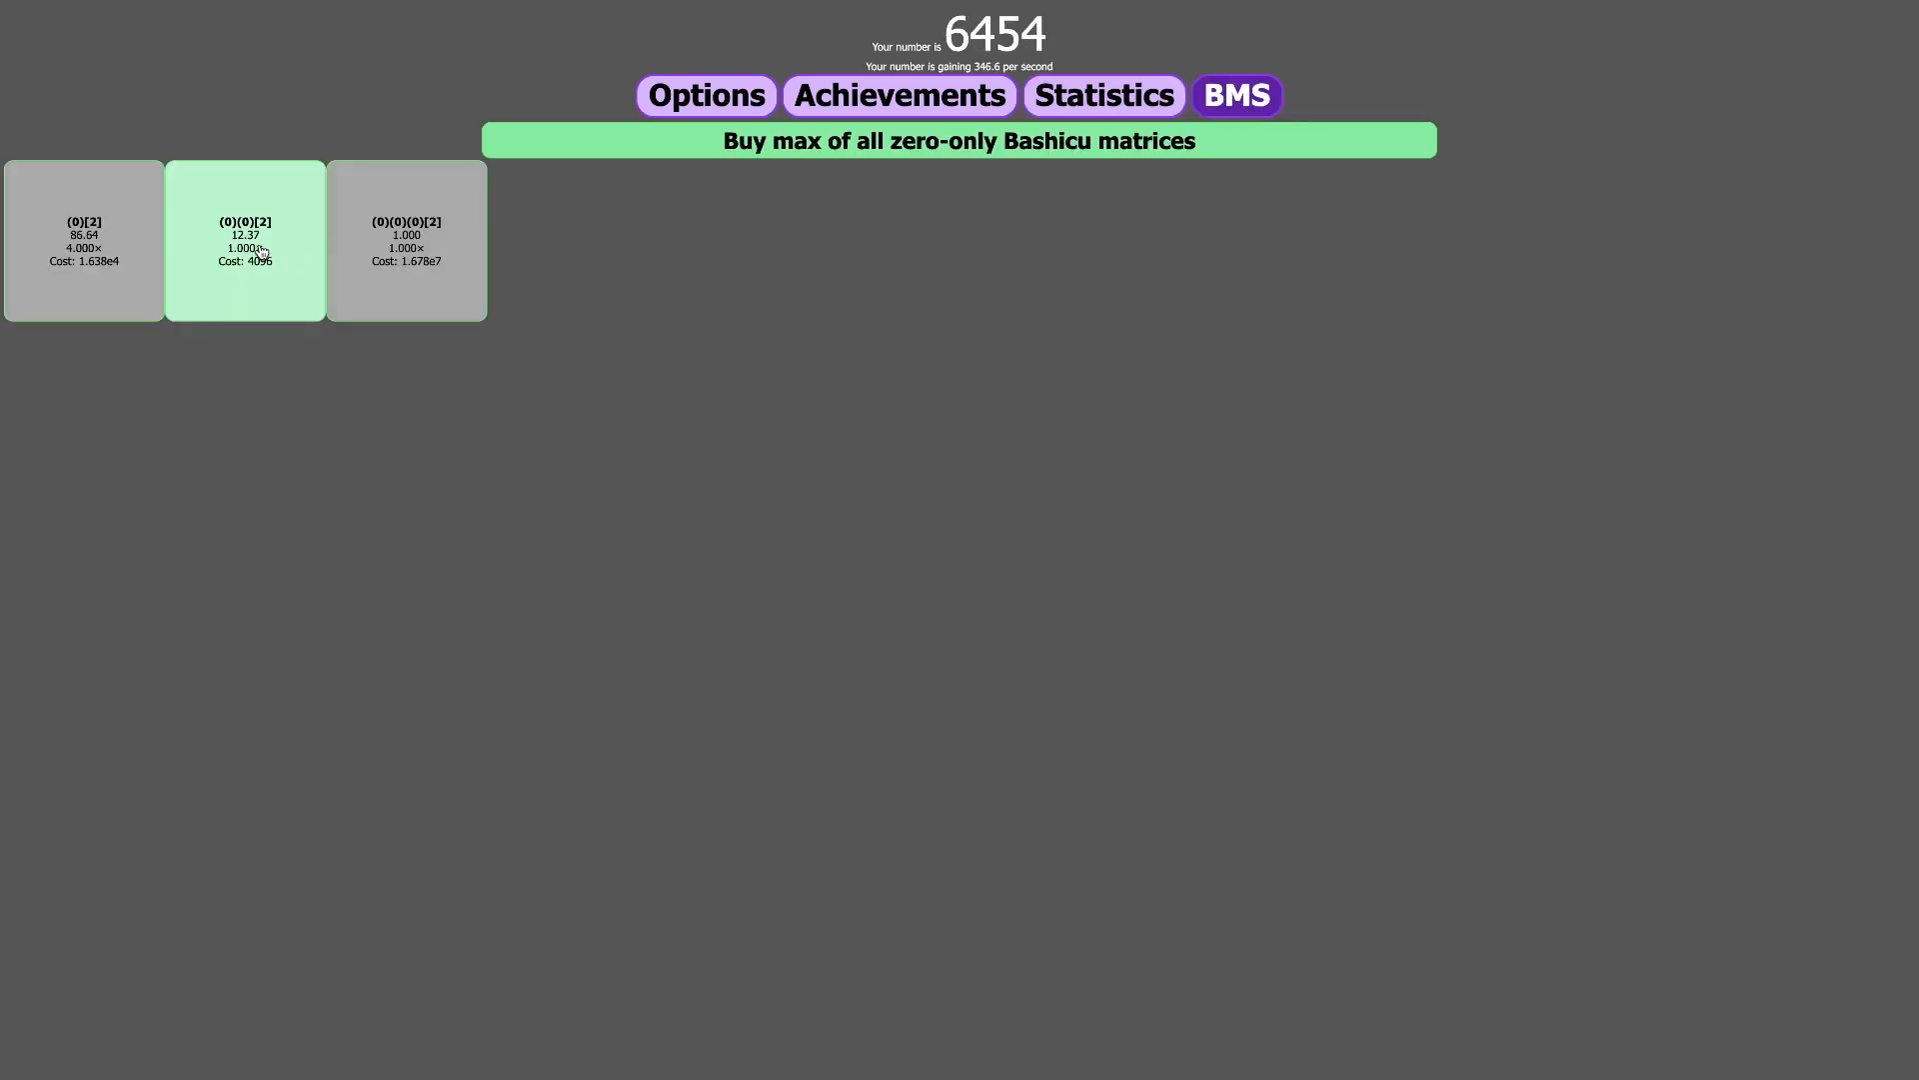
click(245, 239)
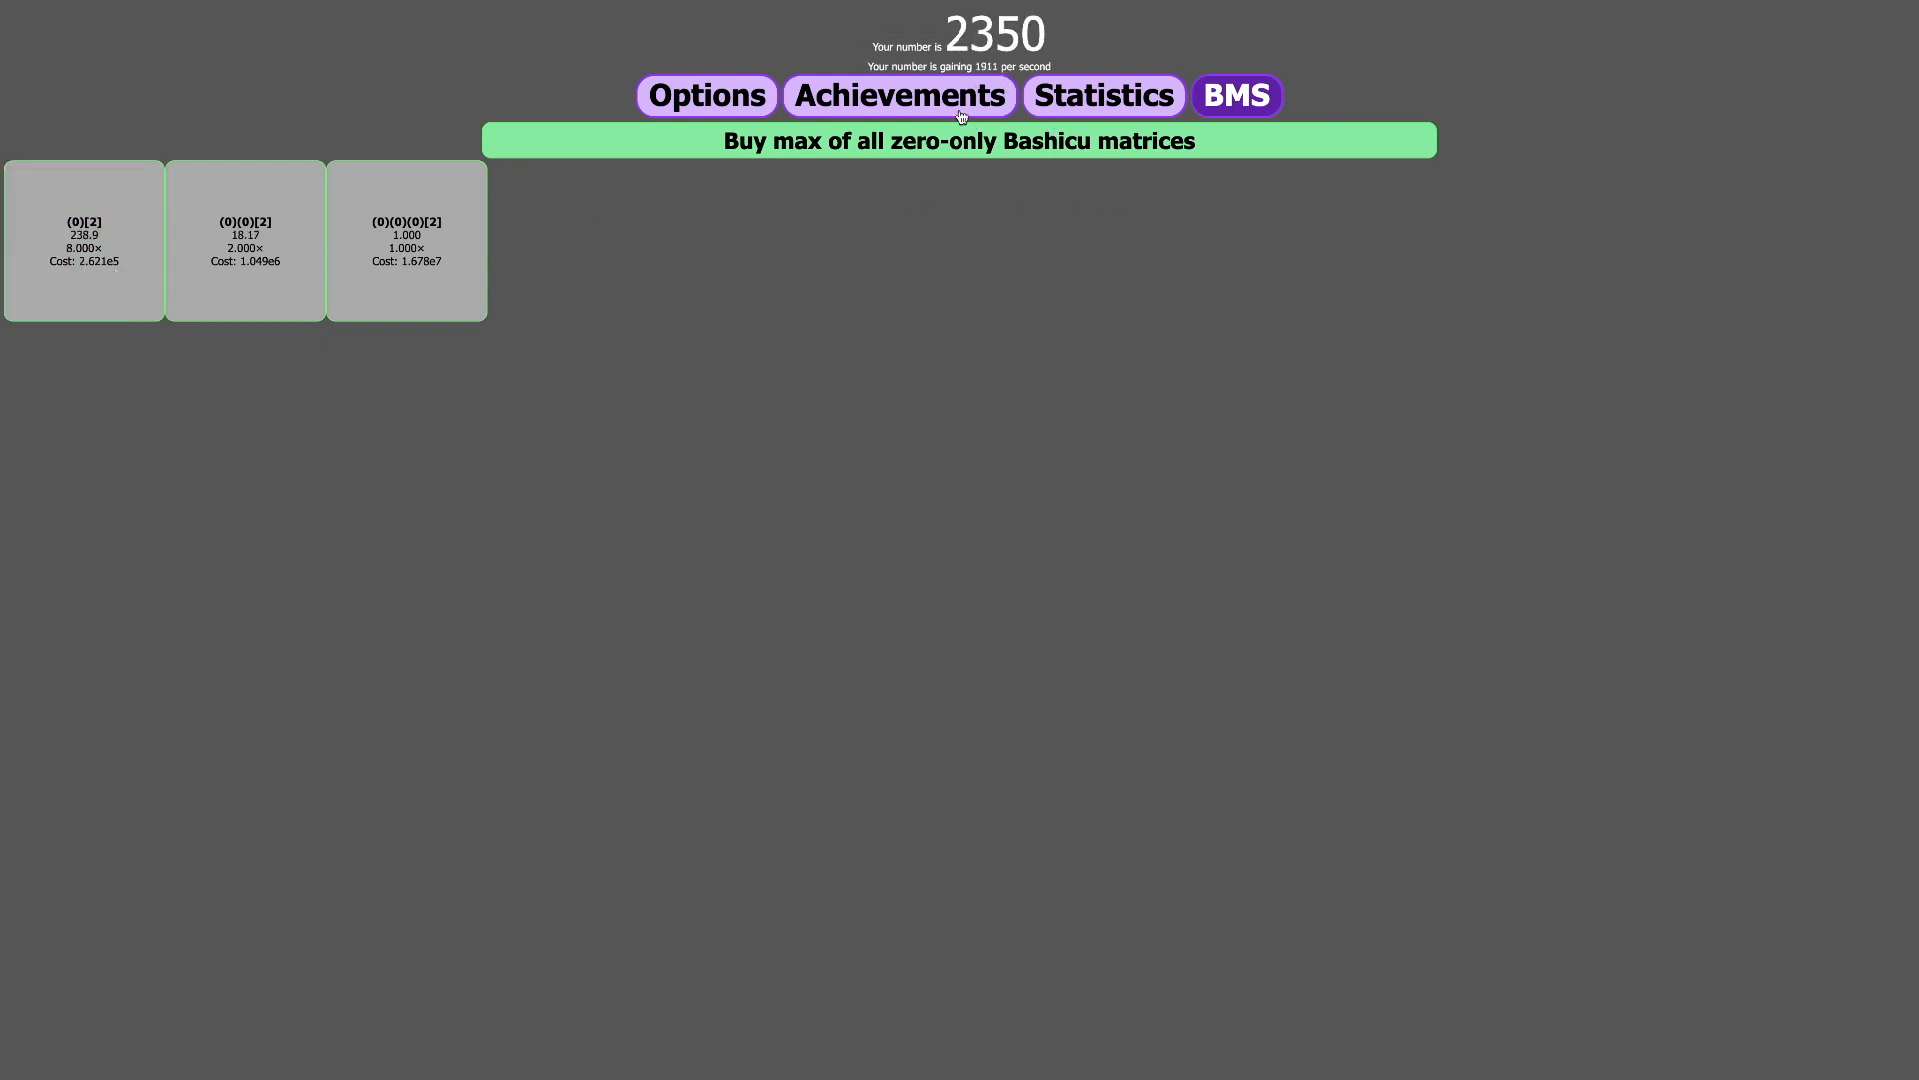
- Set the options sliders to 6 significant digits and number base 2
click(705, 94)
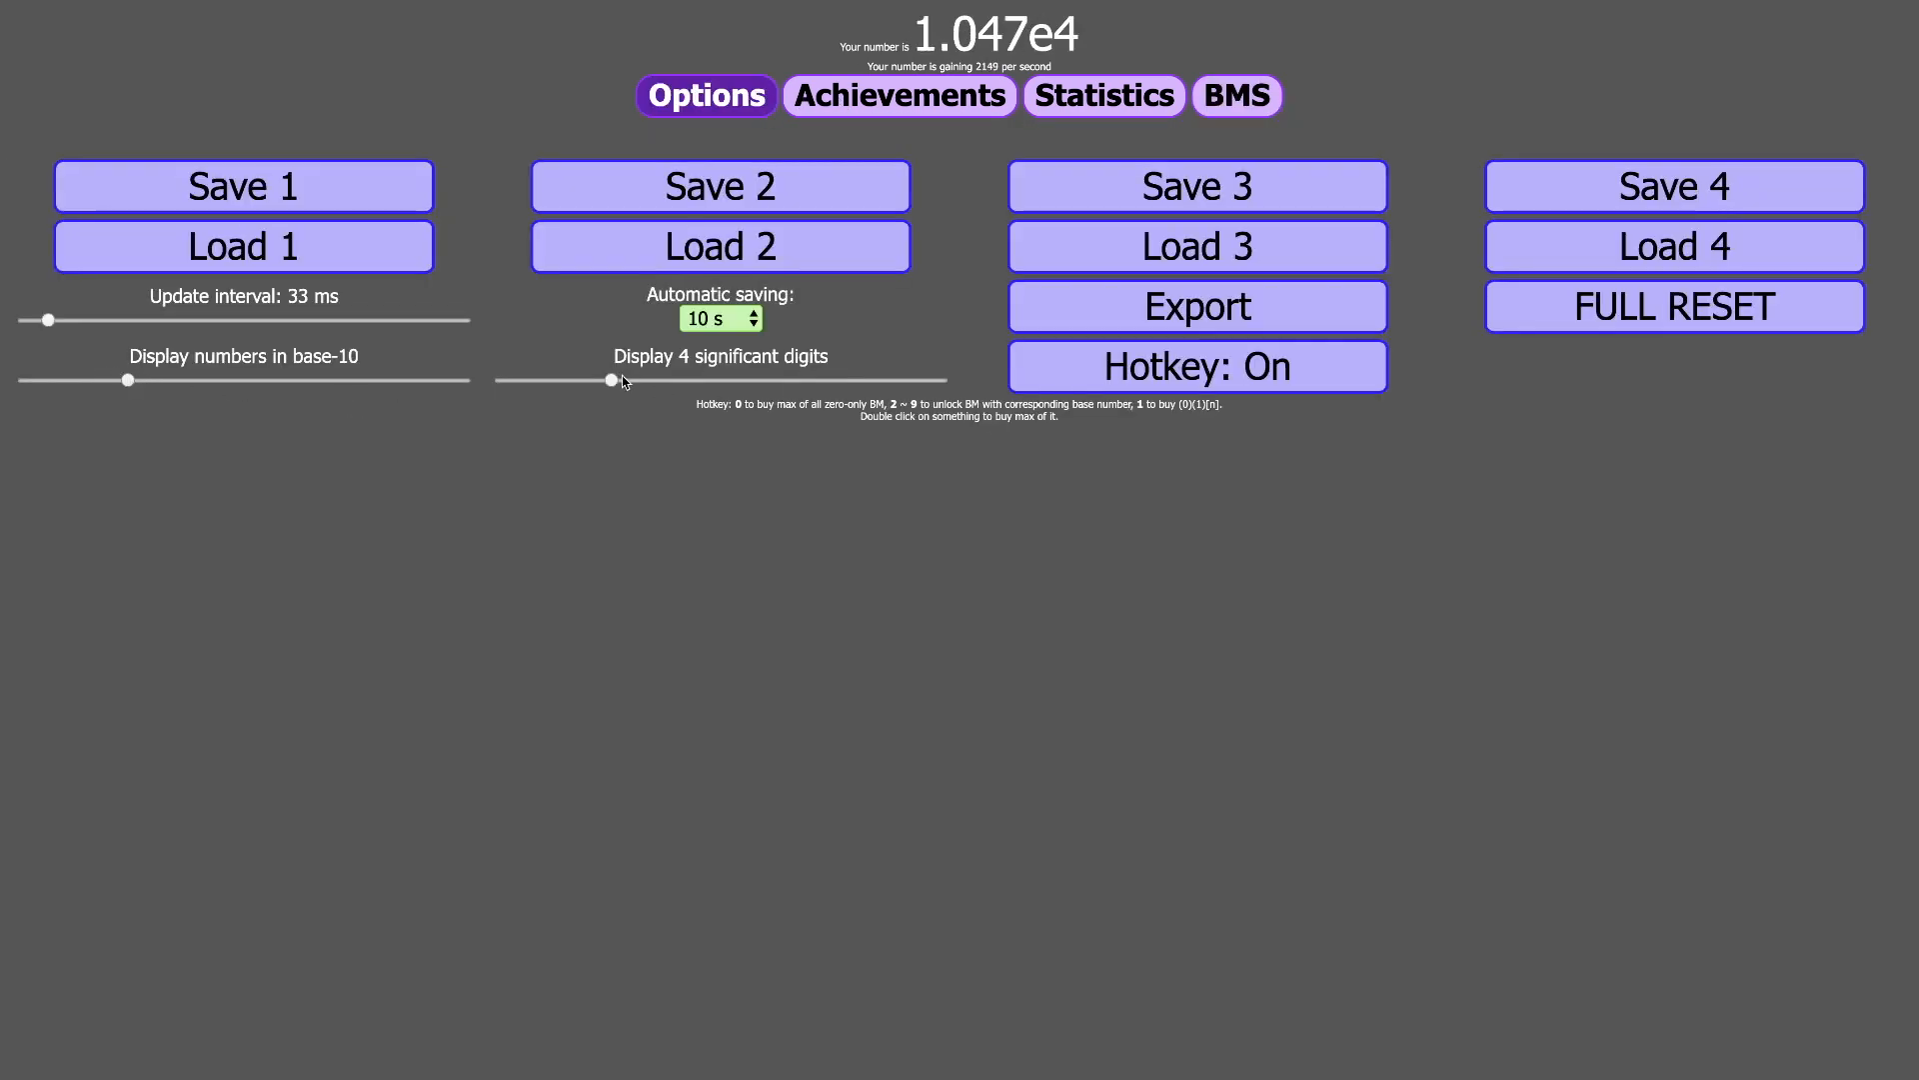
drag(612, 379, 501, 380)
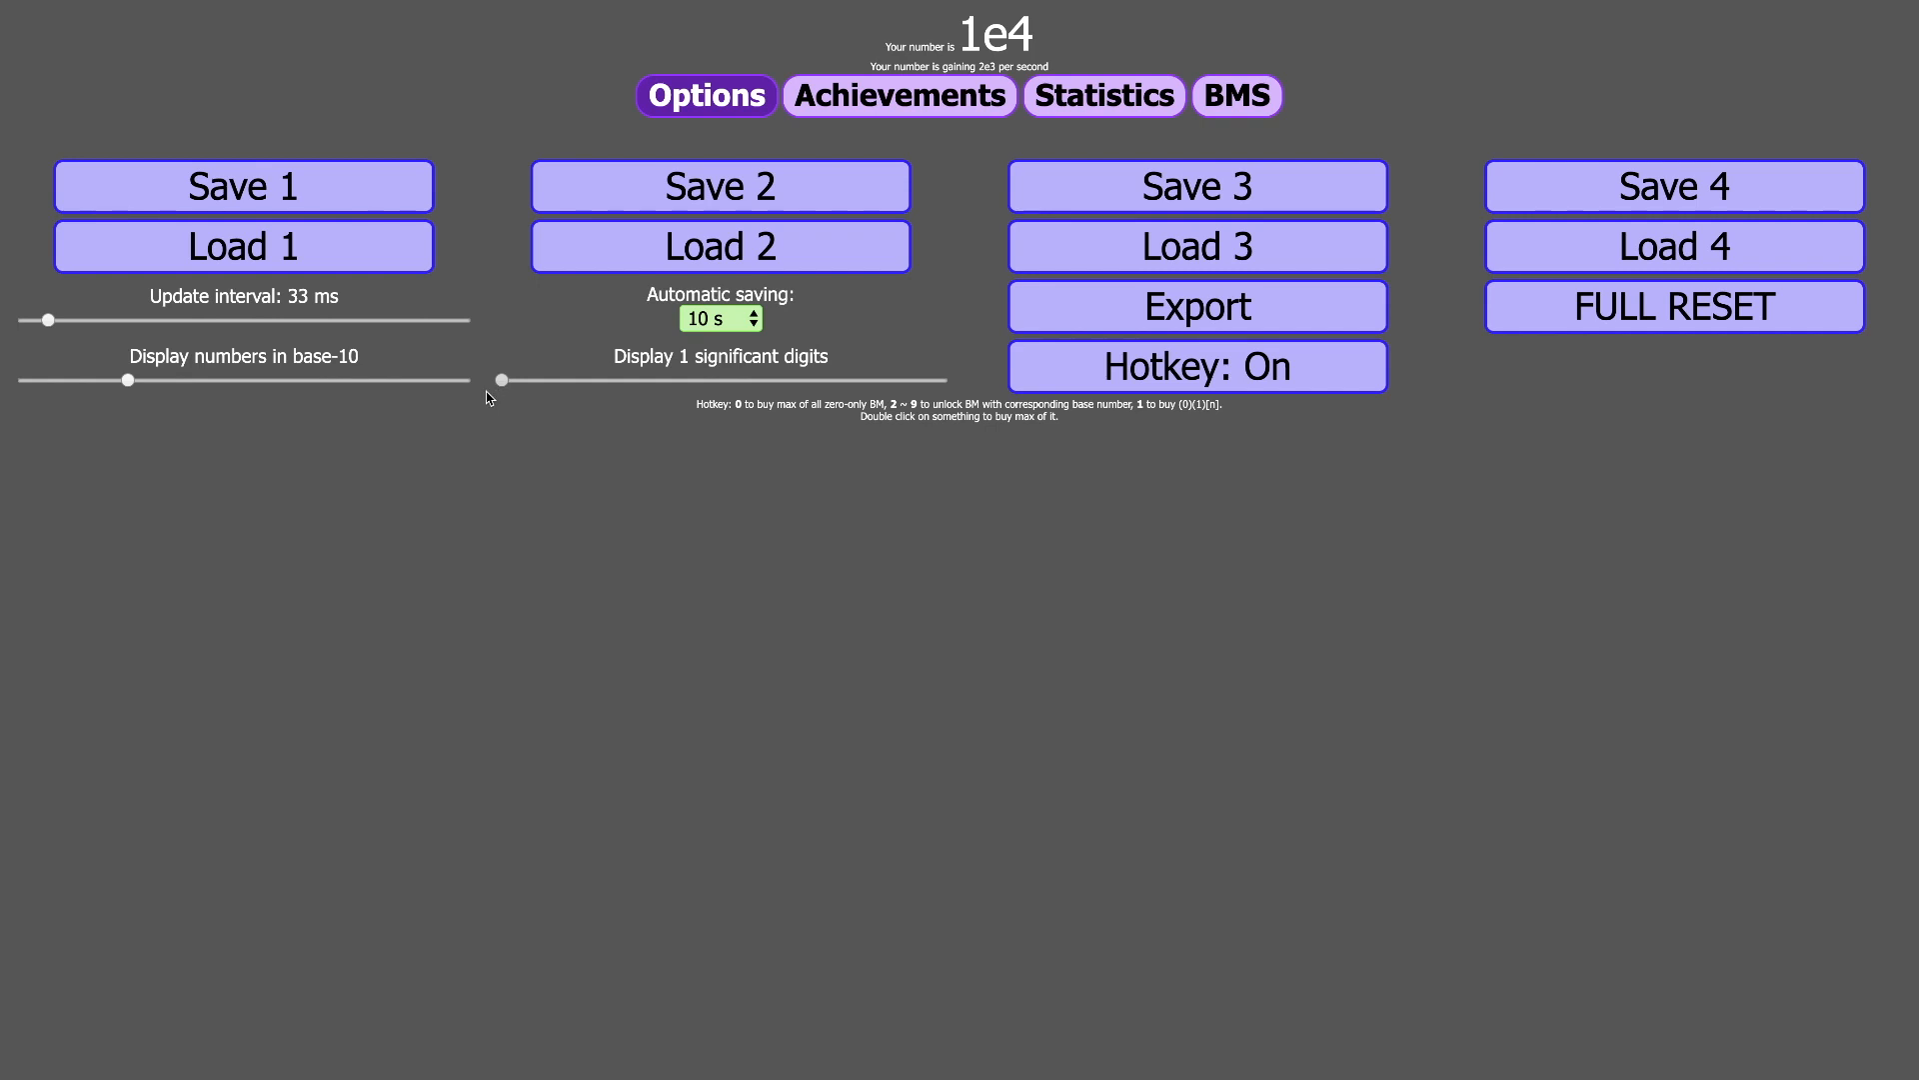
drag(501, 380, 756, 380)
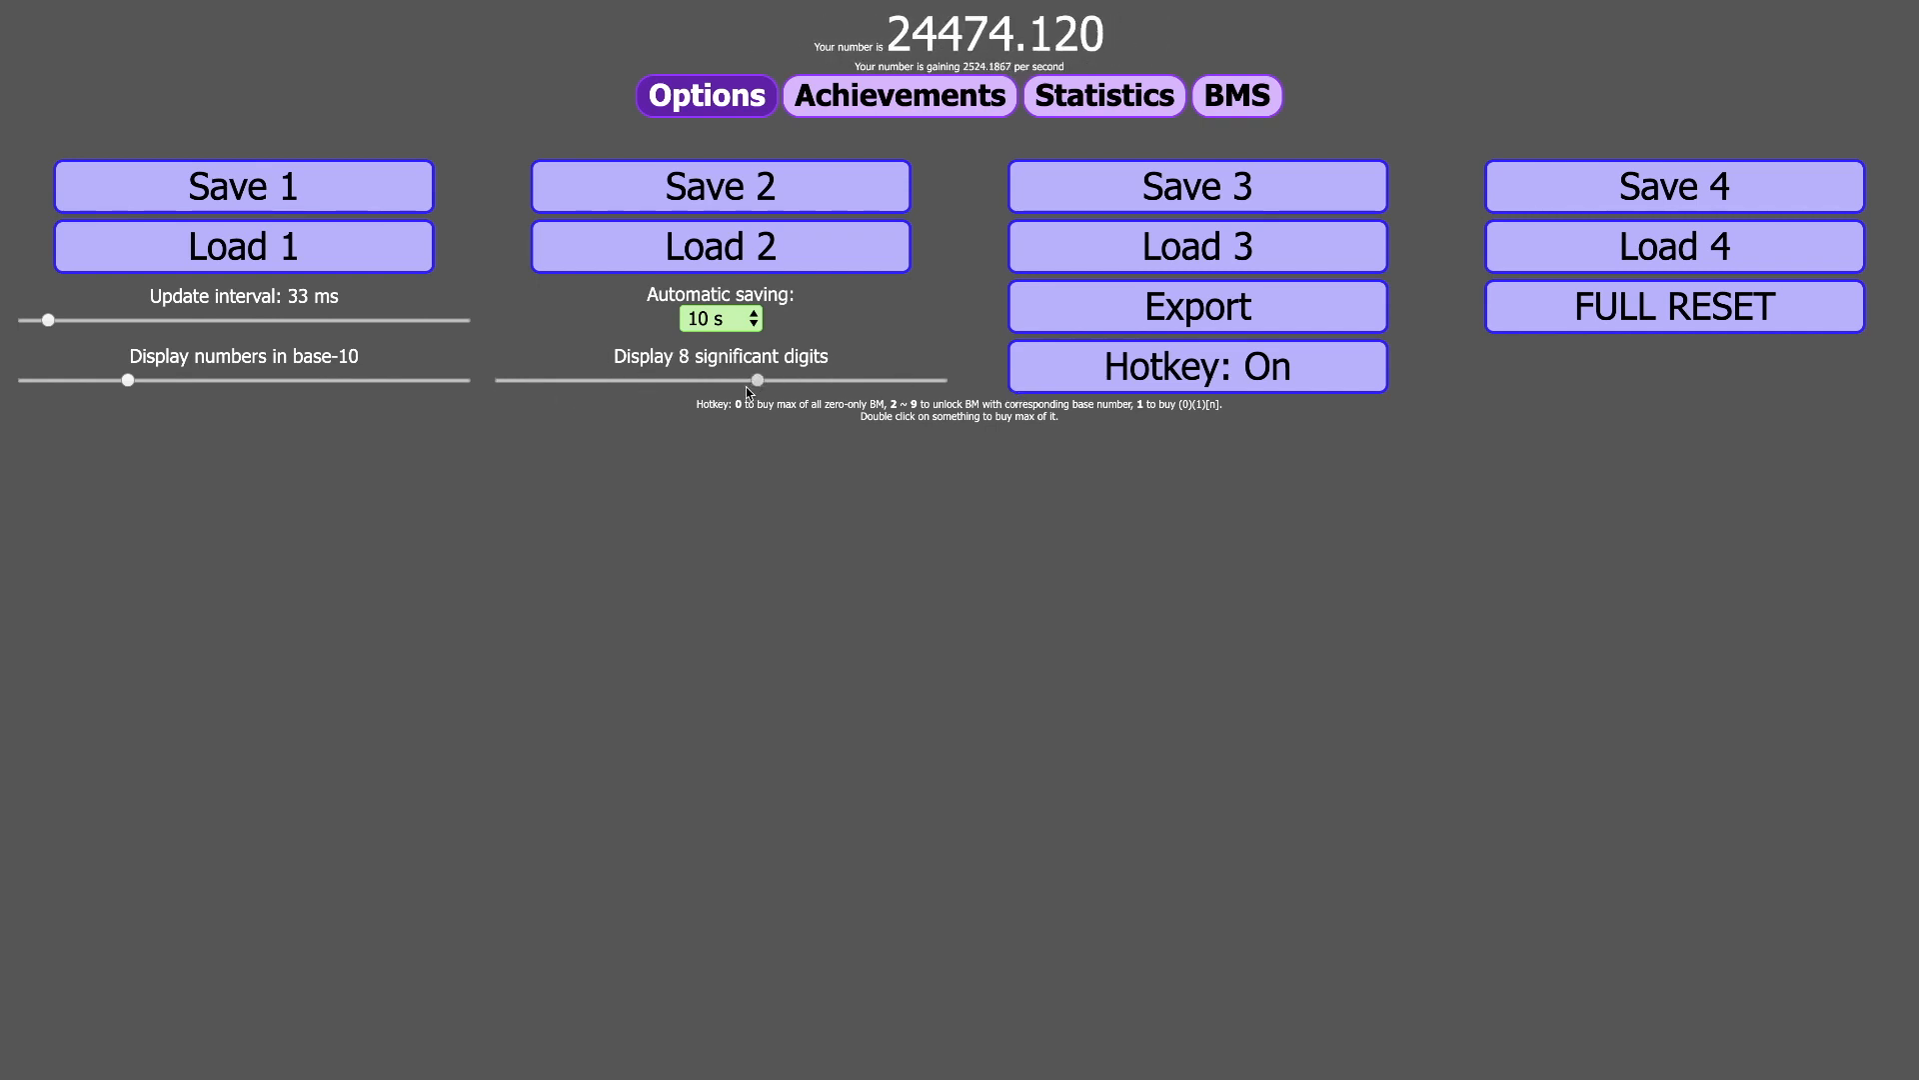
drag(754, 380, 683, 380)
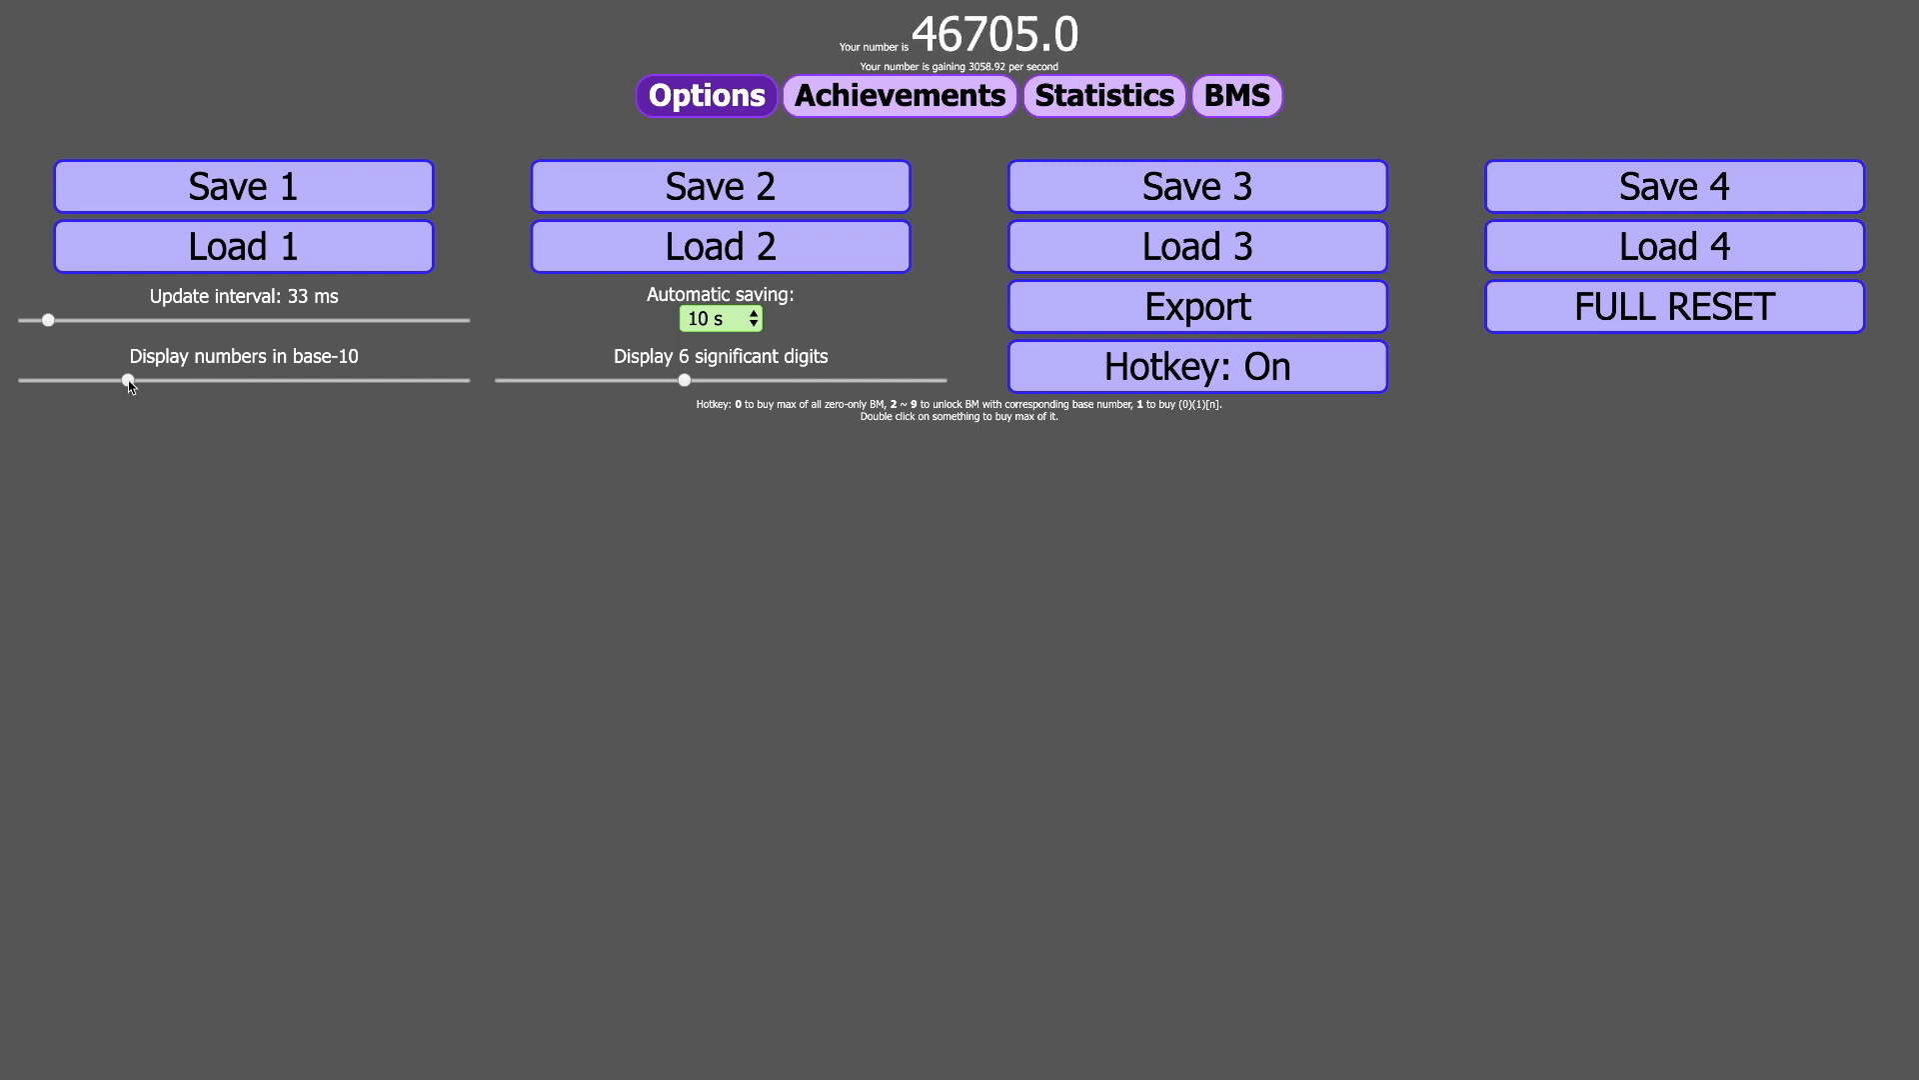
drag(126, 381, 100, 381)
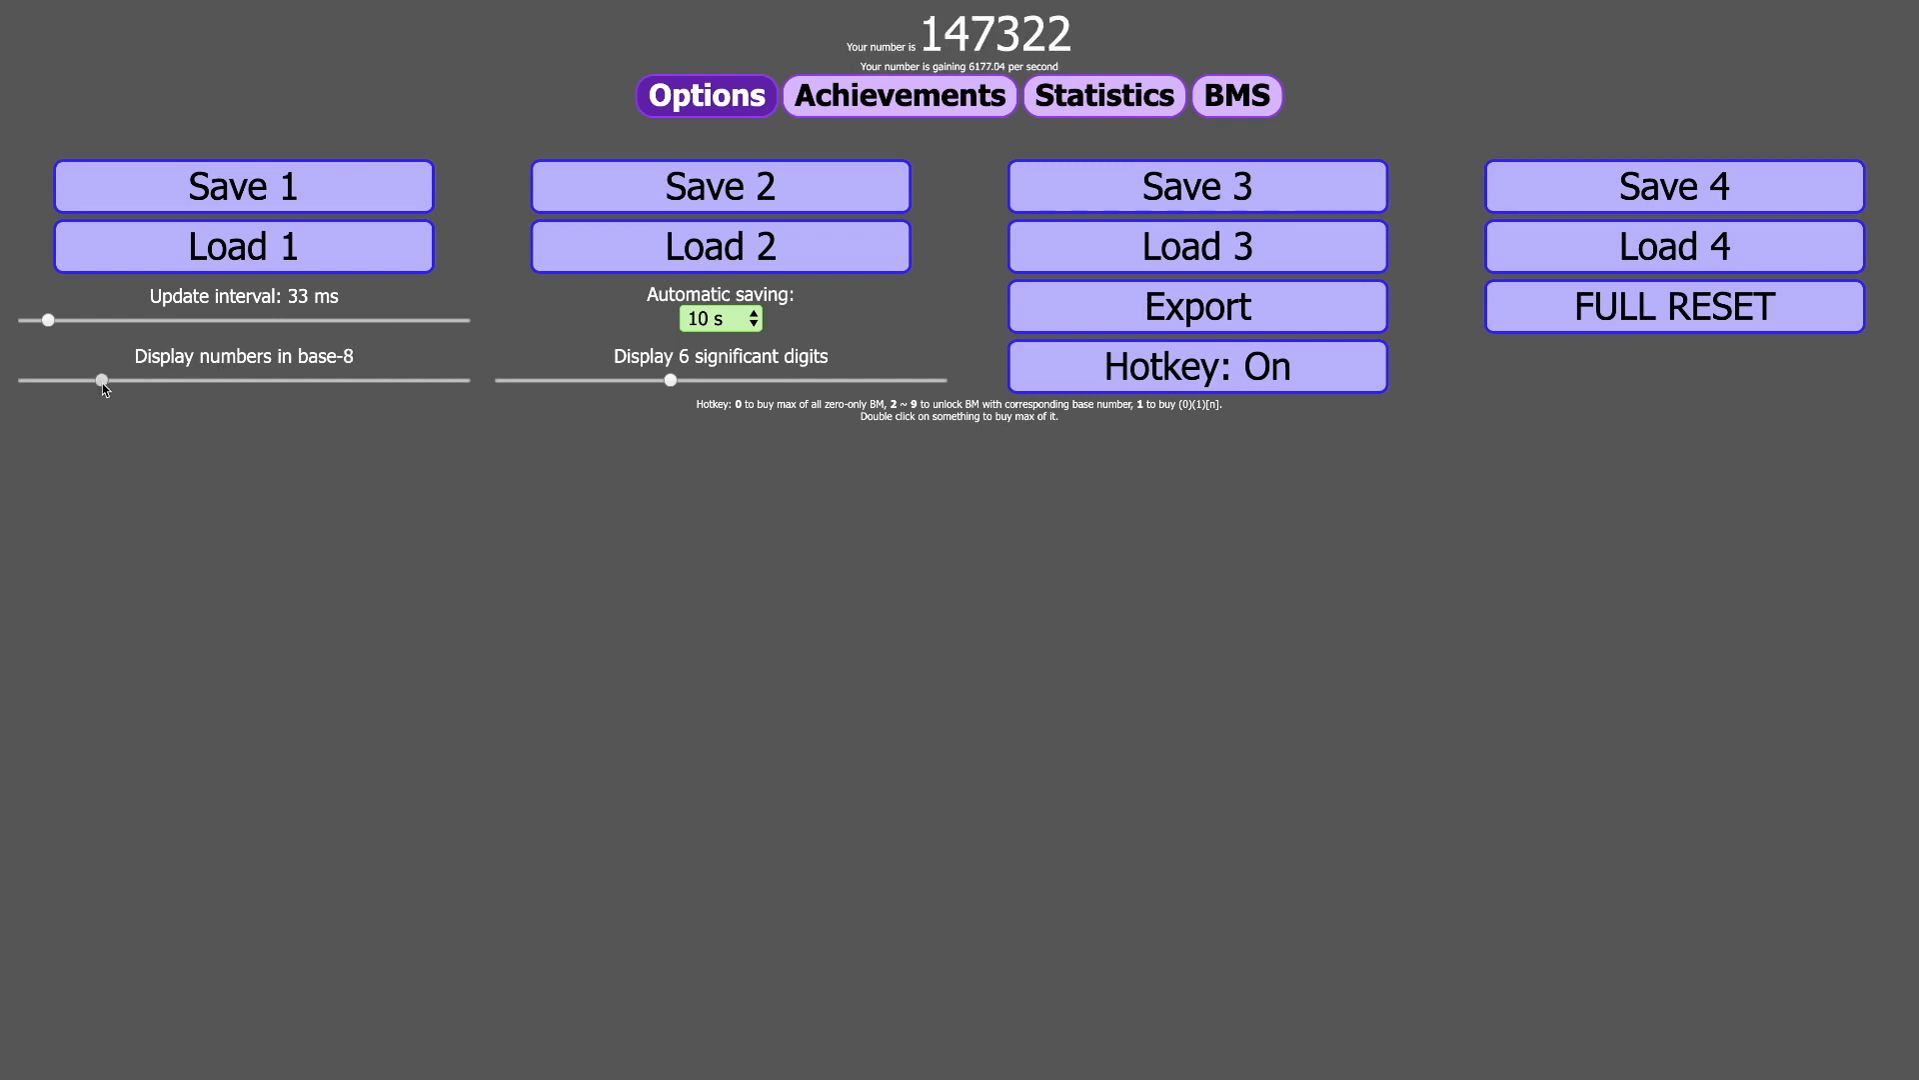
drag(99, 380, 22, 379)
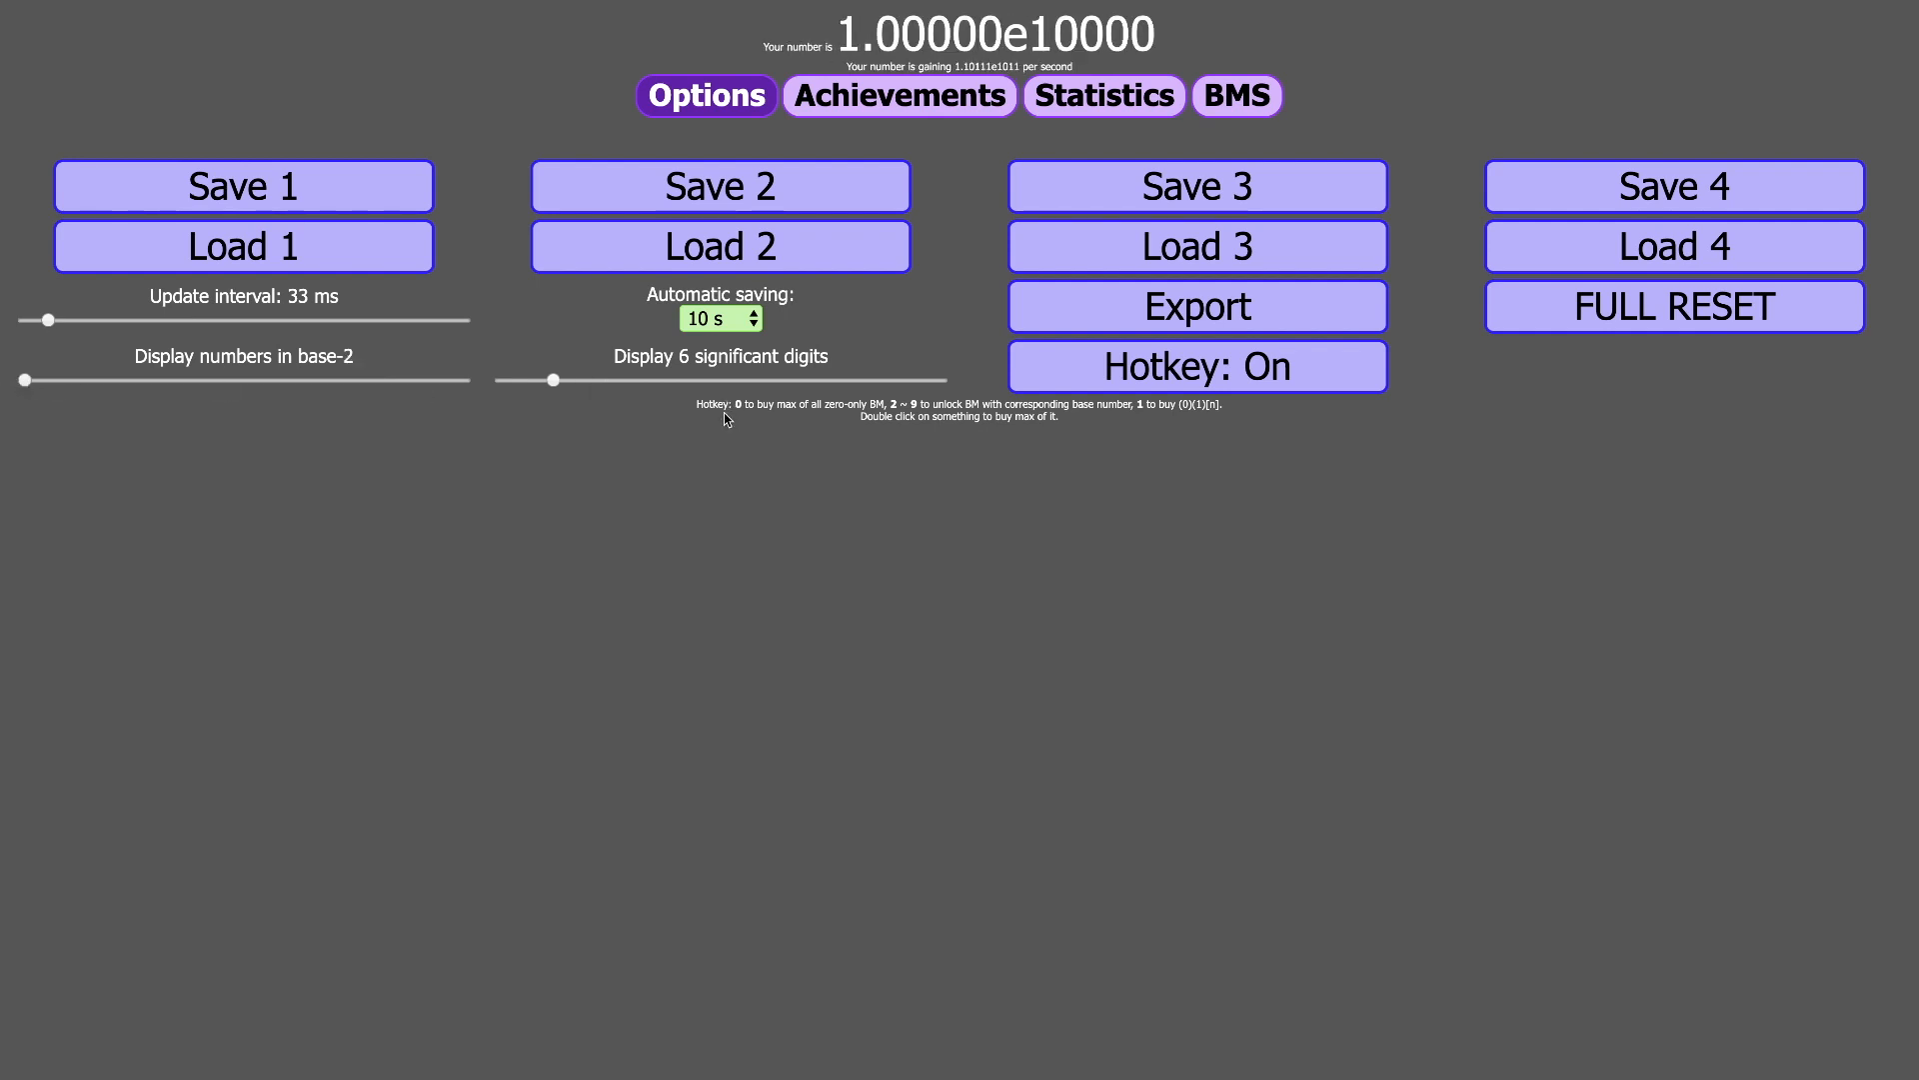
- Return to Options and try displaying the number in bases 4, 5, 11 and 36
click(1102, 96)
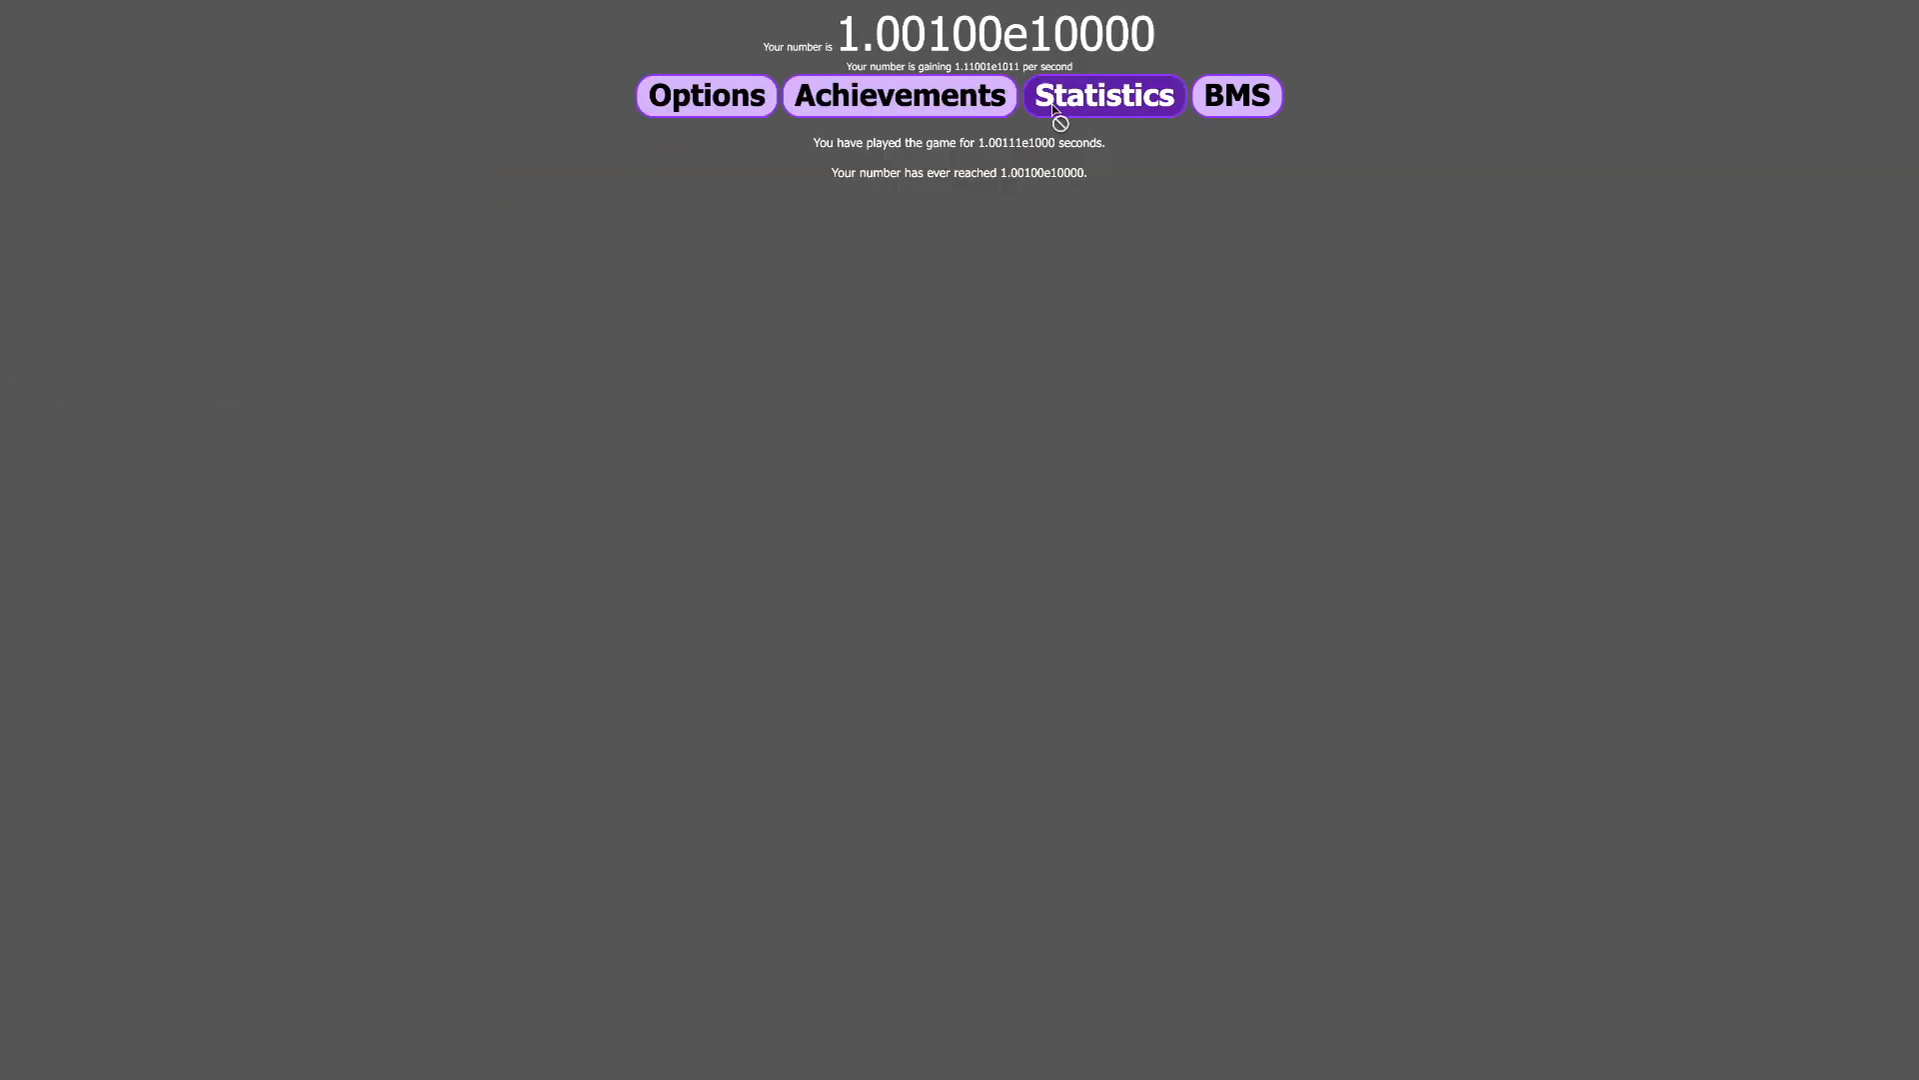
click(1236, 94)
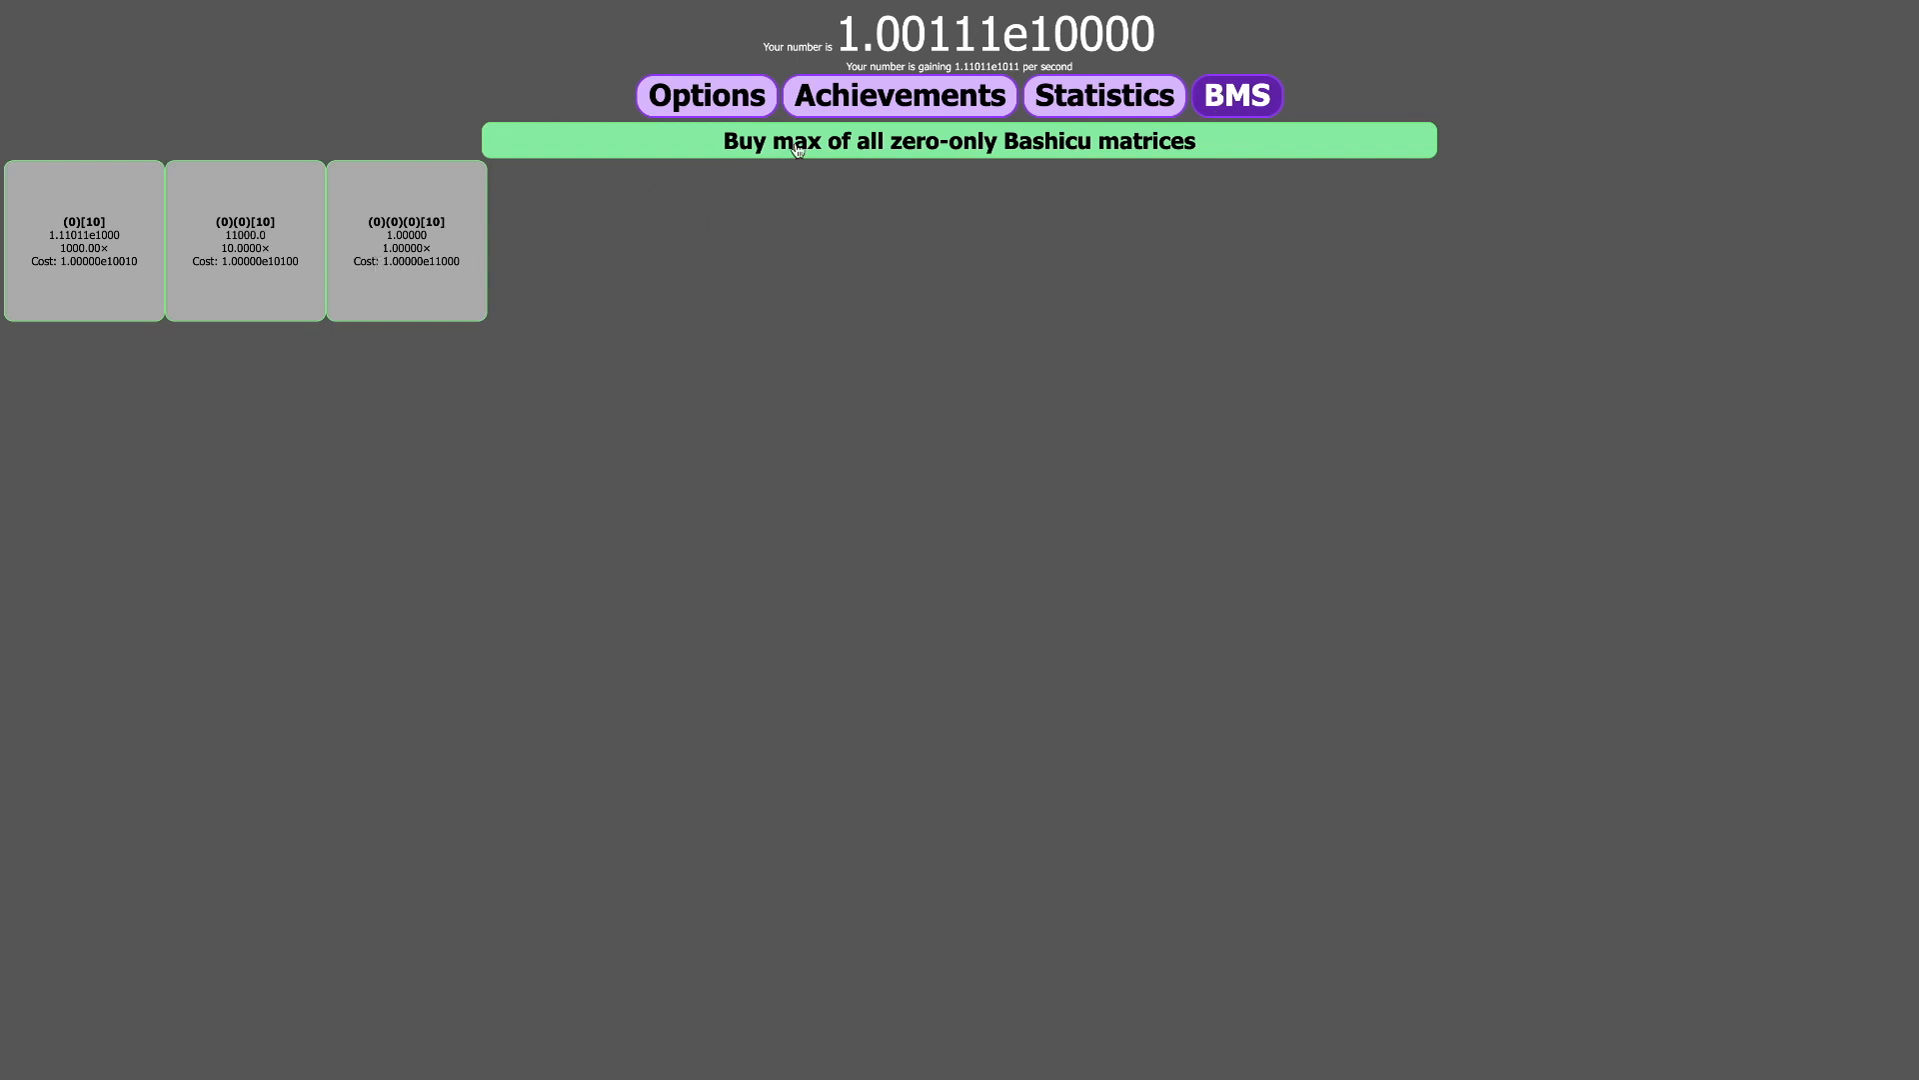
click(704, 94)
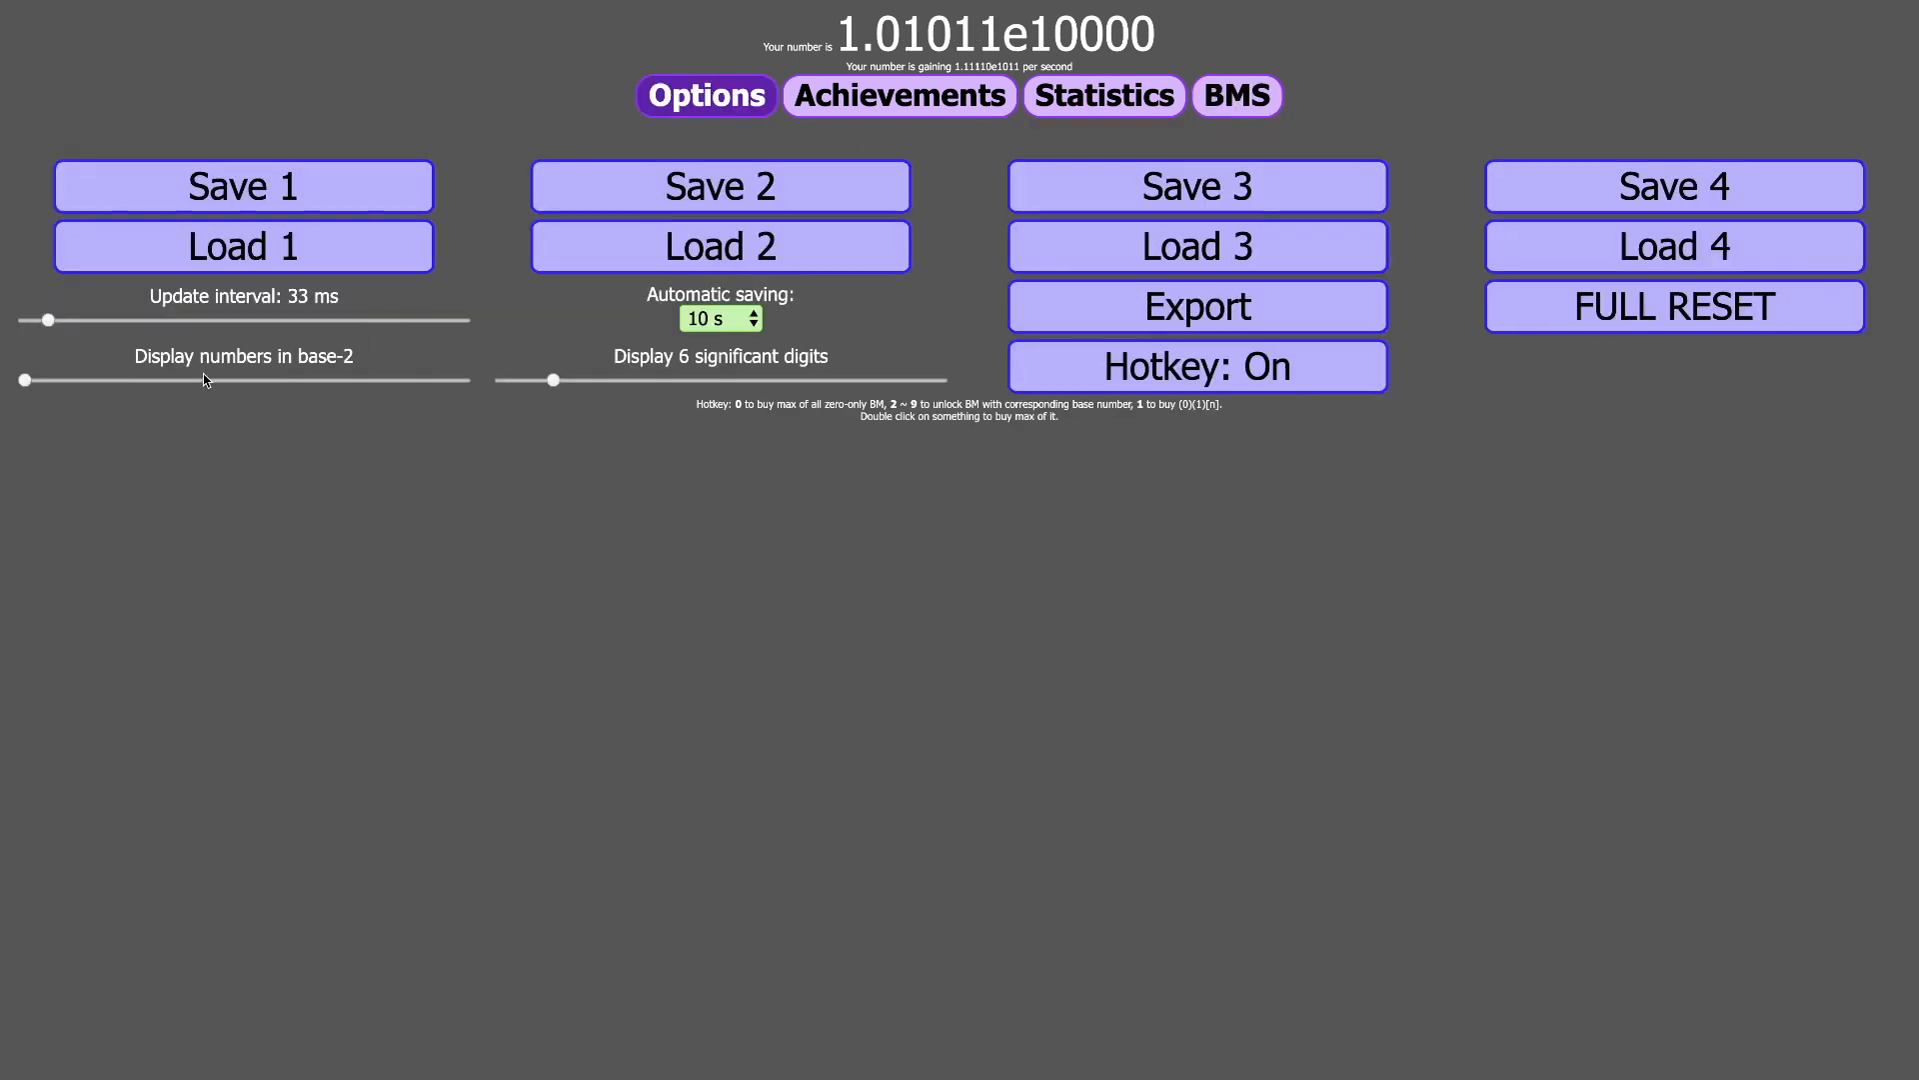
drag(22, 380, 49, 380)
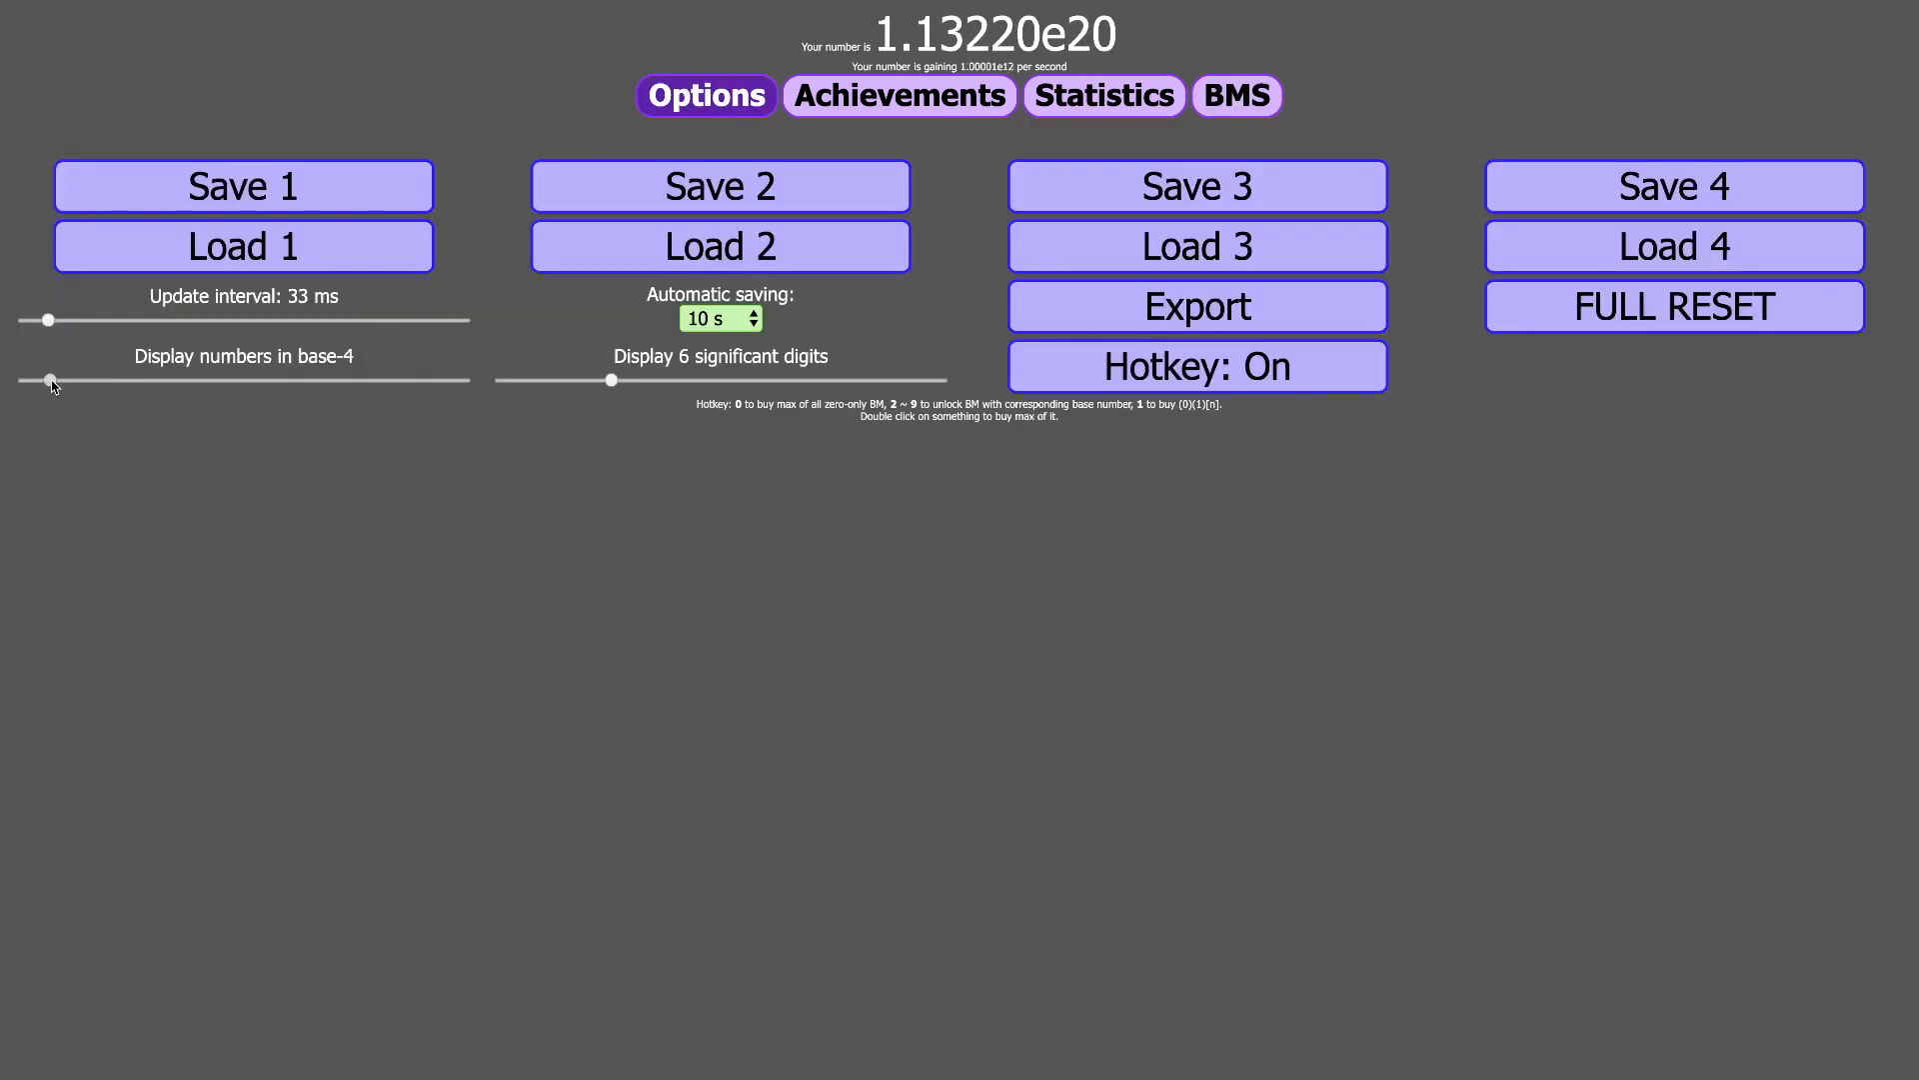
drag(54, 380, 37, 379)
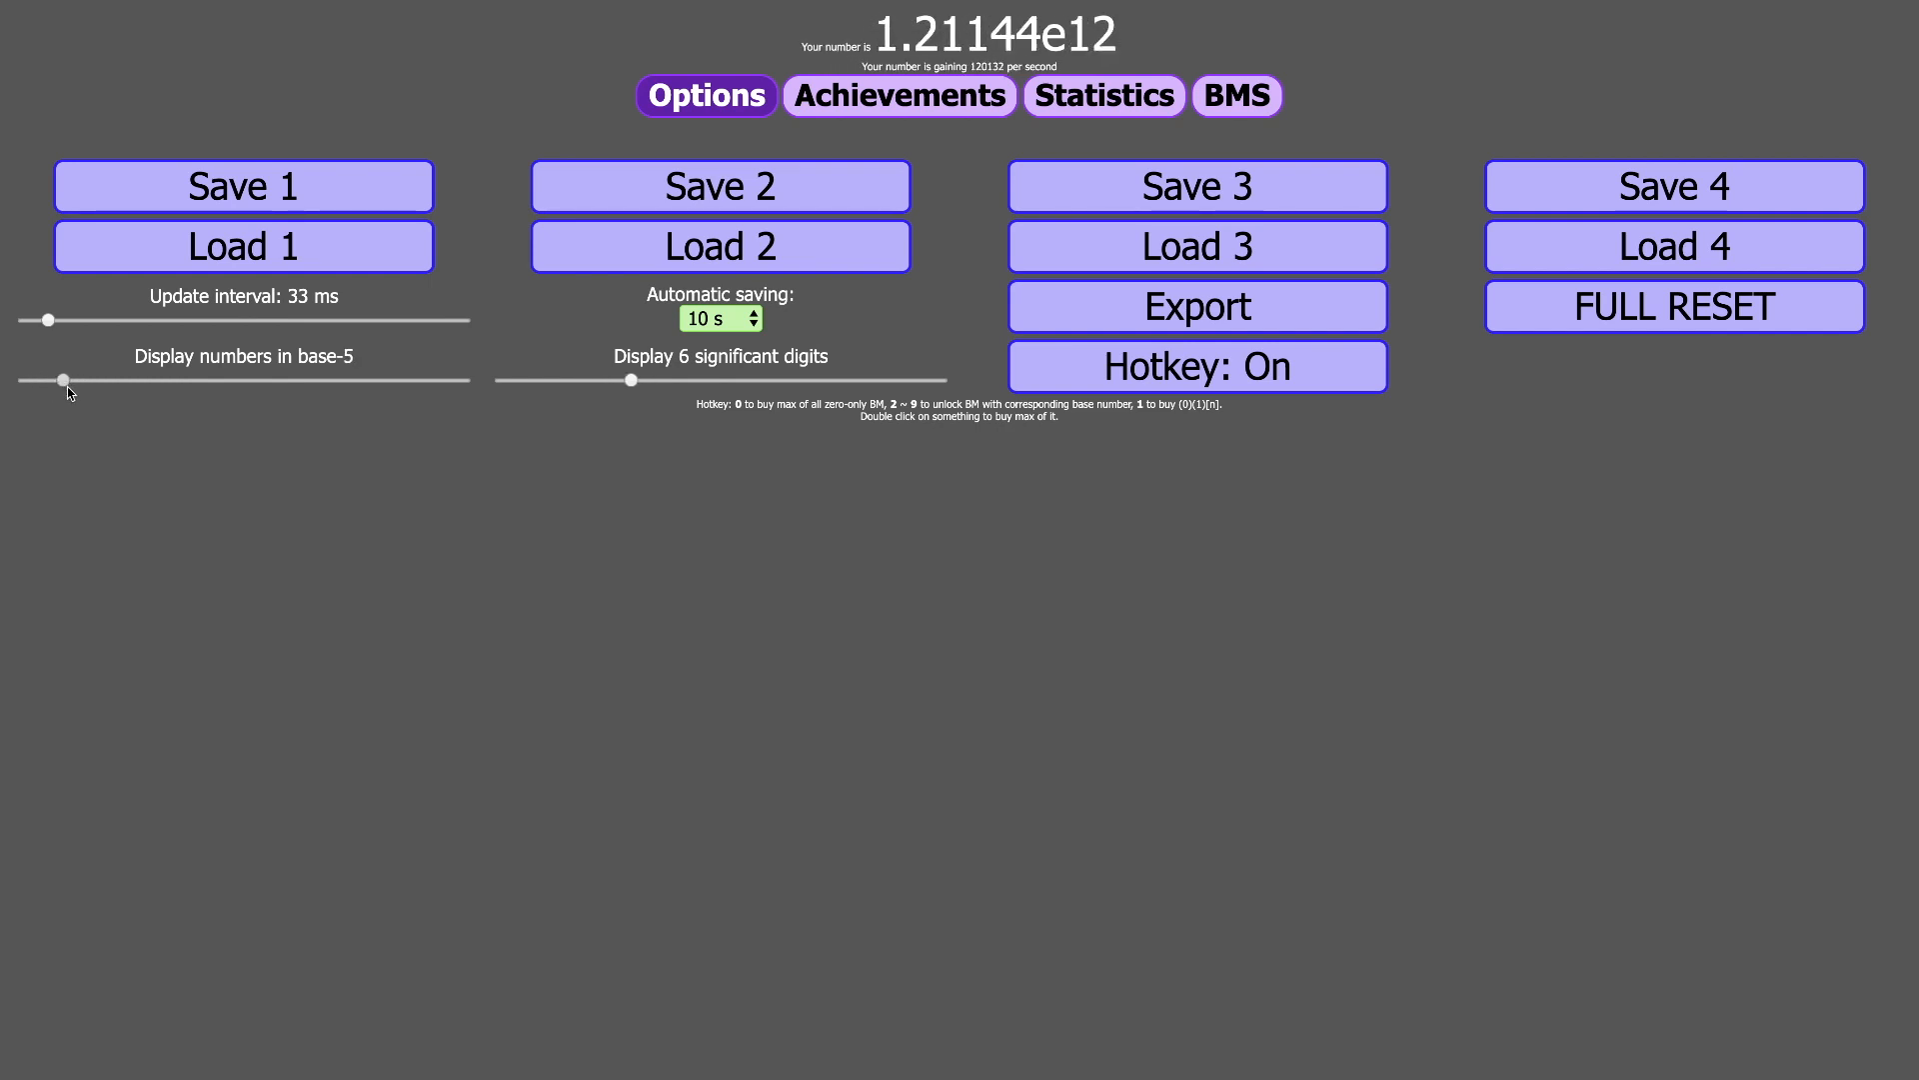
drag(64, 380, 143, 380)
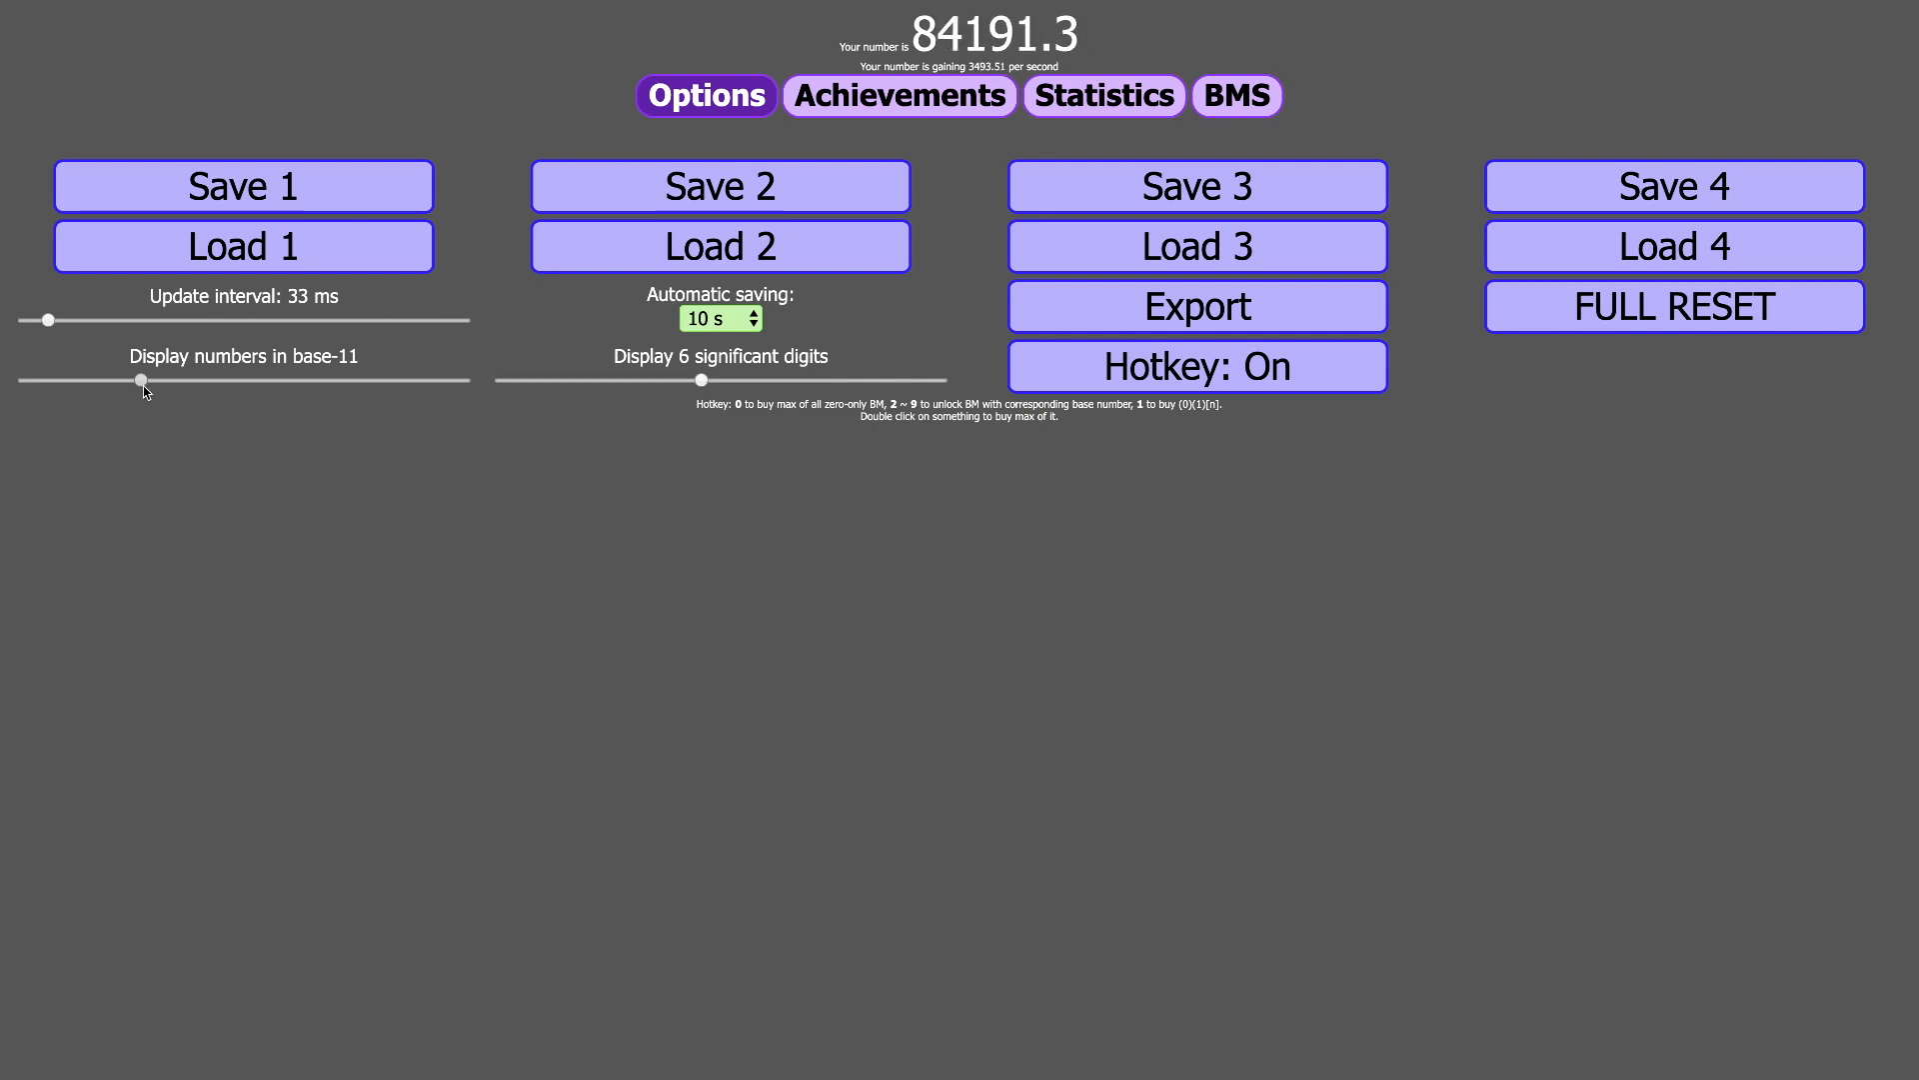
drag(141, 380, 463, 380)
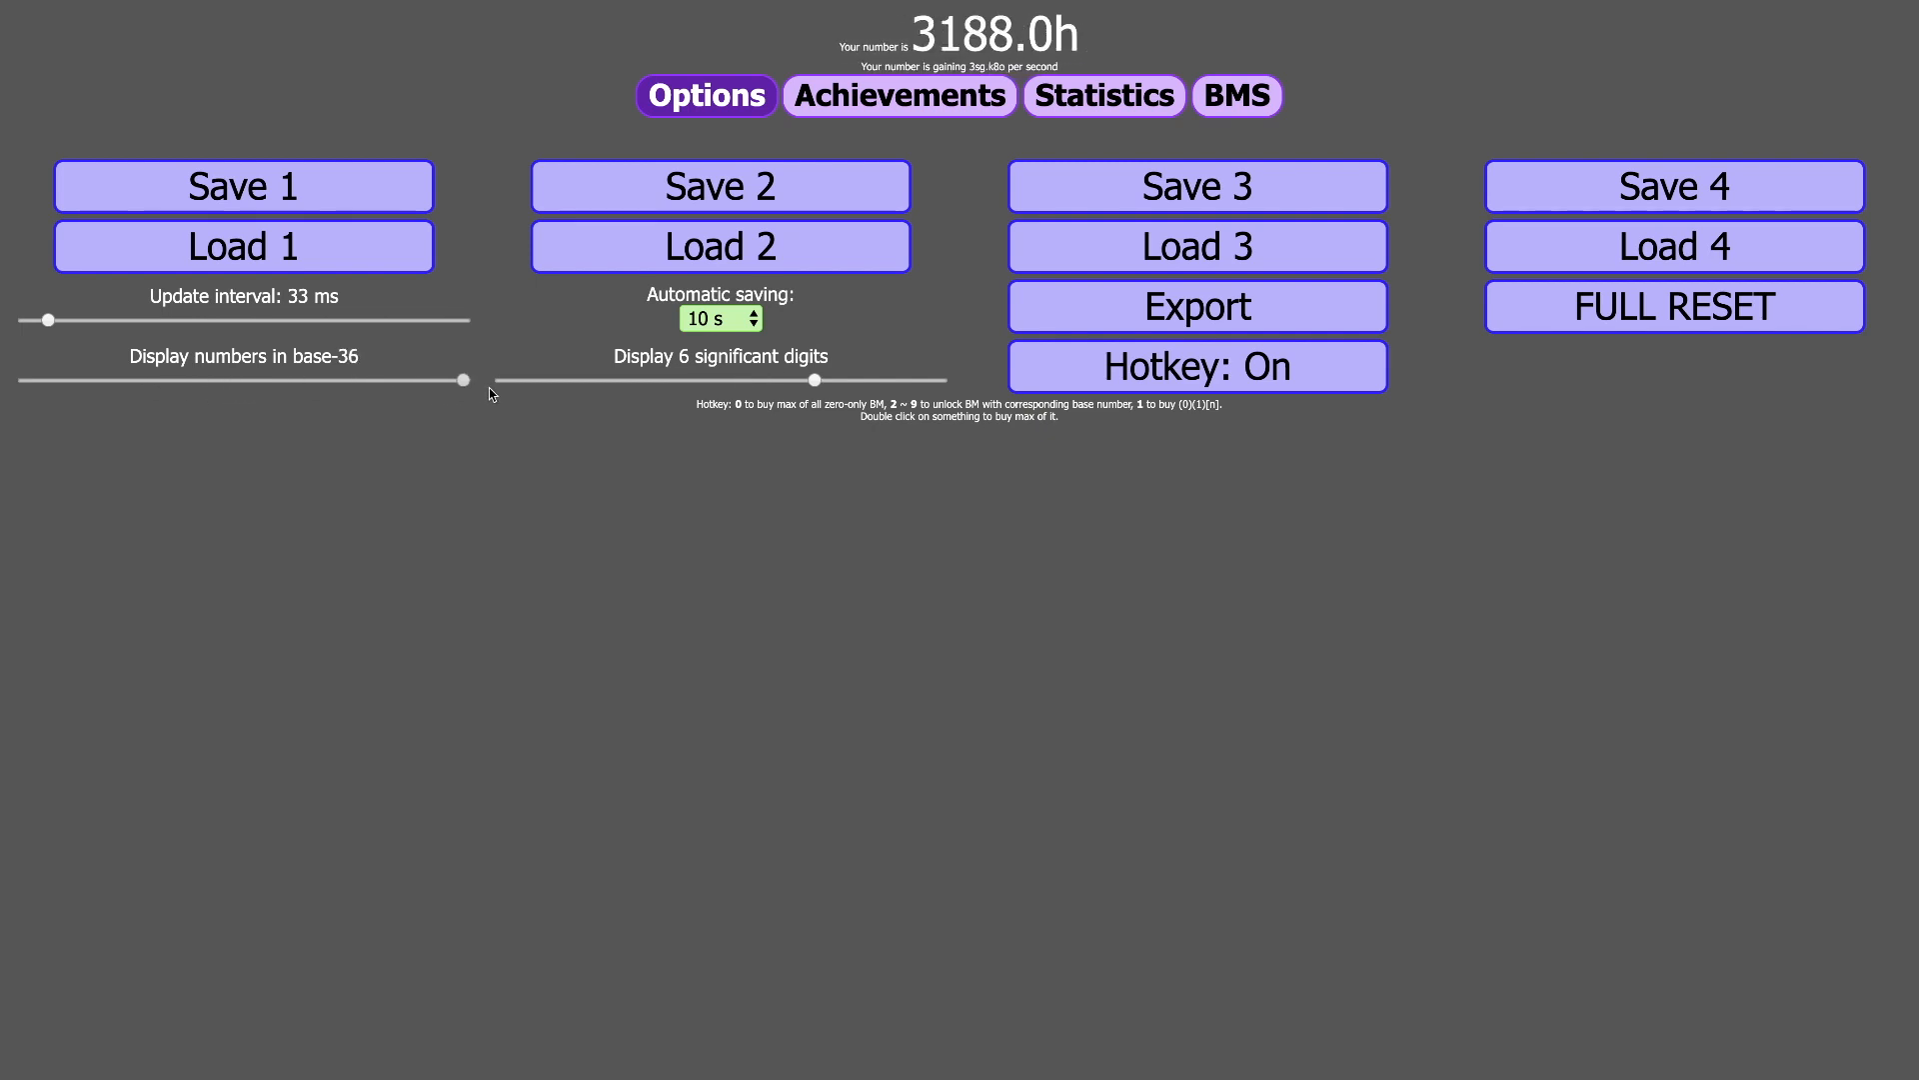
- Try bases 14, 10, 6, 9 and 27, then settle the display on base 10
drag(463, 380, 178, 379)
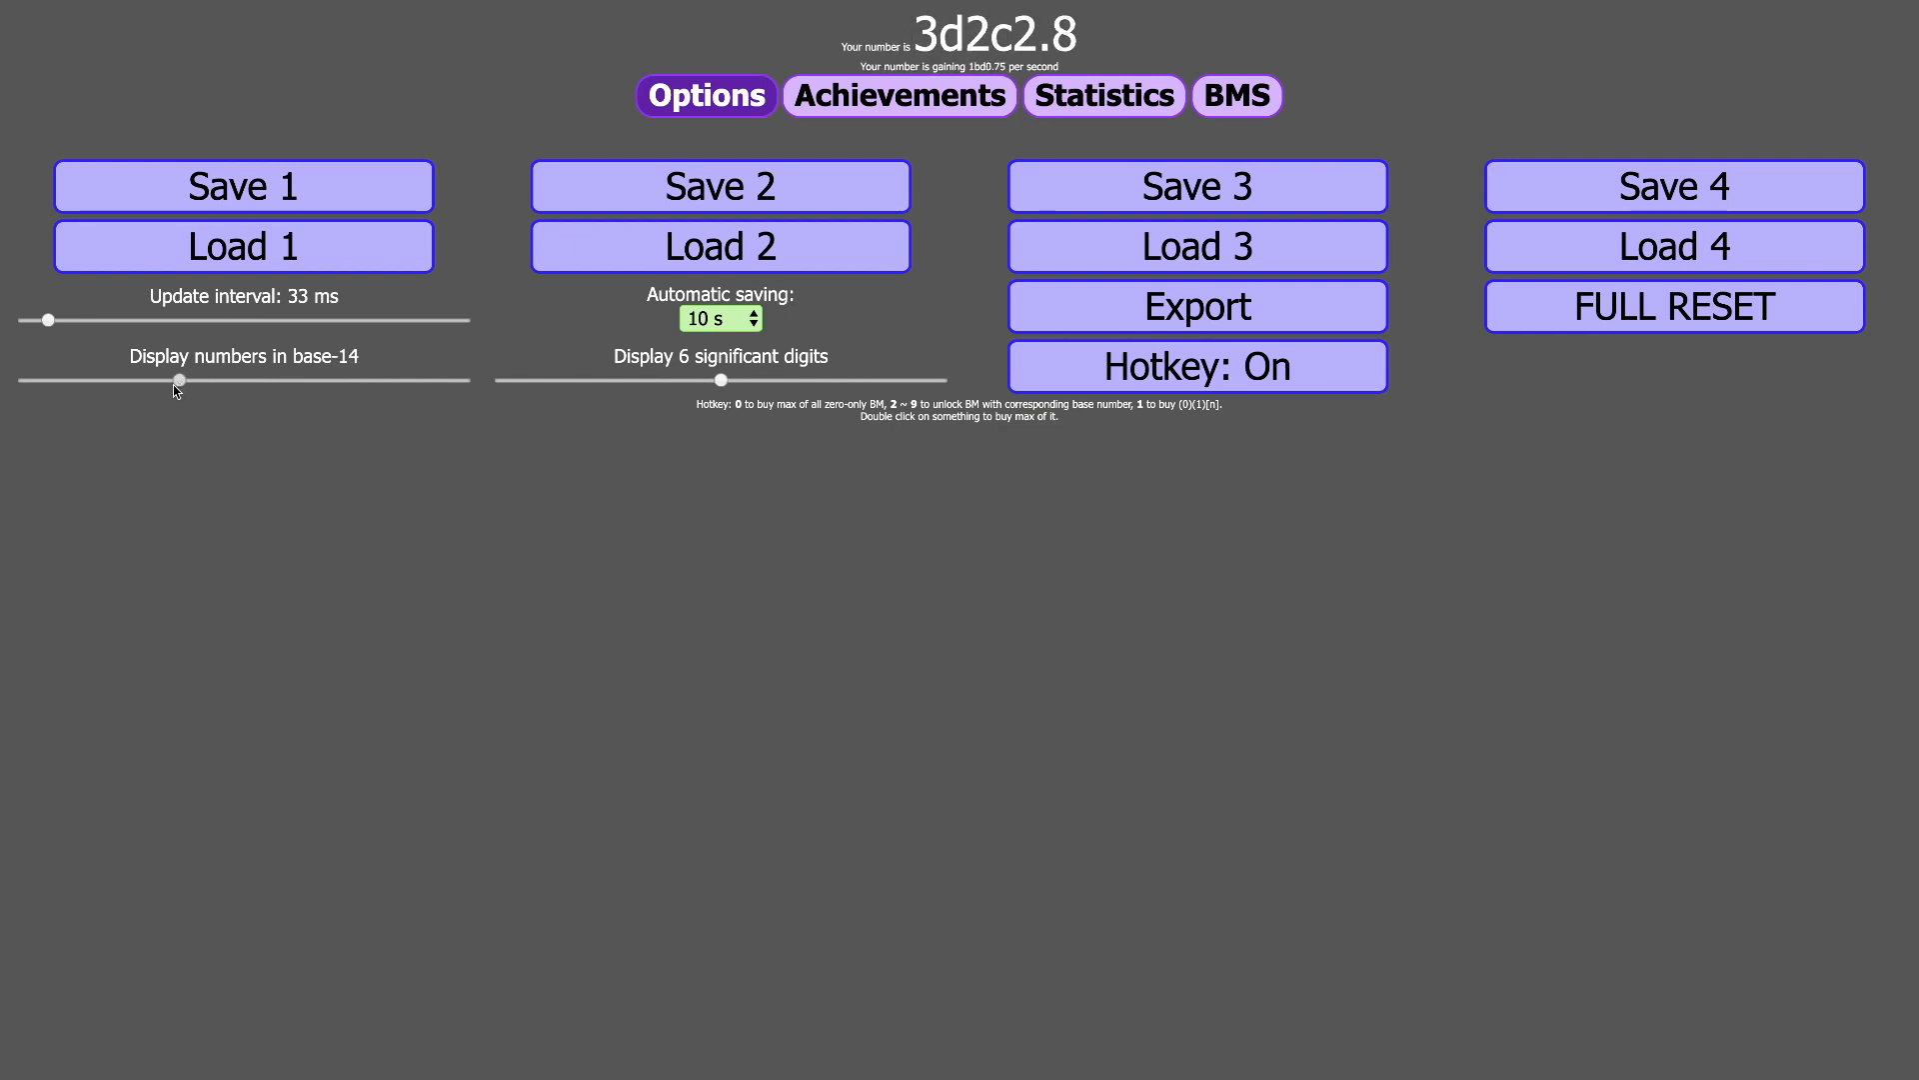
drag(176, 381, 129, 381)
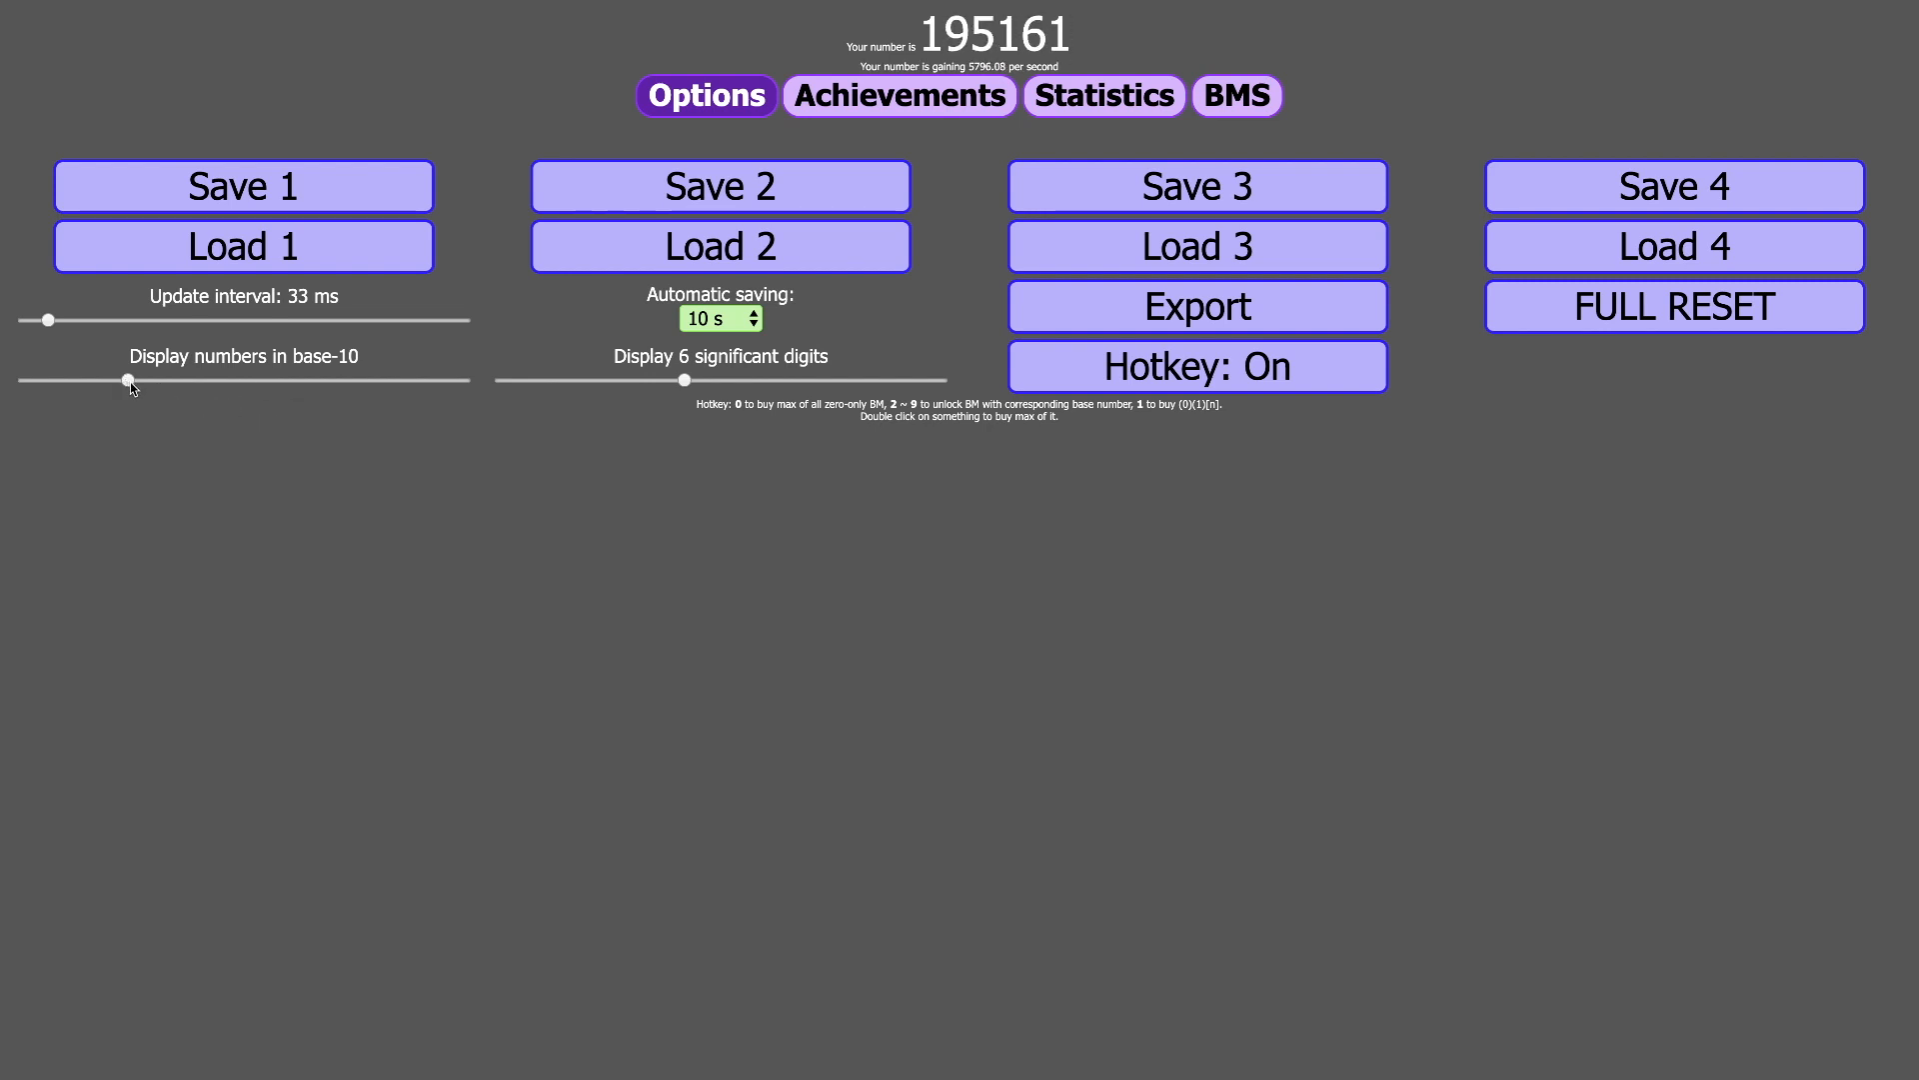
drag(126, 380, 71, 380)
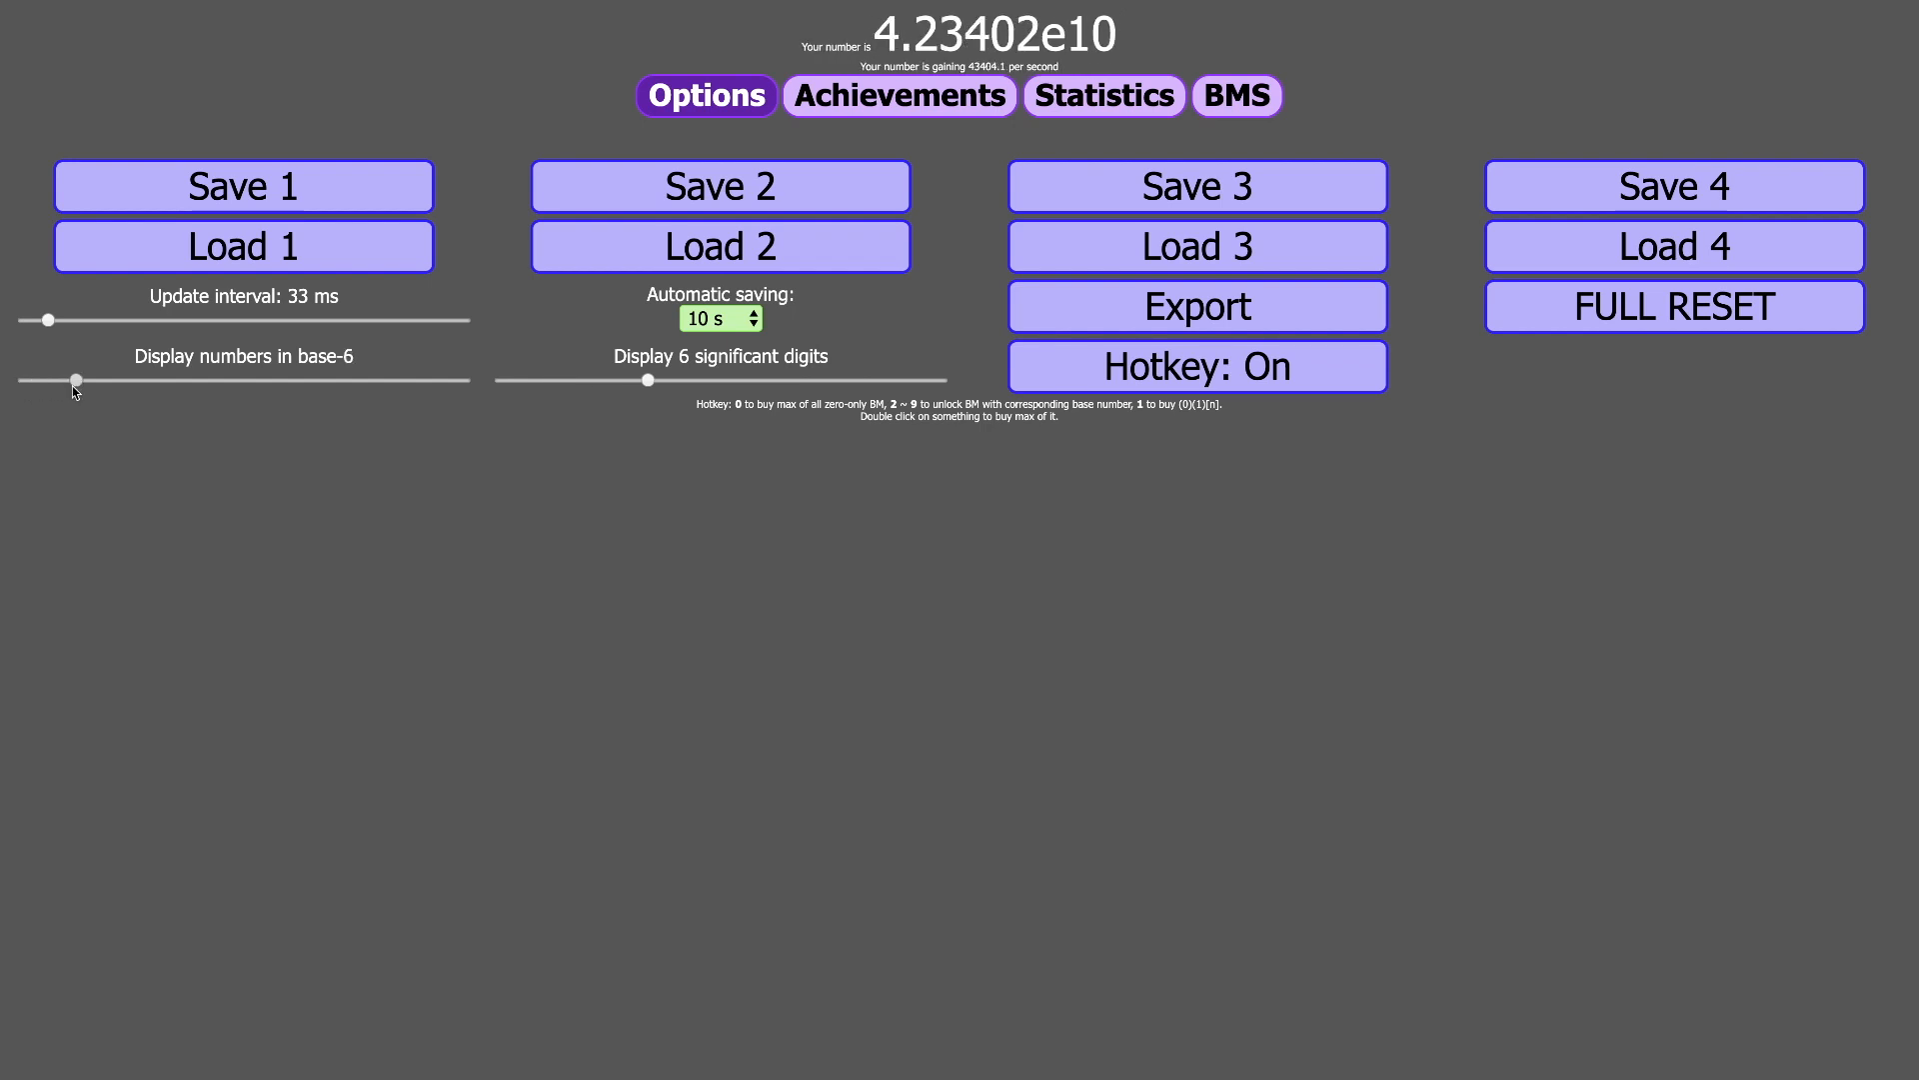
drag(71, 380, 114, 379)
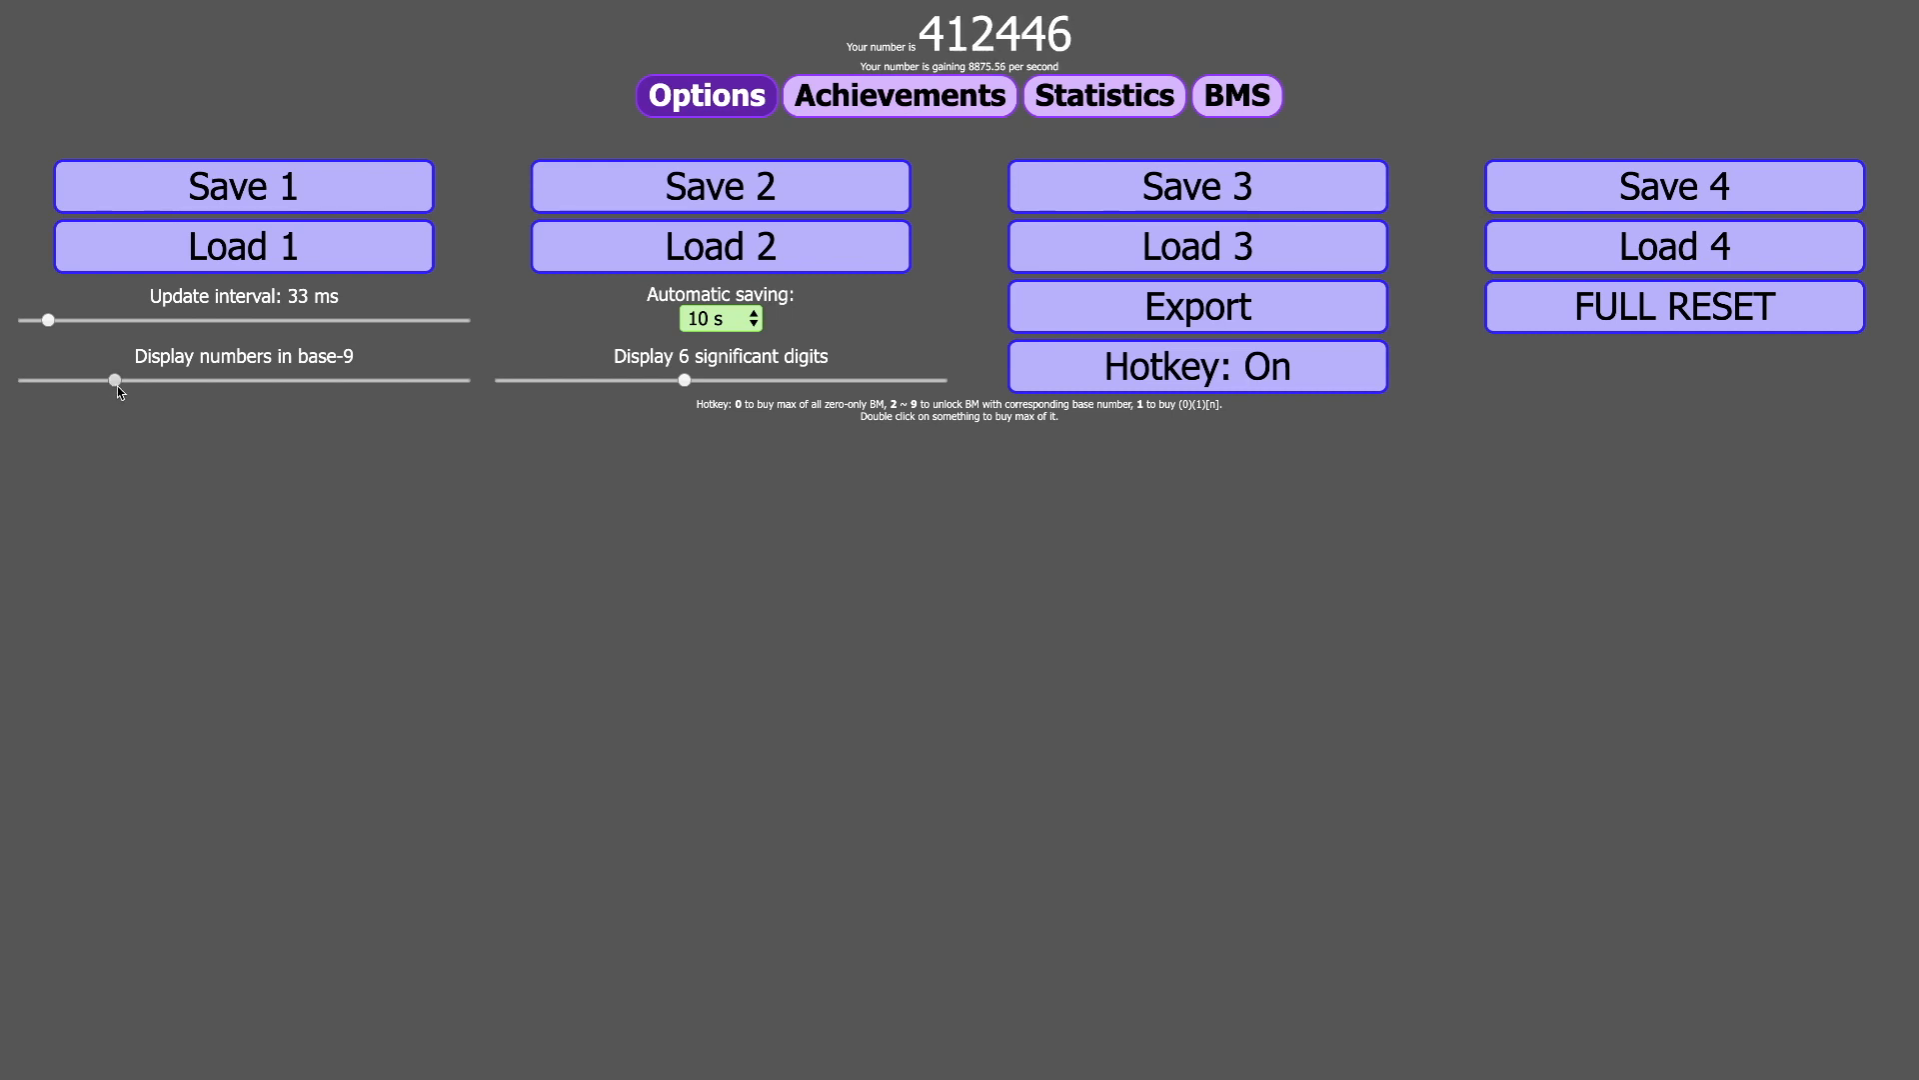
drag(110, 381, 206, 381)
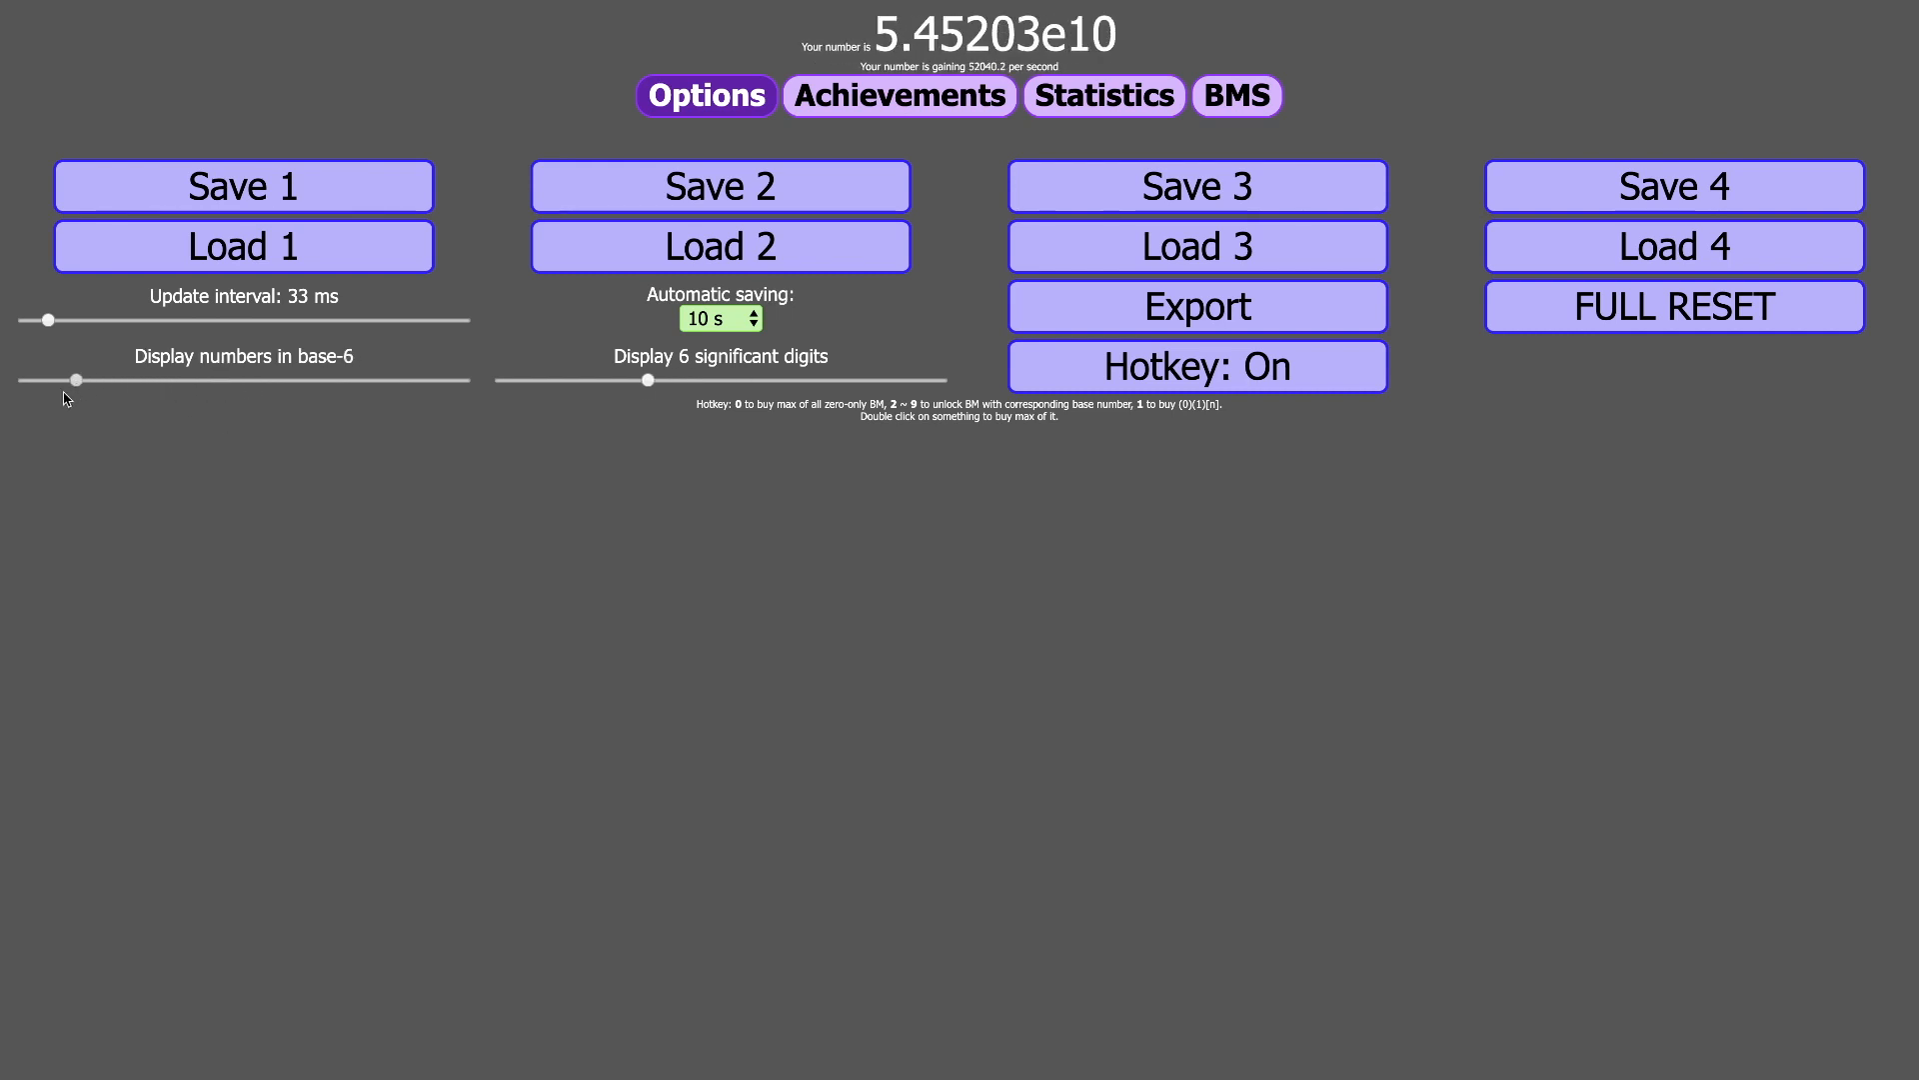
drag(76, 380, 348, 379)
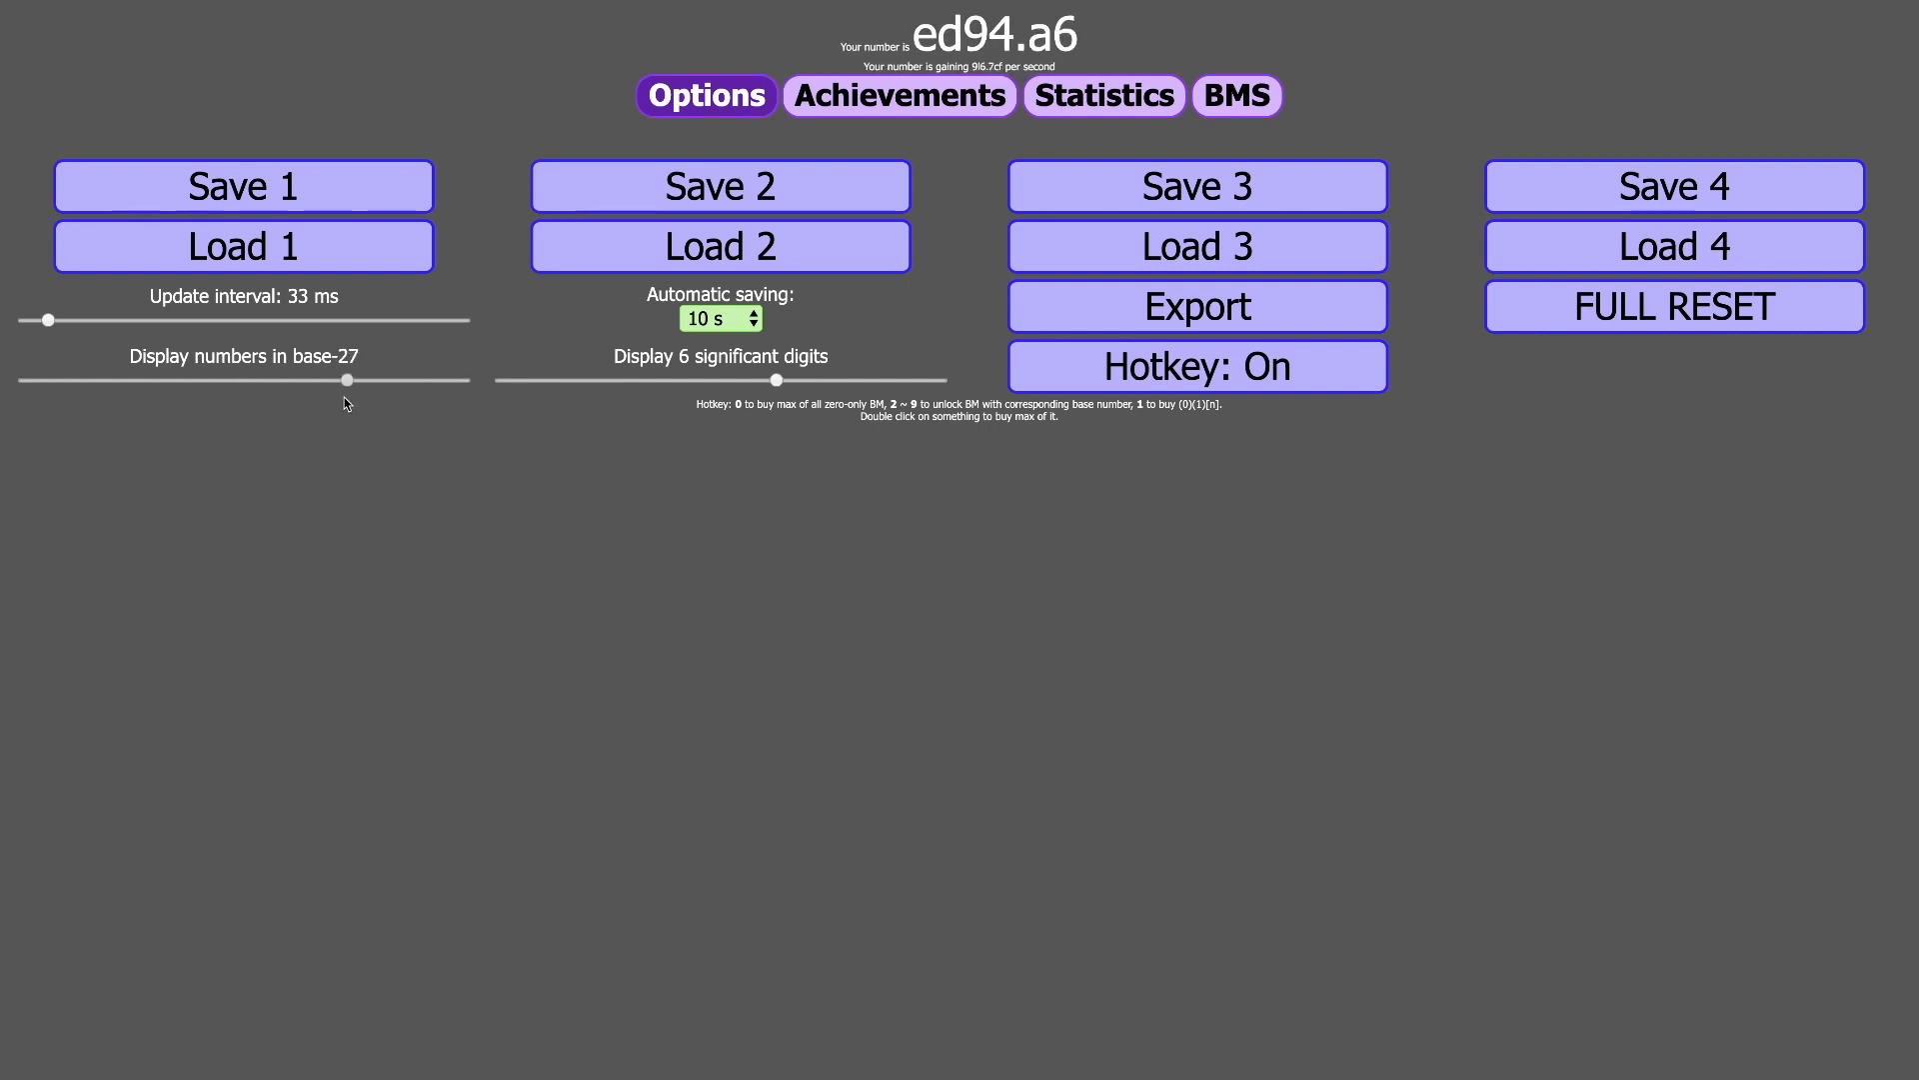
drag(347, 380, 257, 379)
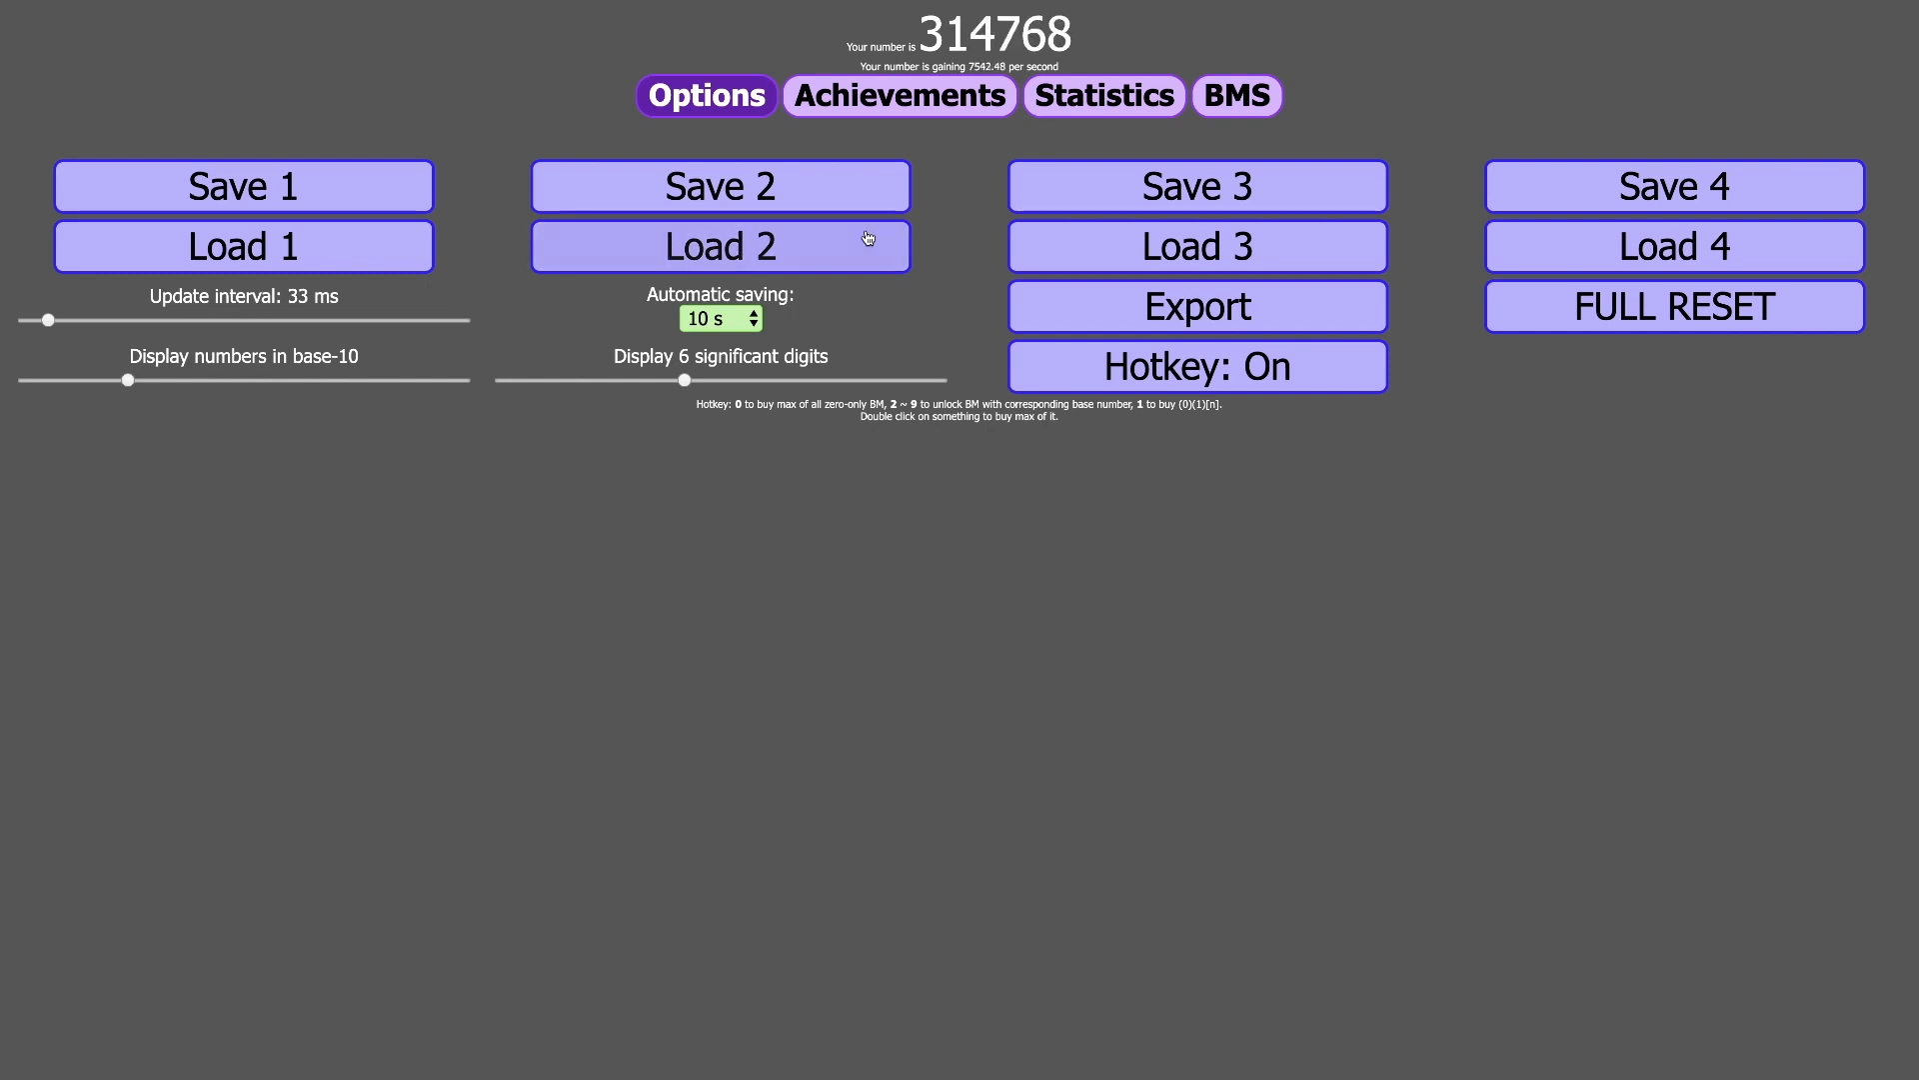
- Buy another (0)[2] generator for 16×, then browse Statistics, Options and Achievements
click(1236, 96)
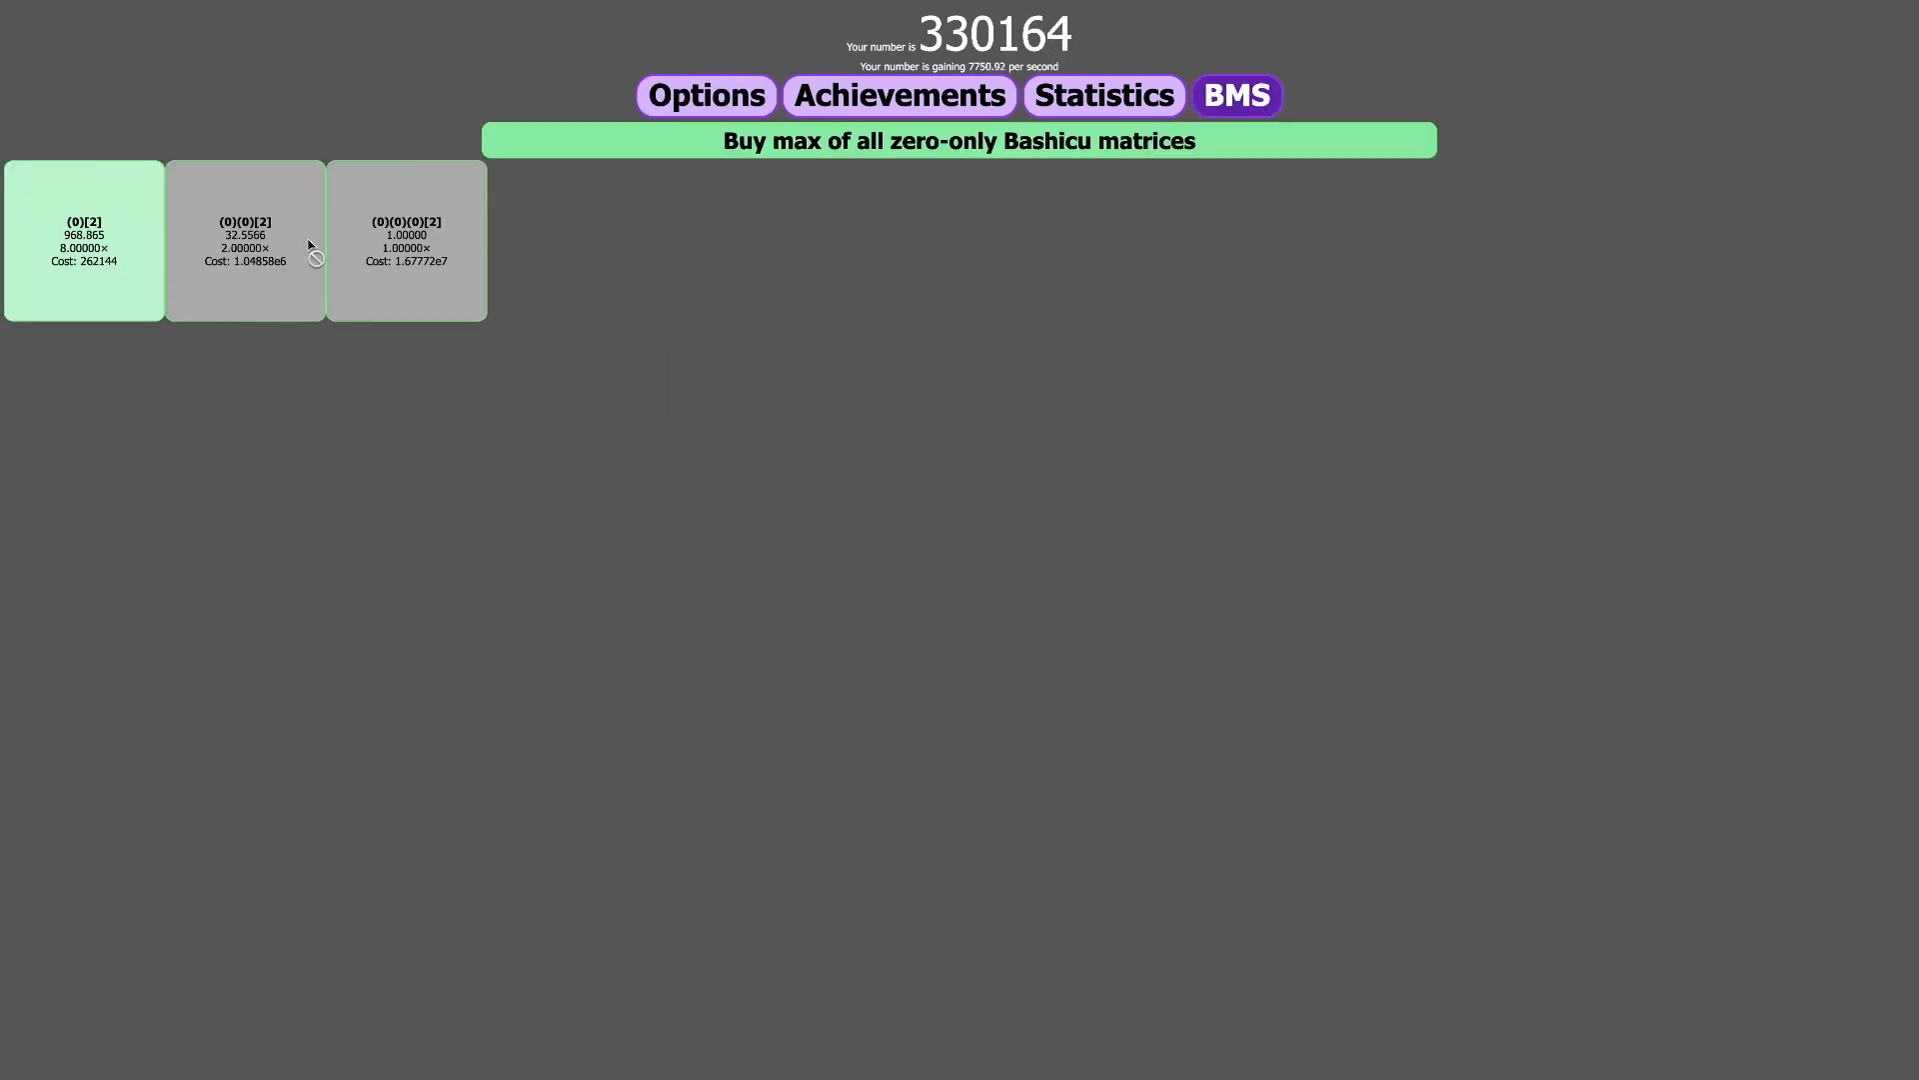
click(82, 240)
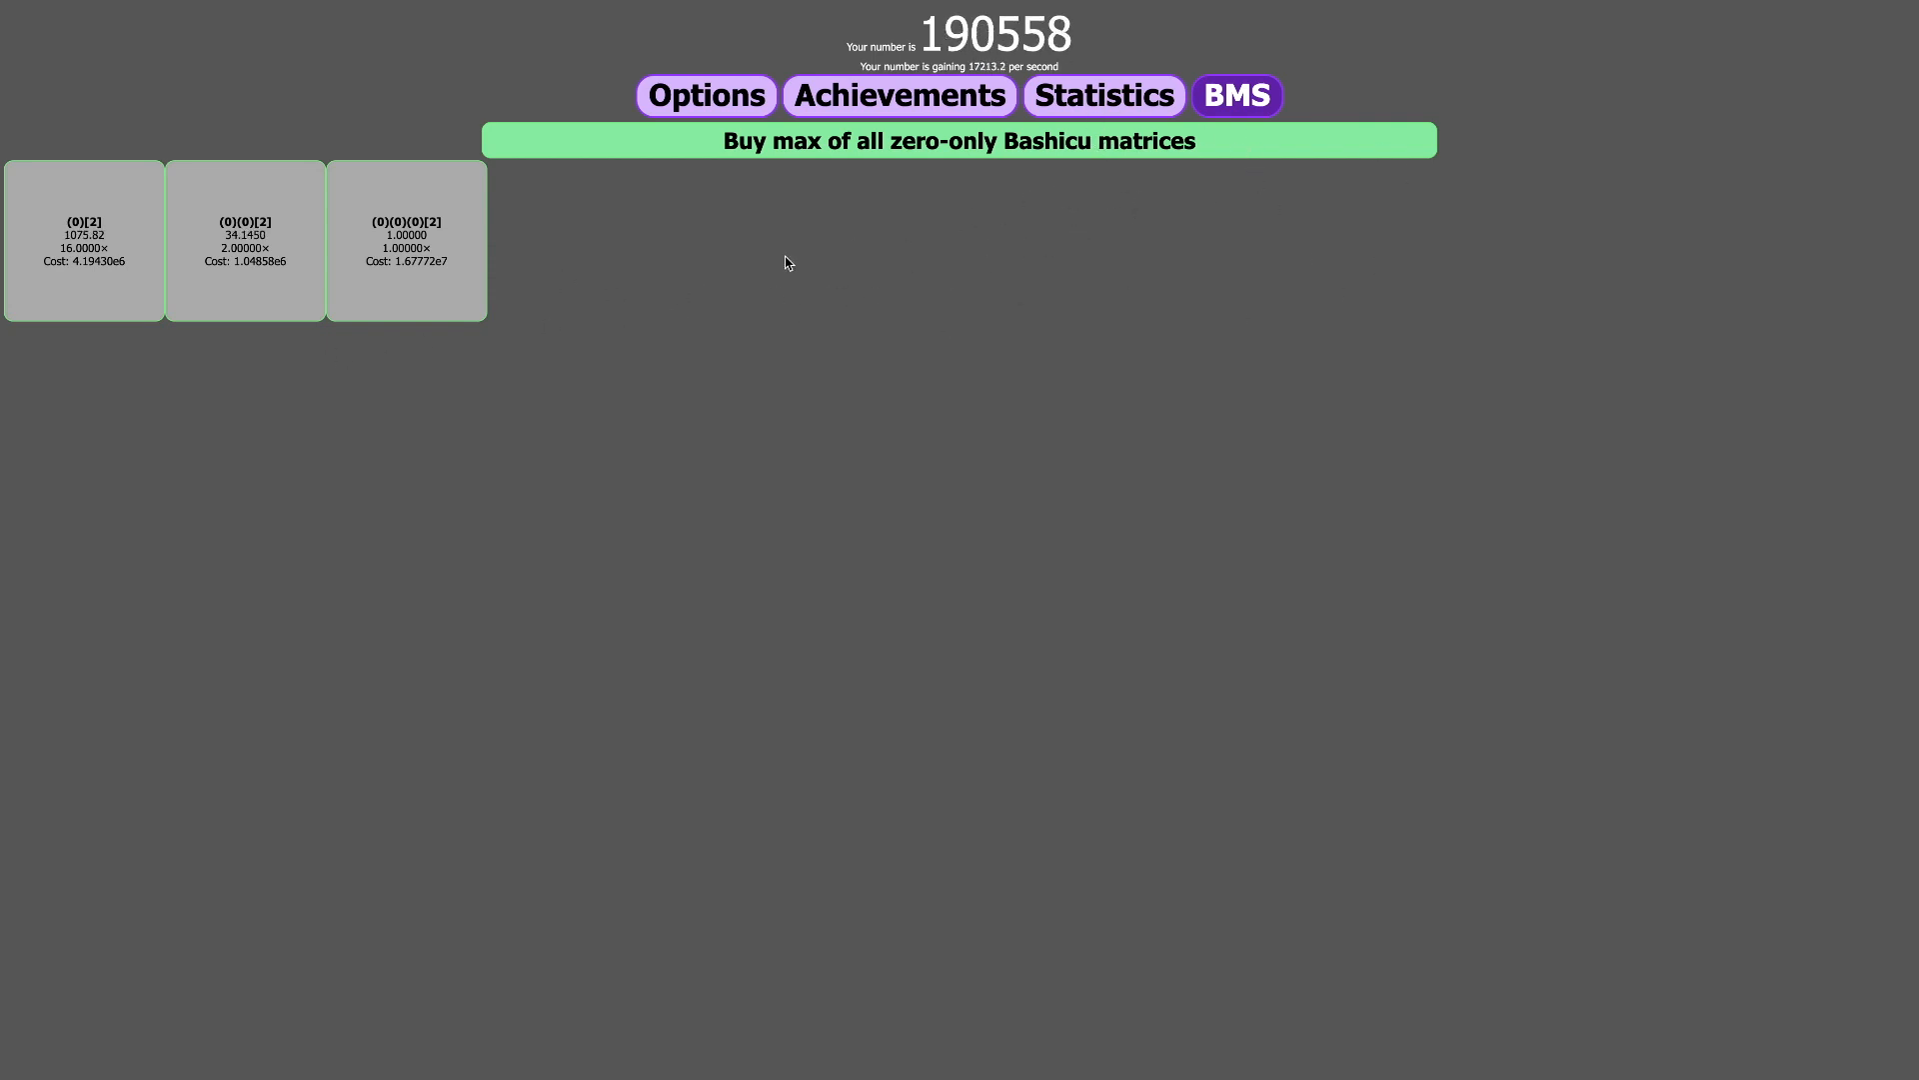
click(1100, 96)
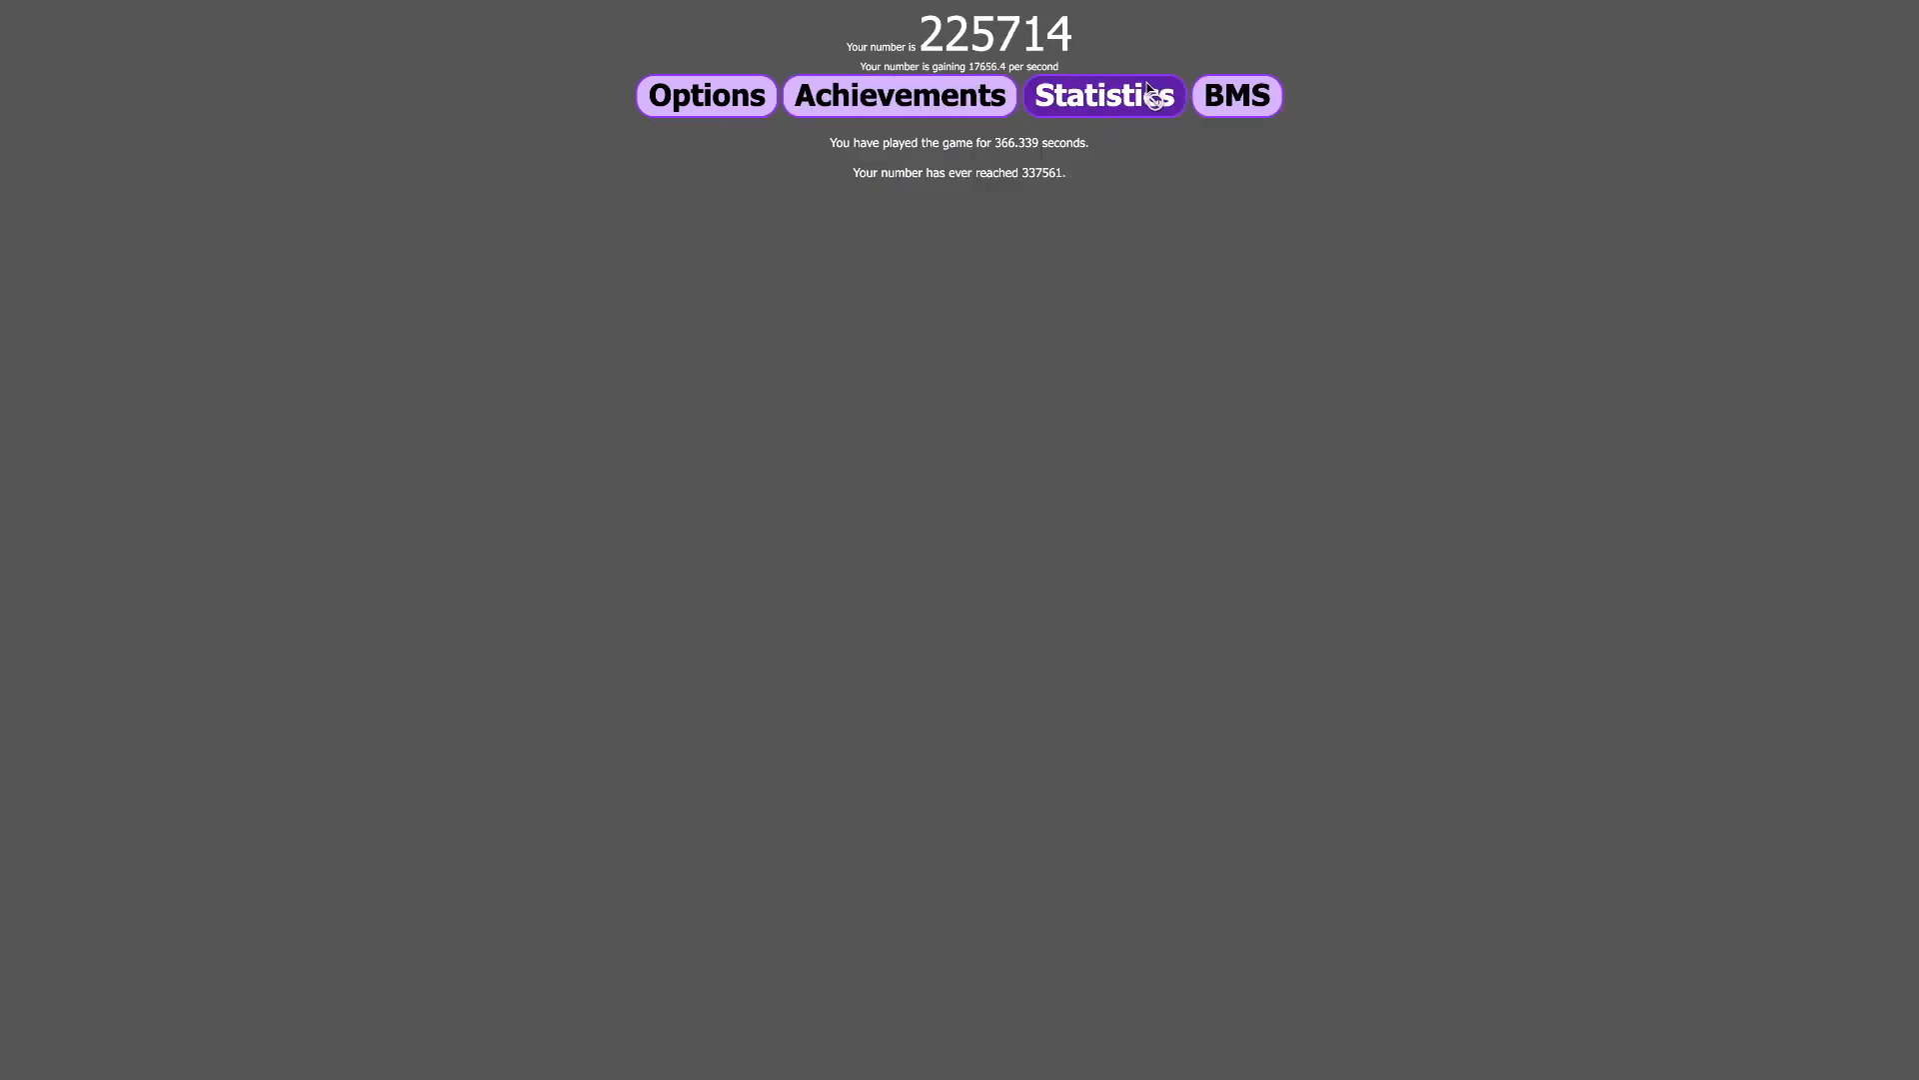
click(1237, 96)
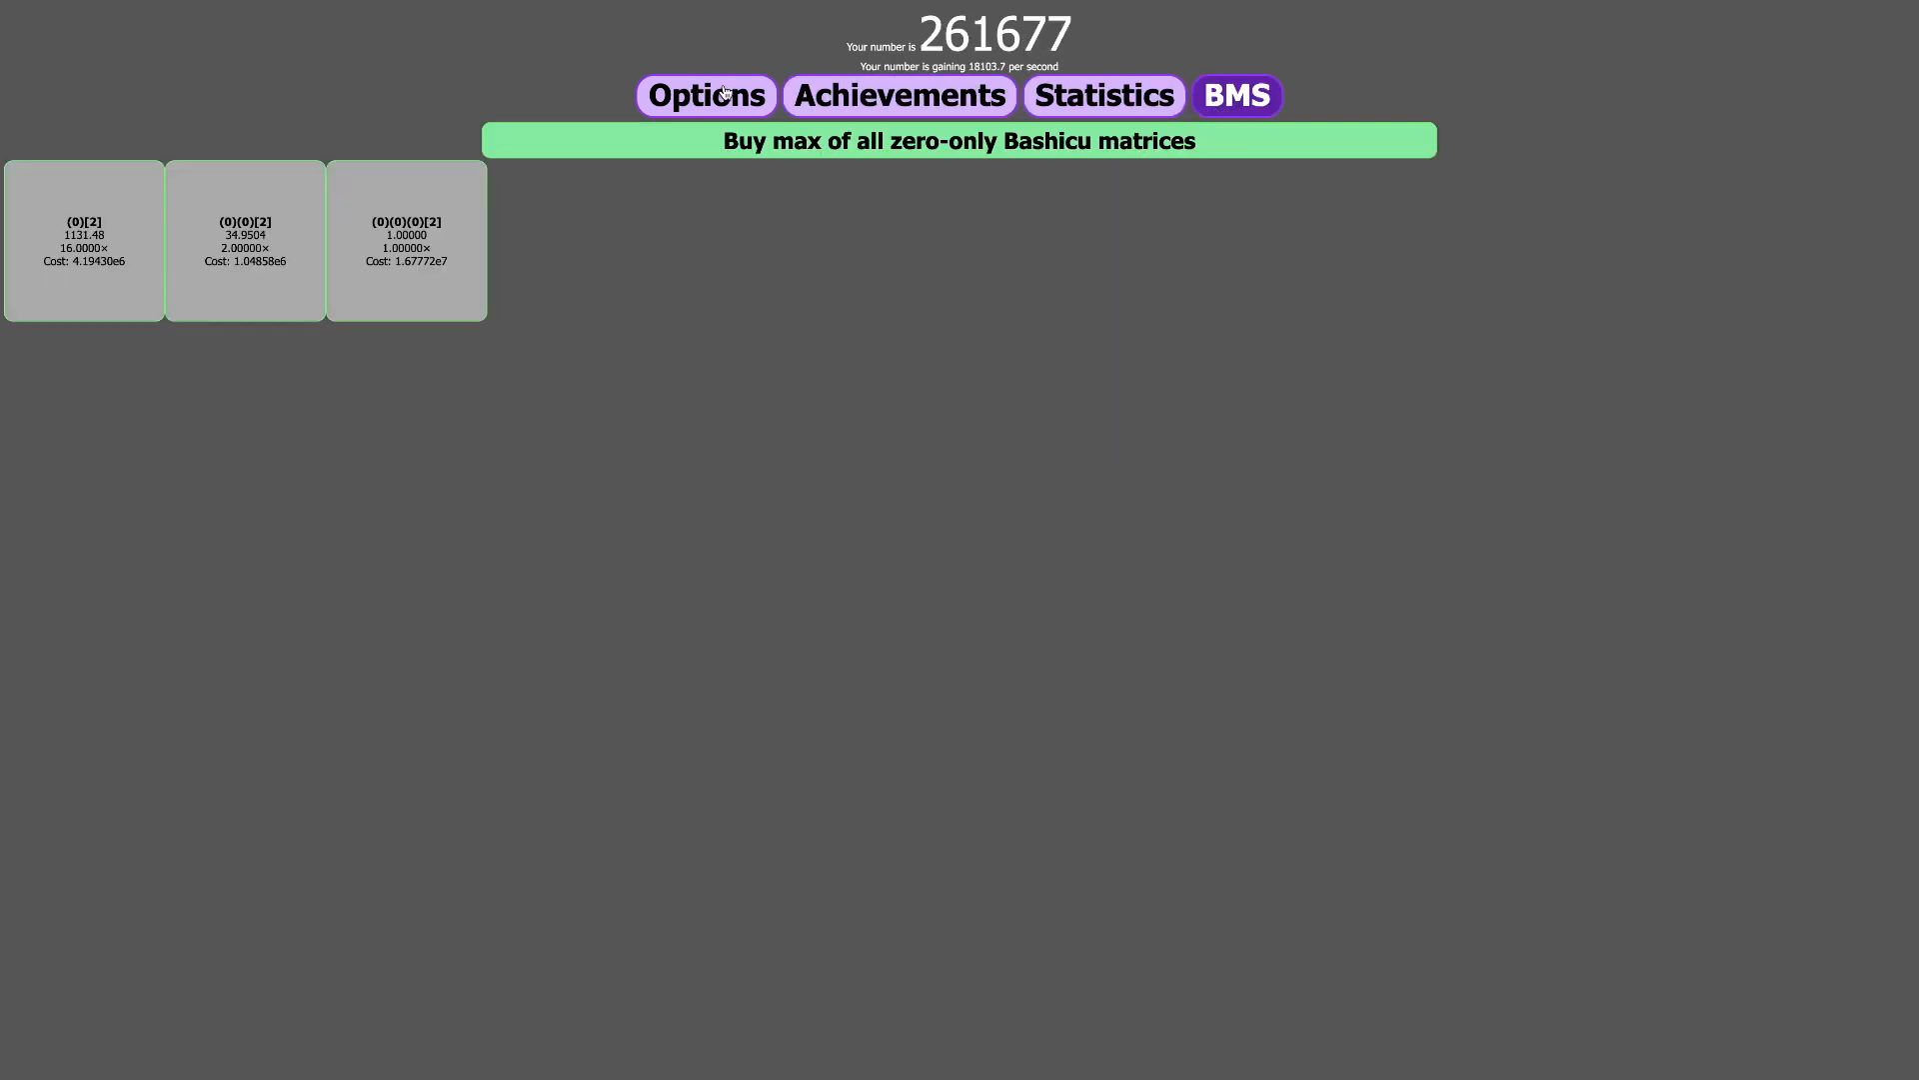
click(707, 96)
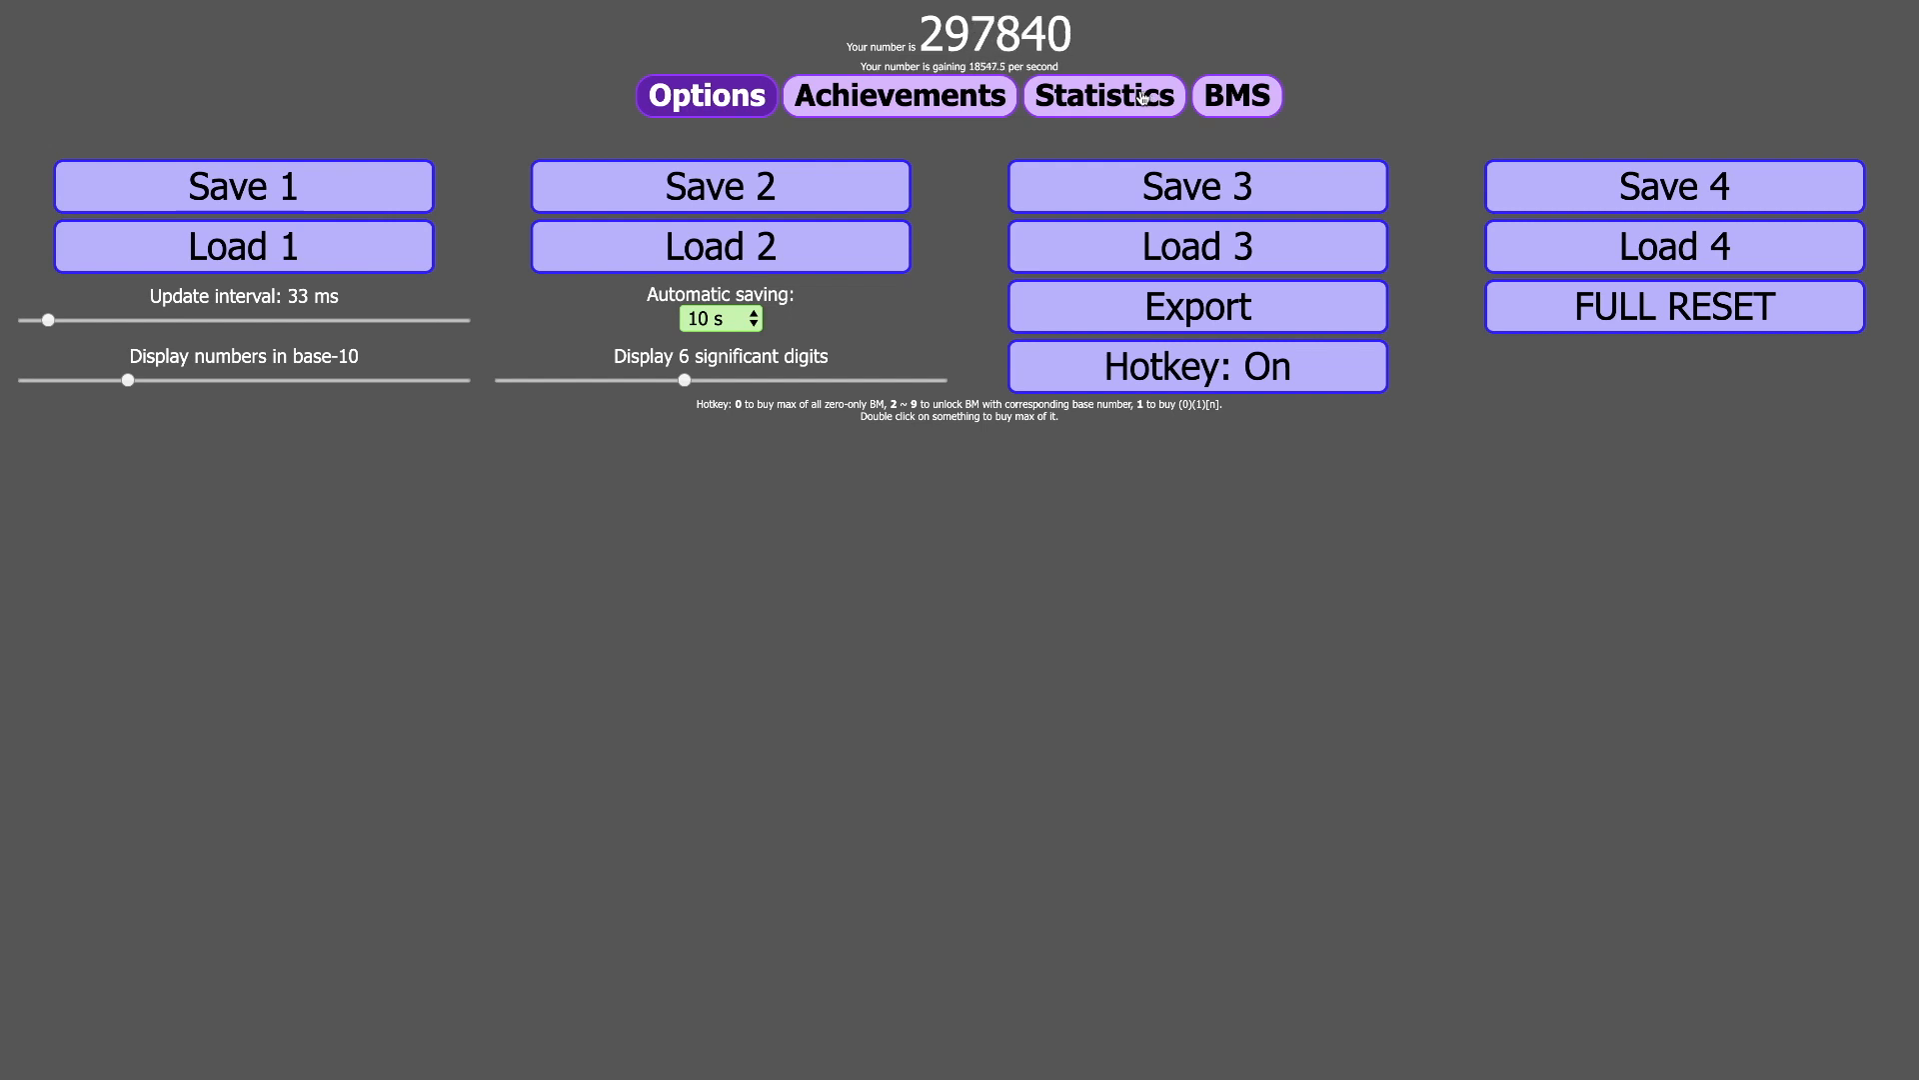
click(1236, 95)
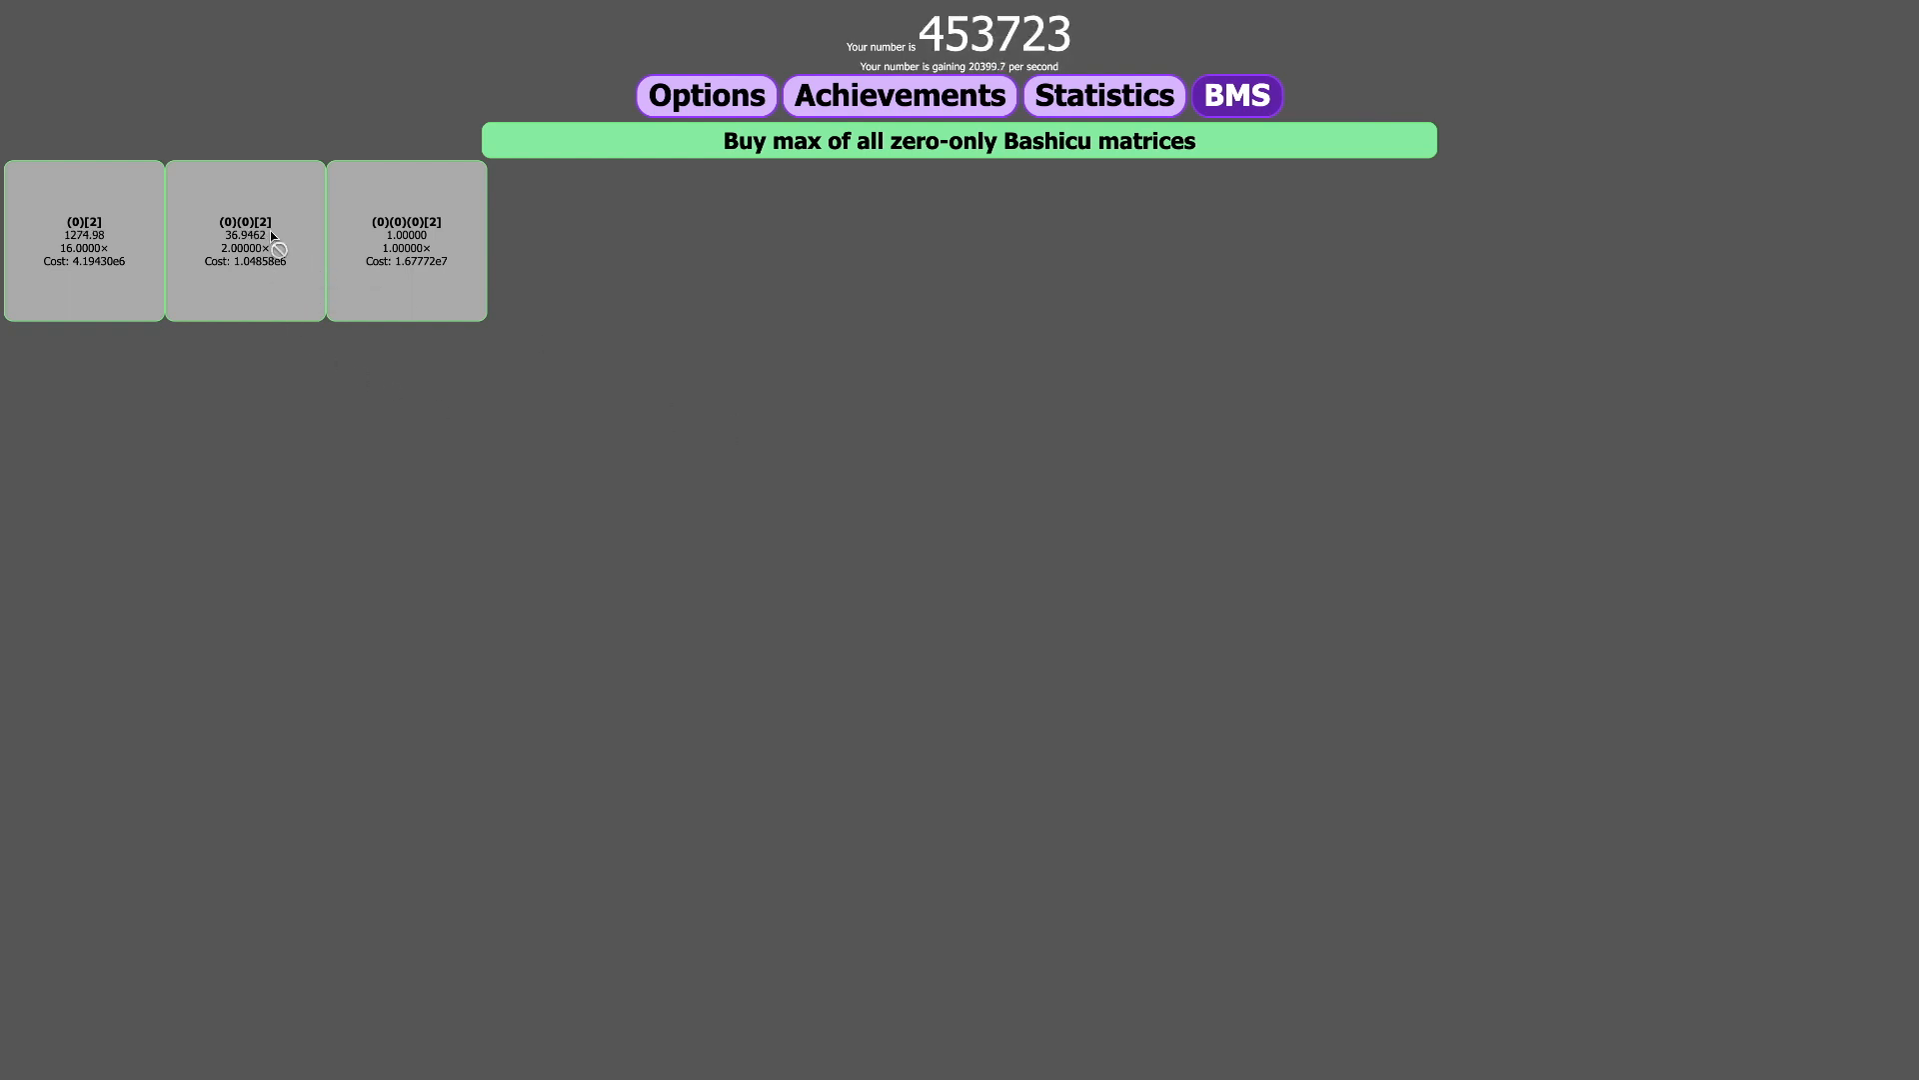
mouse_move(453, 321)
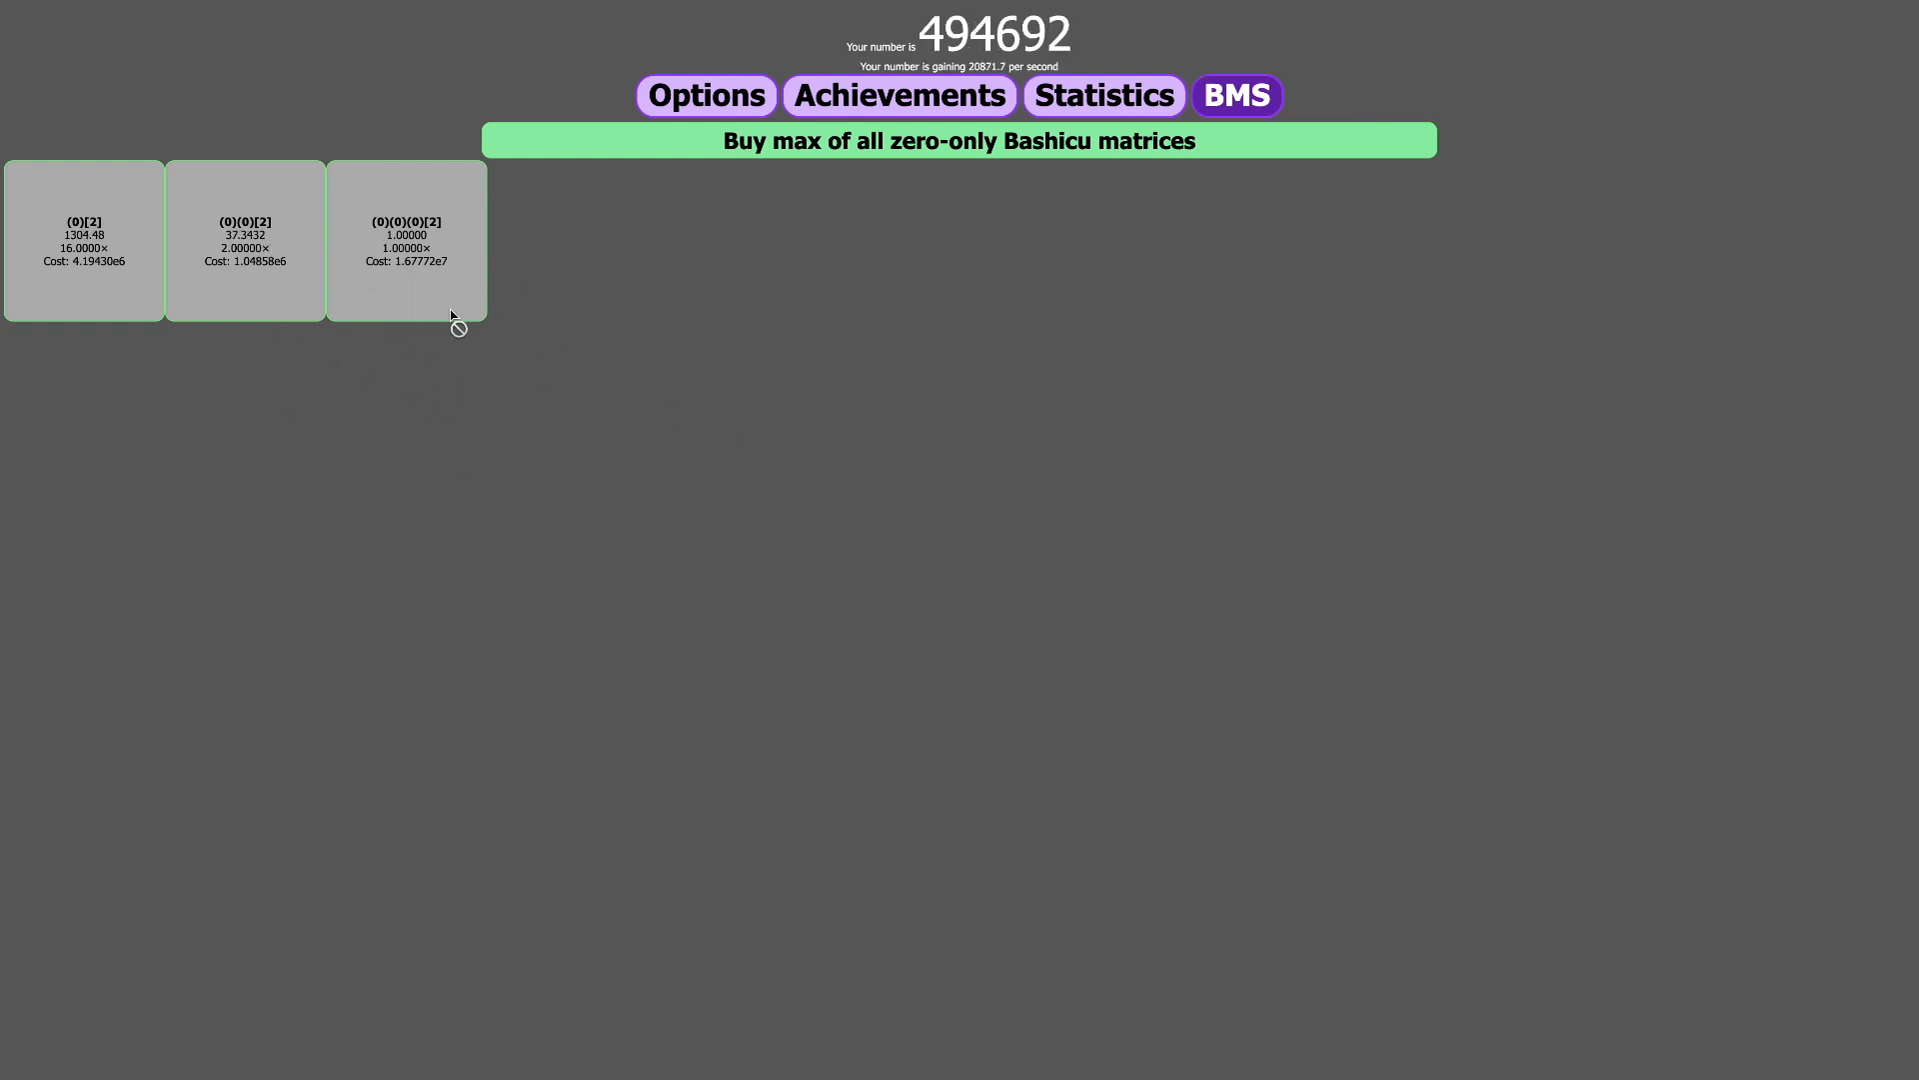
mouse_move(1171, 173)
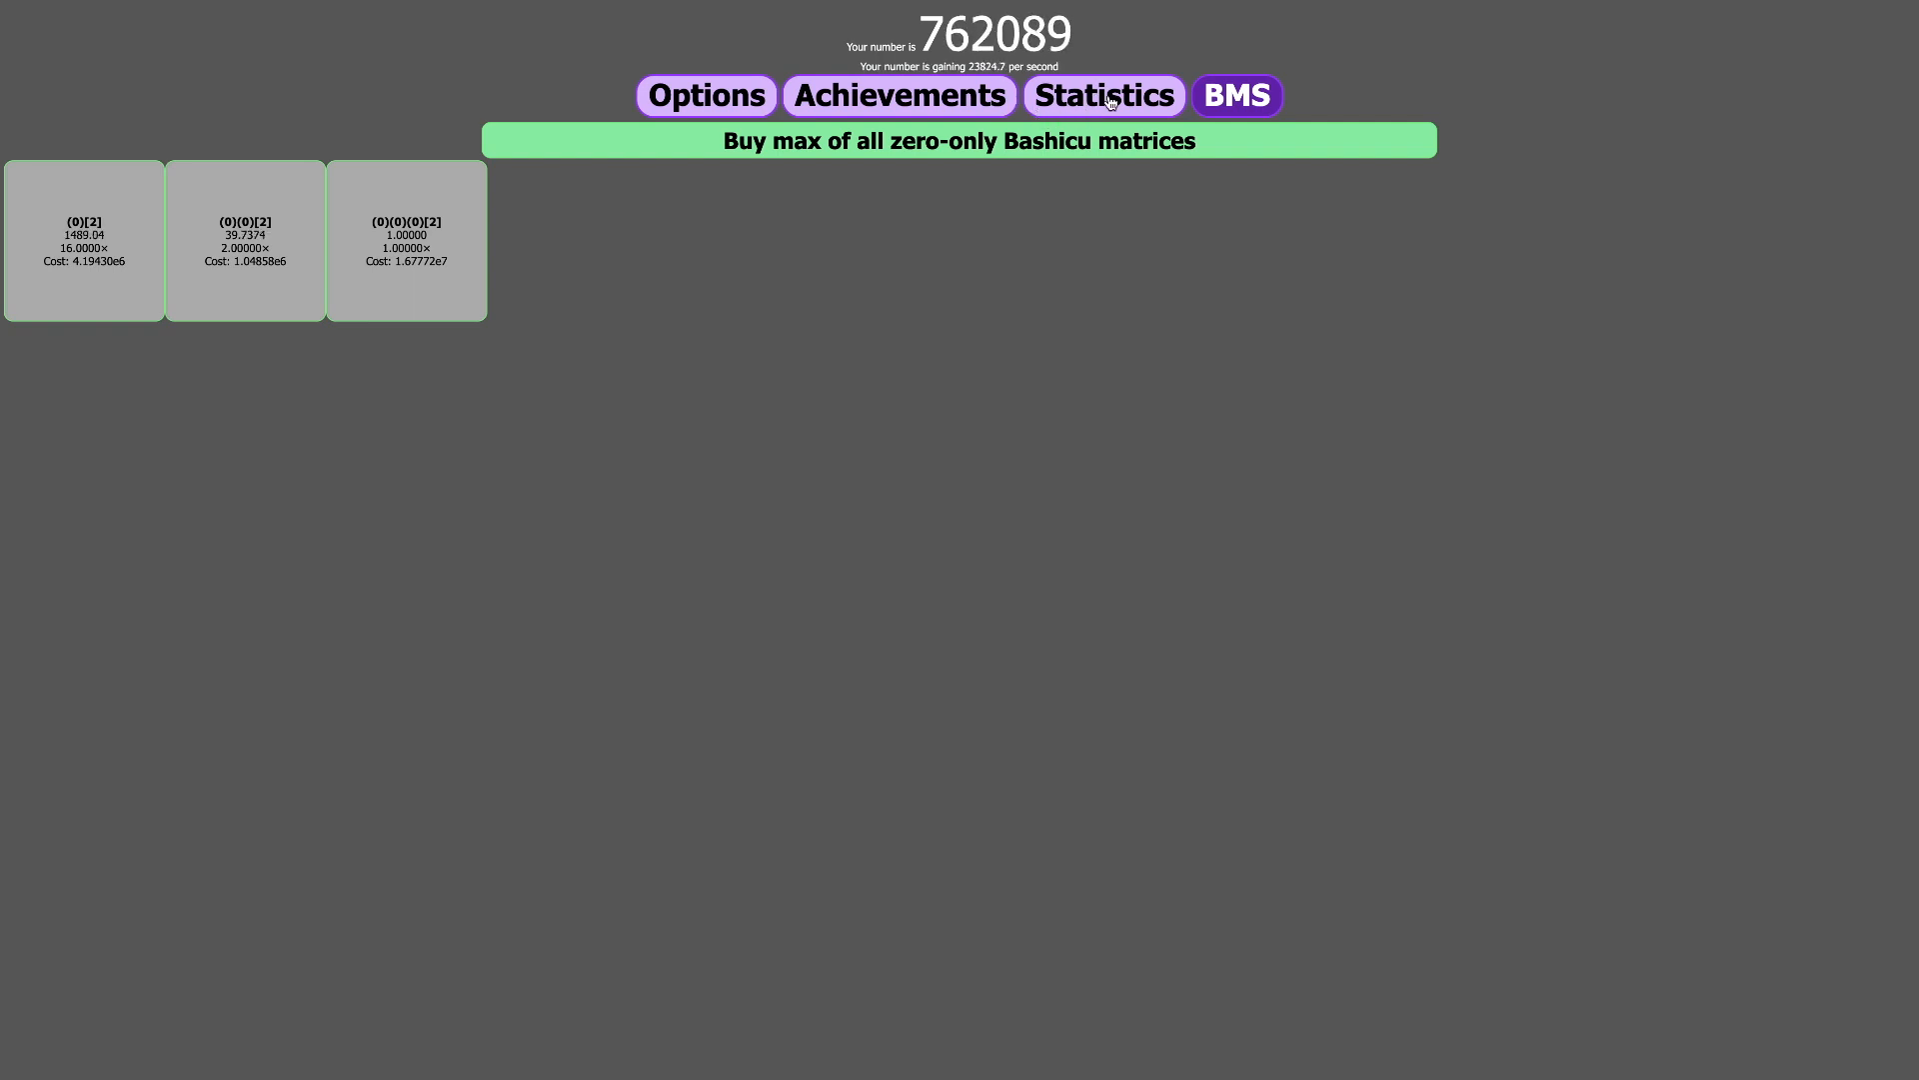
click(898, 94)
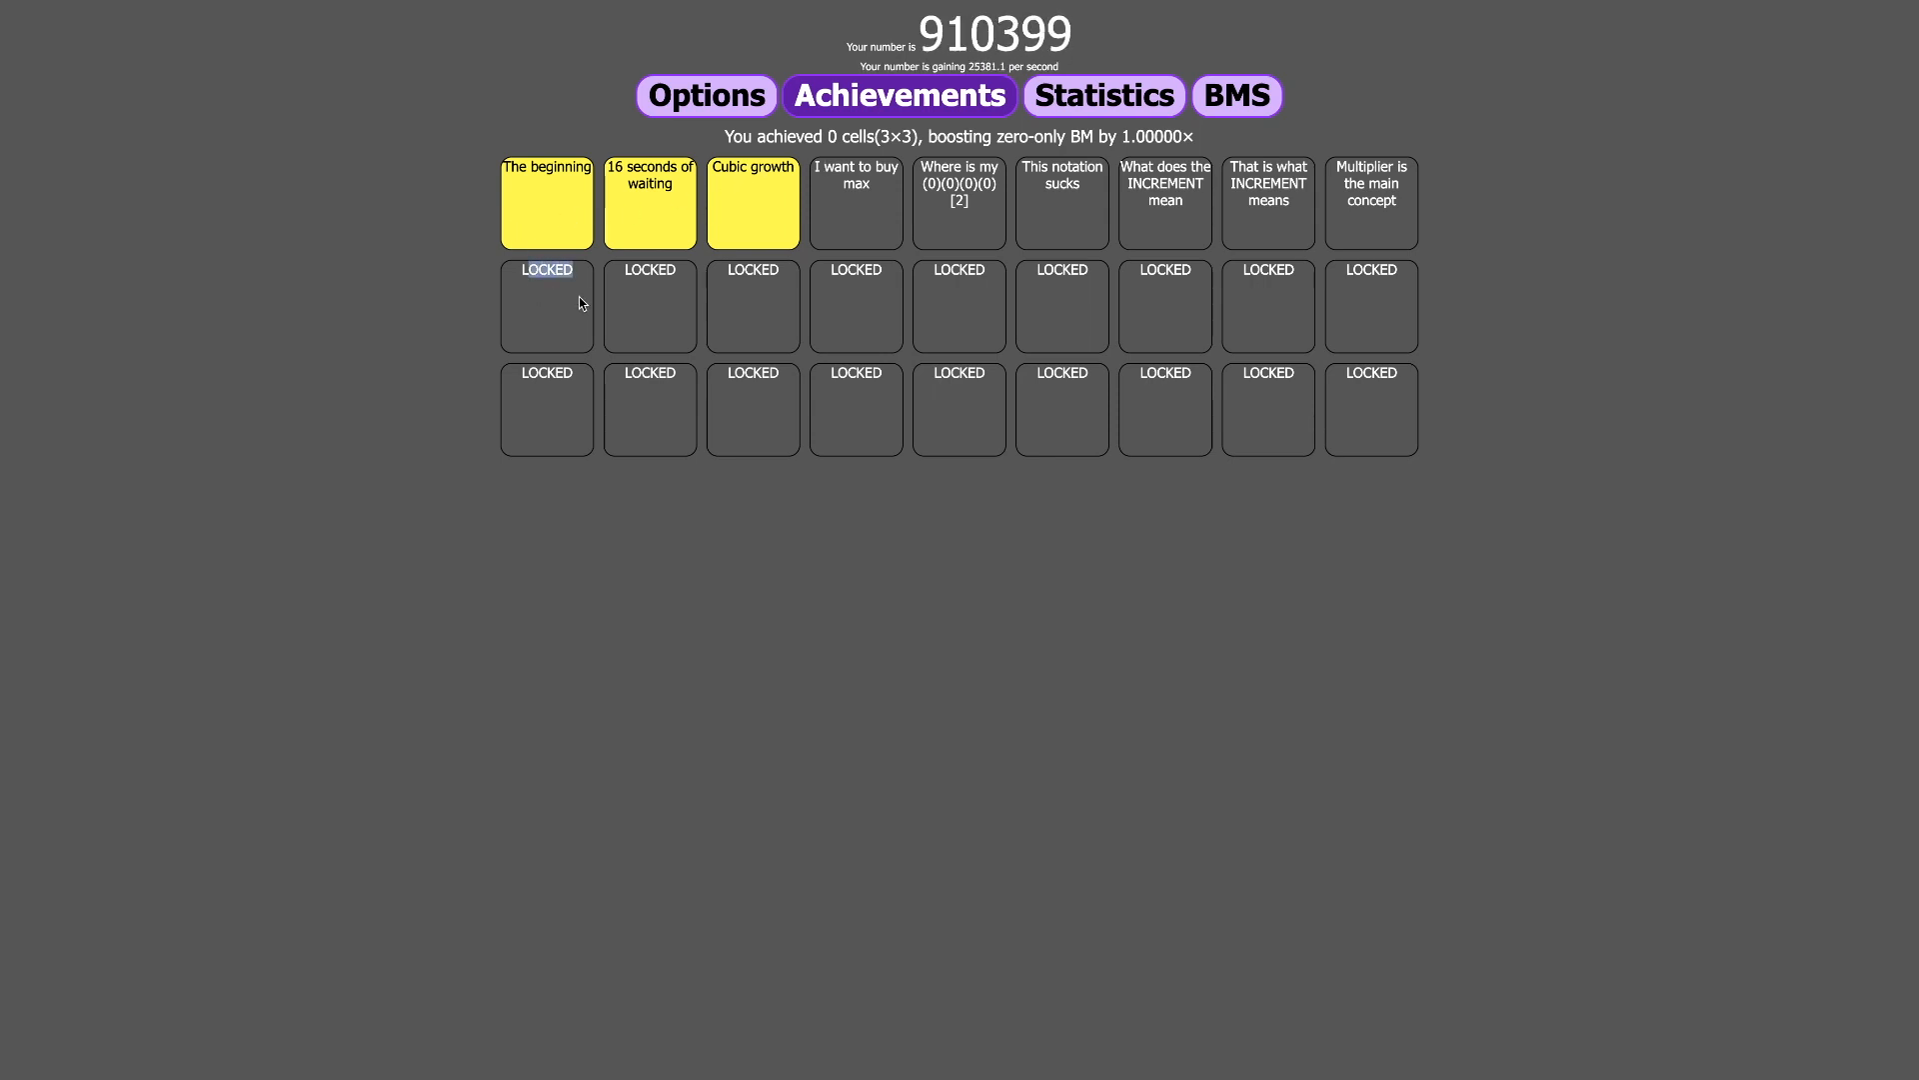
- Cycle through Achievements, Options, BMS and Statistics tabs, ending on the settings page
right_click(754, 196)
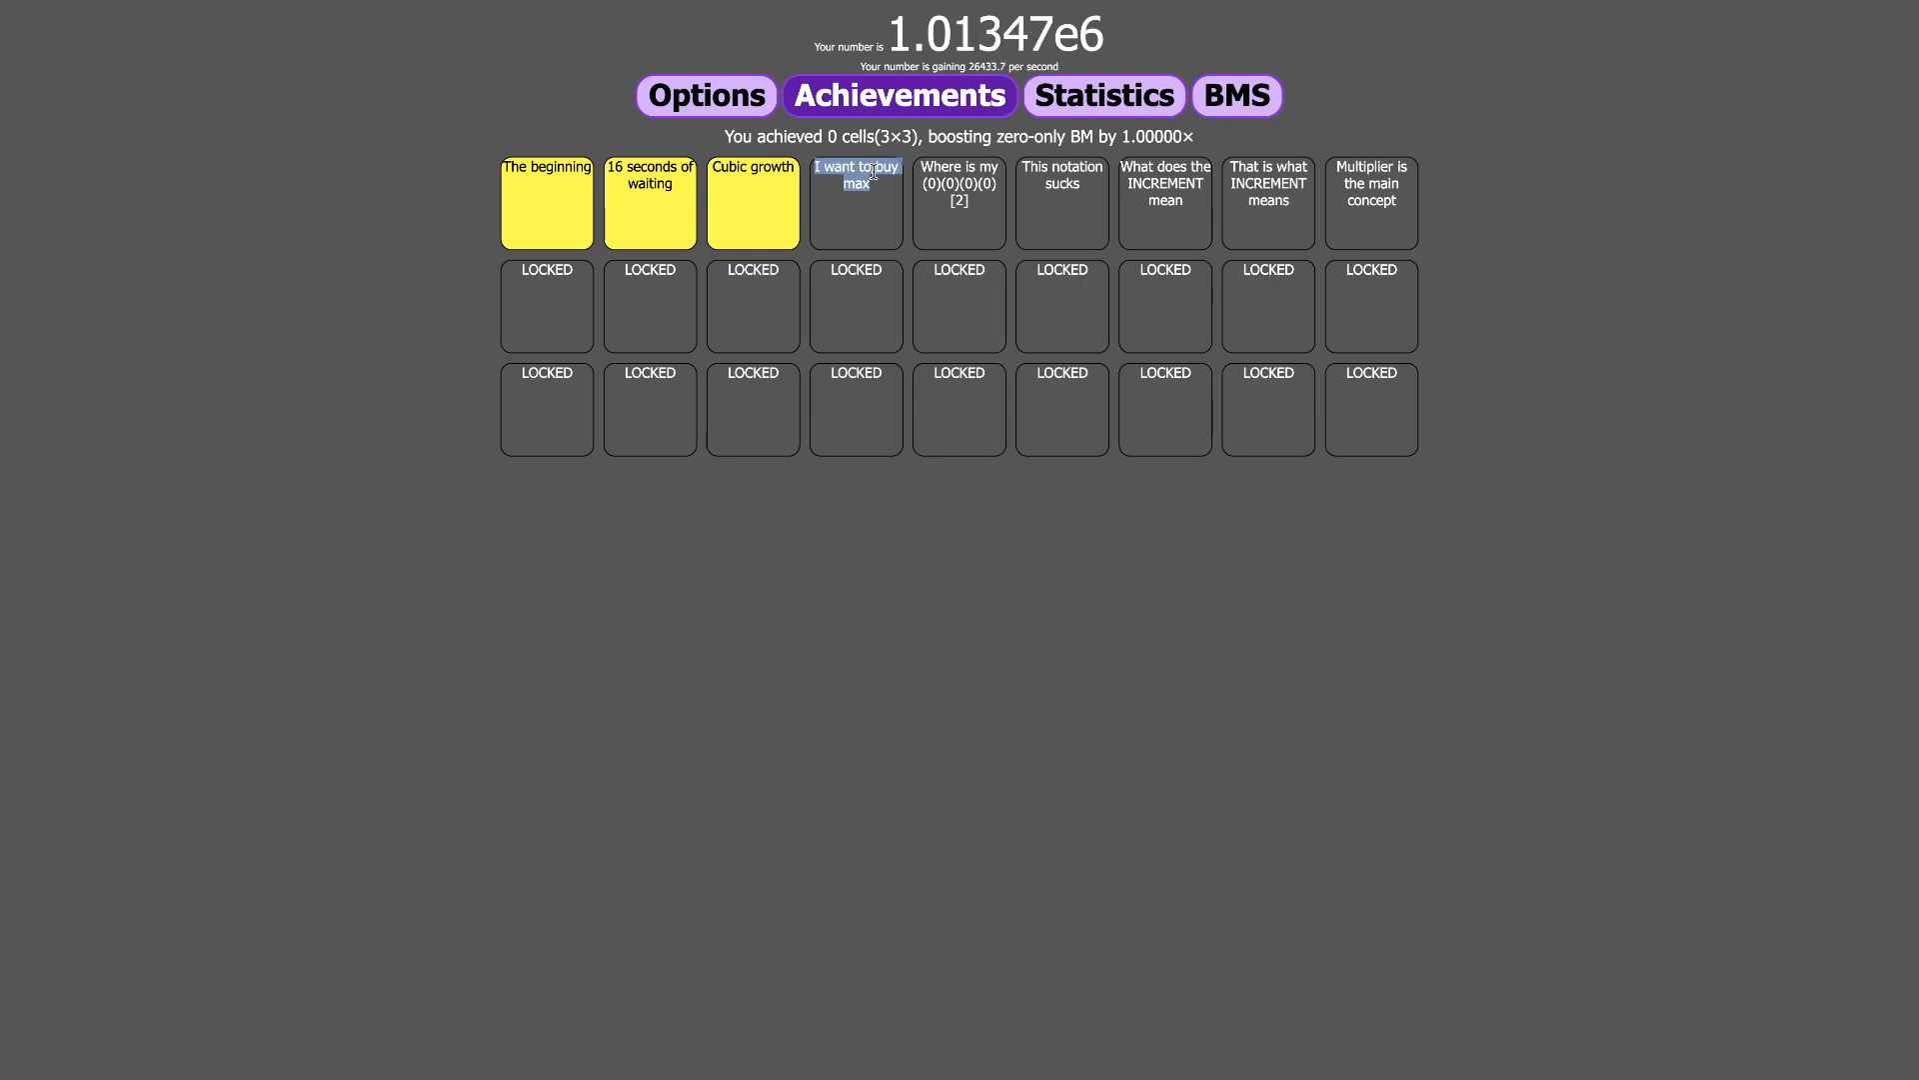
click(705, 96)
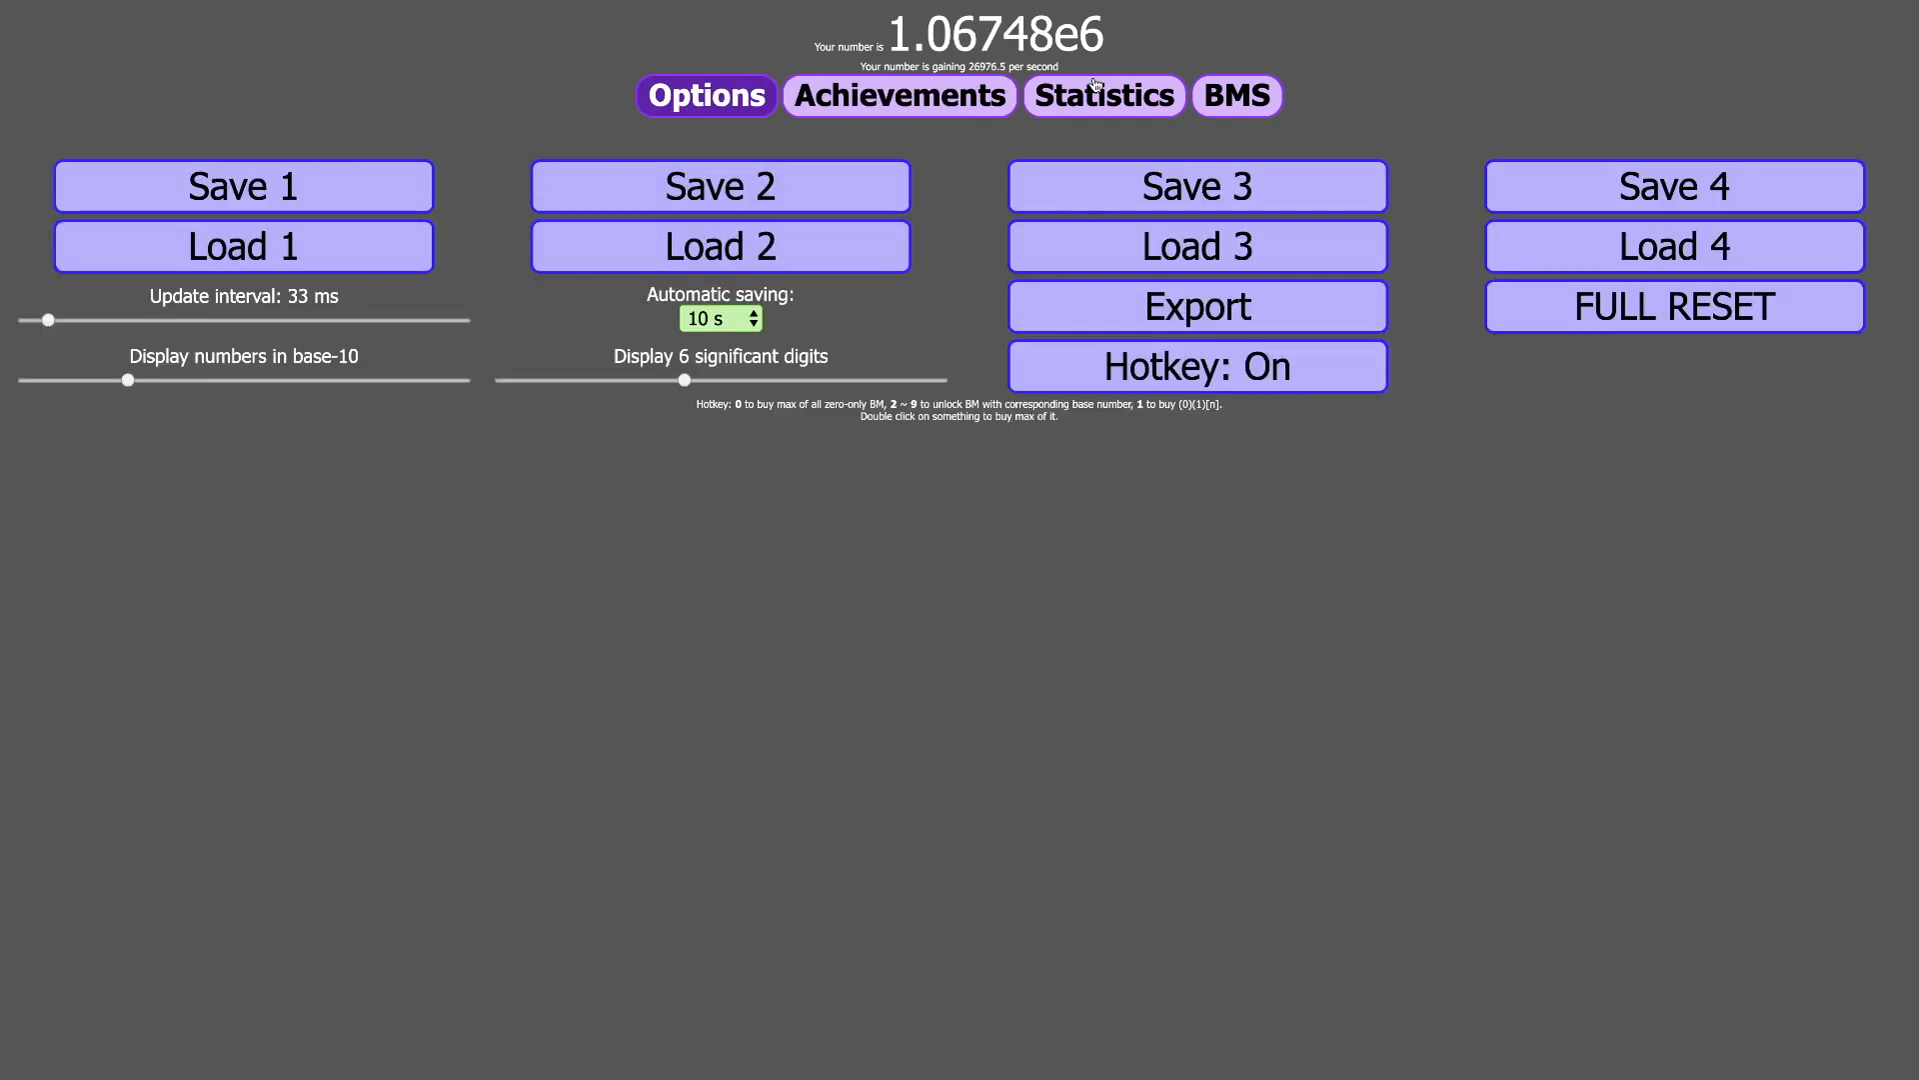
click(1237, 94)
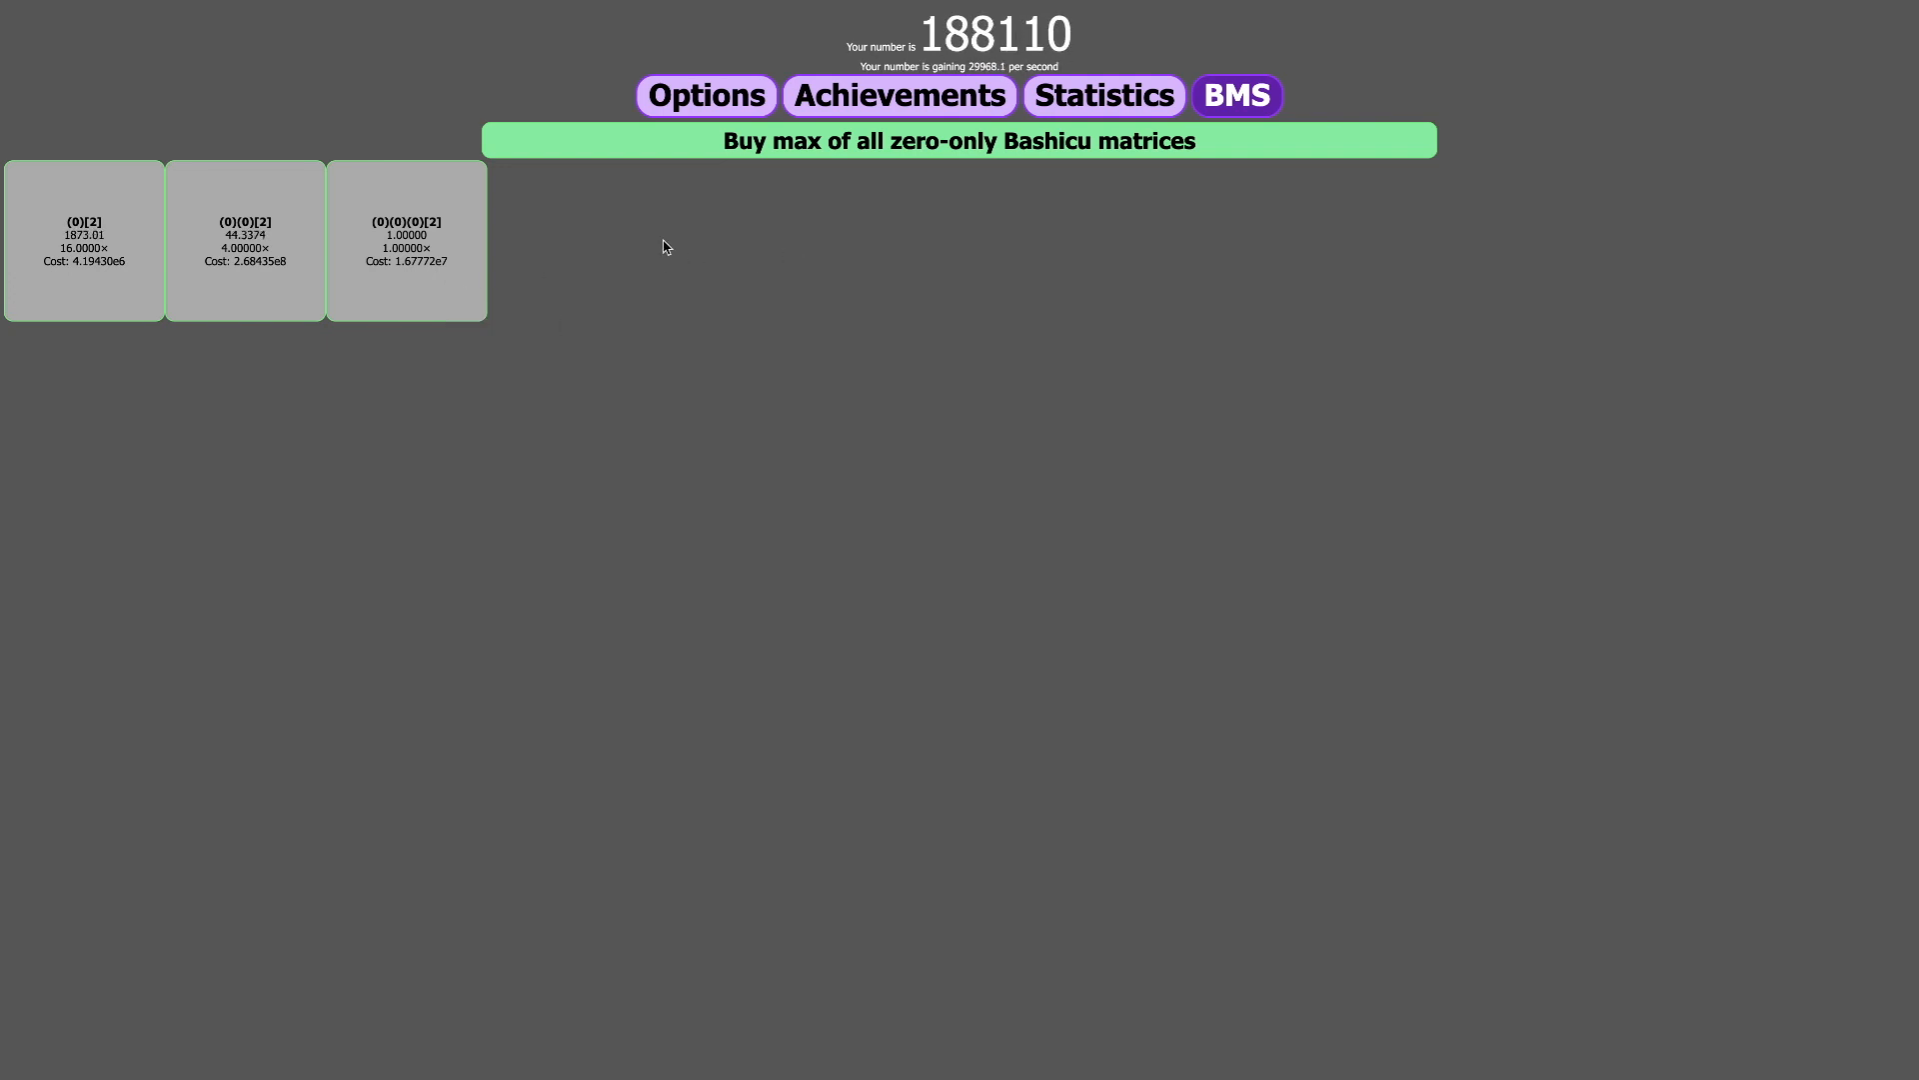
click(1100, 96)
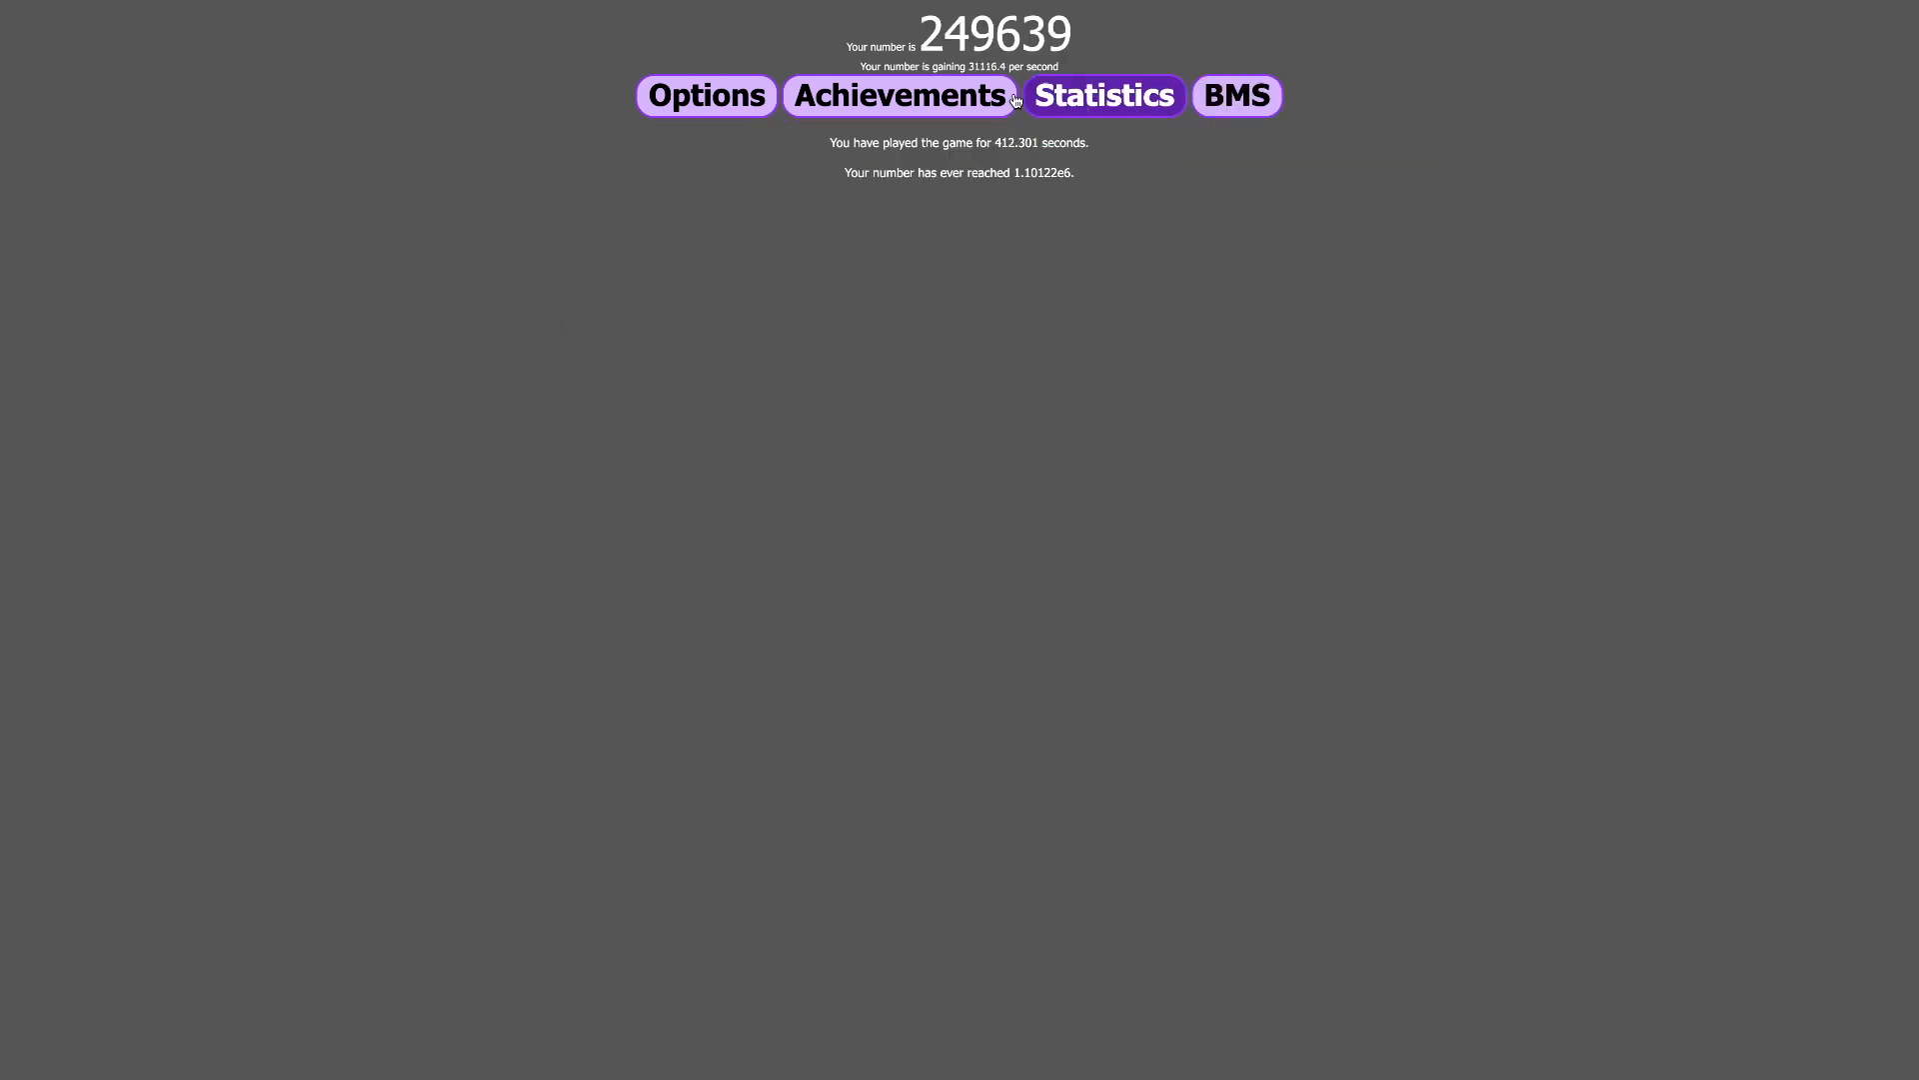
click(898, 96)
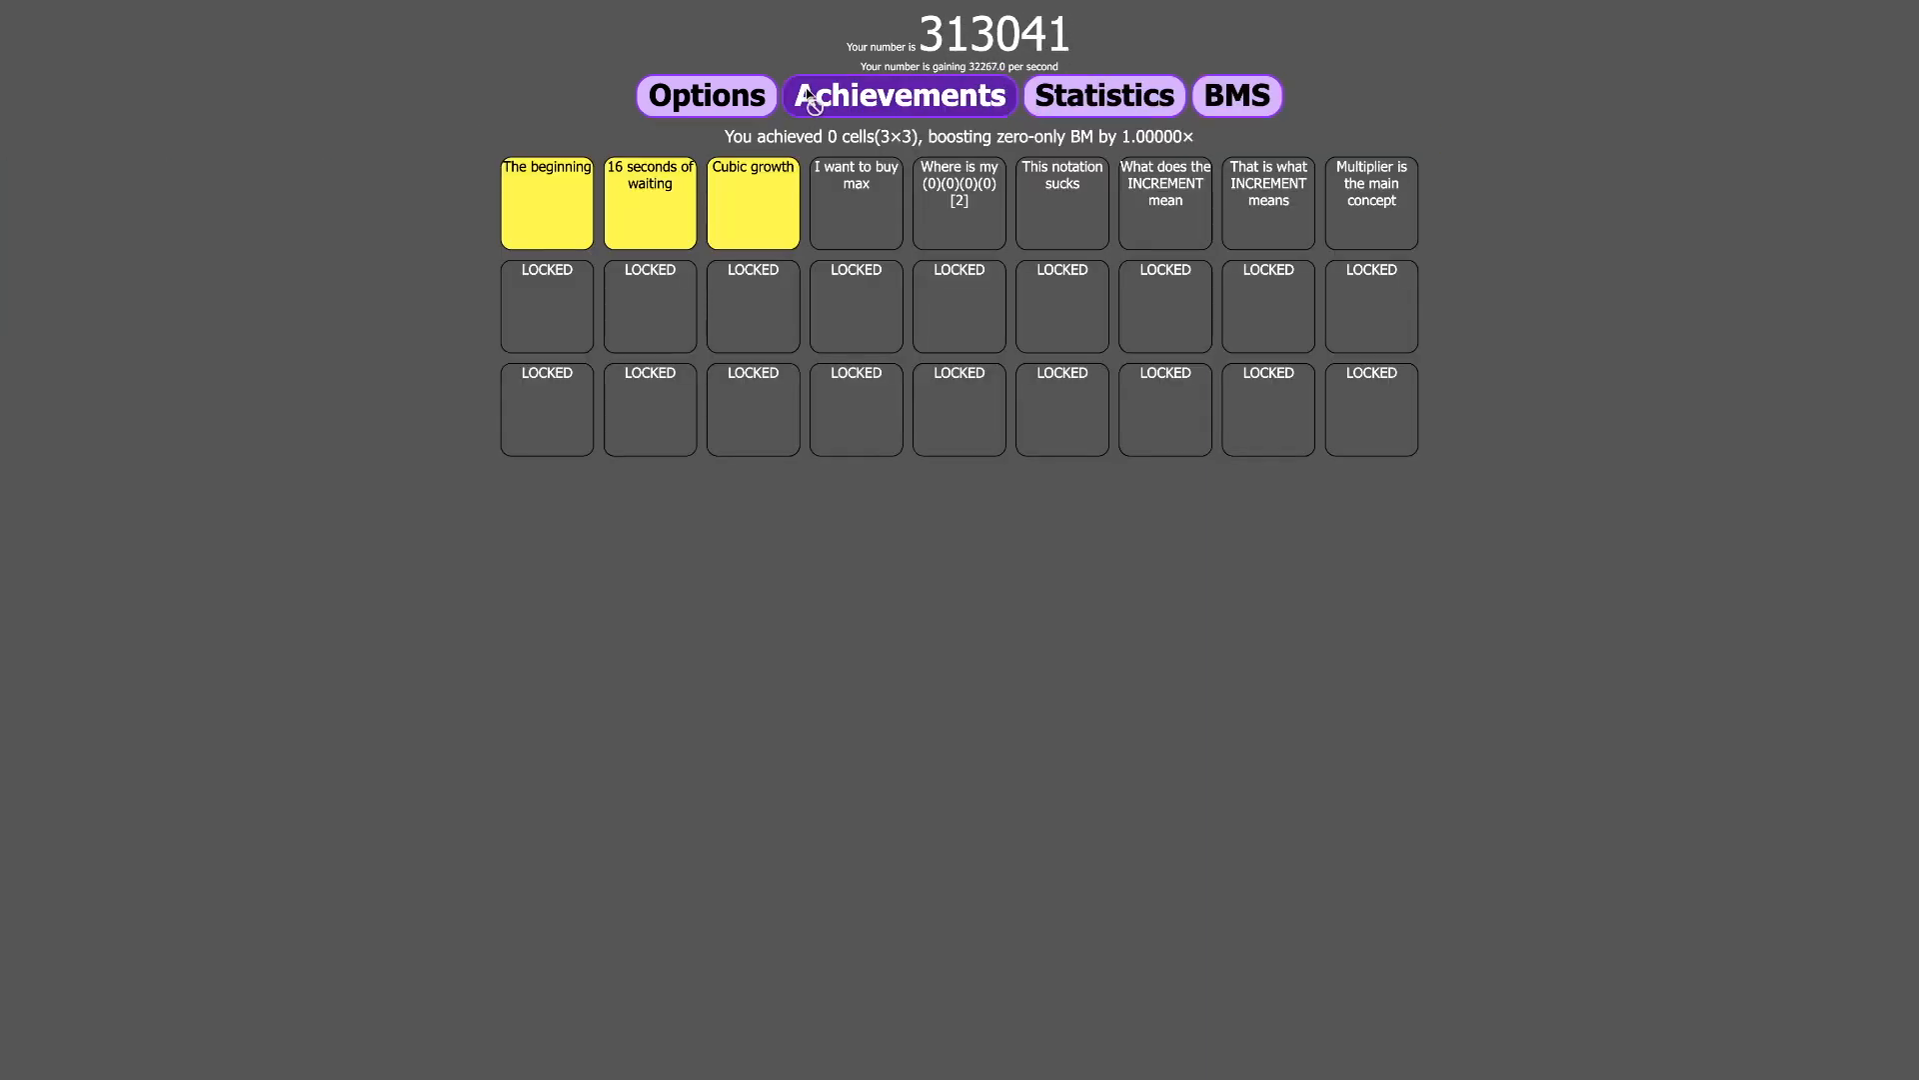
click(1237, 96)
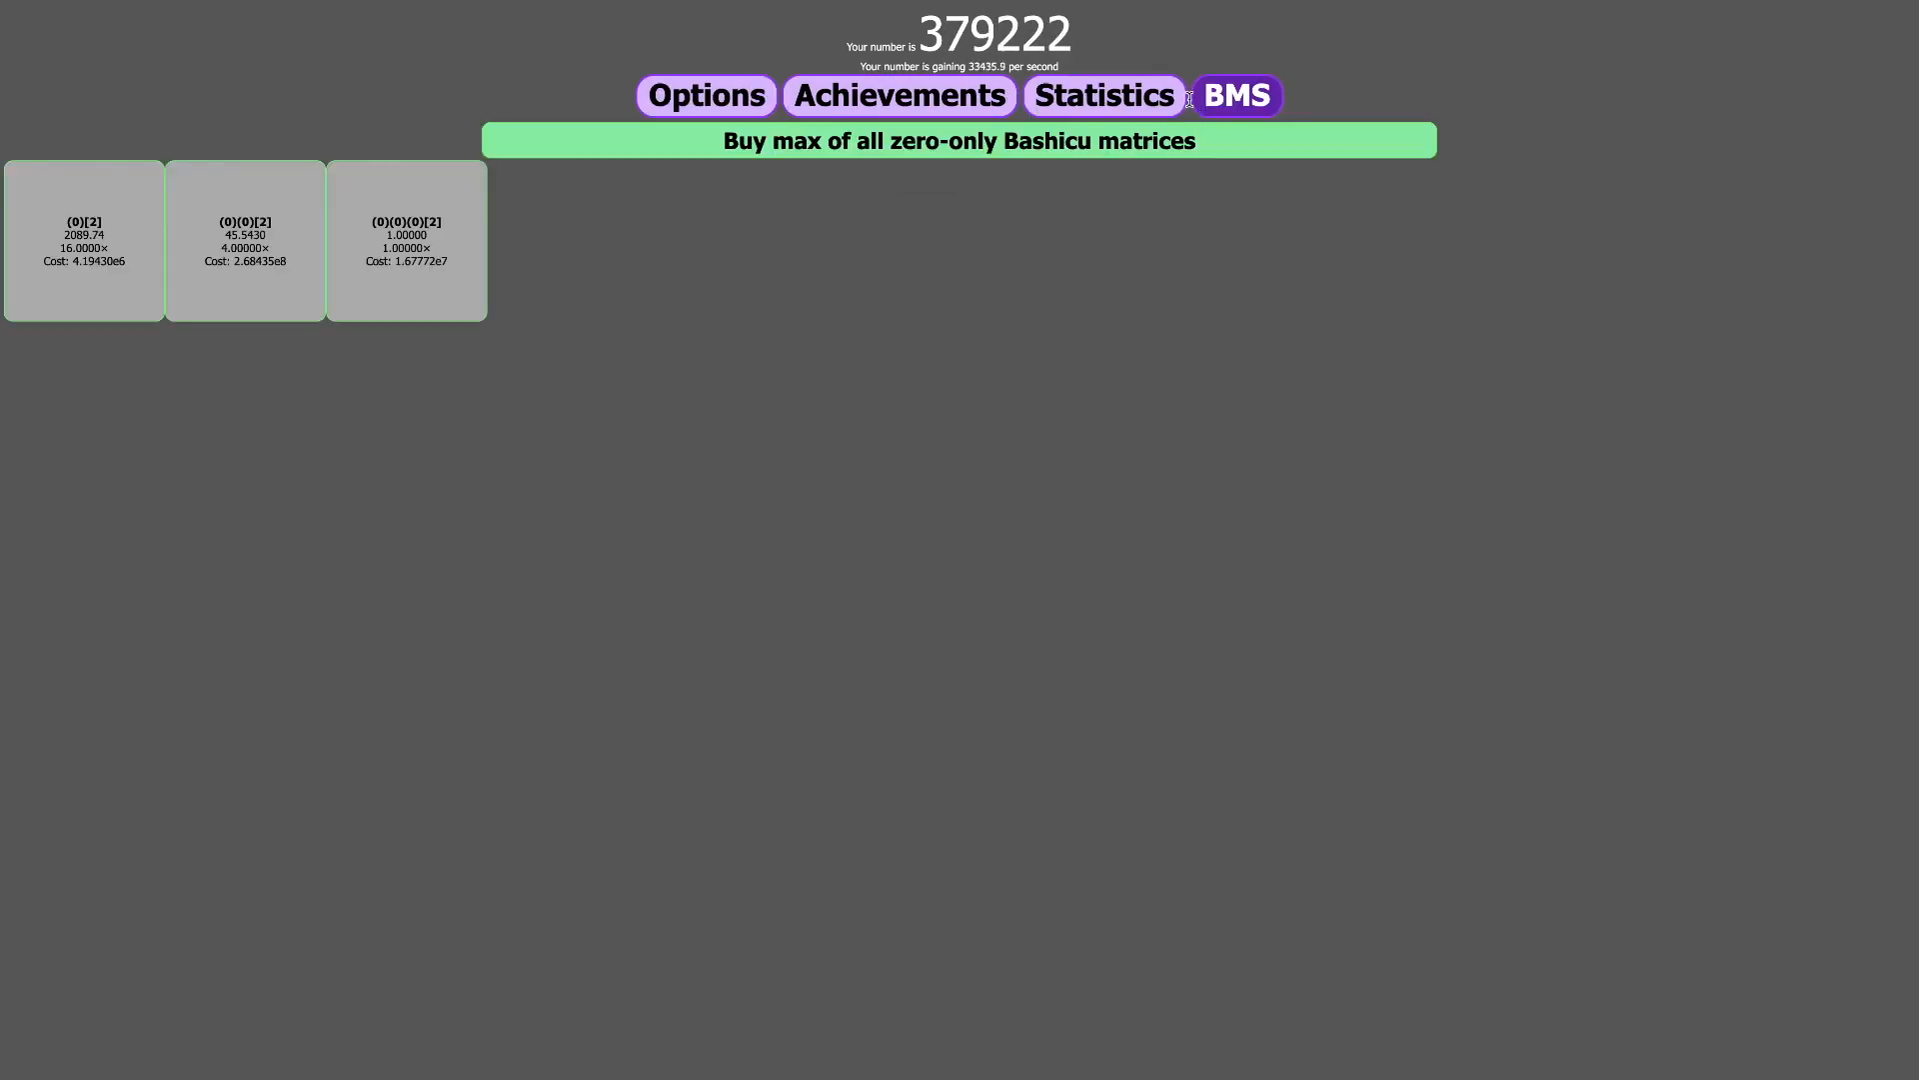
click(898, 96)
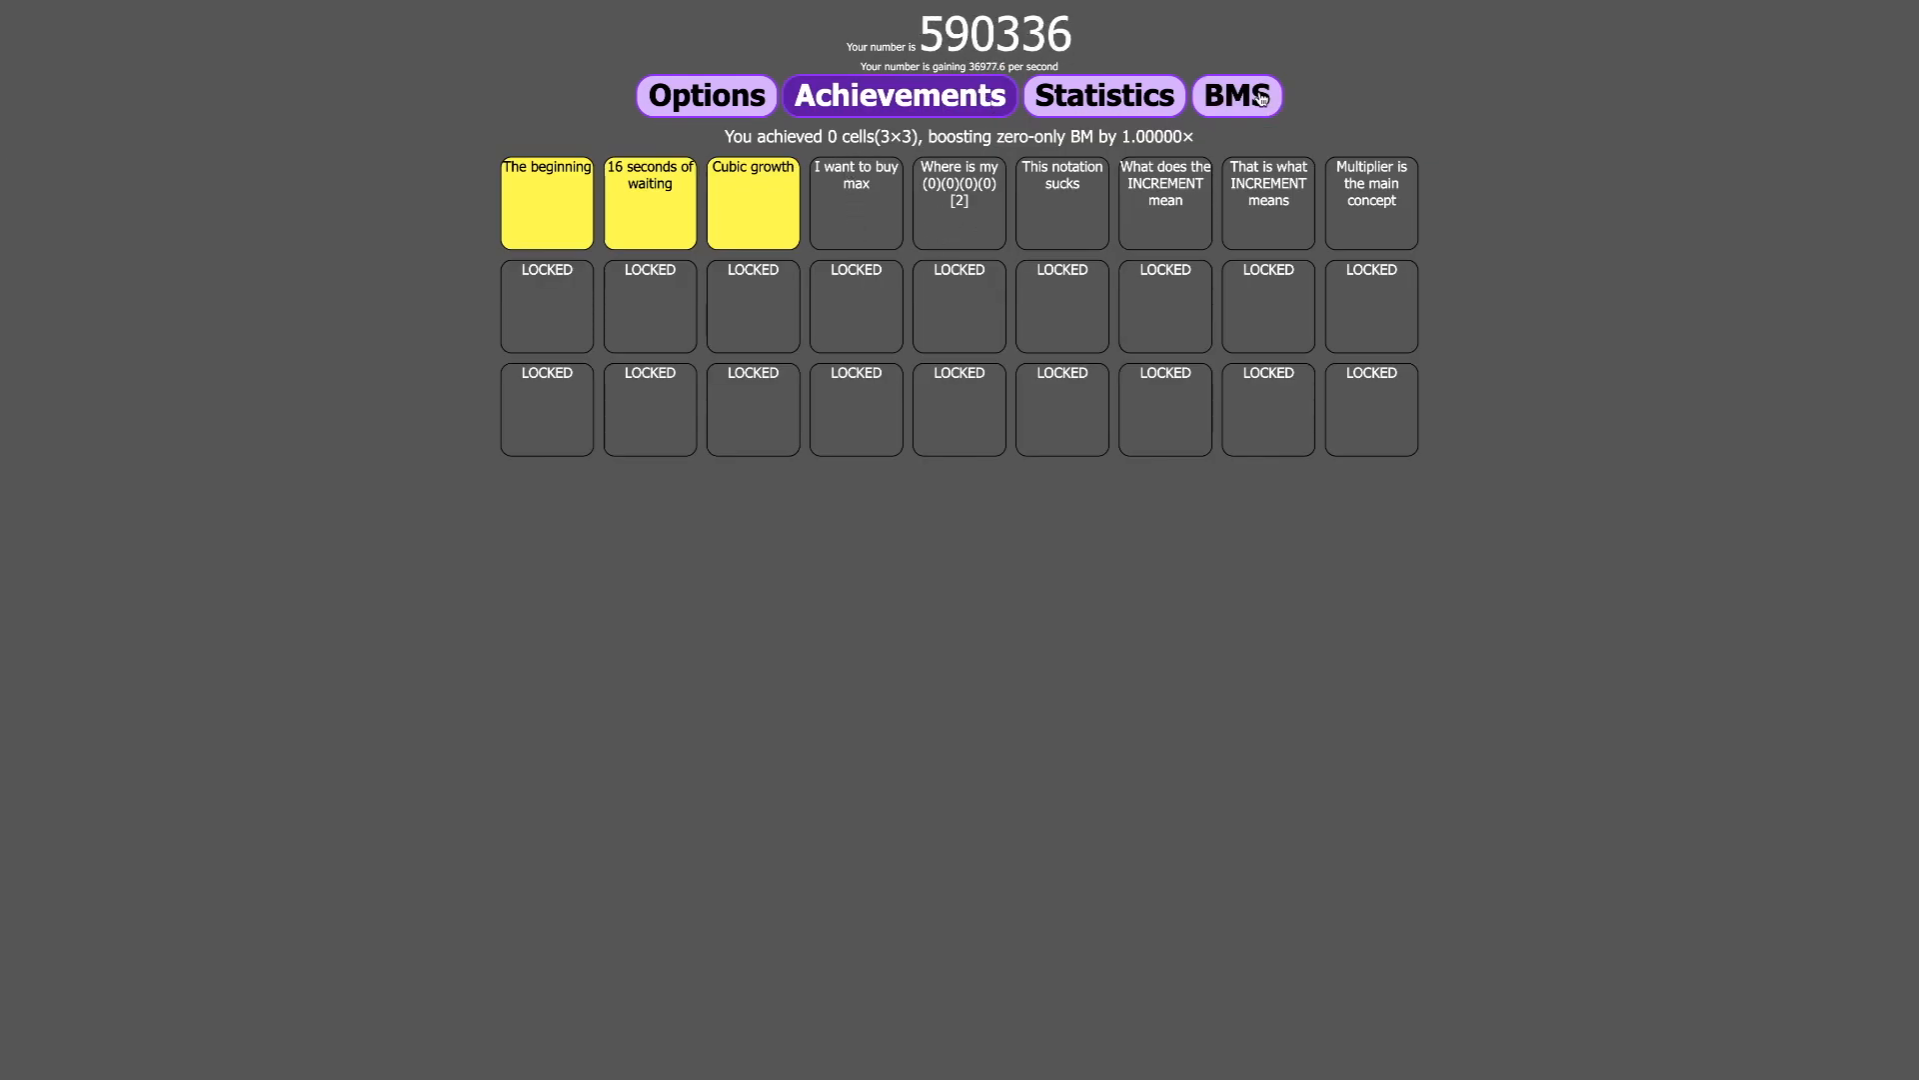
click(704, 96)
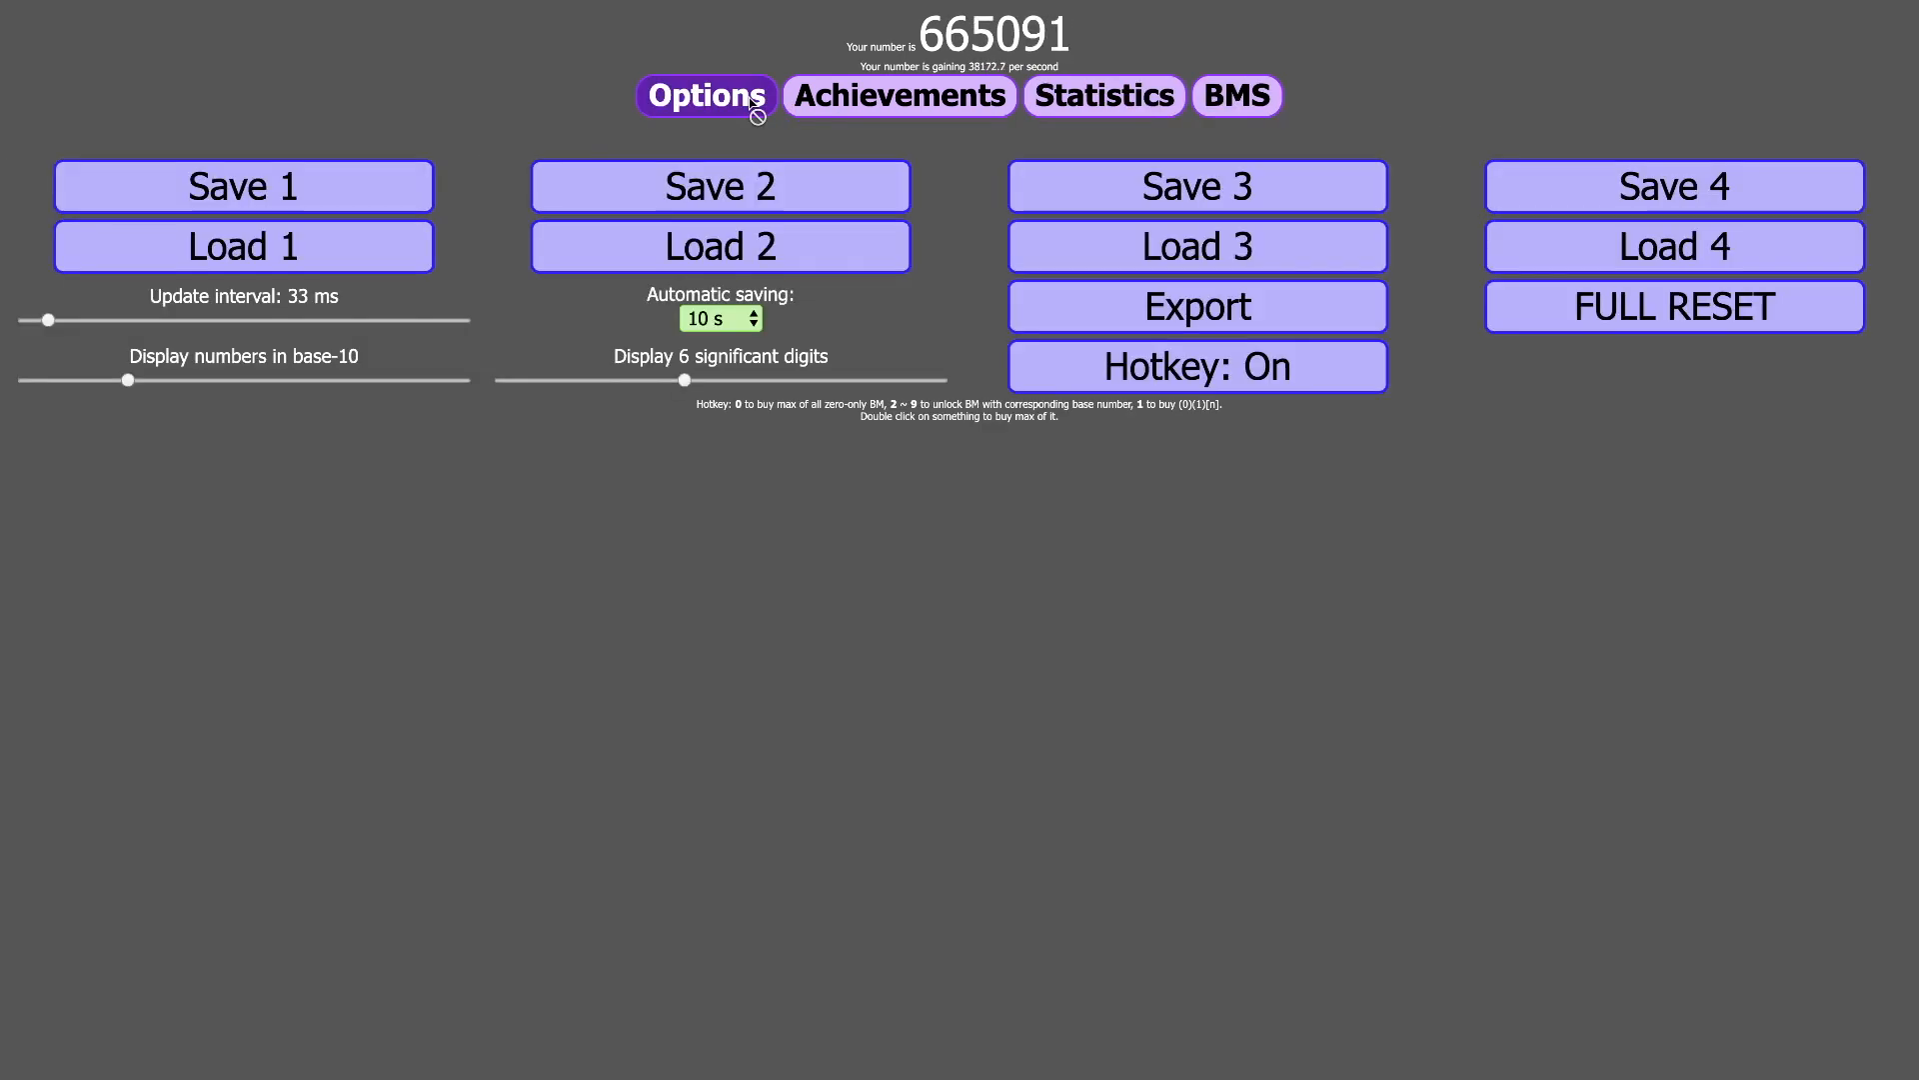
- Read the locked achievement requirements in the grid, then return to the BMS generators
click(898, 96)
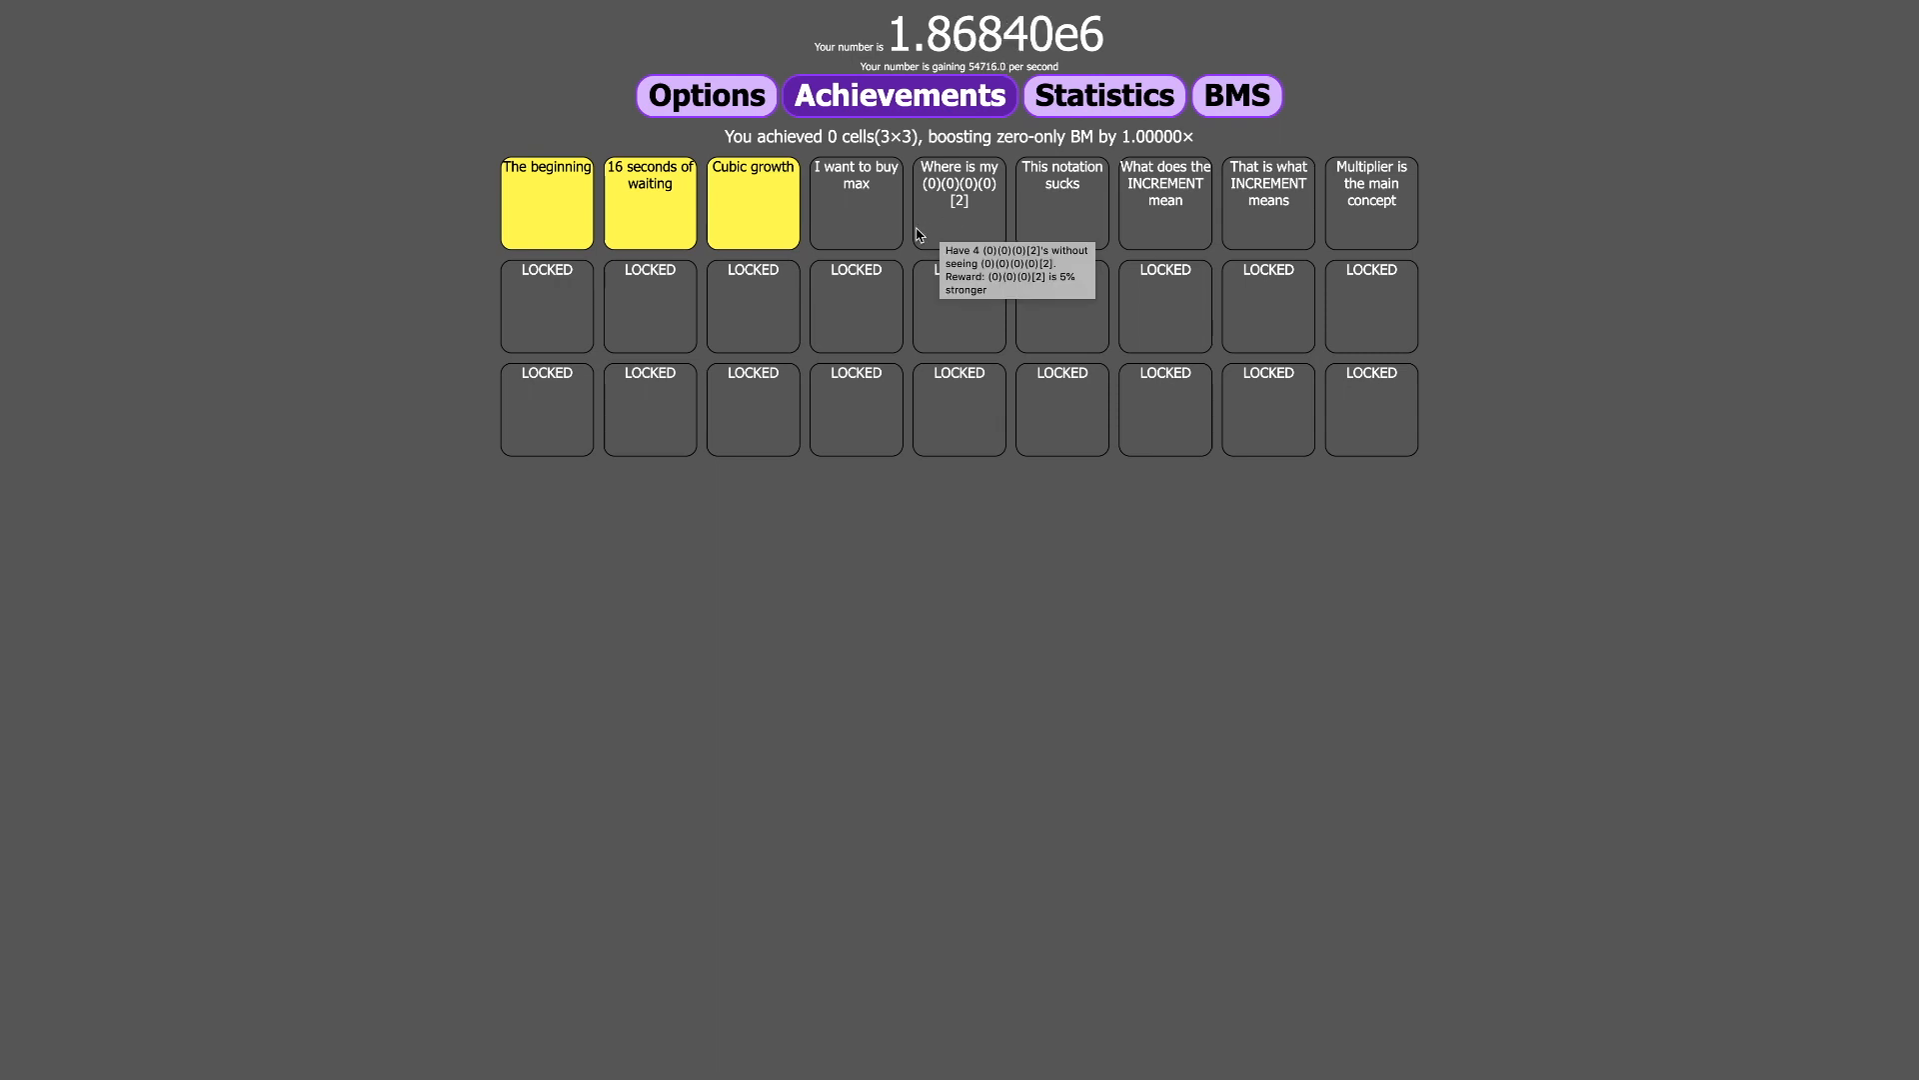
mouse_move(1046, 220)
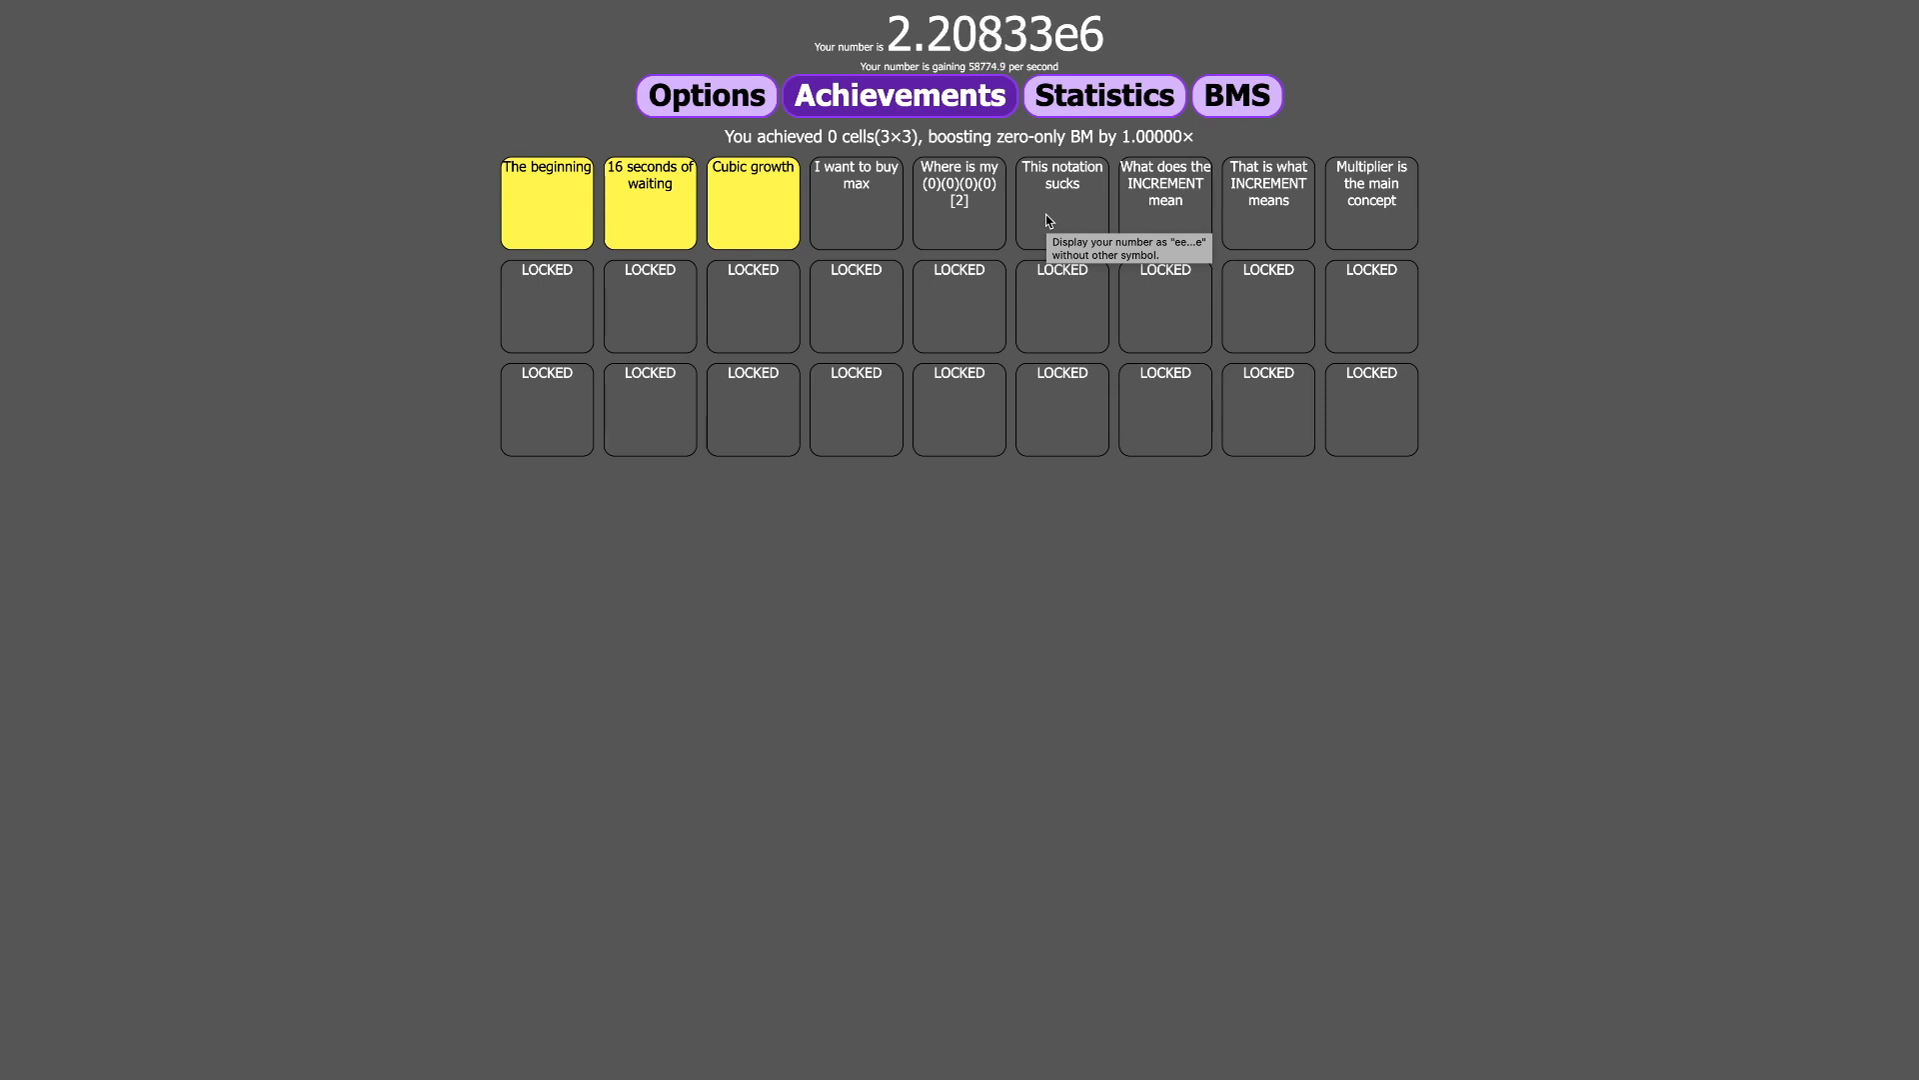
click(1237, 96)
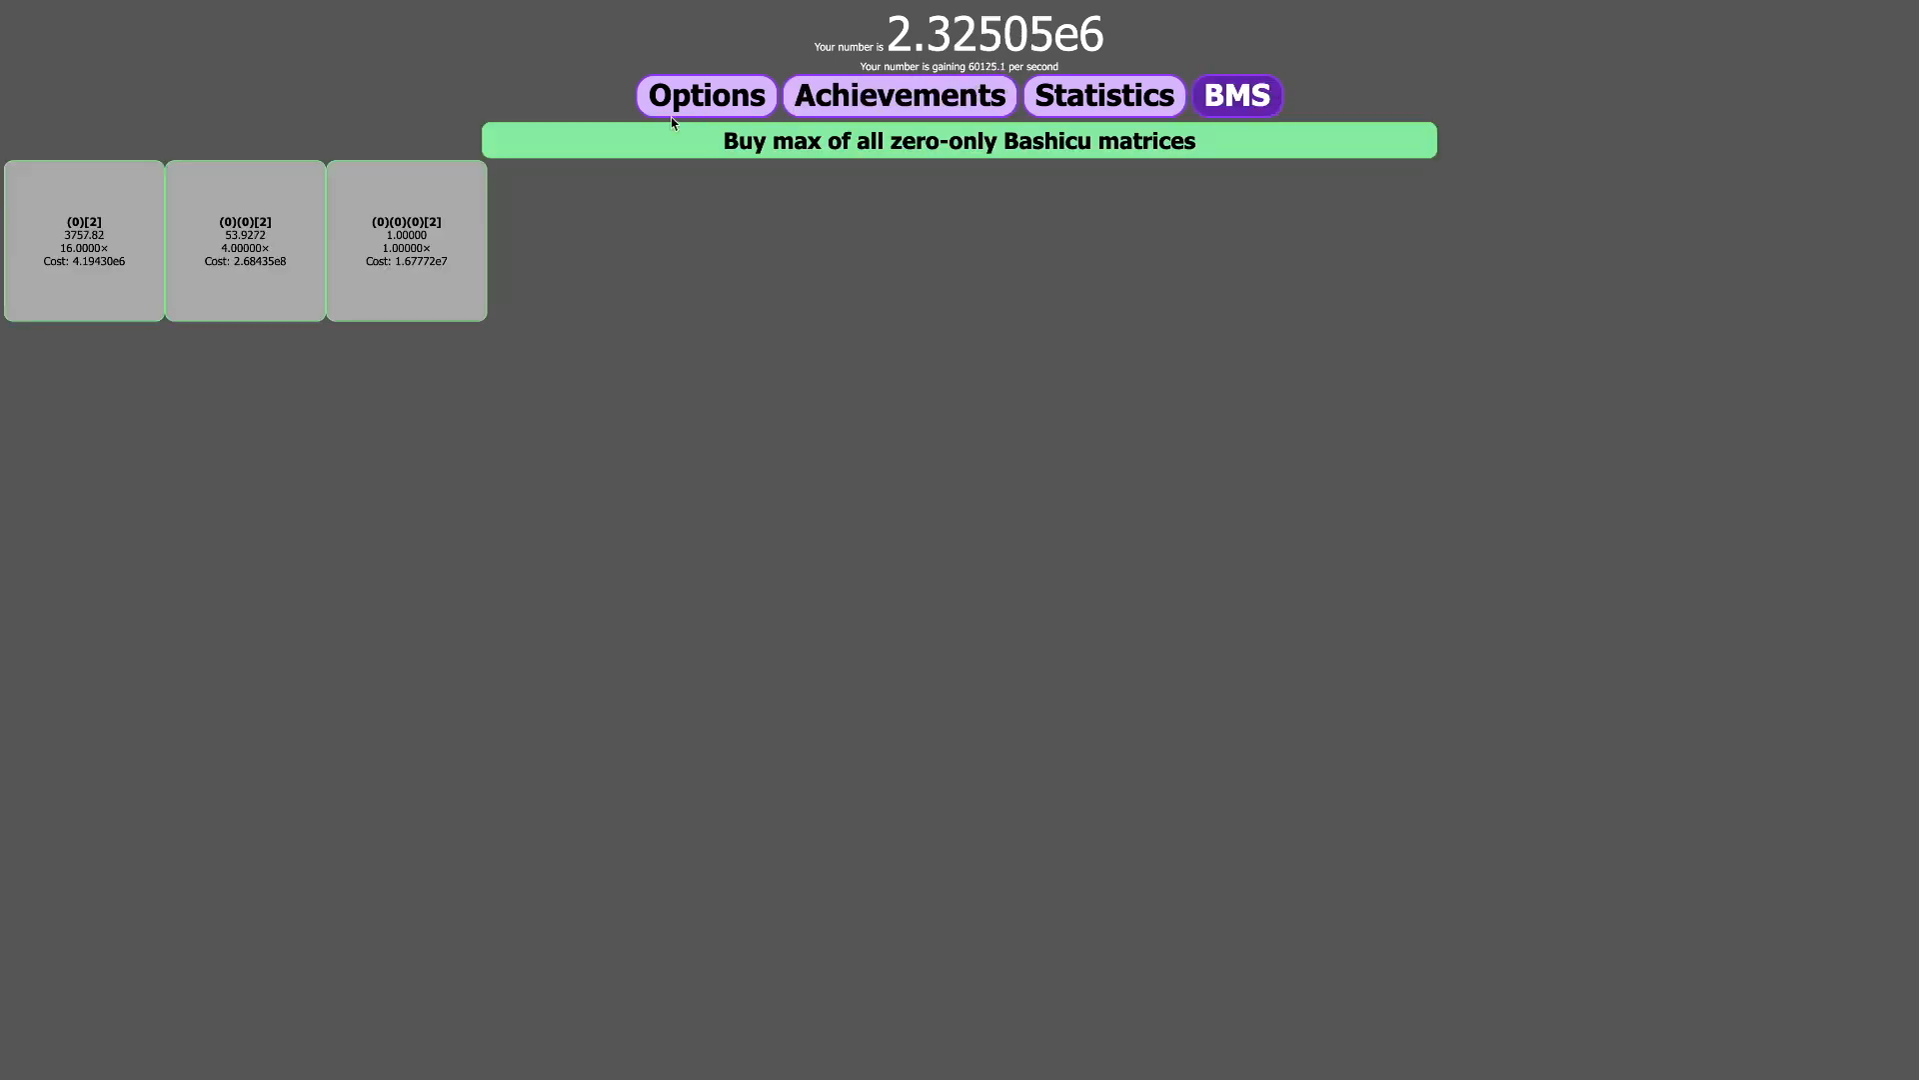
- Set the number base slider to 15 in Options, then reopen the achievements grid
click(705, 94)
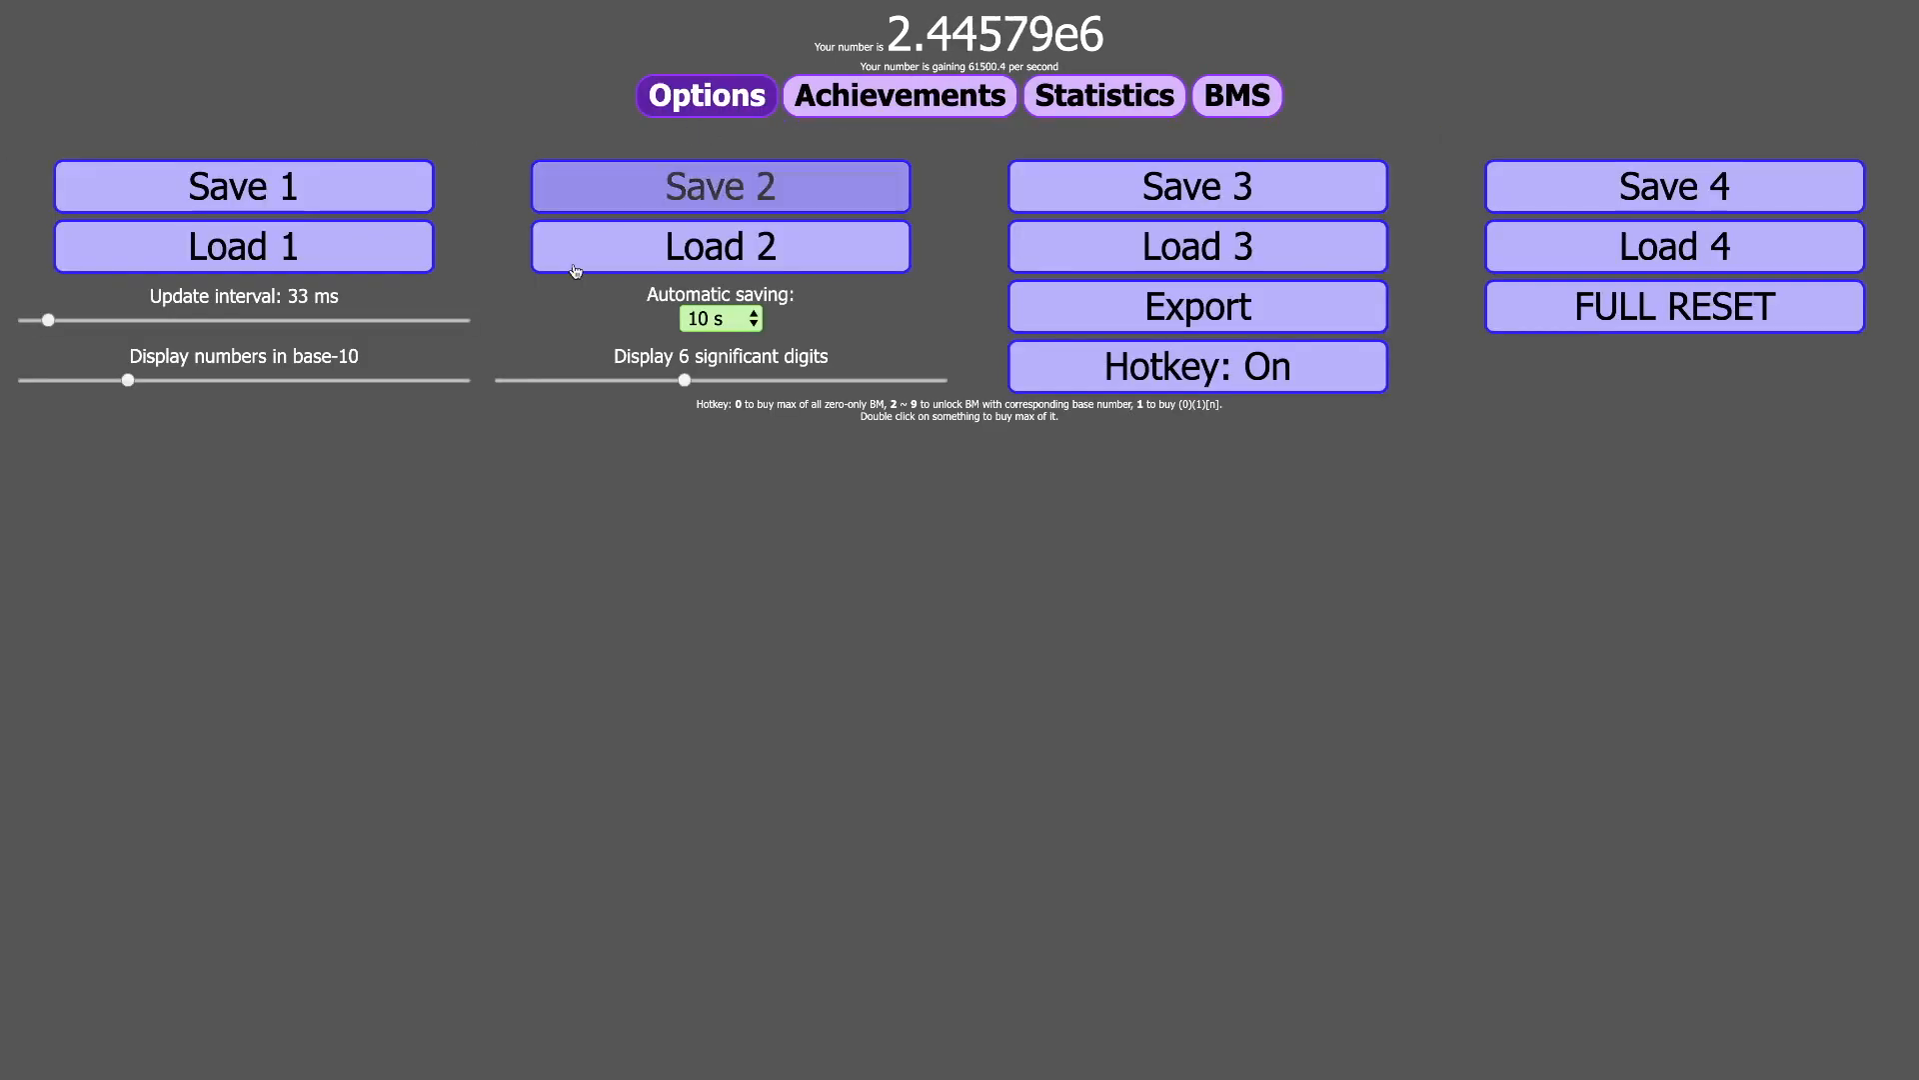
drag(126, 380, 179, 380)
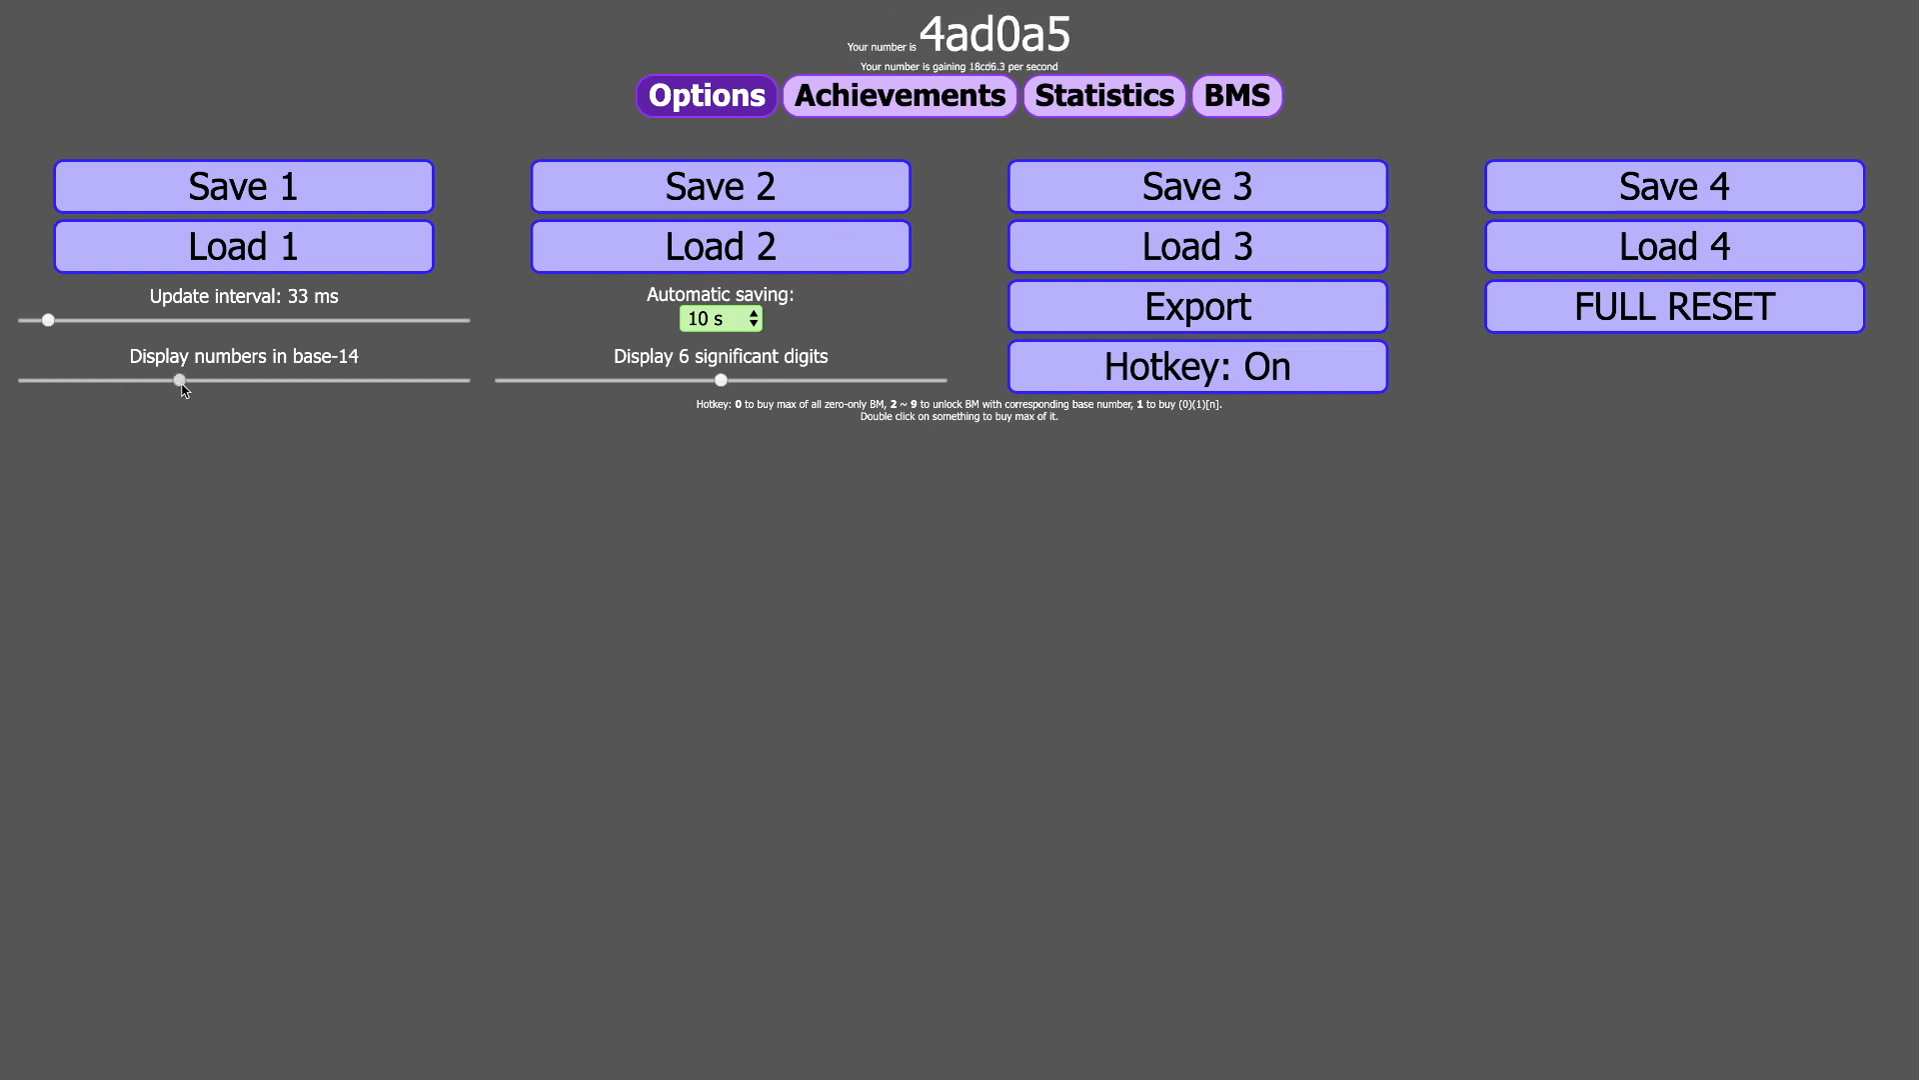
drag(180, 380, 190, 381)
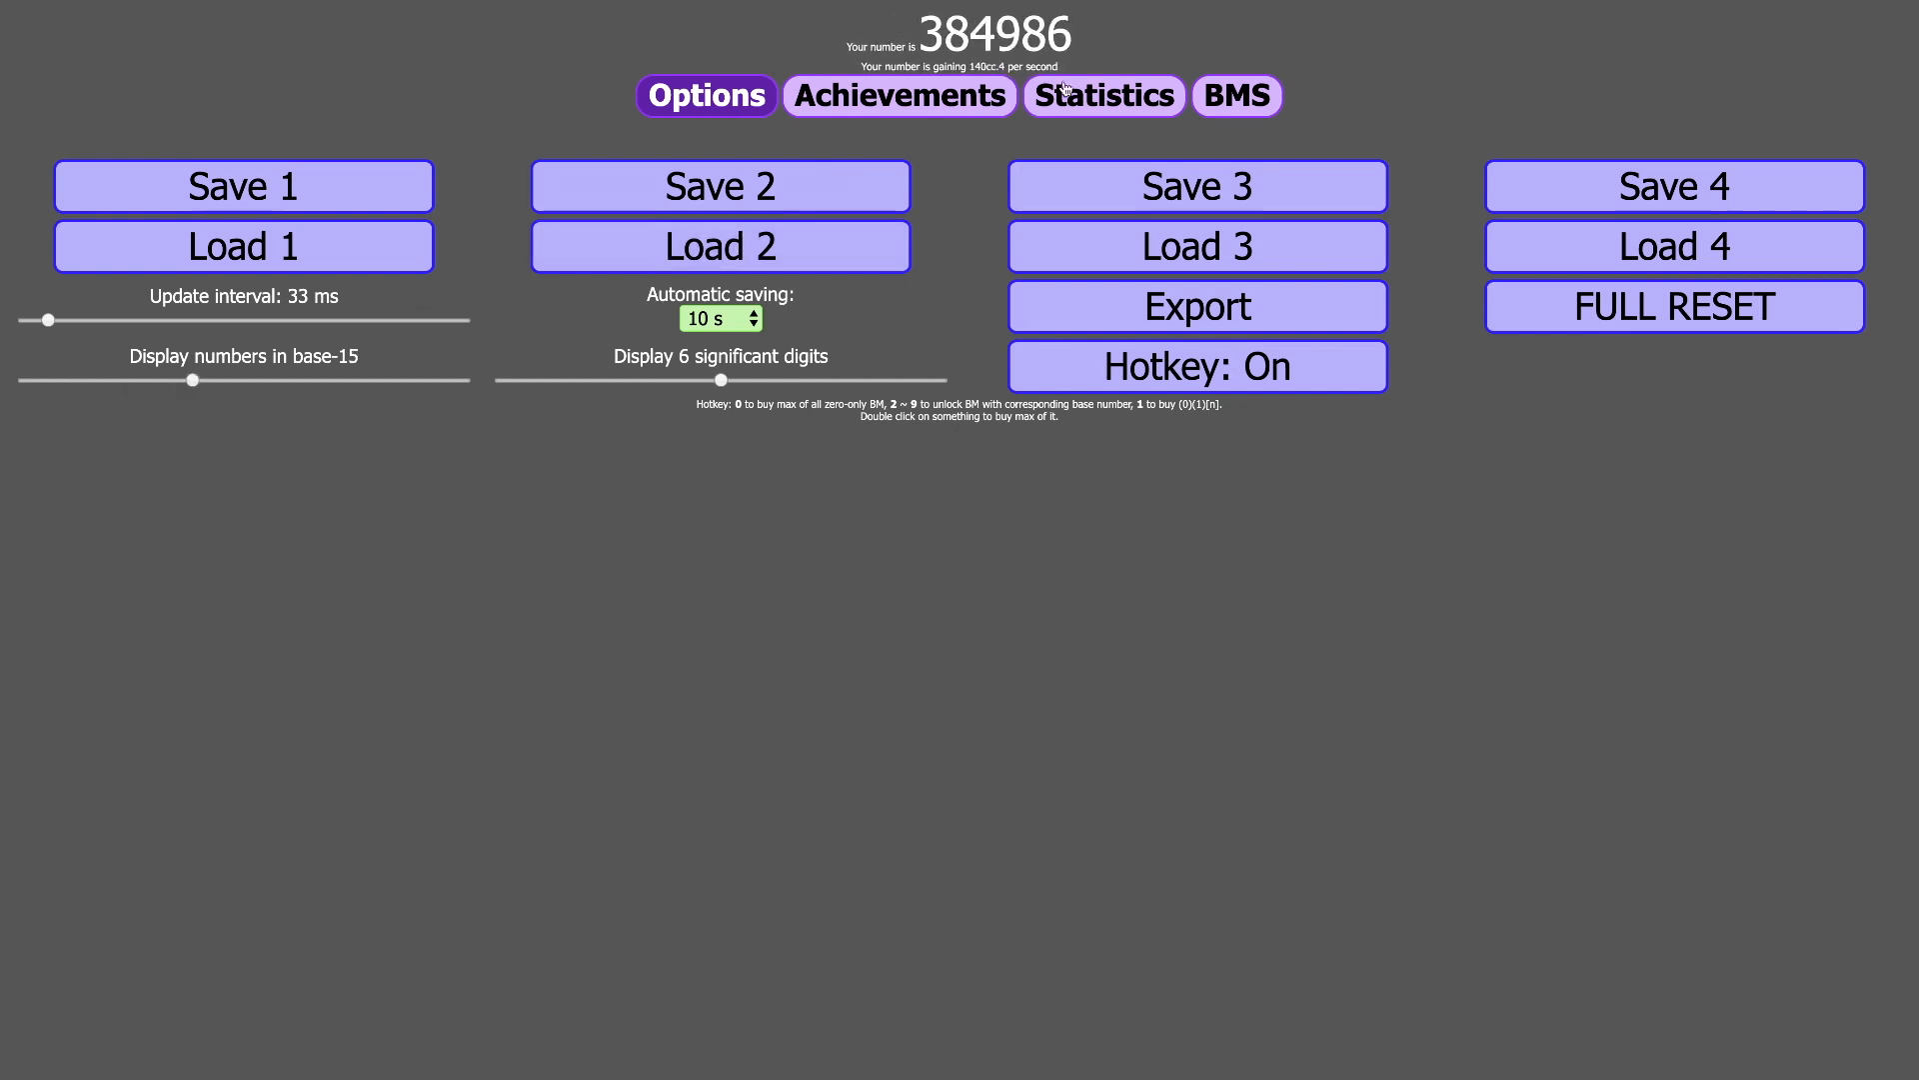
click(900, 96)
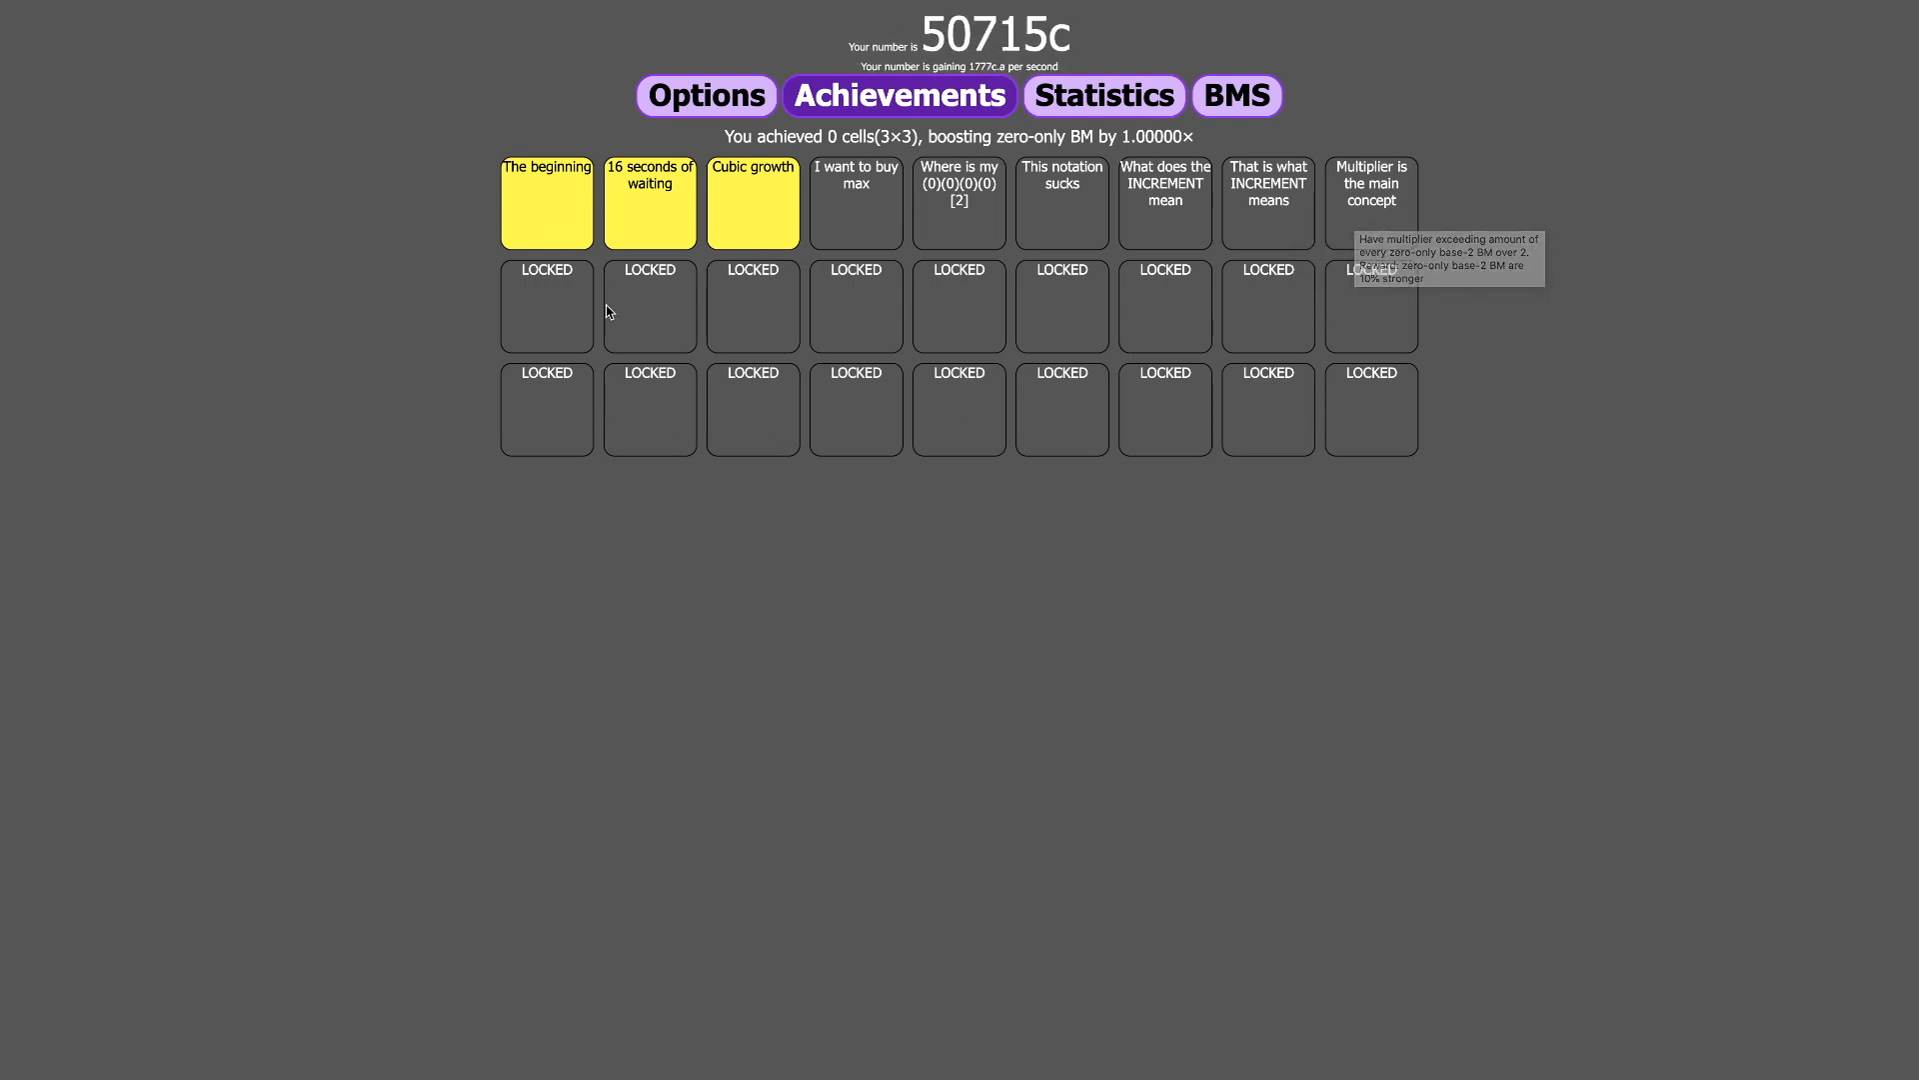
mouse_move(840, 238)
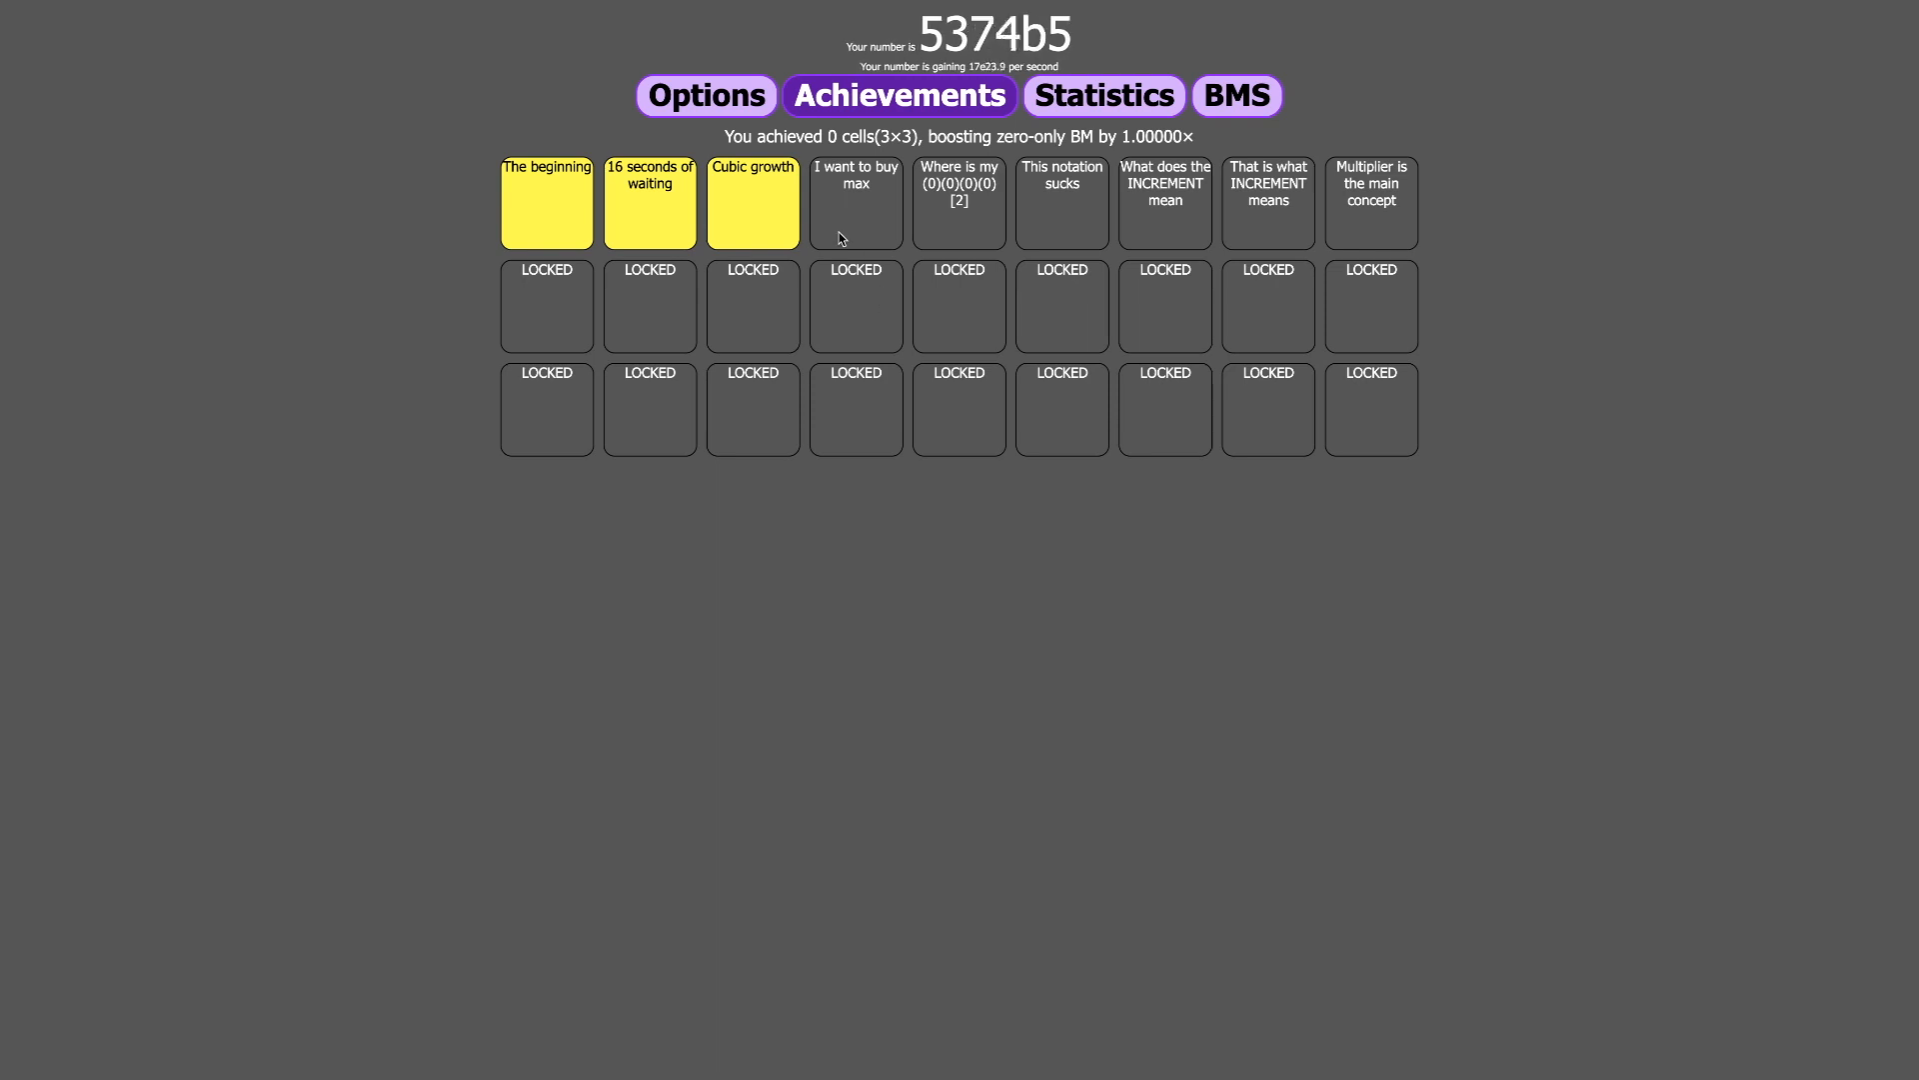
- Browse statistics and achievements, buy another (0)[2] for 22×, and return to Options
click(1100, 96)
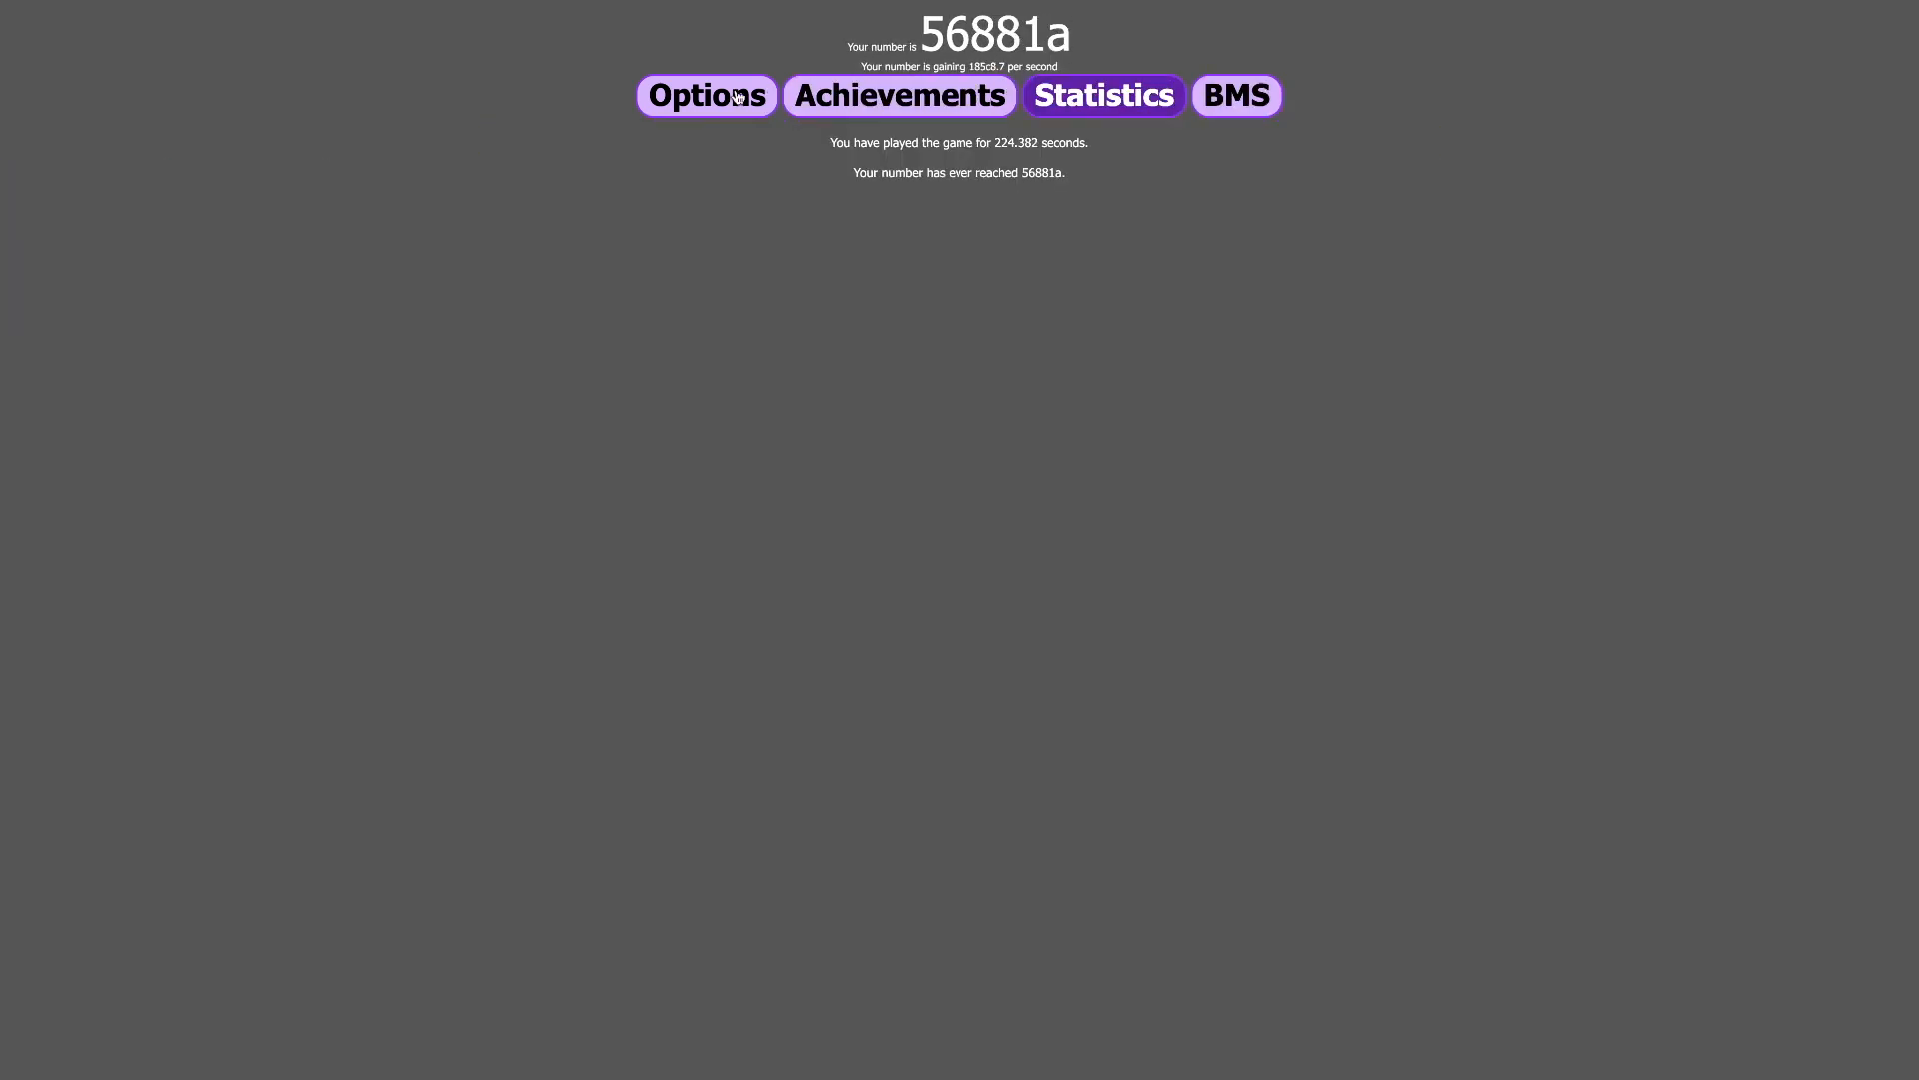
click(899, 96)
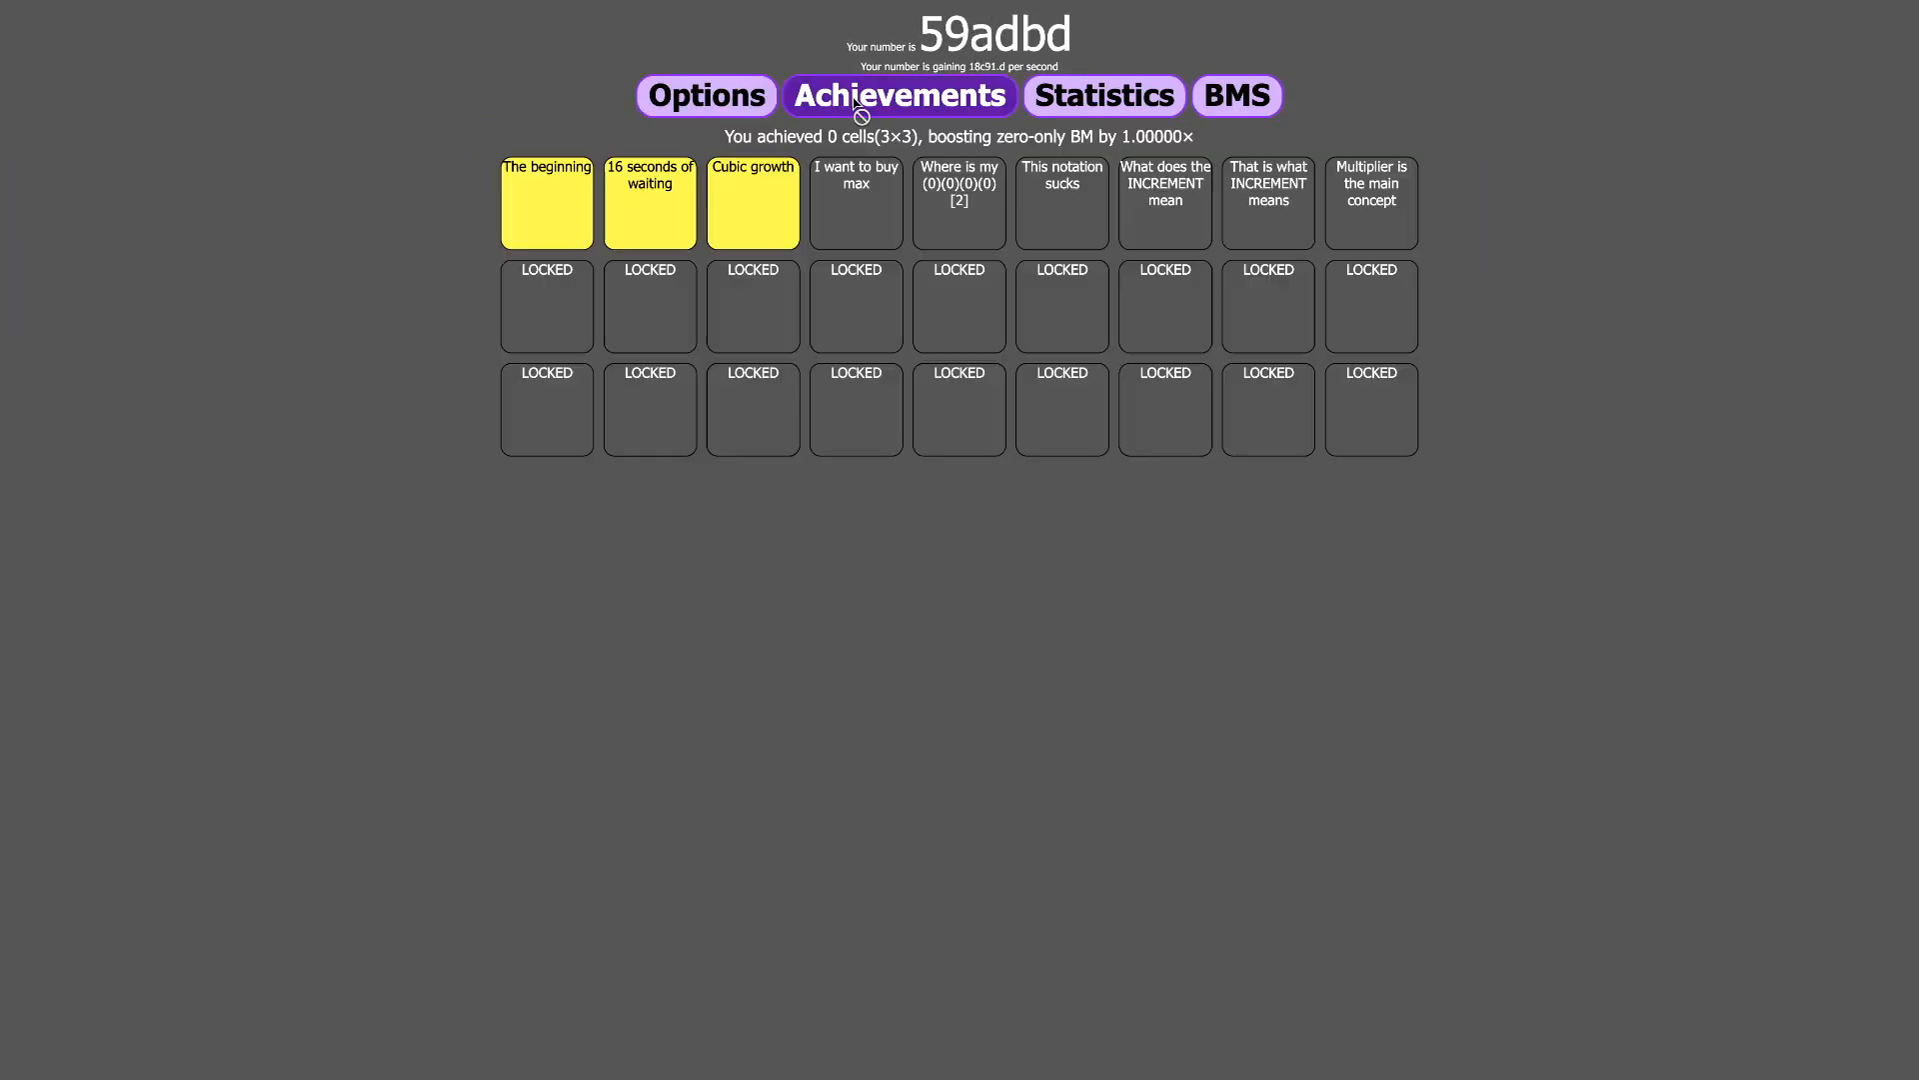
click(1237, 96)
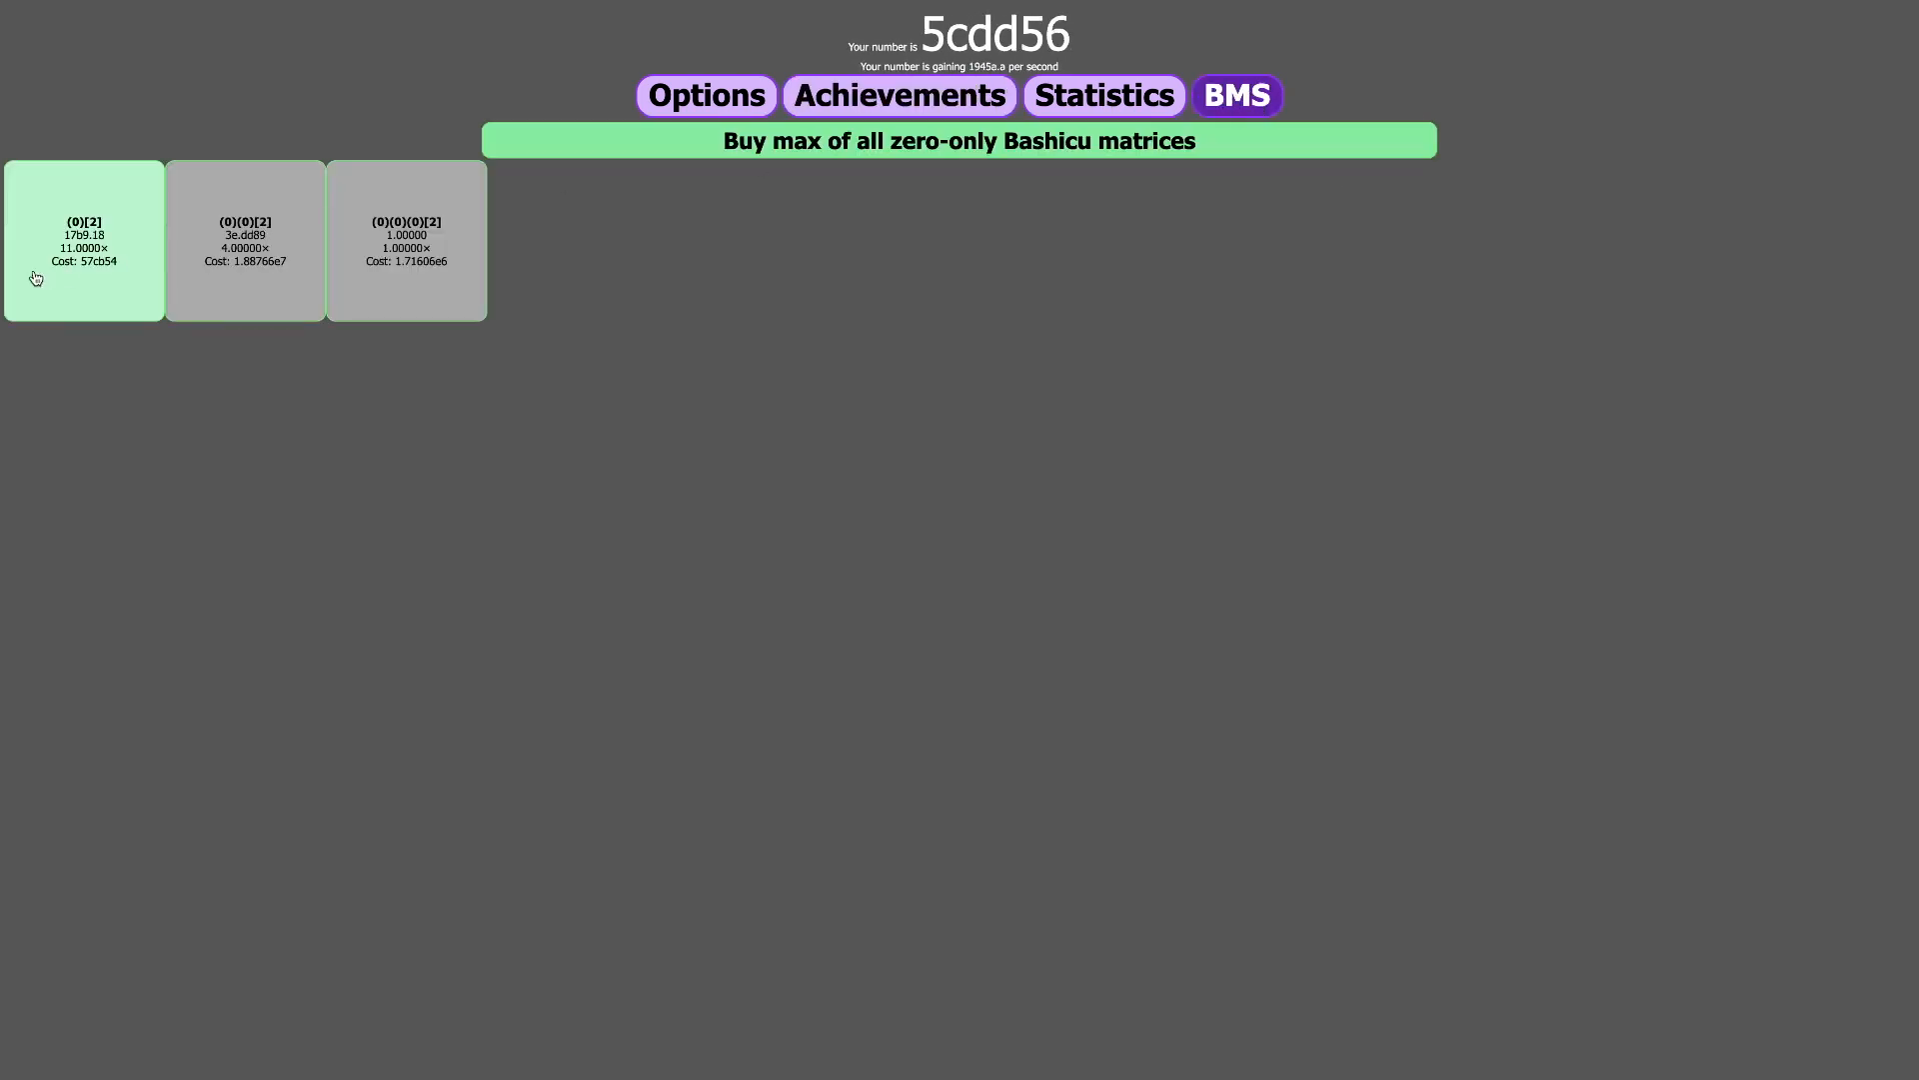
click(83, 239)
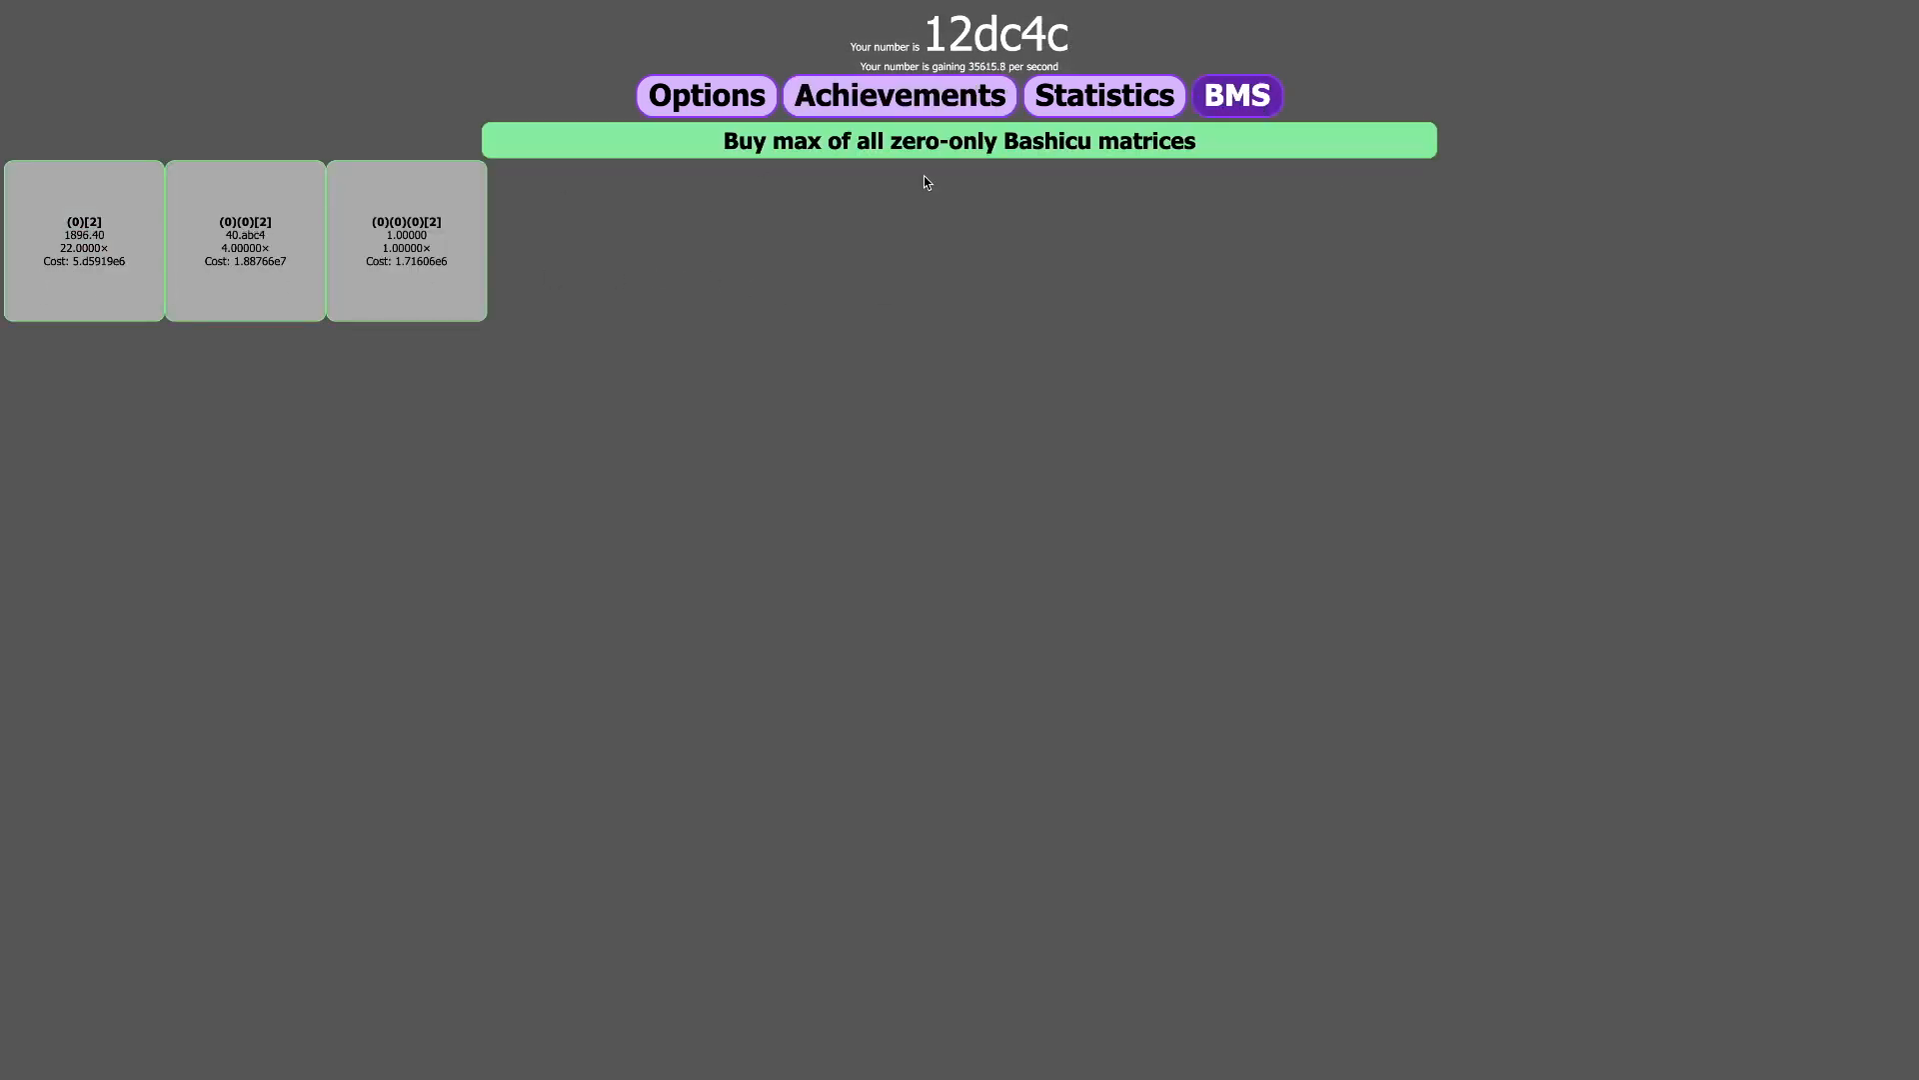
click(897, 96)
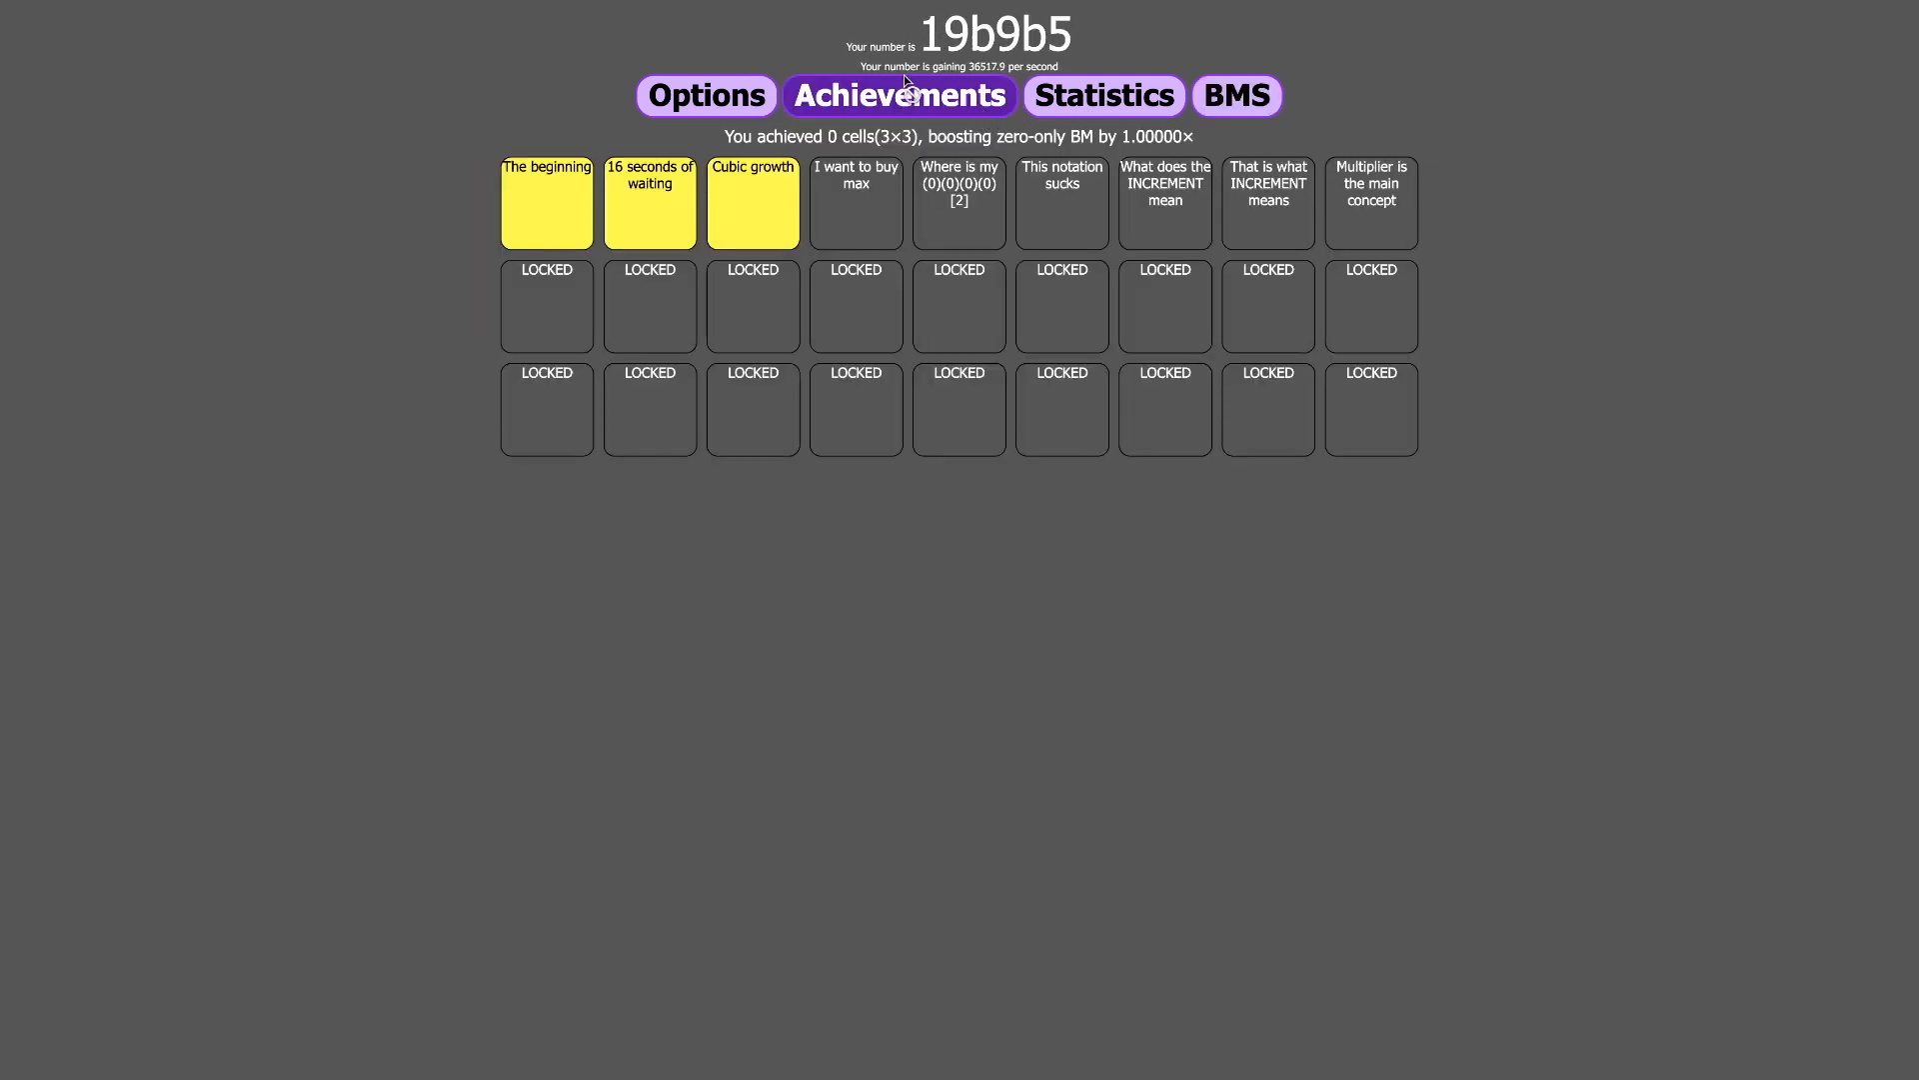
click(705, 96)
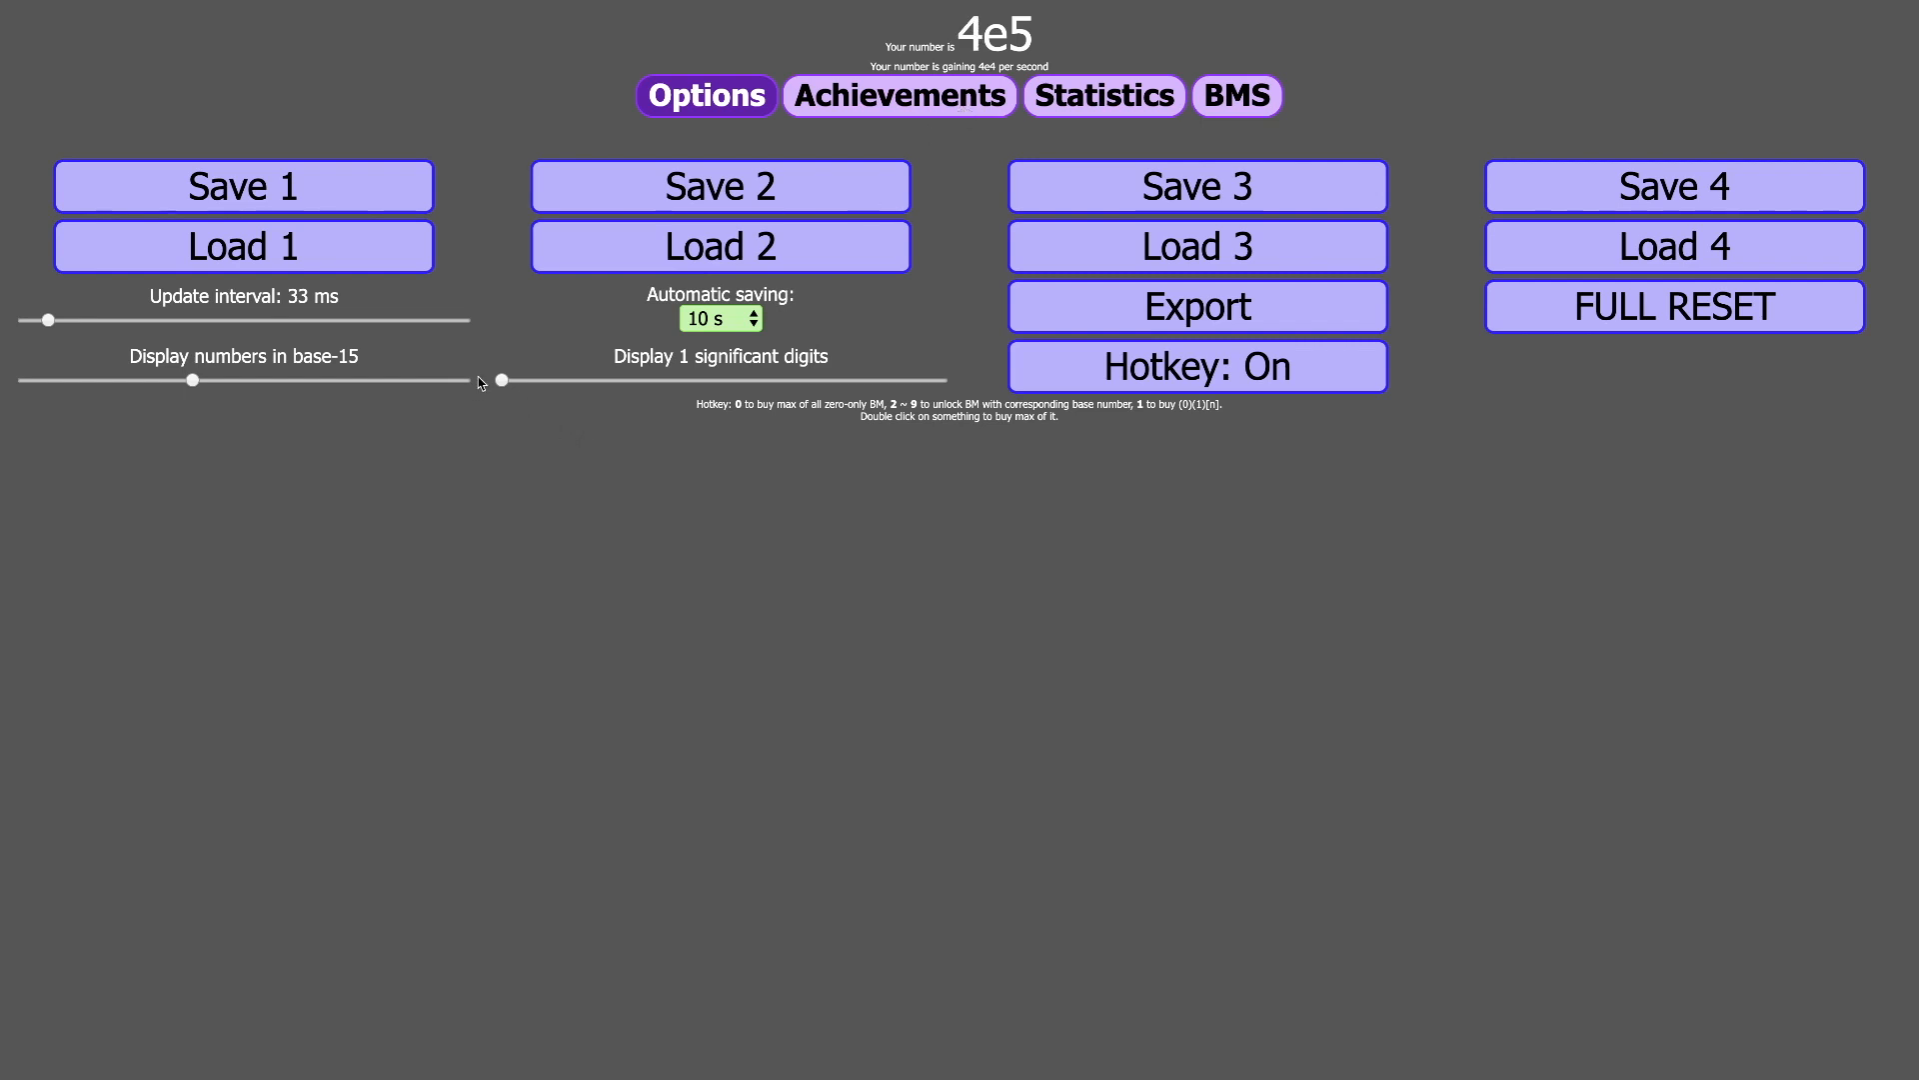
- Try number bases 17, 36, 19 and 16, settling on base-15
drag(192, 380, 217, 380)
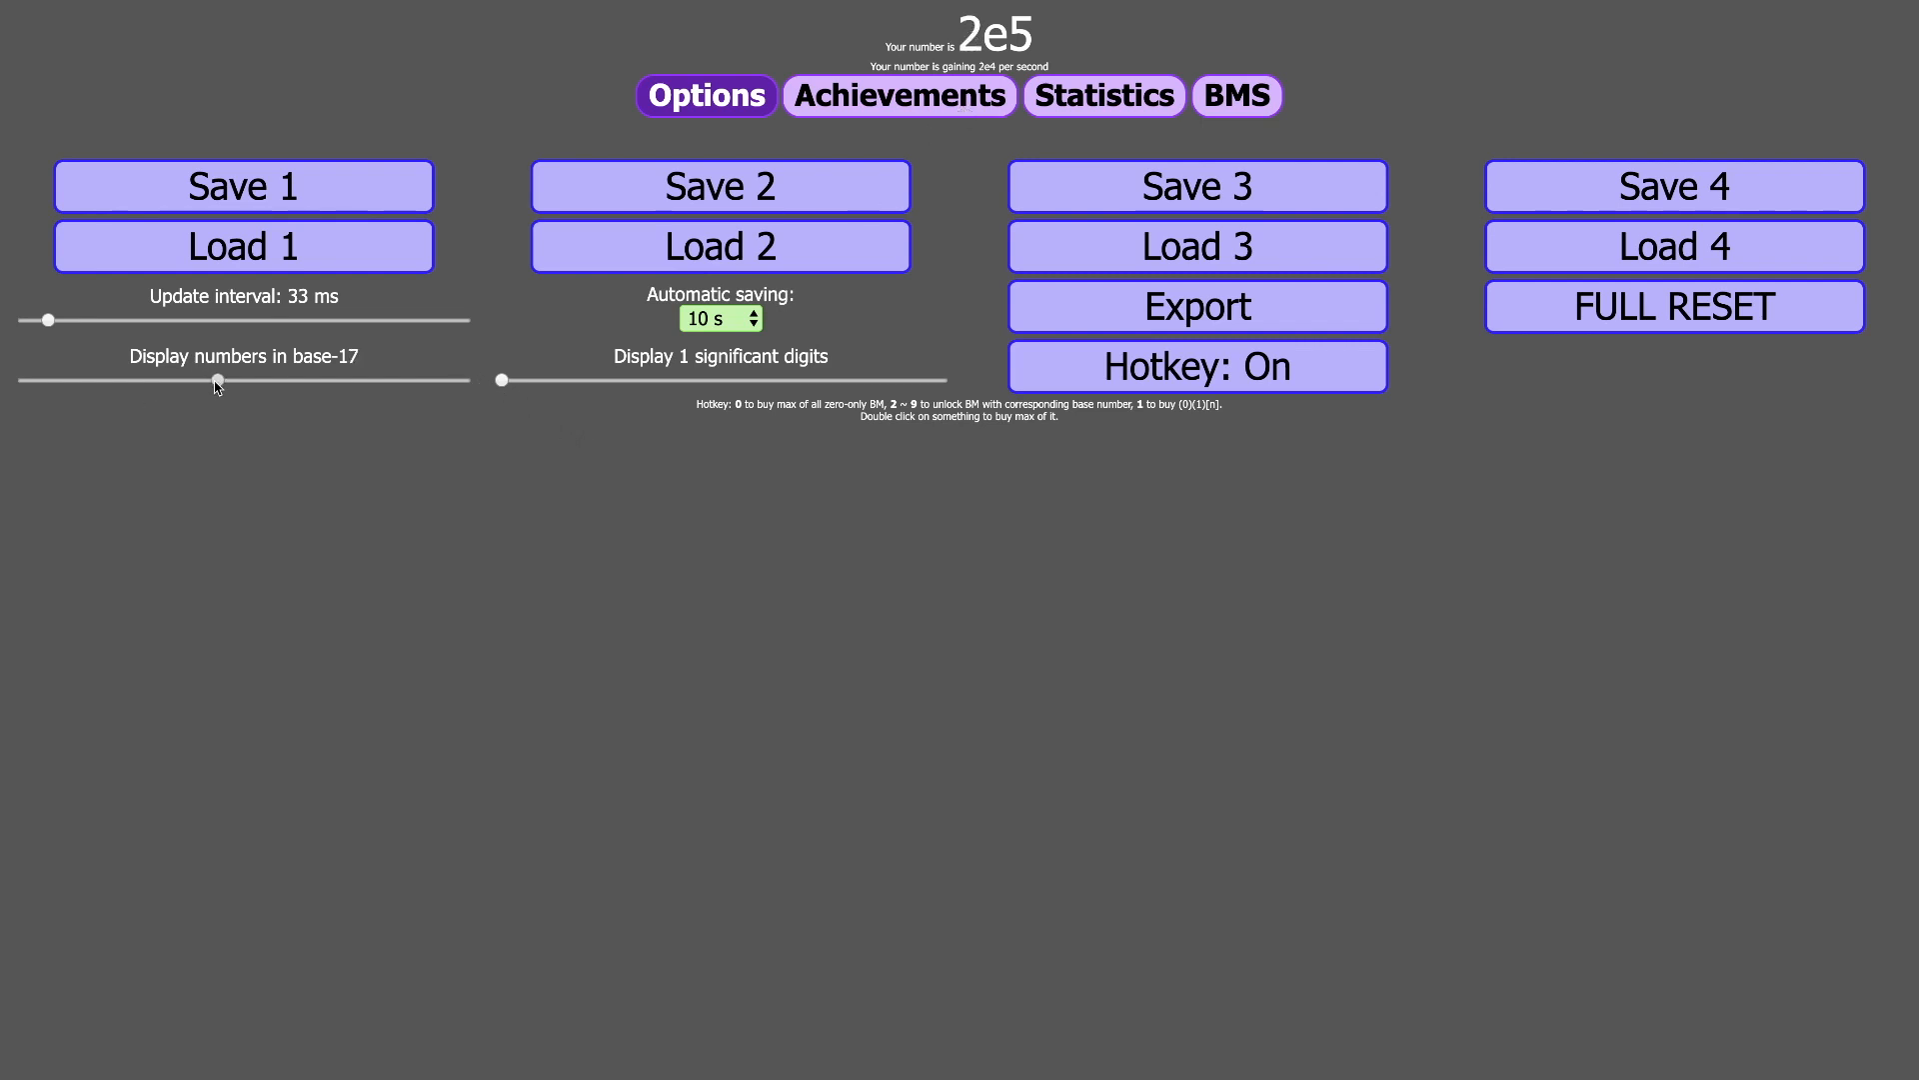
drag(217, 380, 463, 380)
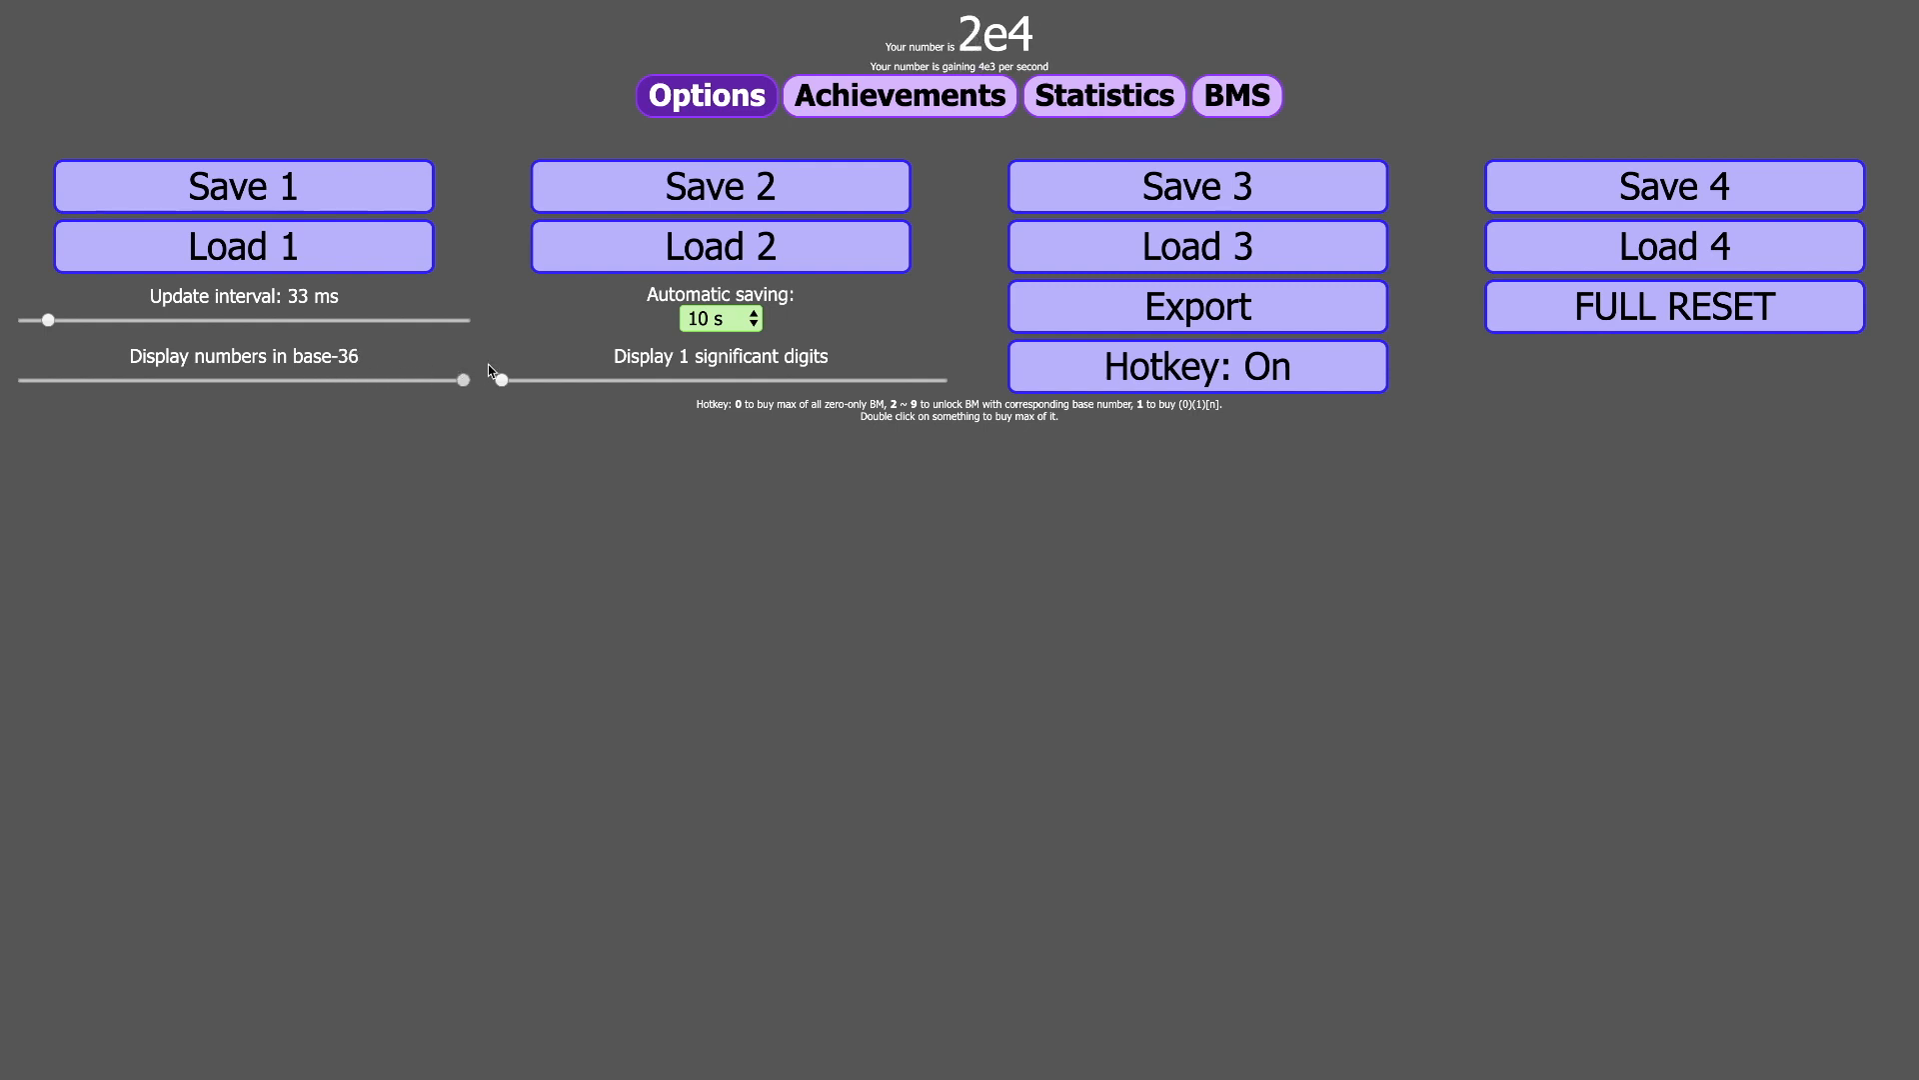
drag(463, 378, 242, 378)
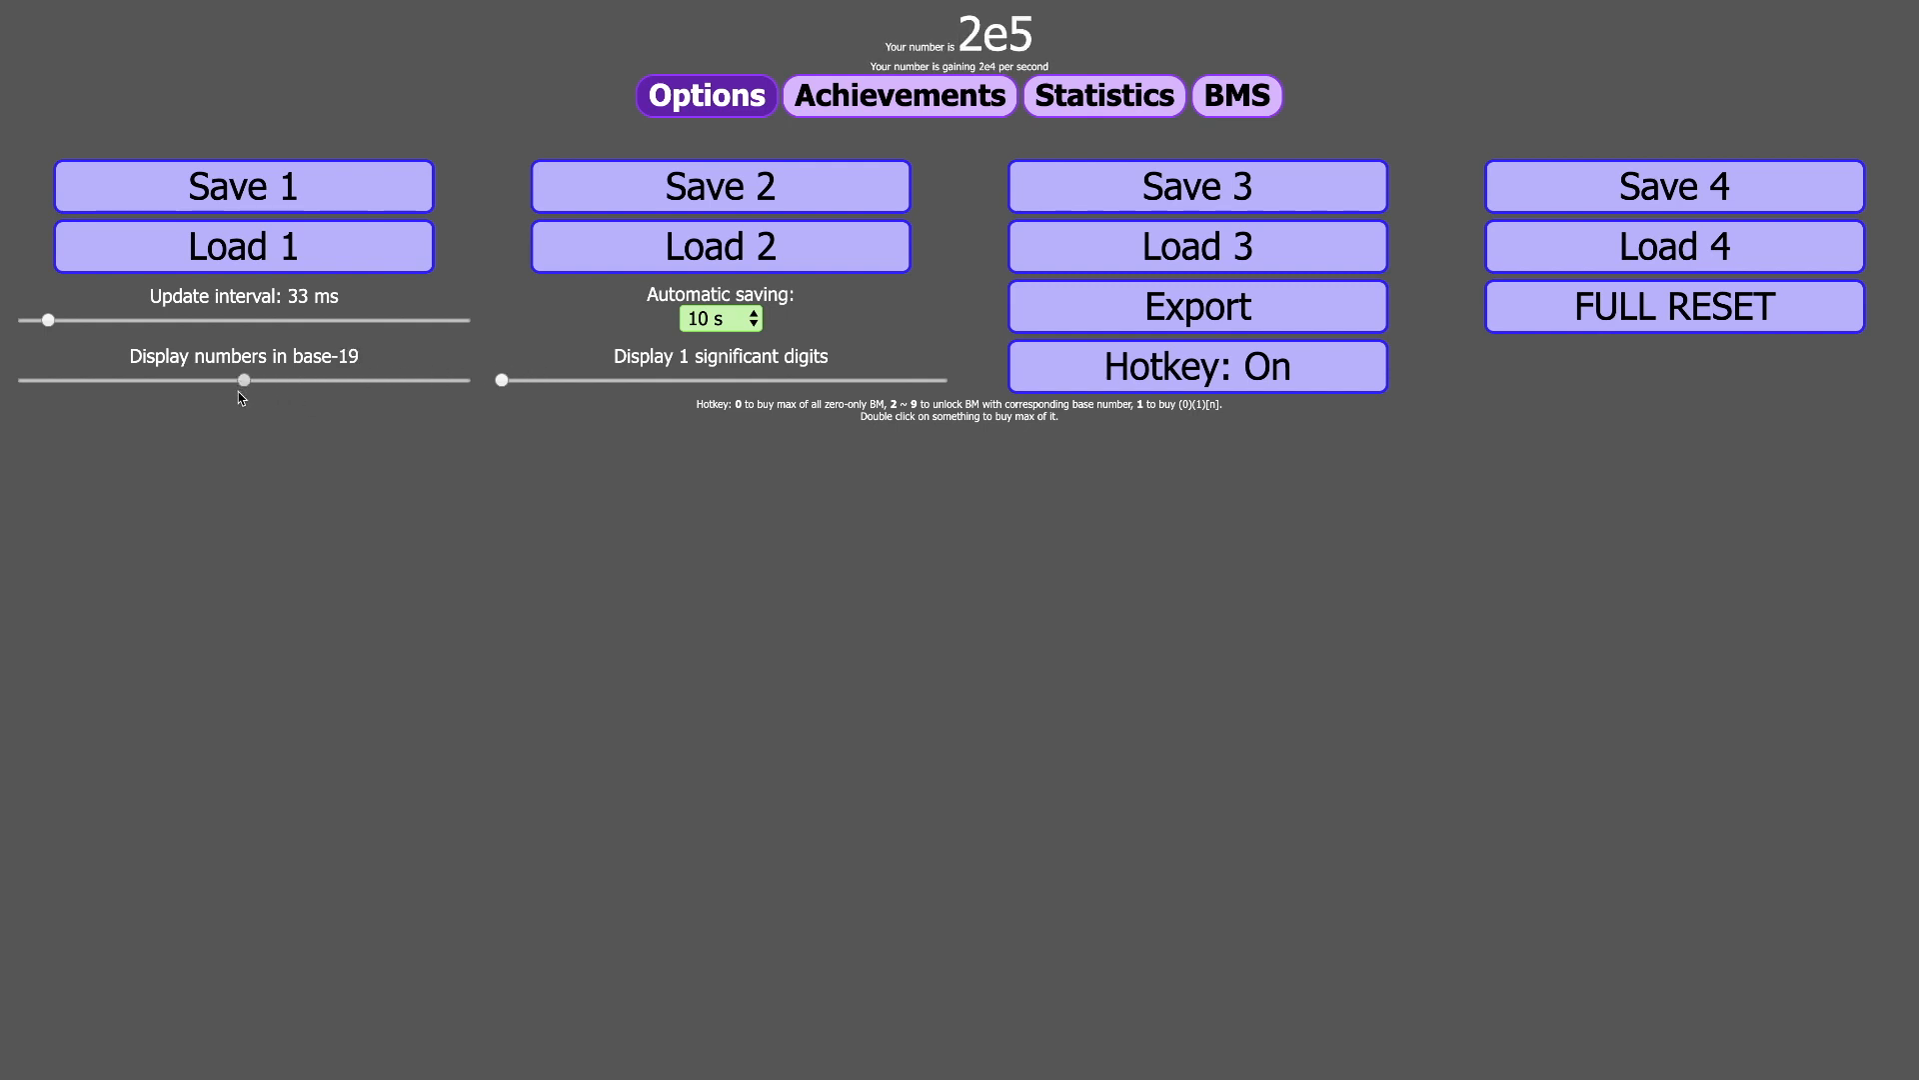
drag(244, 380, 217, 379)
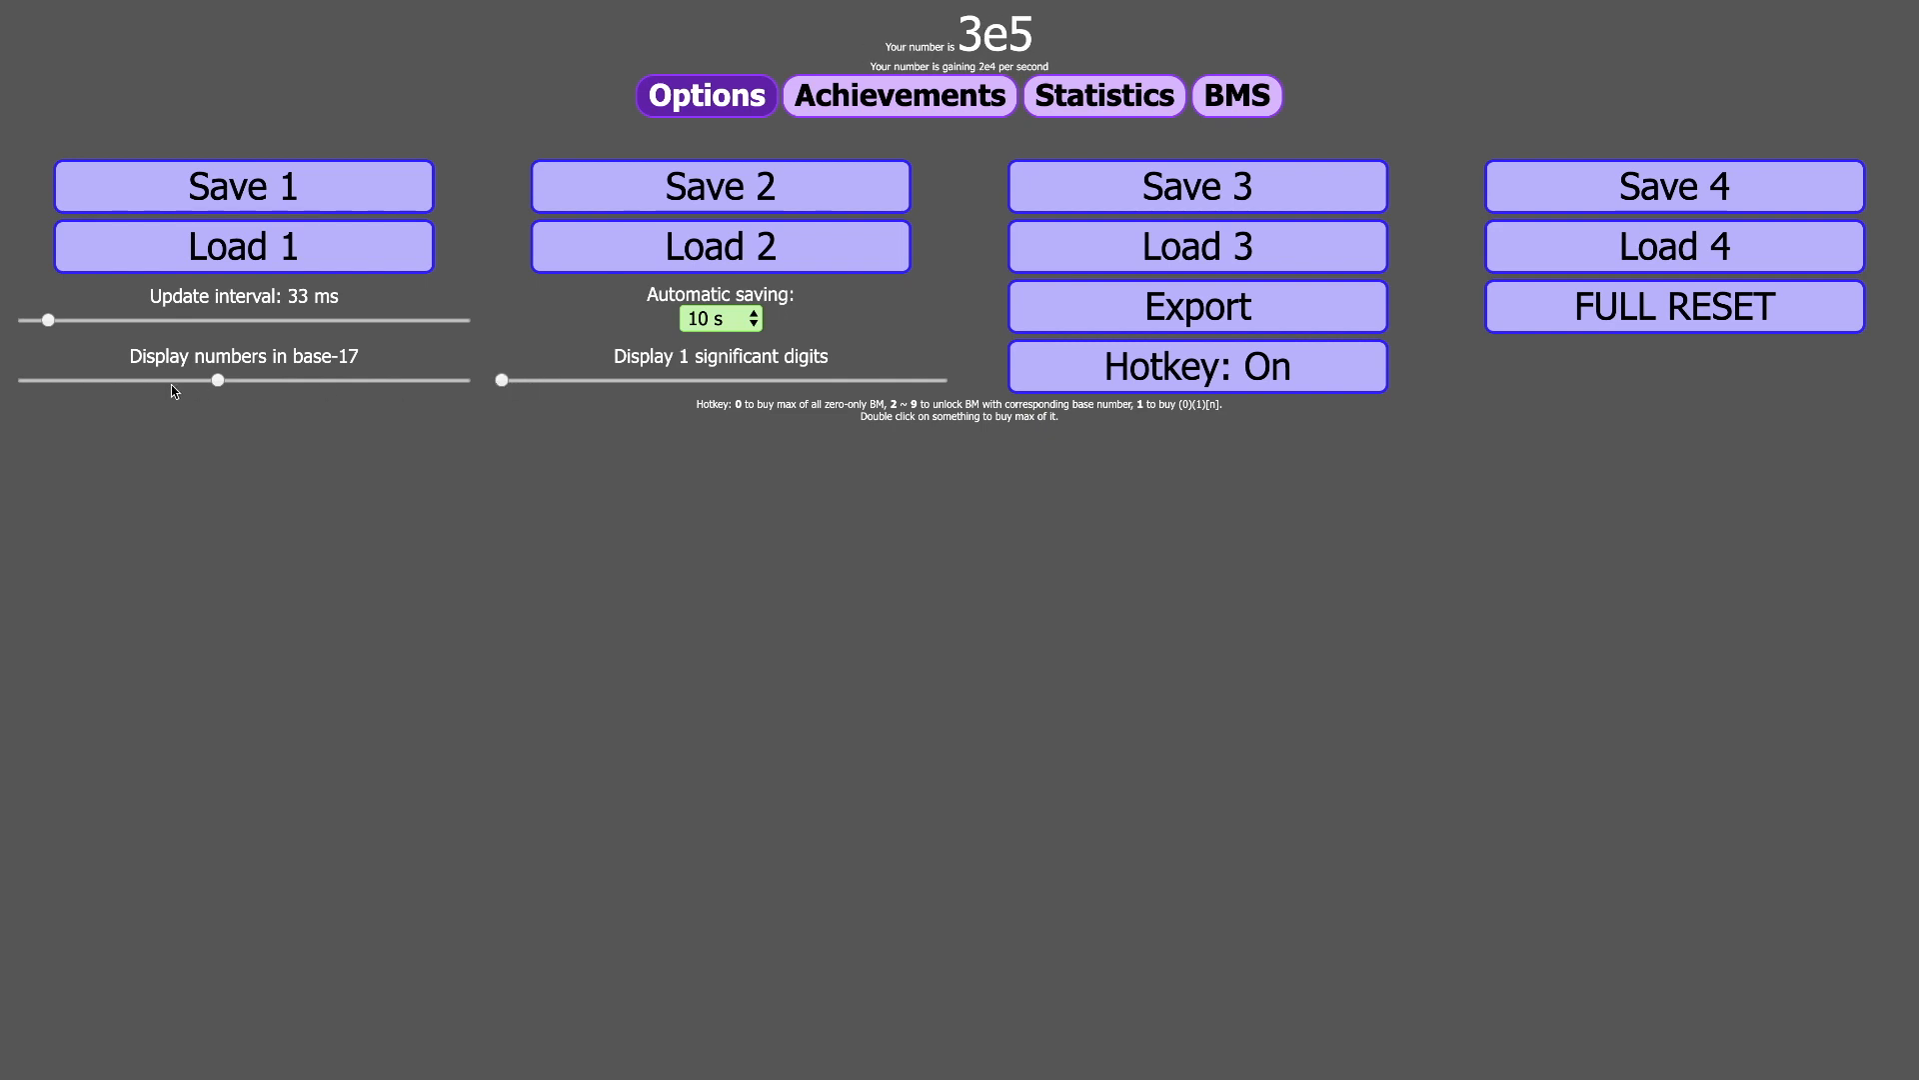
drag(216, 381, 204, 380)
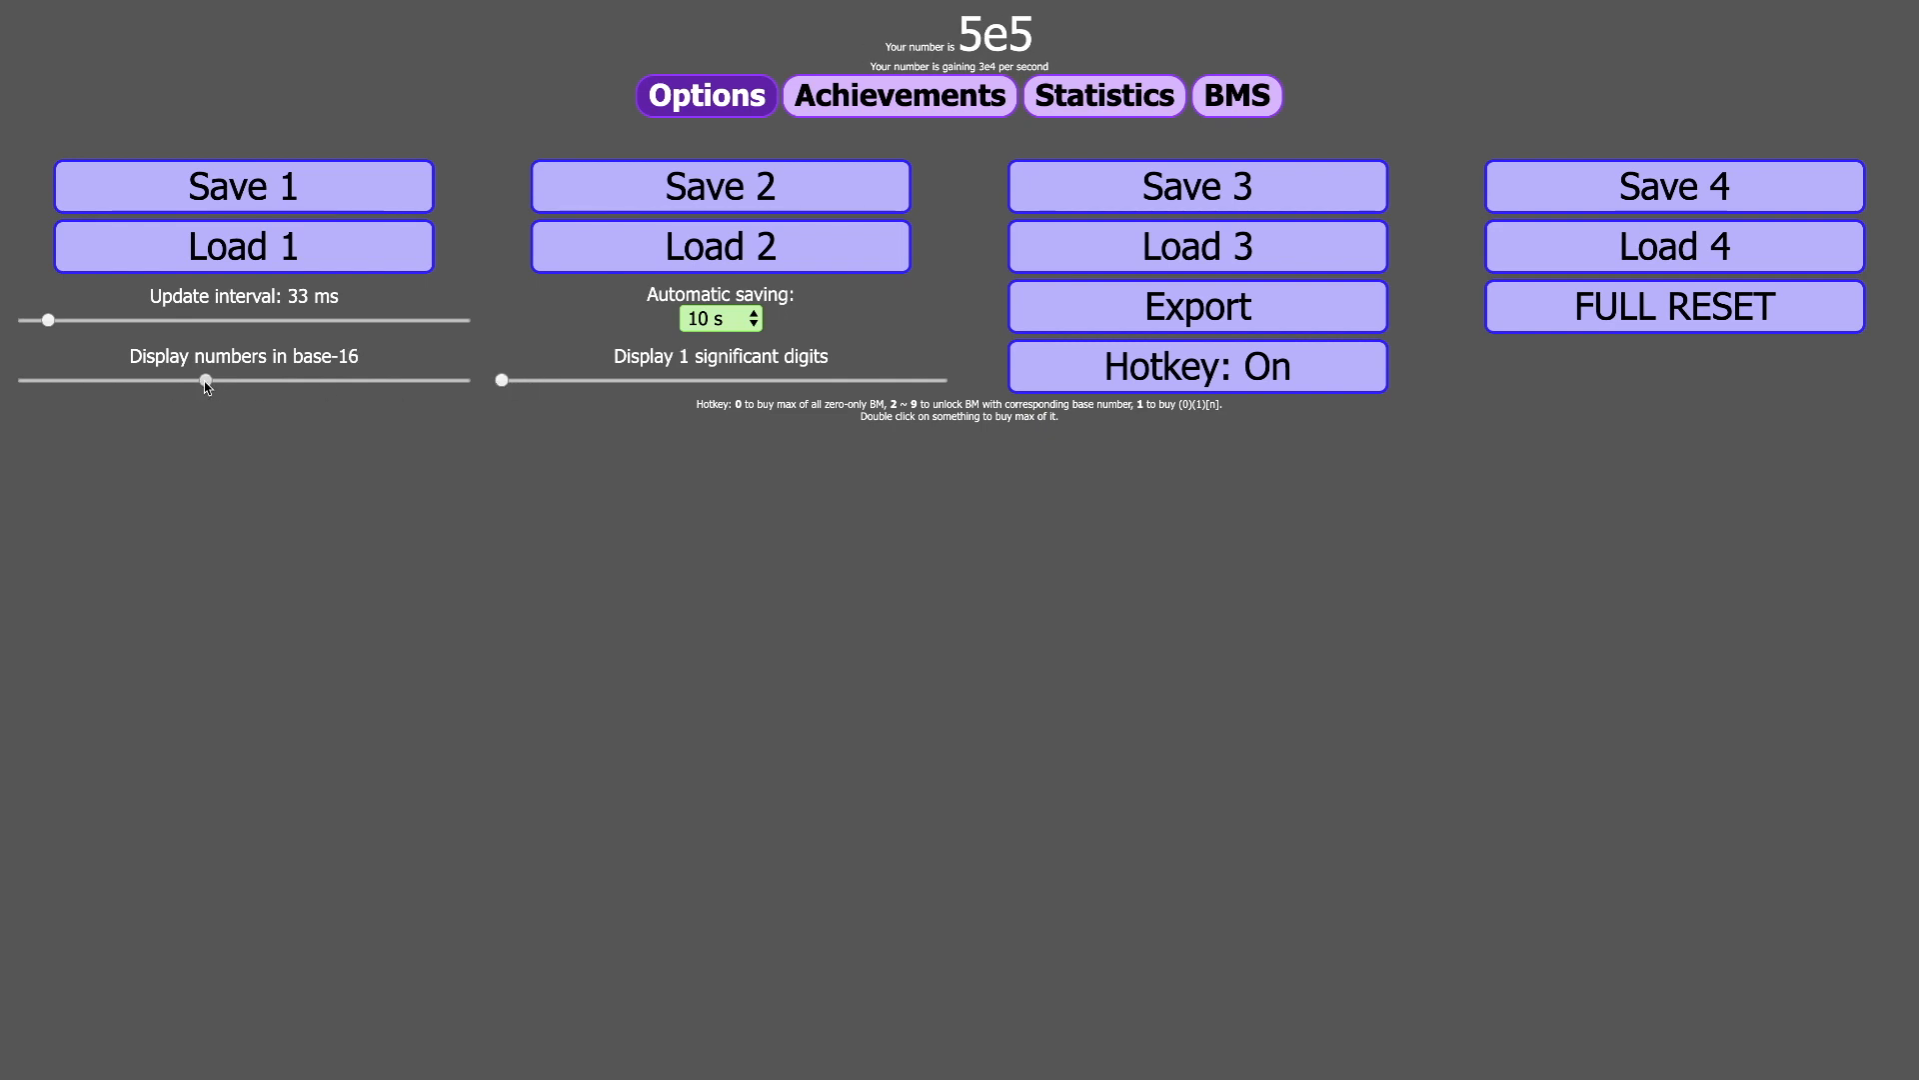
drag(205, 381, 197, 381)
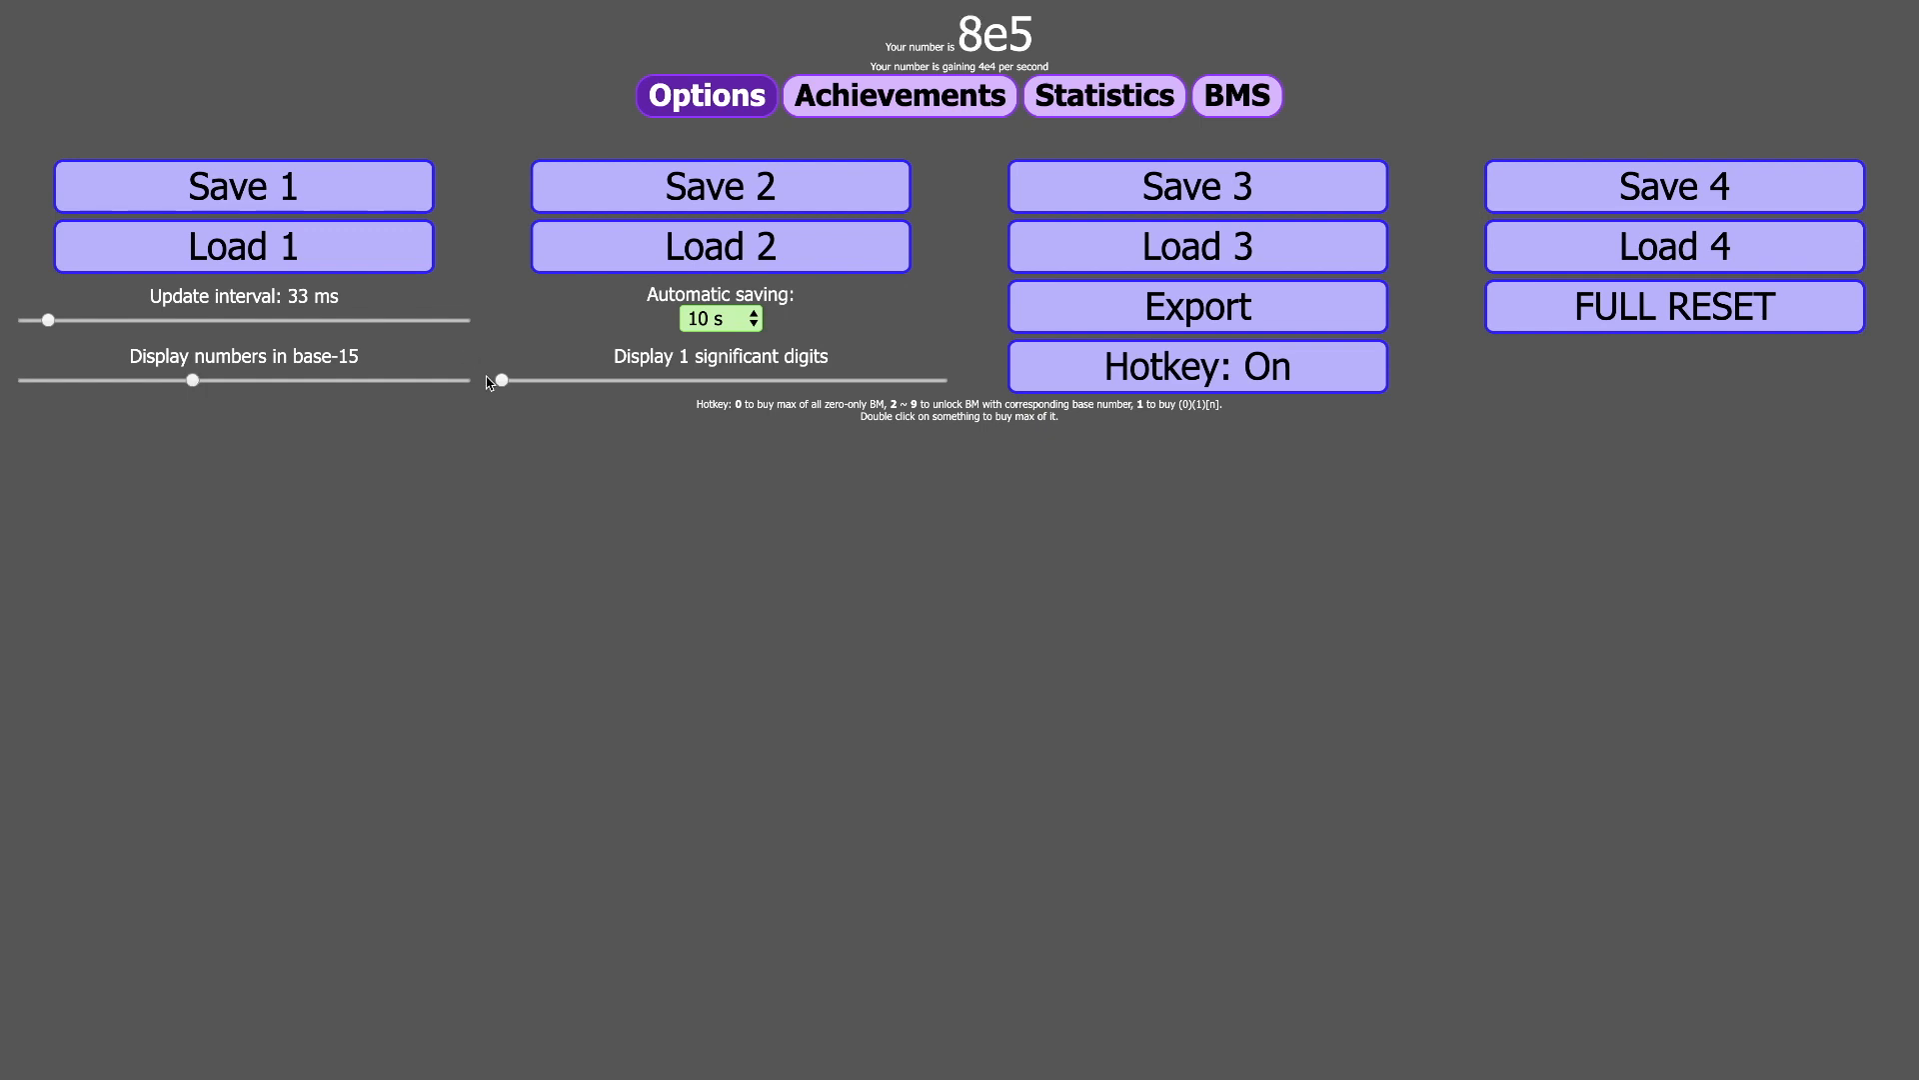
- Show 6 significant digits, cut the update interval to 16 ms, and return to the generators
drag(500, 379, 677, 379)
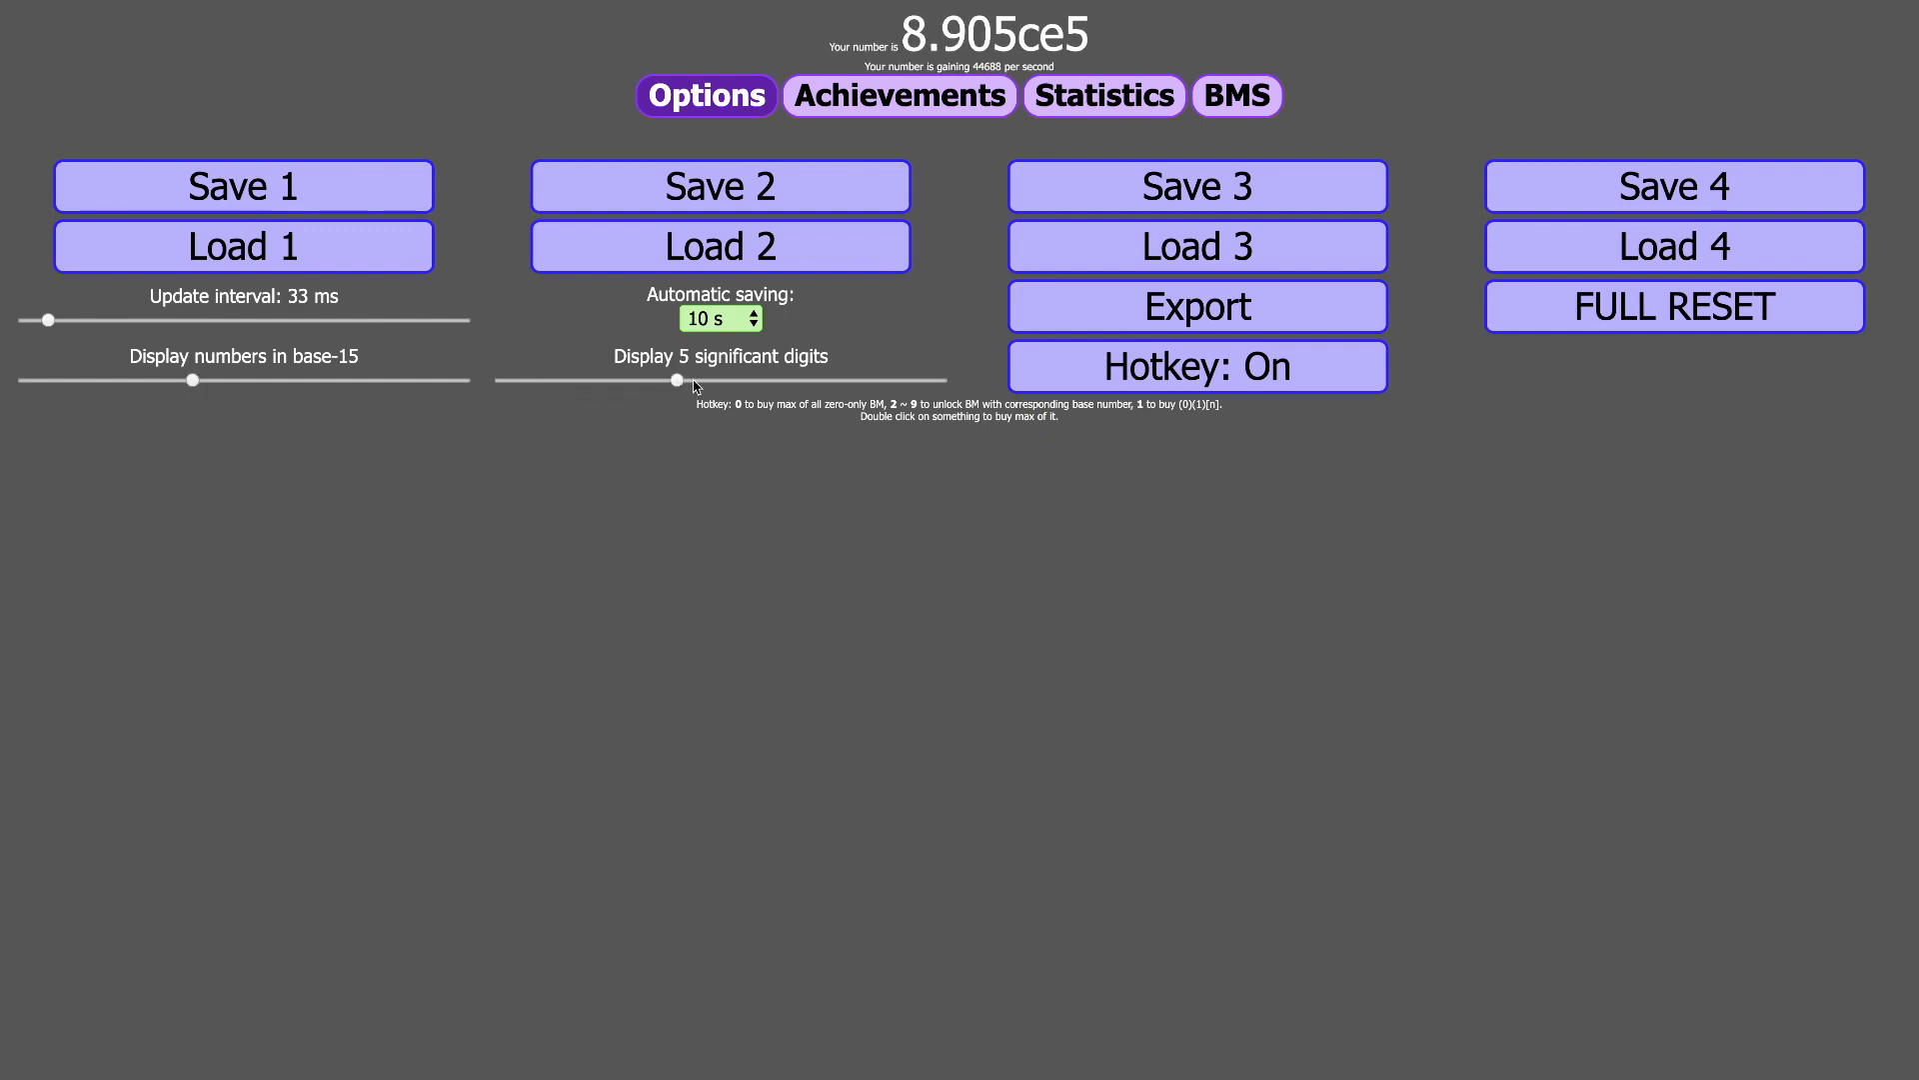
drag(677, 380, 720, 380)
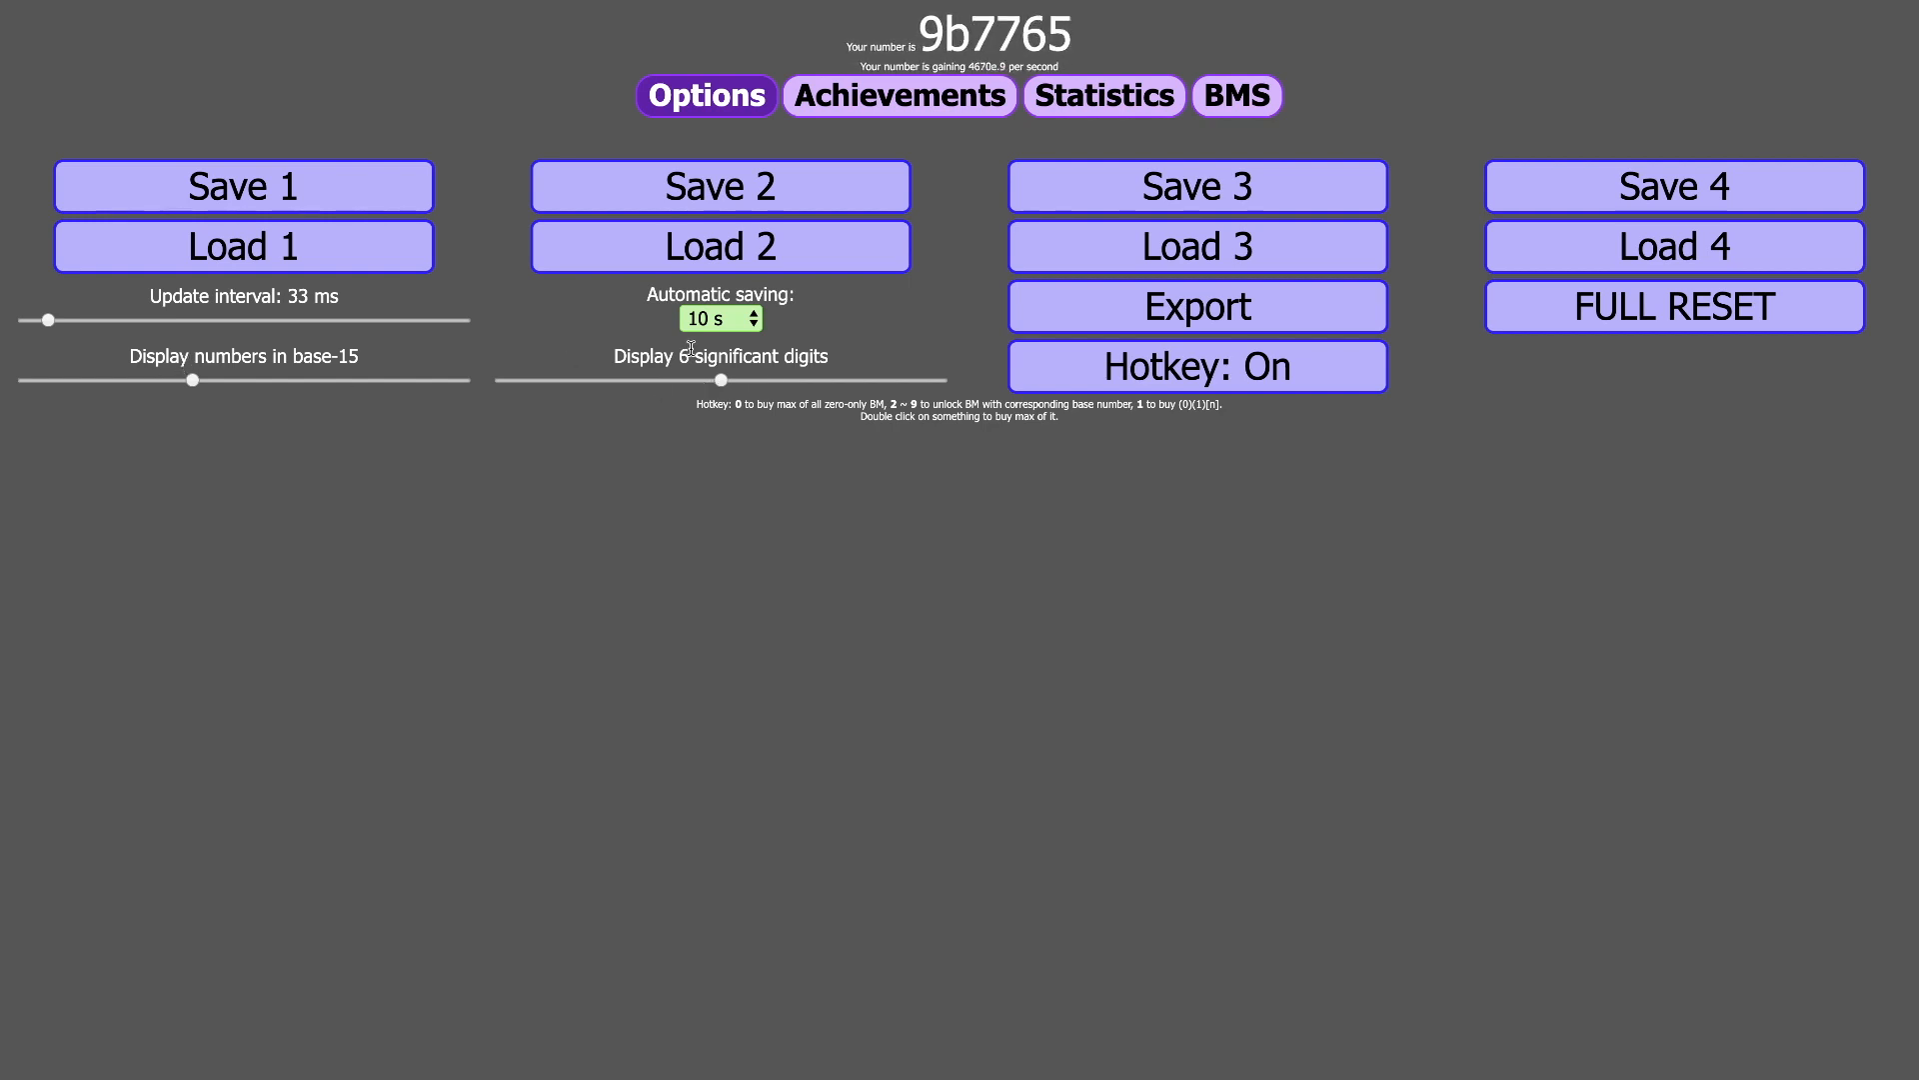
drag(43, 320, 22, 320)
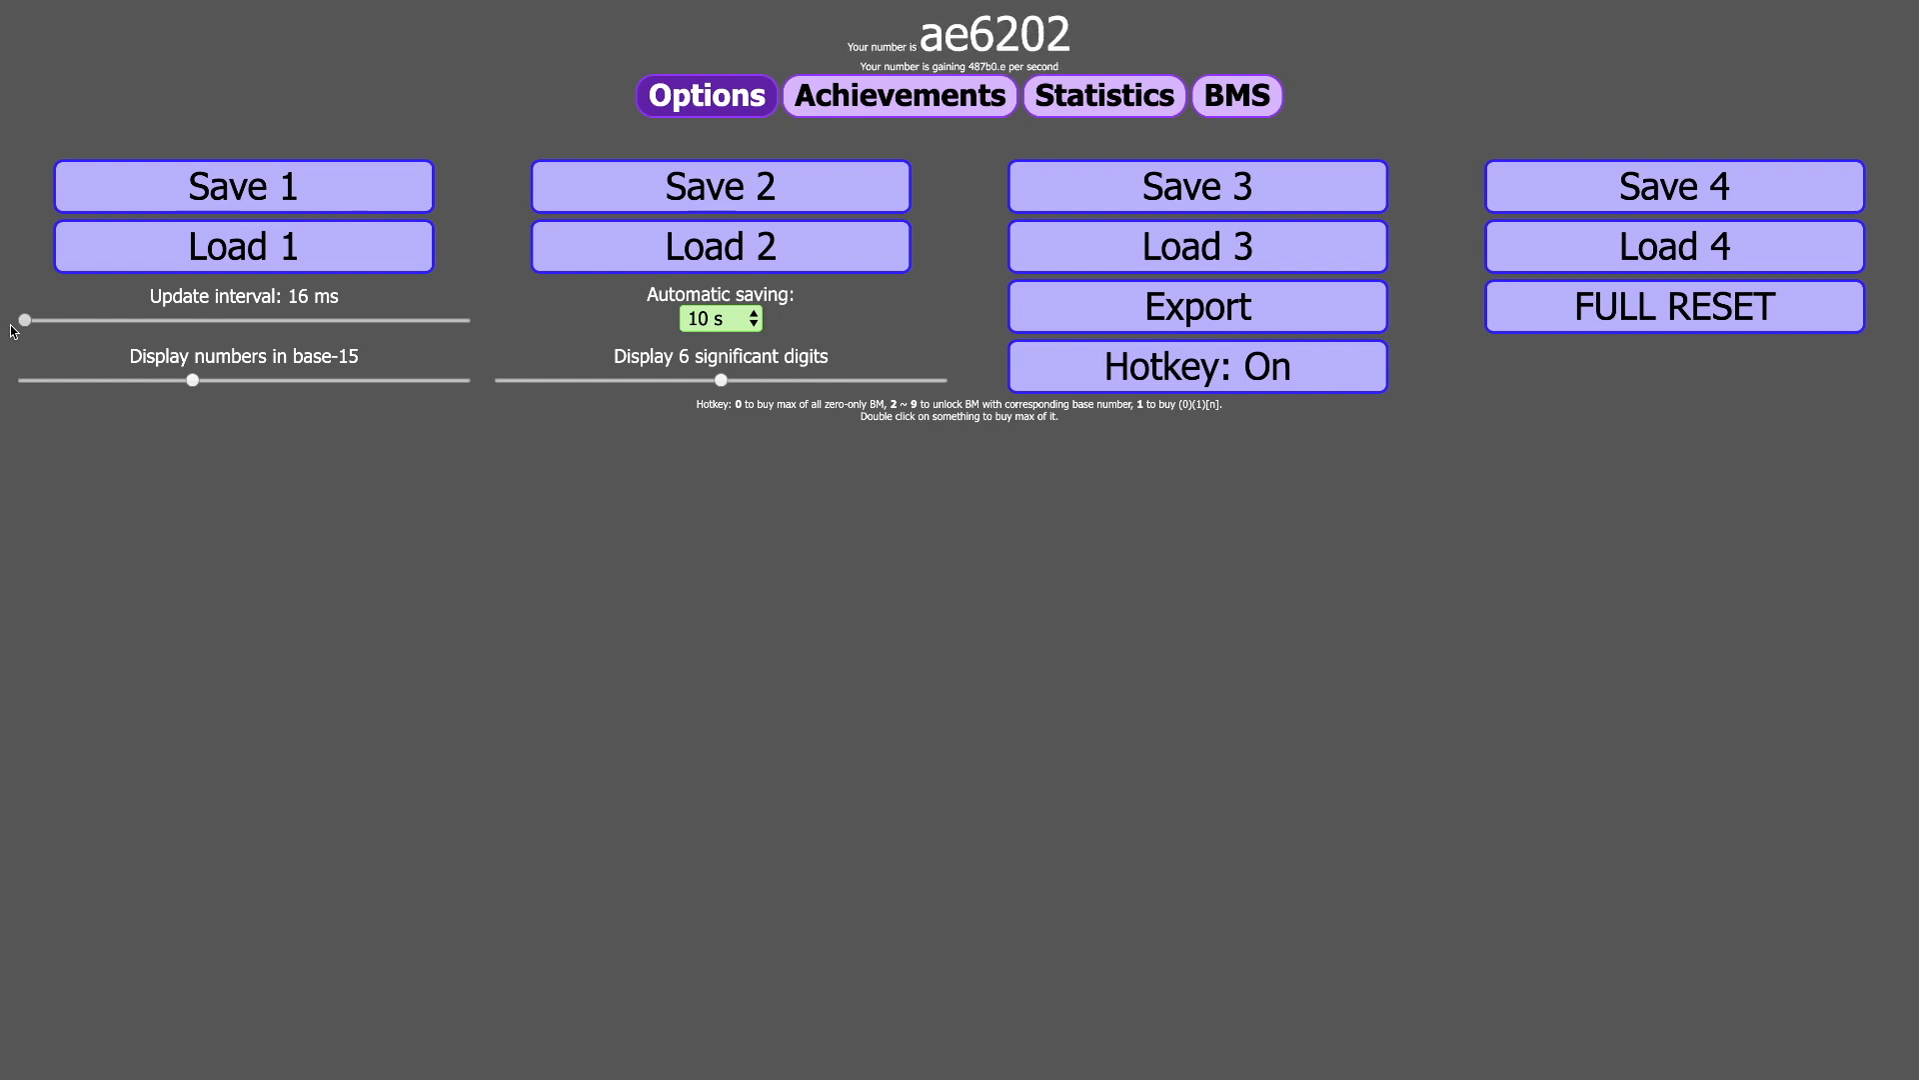
click(1236, 94)
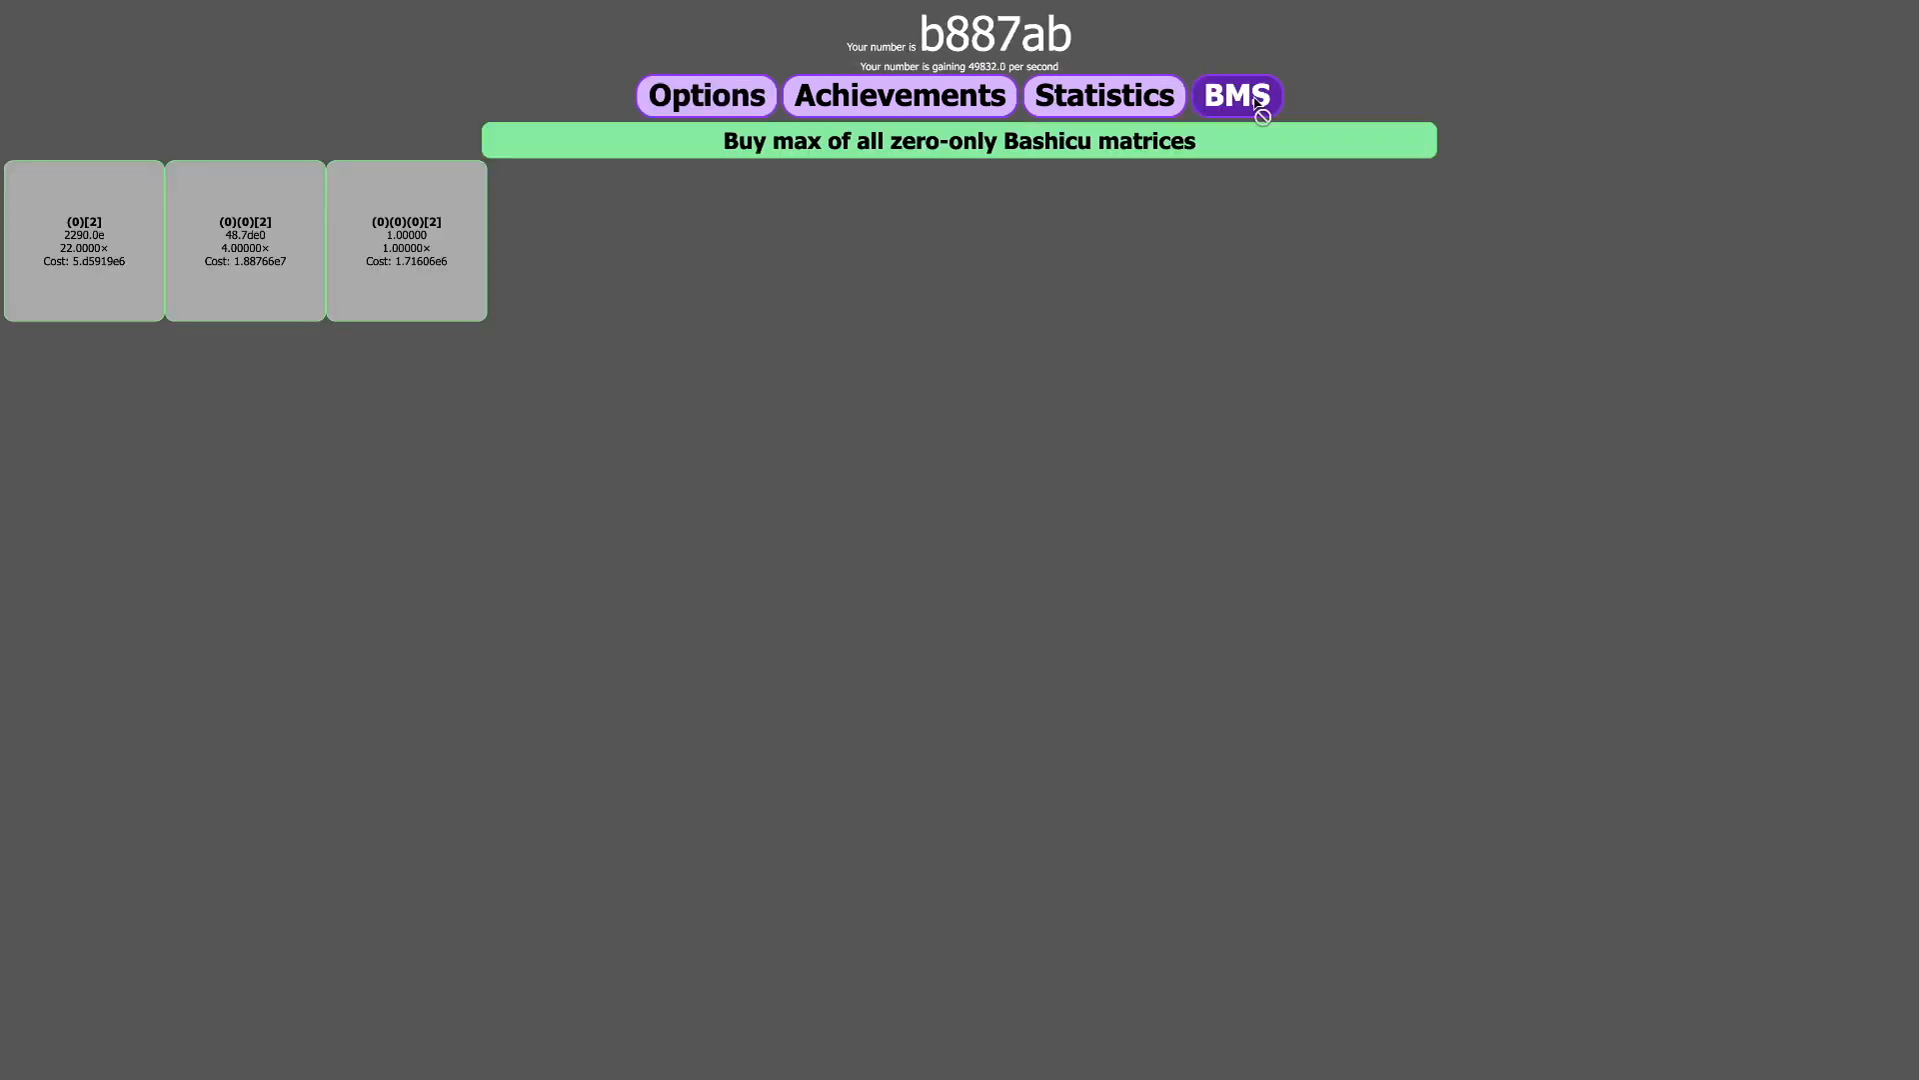
- Check the achievements, pass through the generators, and reopen Options
click(896, 96)
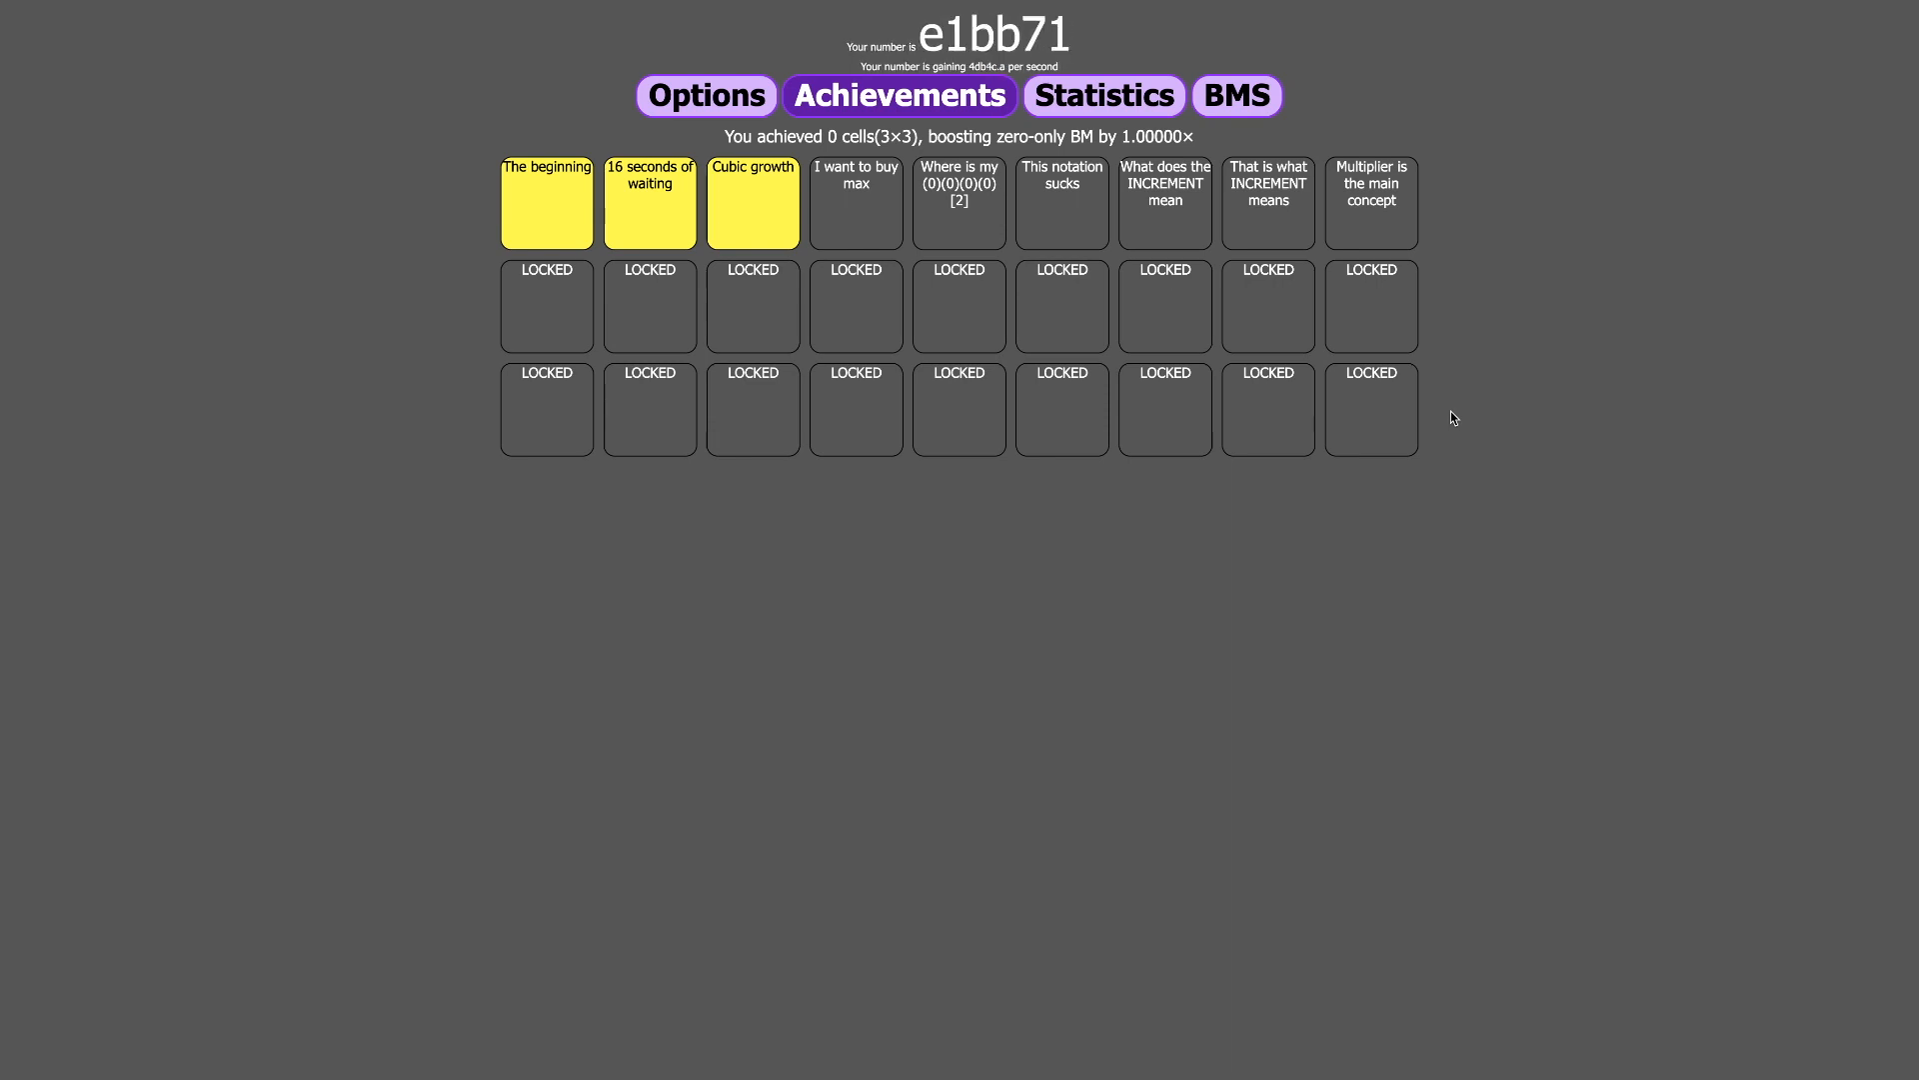
mouse_move(1531, 369)
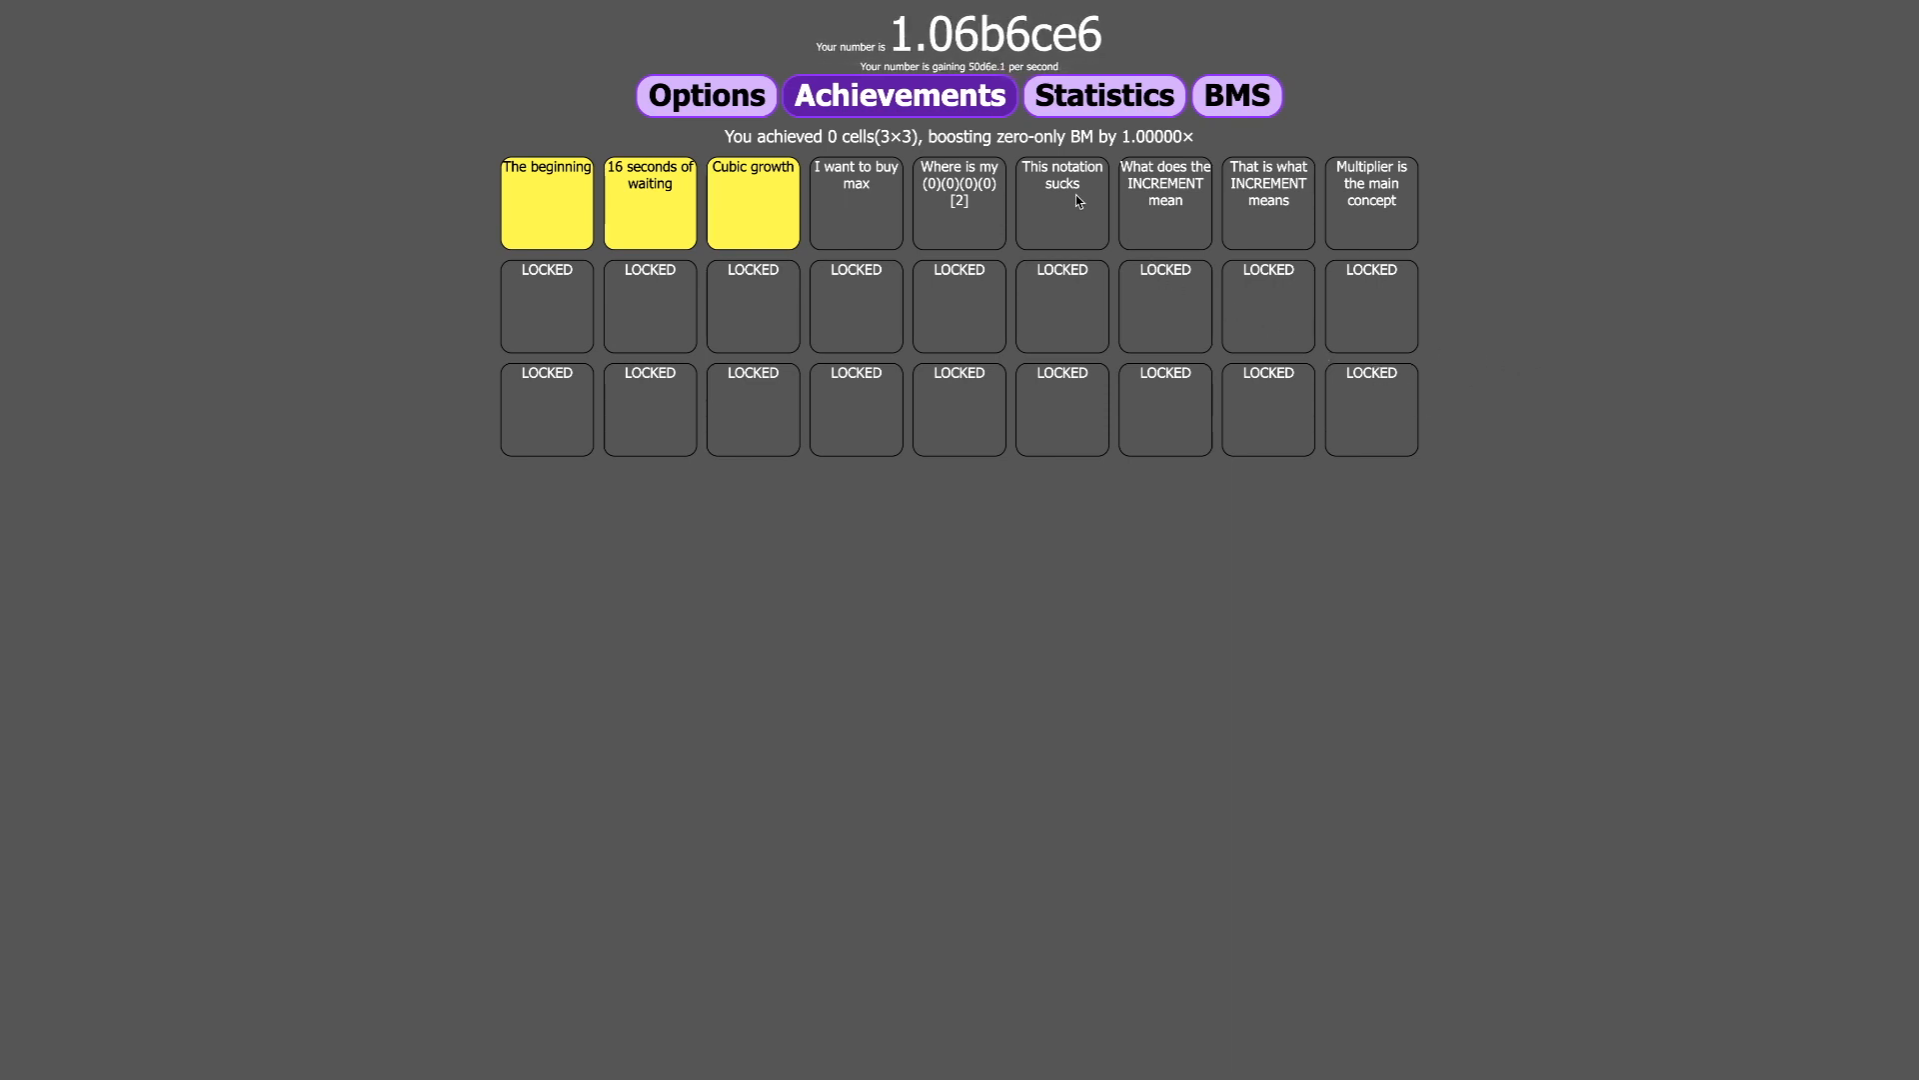
click(1237, 96)
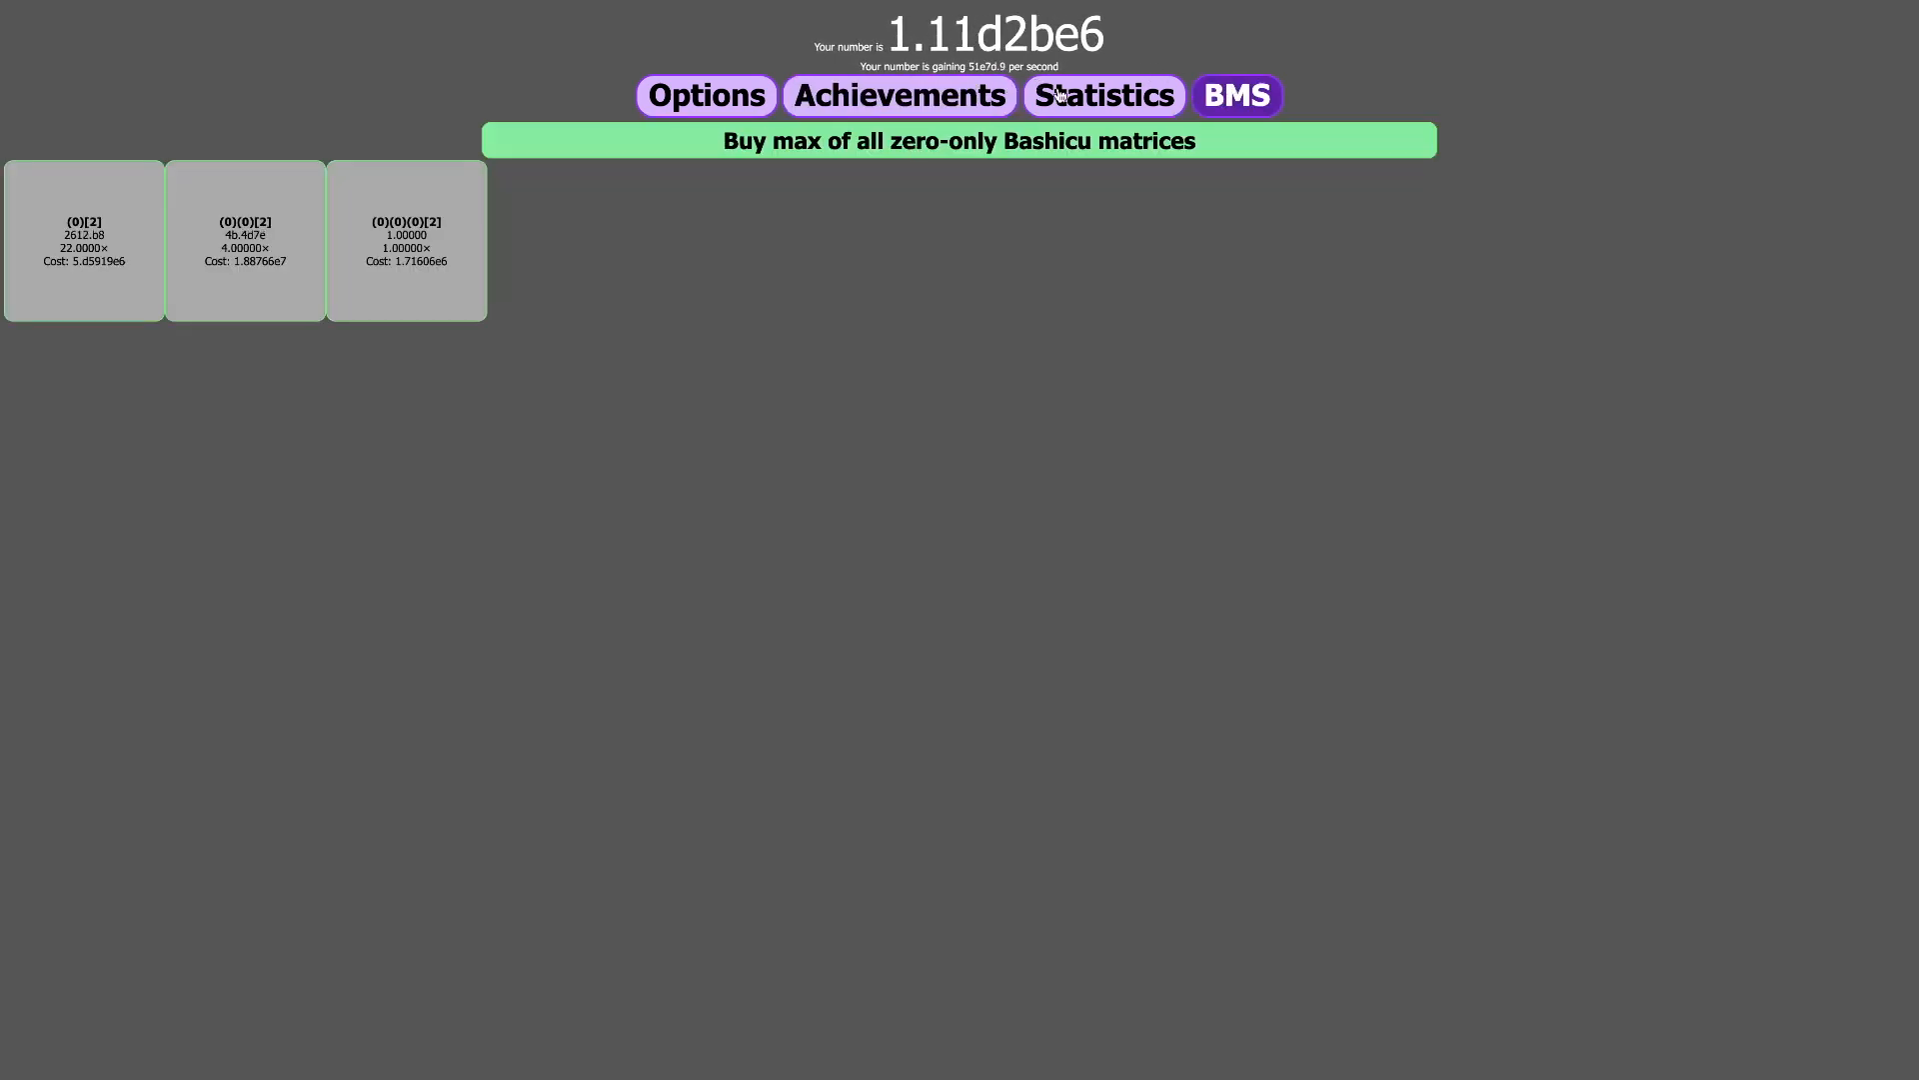
click(705, 94)
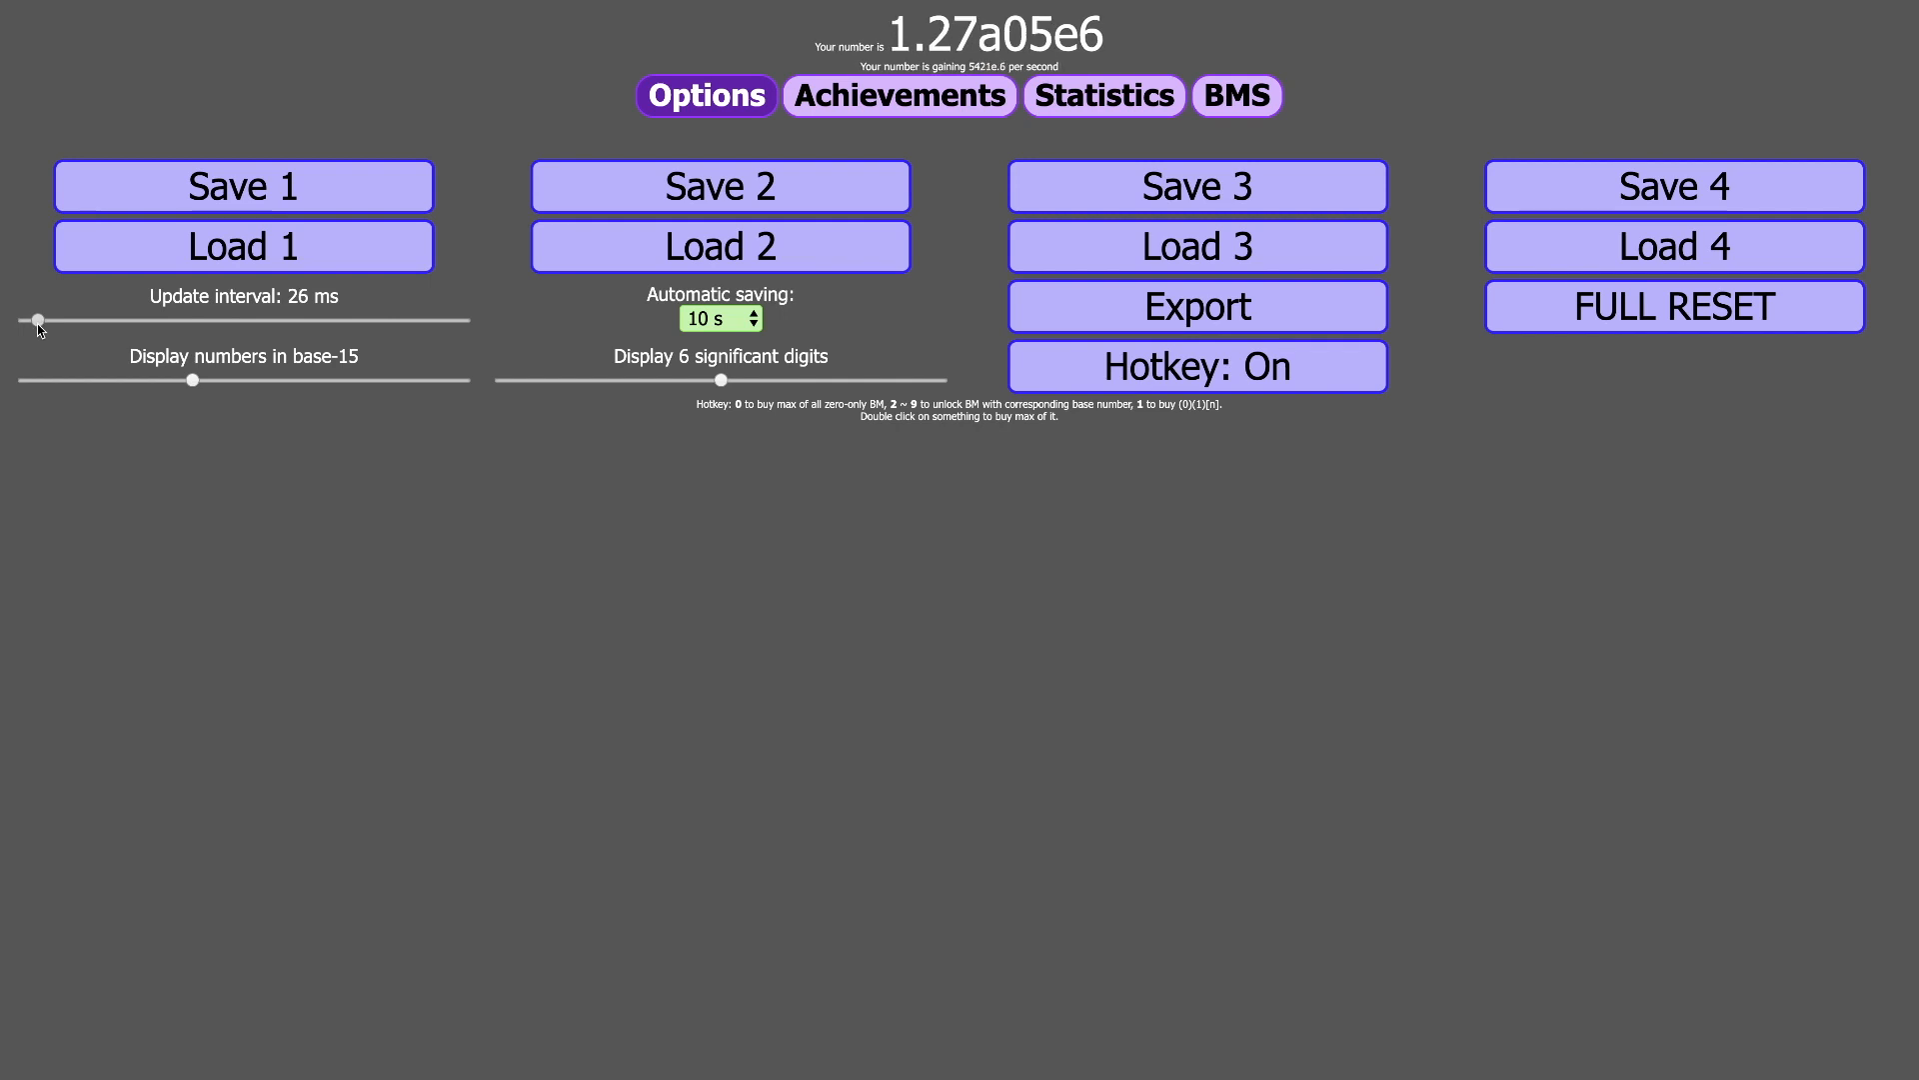
- Try update intervals of 333 ms and 51 ms, settle on 33 ms, then return to generators
drag(37, 320, 463, 319)
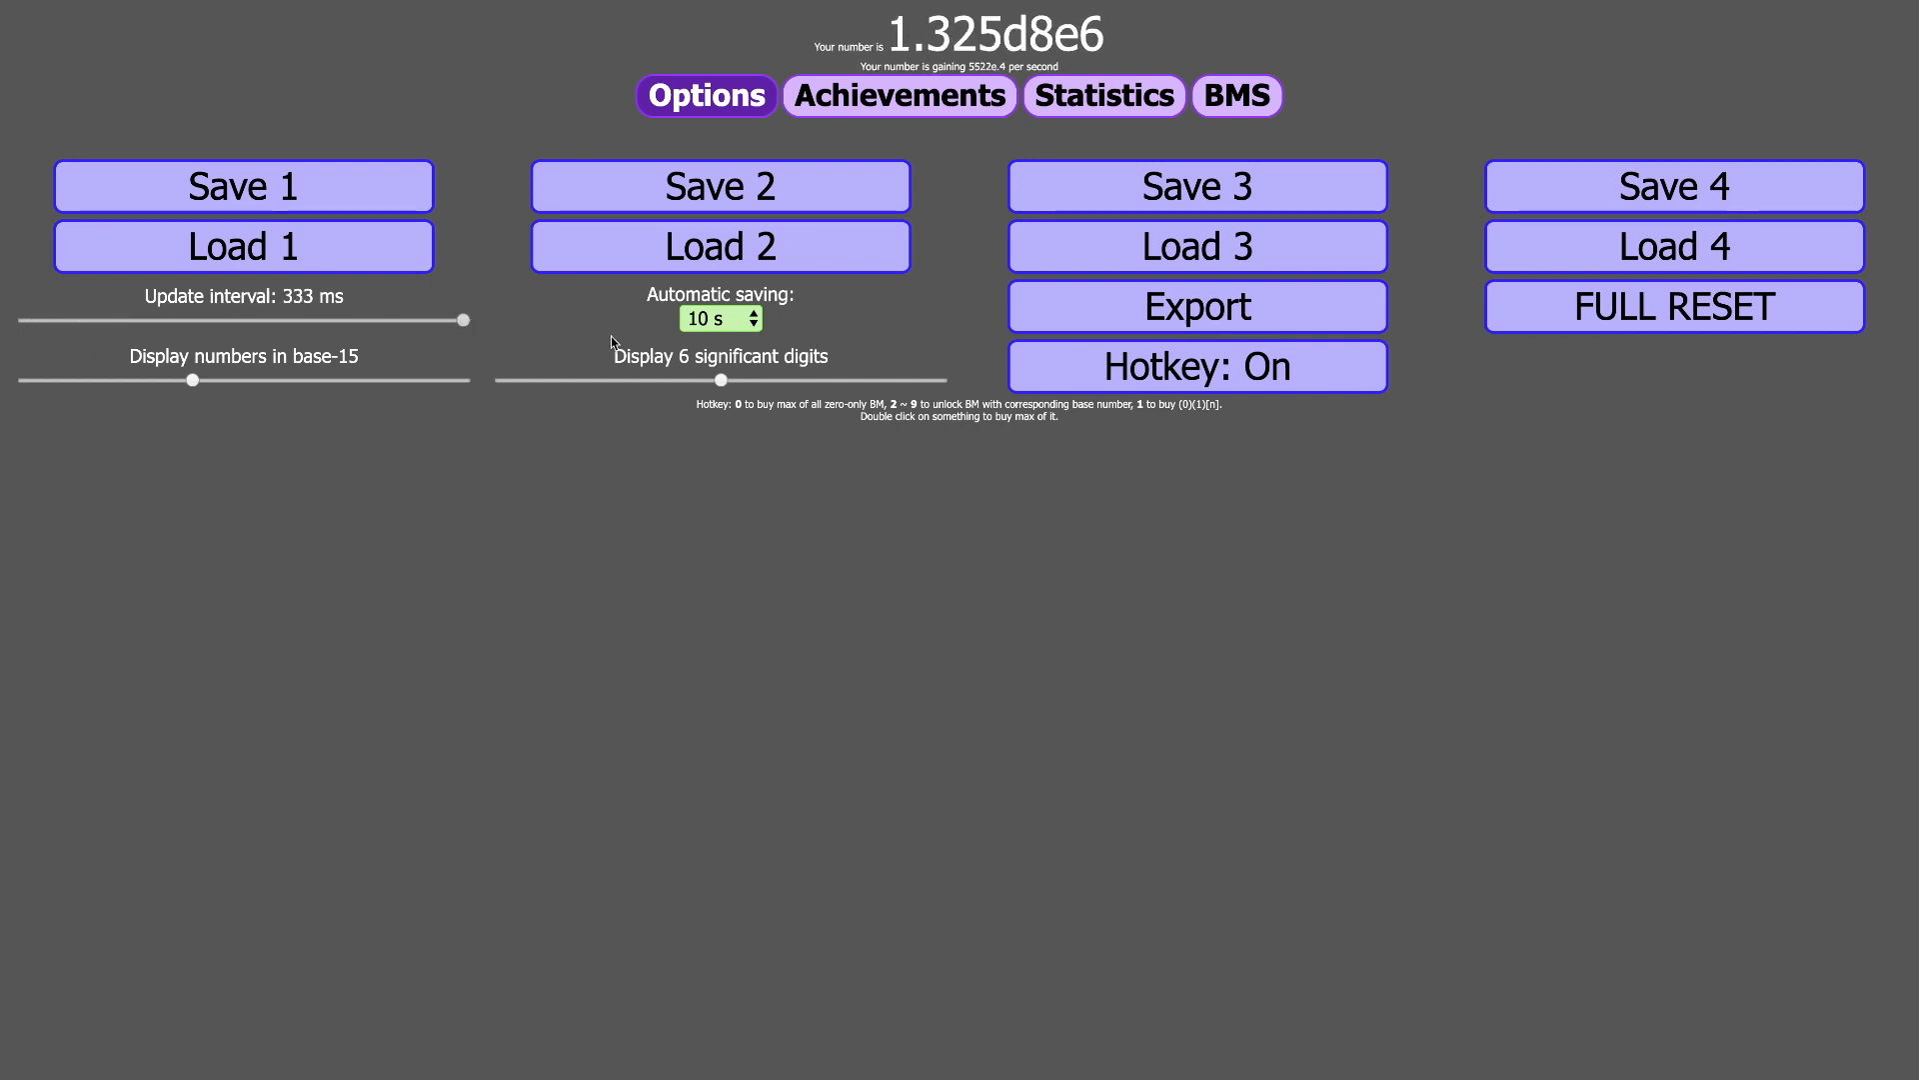
drag(463, 320, 73, 320)
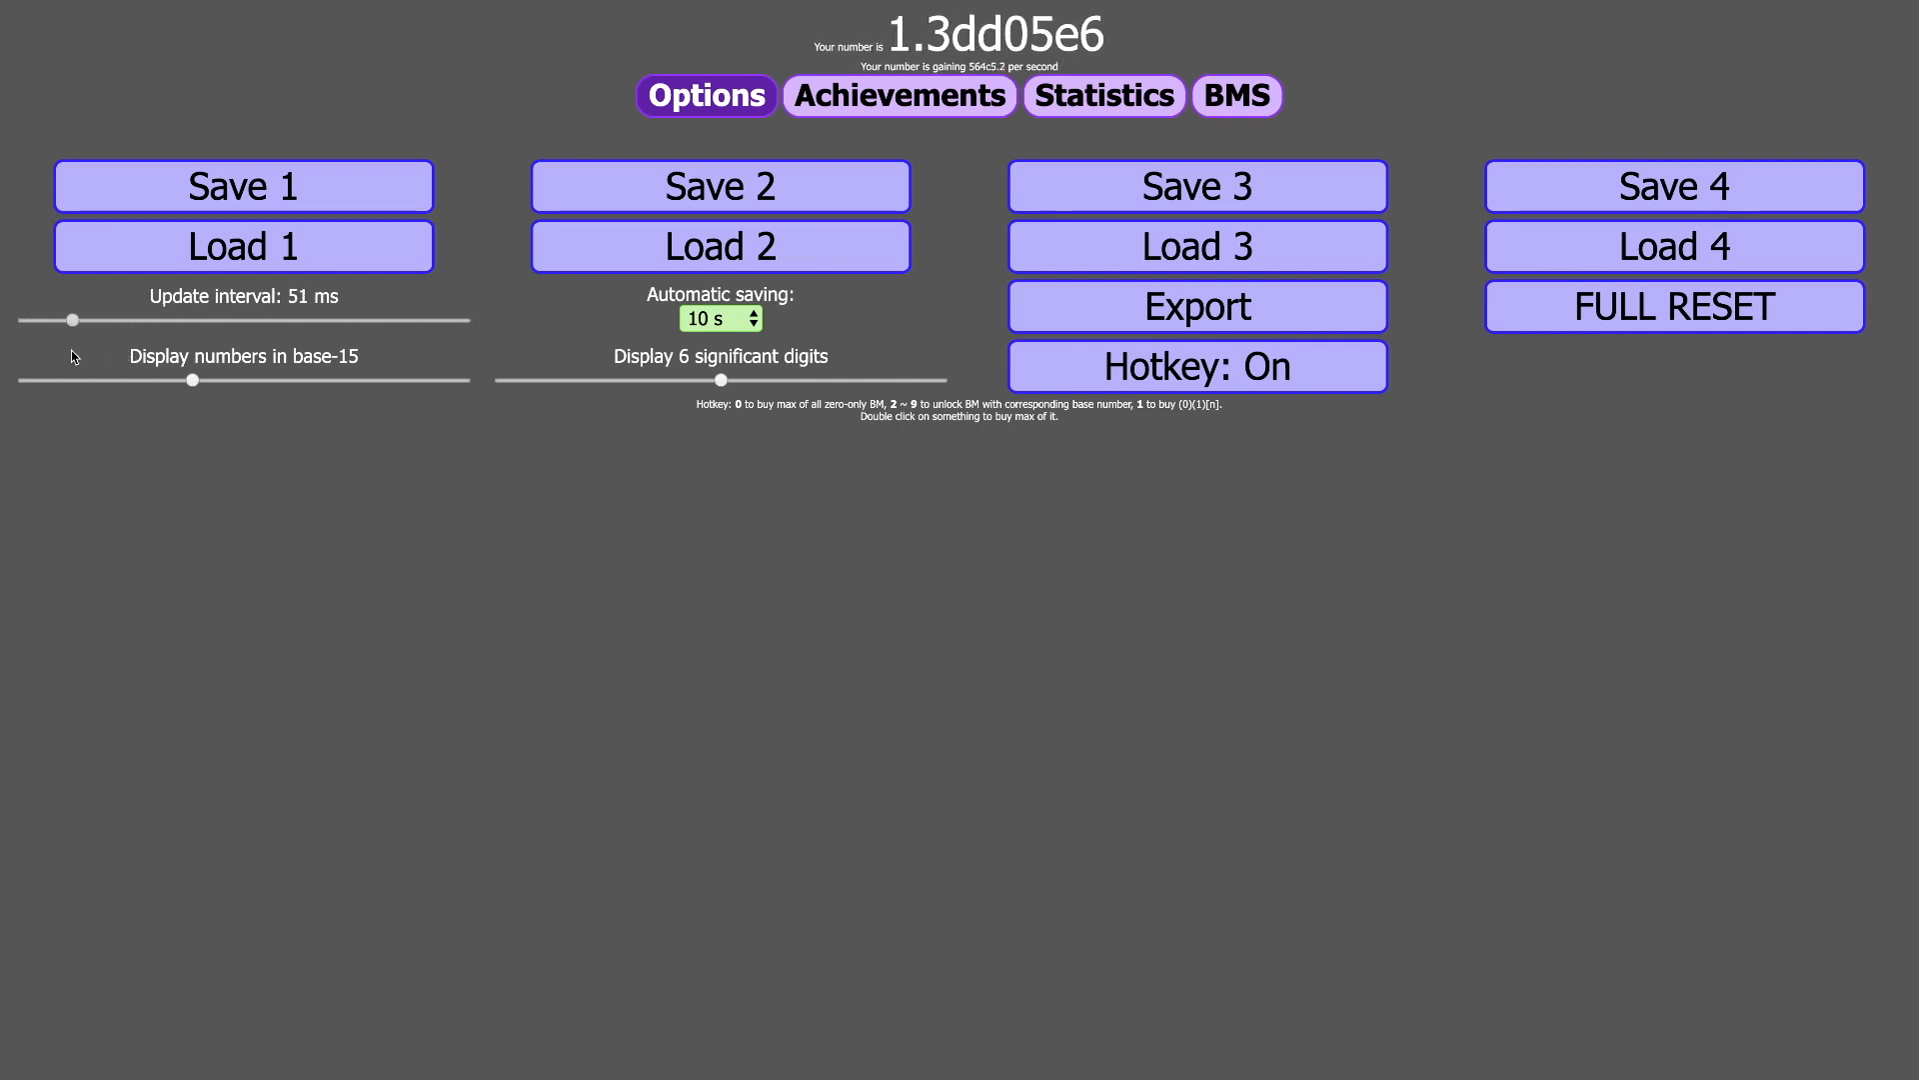
drag(73, 320, 45, 320)
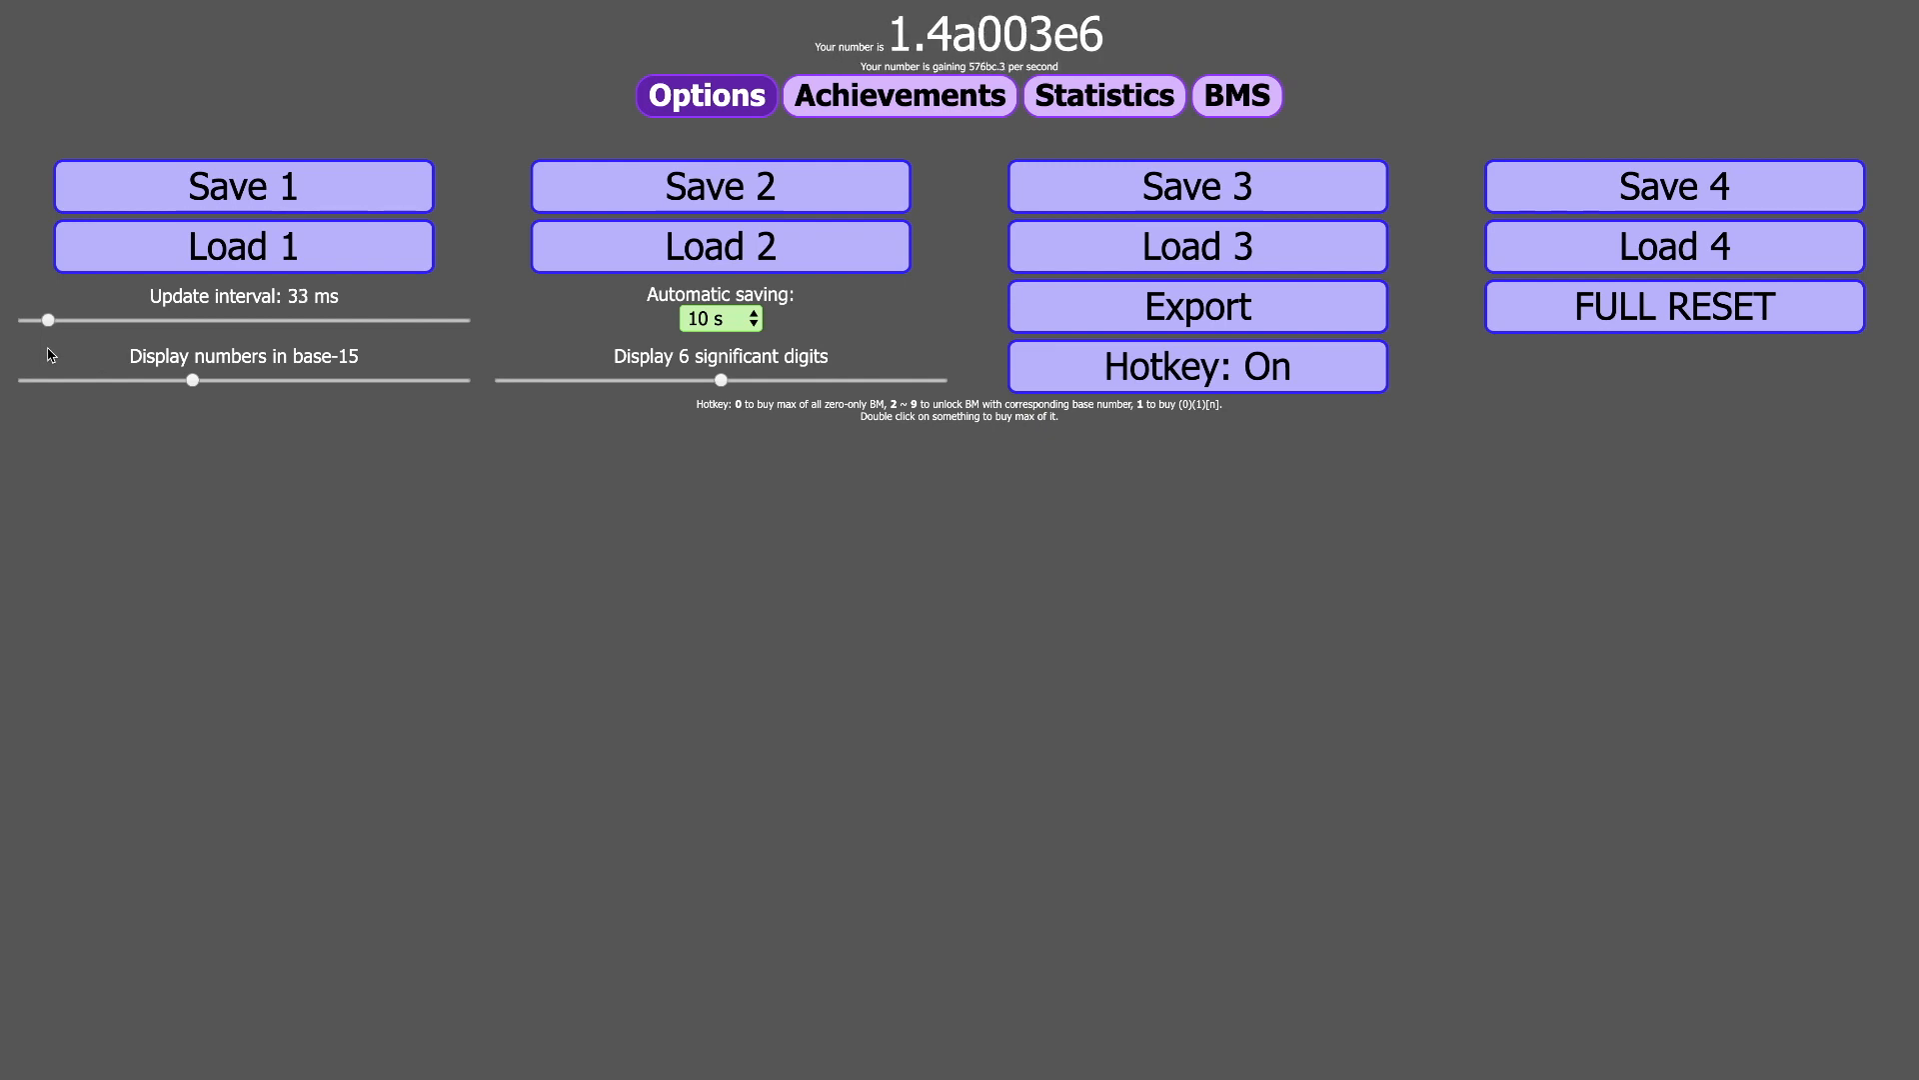
click(1236, 96)
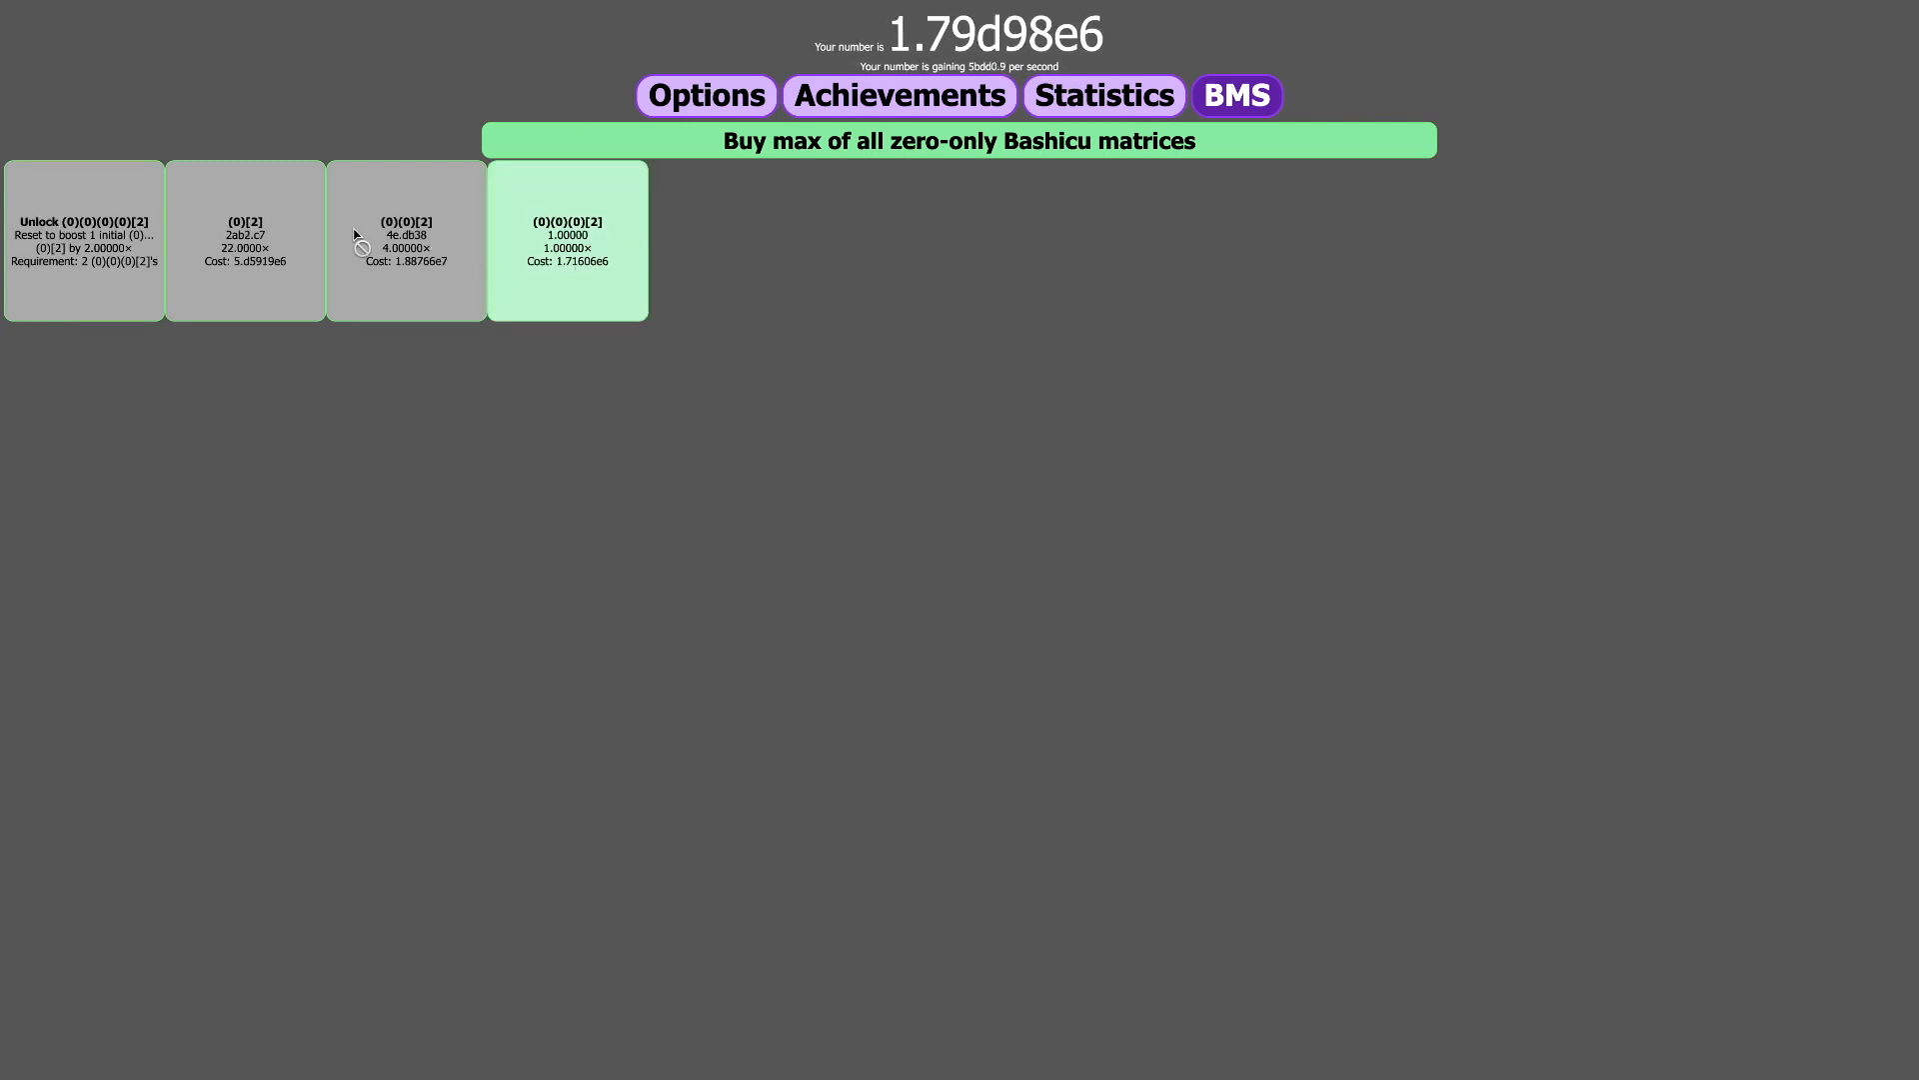
- Buy a (0)(0)(0)[2] matrix, then move between generators and the settings page
click(566, 239)
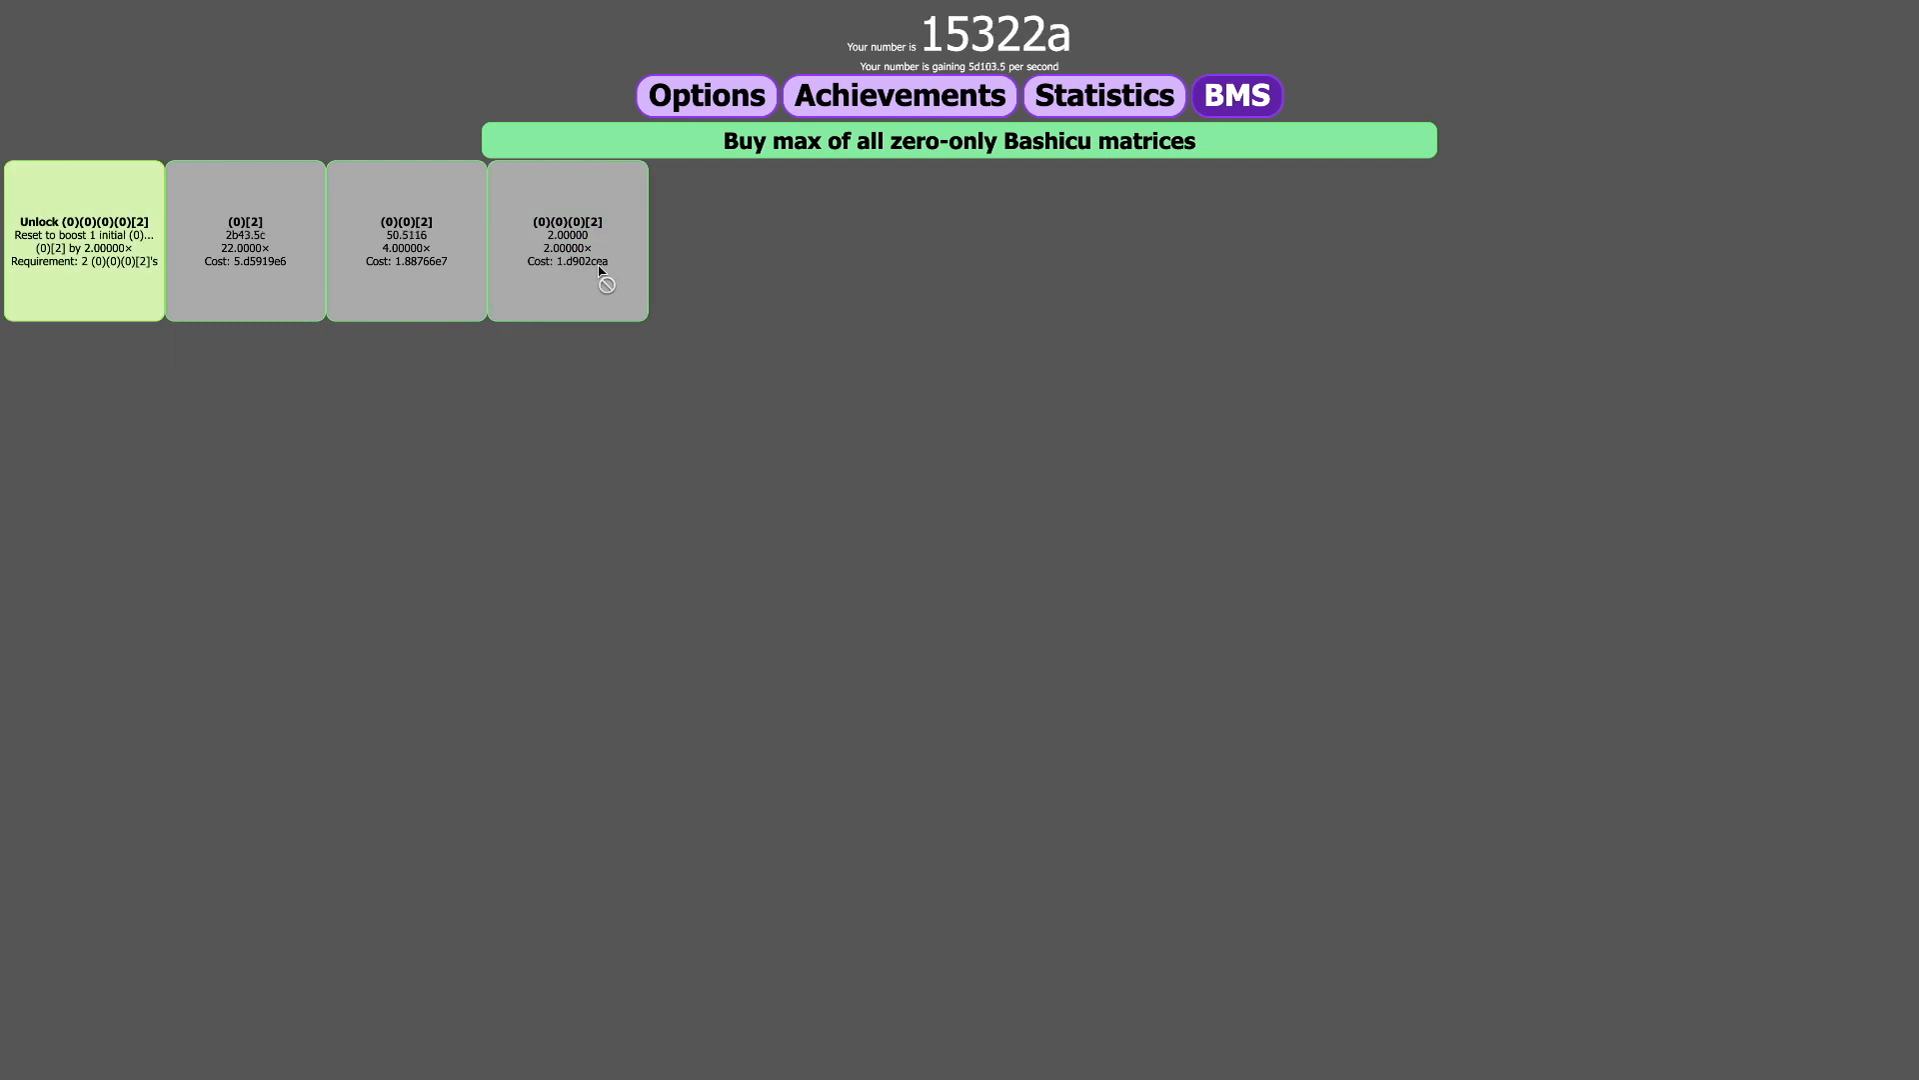
click(705, 94)
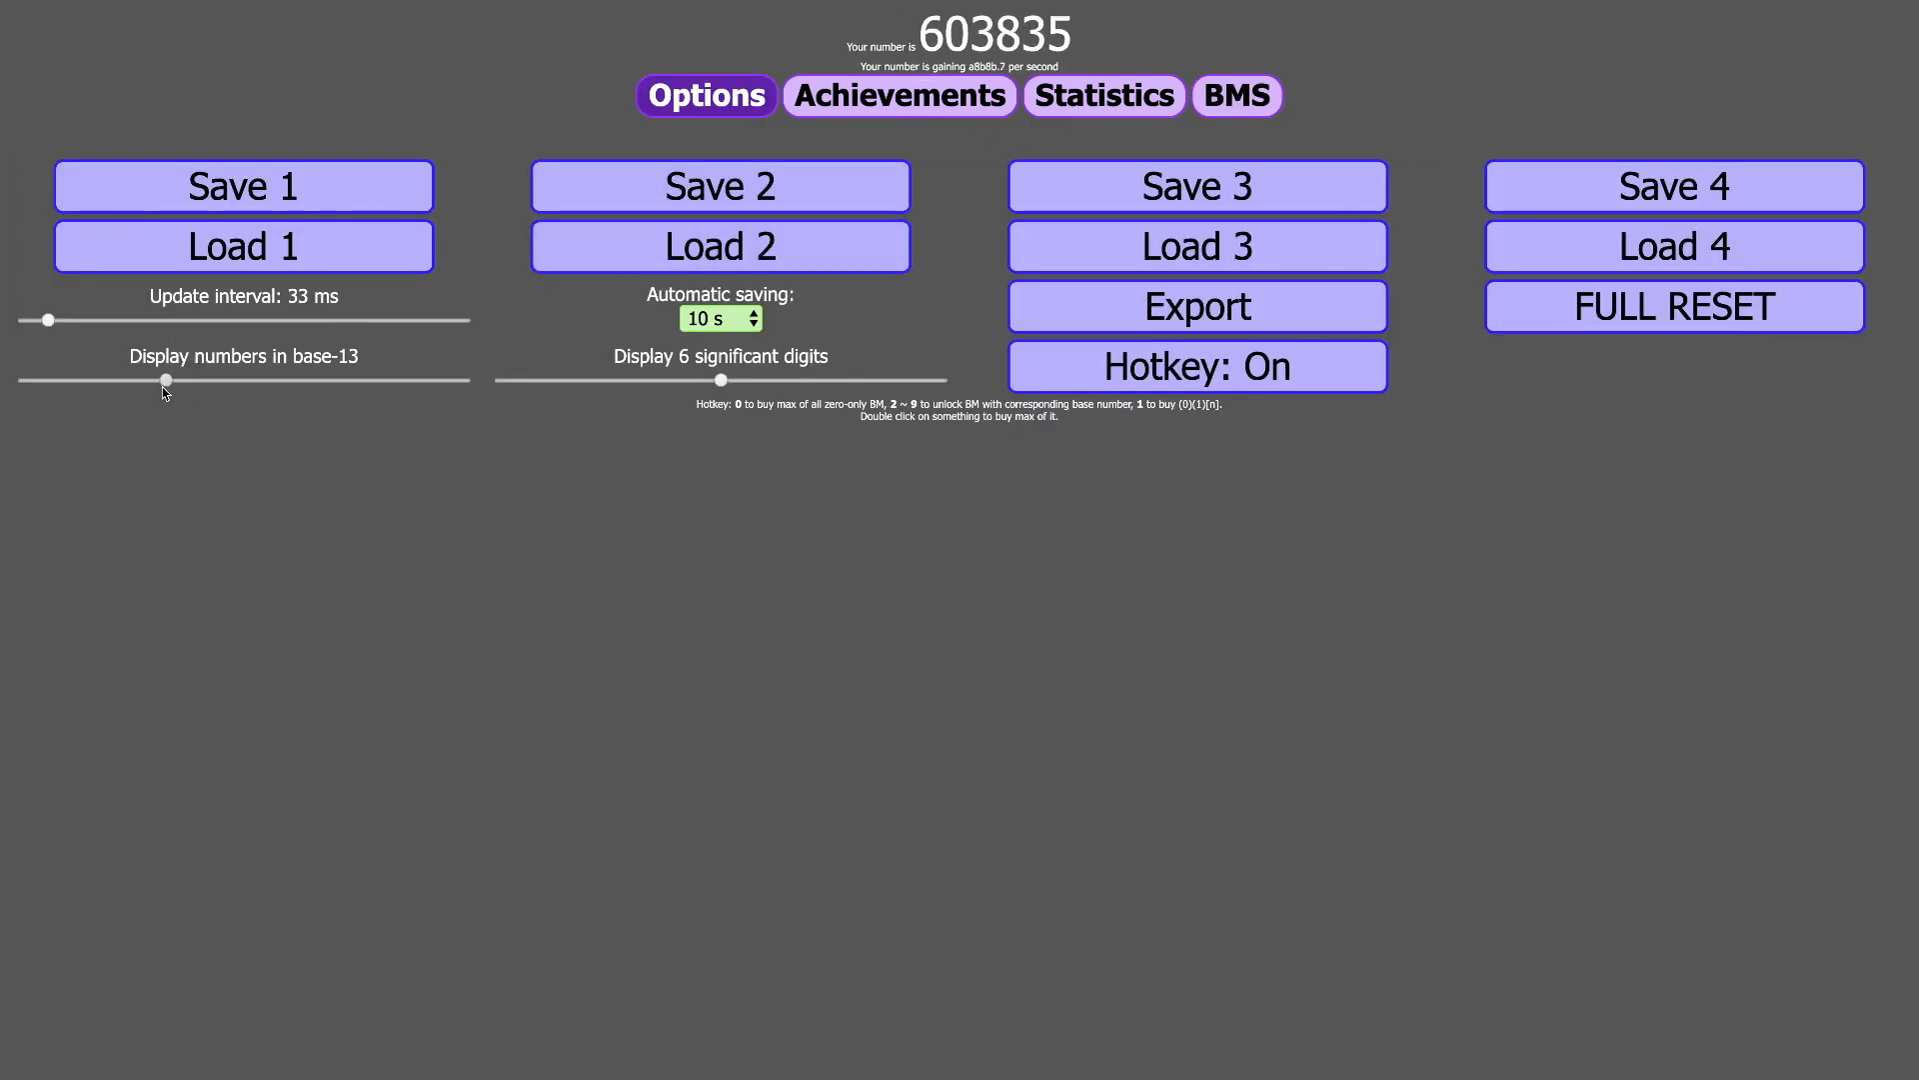
click(1237, 95)
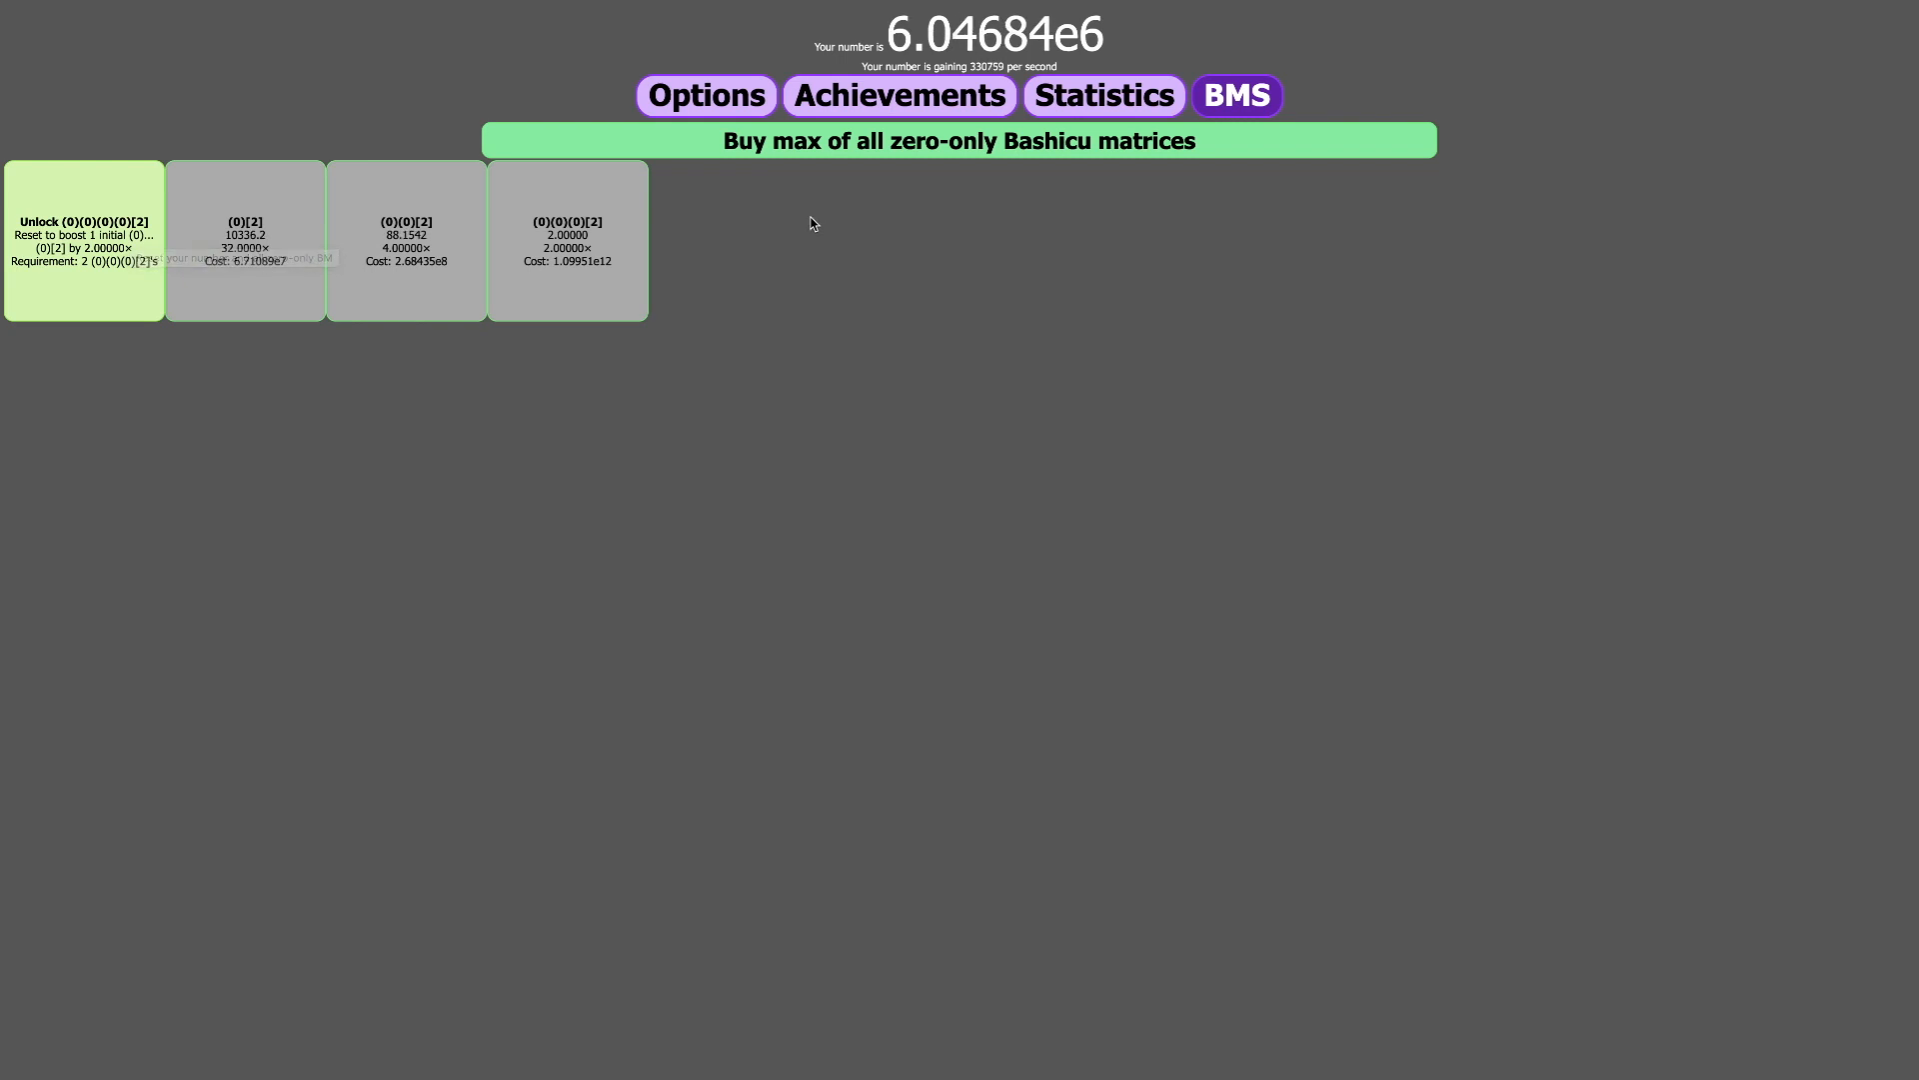
click(704, 94)
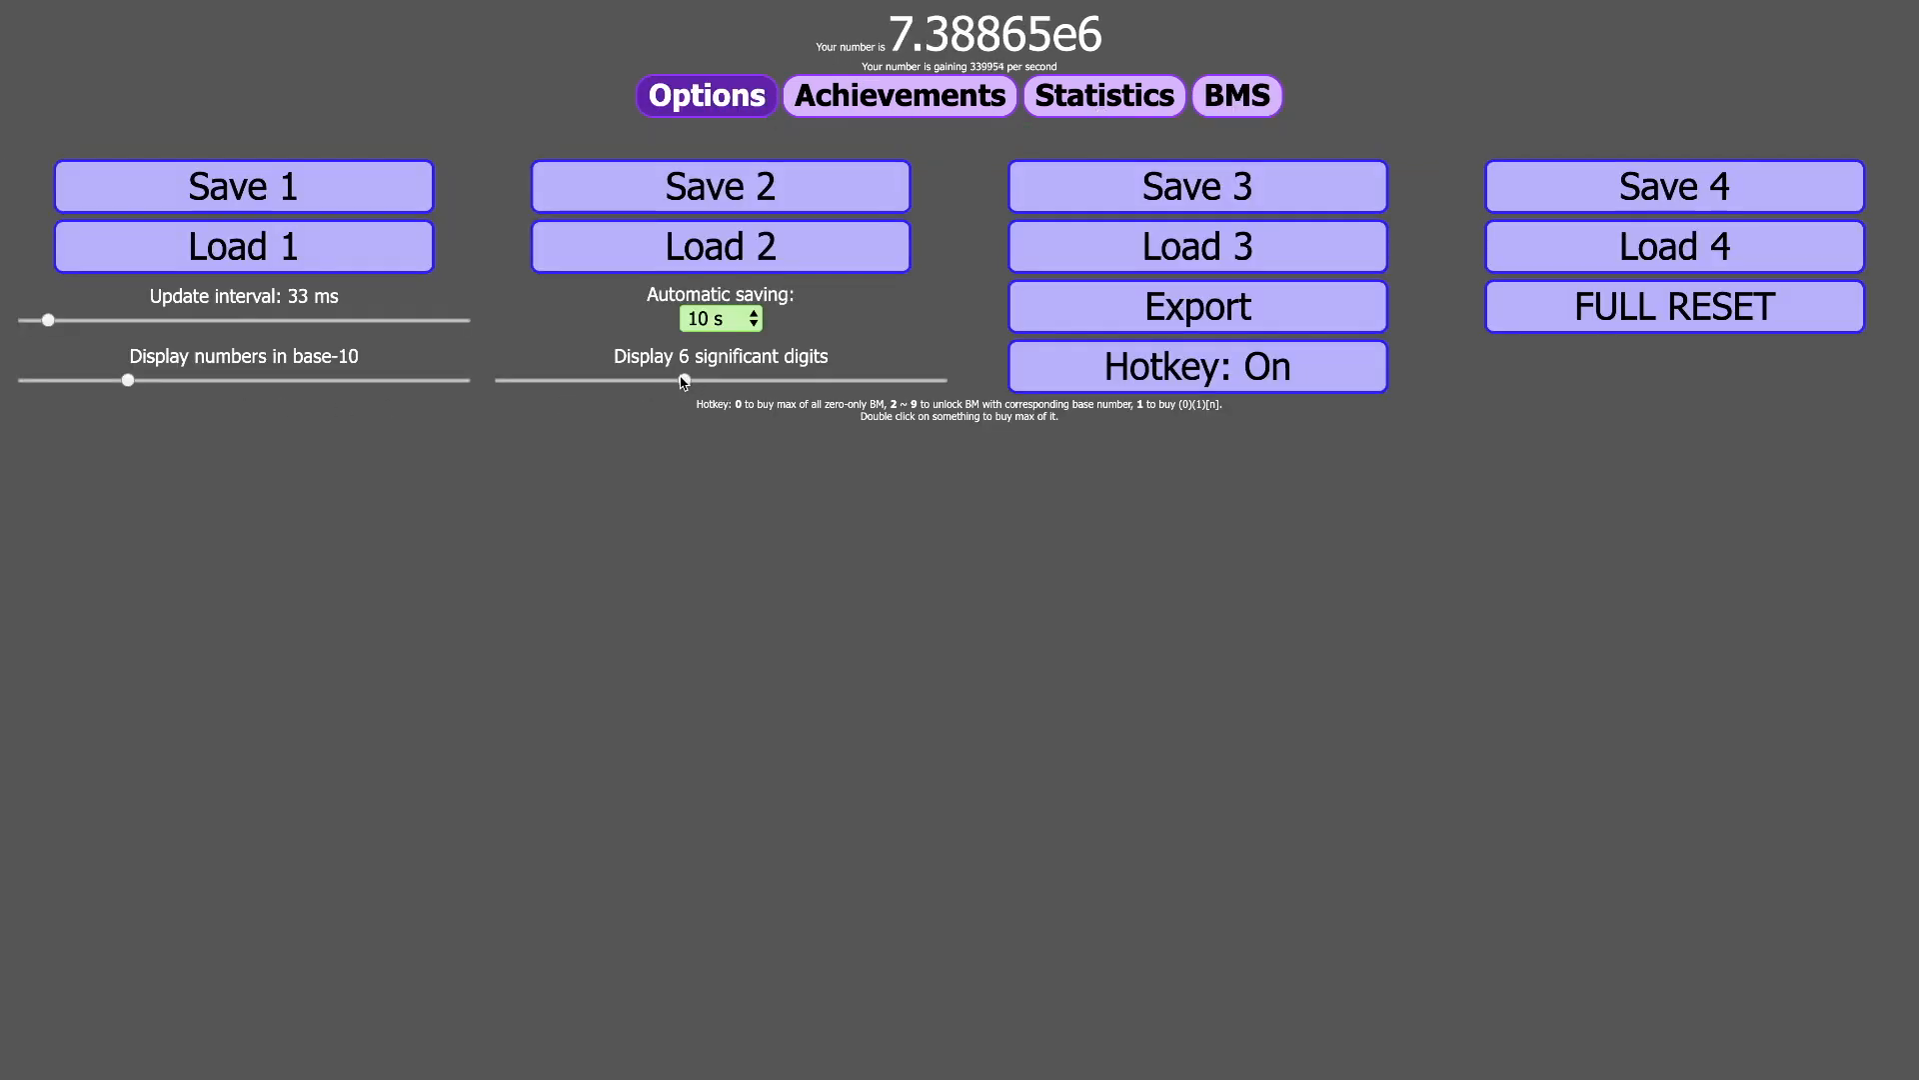
- Show one significant digit, reset to unlock (0)(0)(0)(0)[2], then check statistics
drag(676, 380, 500, 380)
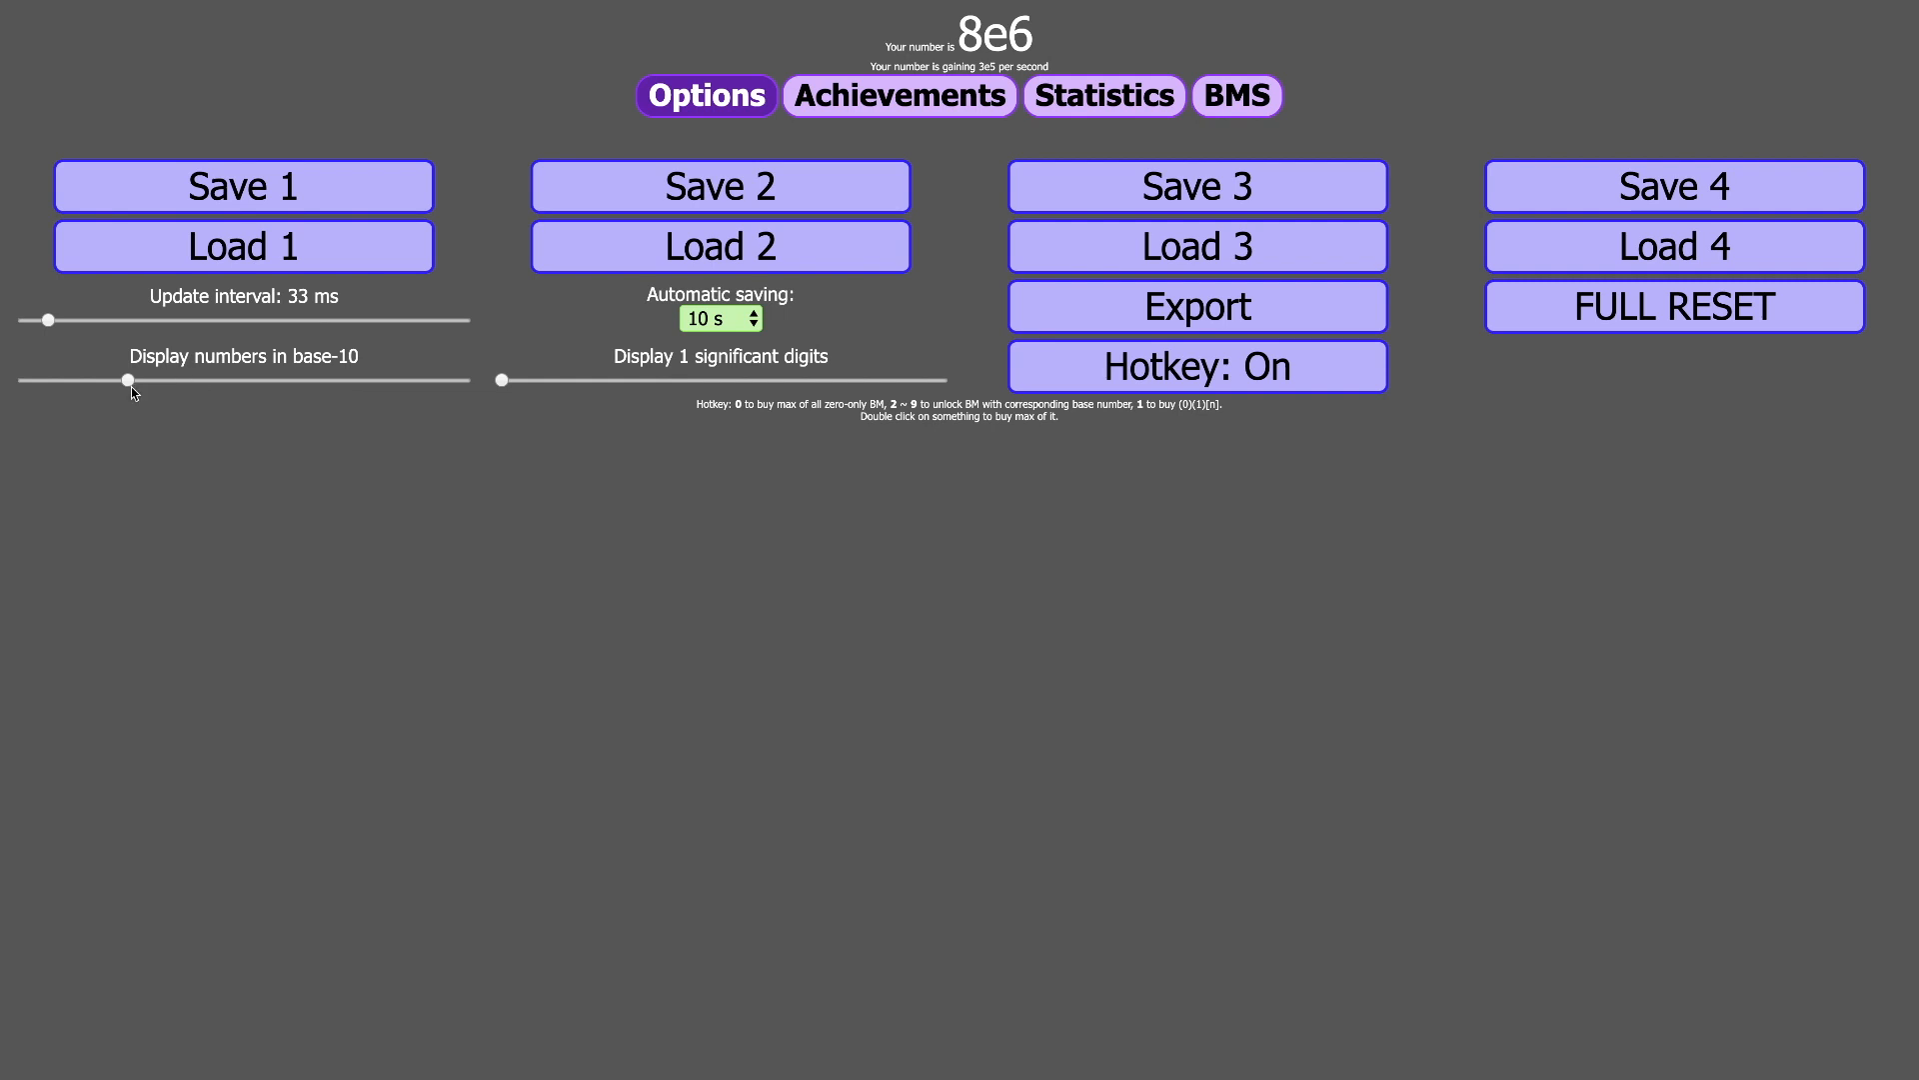
click(1237, 96)
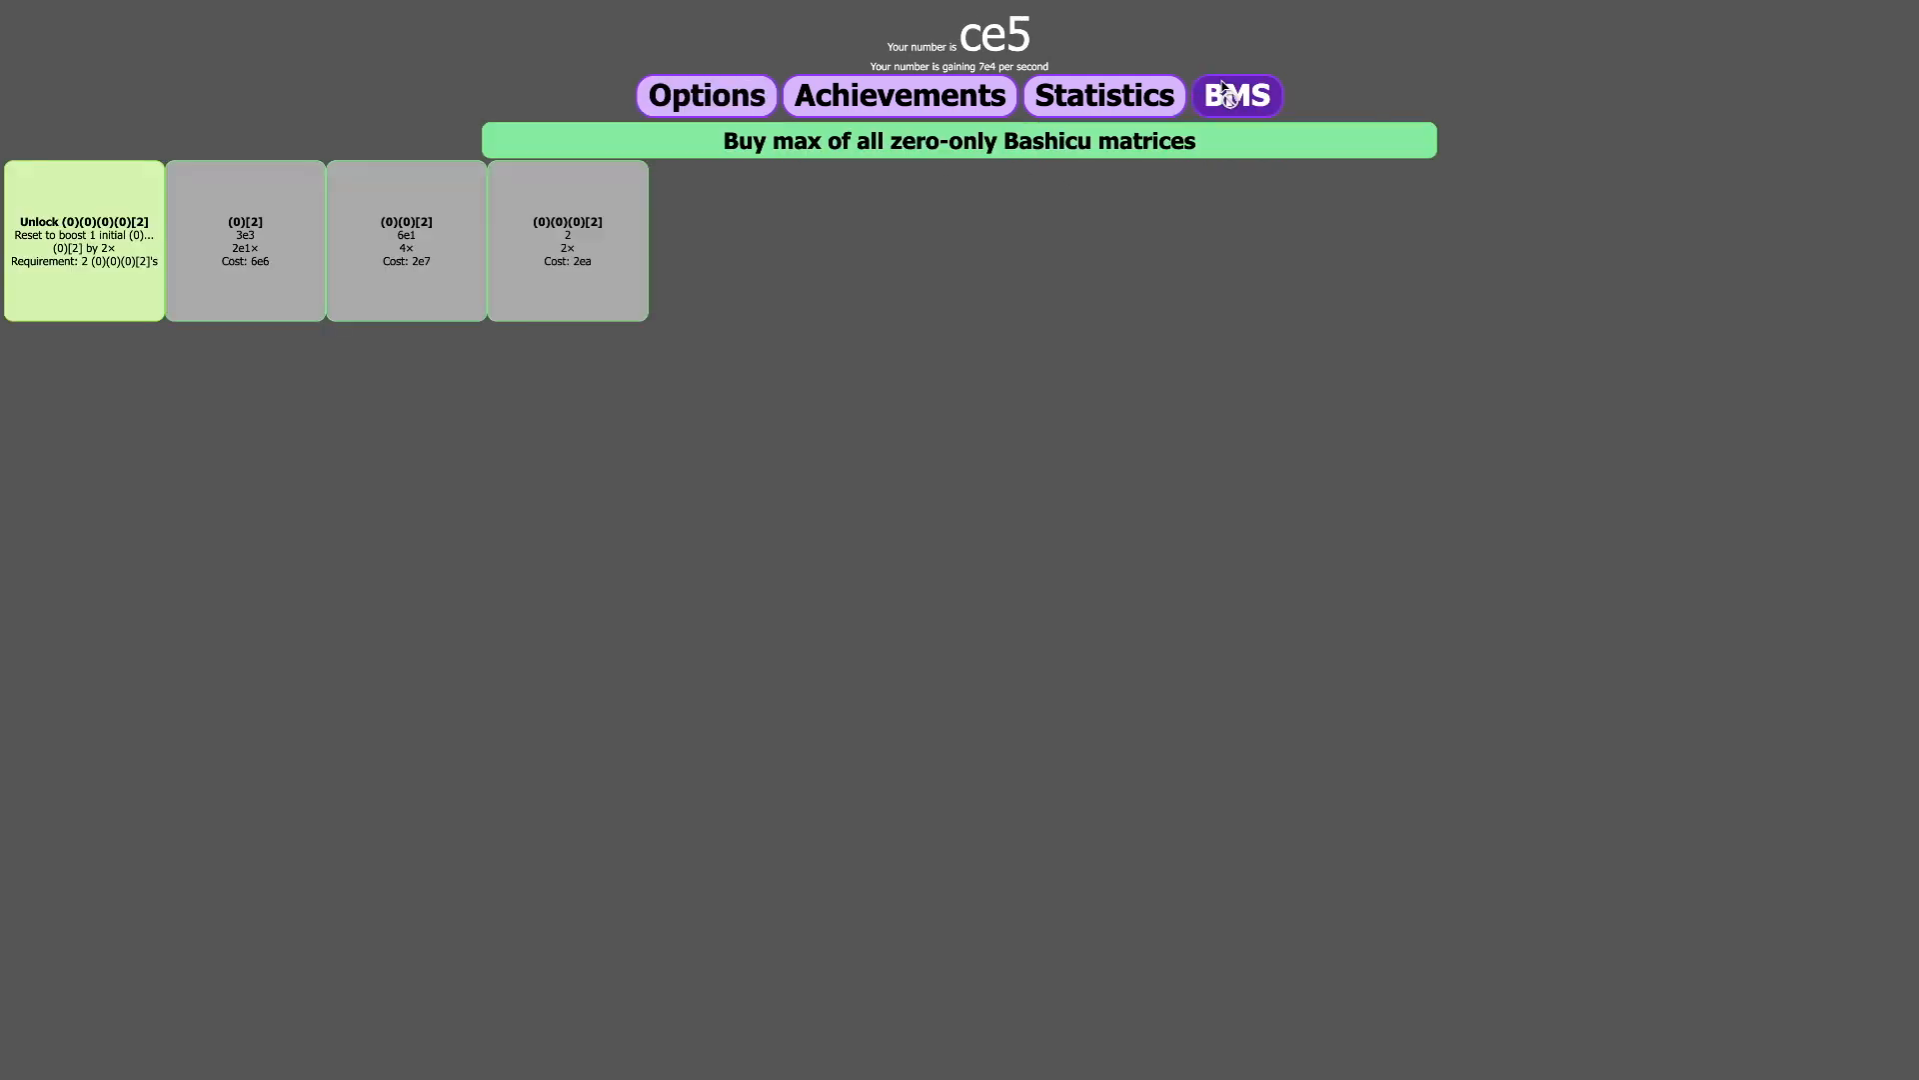
click(1235, 94)
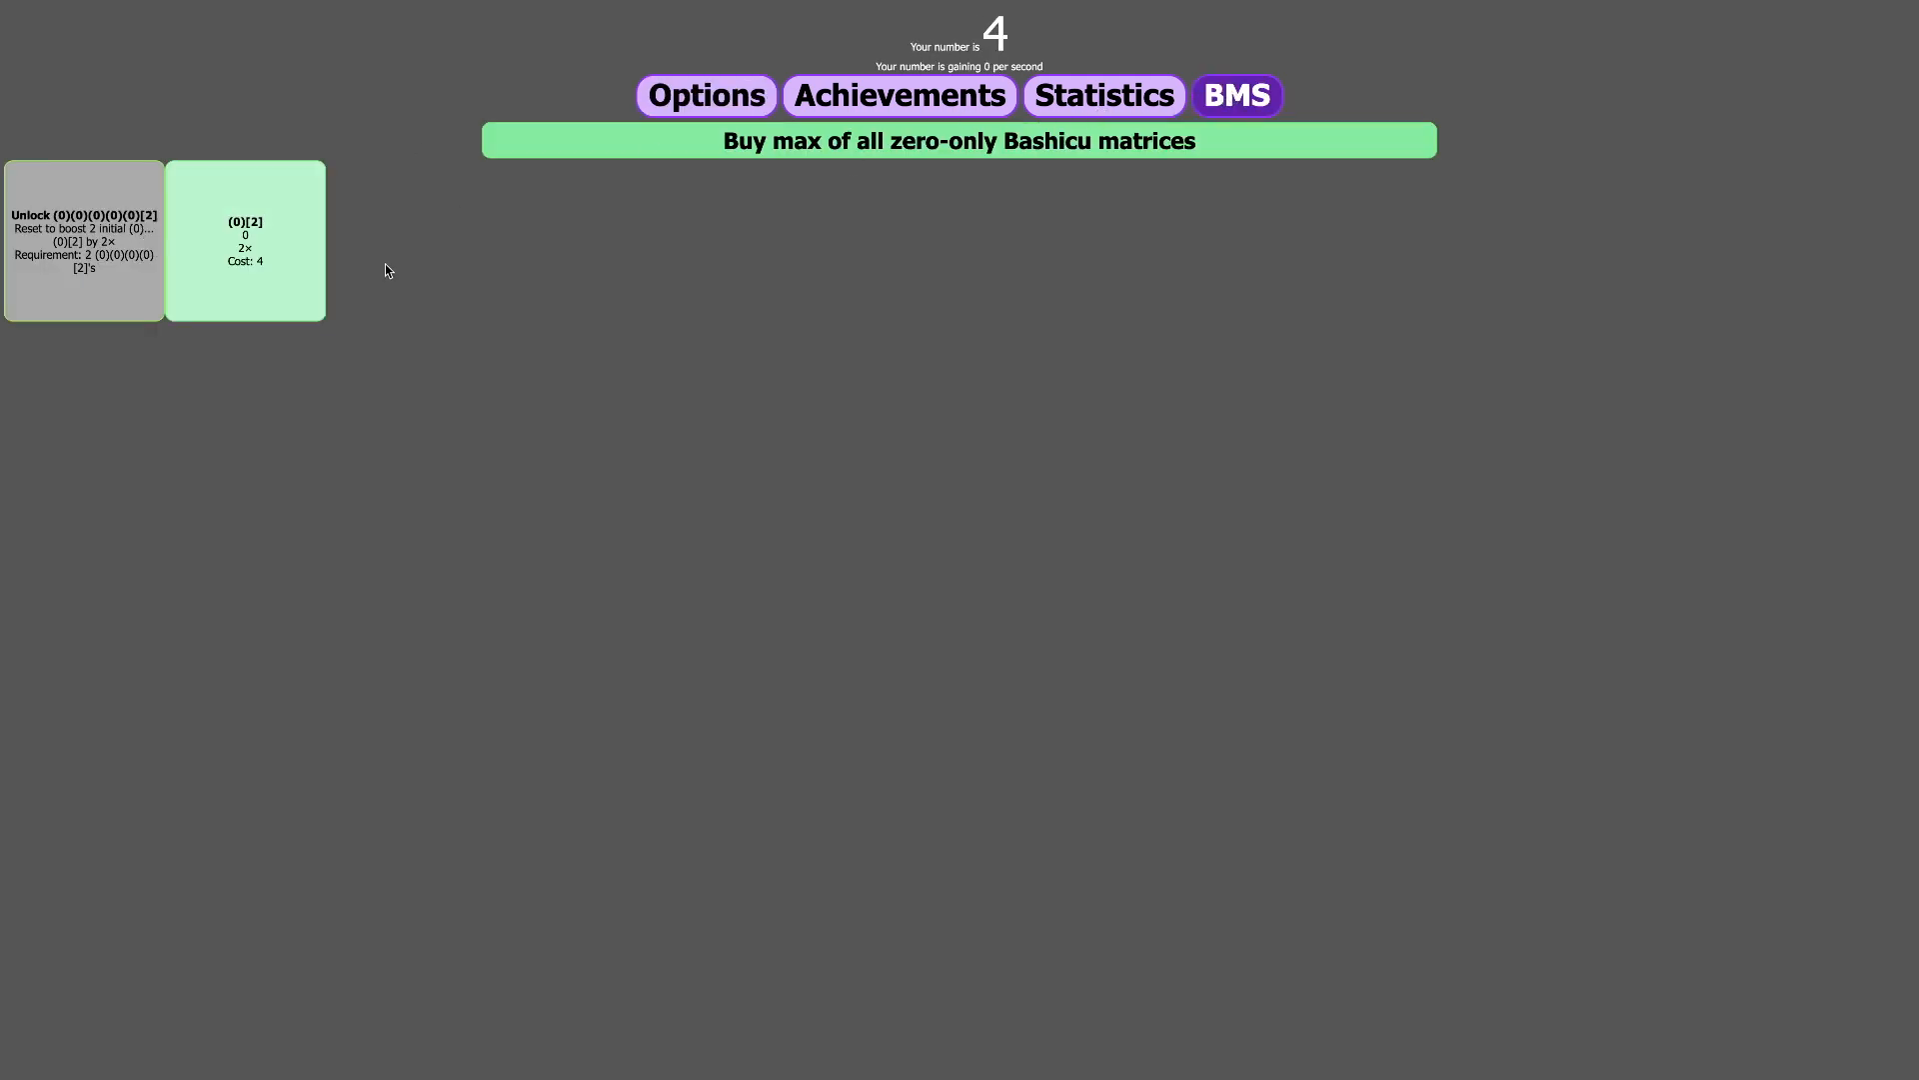
click(1101, 94)
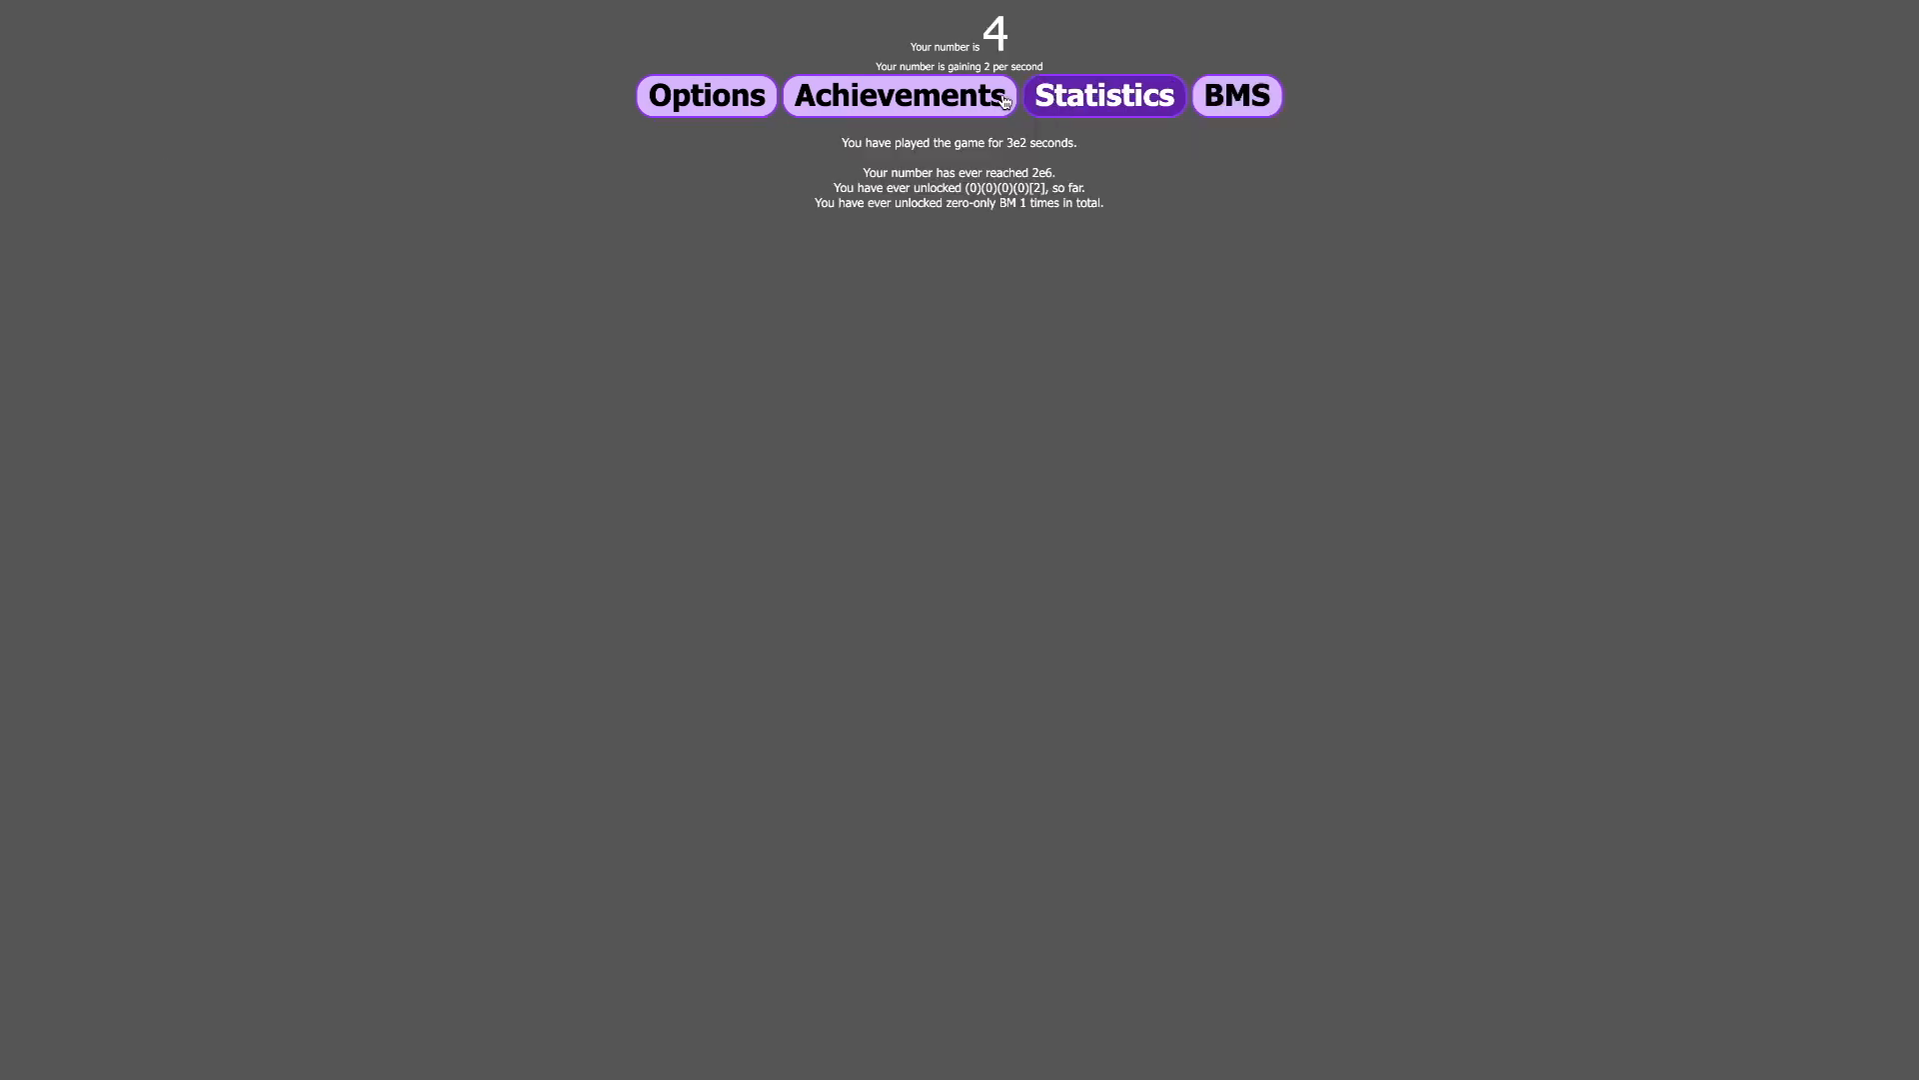
- Browse the achievements grid, then go back to Options
click(898, 94)
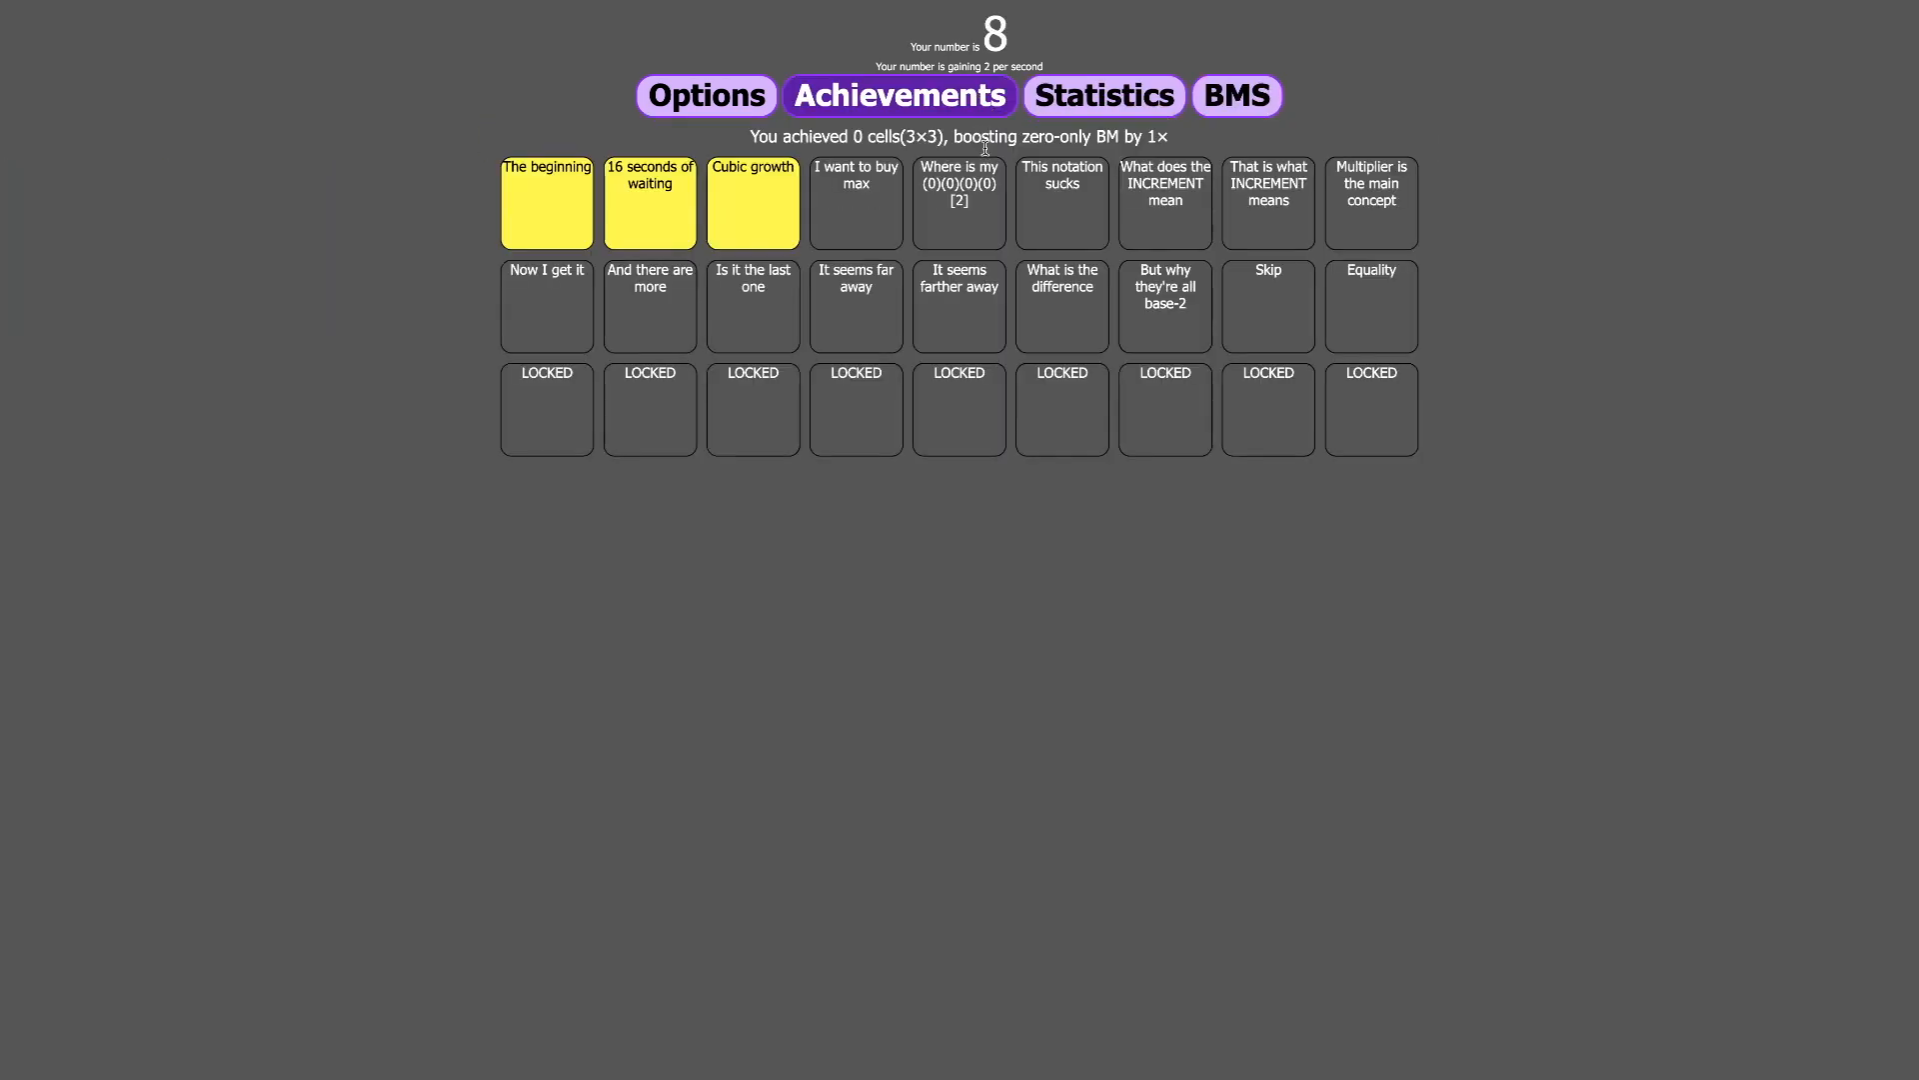
mouse_move(1061, 202)
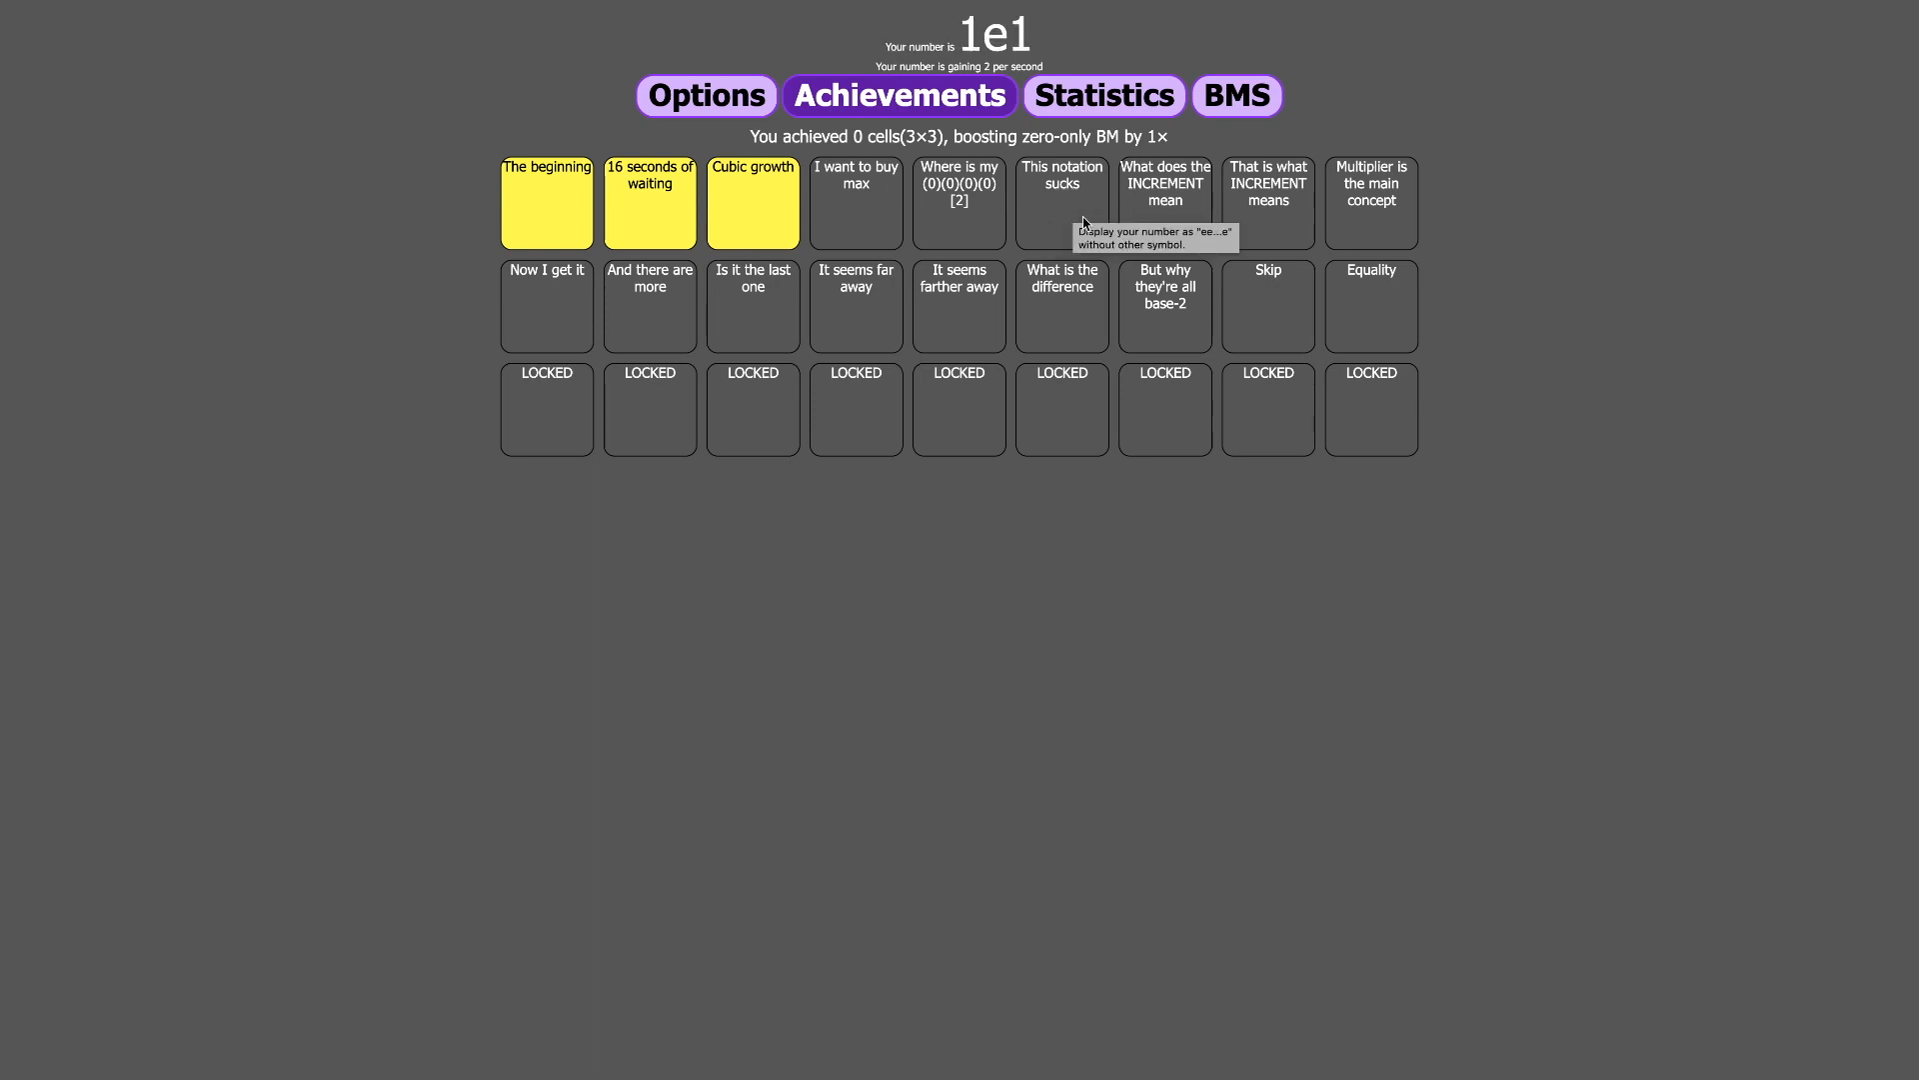
click(705, 96)
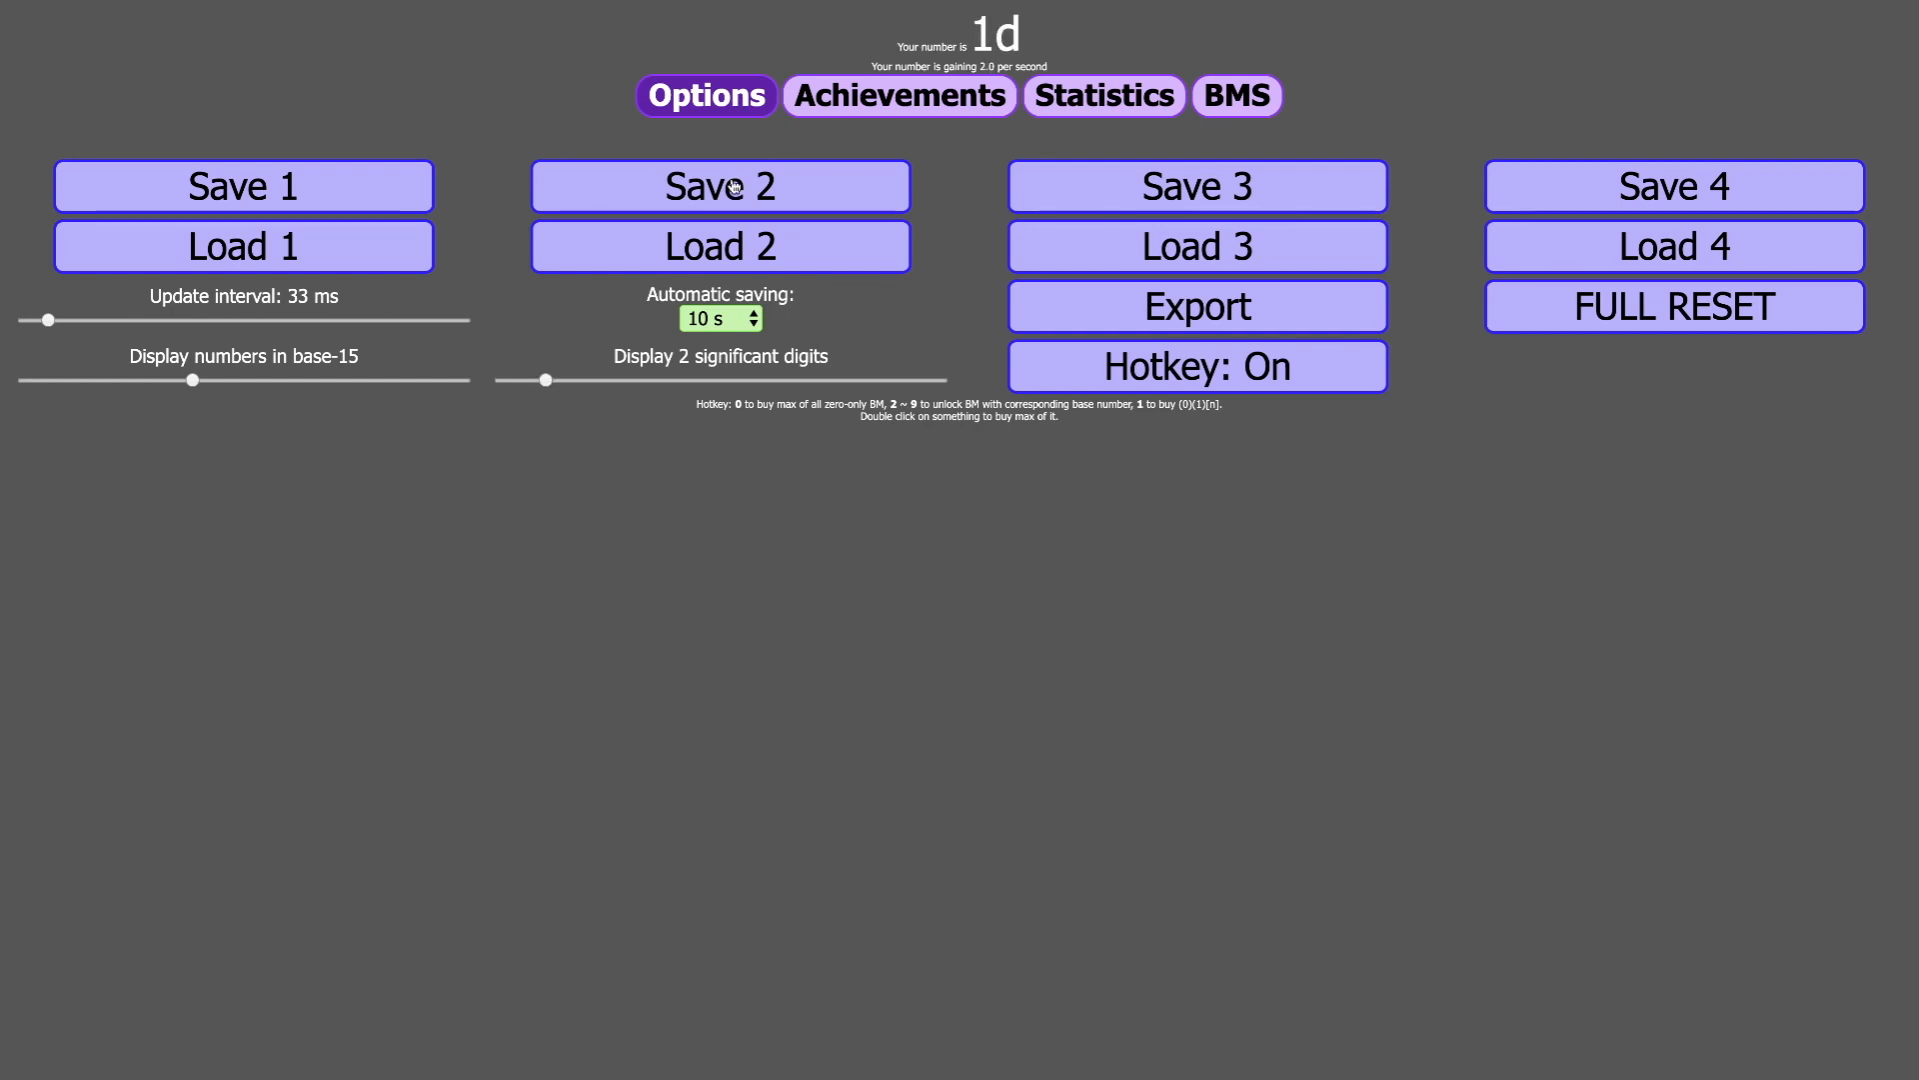
- Buy another (0)[2] for 4.0×, then cycle Achievements, Options, BMS and Achievements
click(1238, 96)
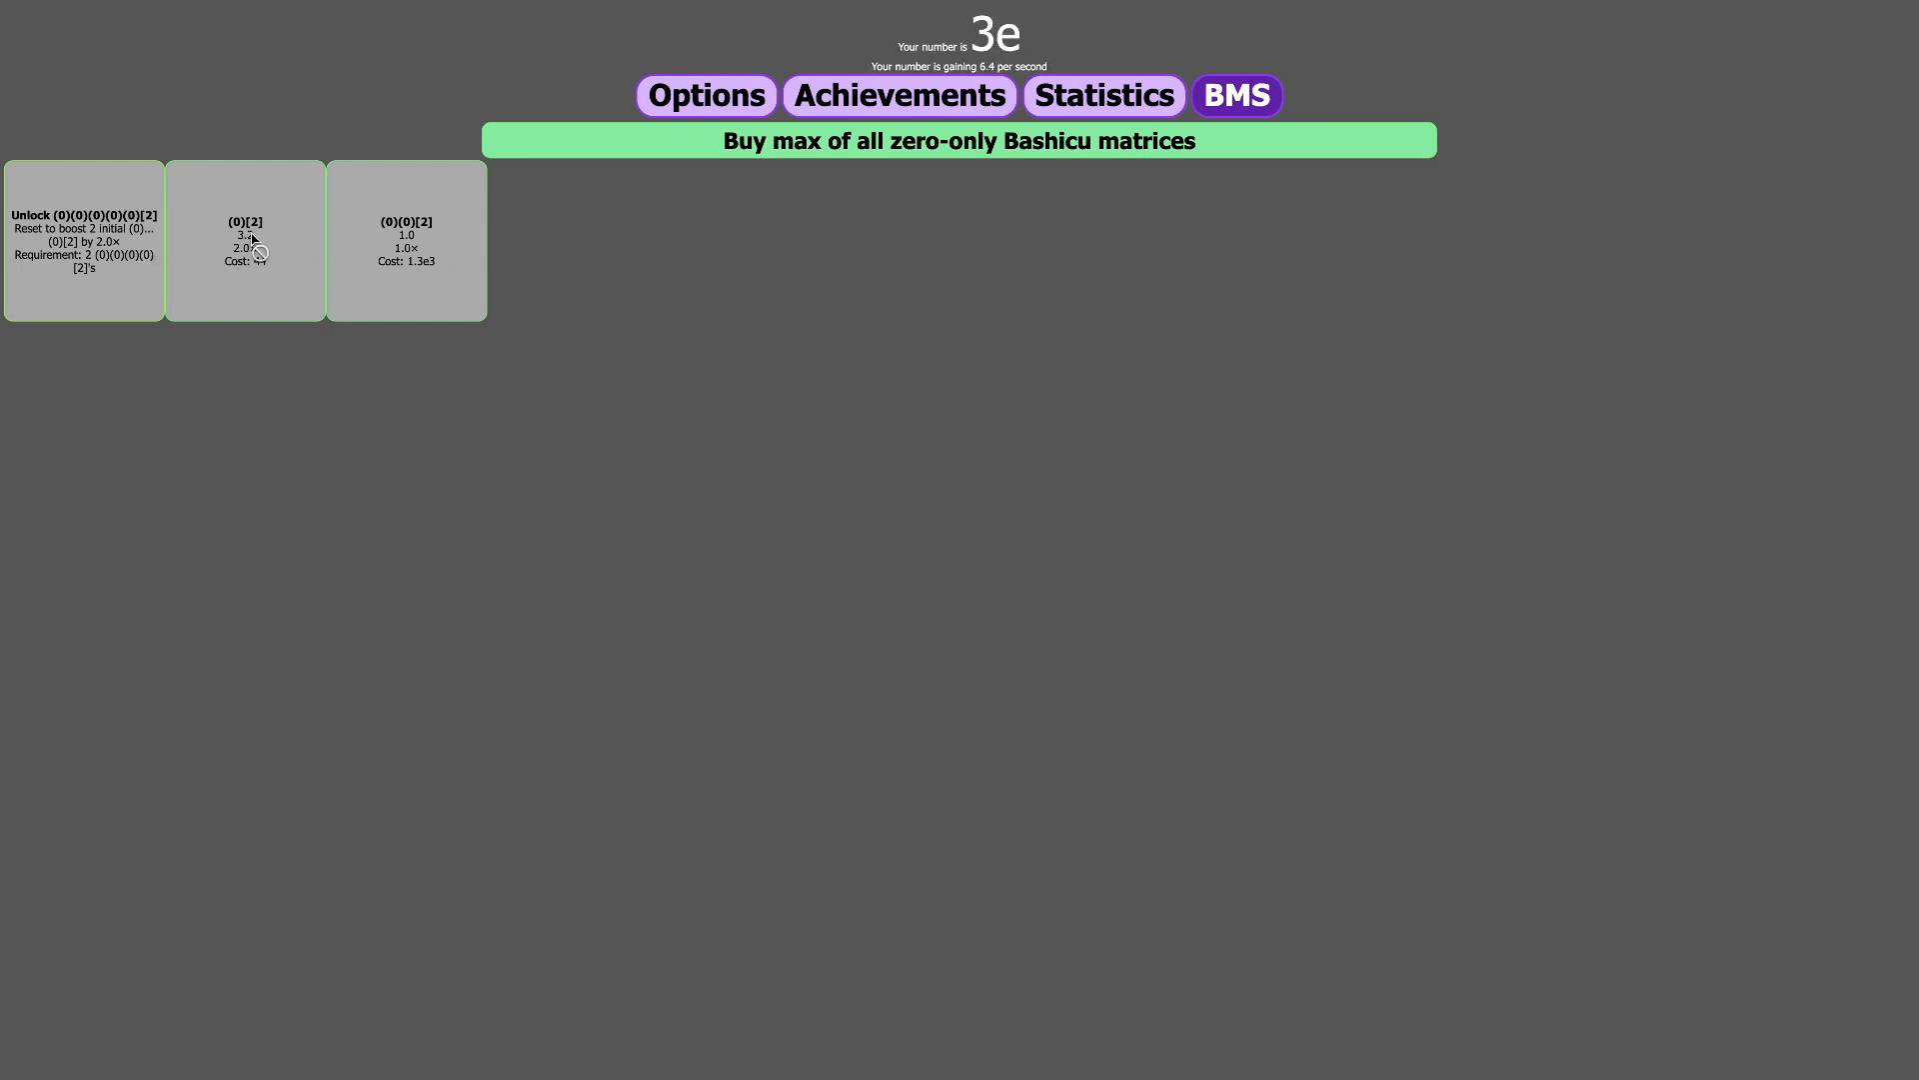
click(245, 240)
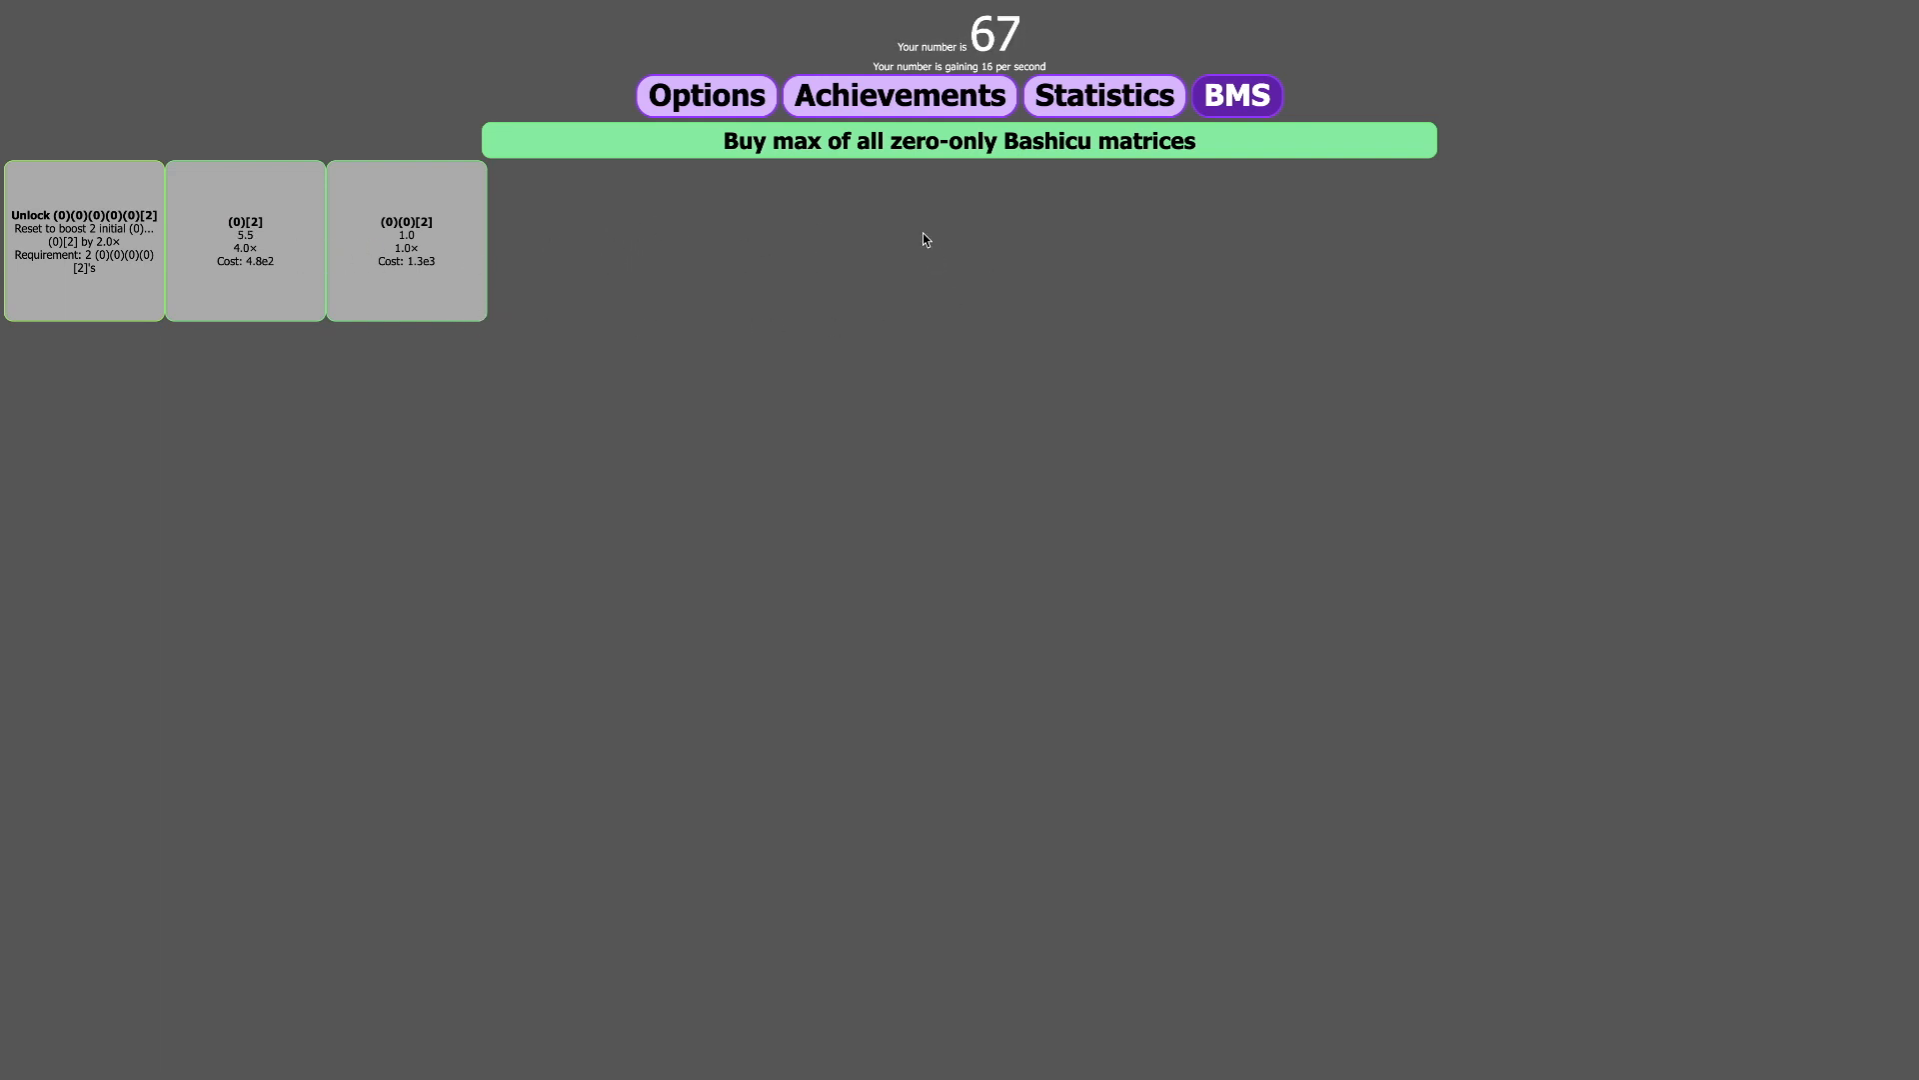
click(897, 94)
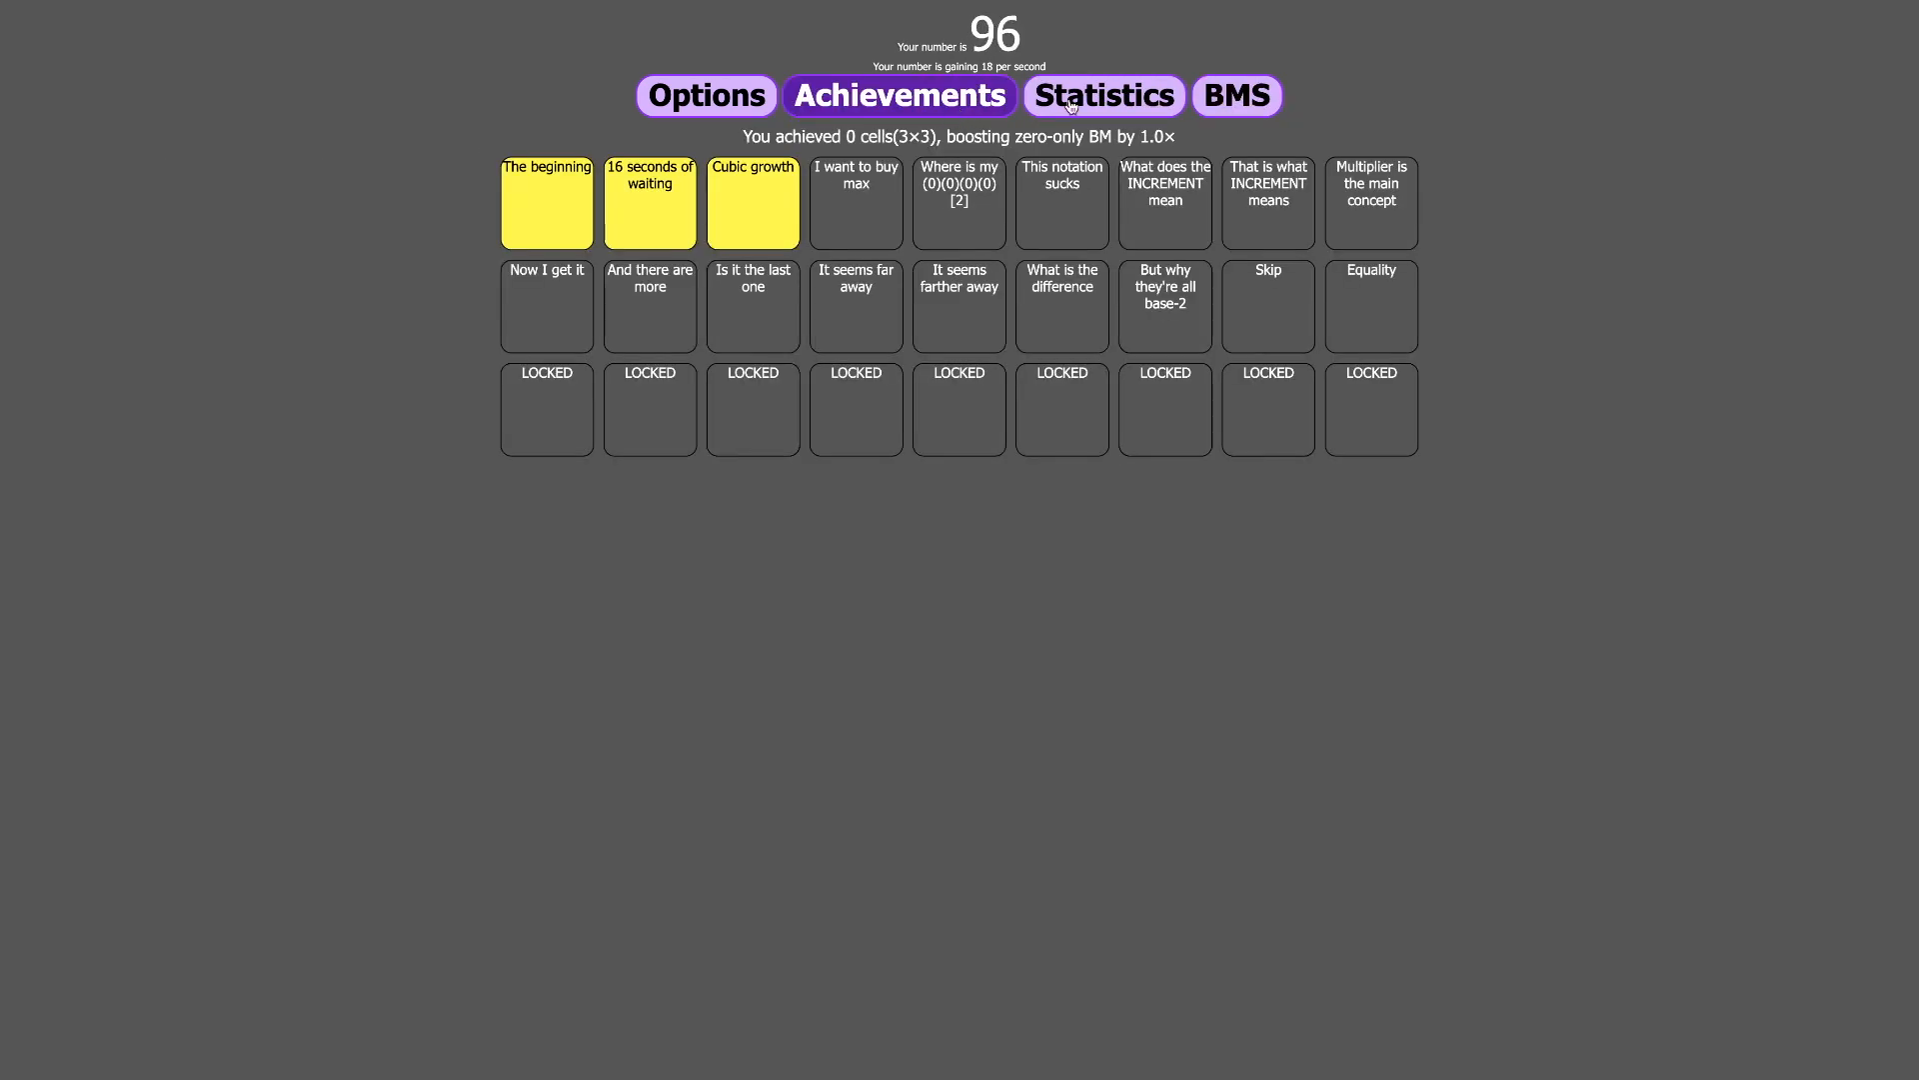
click(704, 96)
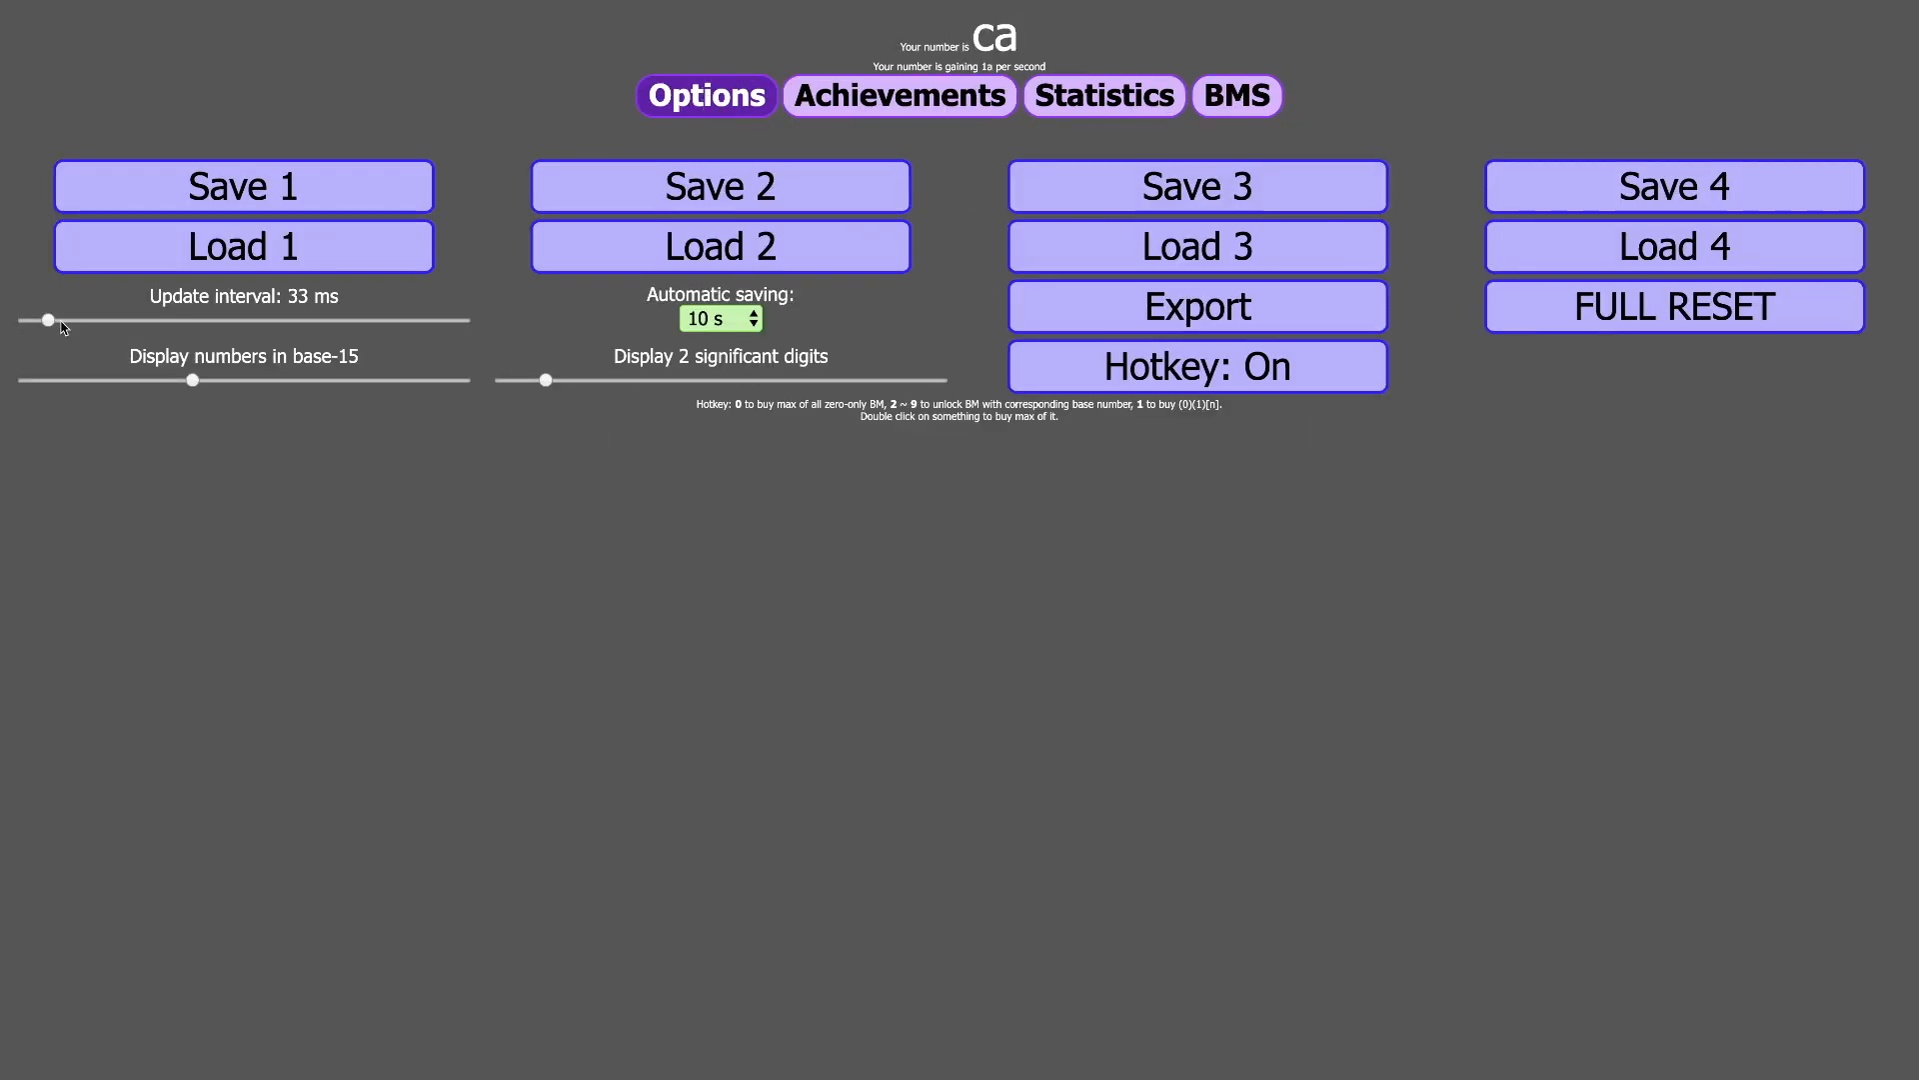
click(1236, 94)
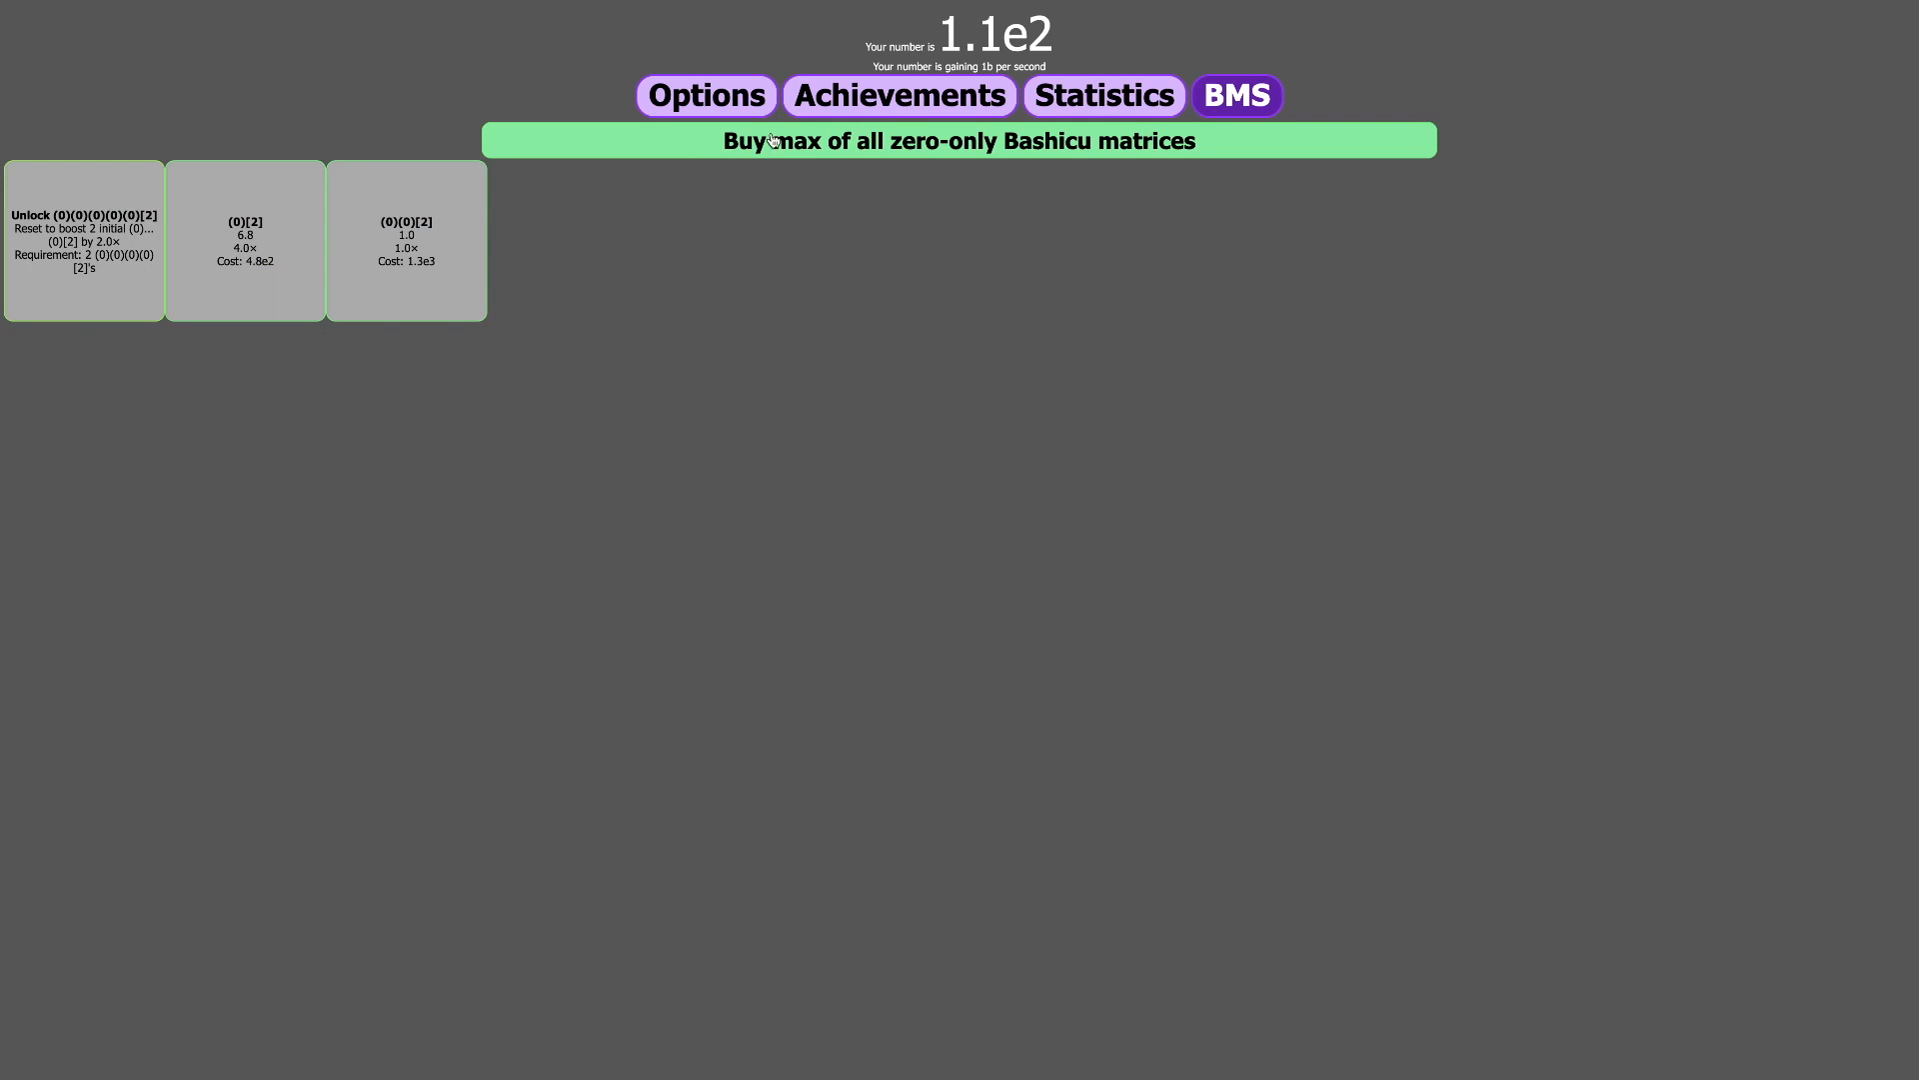
click(898, 94)
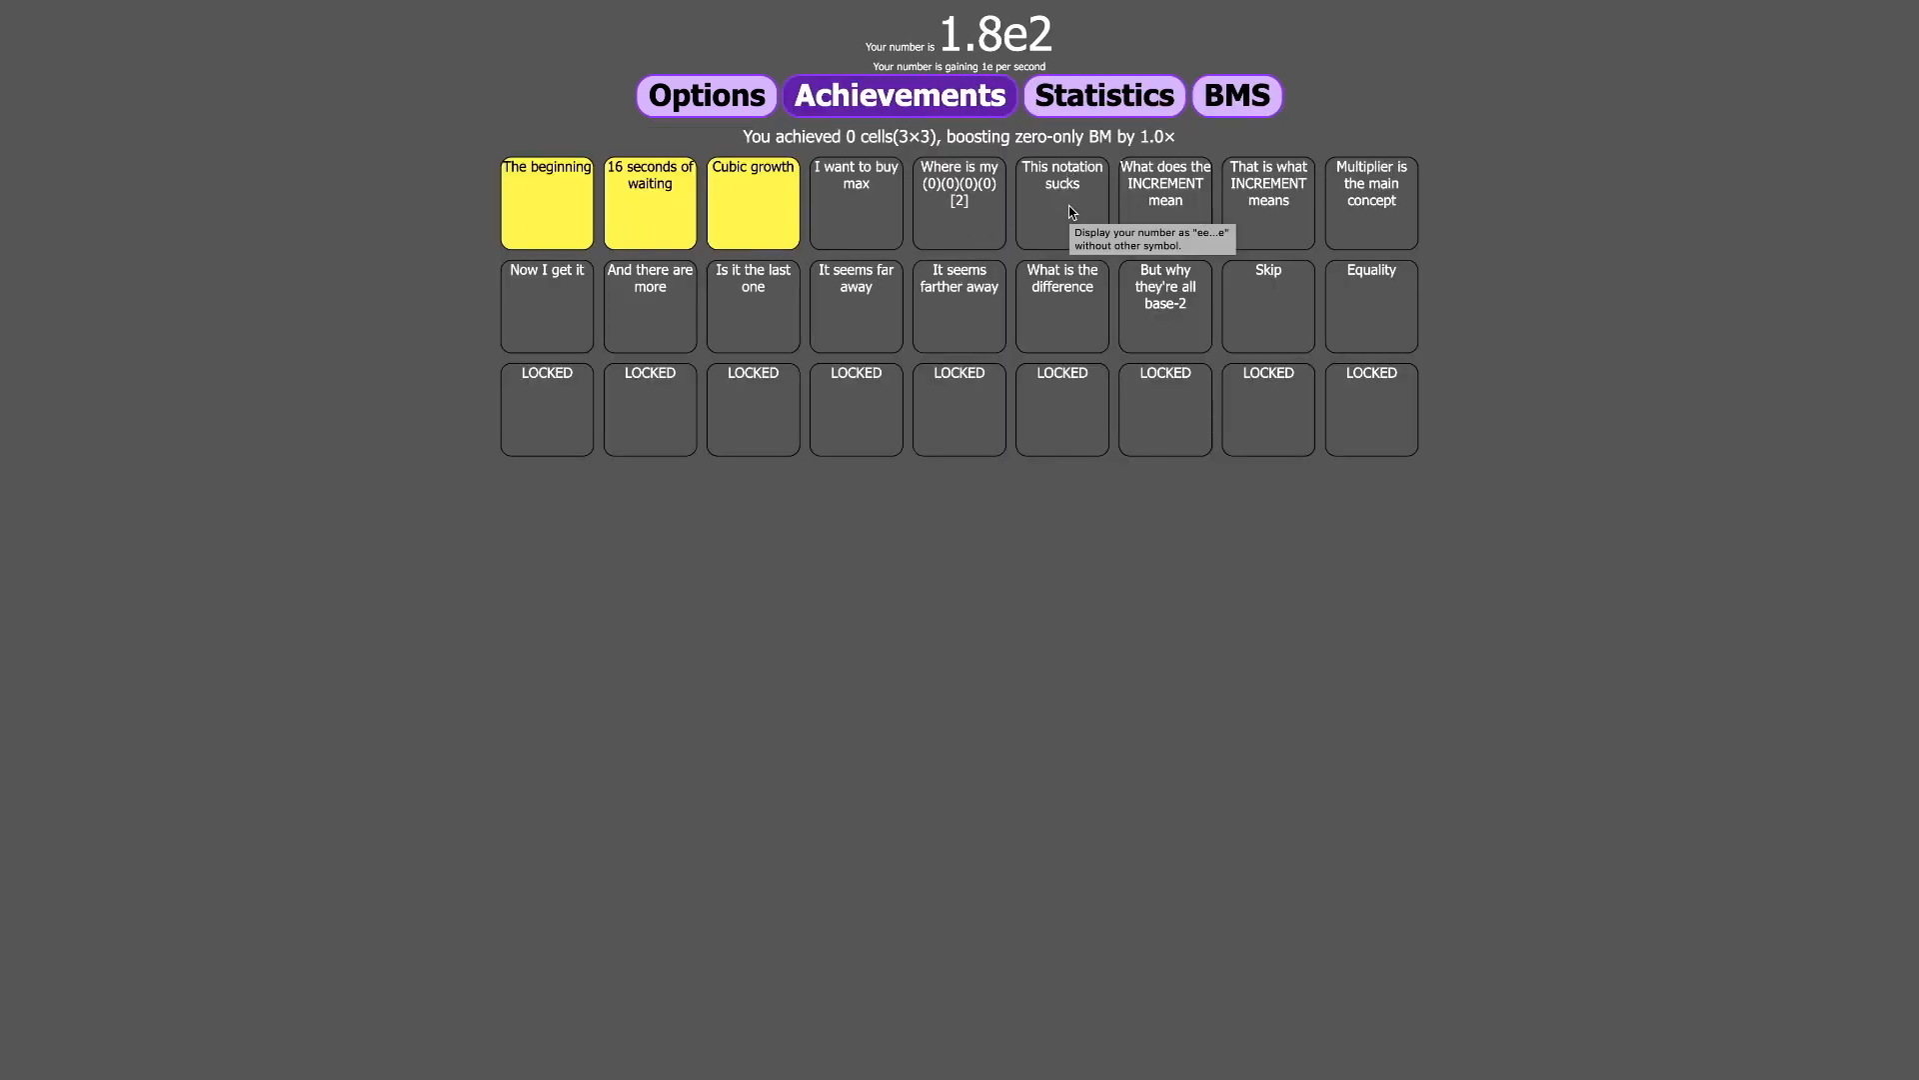
- Switch the number display back to base-10 and return to the generators
click(1237, 96)
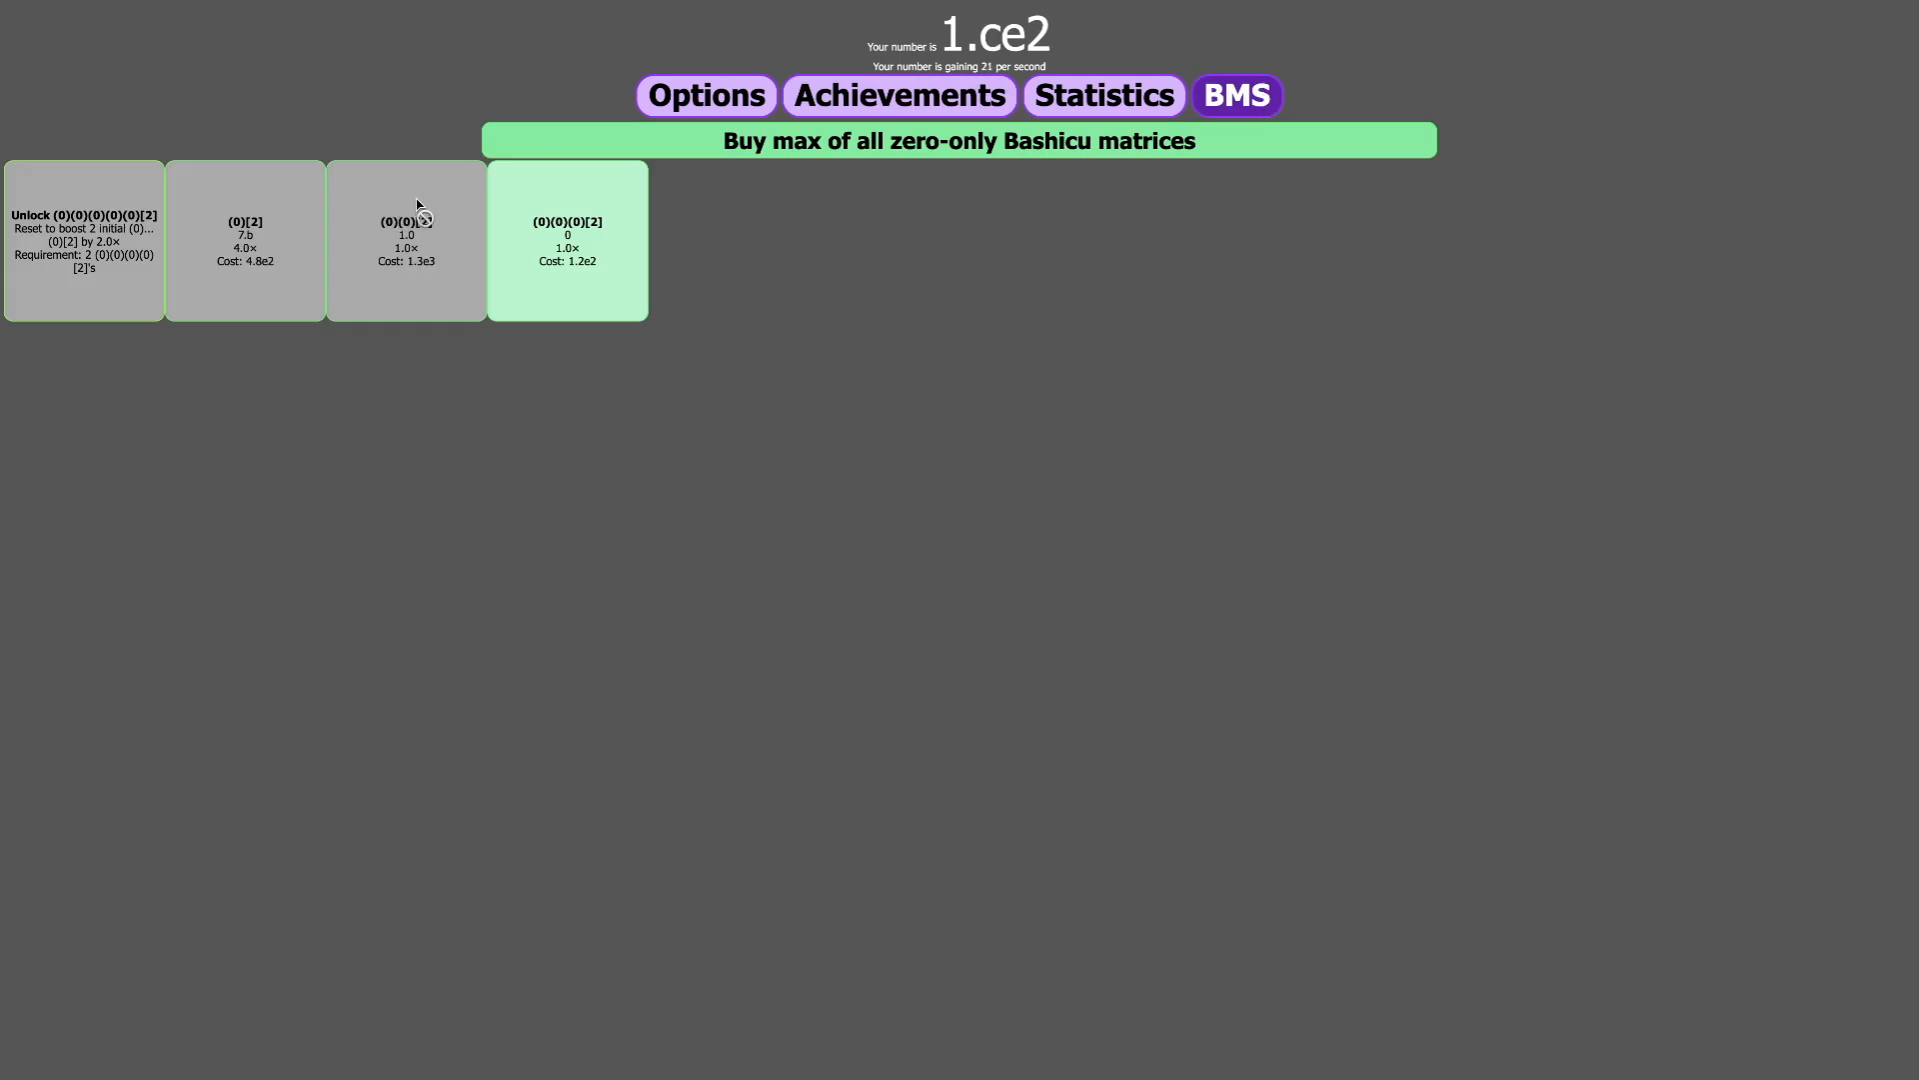
click(705, 96)
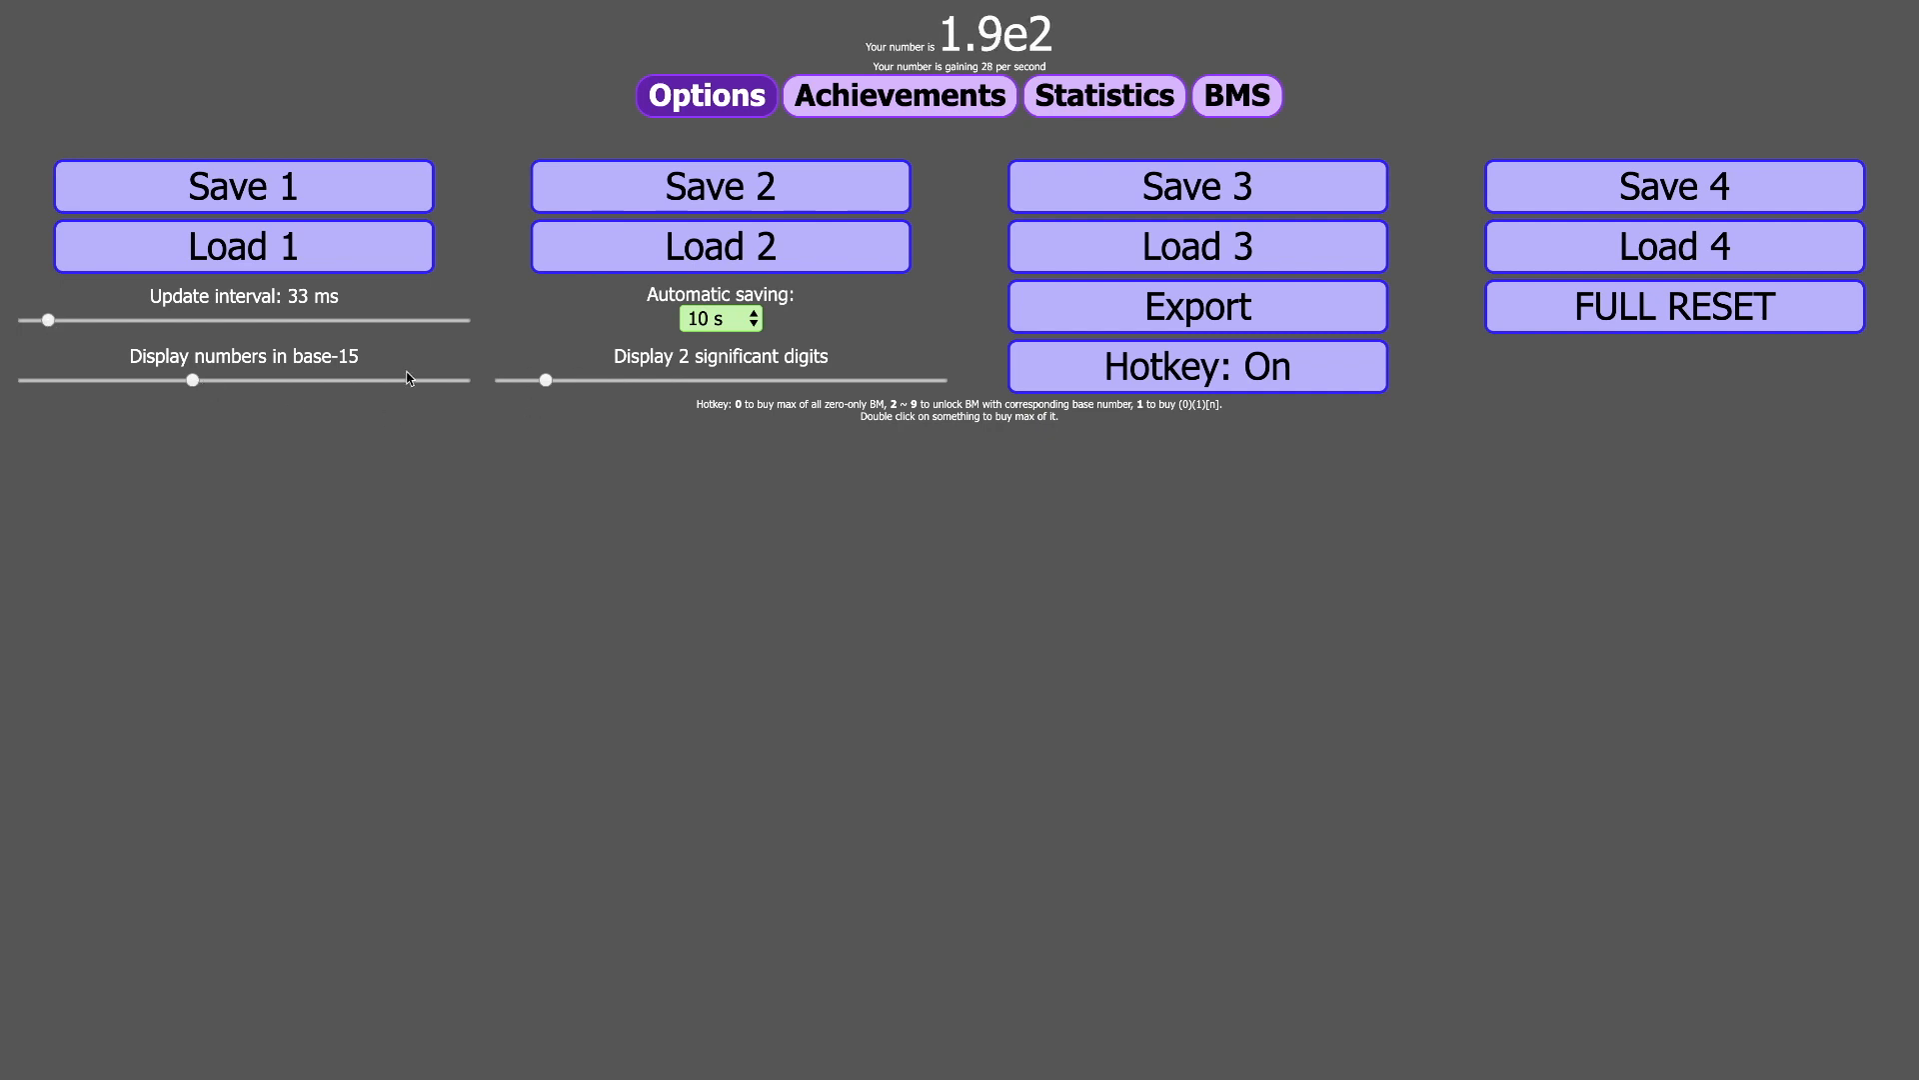
drag(190, 381, 127, 381)
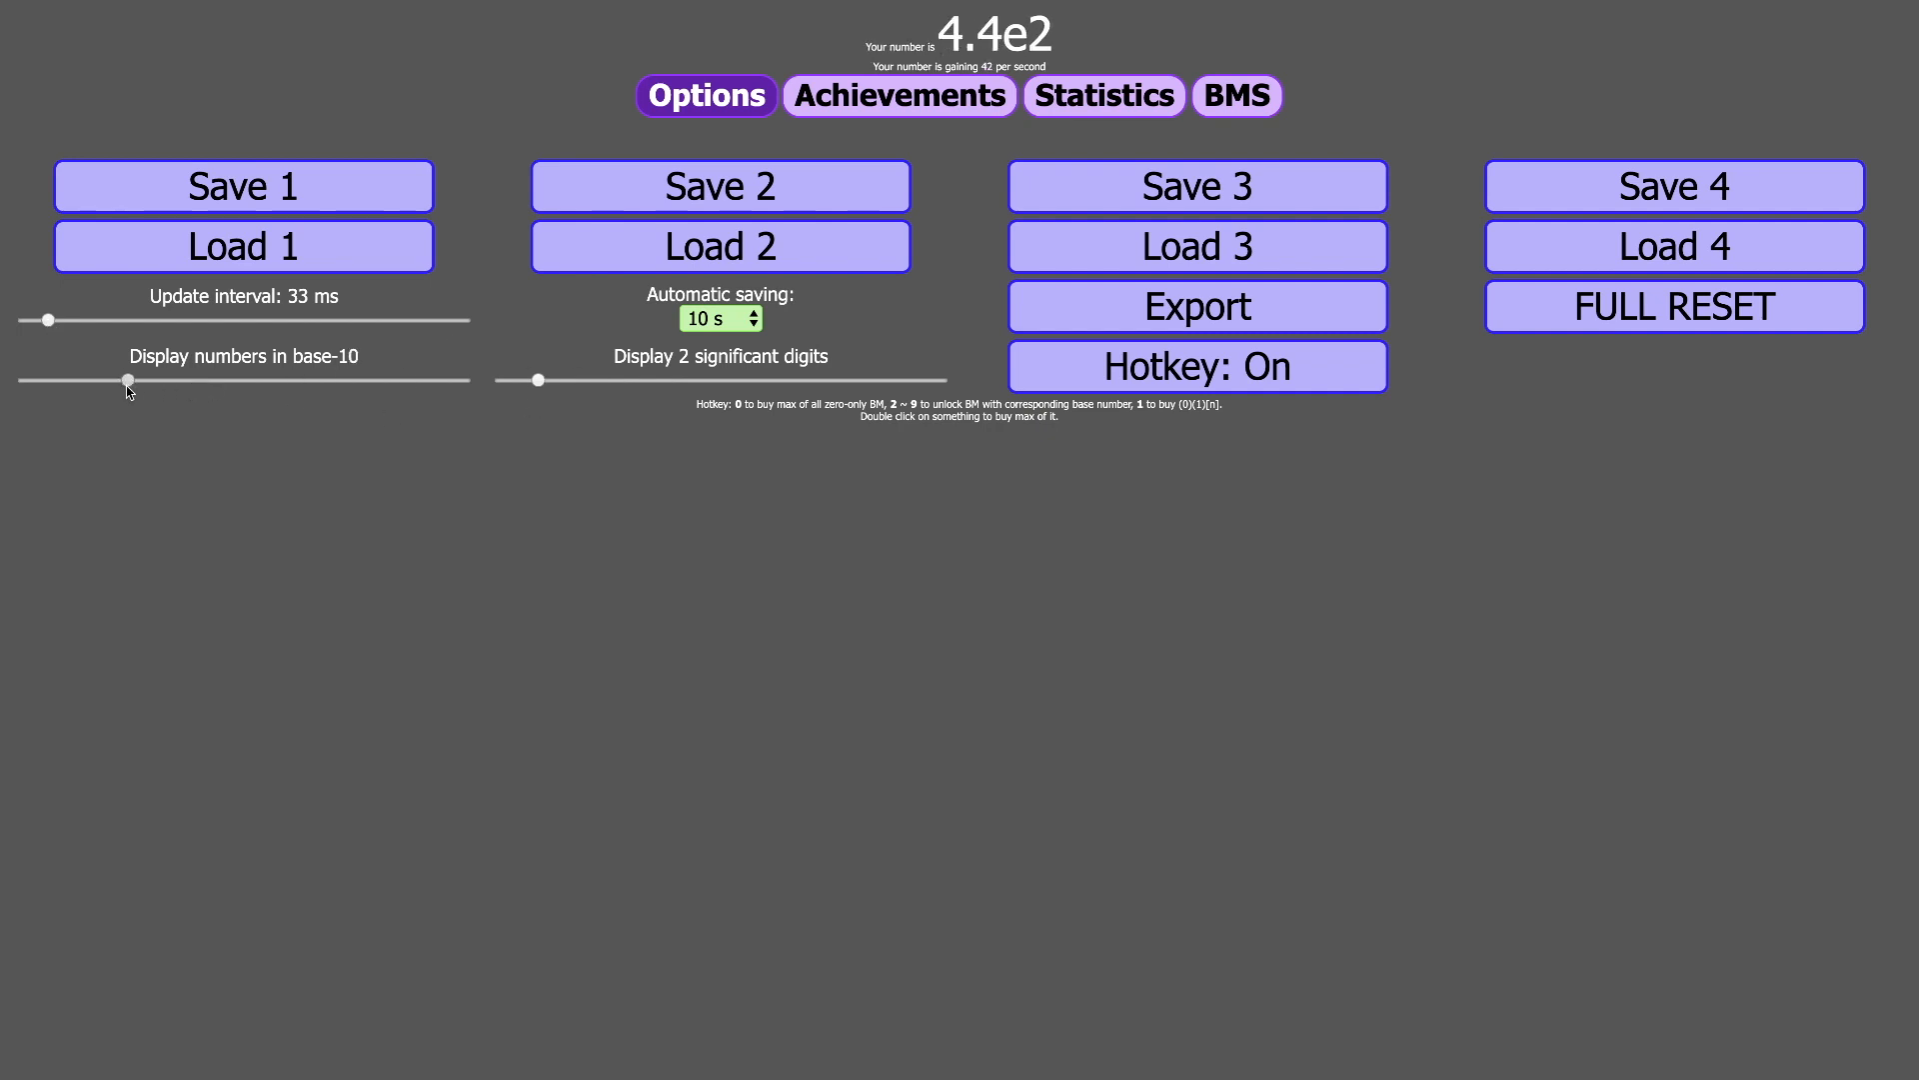
click(1236, 96)
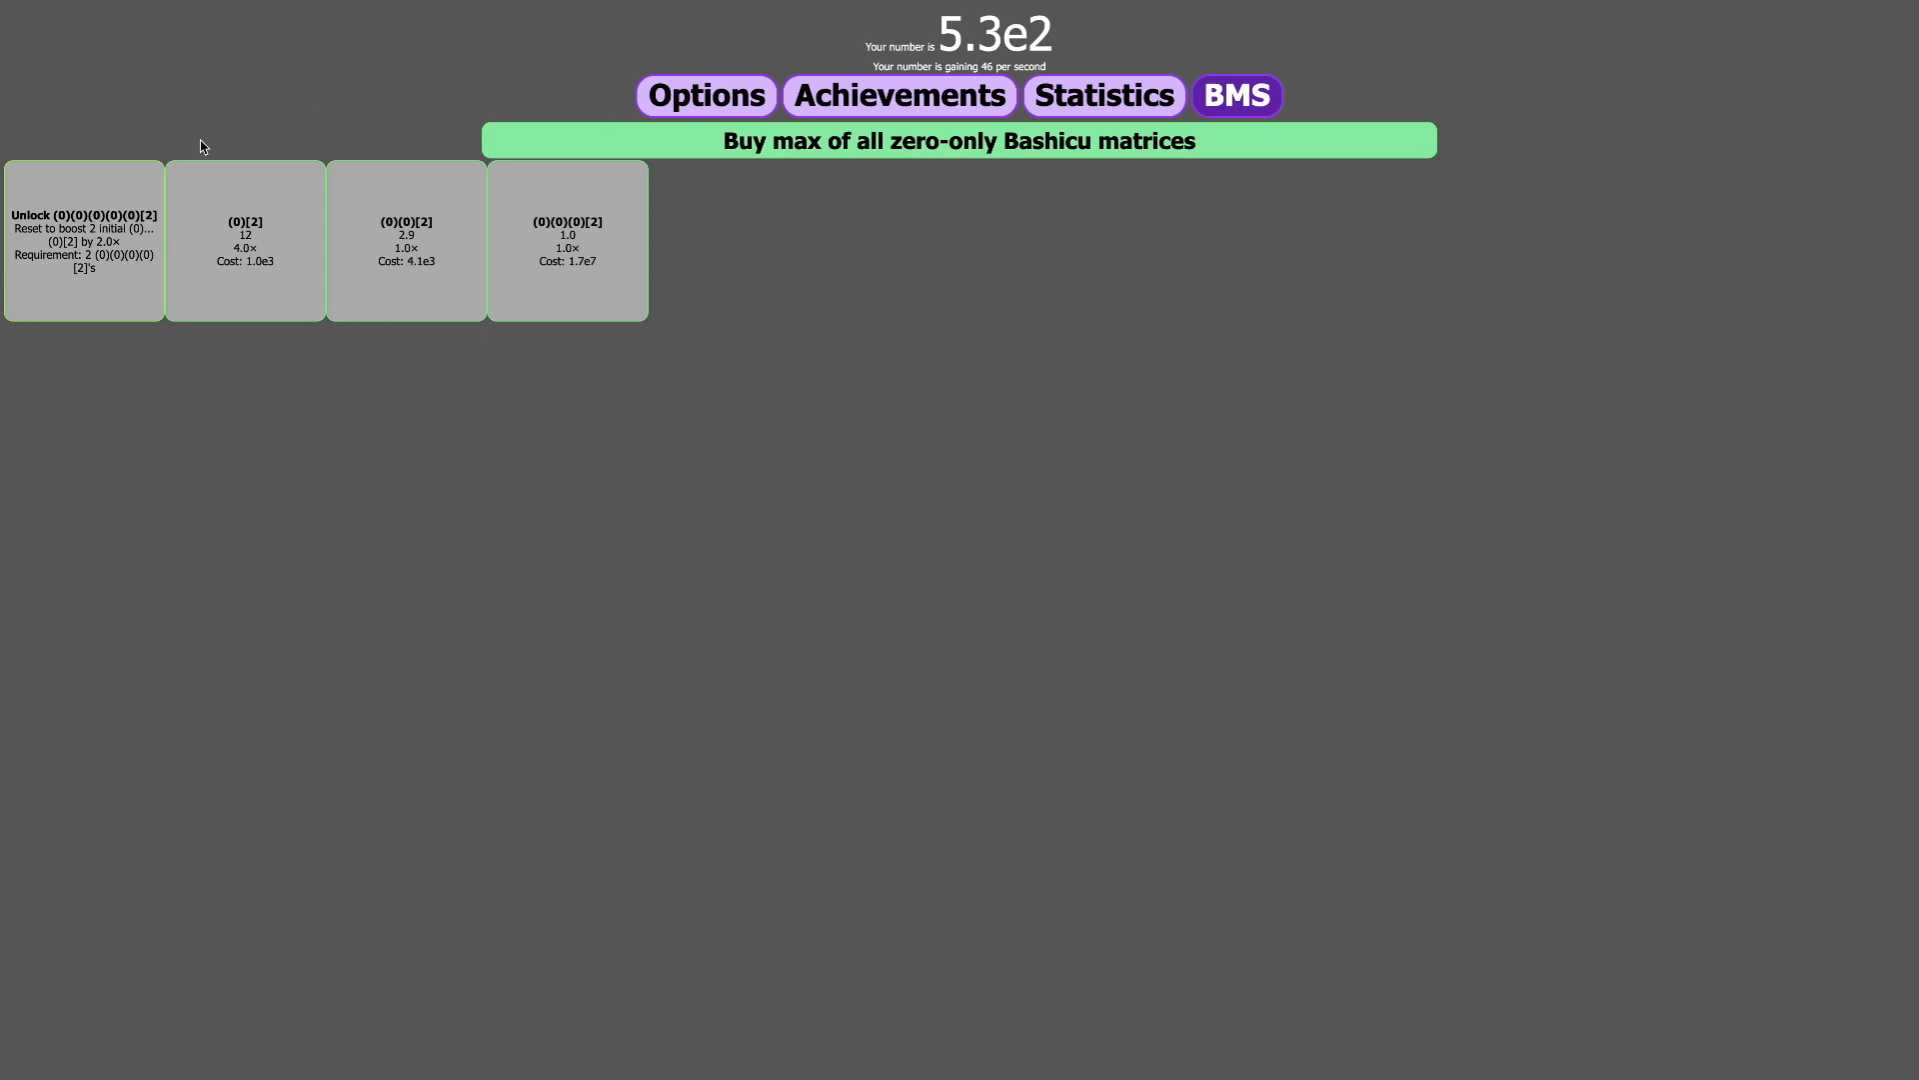
- Cycle through the Achievements, Options and generators pages
click(898, 96)
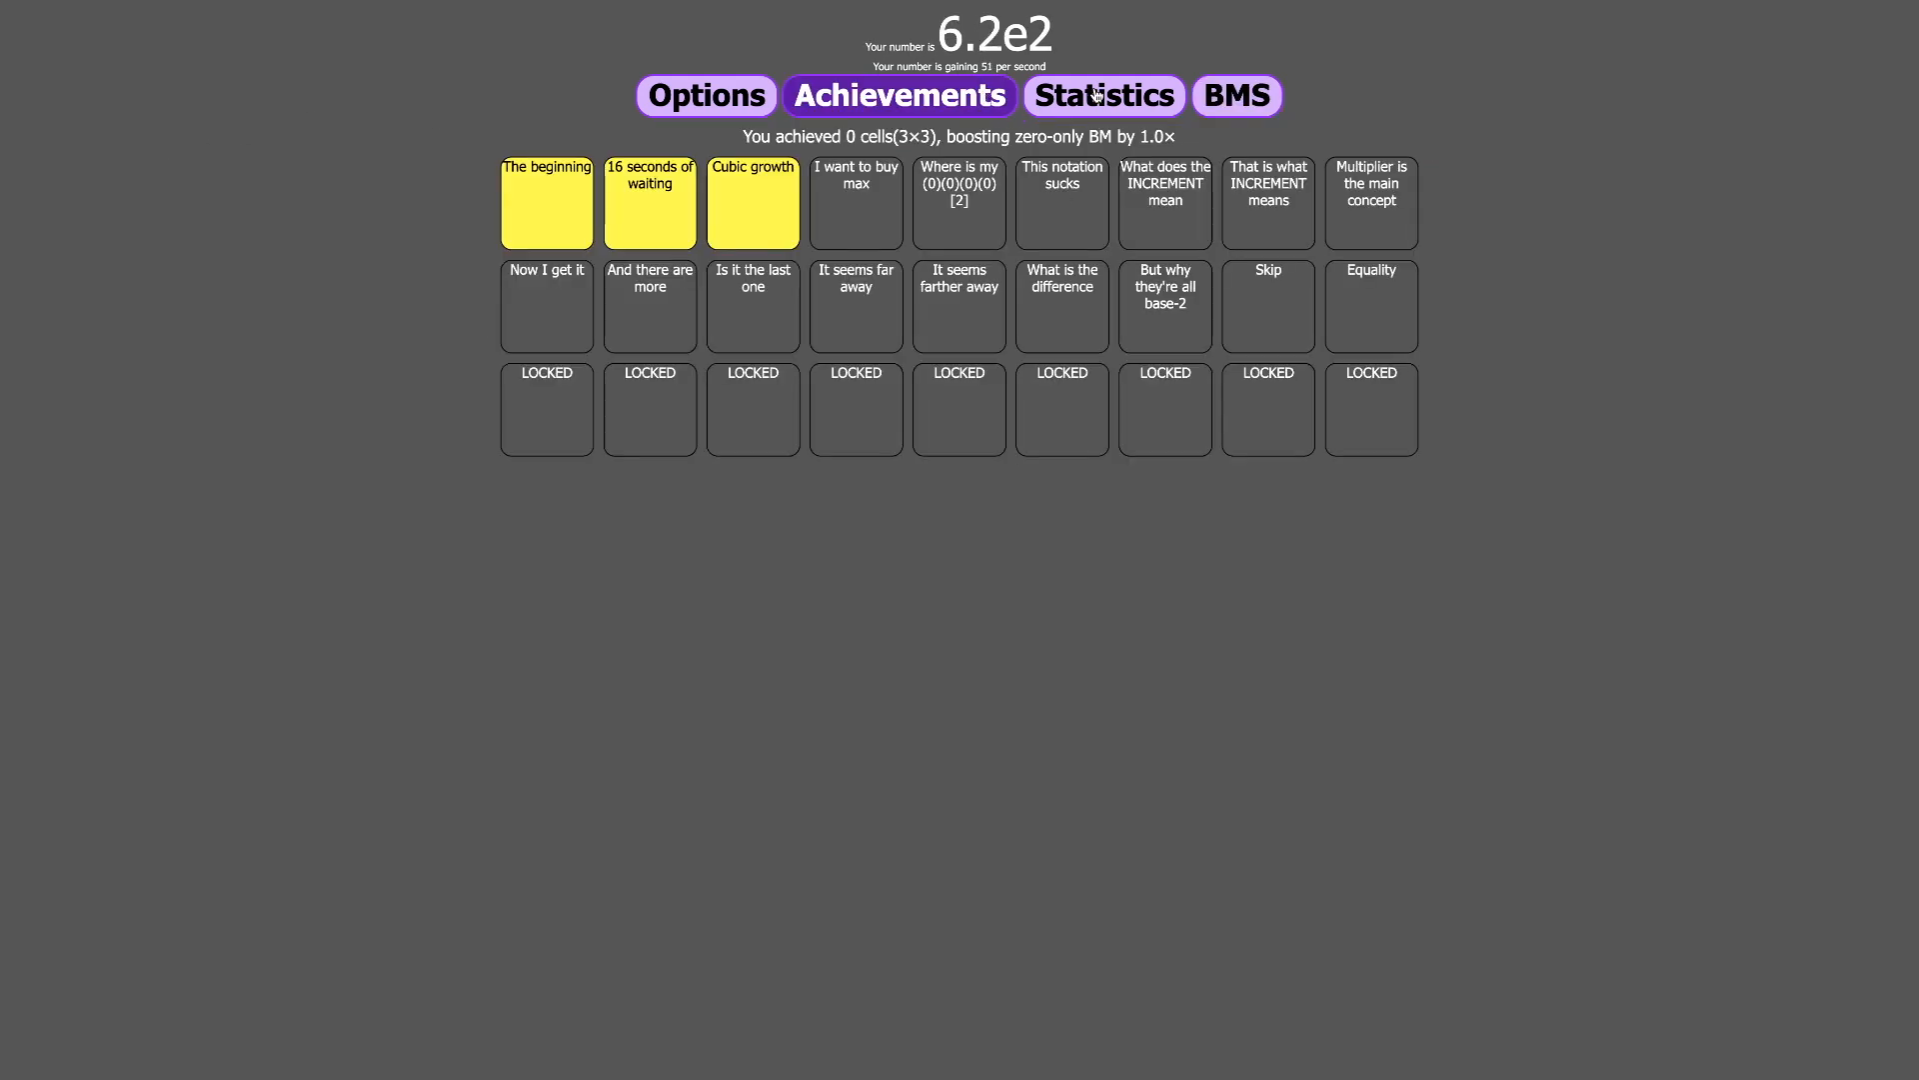
click(704, 94)
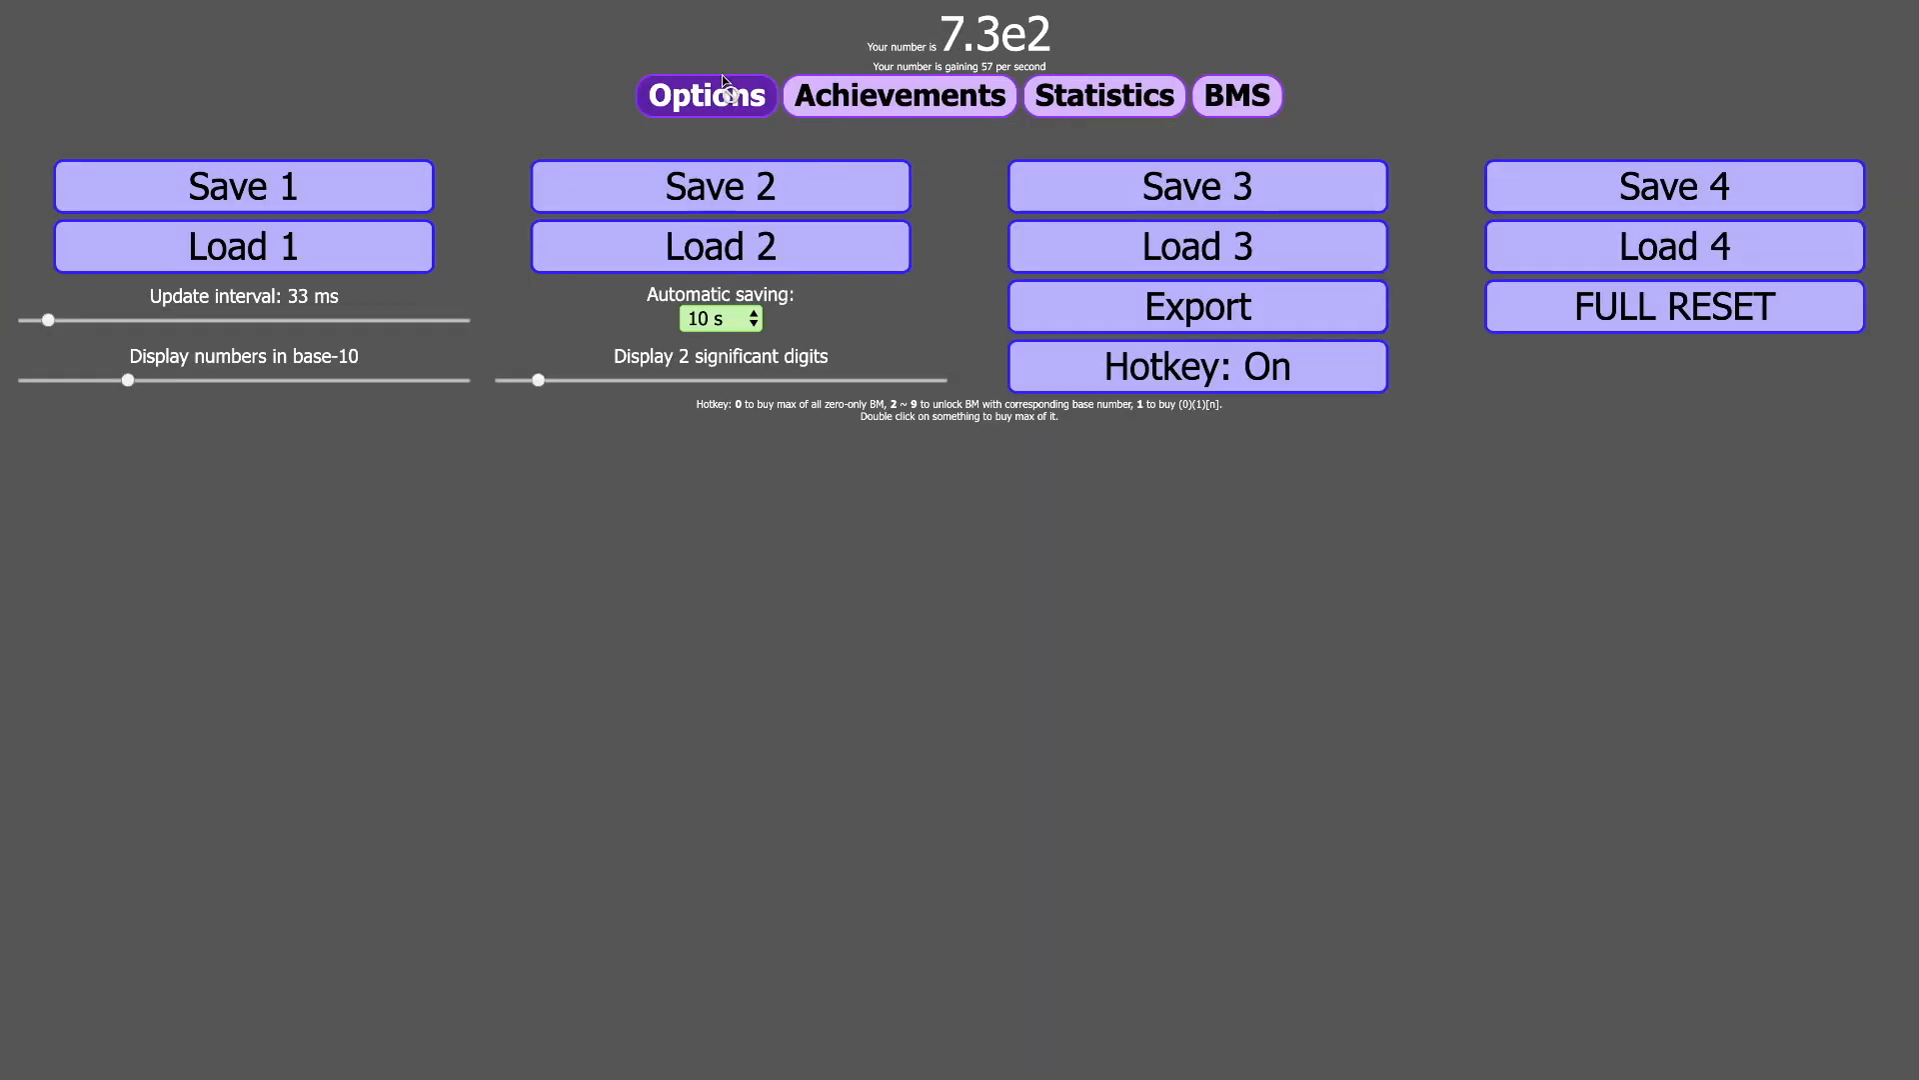
click(899, 96)
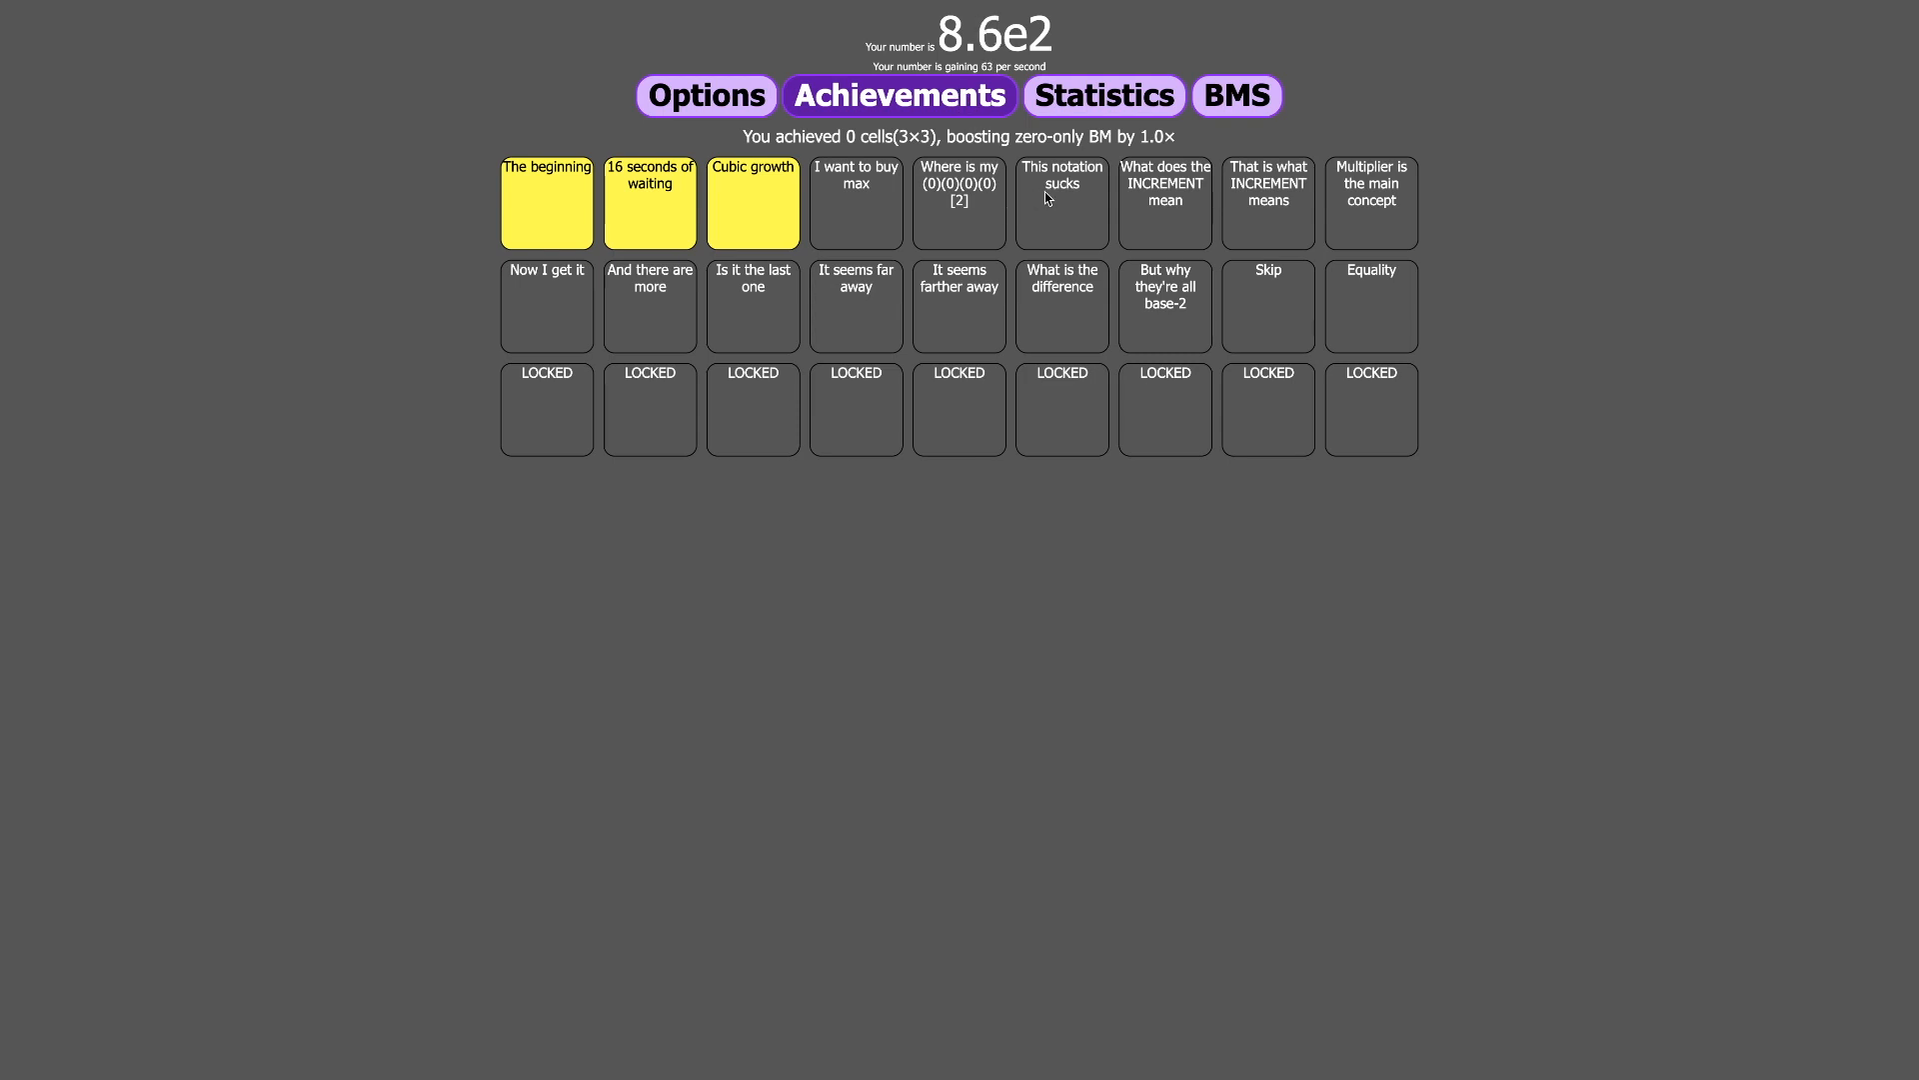
click(1236, 96)
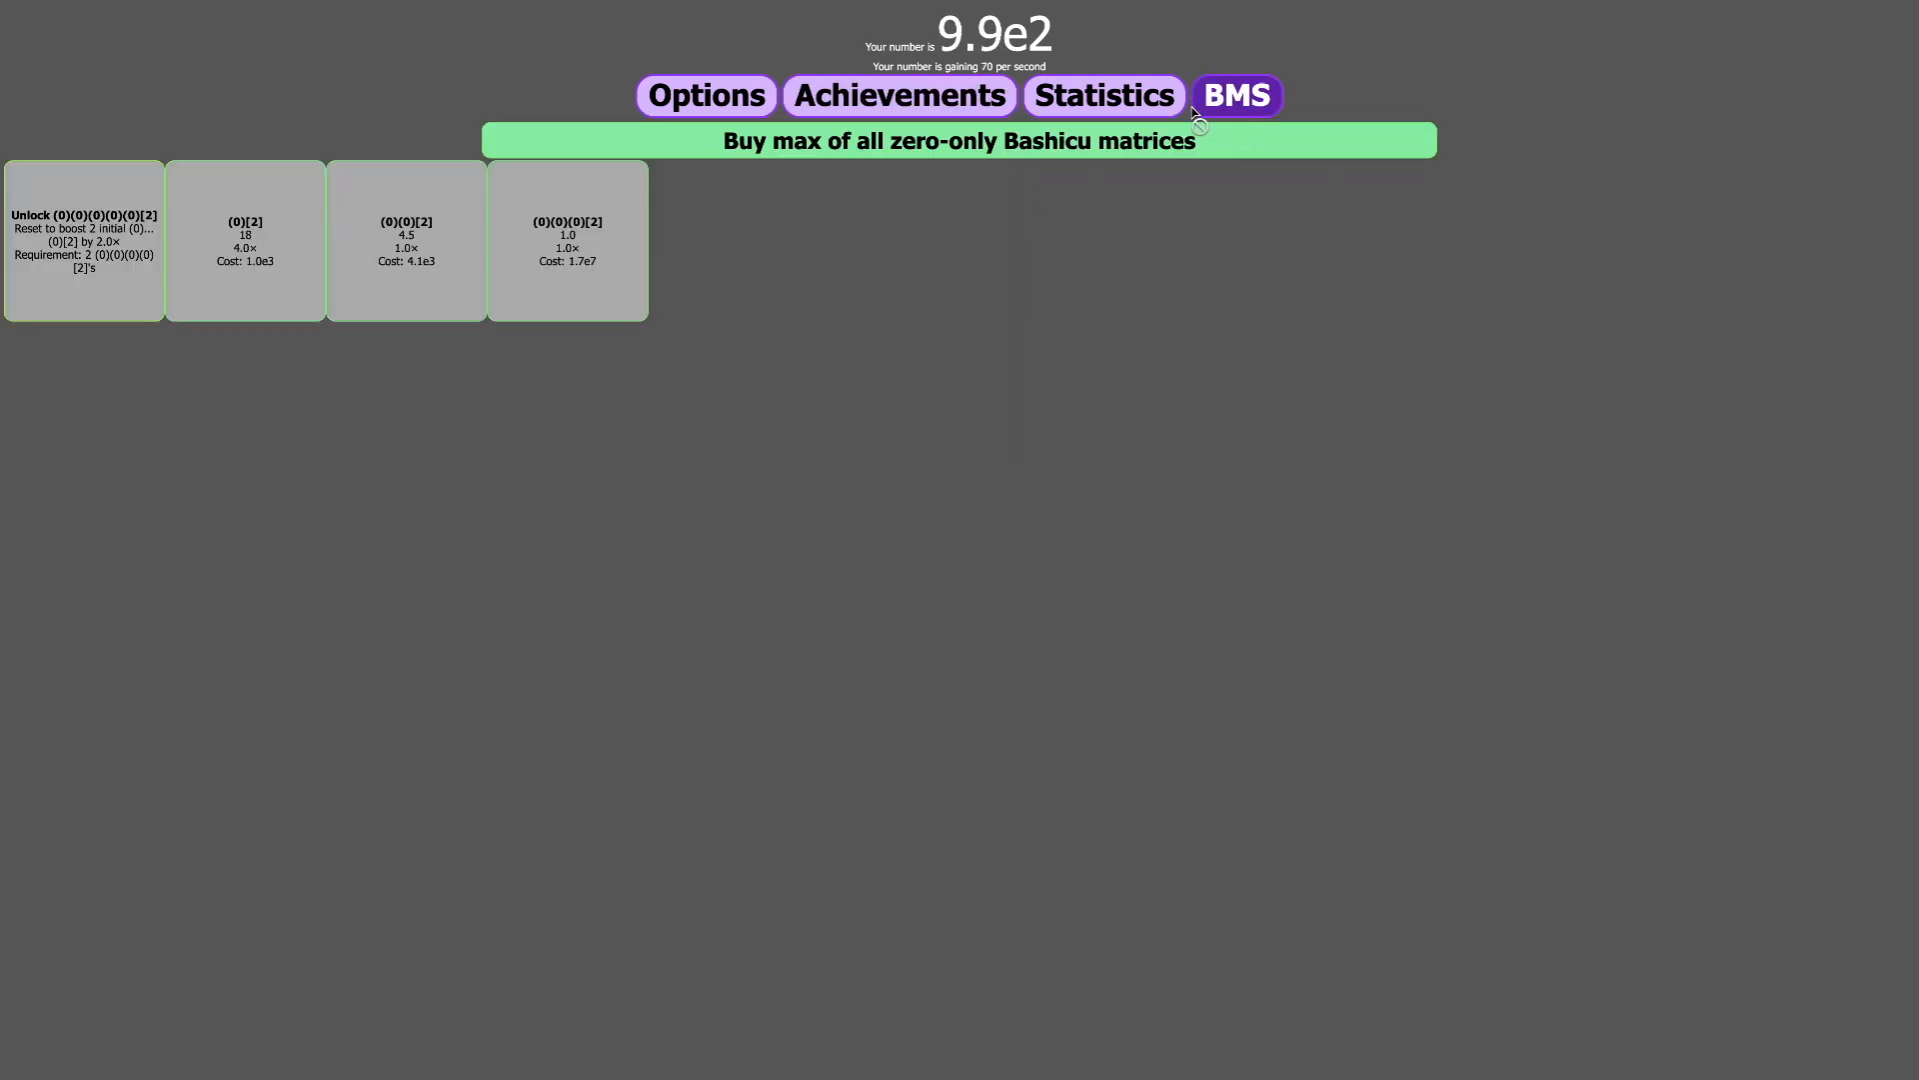
- Raise the display to 6 significant digits and return to the generators
click(704, 96)
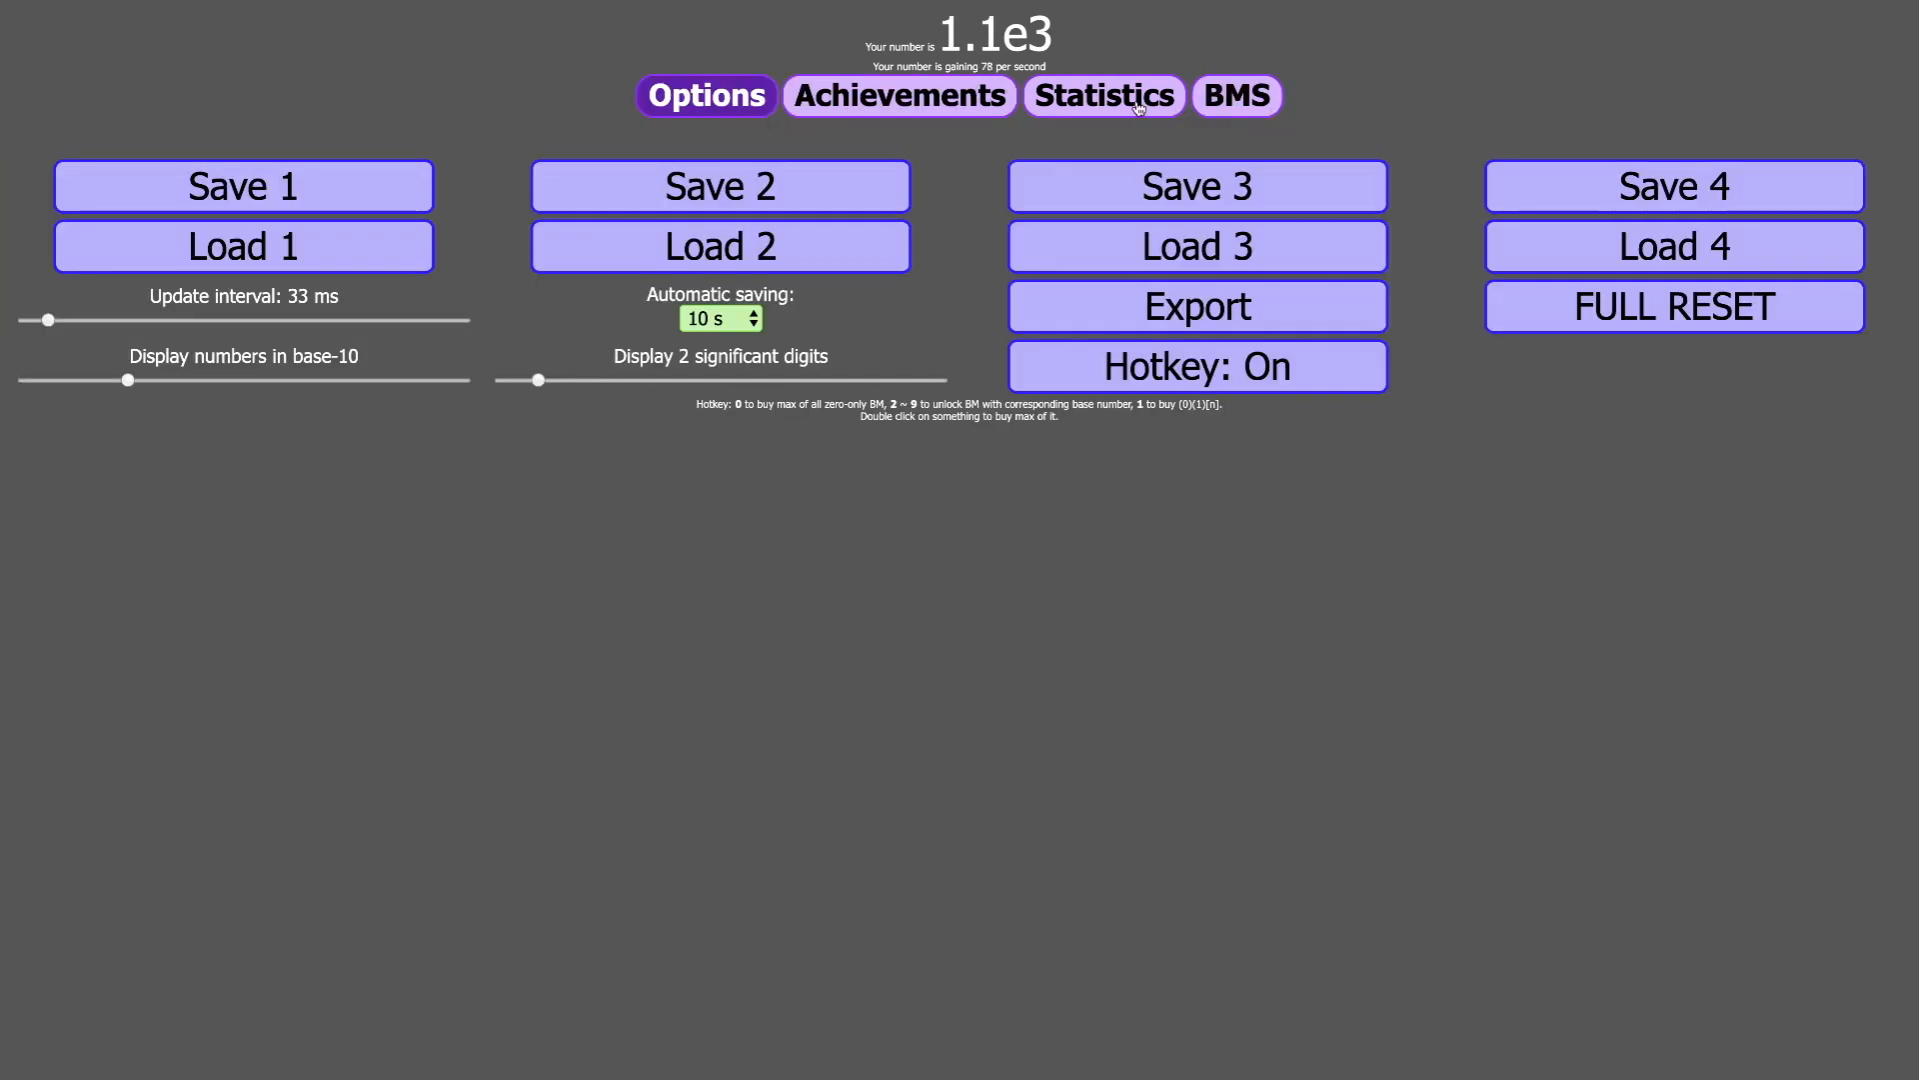
drag(539, 380, 646, 380)
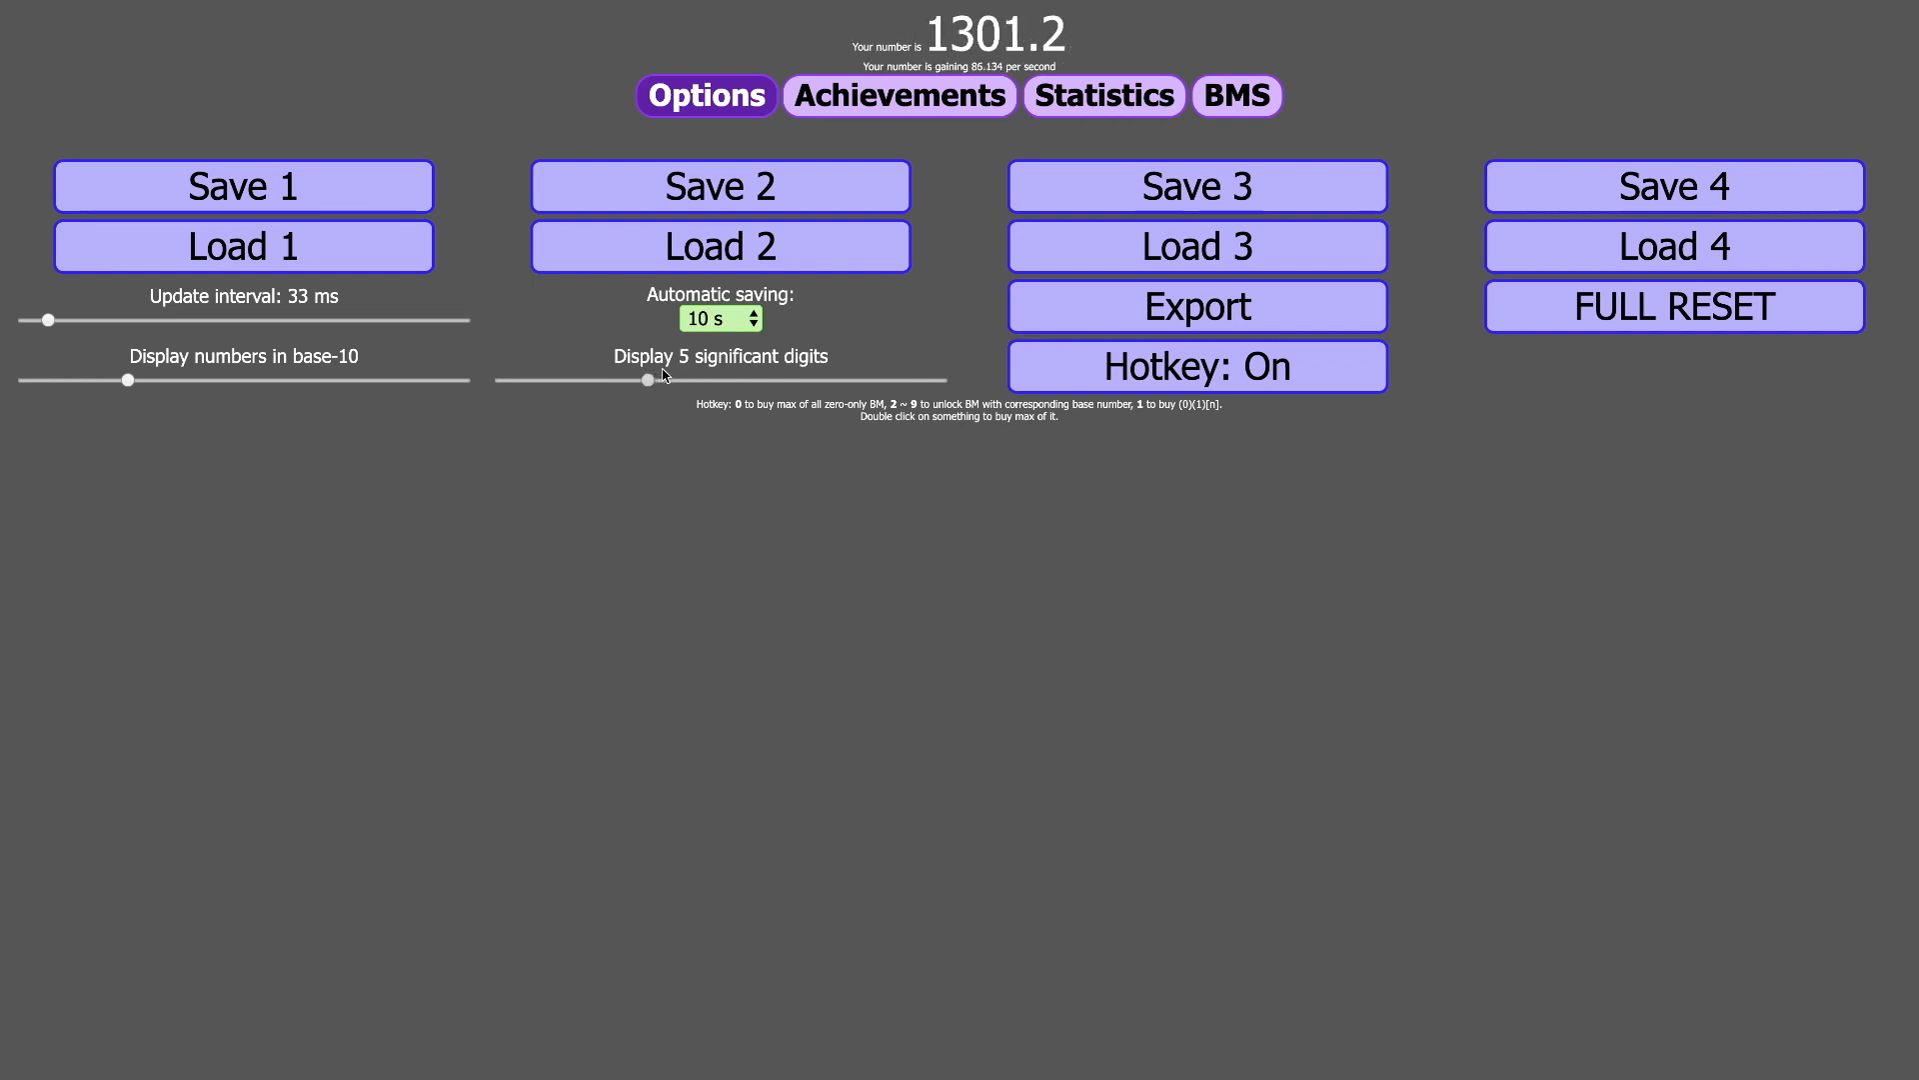
drag(647, 380, 686, 379)
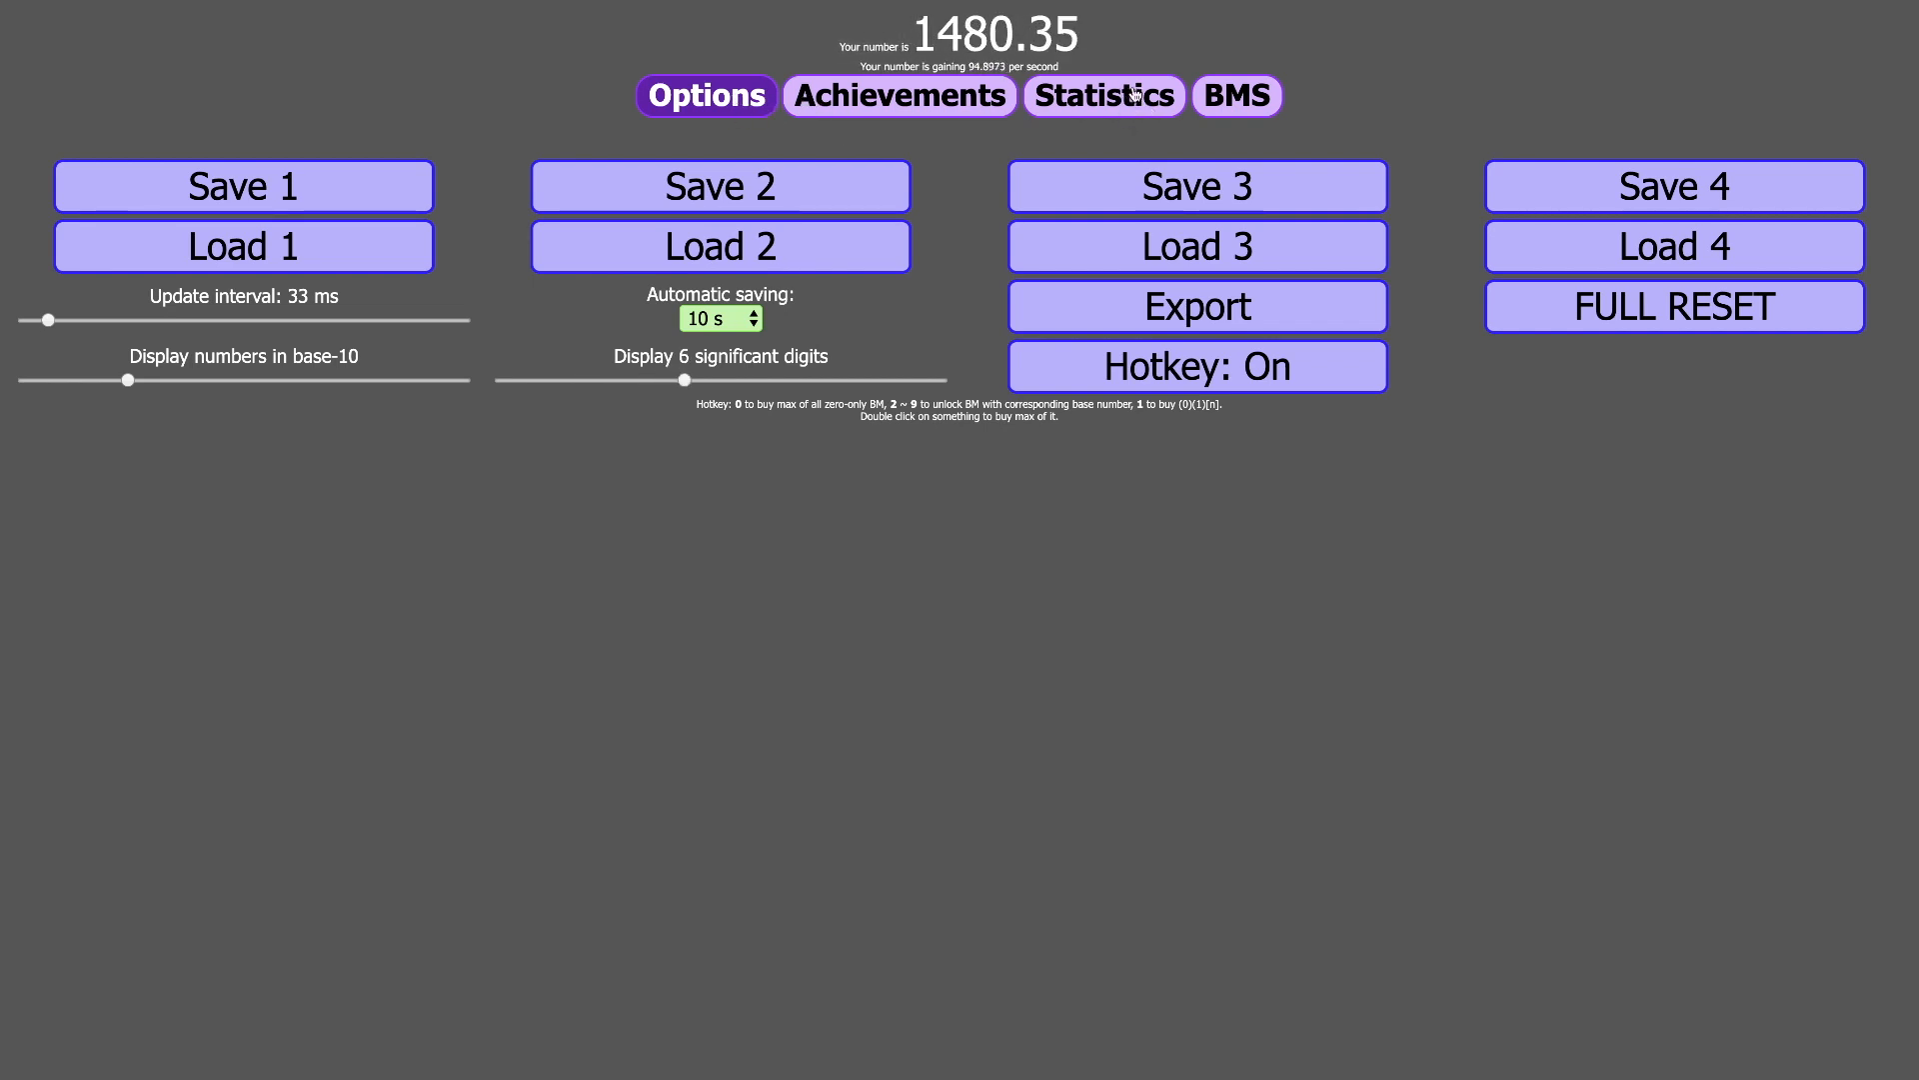
click(1237, 96)
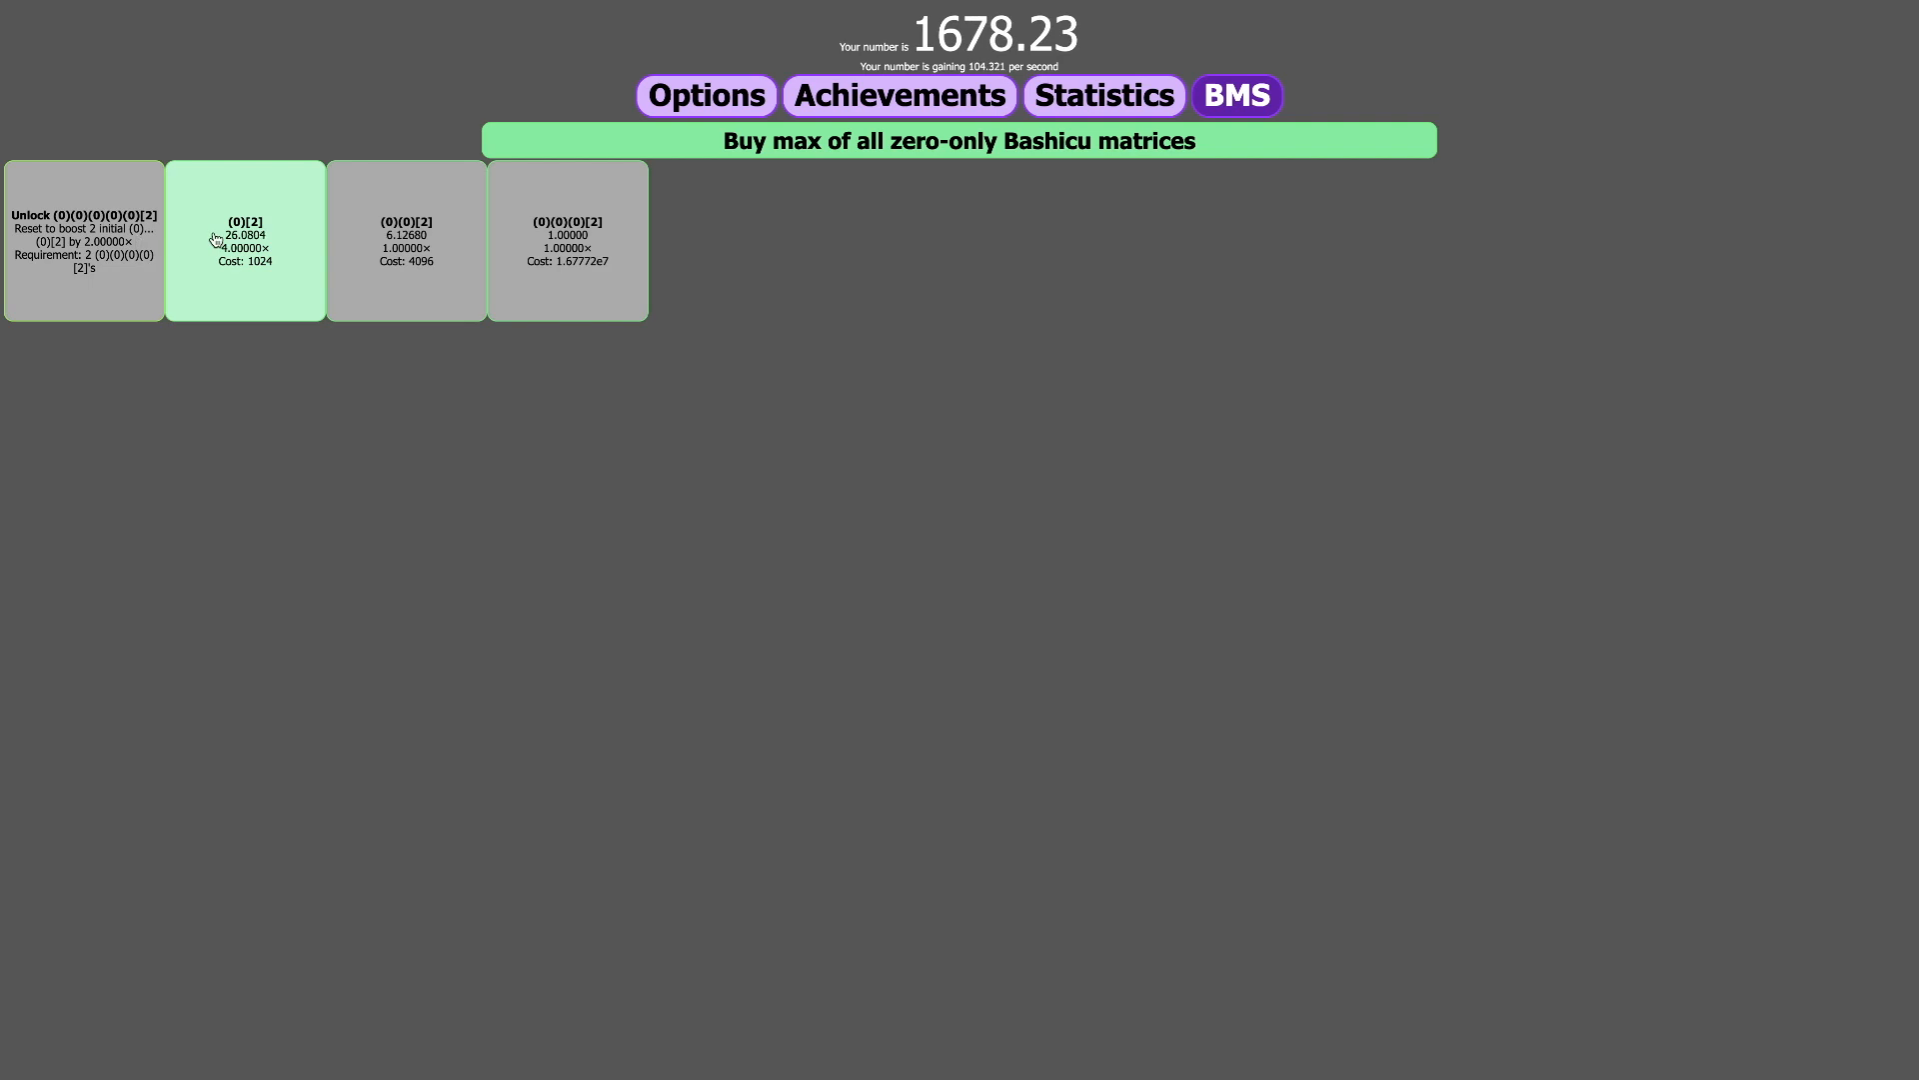
- Buy another (0)[2], doubling its multiplier to 8×
click(245, 240)
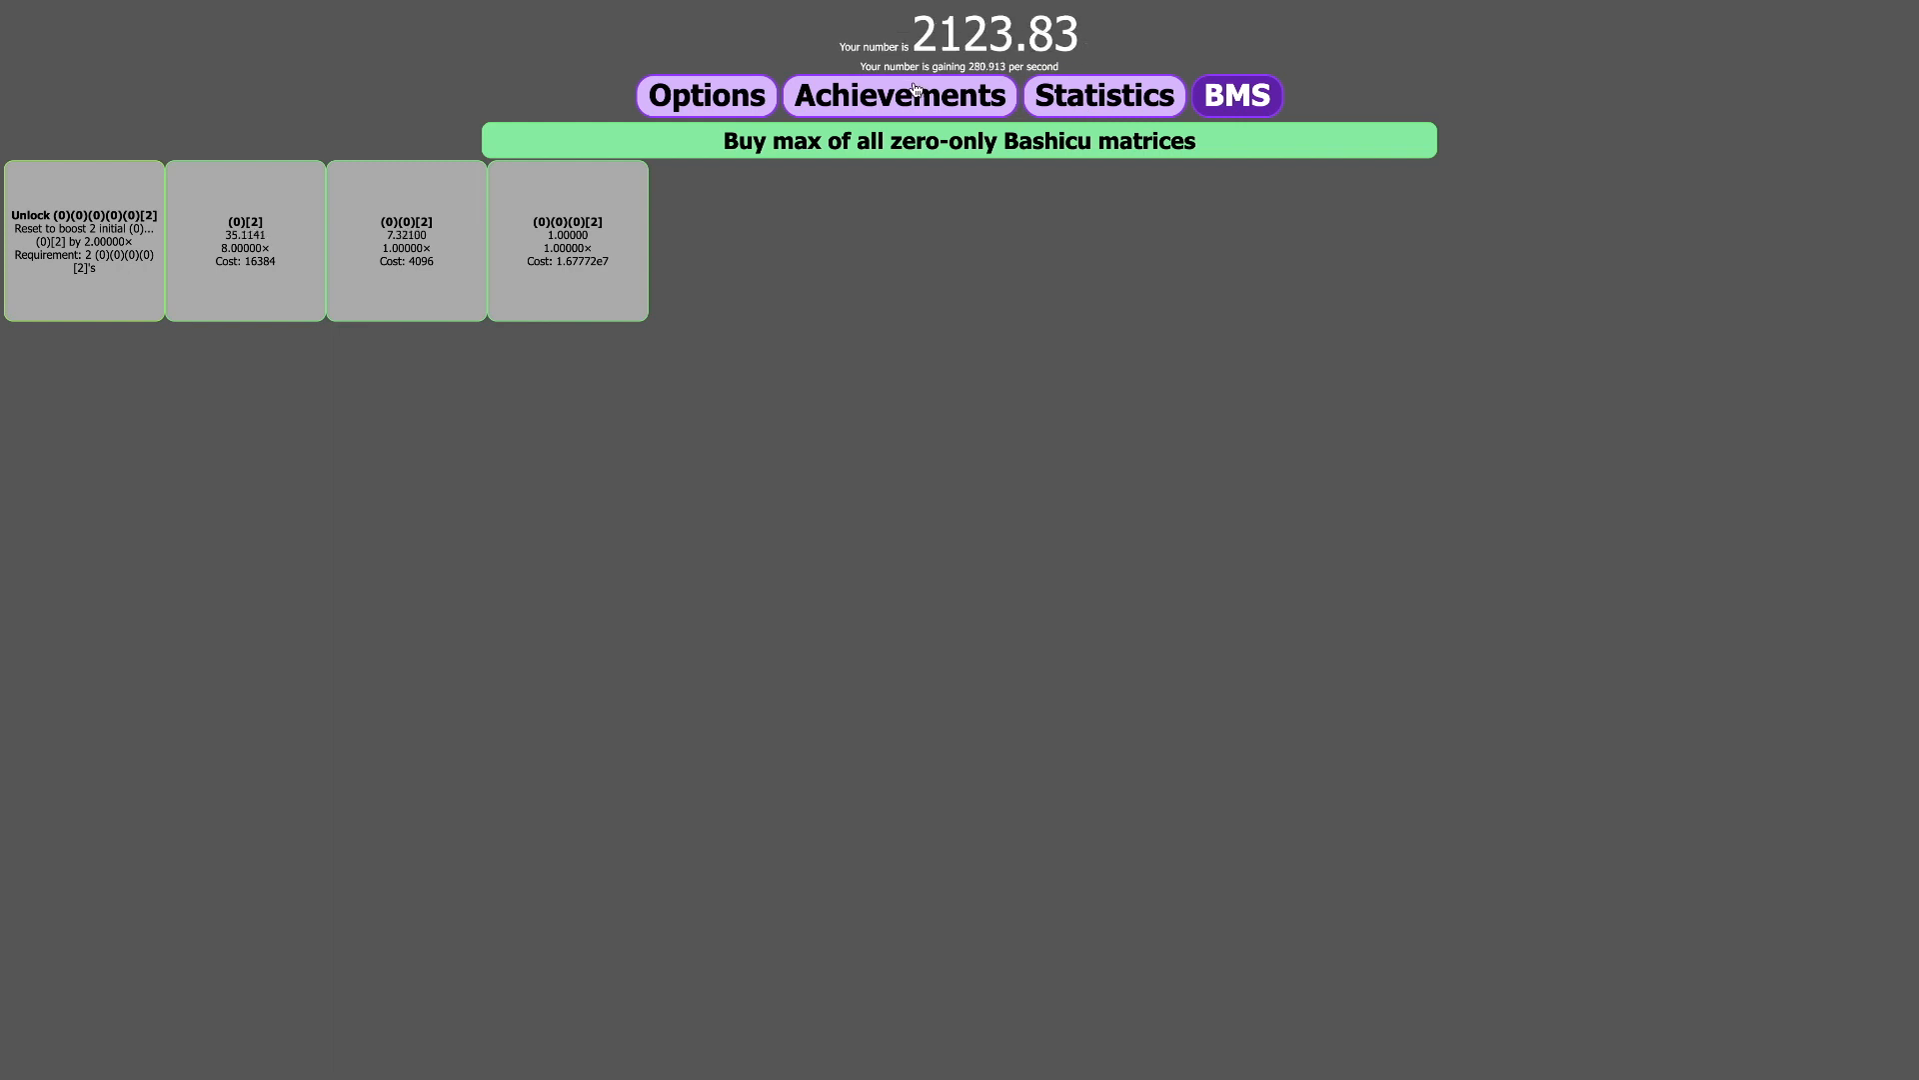
mouse_move(773, 368)
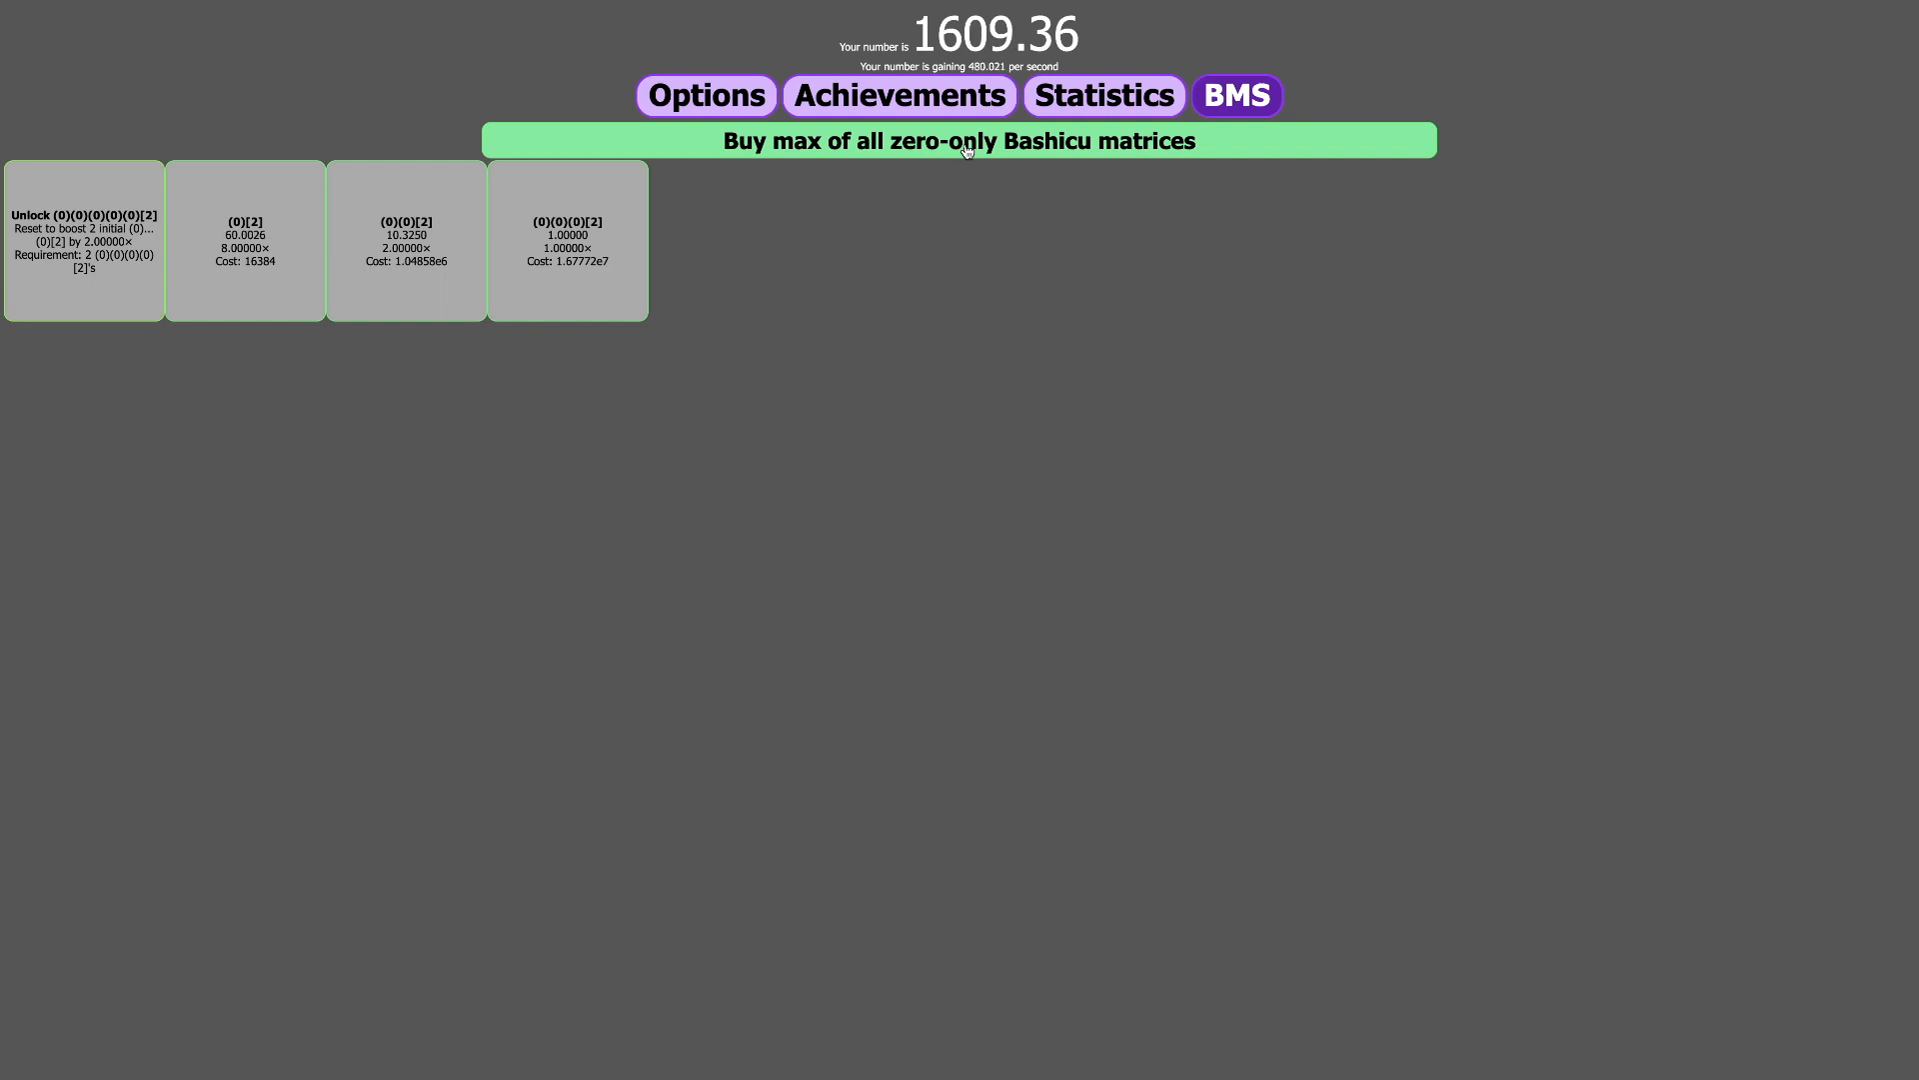
mouse_move(1139, 190)
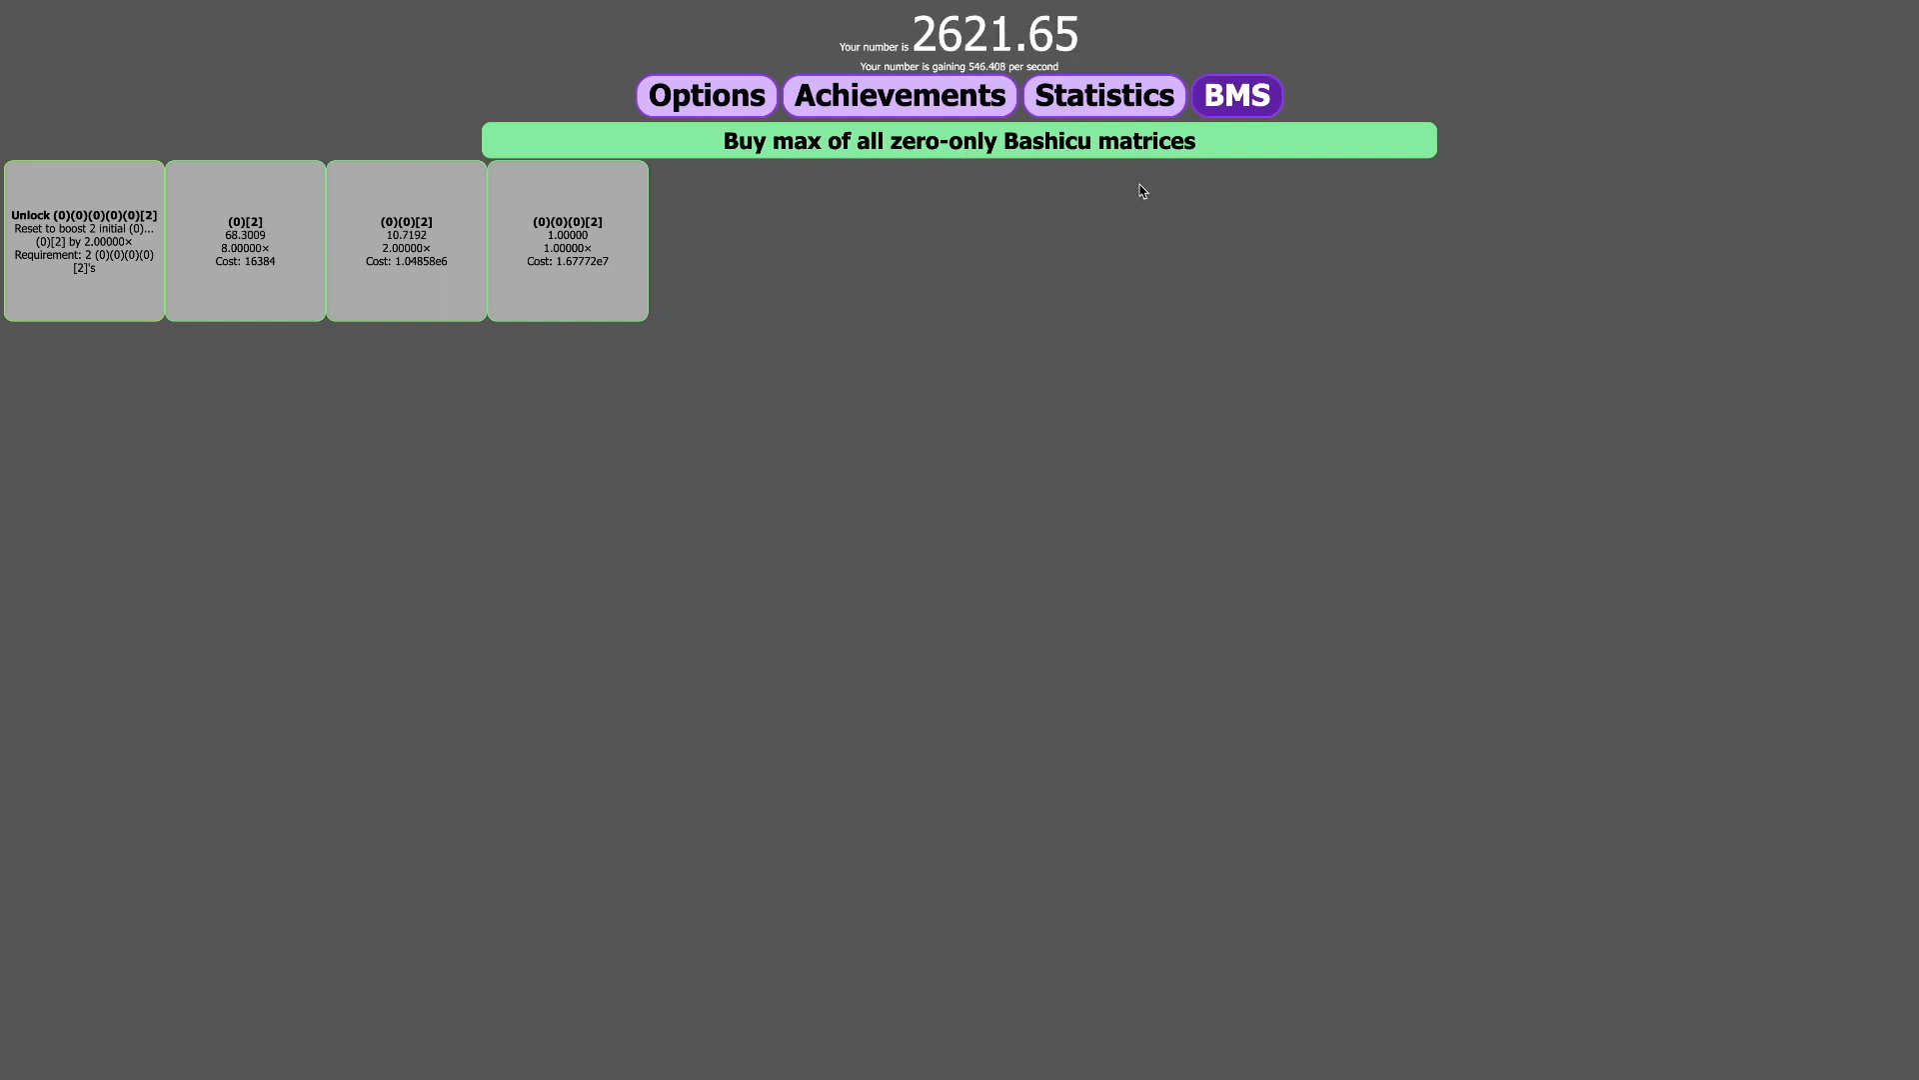
mouse_move(939, 257)
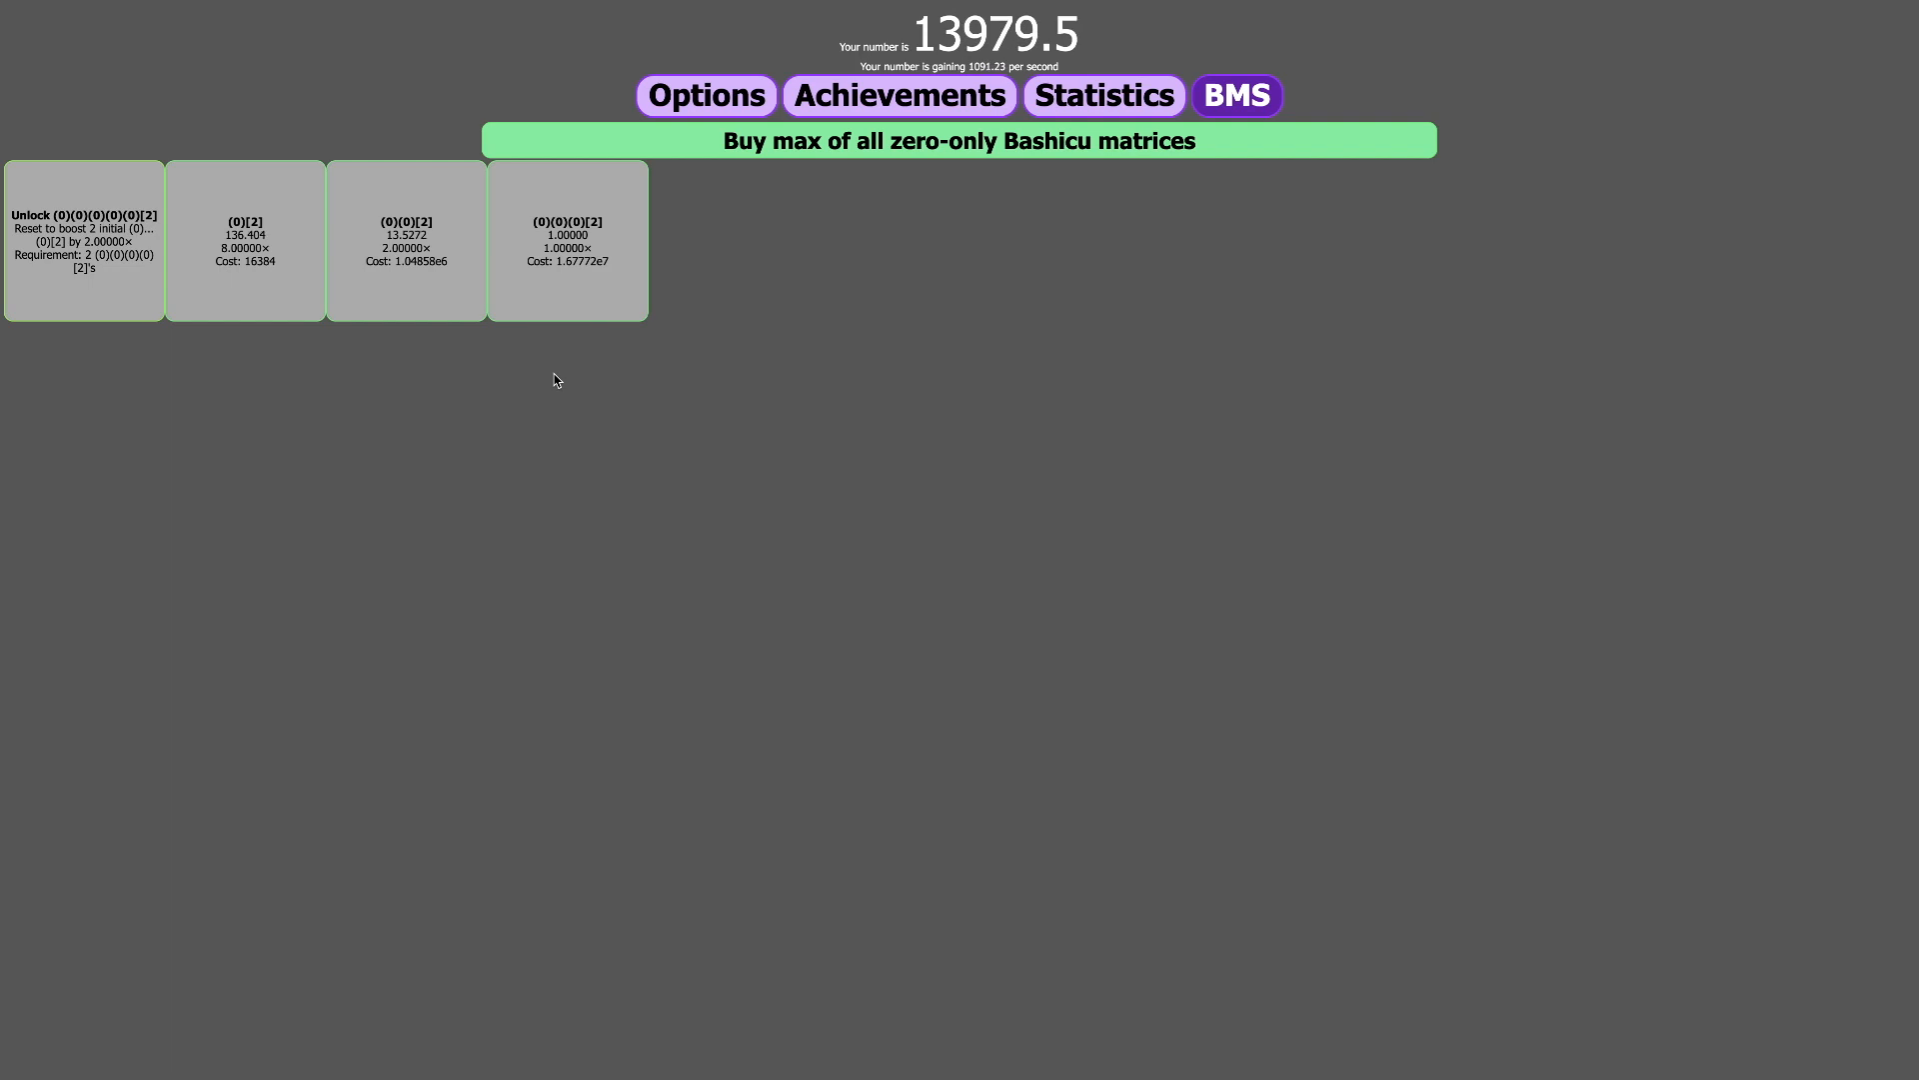
mouse_move(273, 220)
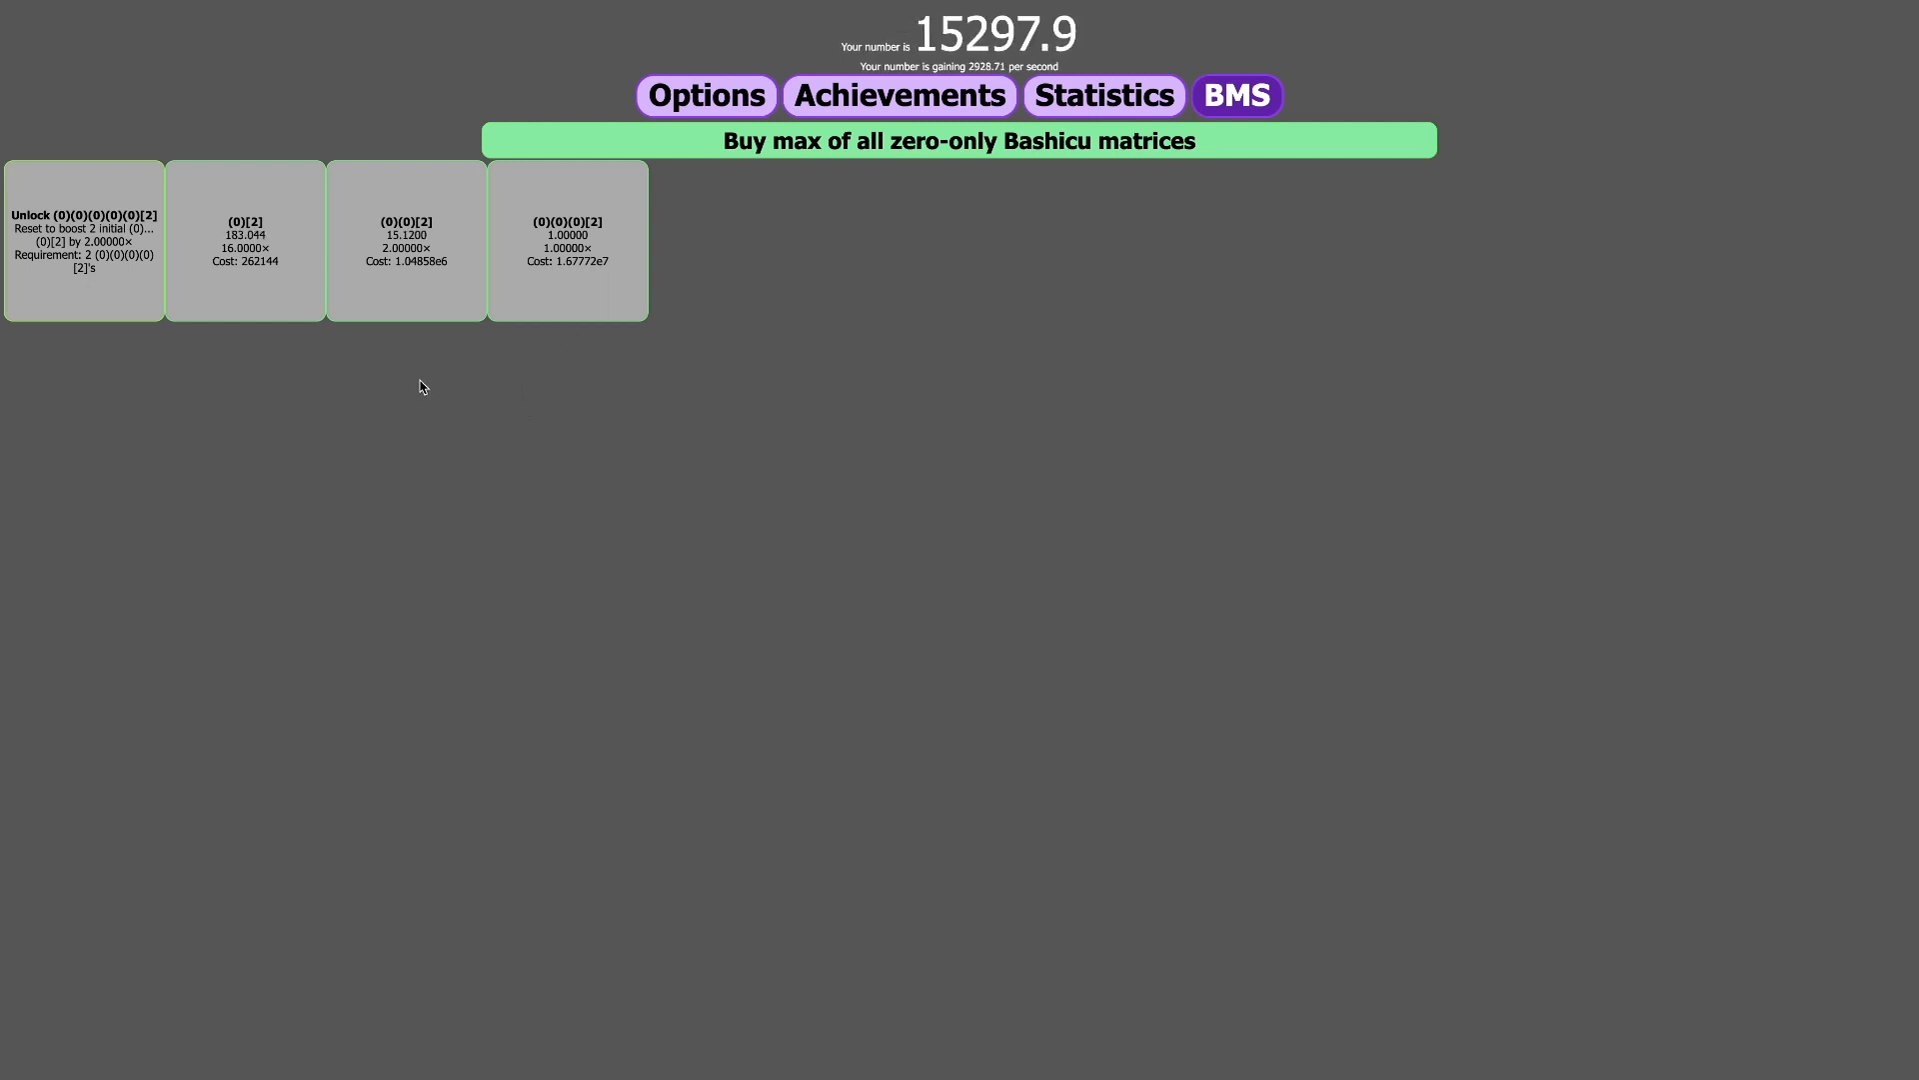
mouse_move(381, 333)
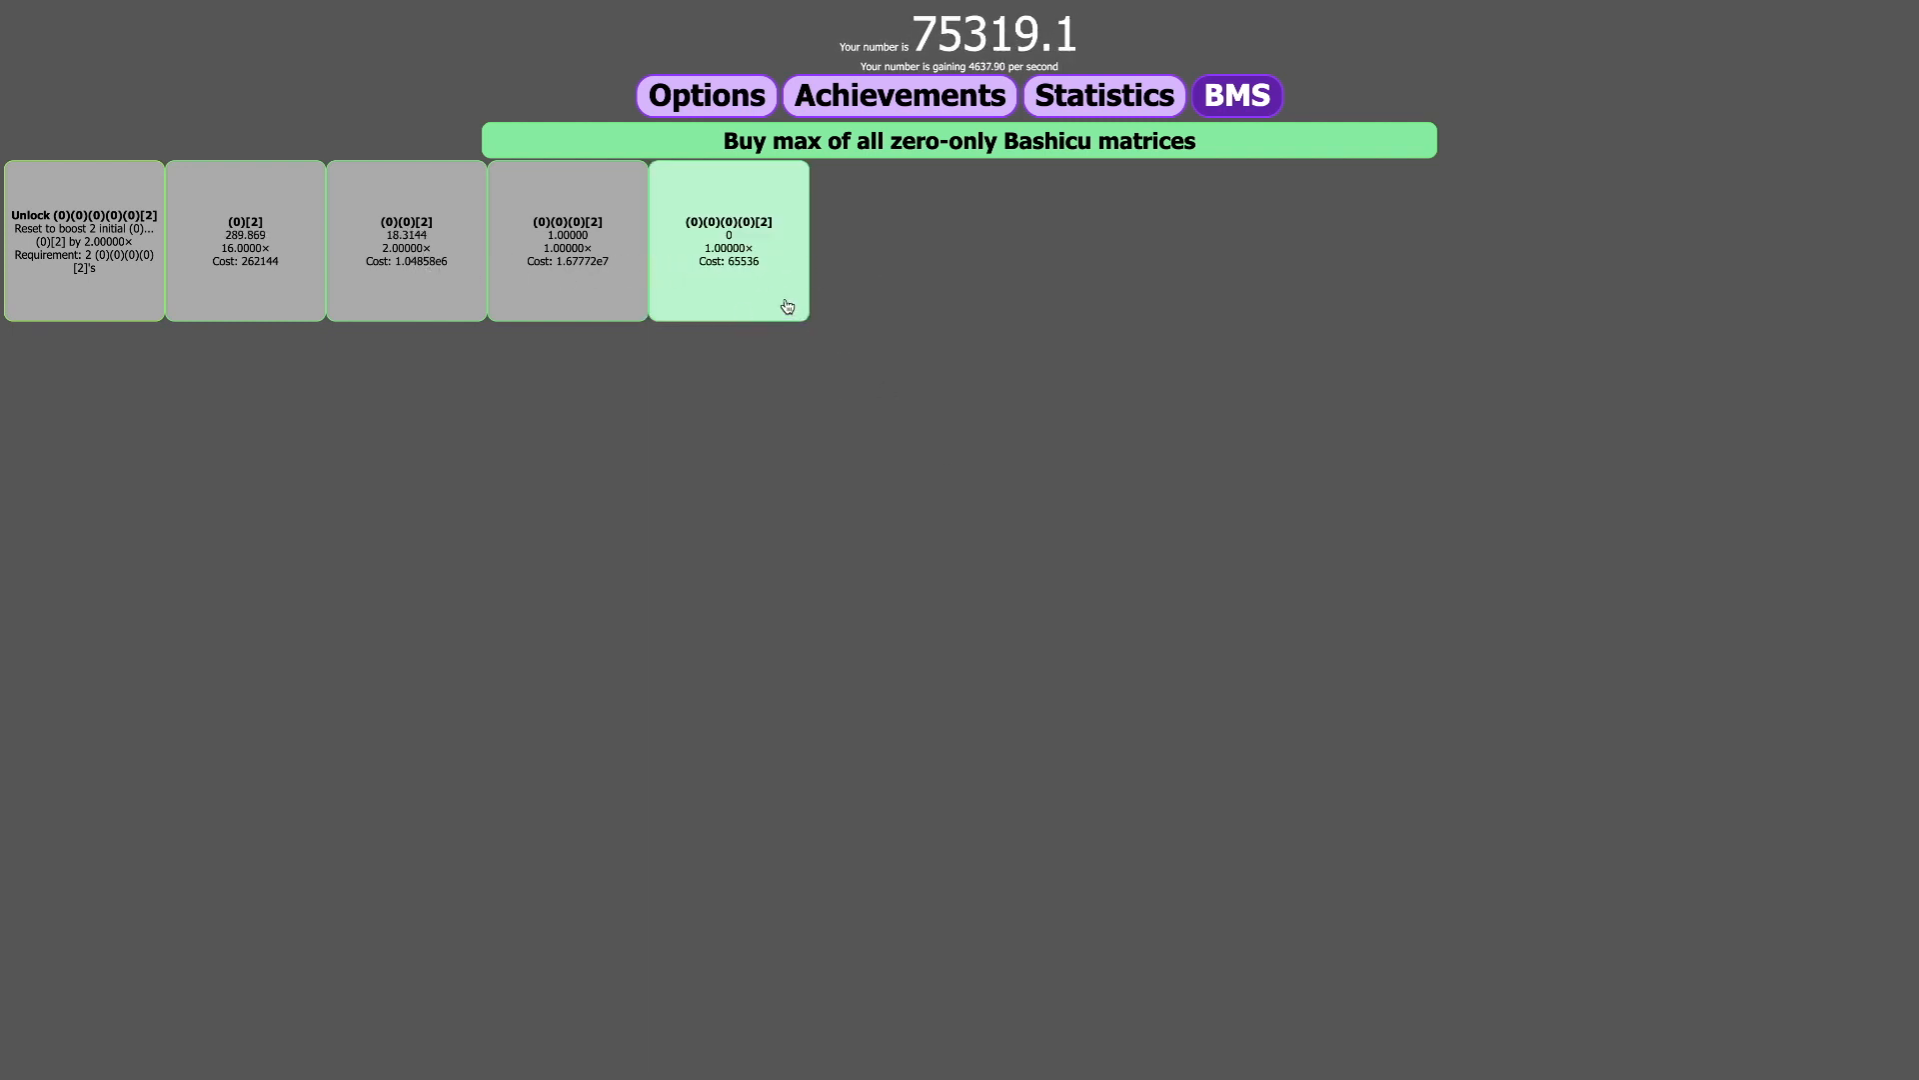
- Buy the first (0)(0)(0)(0)[2], then bring up the settings page
click(727, 239)
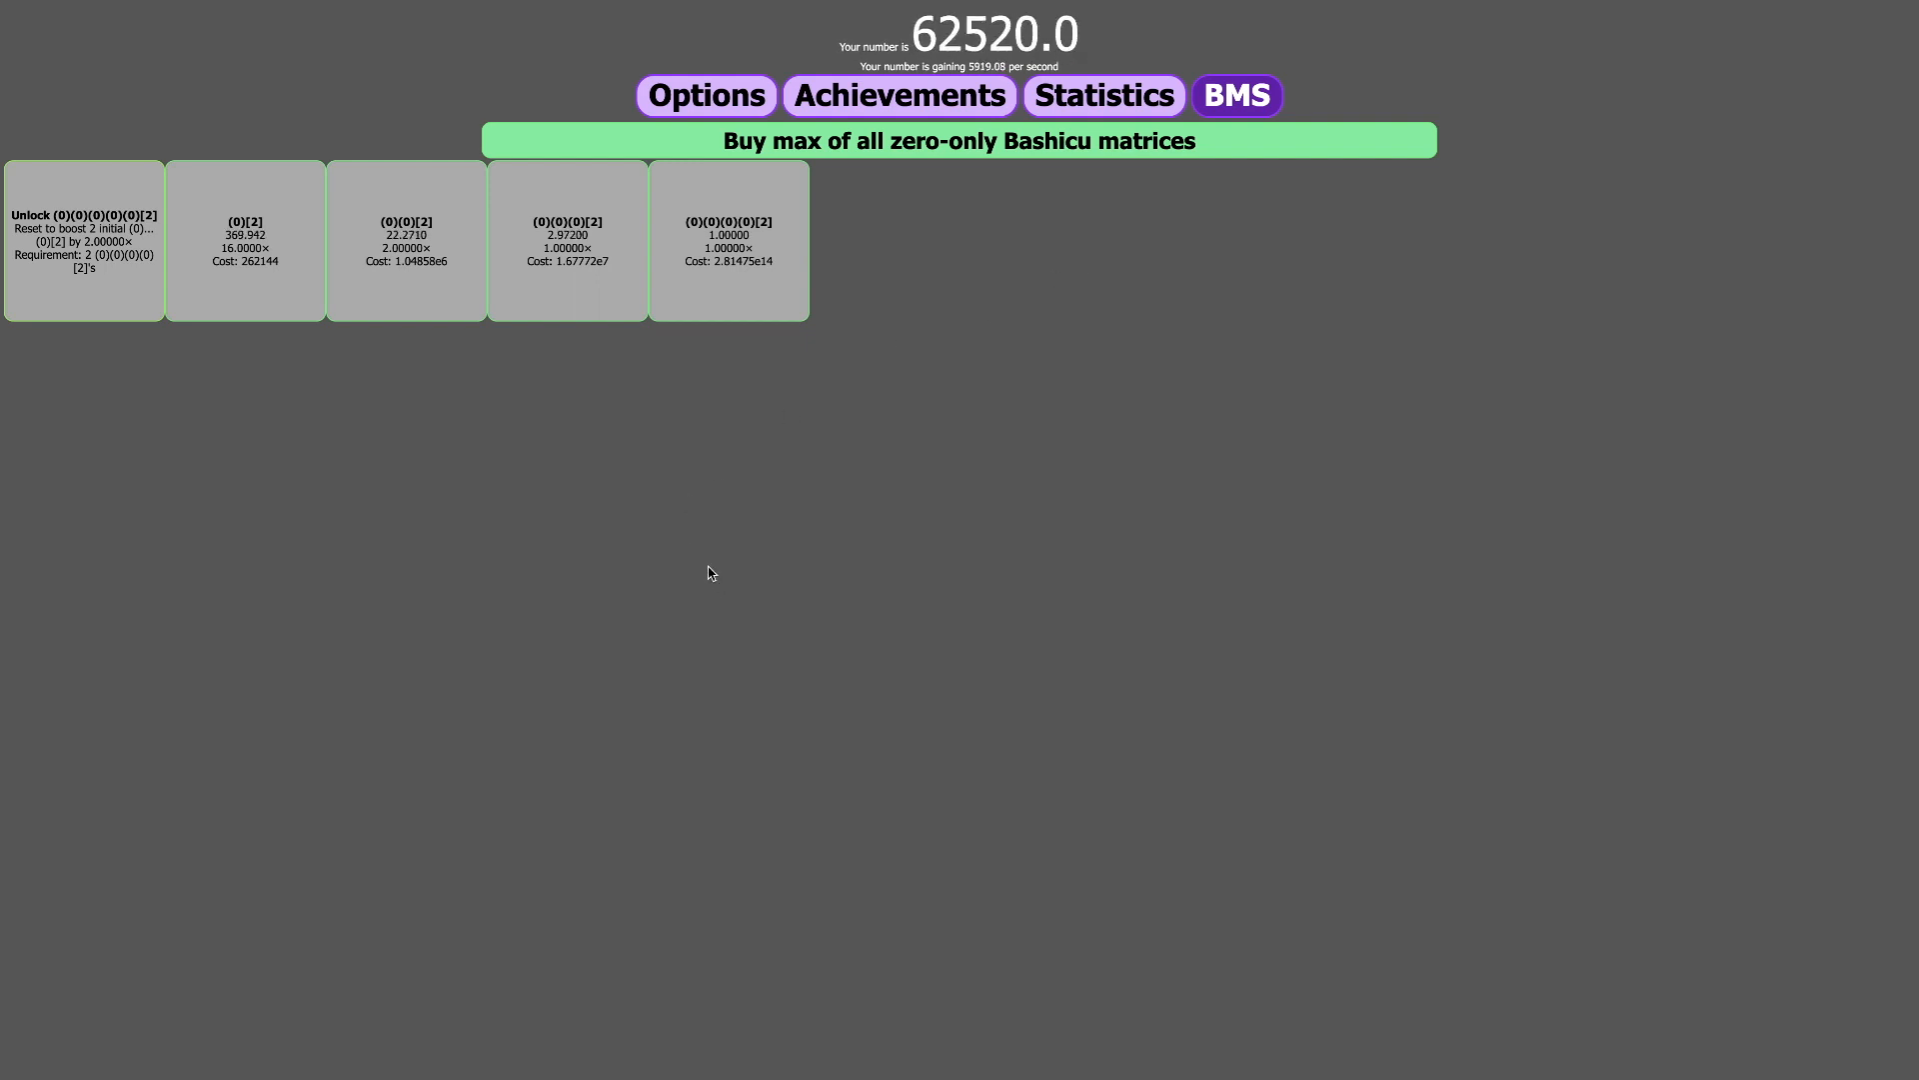
mouse_move(547, 490)
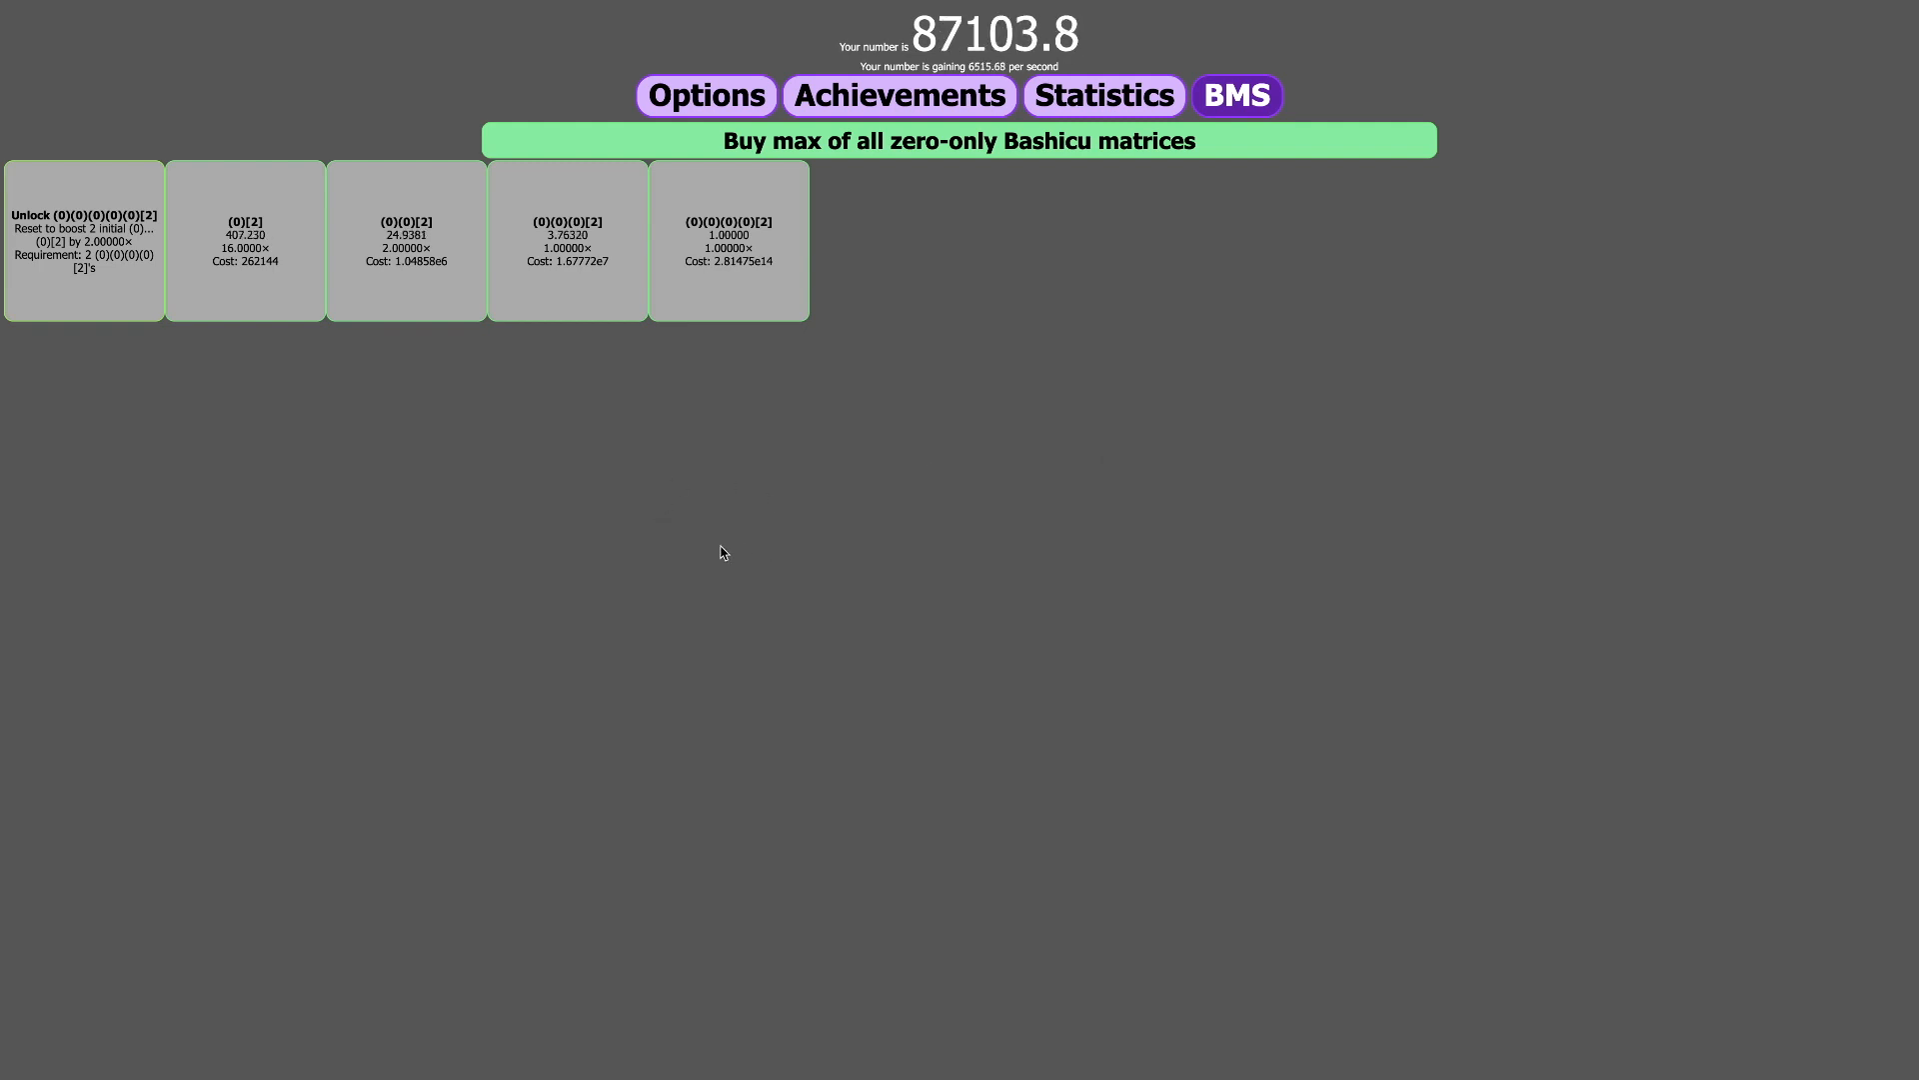
click(705, 96)
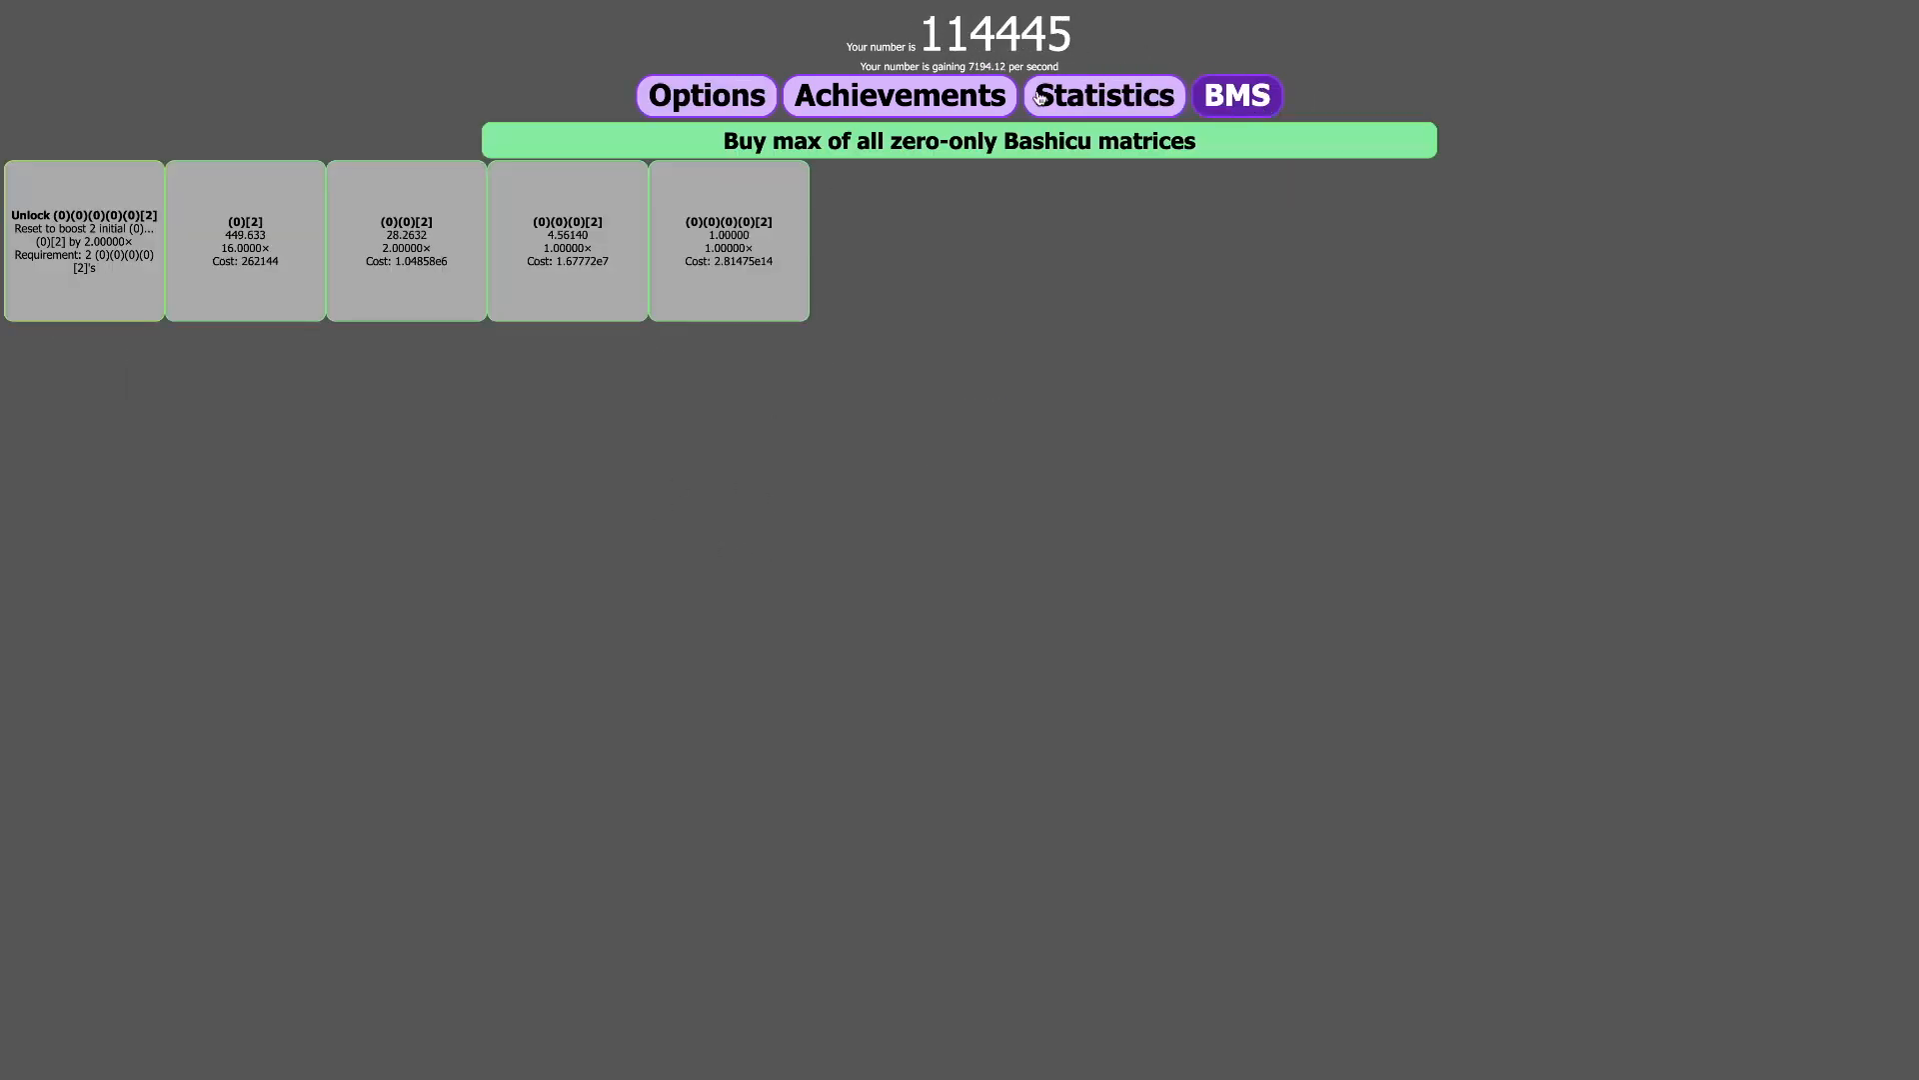
- Open the Achievements tab to review the four achievements earned so far
click(898, 96)
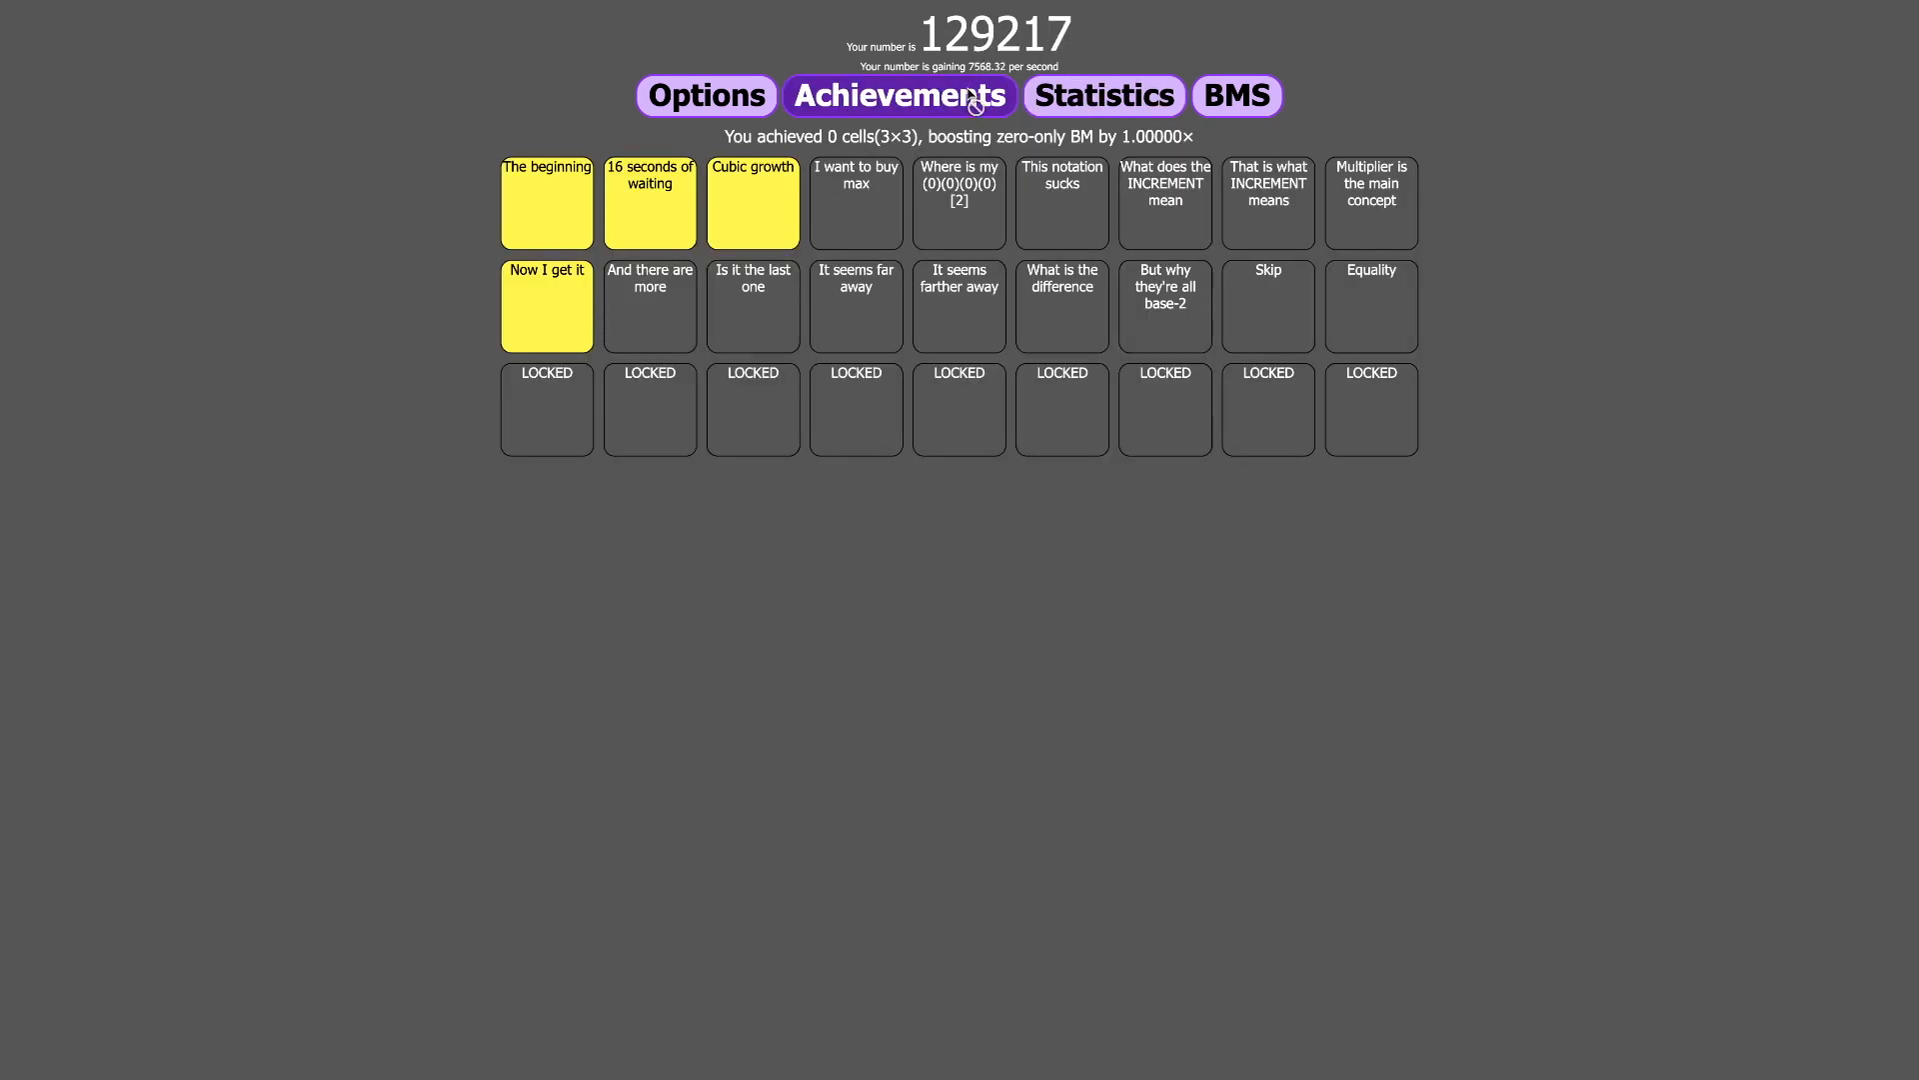
mouse_move(1489, 264)
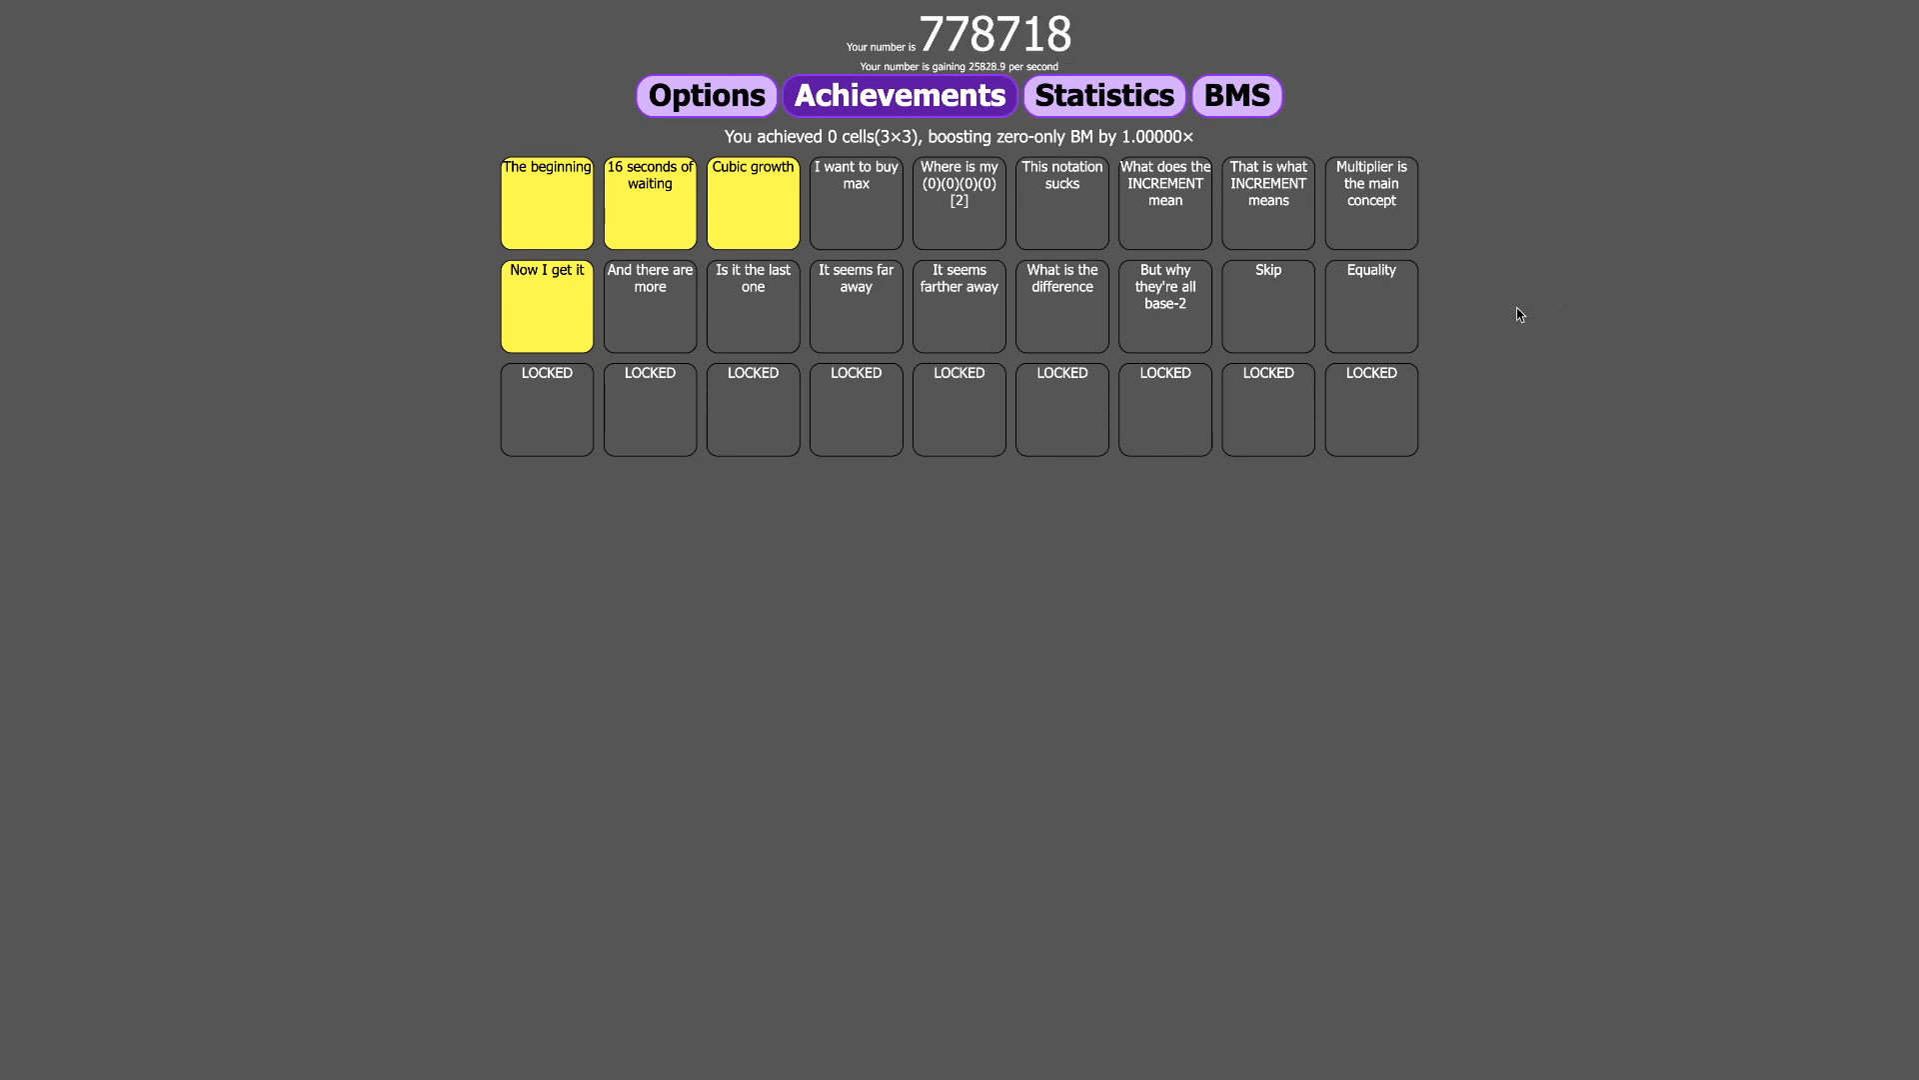
mouse_move(1653, 321)
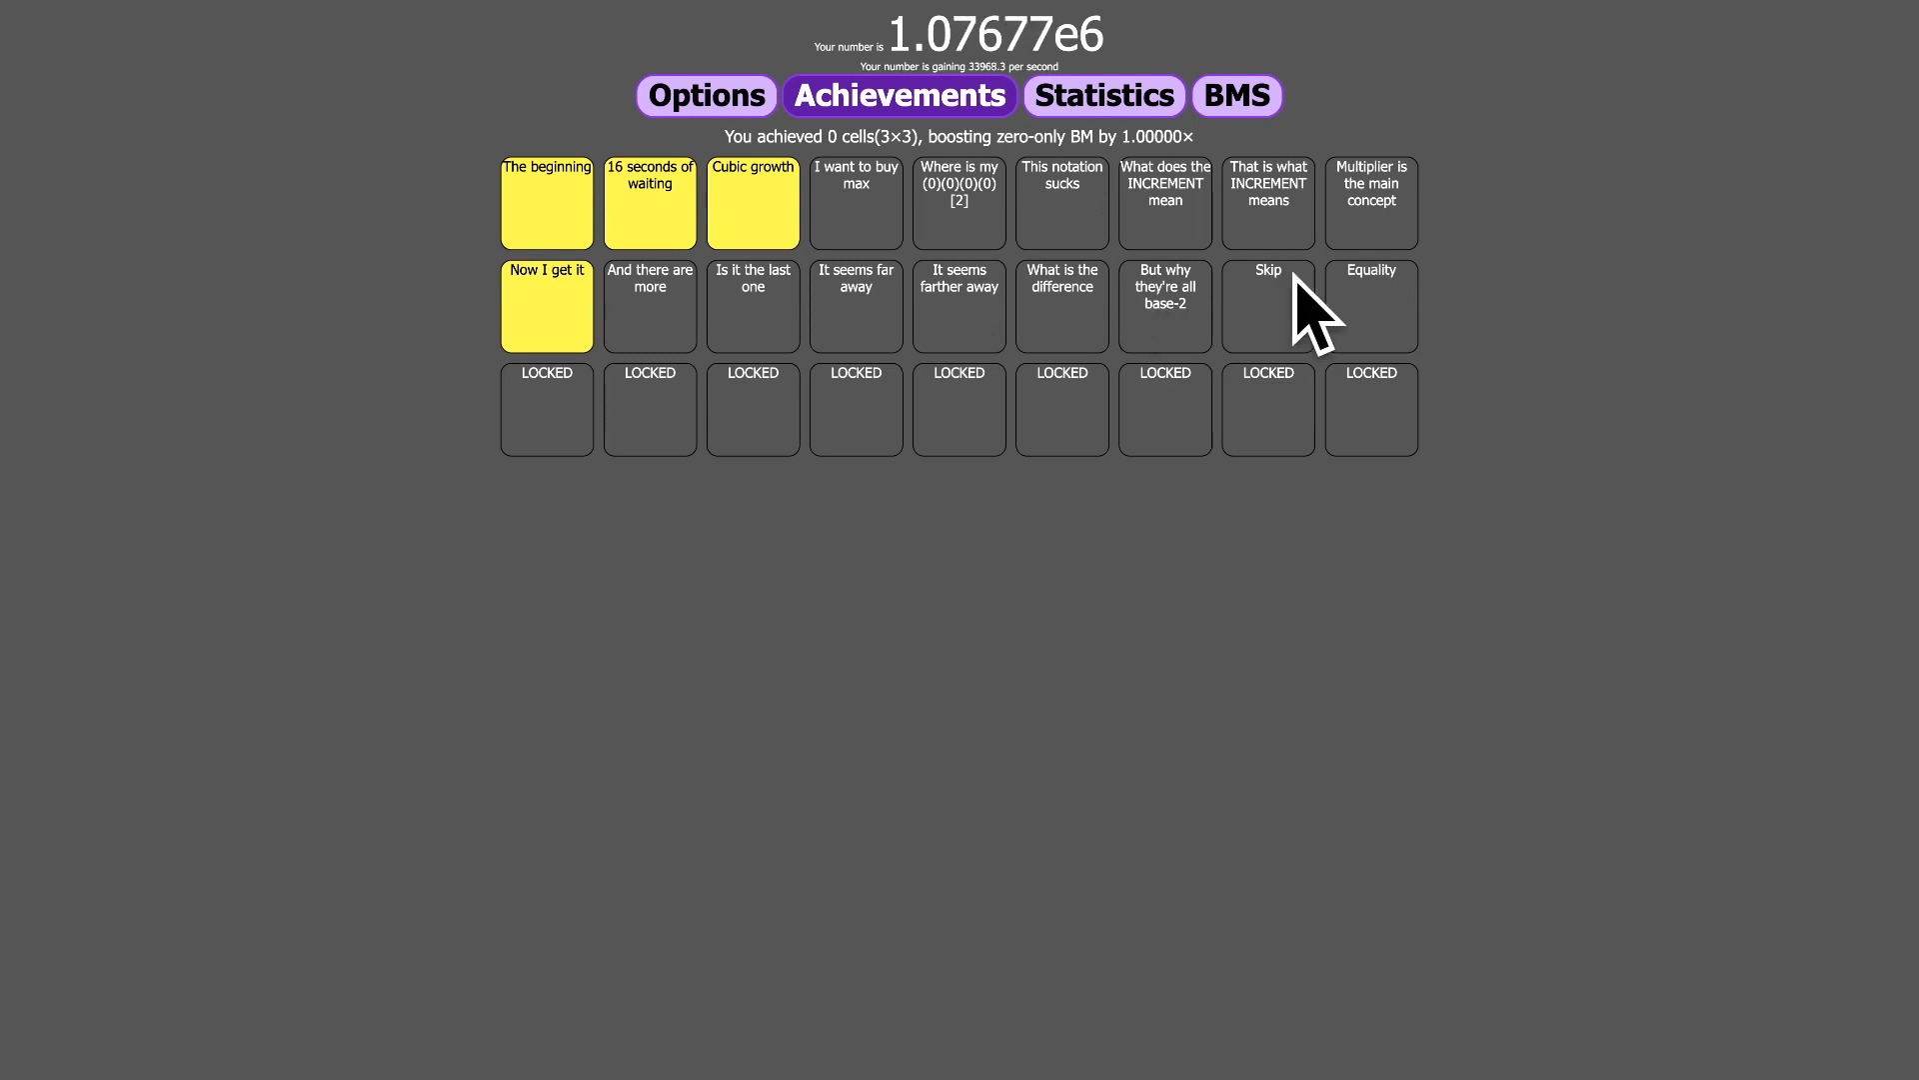
mouse_move(1314, 329)
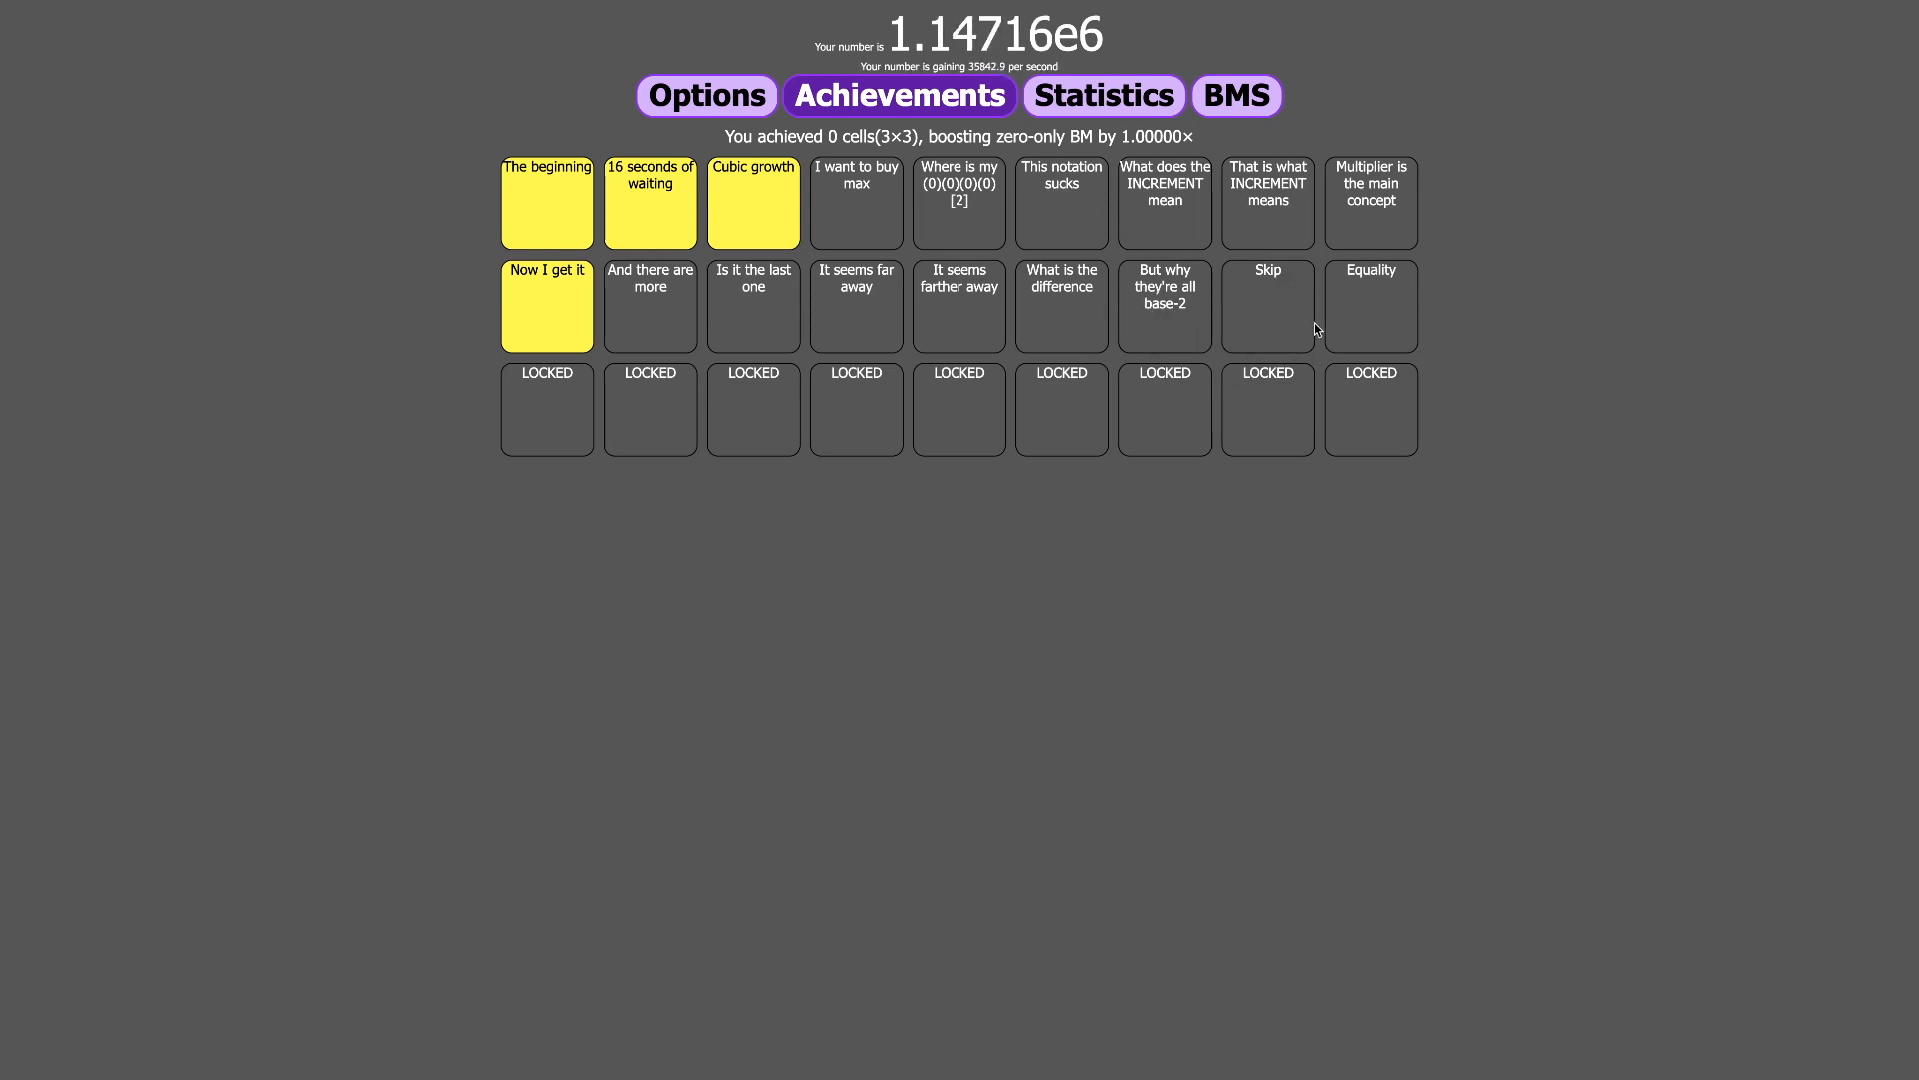
mouse_move(1239, 322)
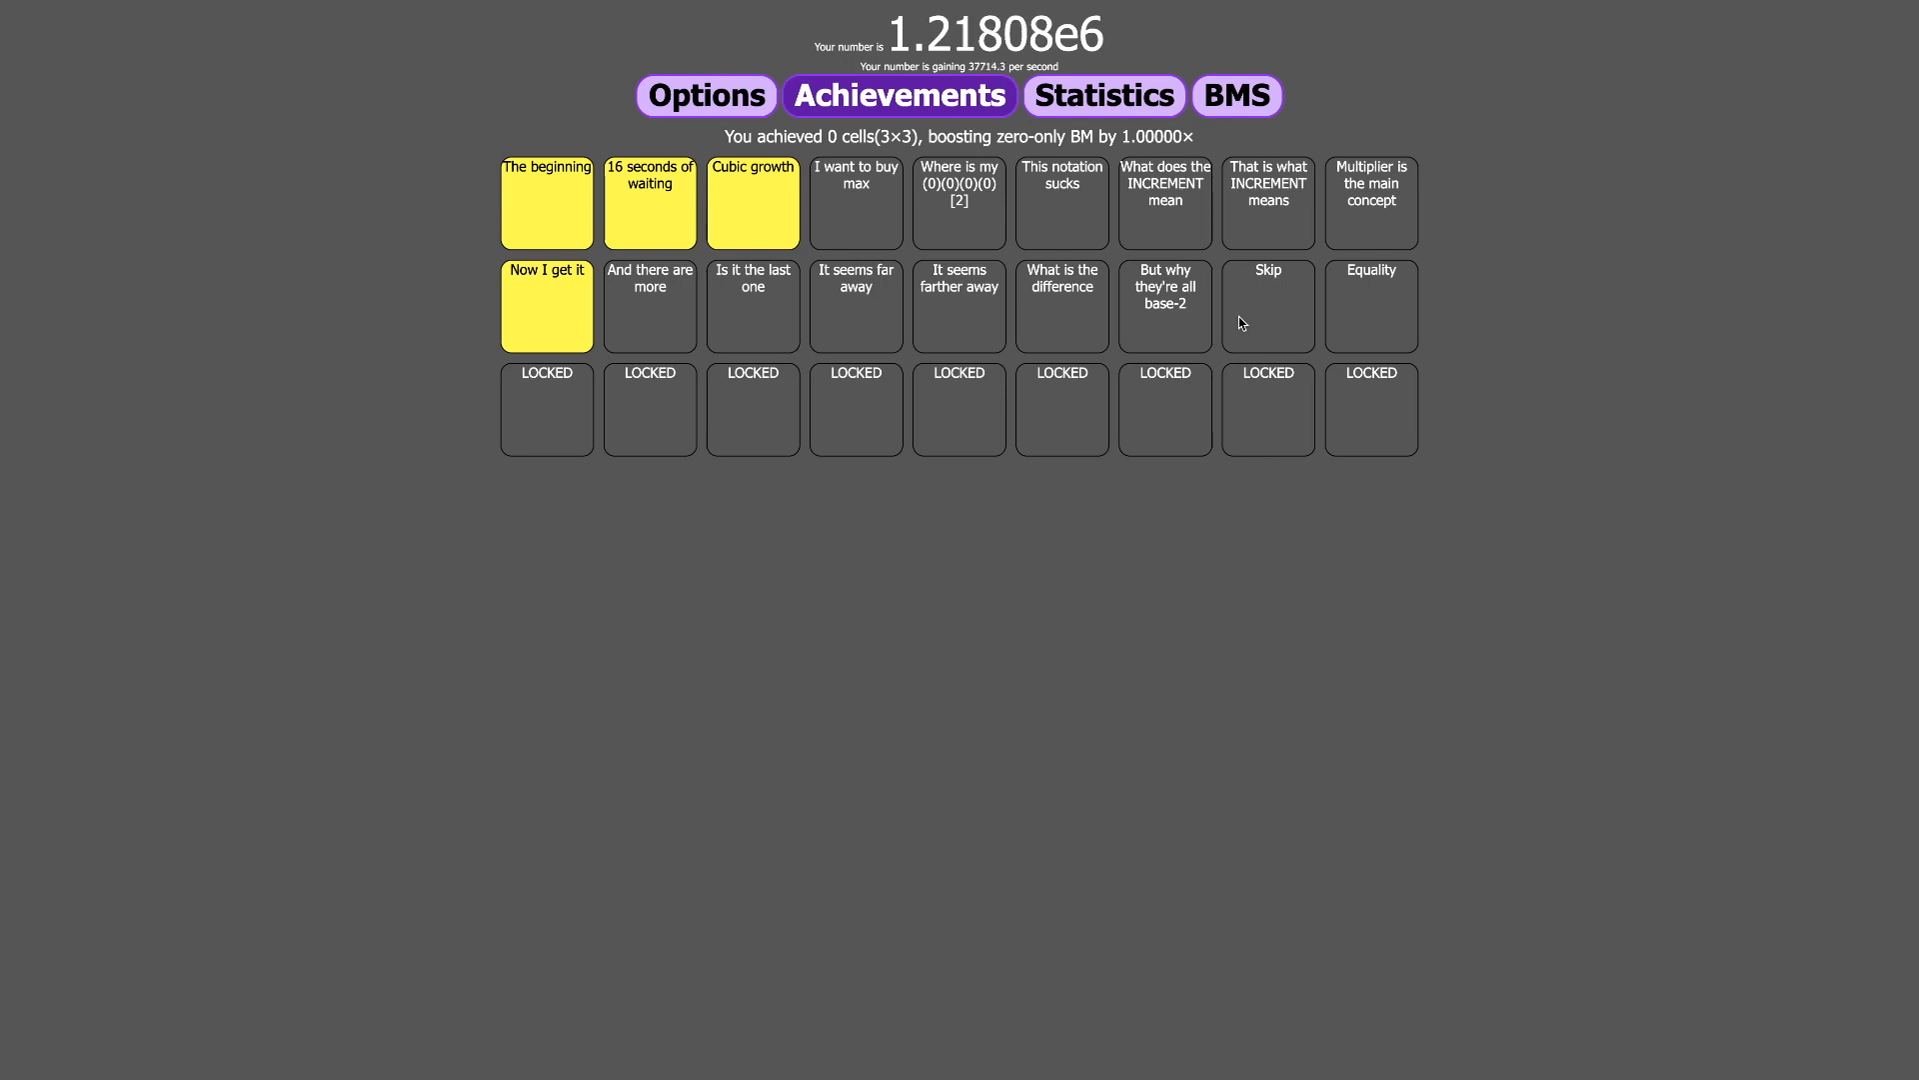
mouse_move(1522, 236)
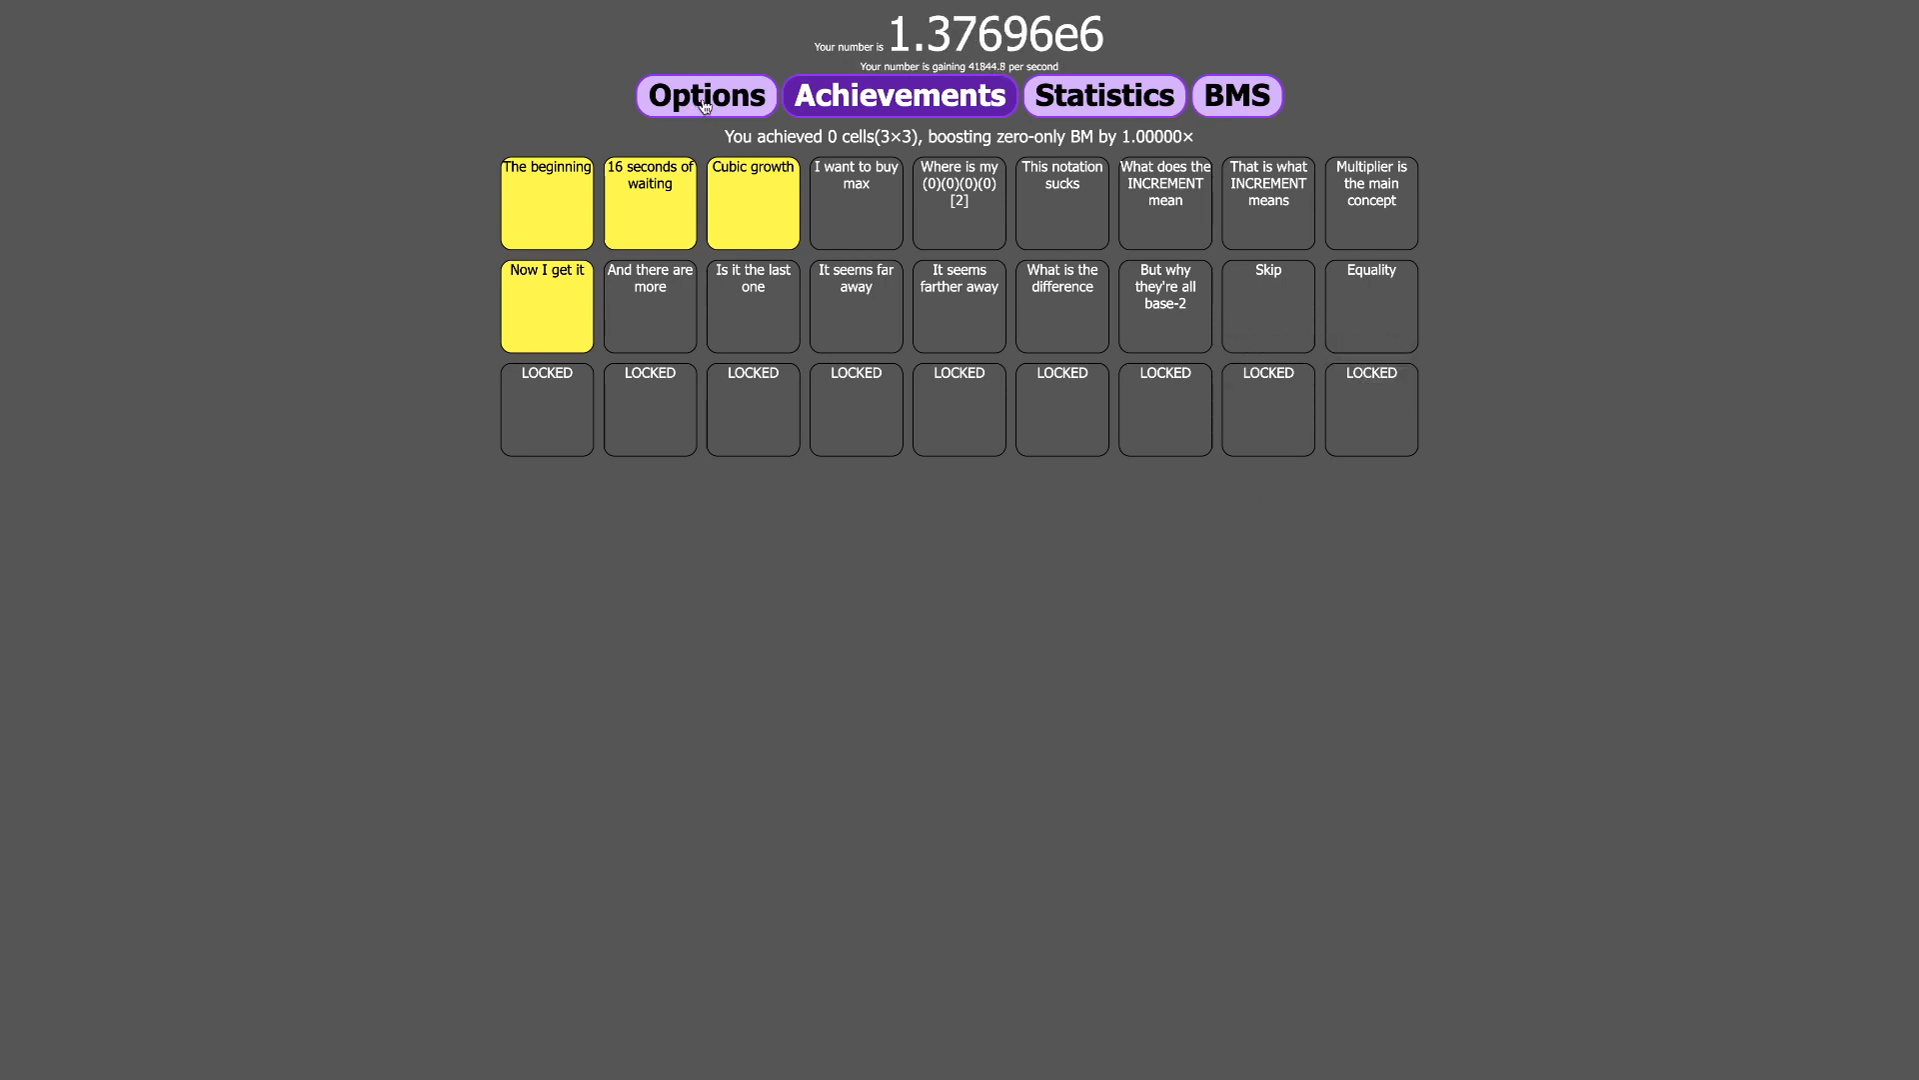
- Visit the BMS generators, then return to Achievements to read Skip, This notation sucks and Equality requirements
click(1237, 96)
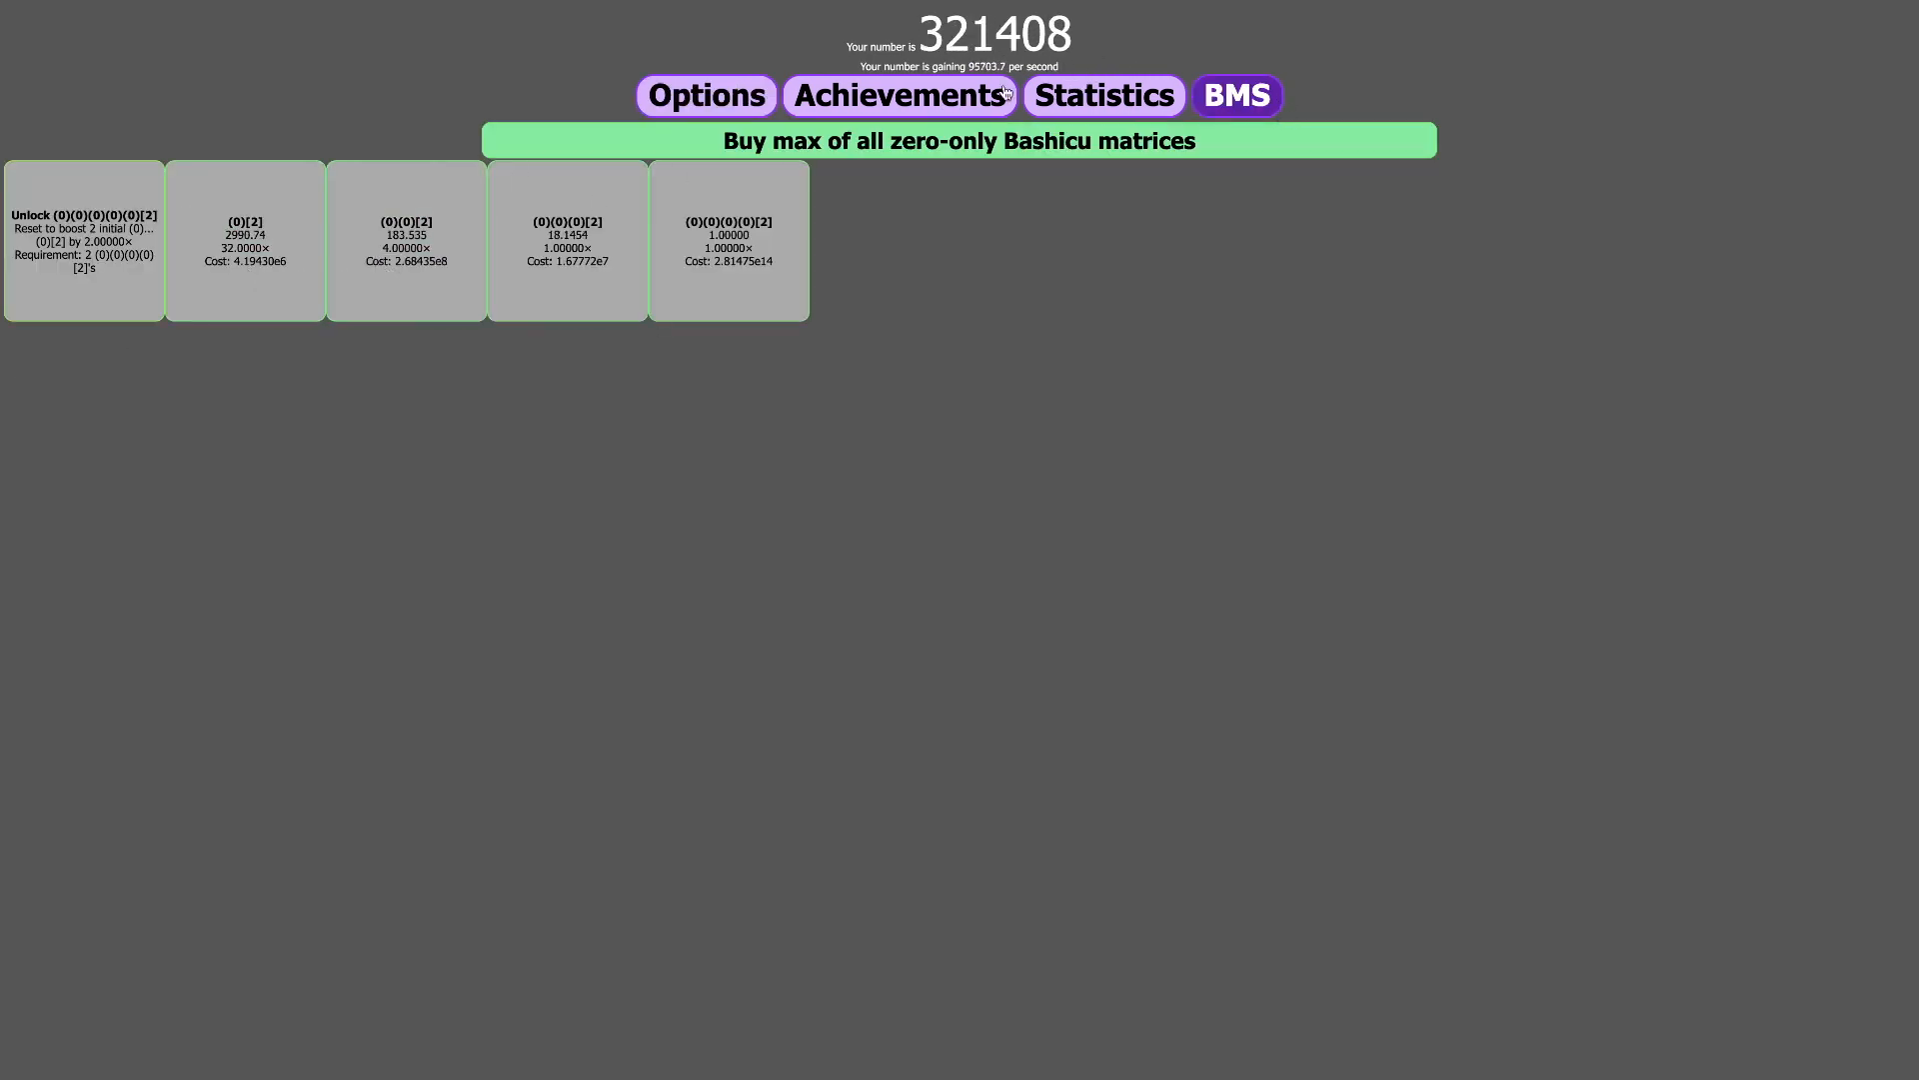
click(900, 96)
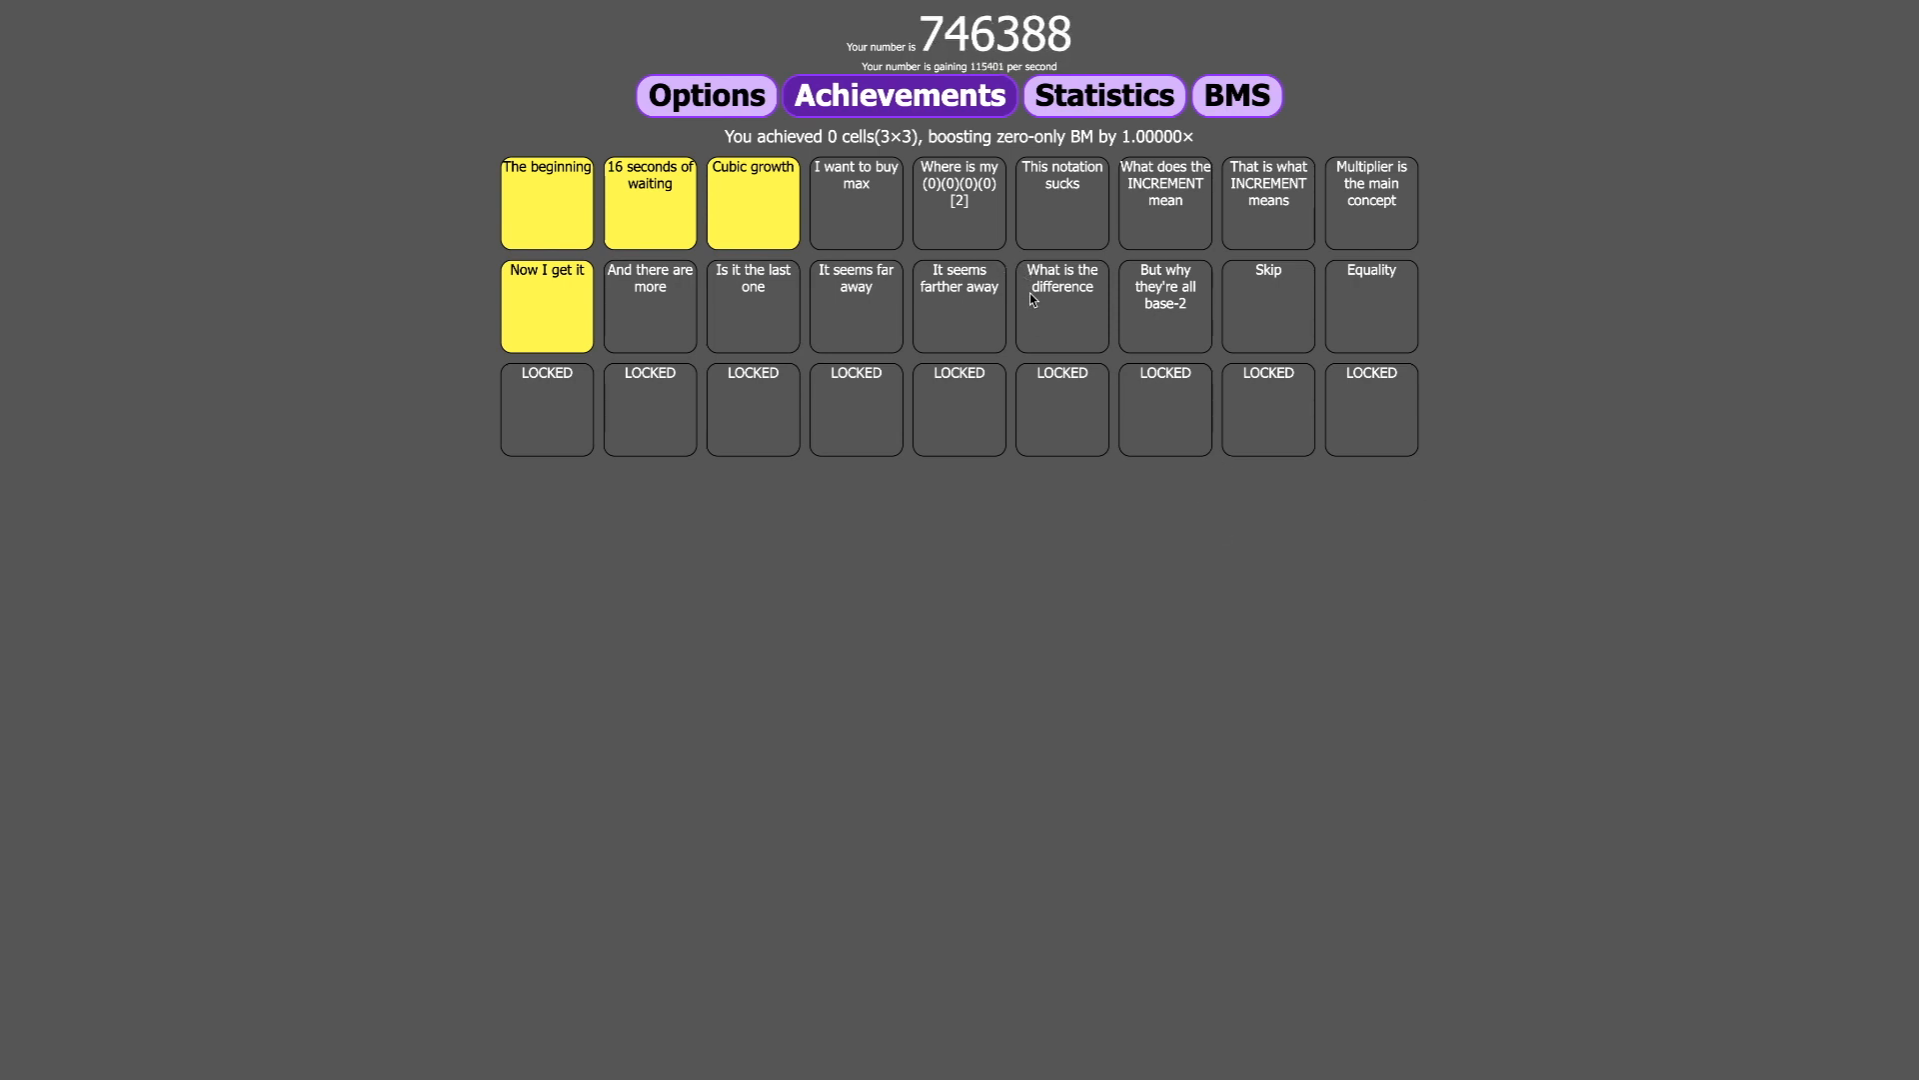
mouse_move(1090, 322)
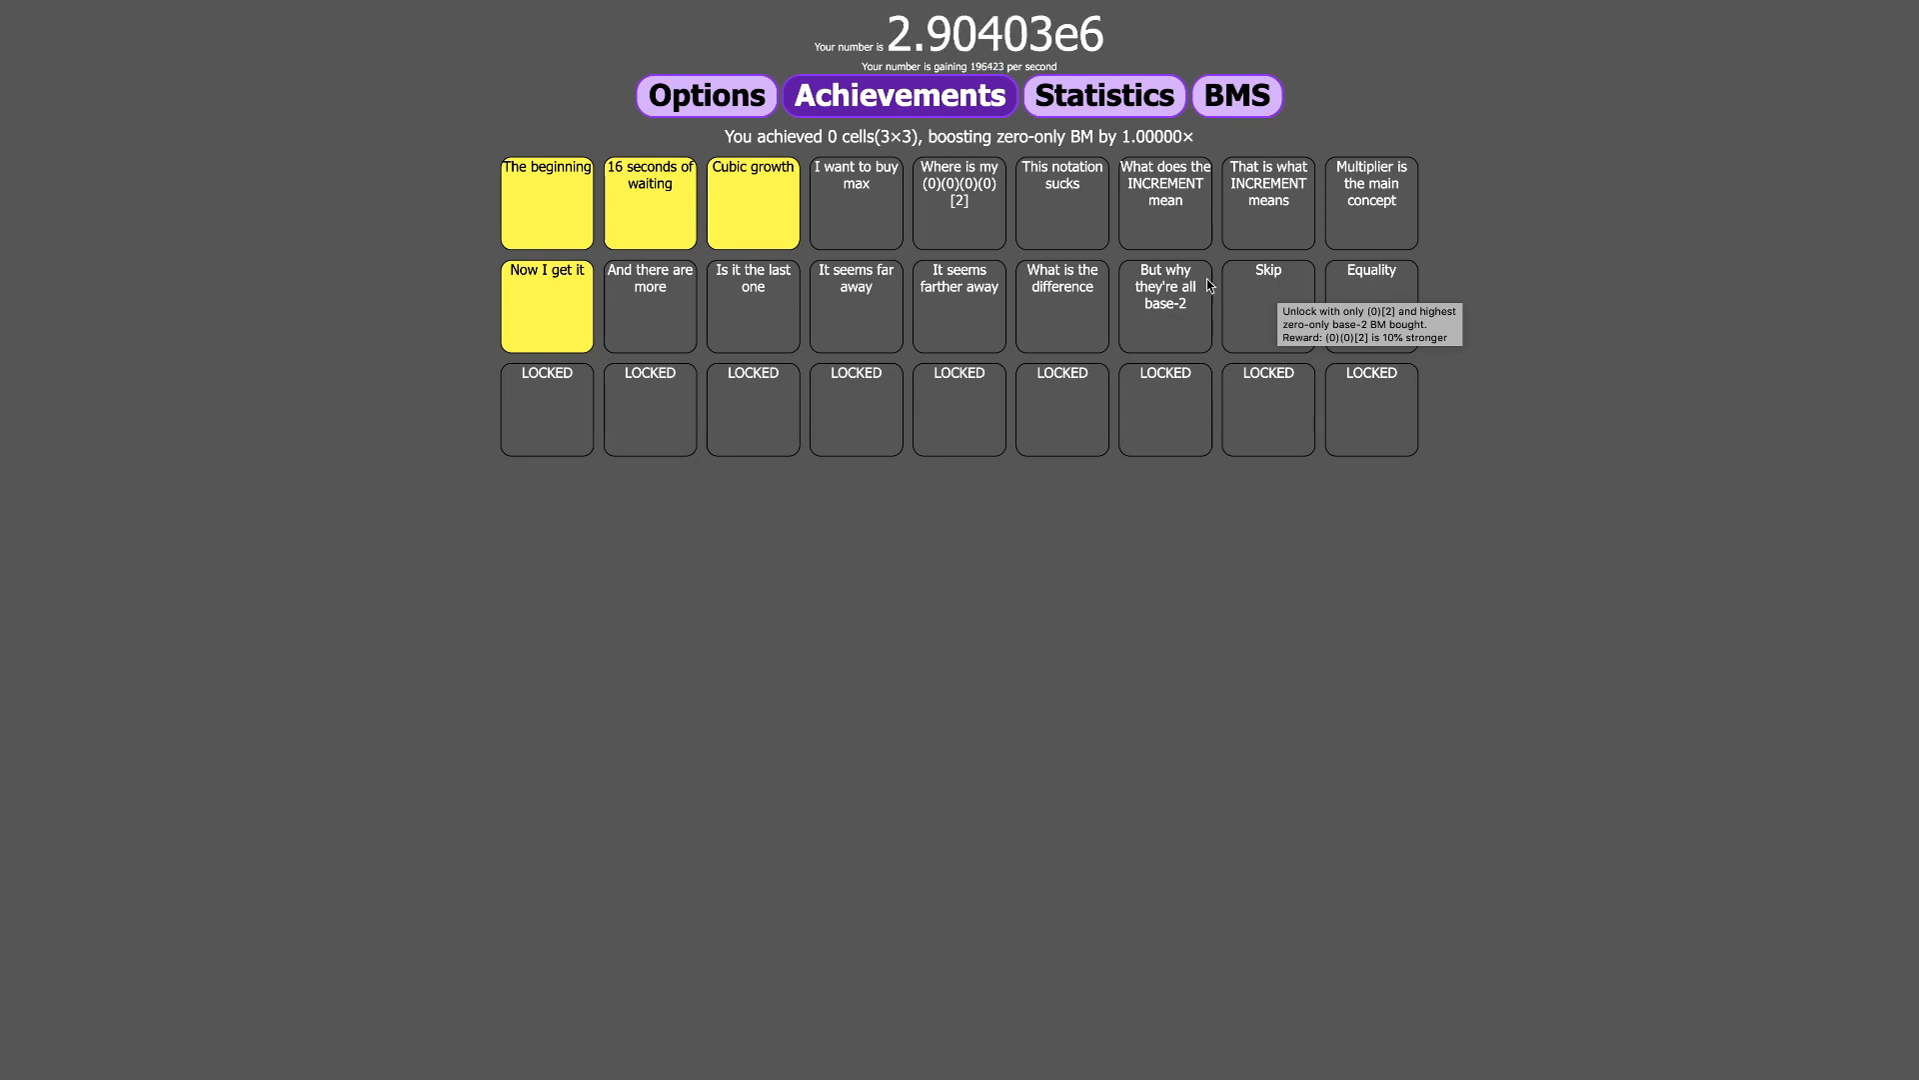
mouse_move(1063, 214)
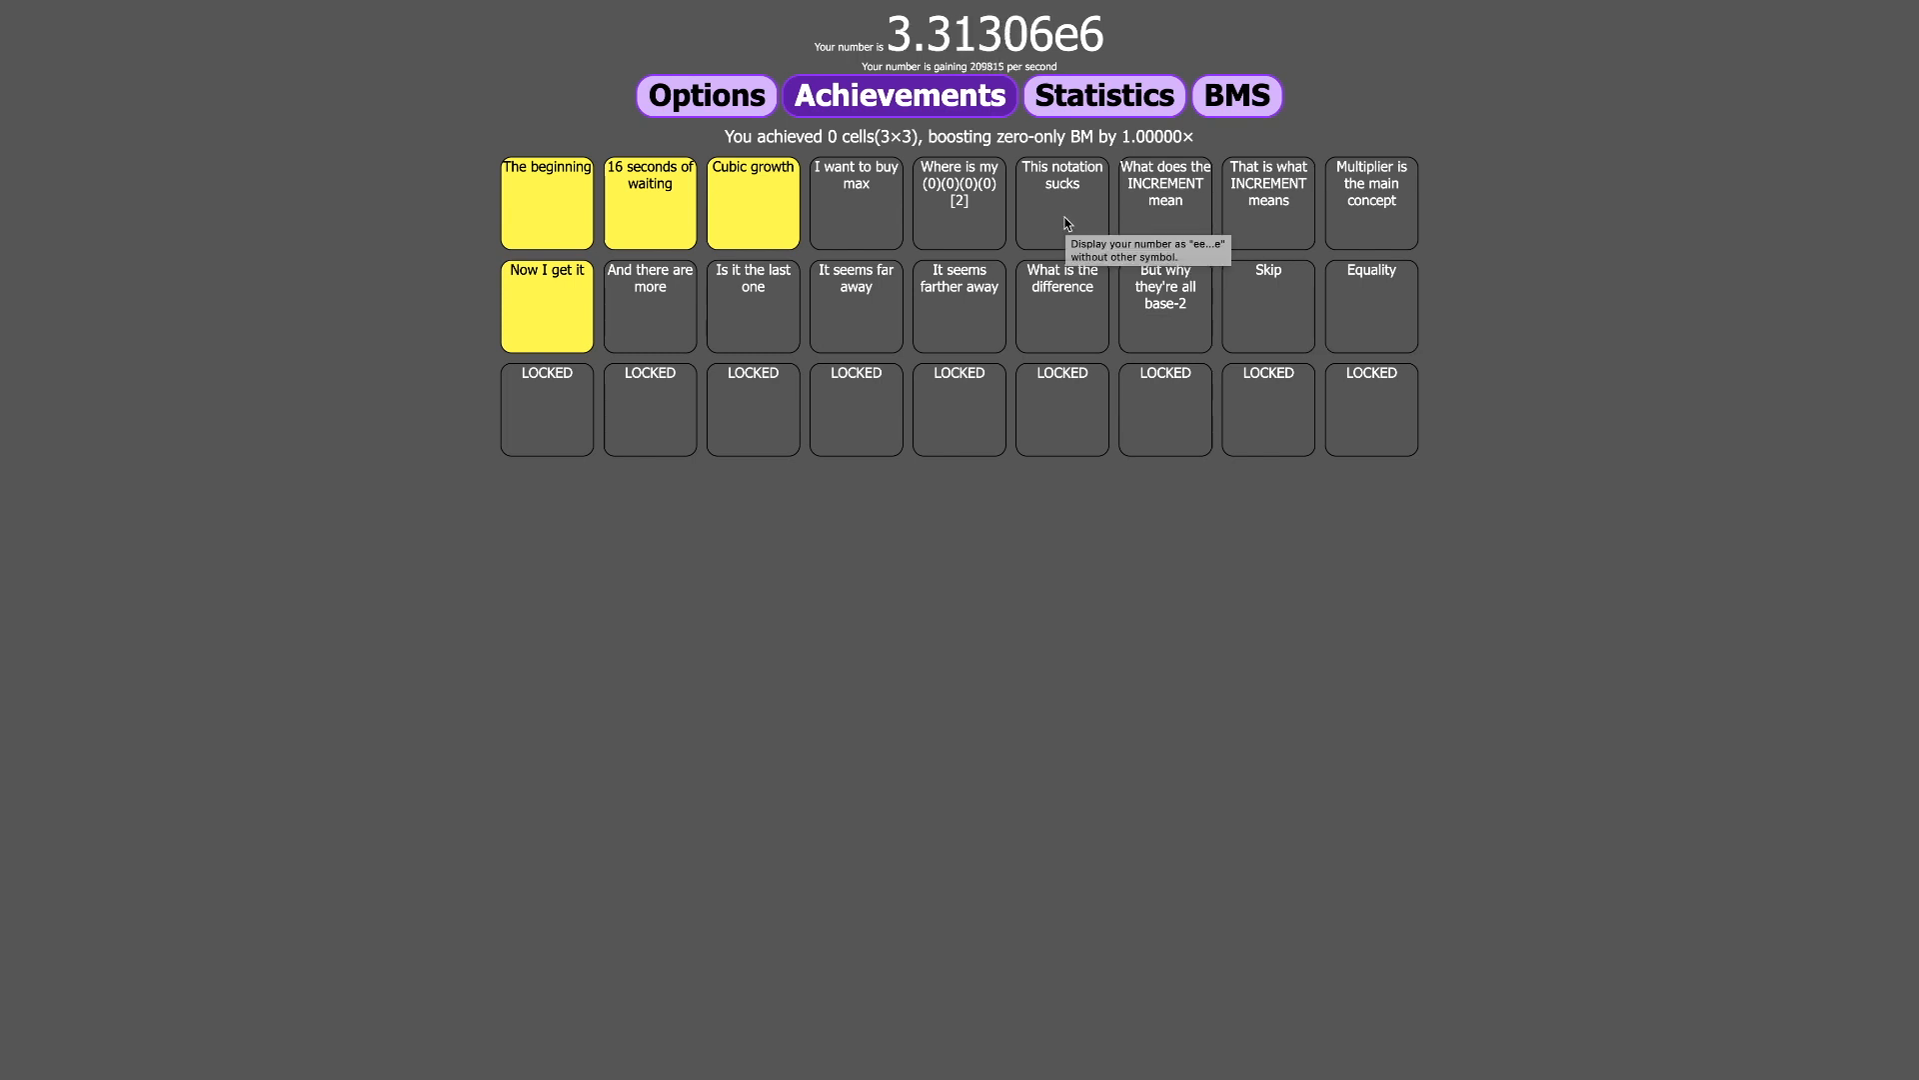
mouse_move(1074, 223)
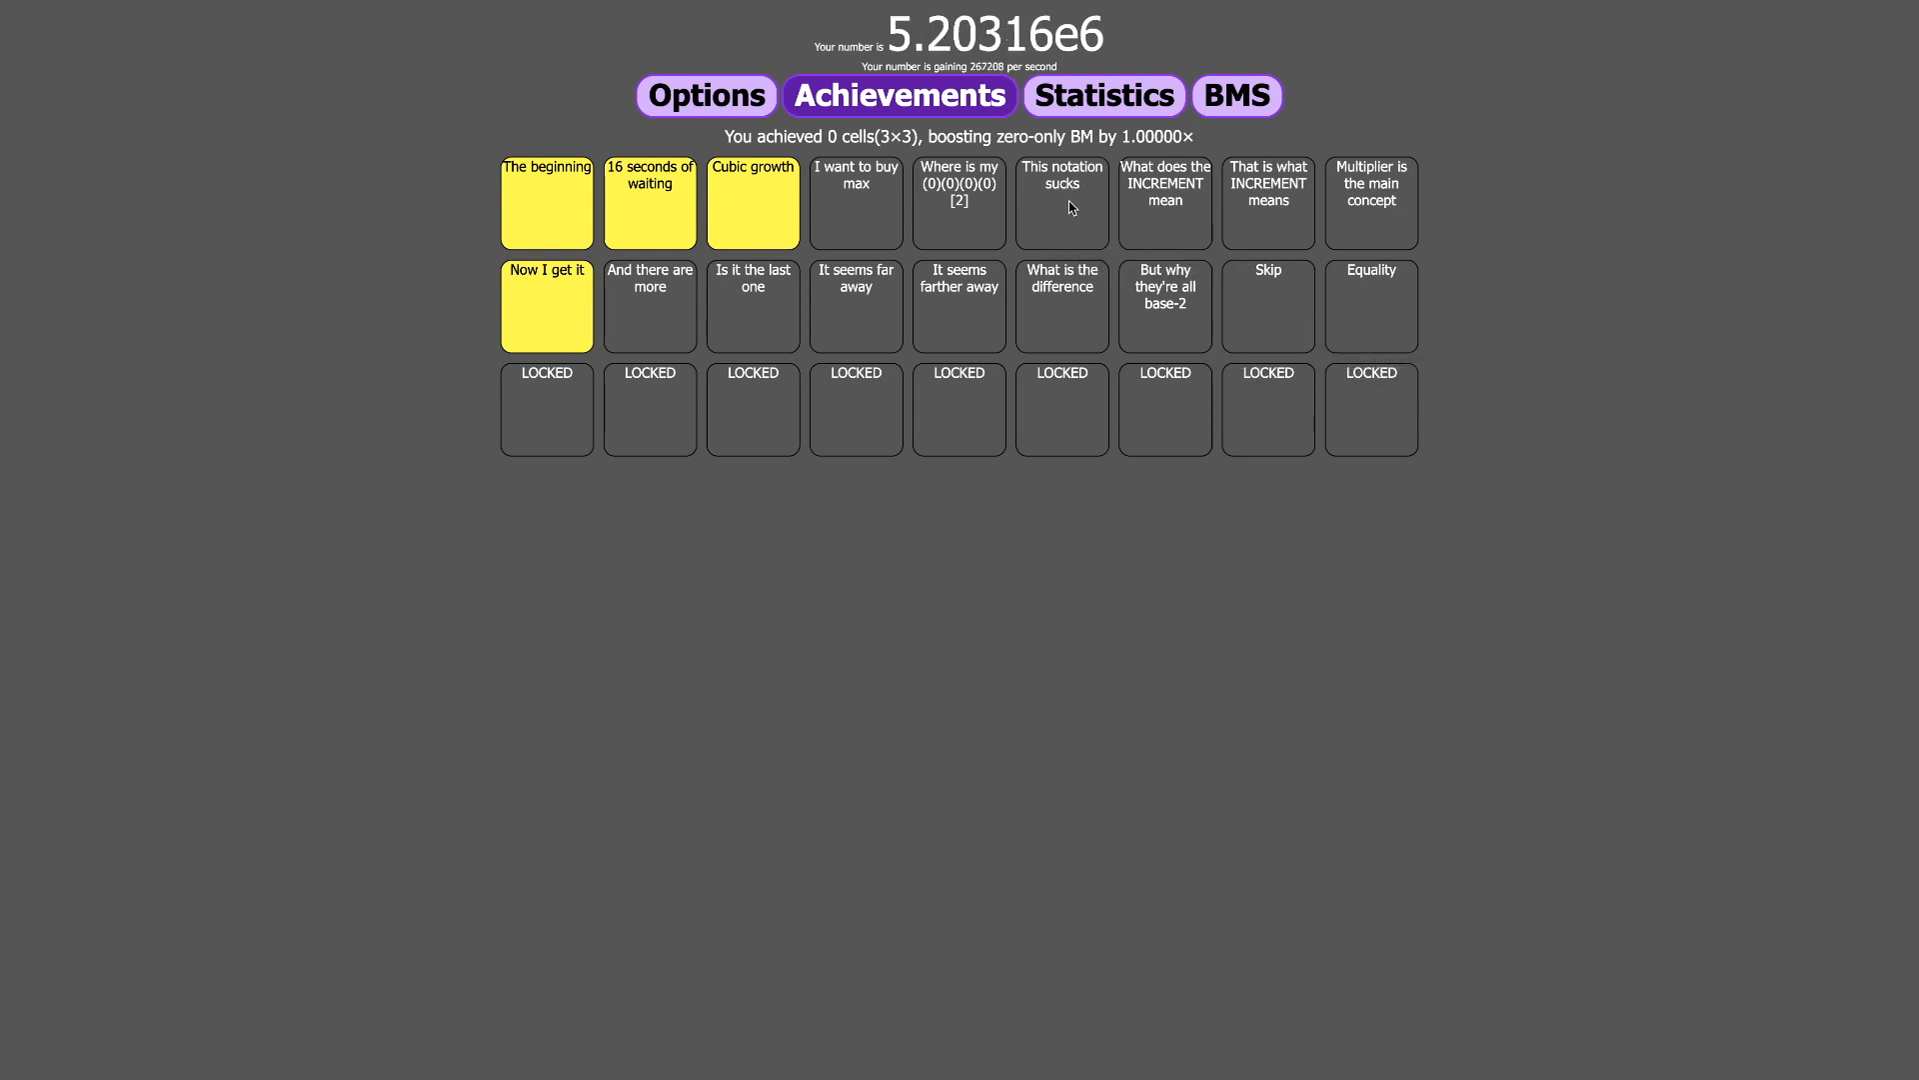
mouse_move(1080, 223)
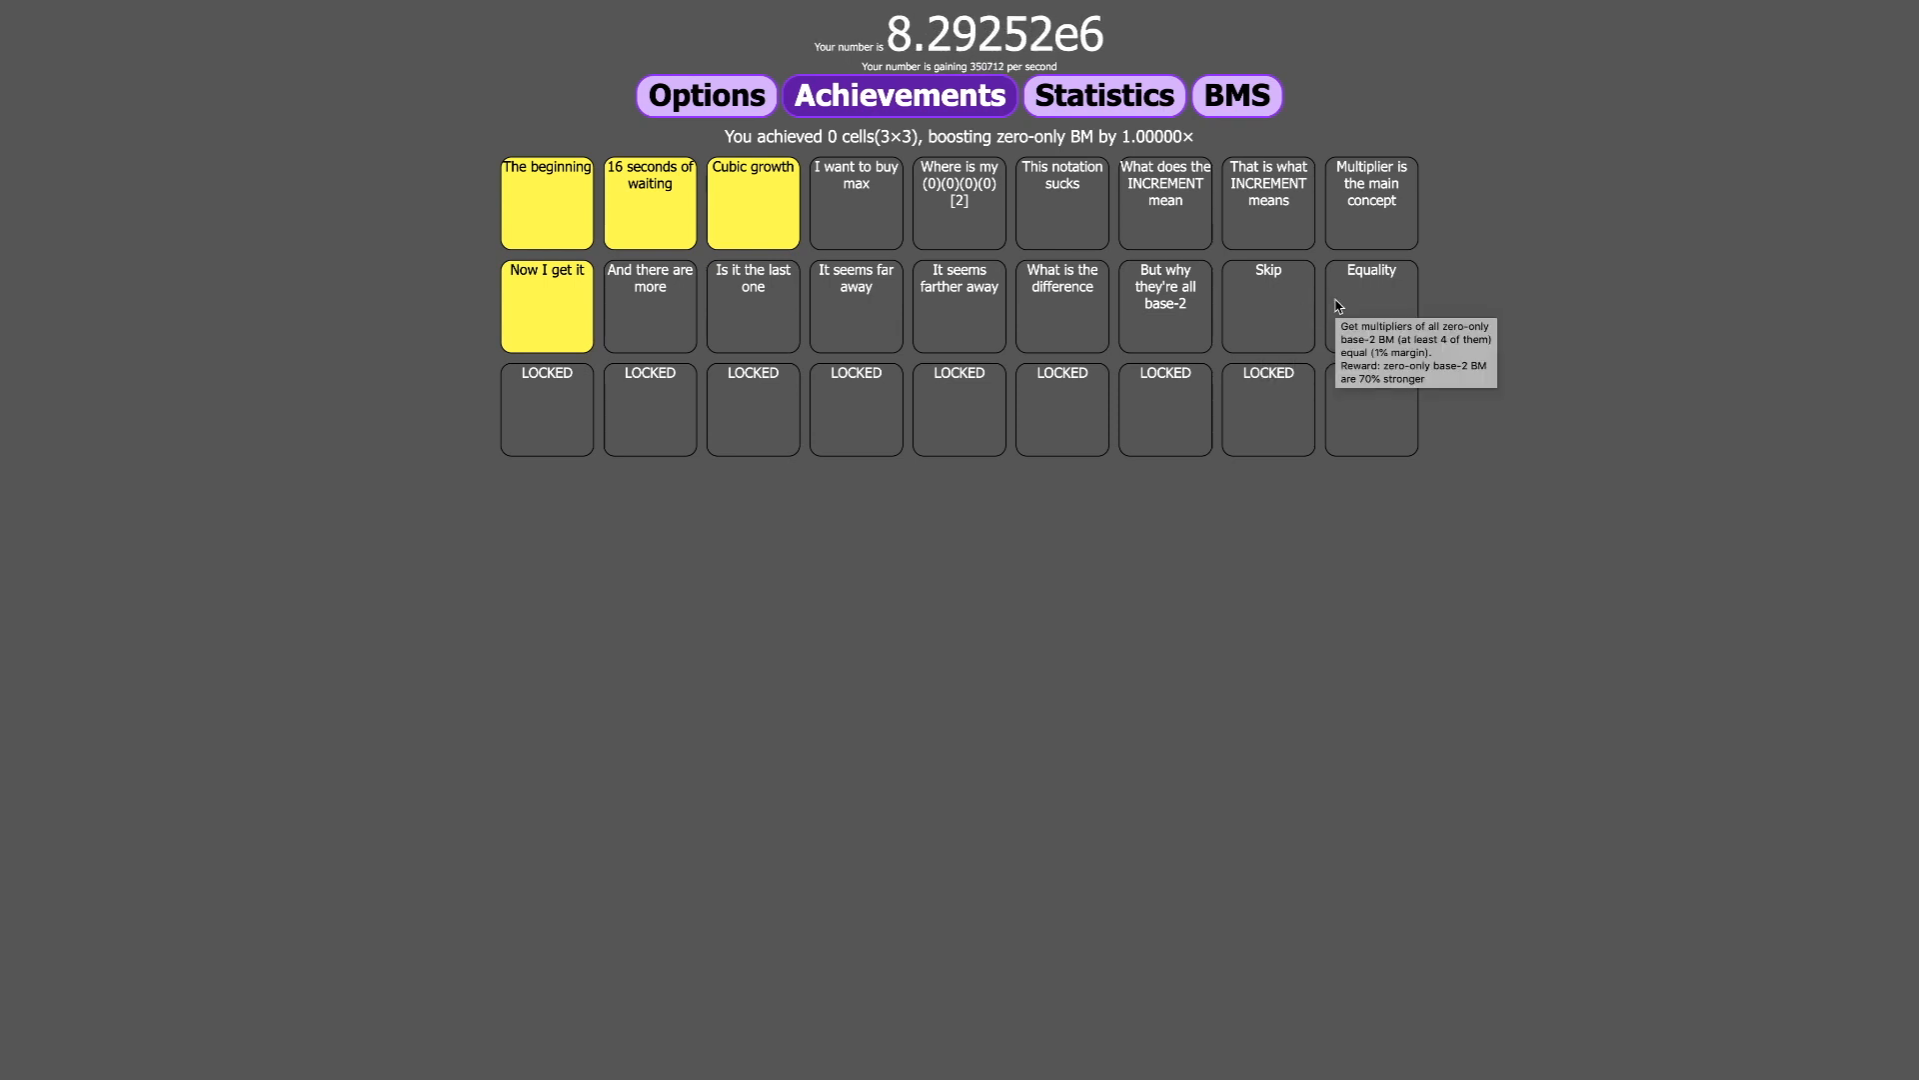
mouse_move(1356, 302)
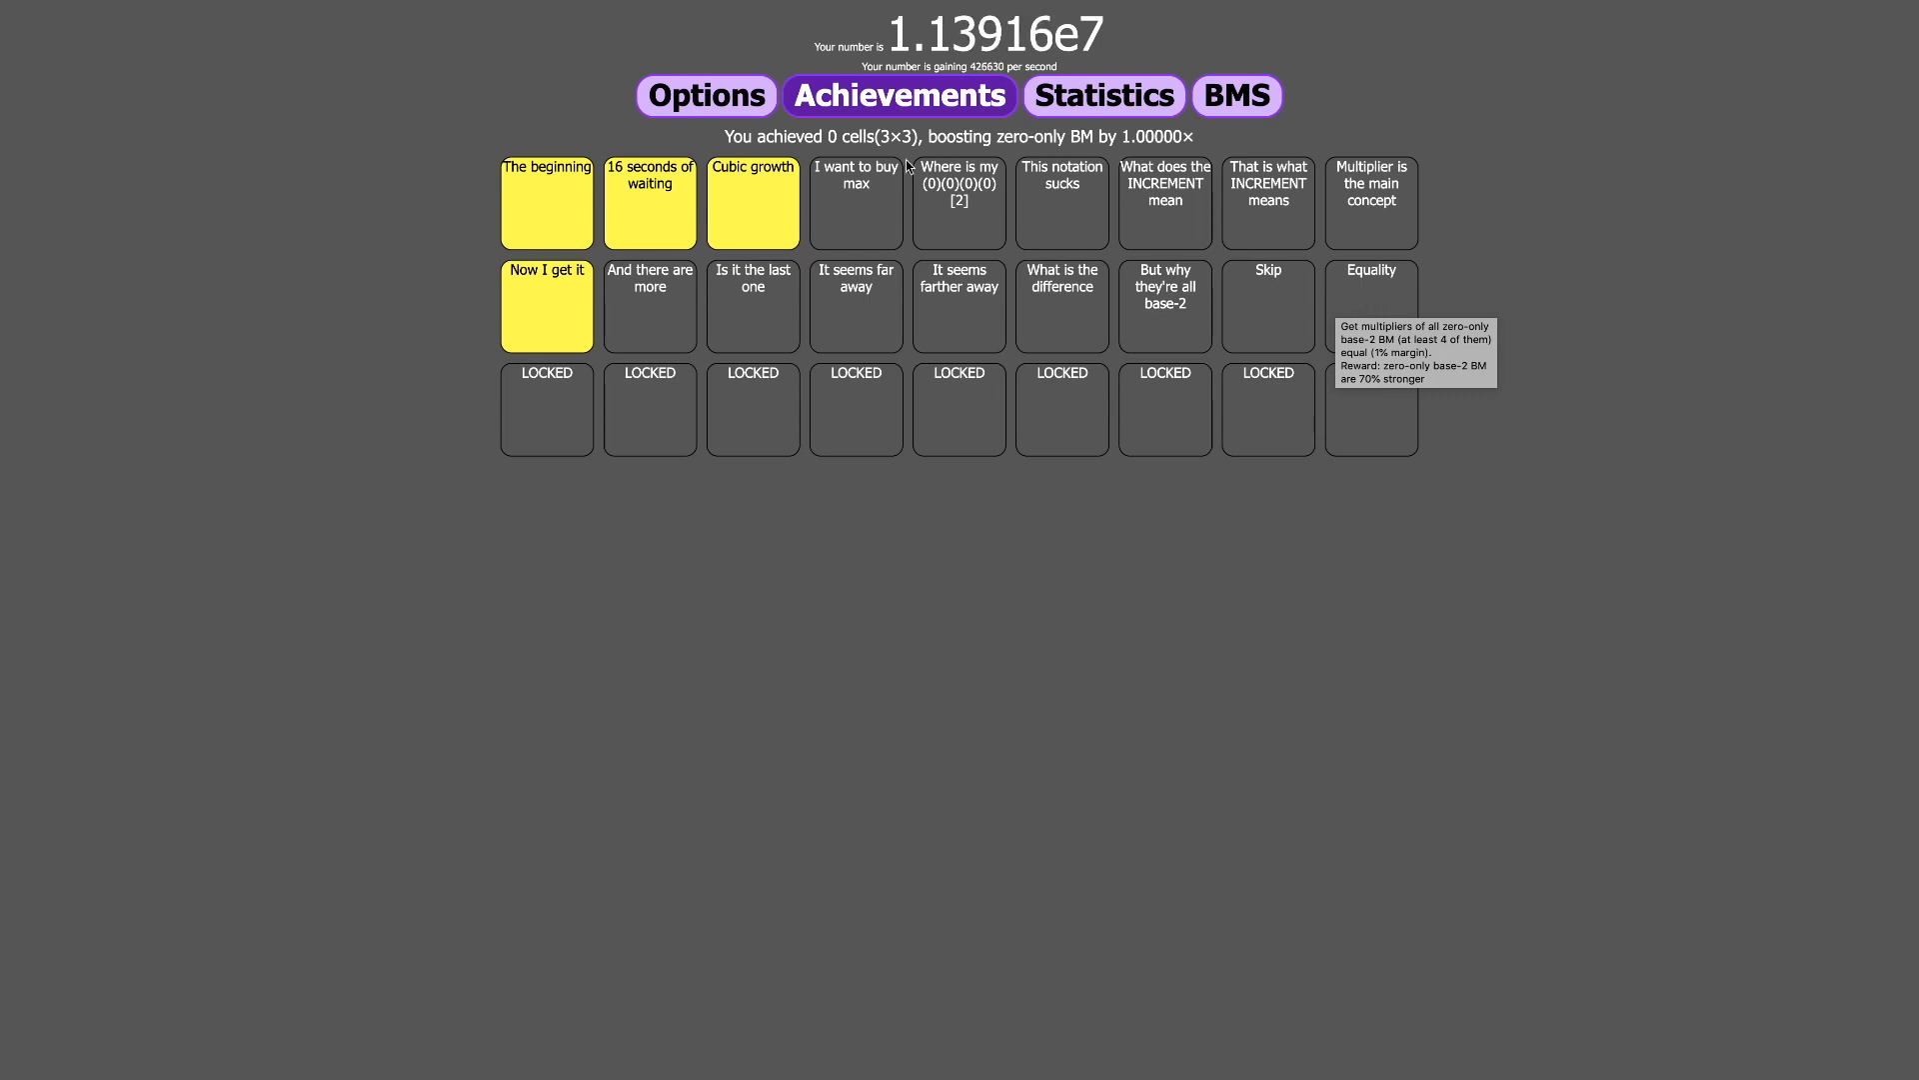
- On the BMS page, buy another (0)[2] generator and a second (0)(0)(0)[2] generator
click(1237, 94)
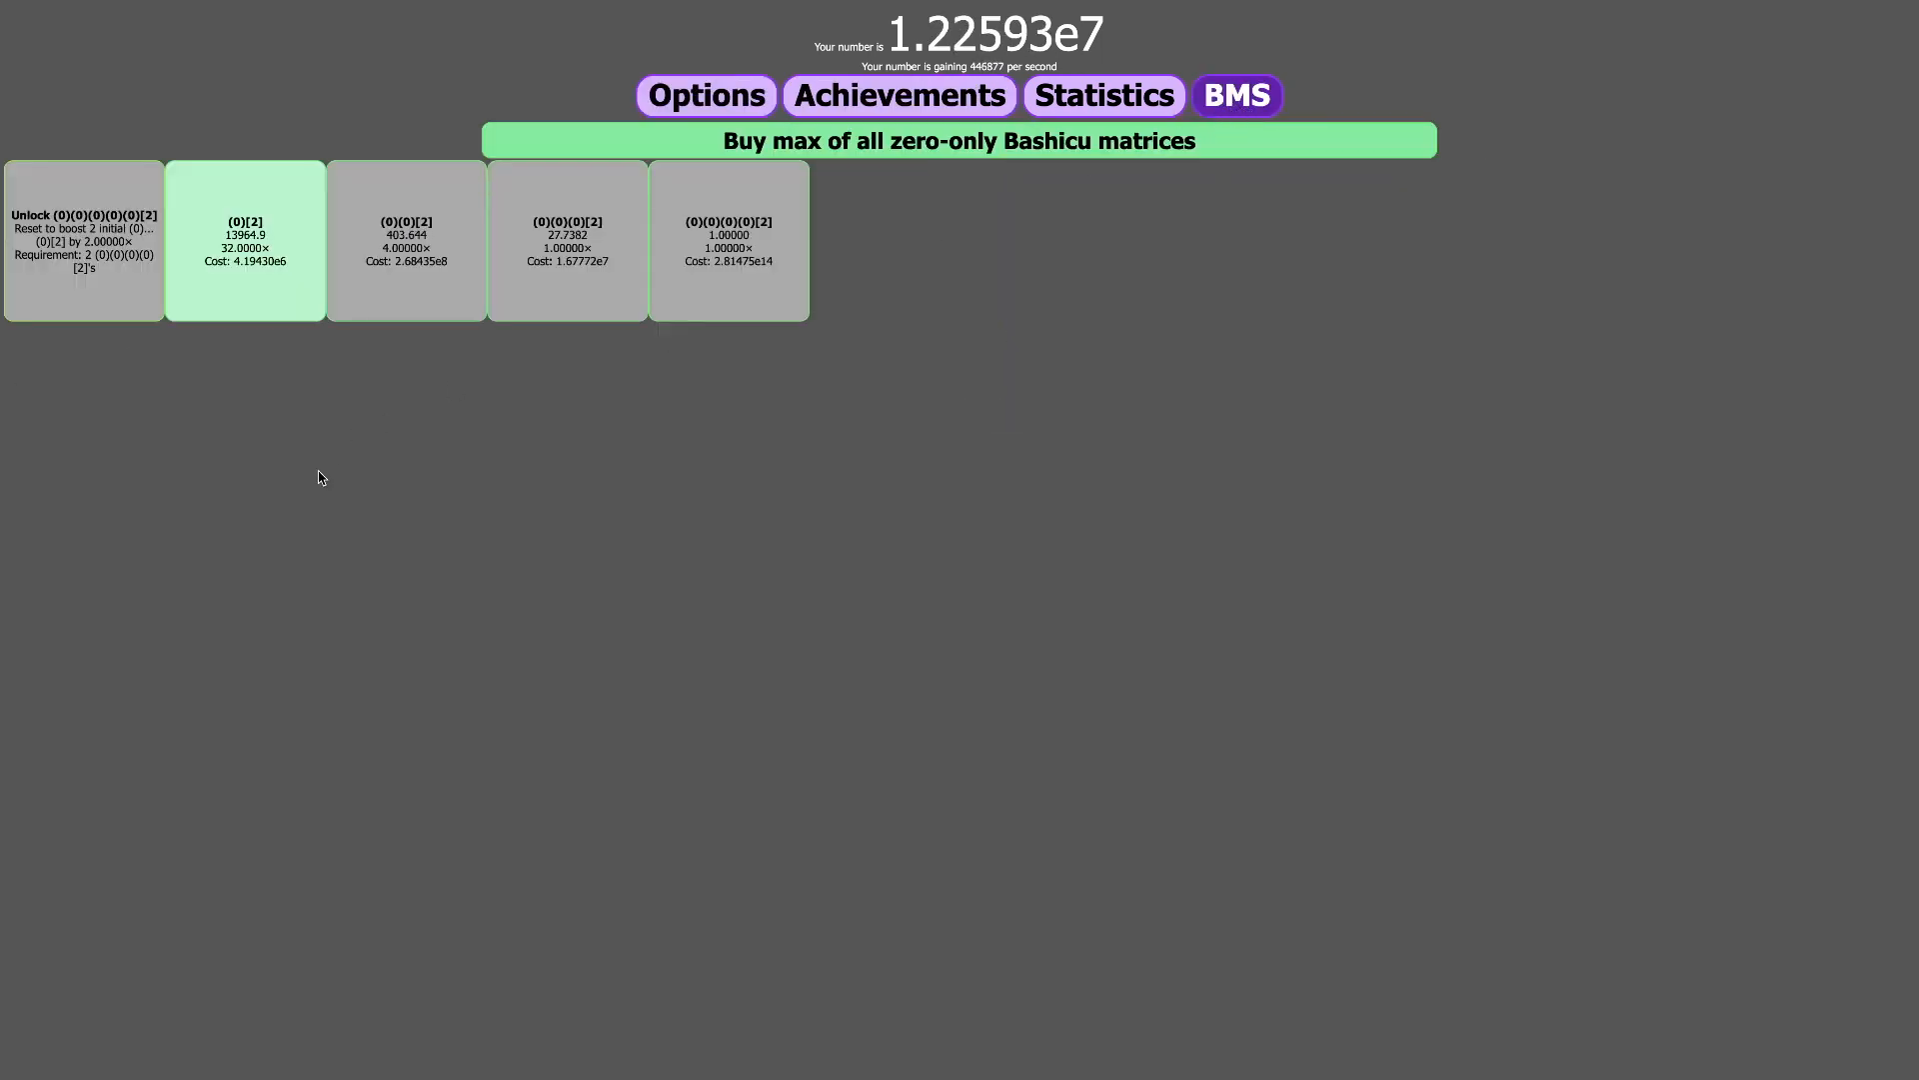
click(245, 239)
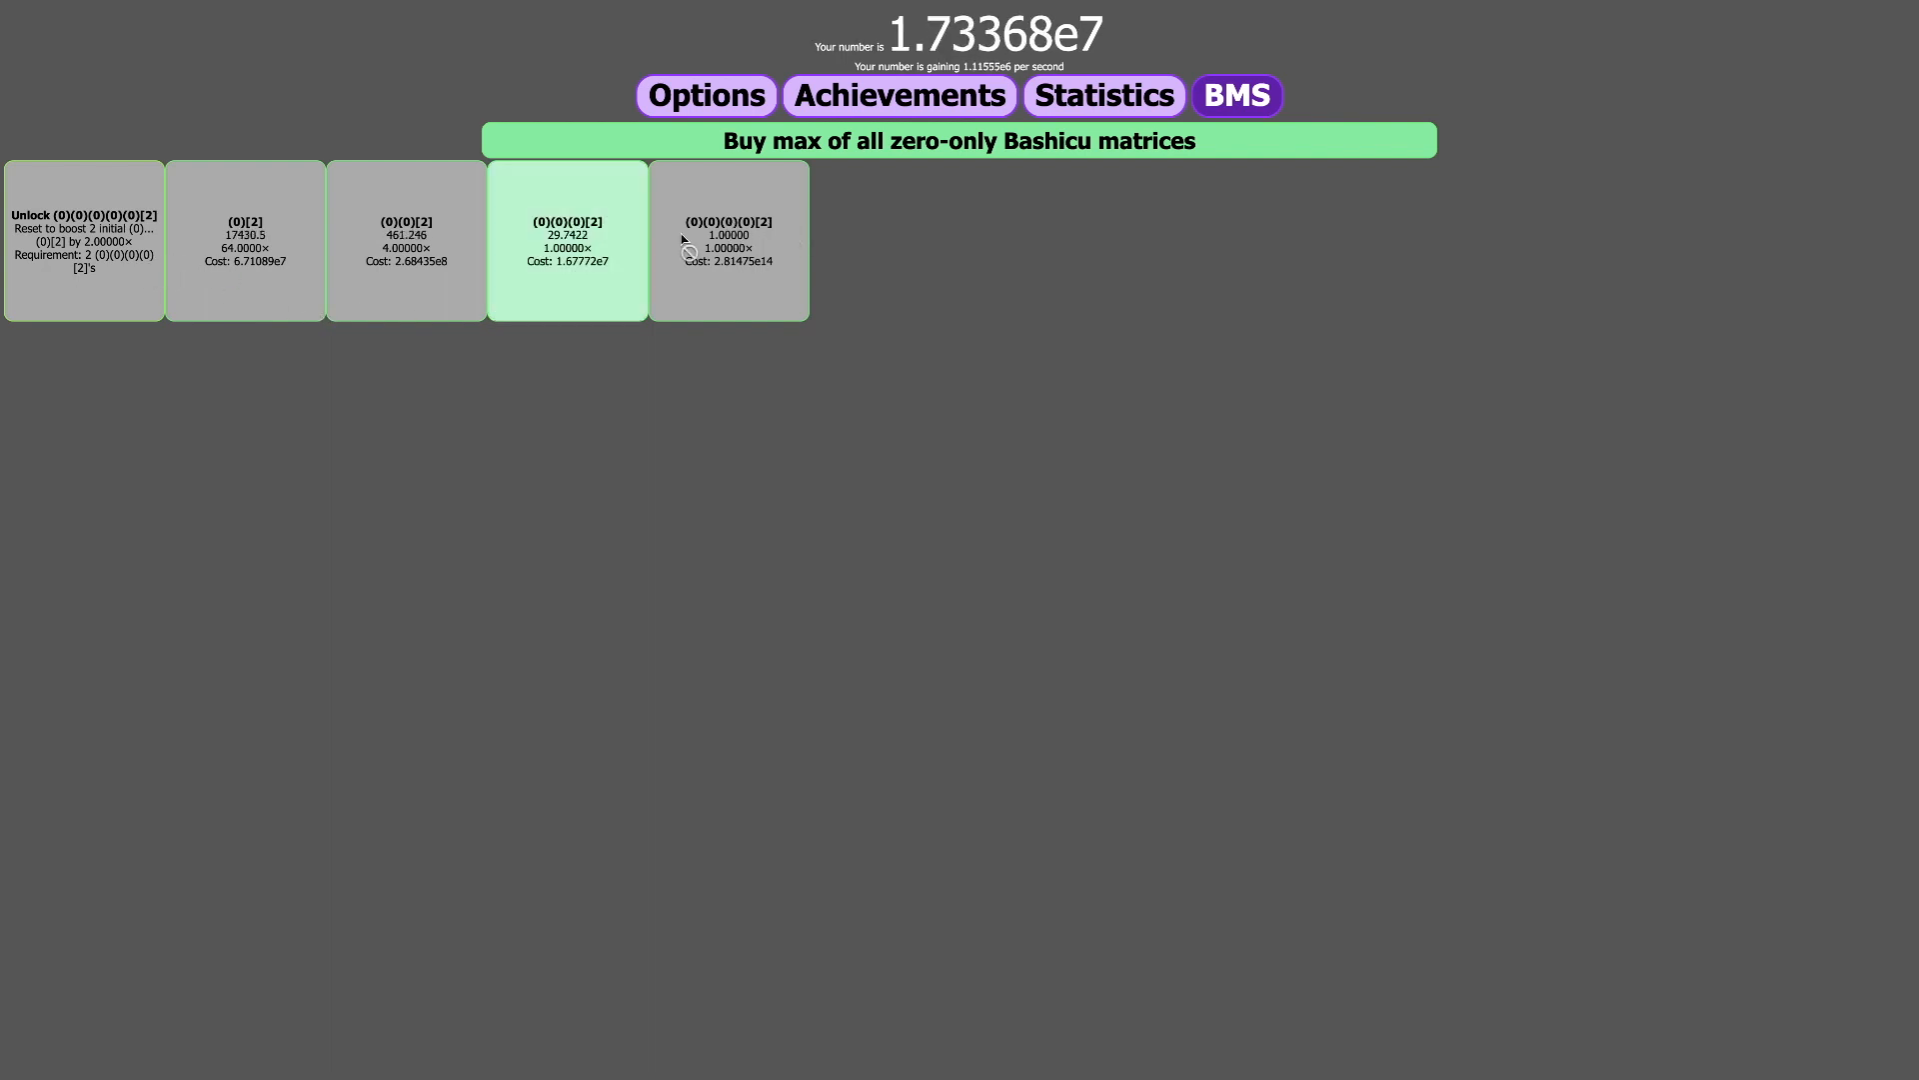
click(567, 239)
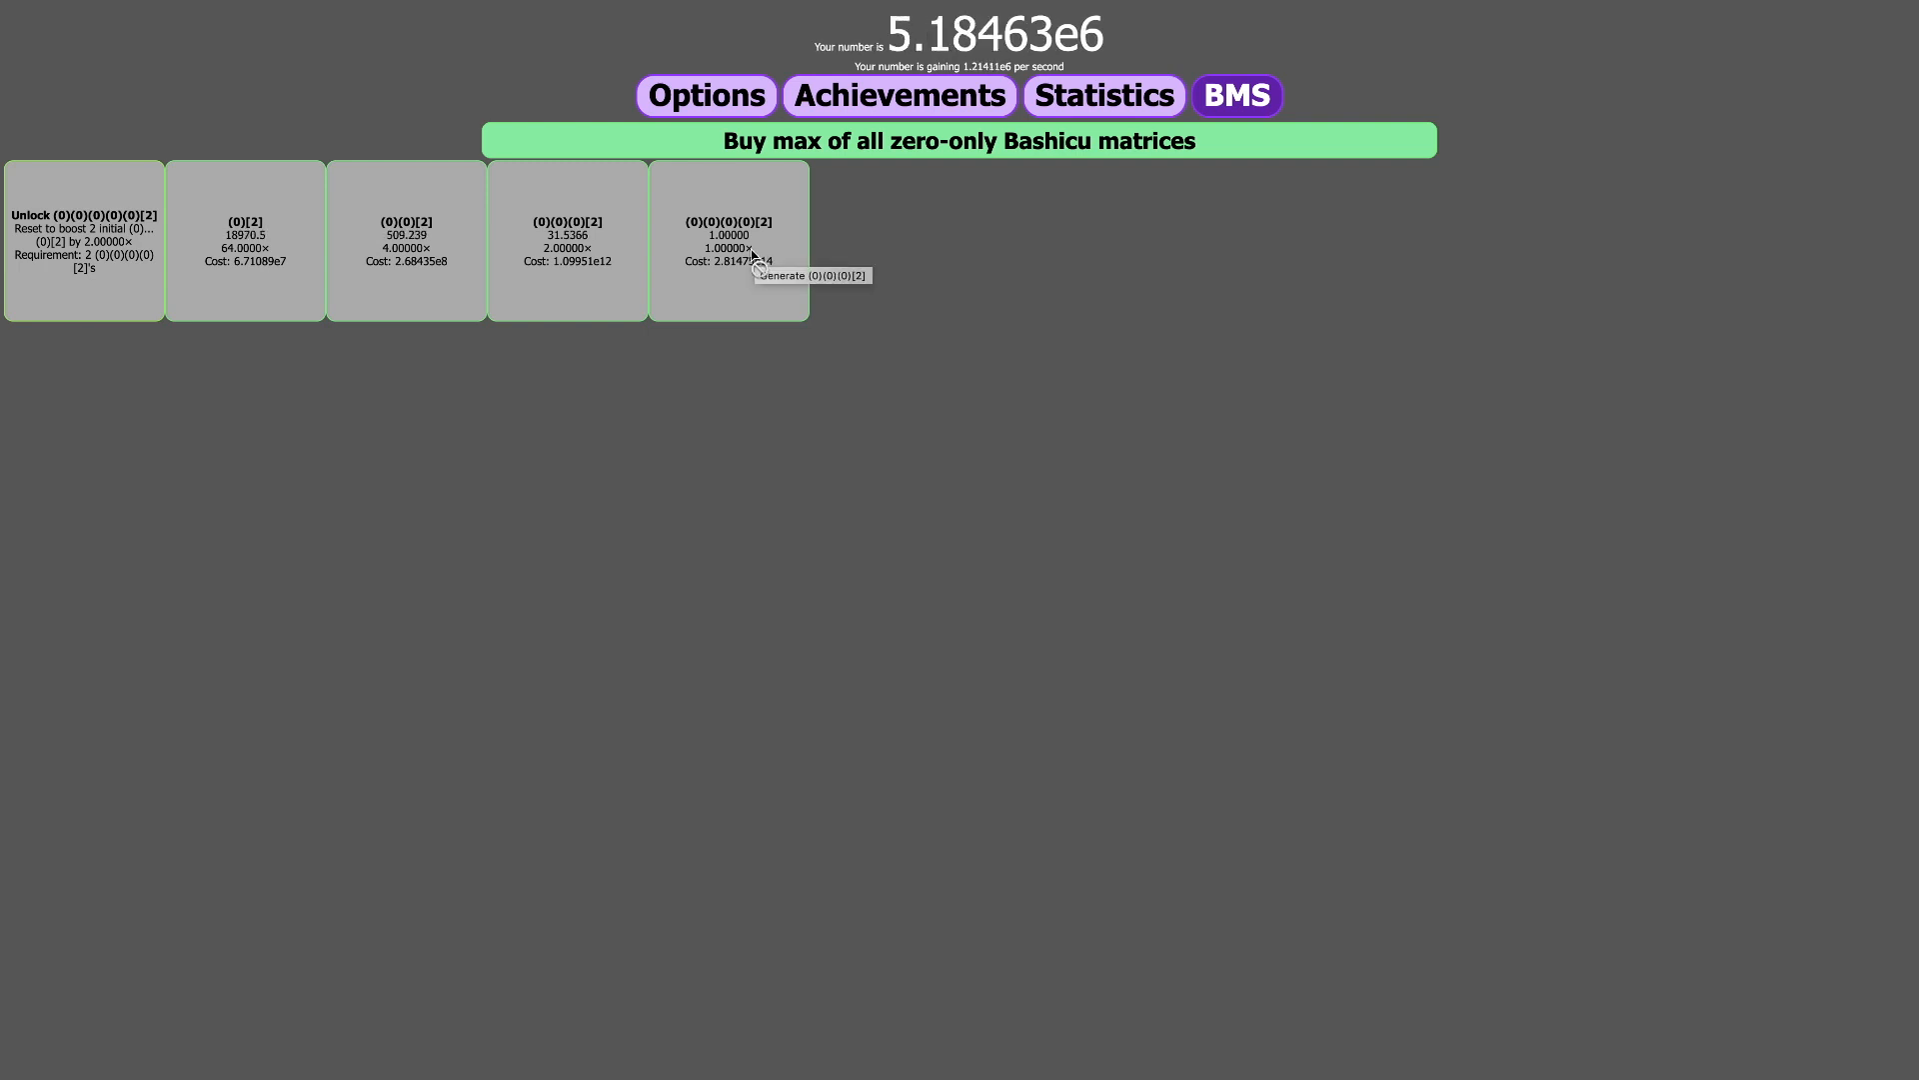
mouse_move(945, 274)
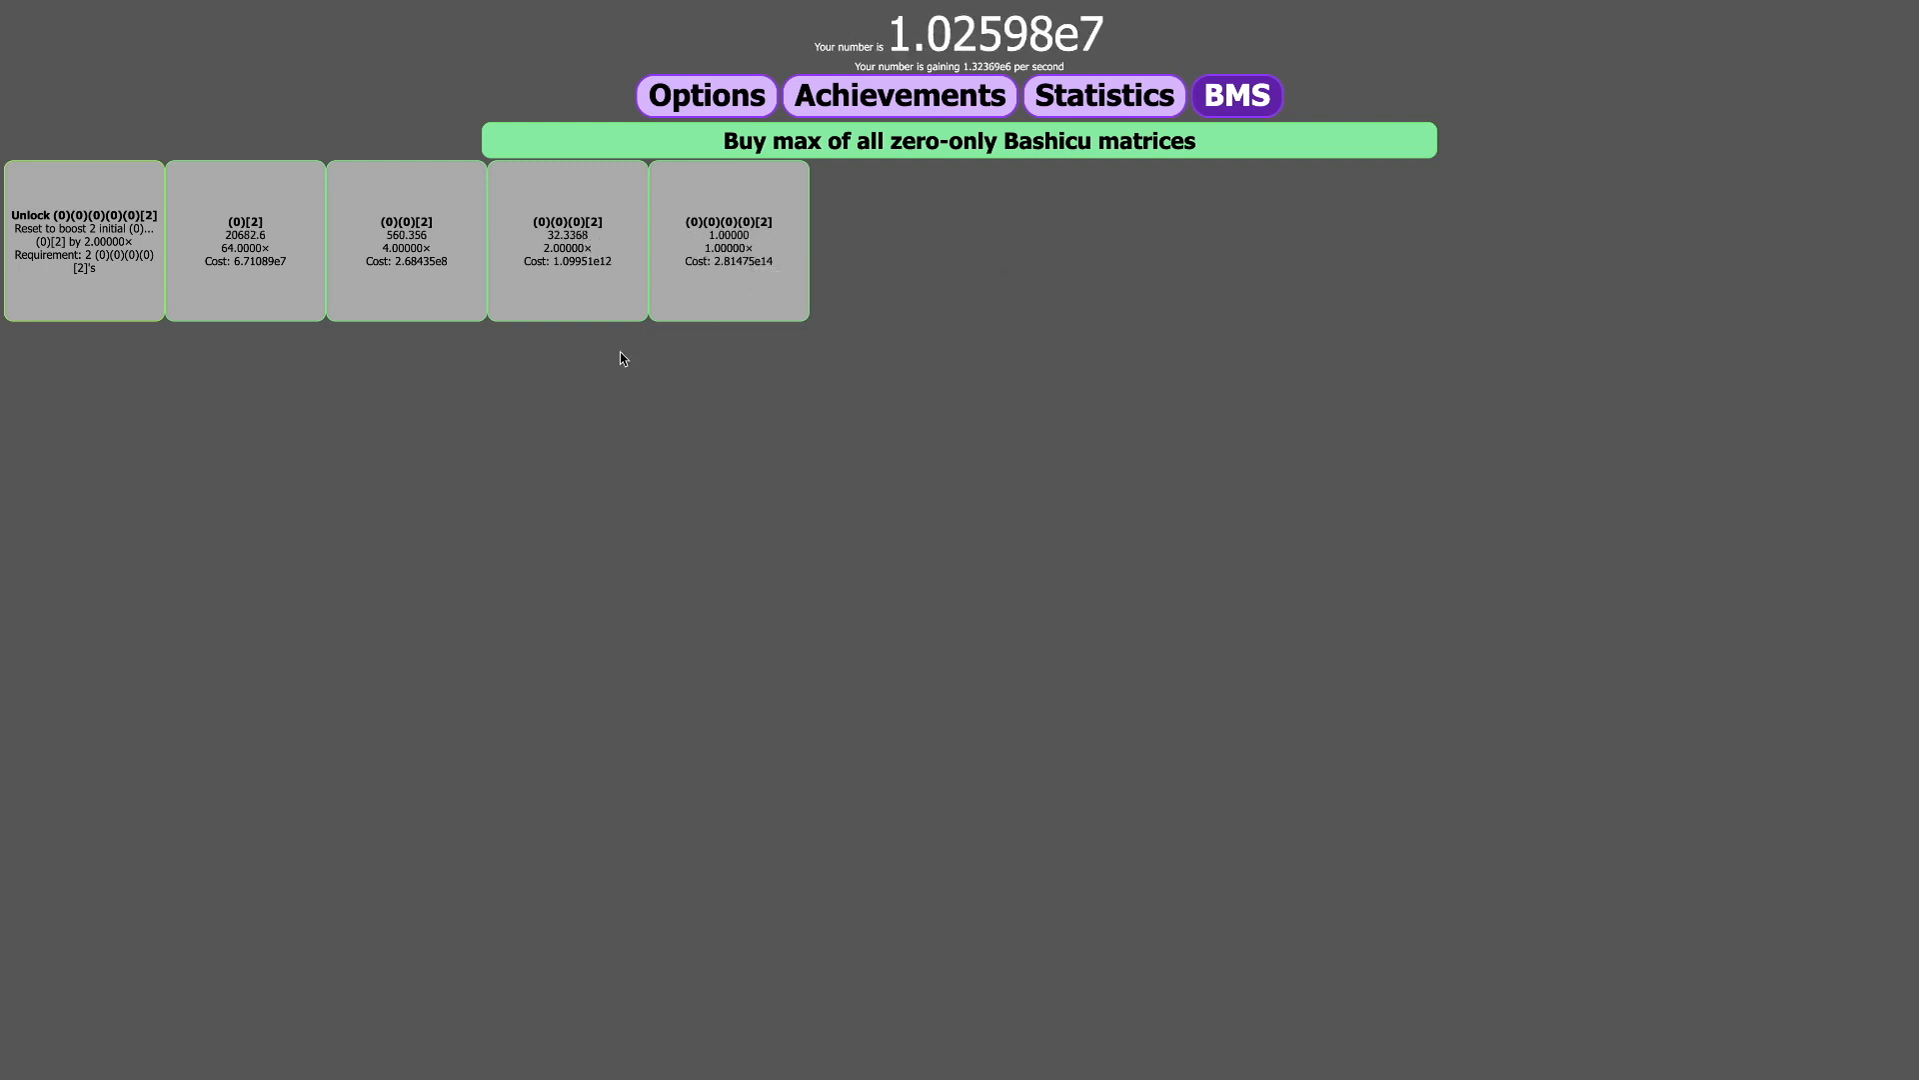
mouse_move(1048, 344)
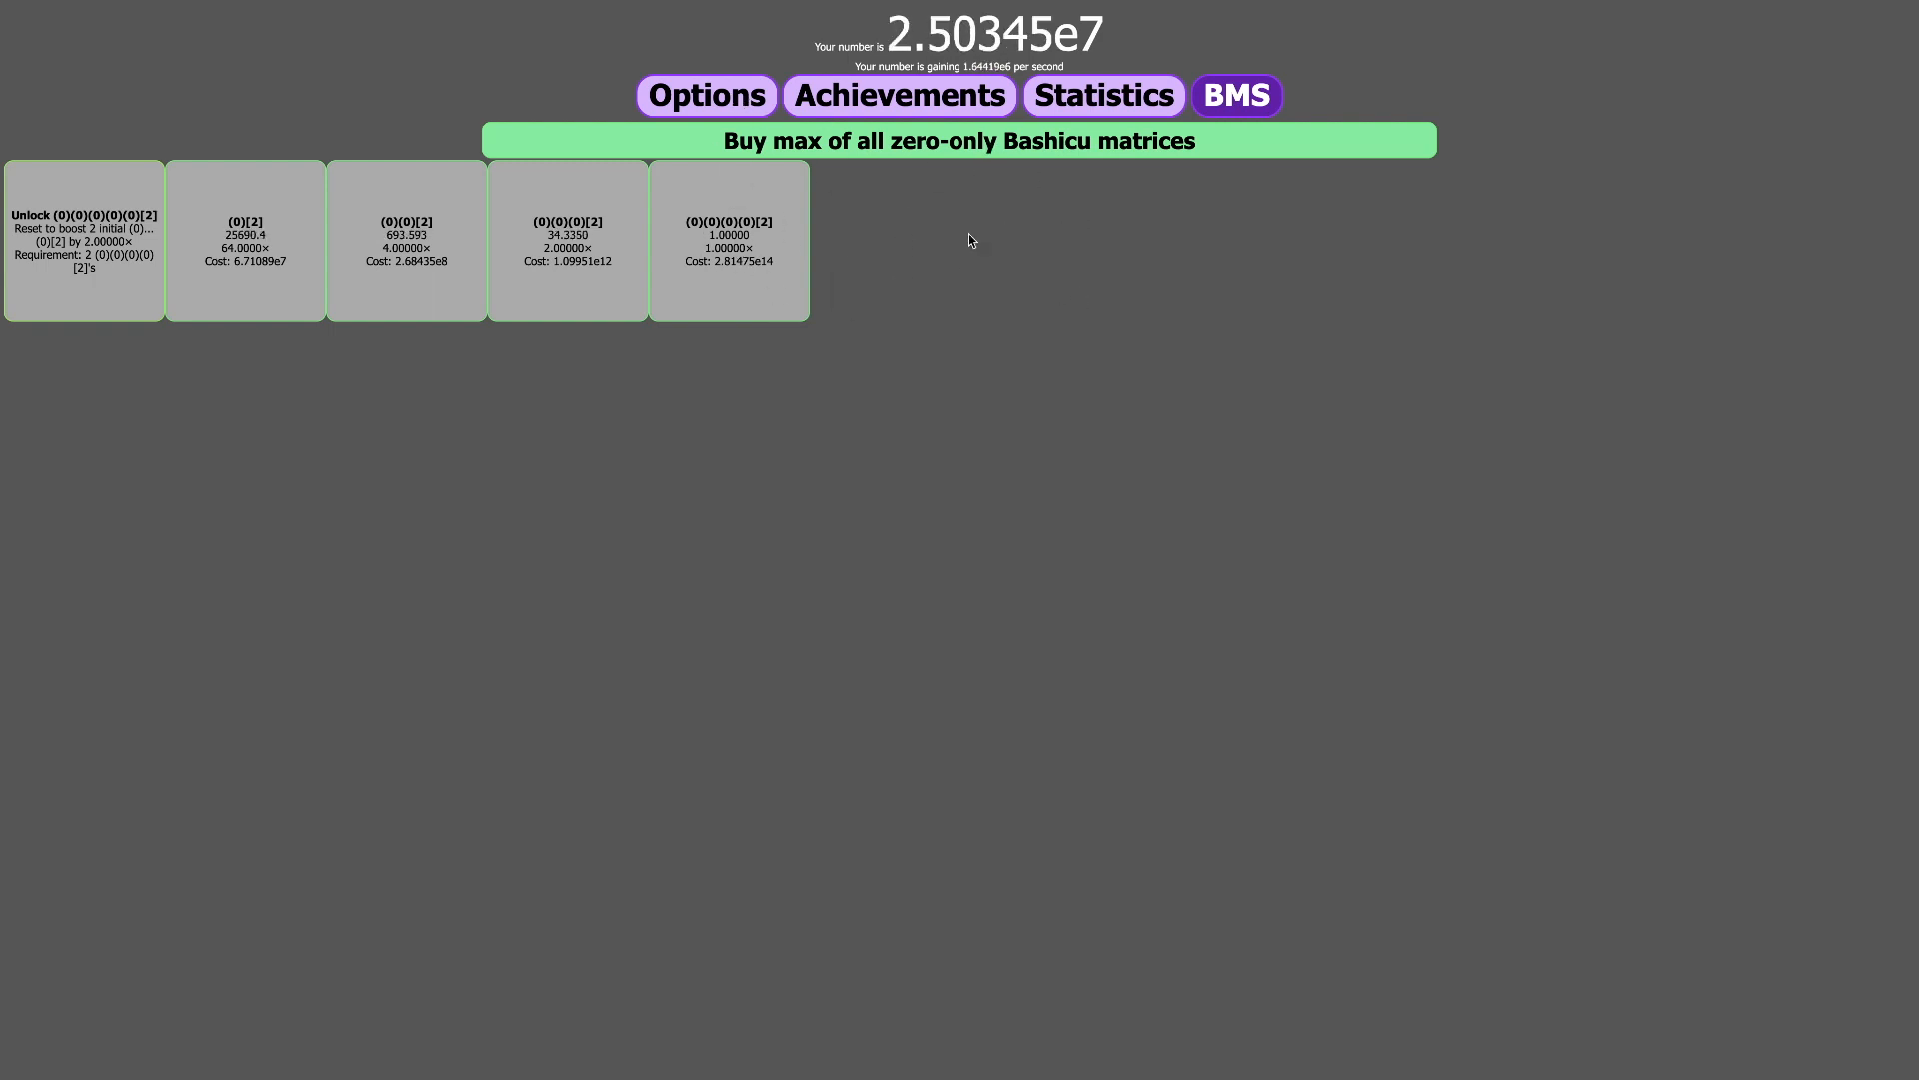
mouse_move(1099, 387)
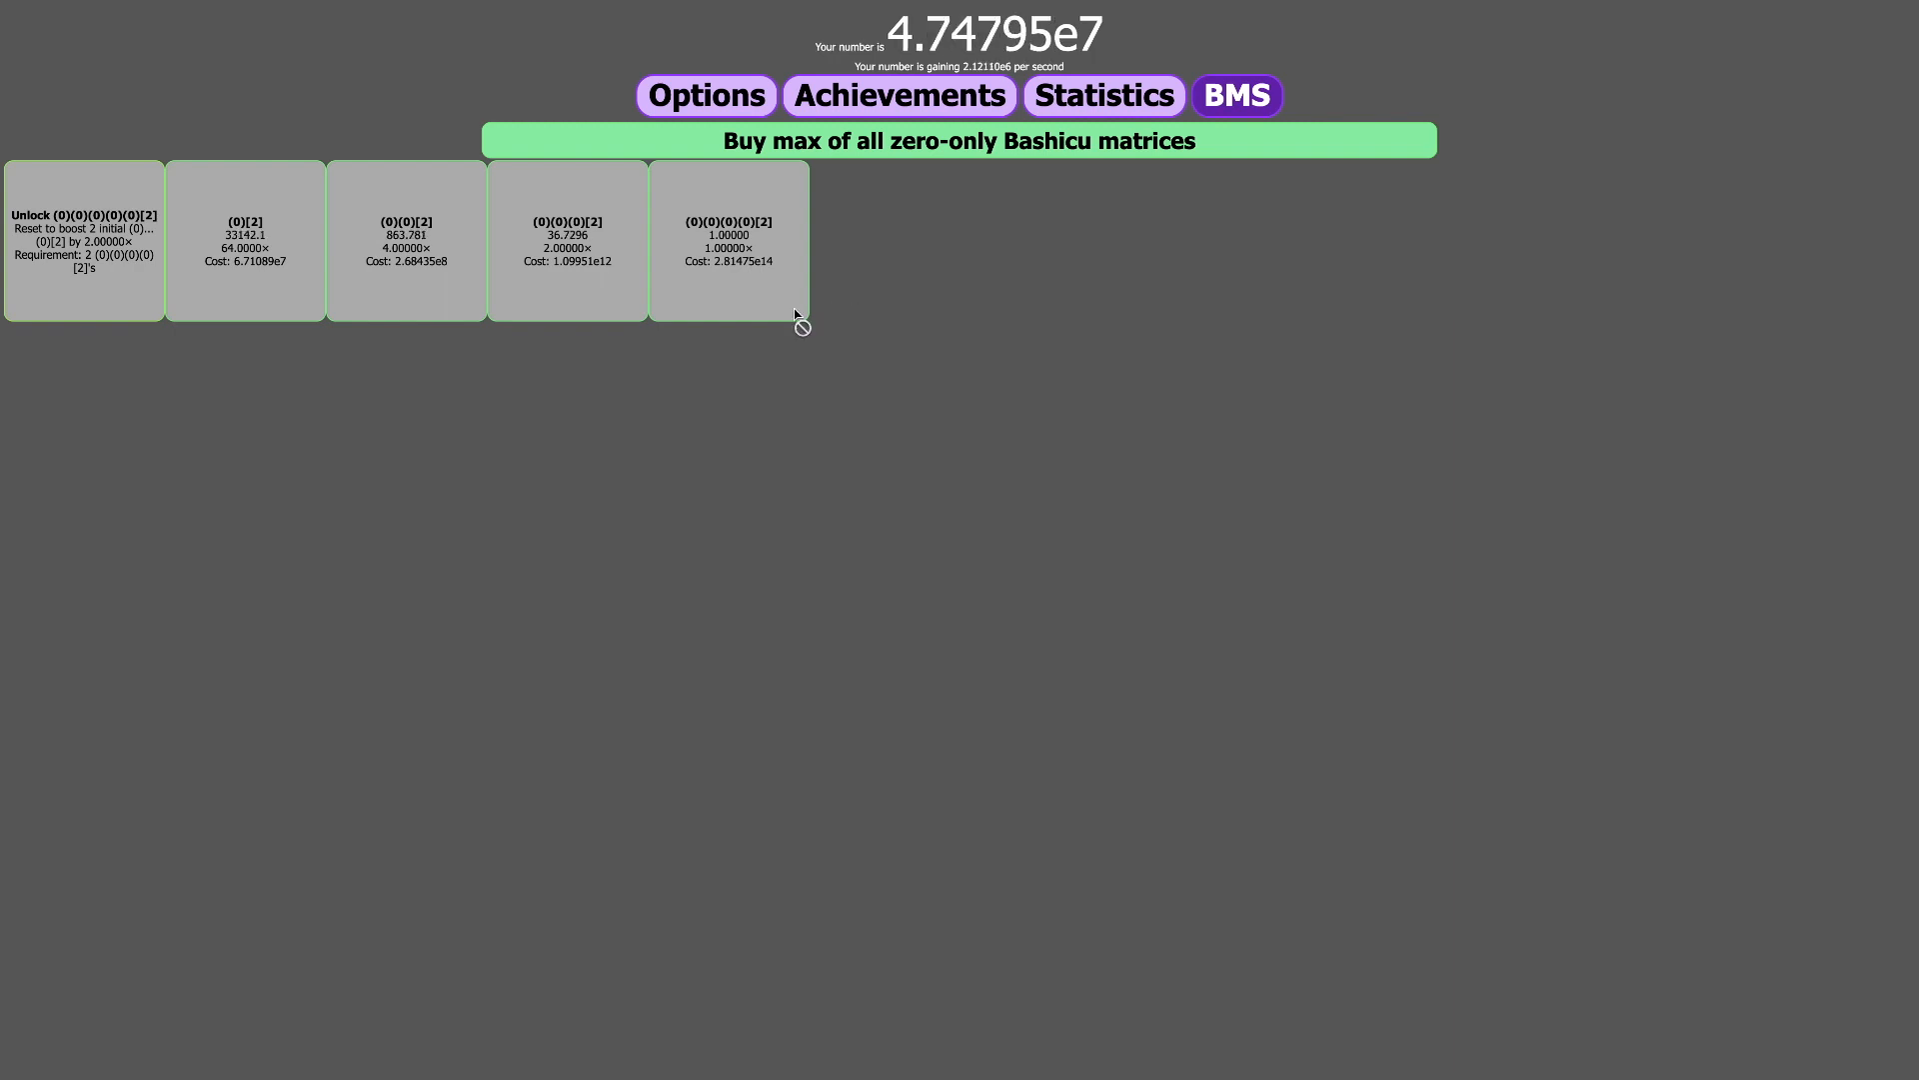
mouse_move(856, 326)
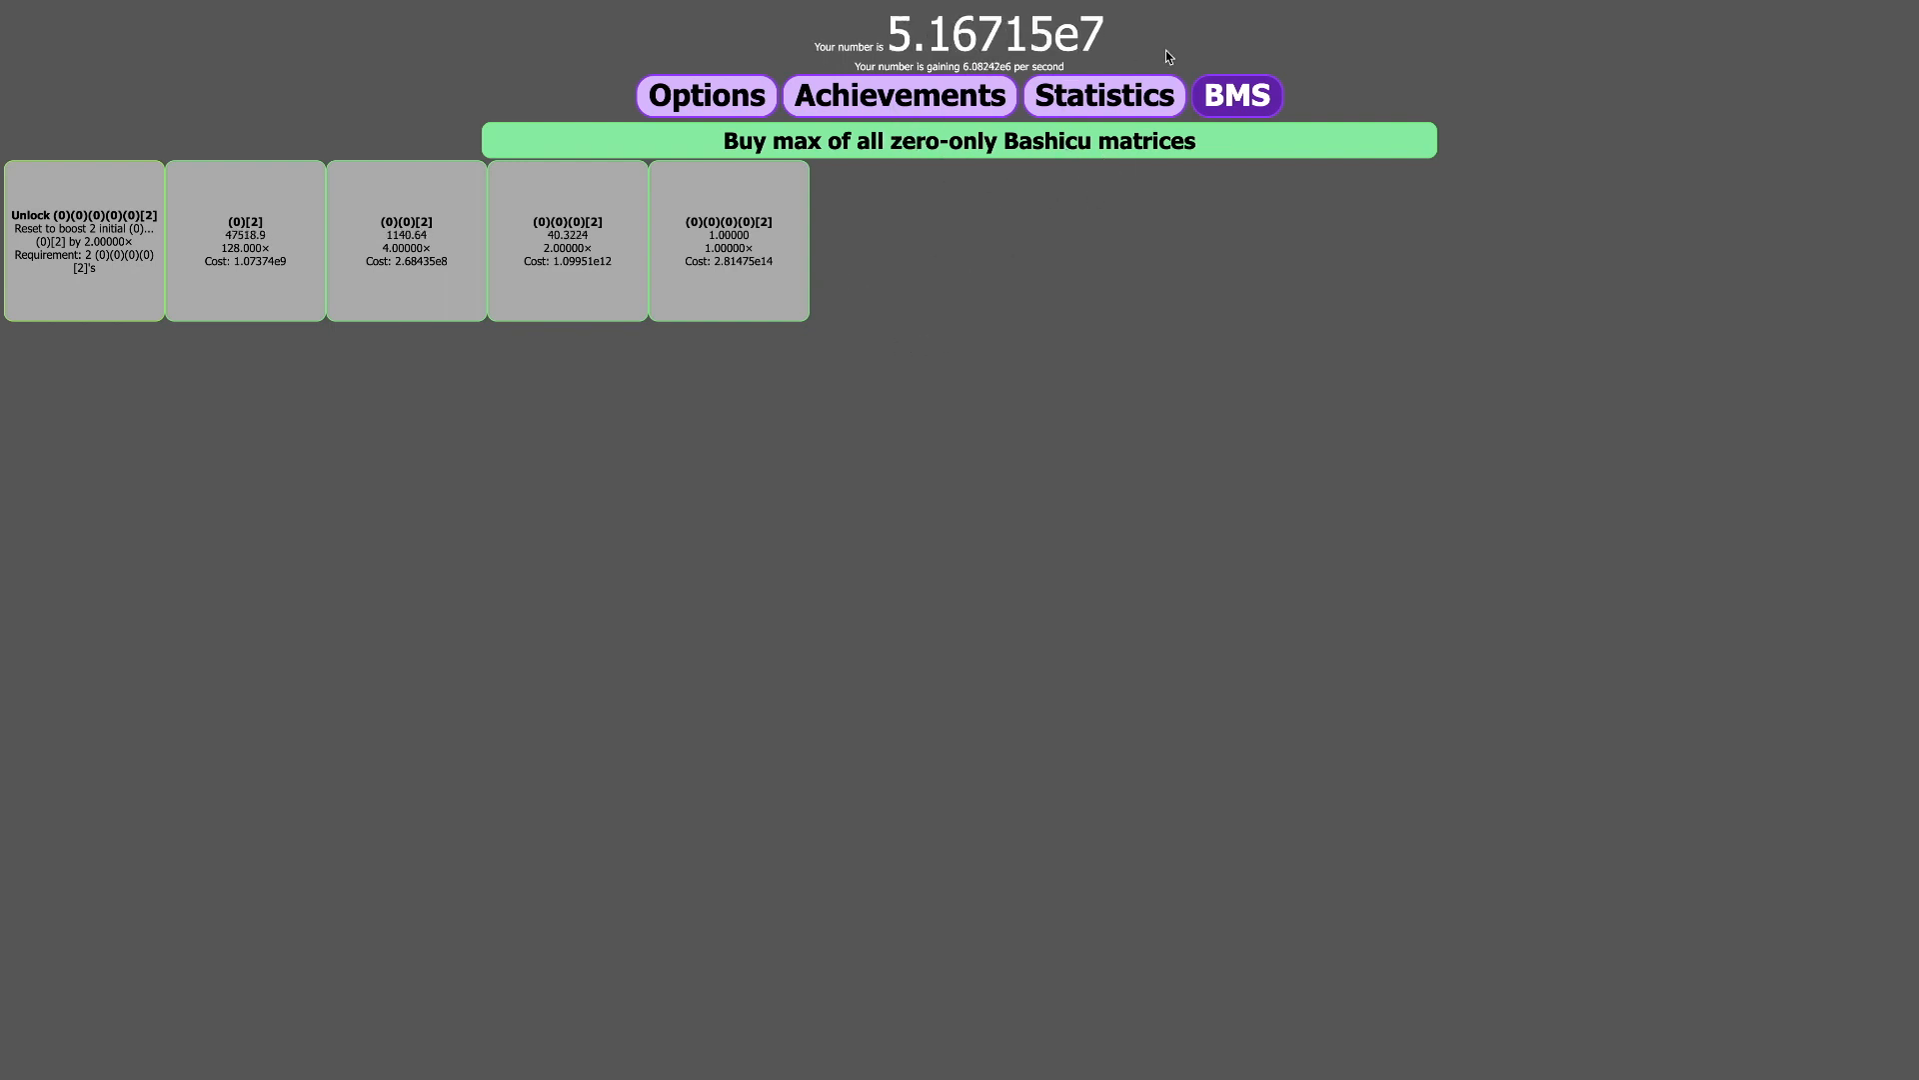
- Check Statistics, pass through BMS and Options, and return to Statistics showing 1.81916e8
click(1100, 94)
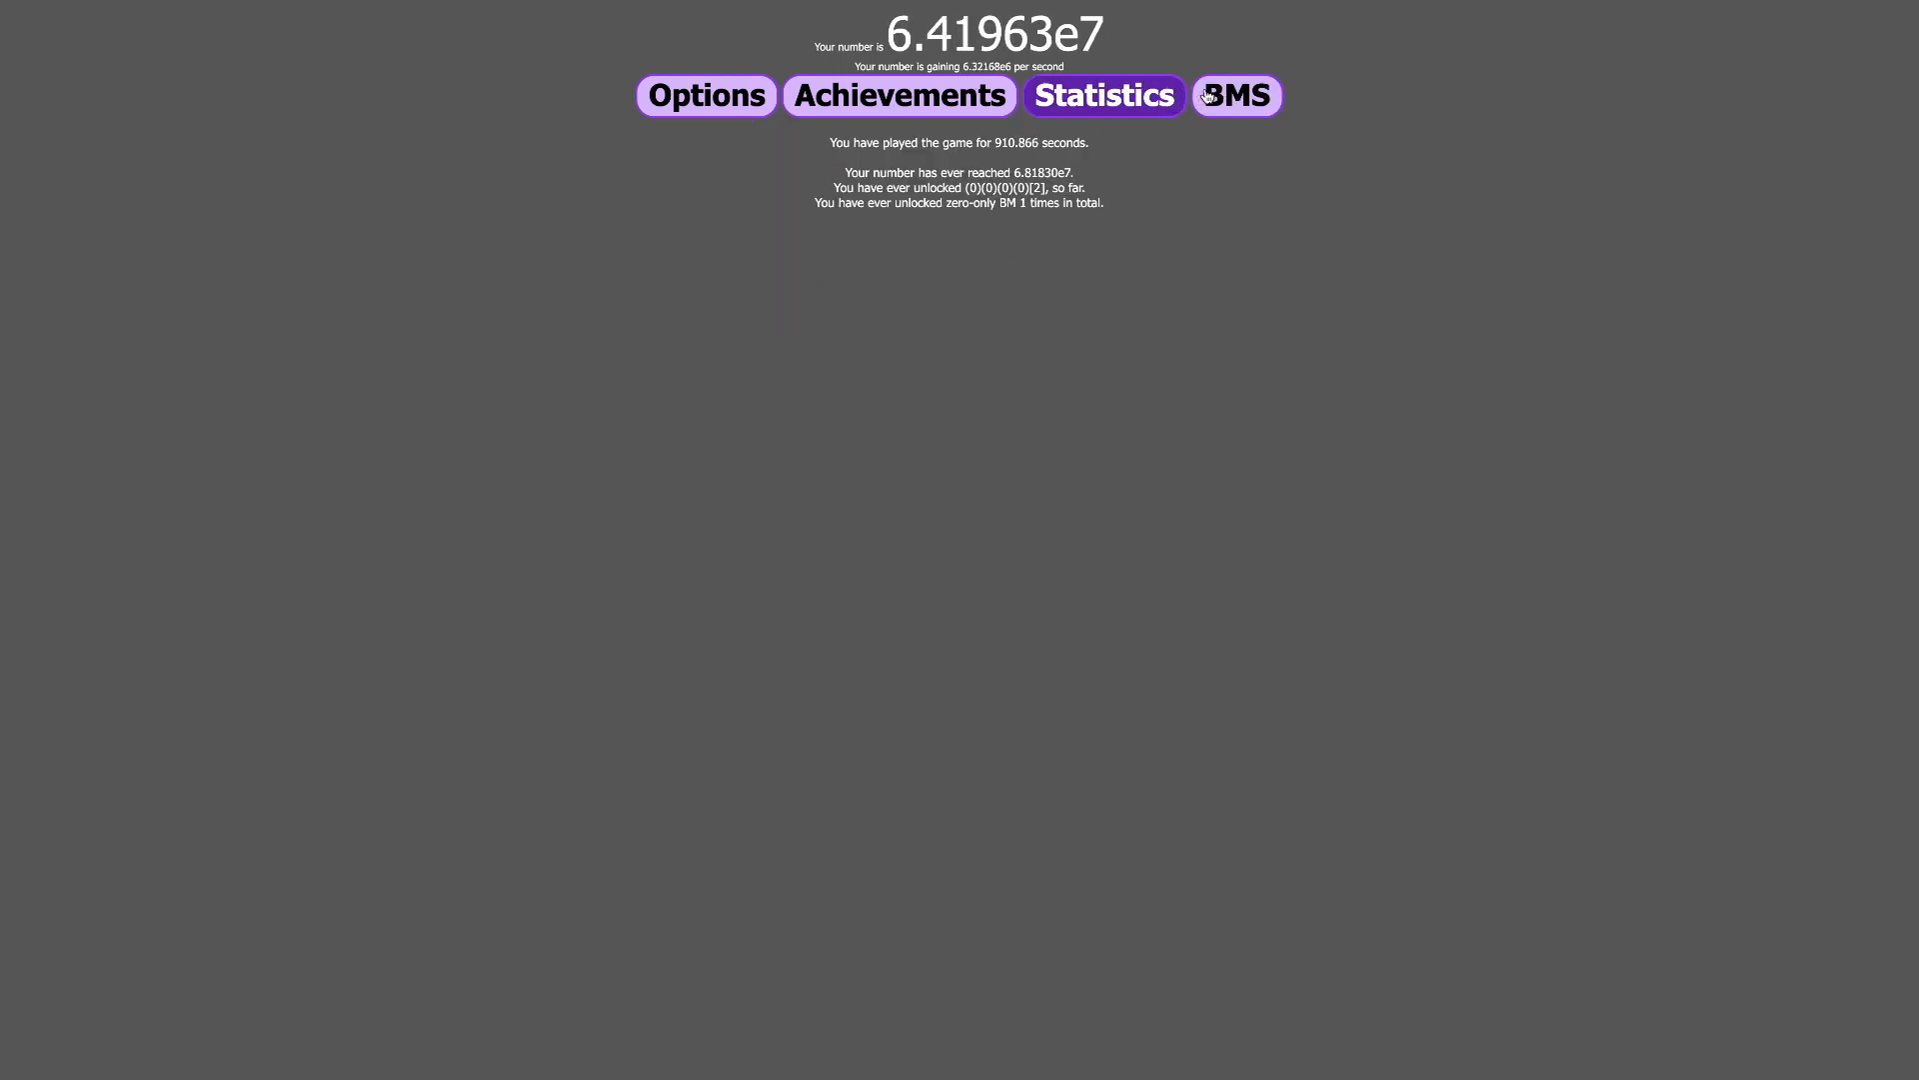
click(1238, 96)
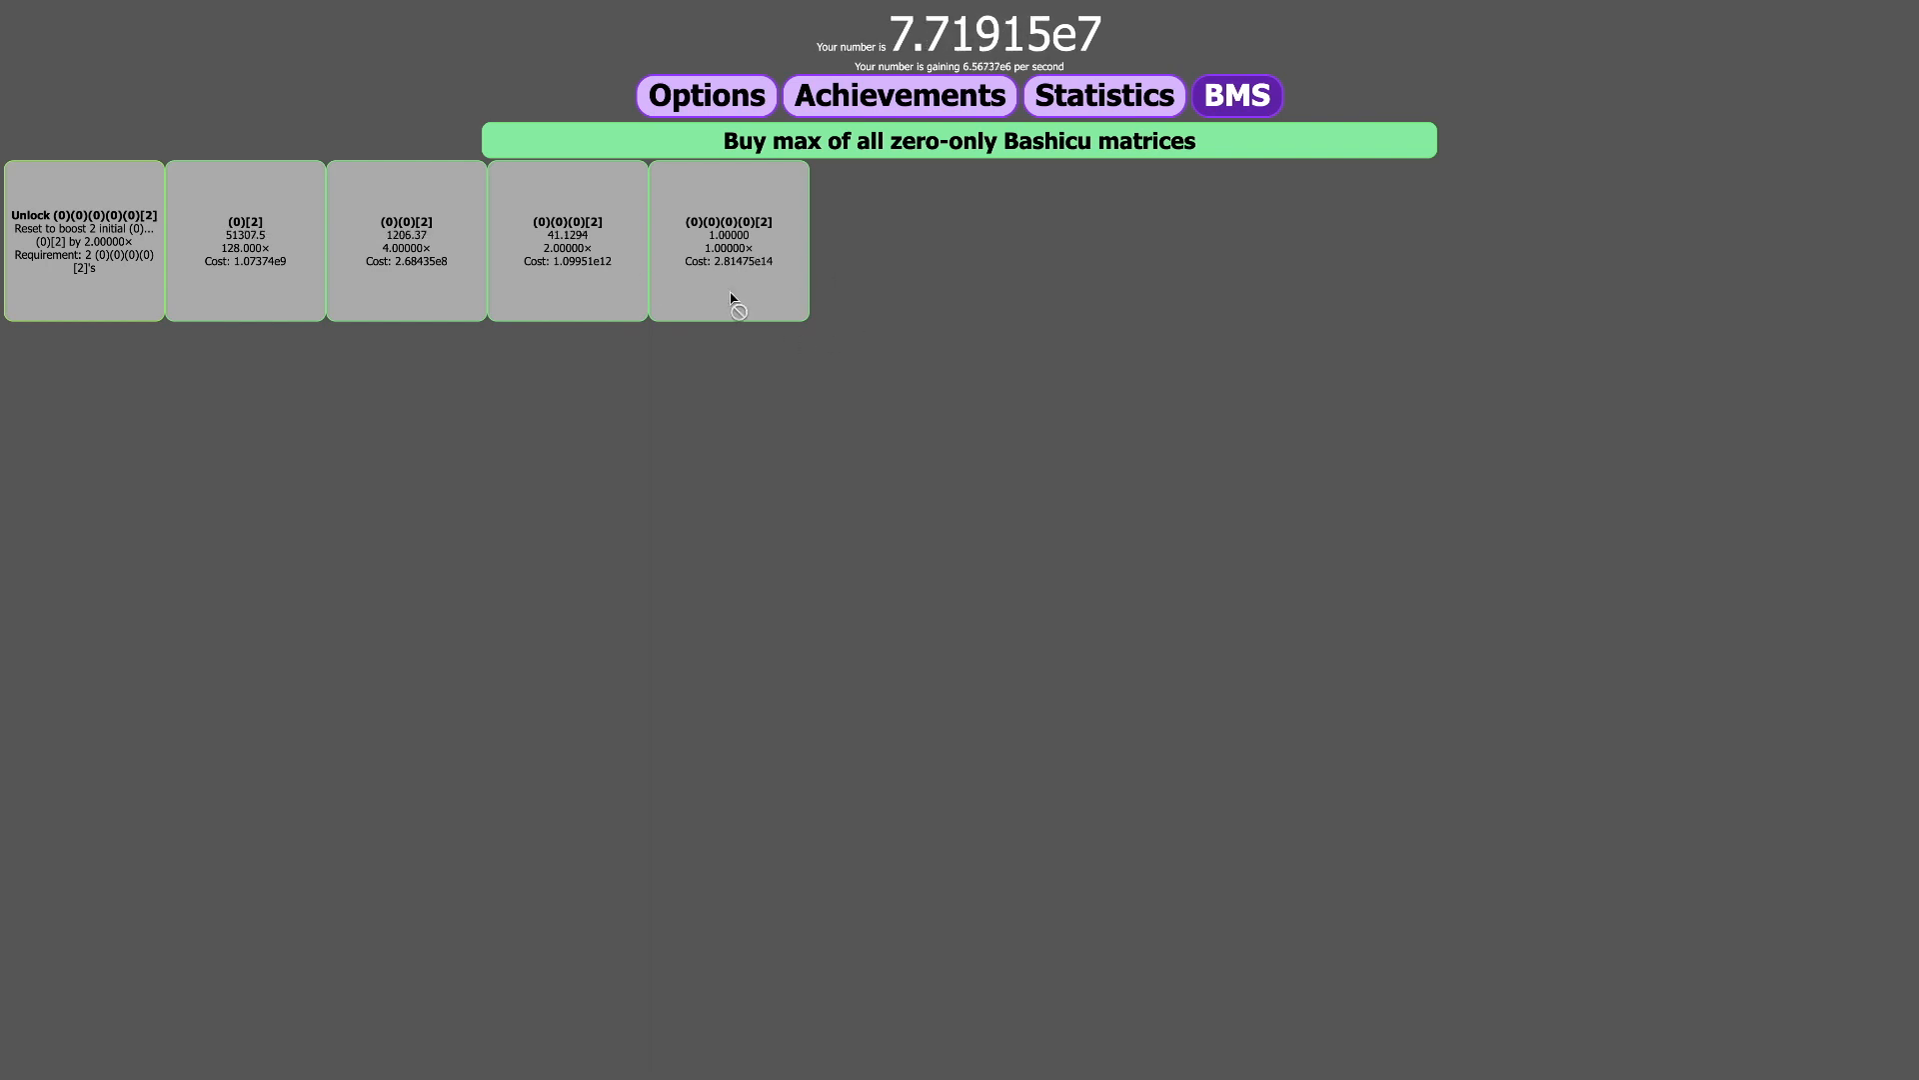
mouse_move(169, 225)
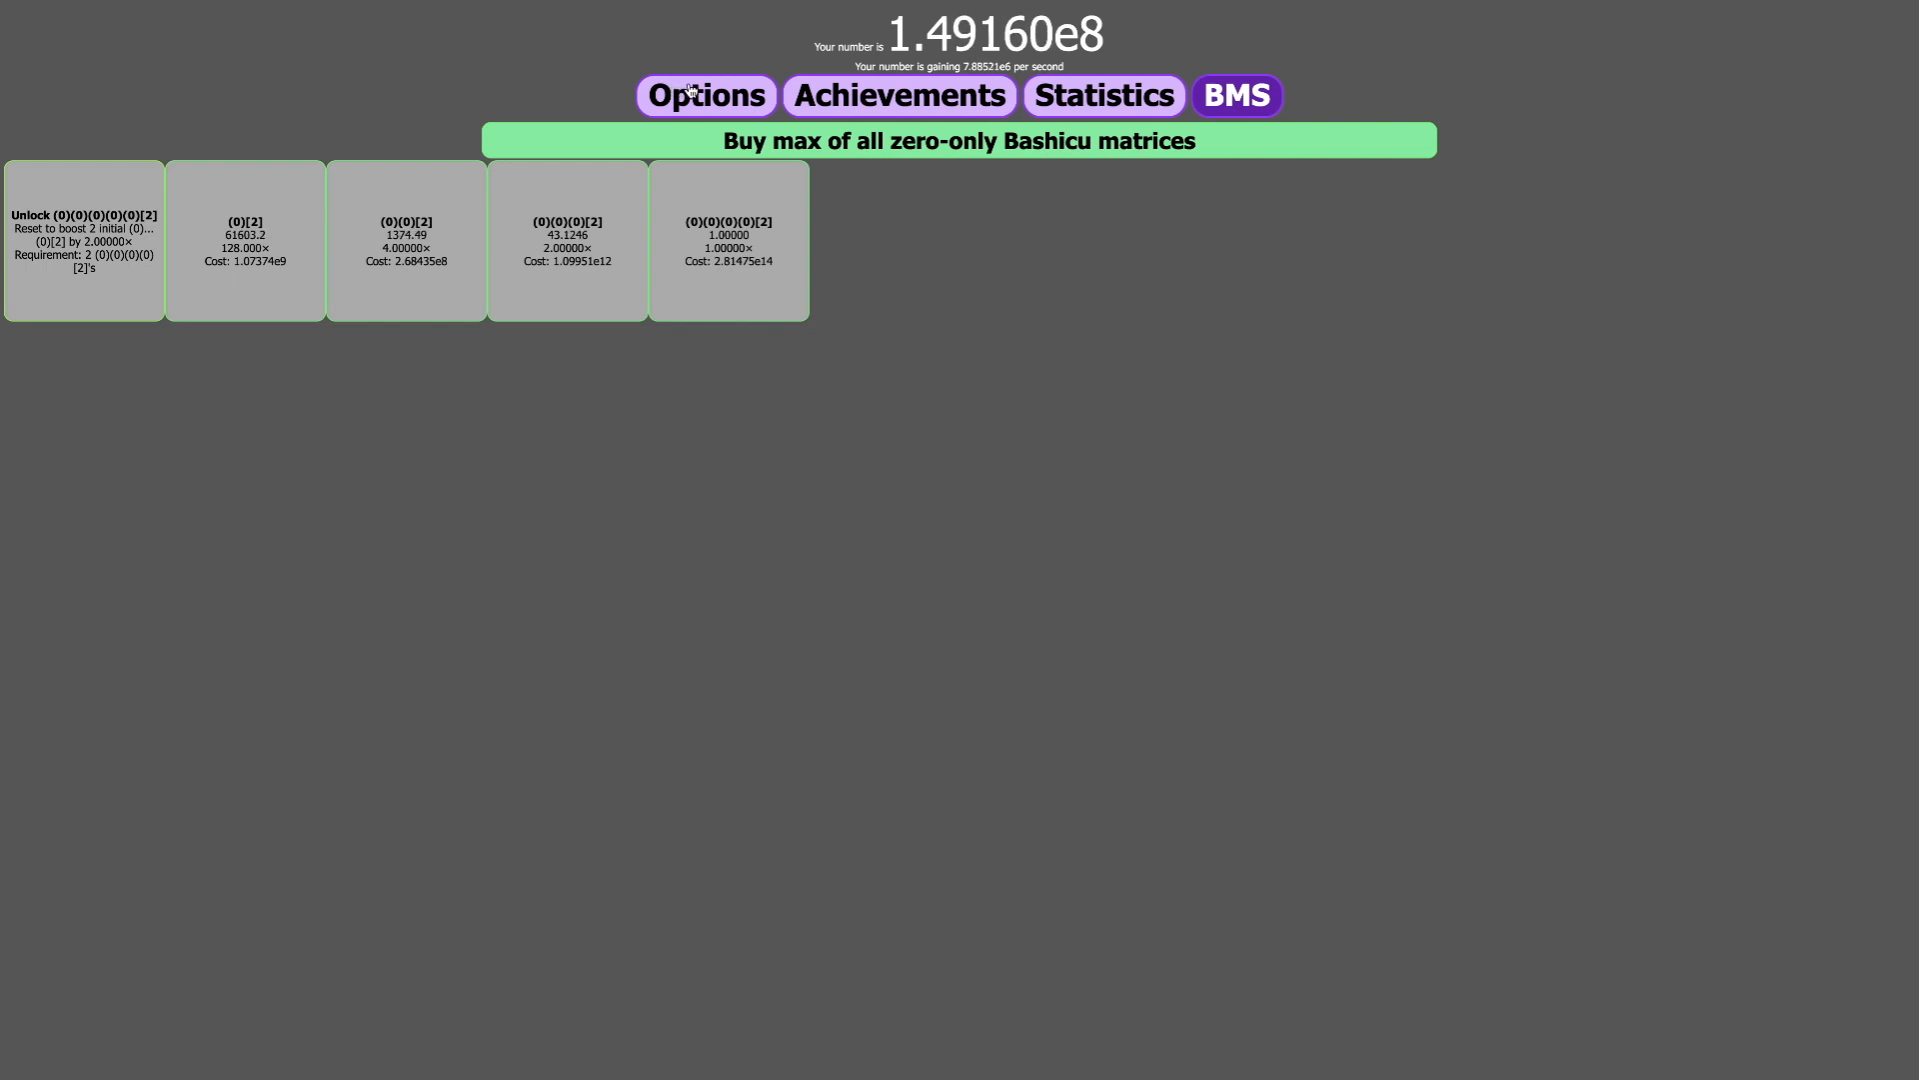
click(705, 94)
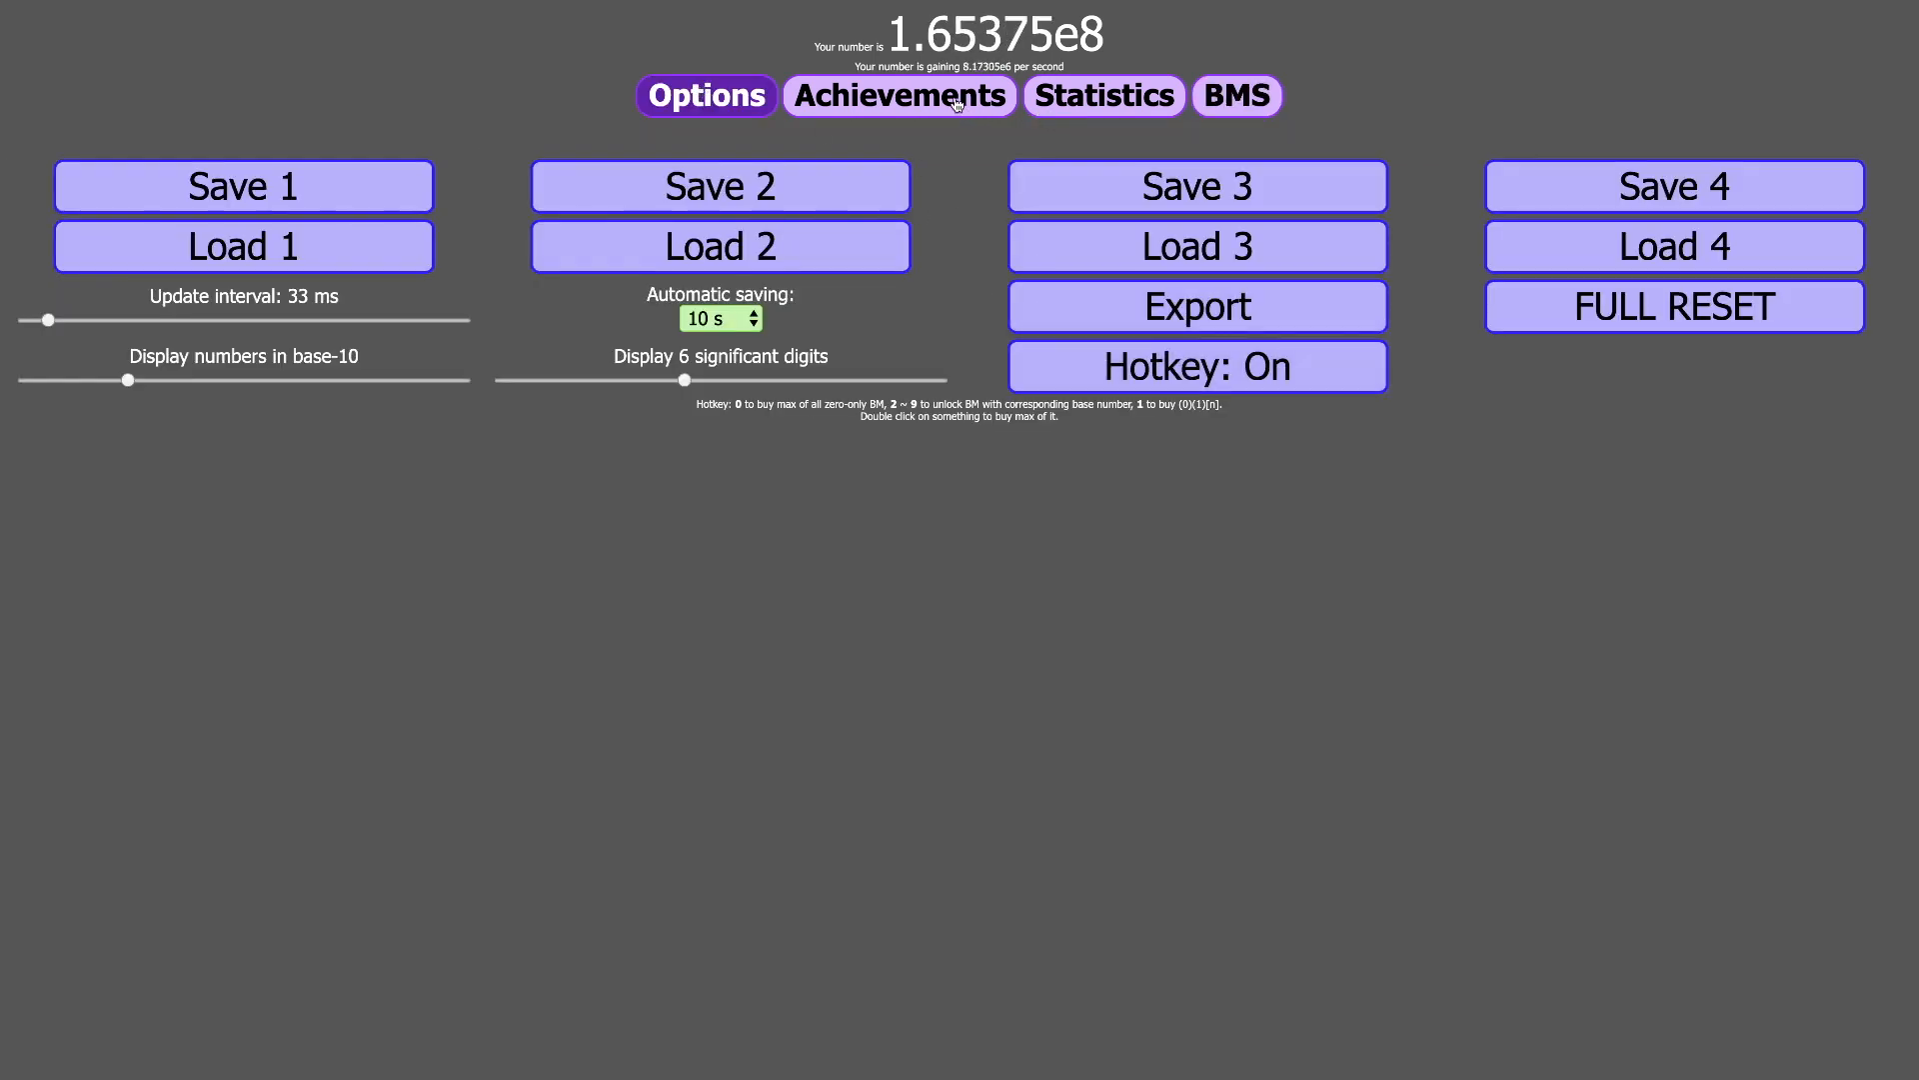
click(1102, 96)
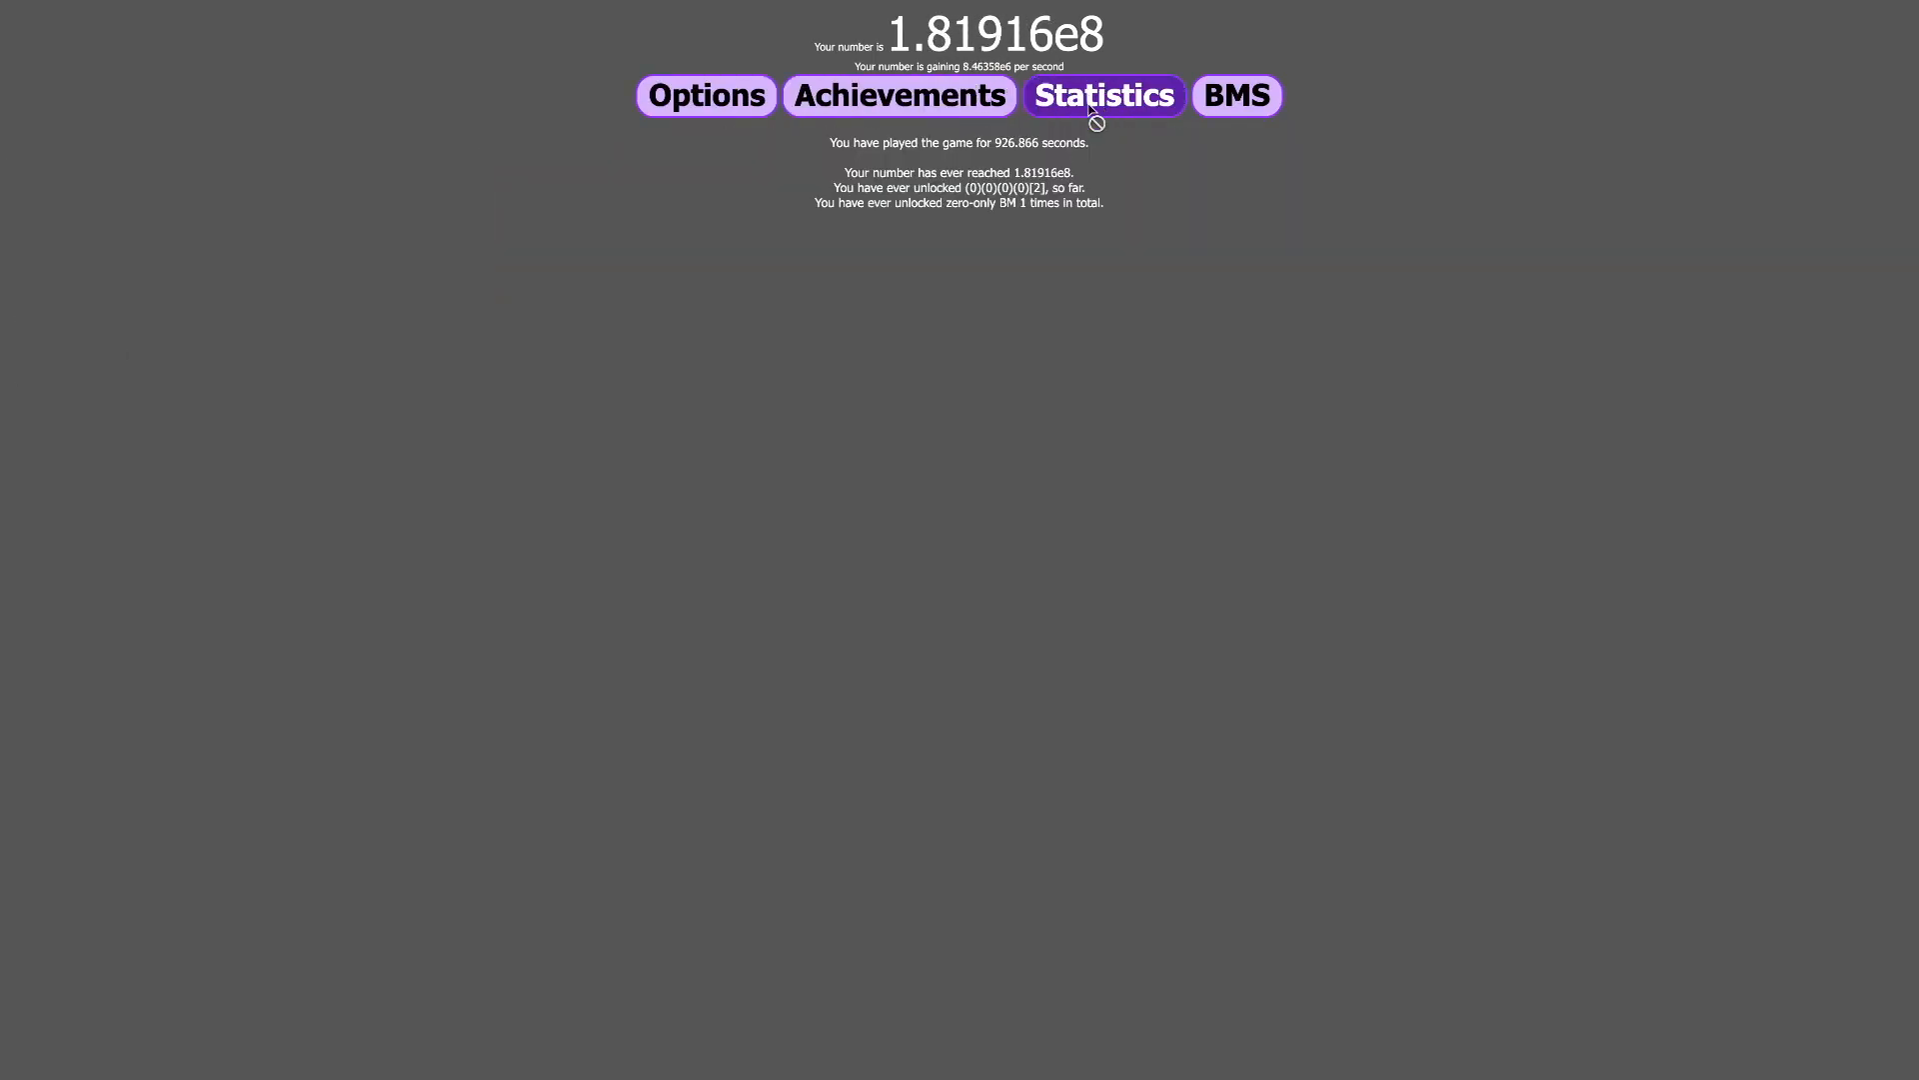